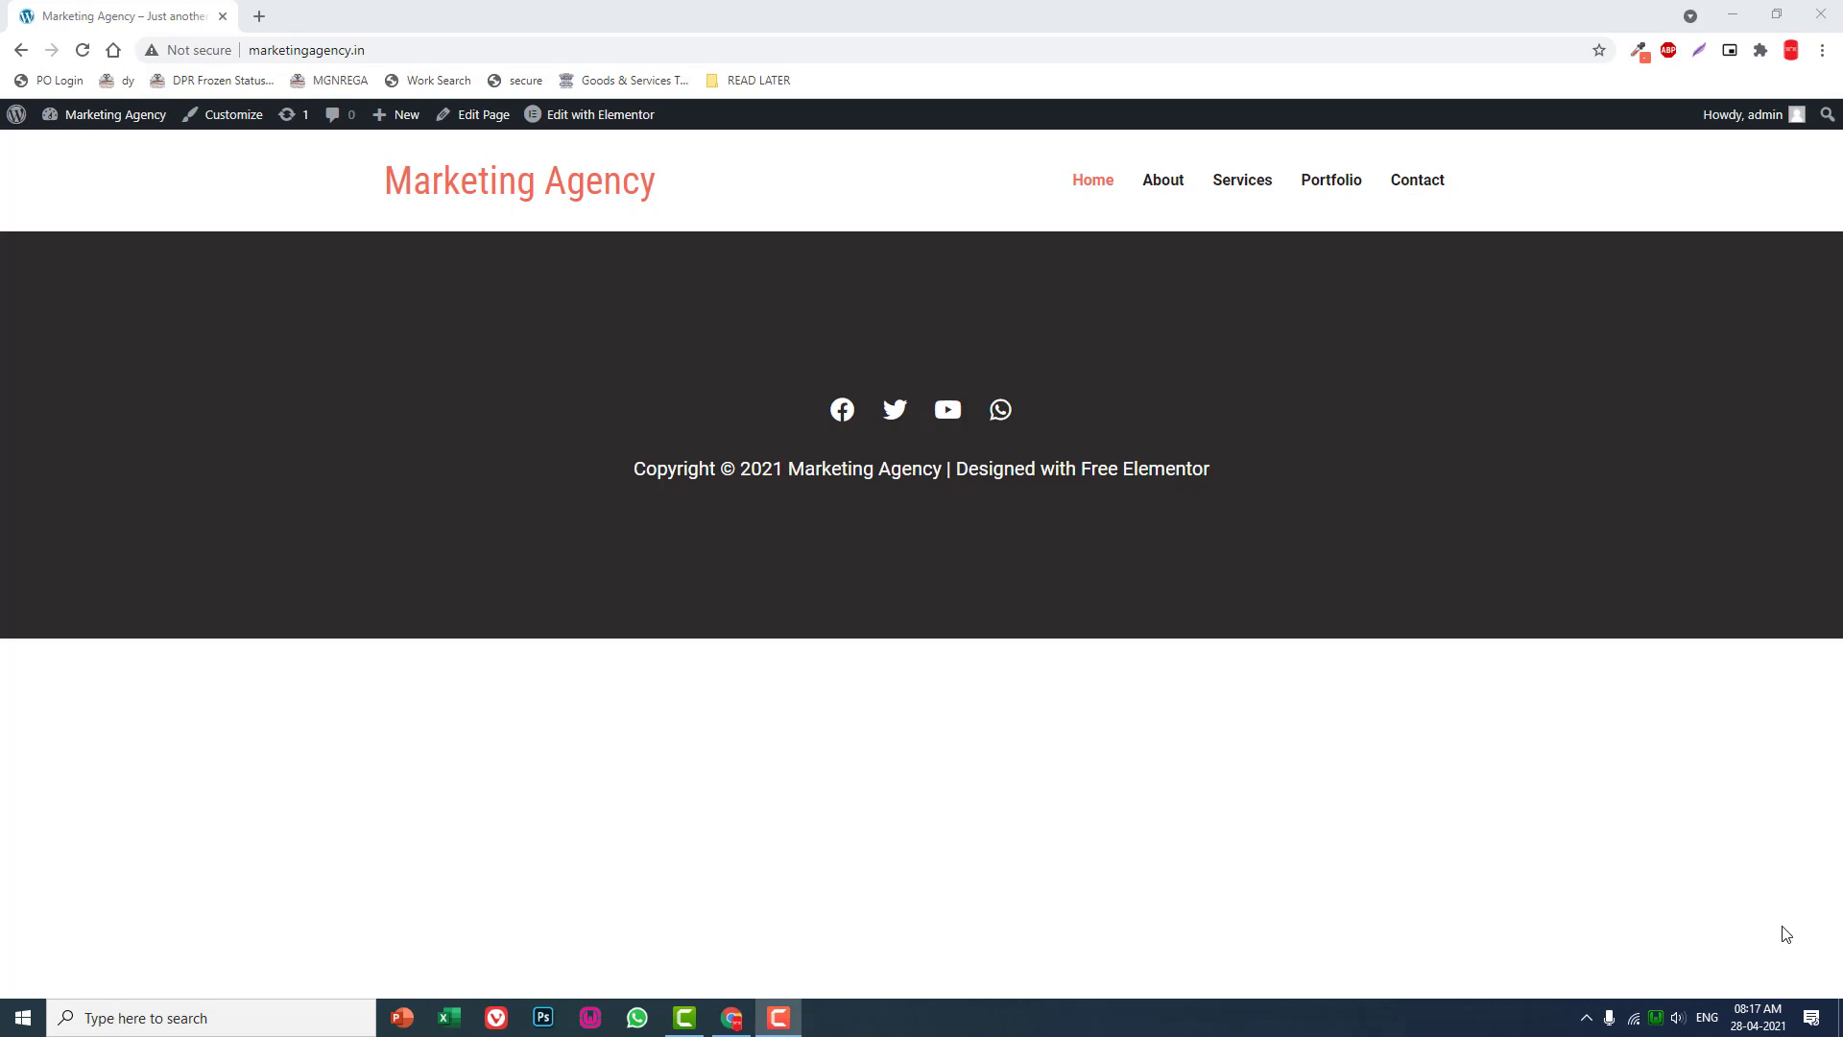
pyautogui.moveTo(940, 531)
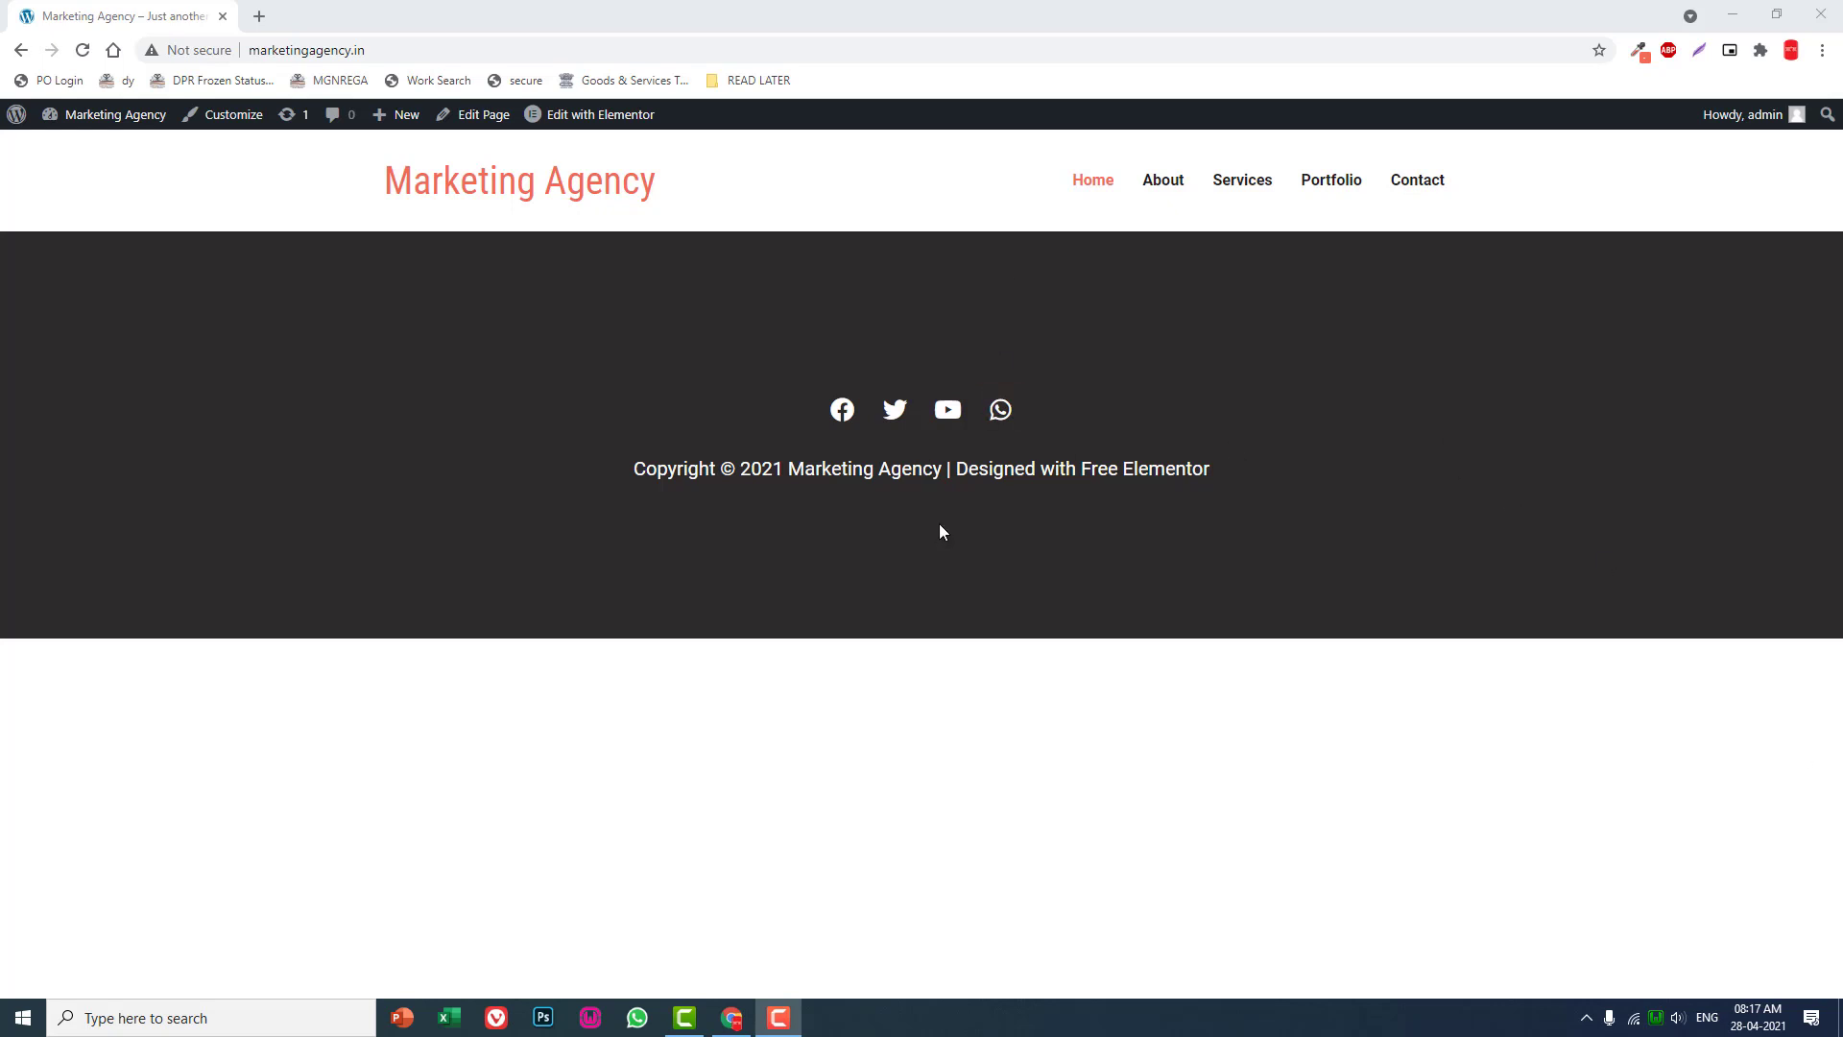
pyautogui.moveTo(484, 113)
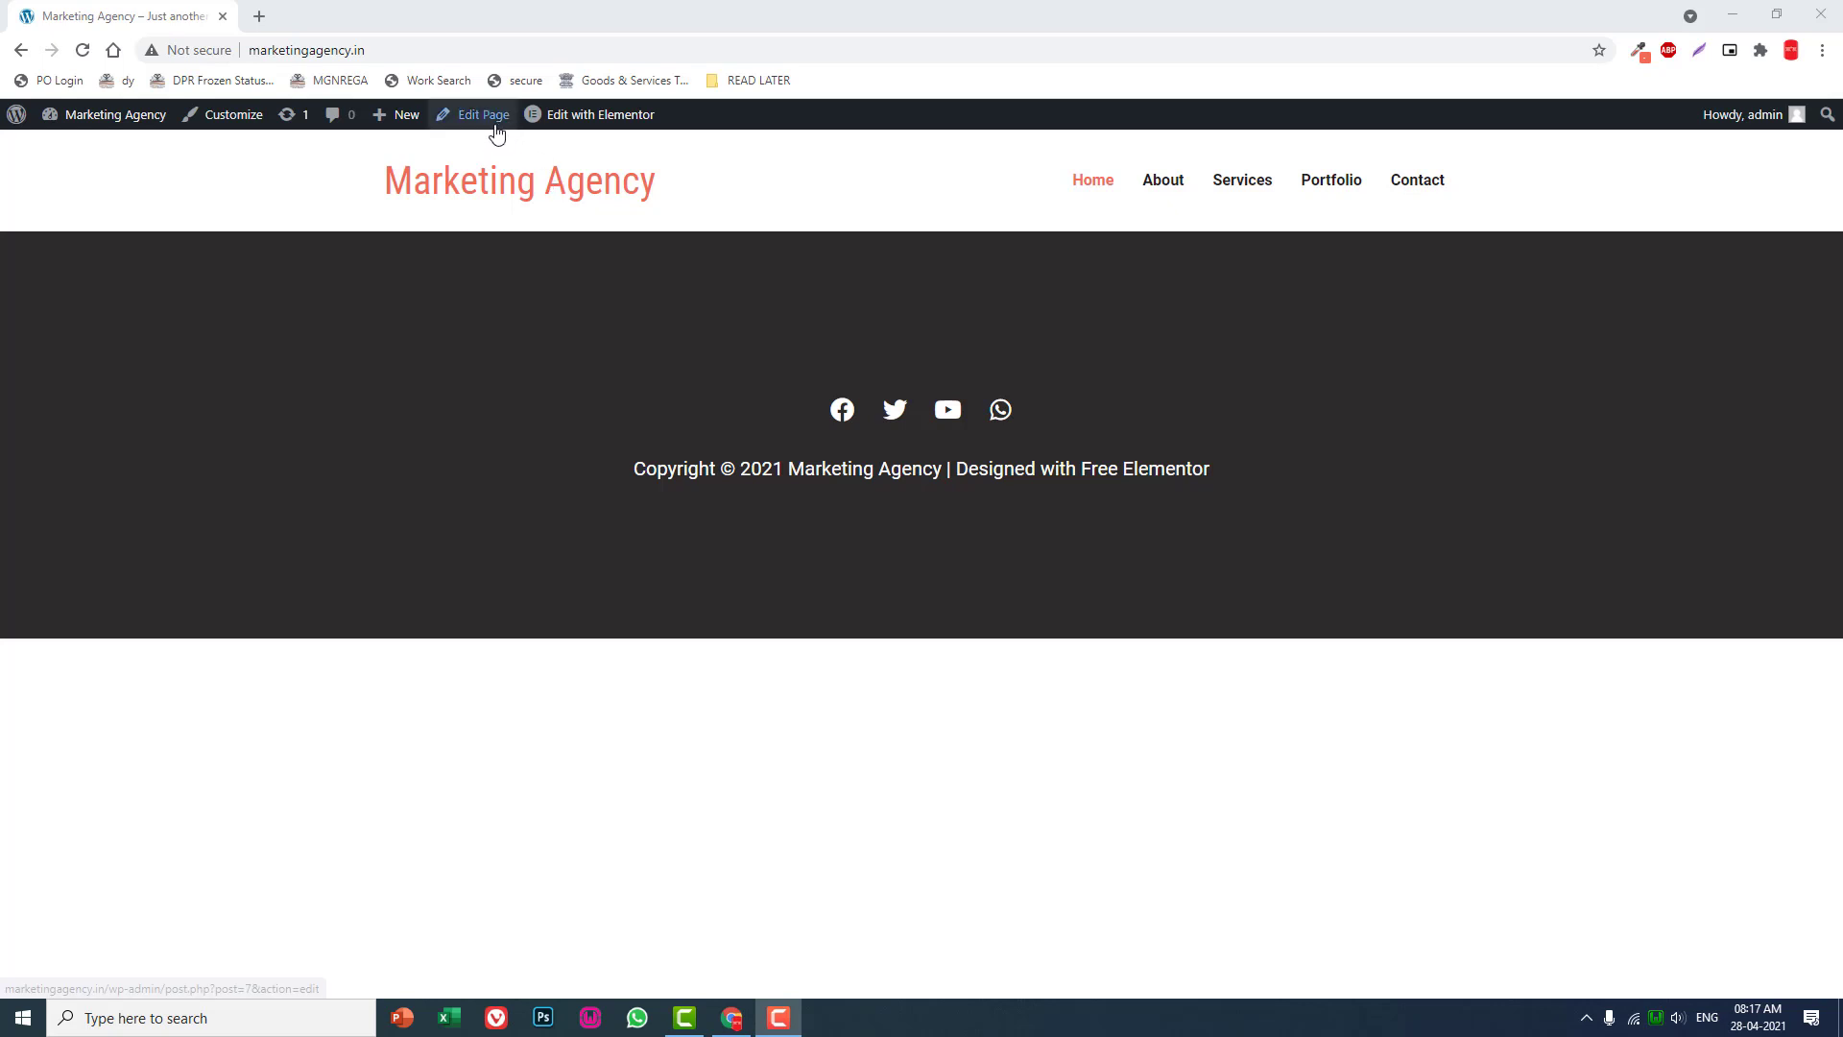
# Open the Home page for editing from the live site's admin bar.
pyautogui.click(482, 114)
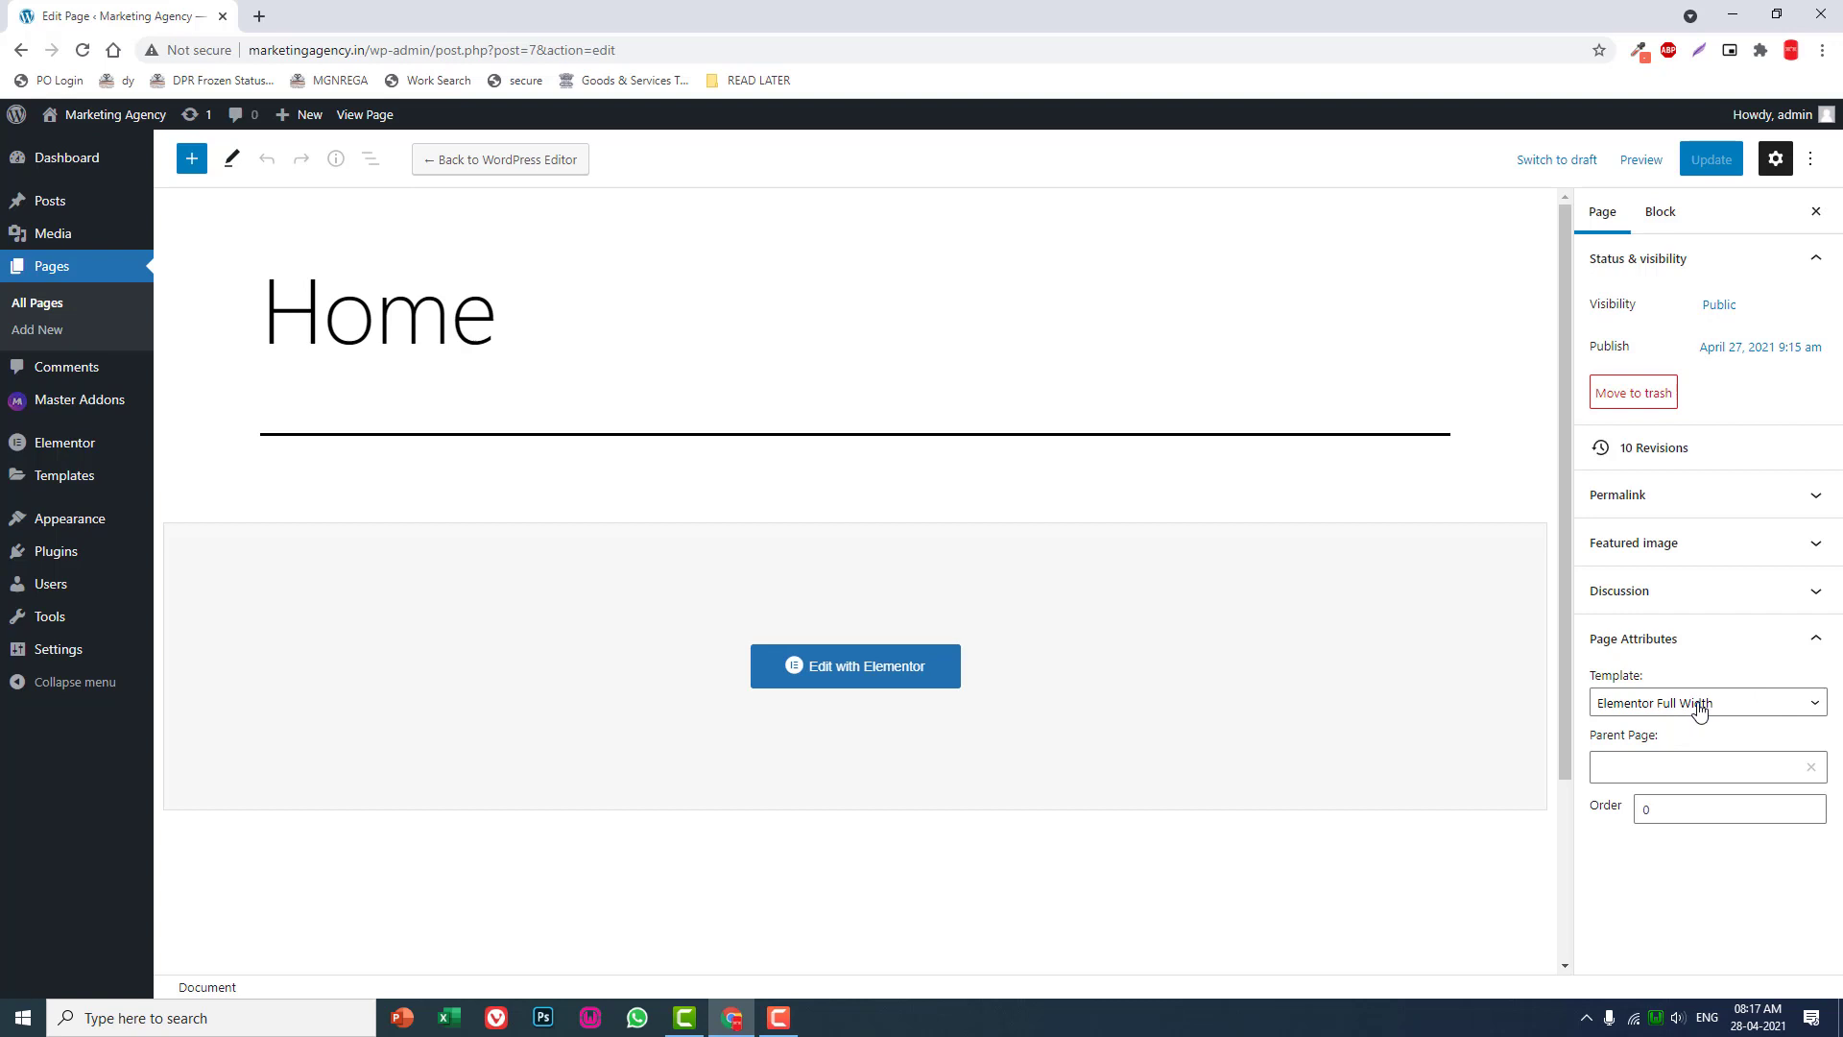
pyautogui.moveTo(854, 666)
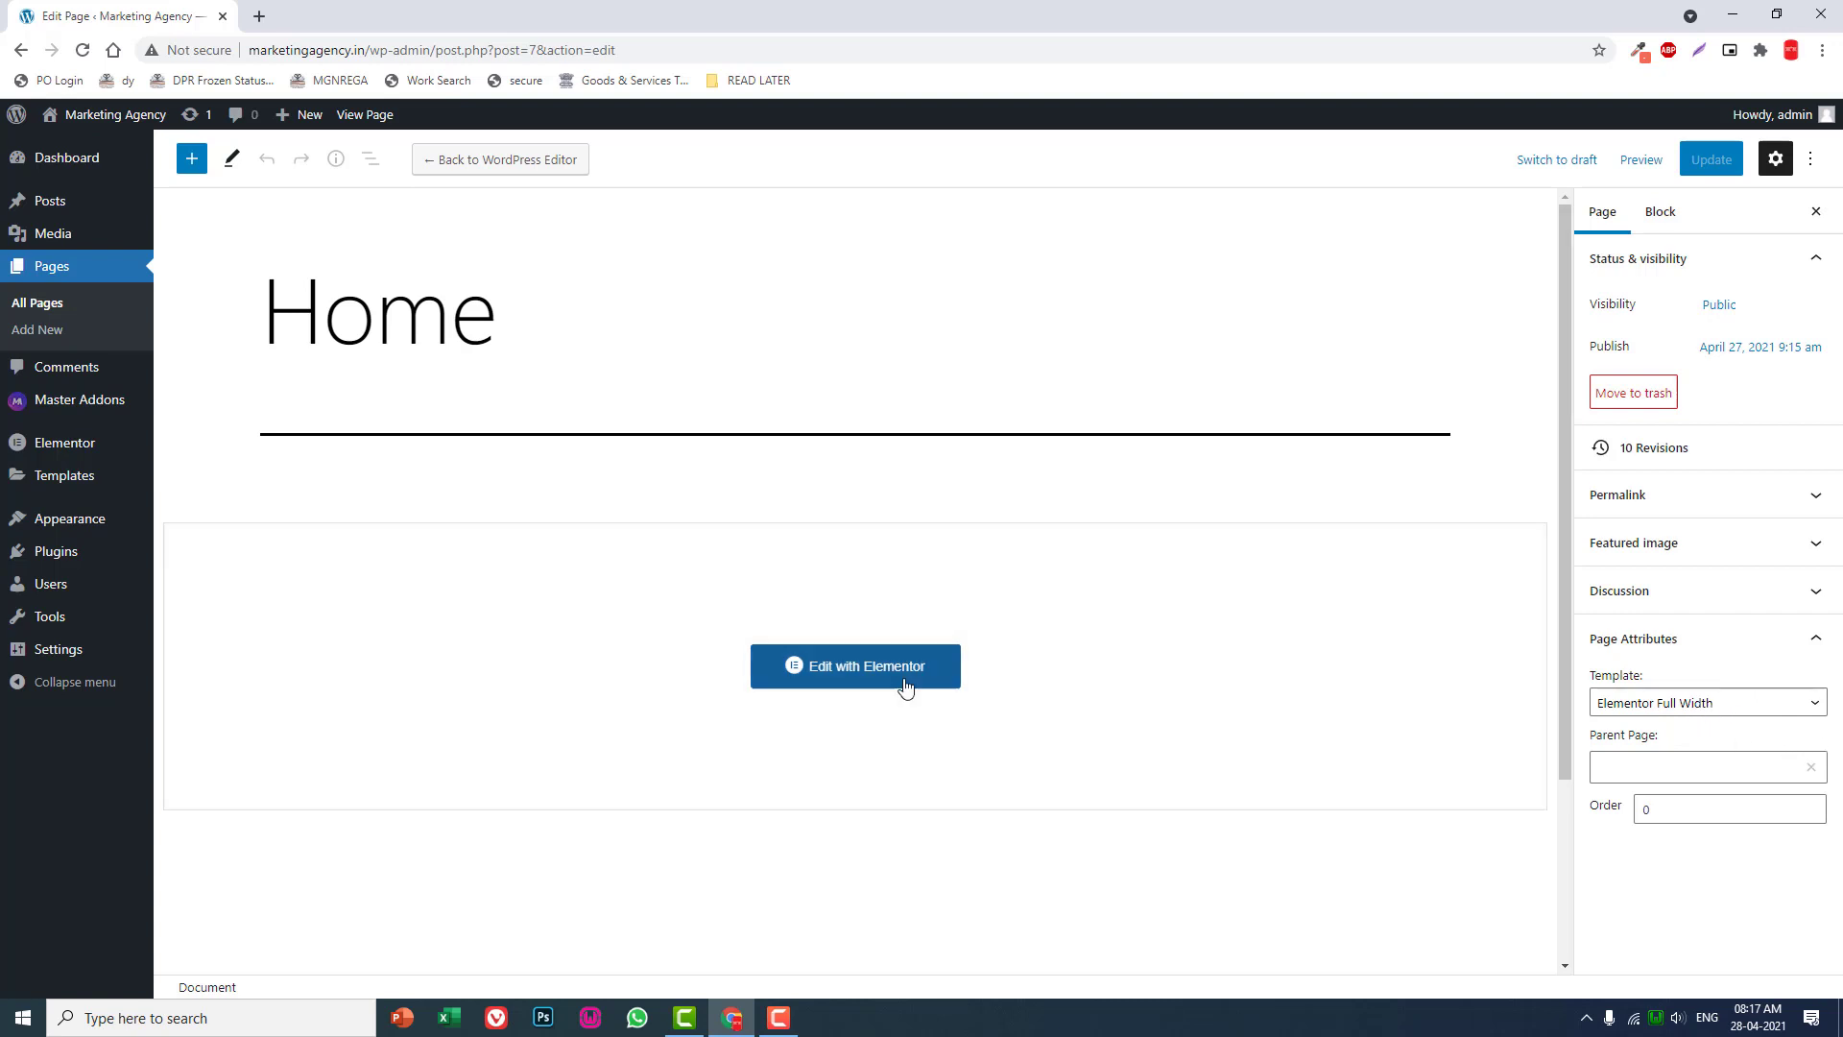
# Launch the Elementor builder on the Home page and add a new two-column section.
pyautogui.click(856, 666)
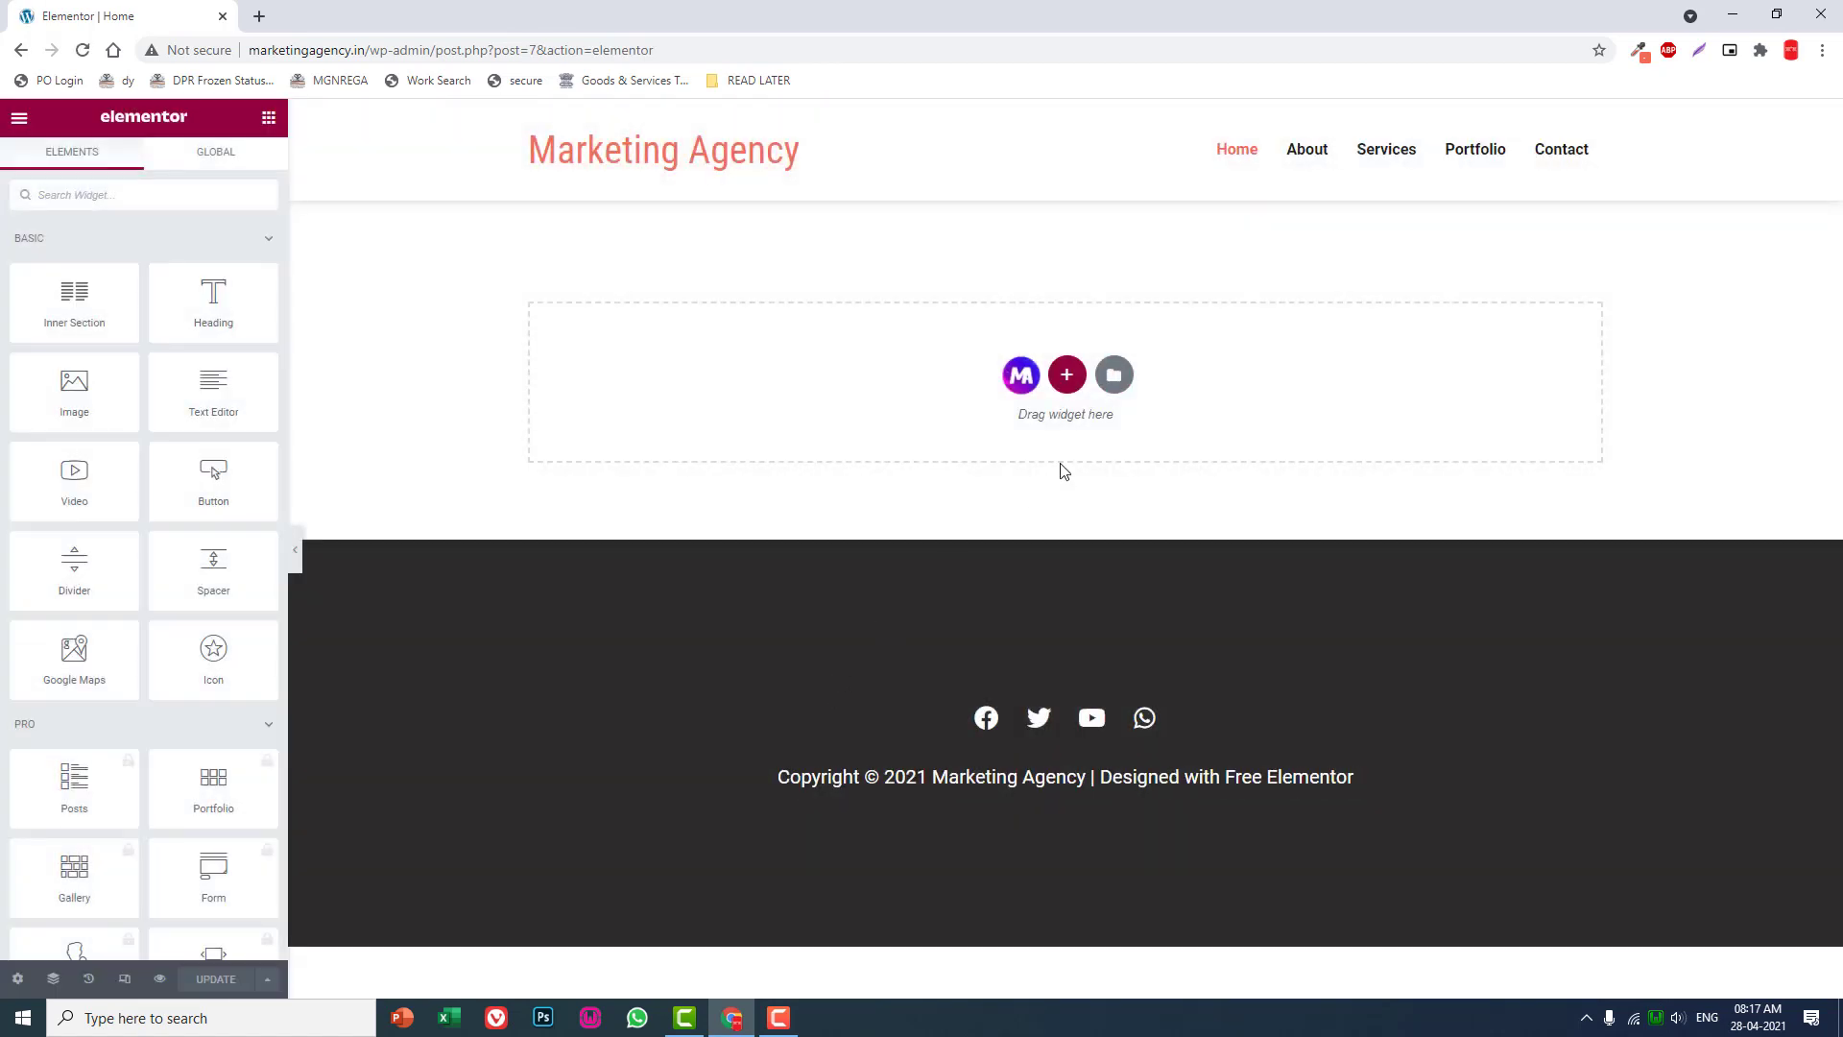
pyautogui.moveTo(1069, 413)
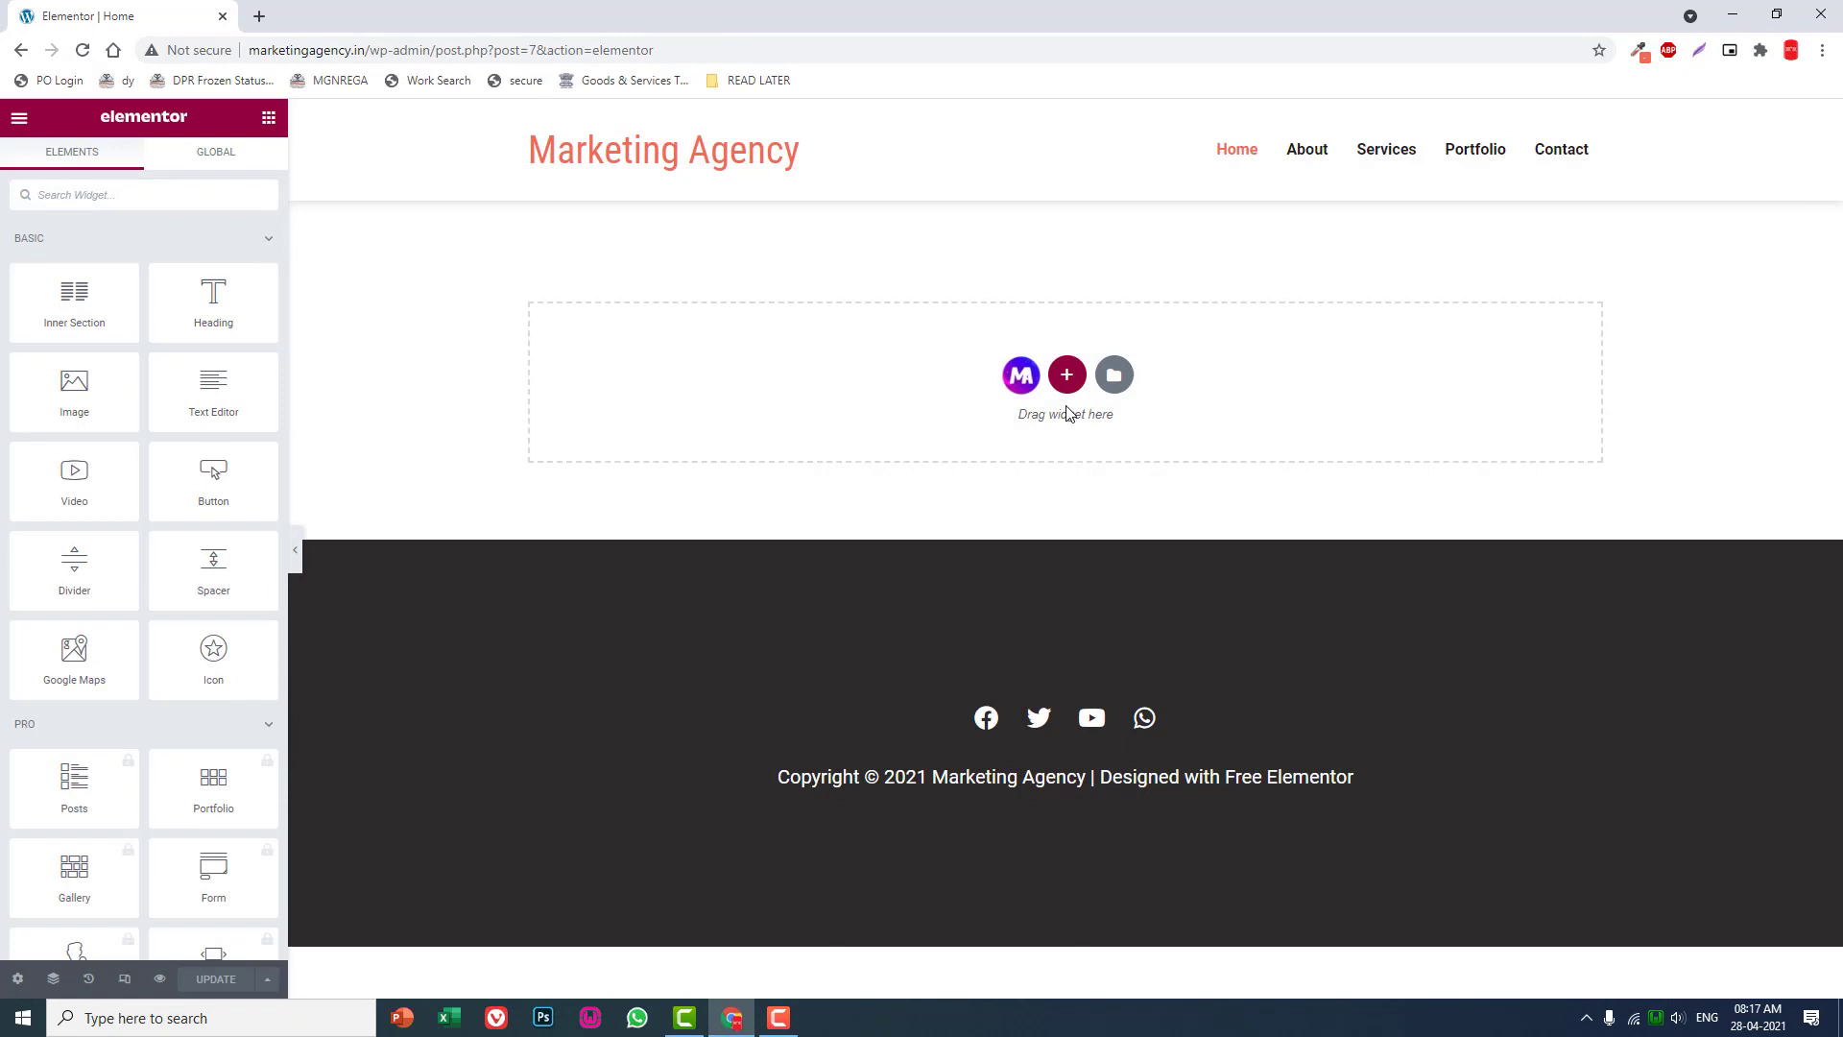
pyautogui.moveTo(1066, 374)
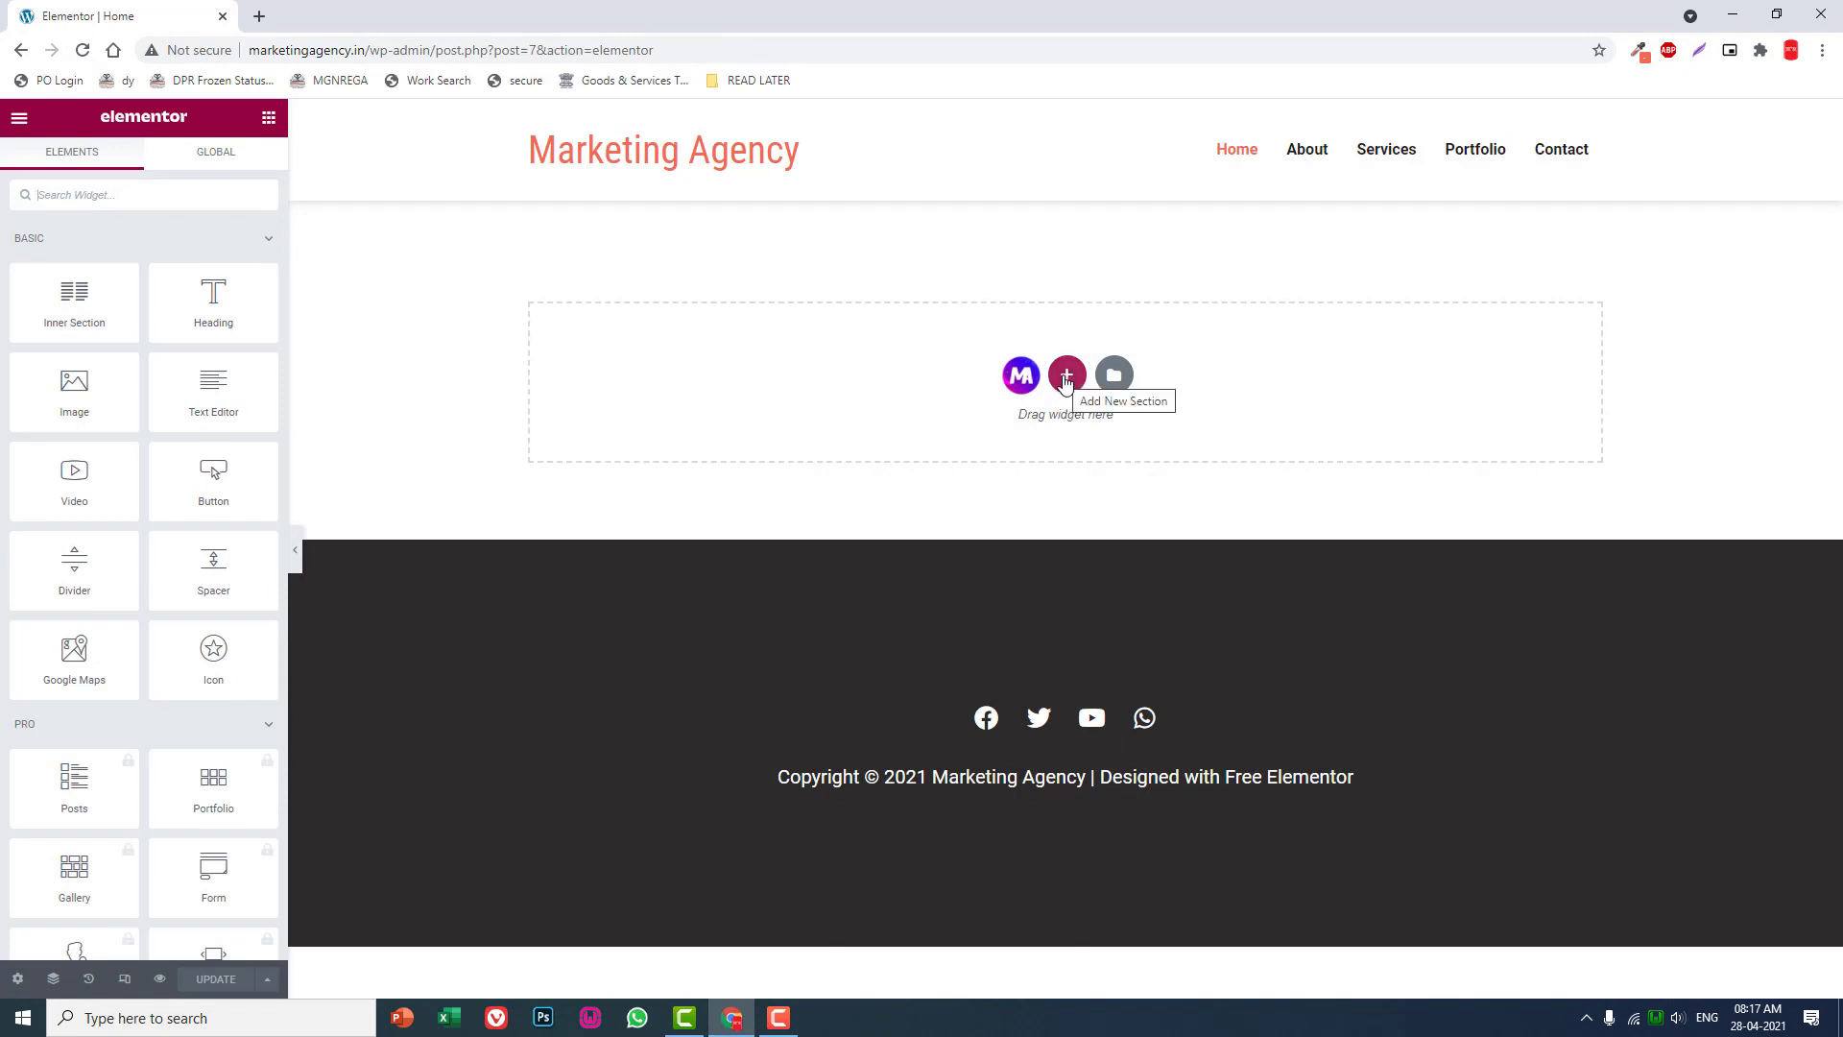
pyautogui.click(1066, 376)
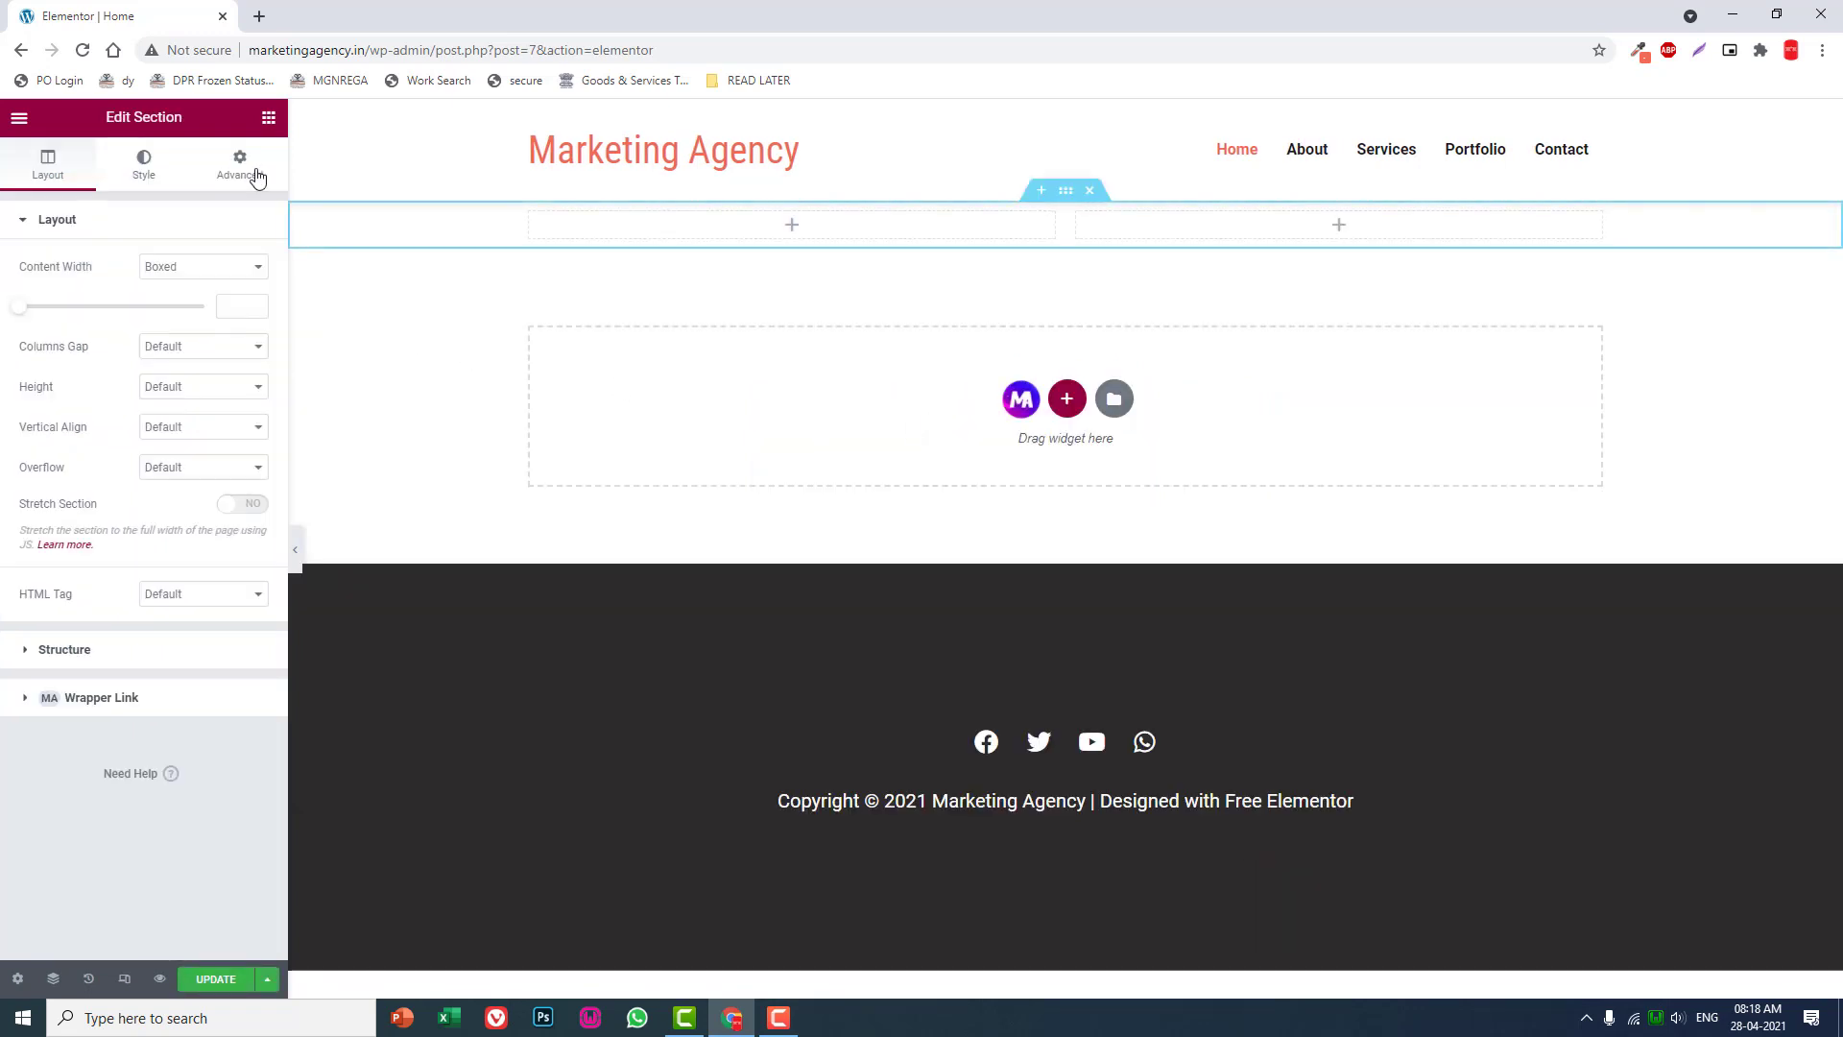
# Give the new section 100 px top and bottom padding in its Advanced settings.
pyautogui.click(238, 165)
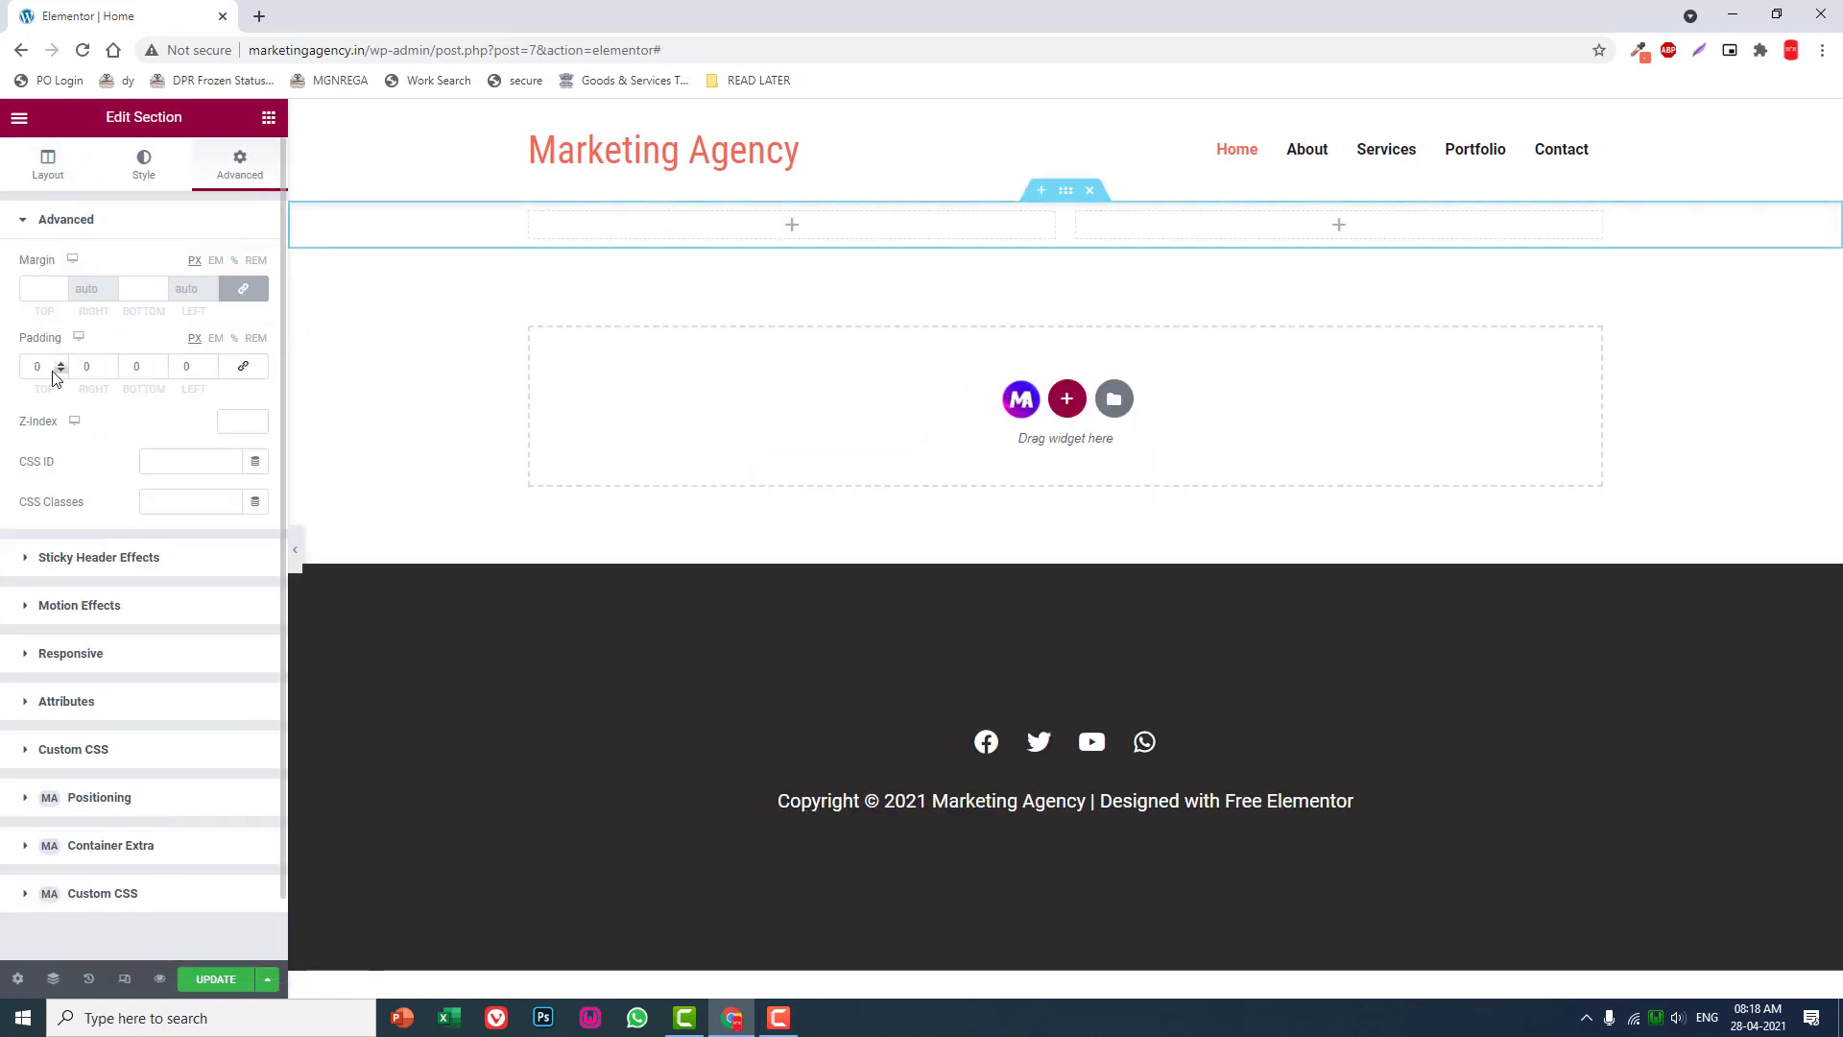
pyautogui.write('15')
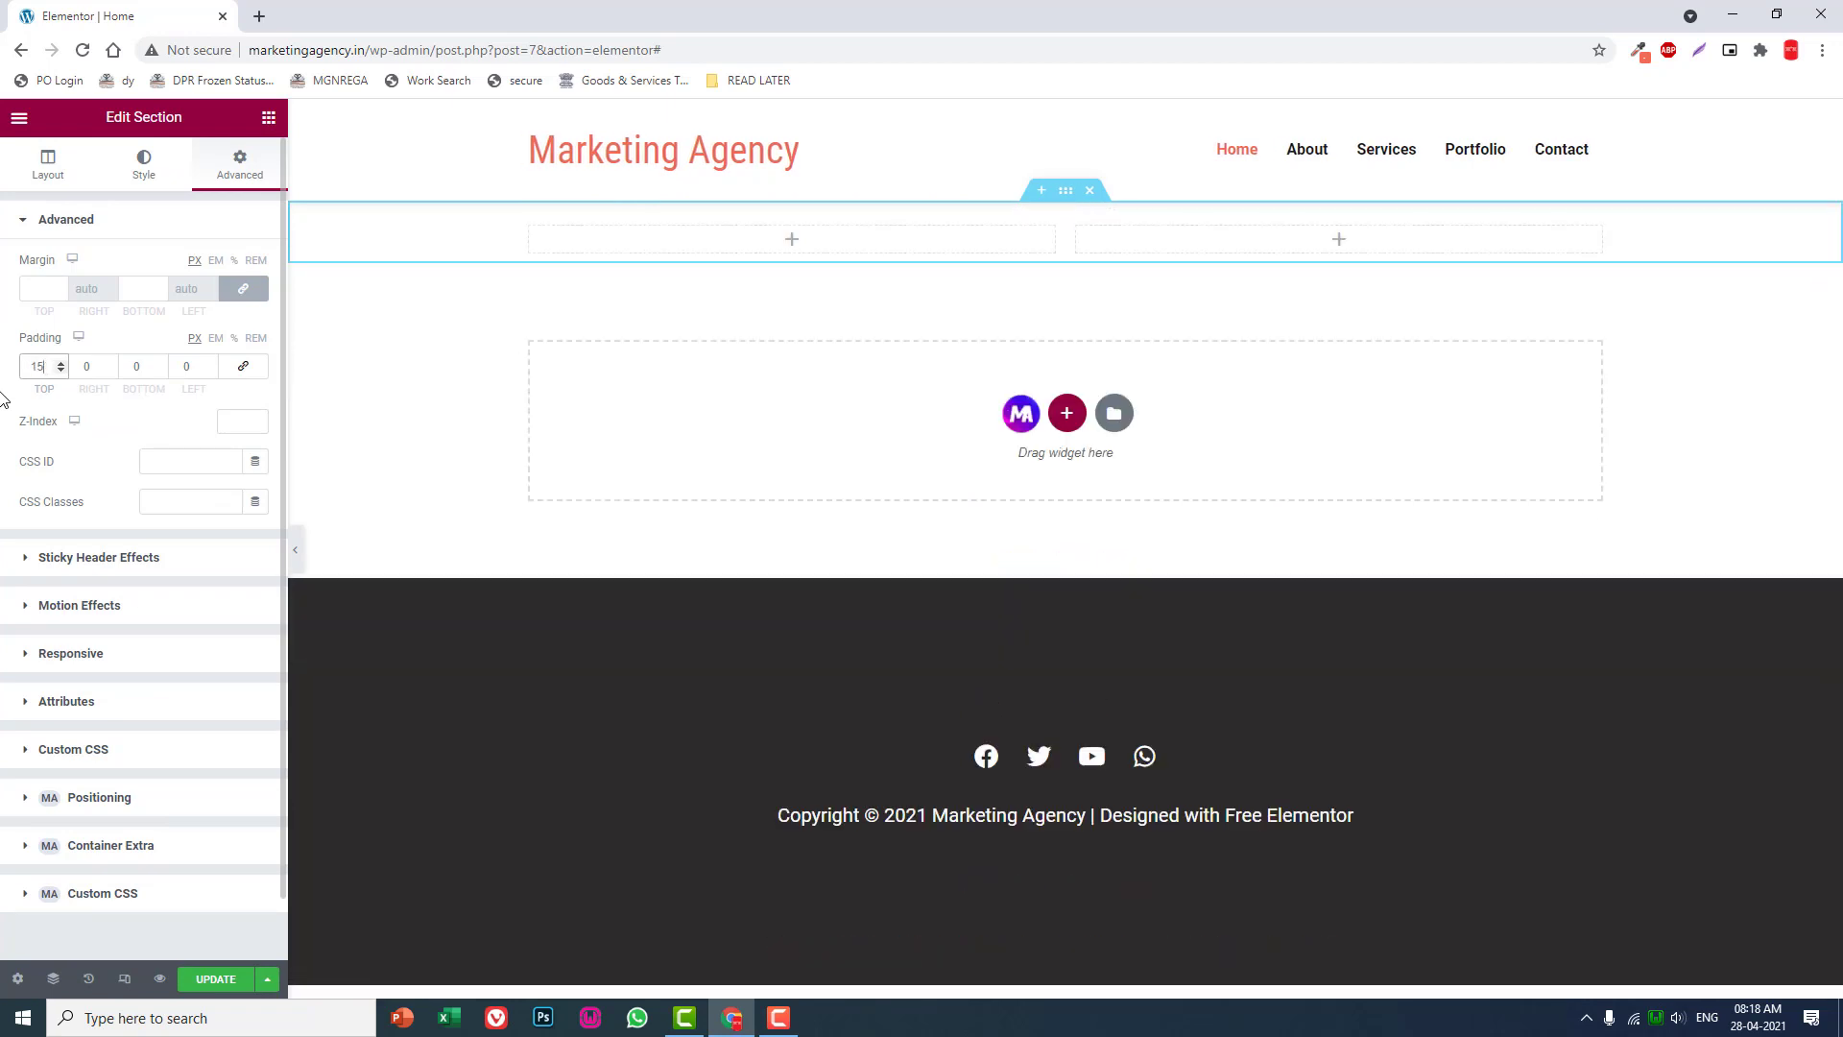
pyautogui.write('100')
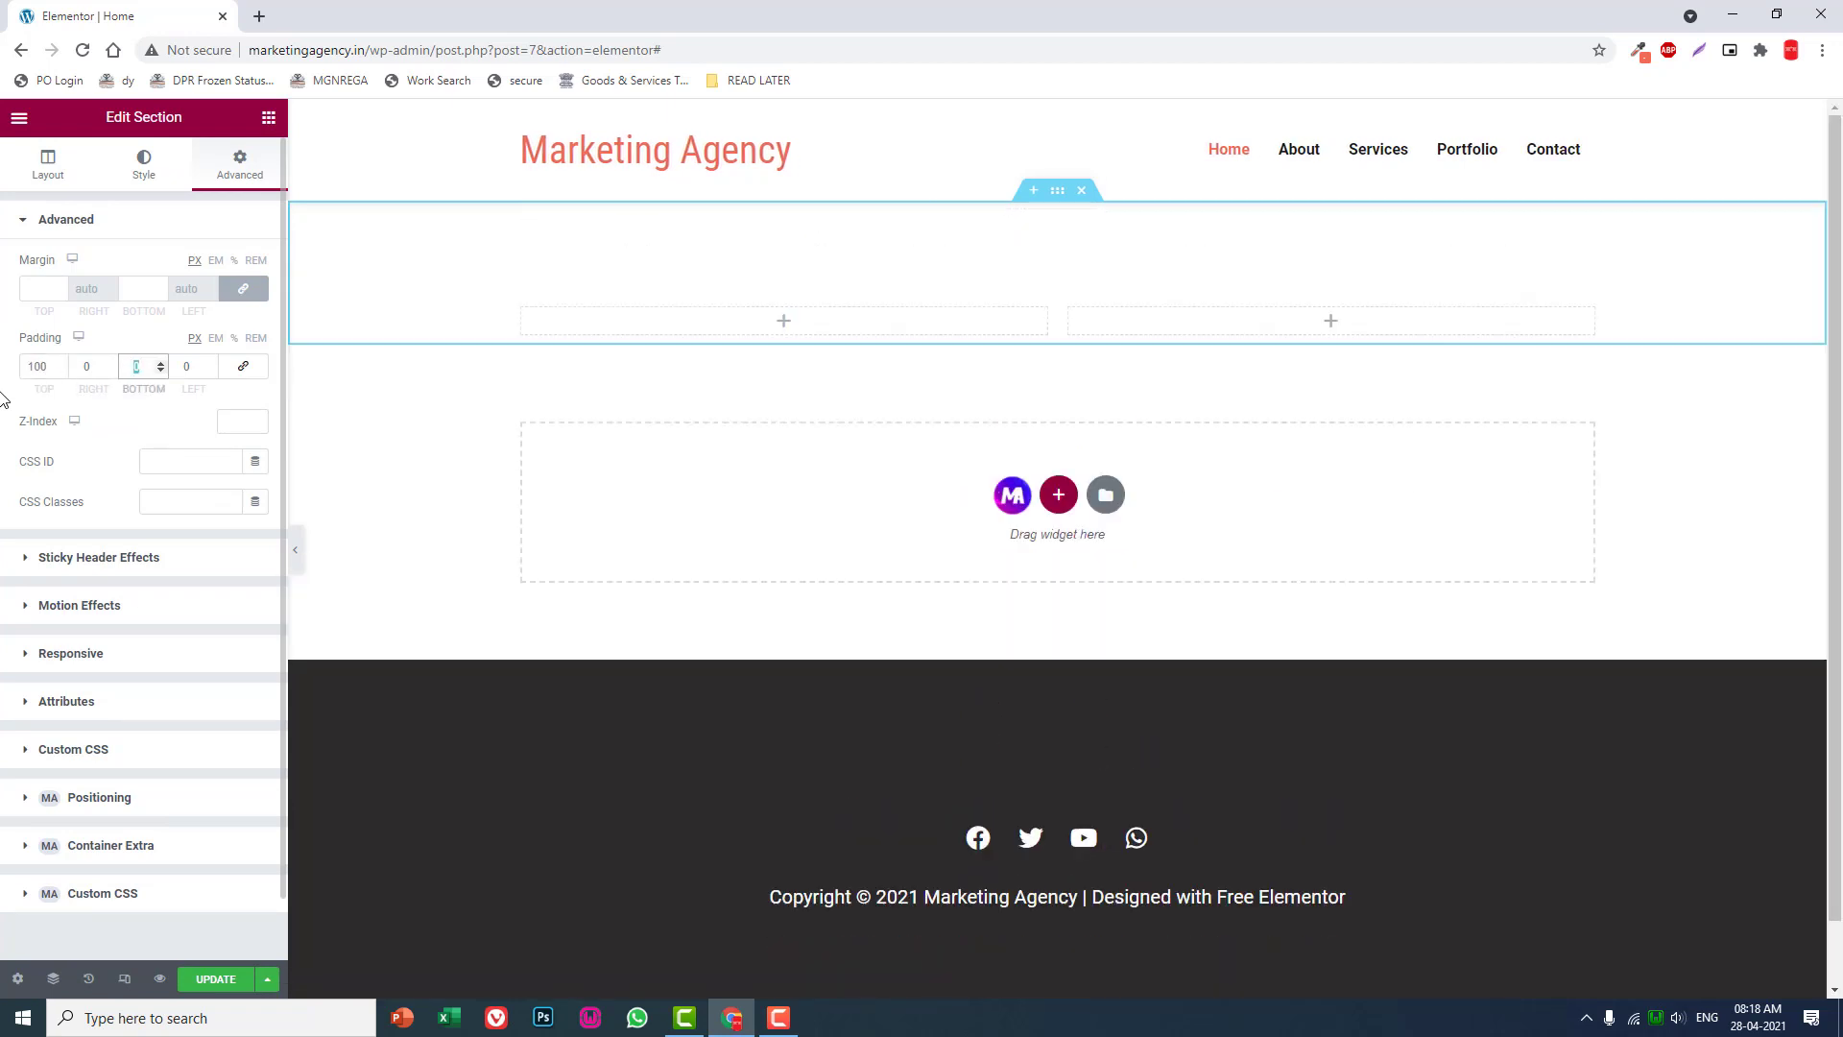
pyautogui.write('100')
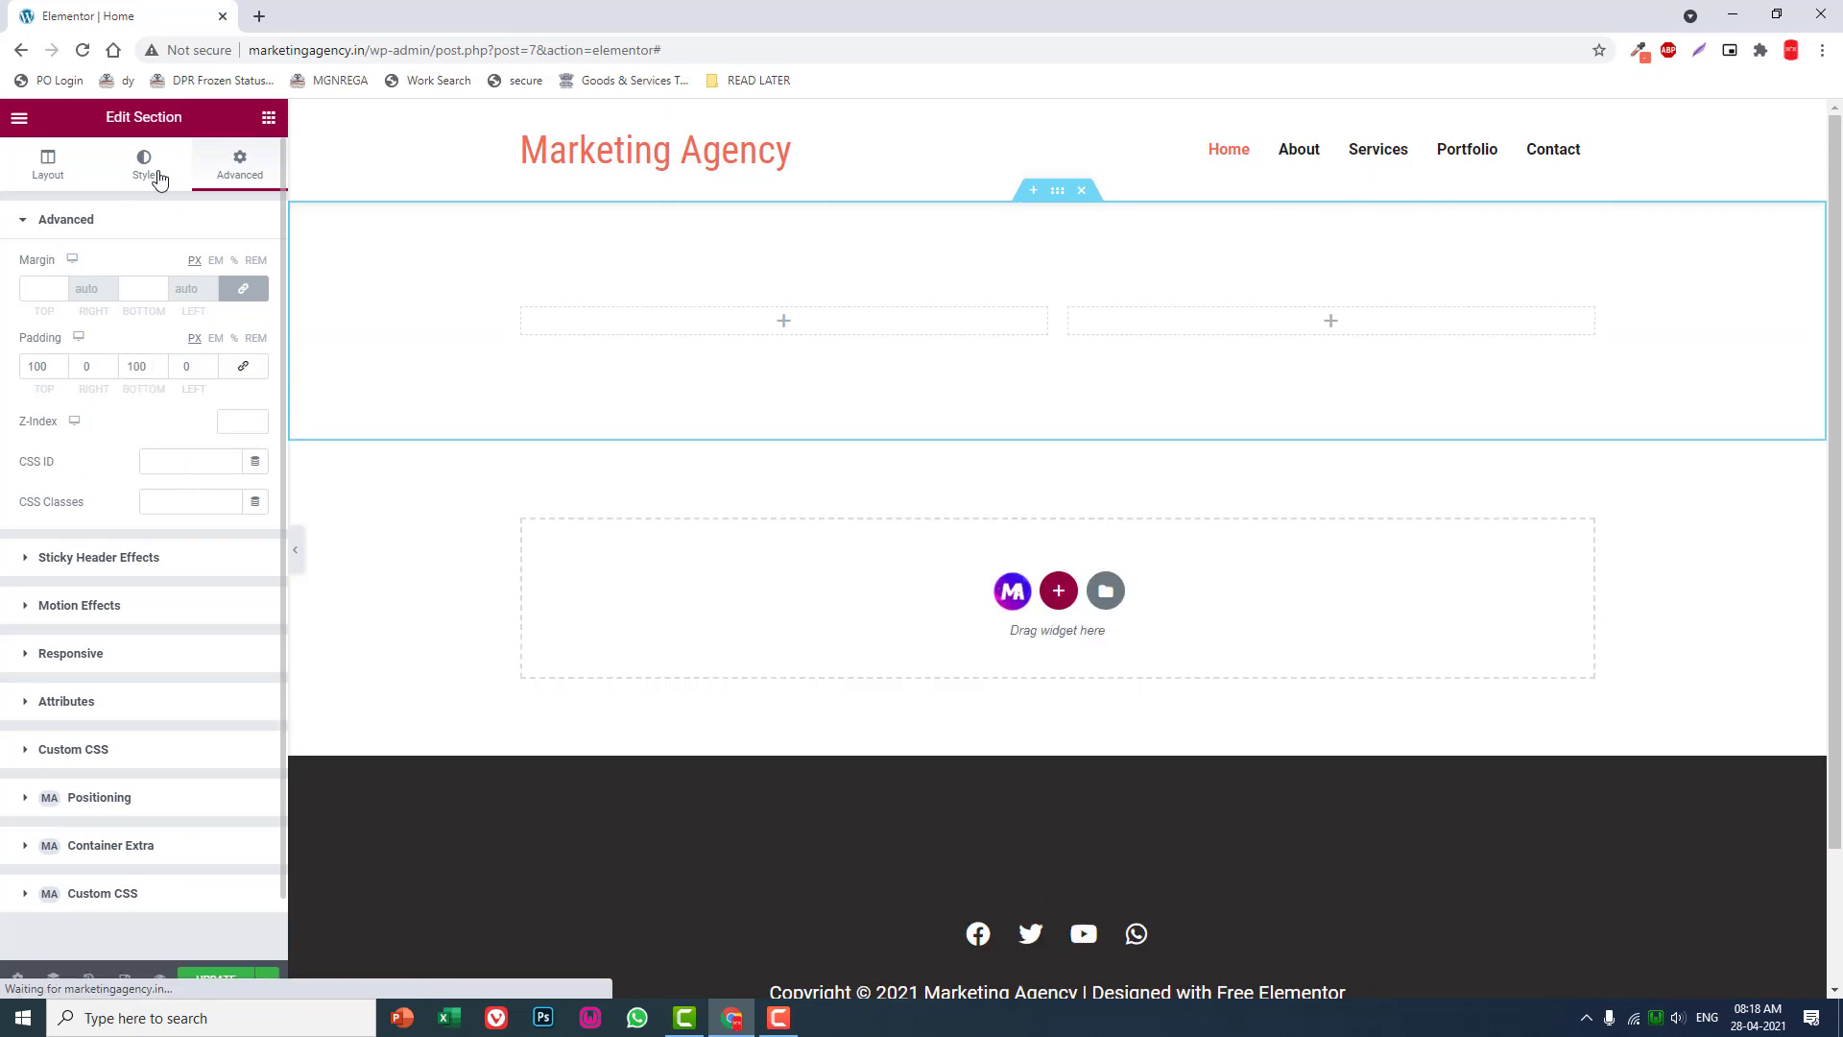
# Set the section background to a gradient with first colour coral #f06c55, sampled from the brand orange.
pyautogui.click(144, 165)
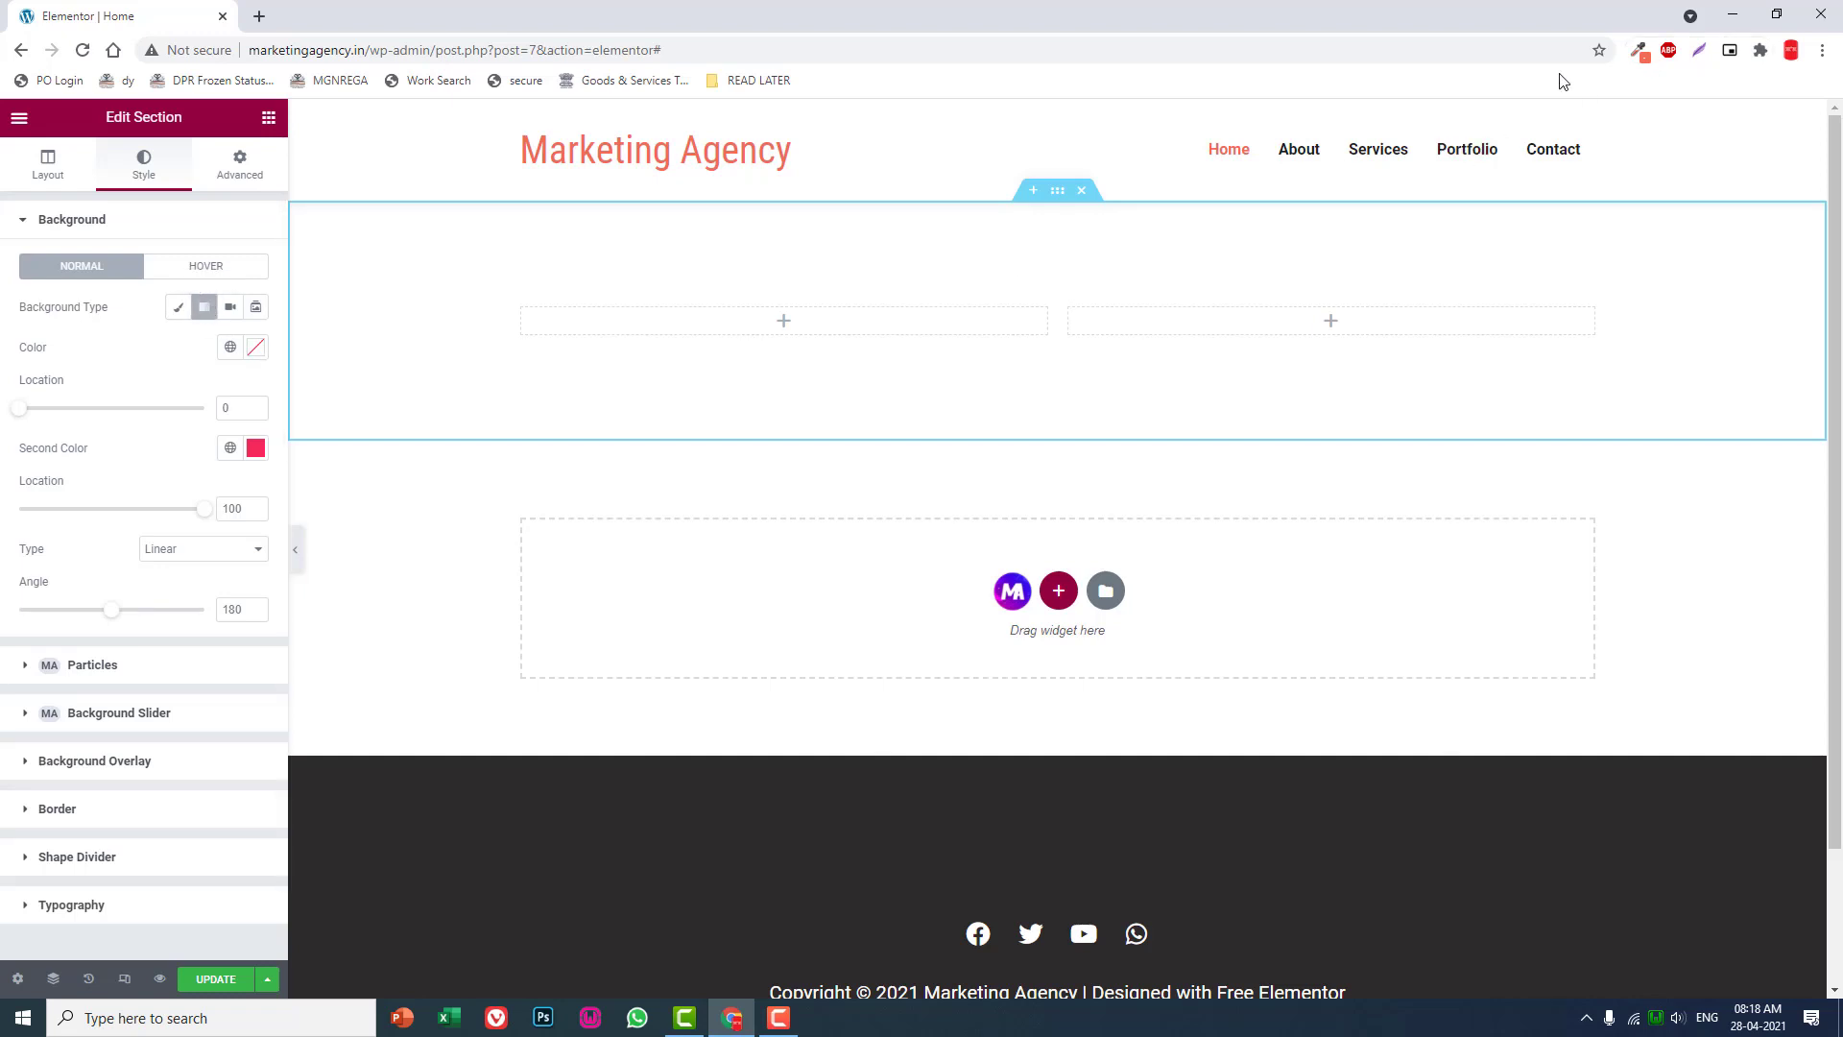
pyautogui.click(1641, 50)
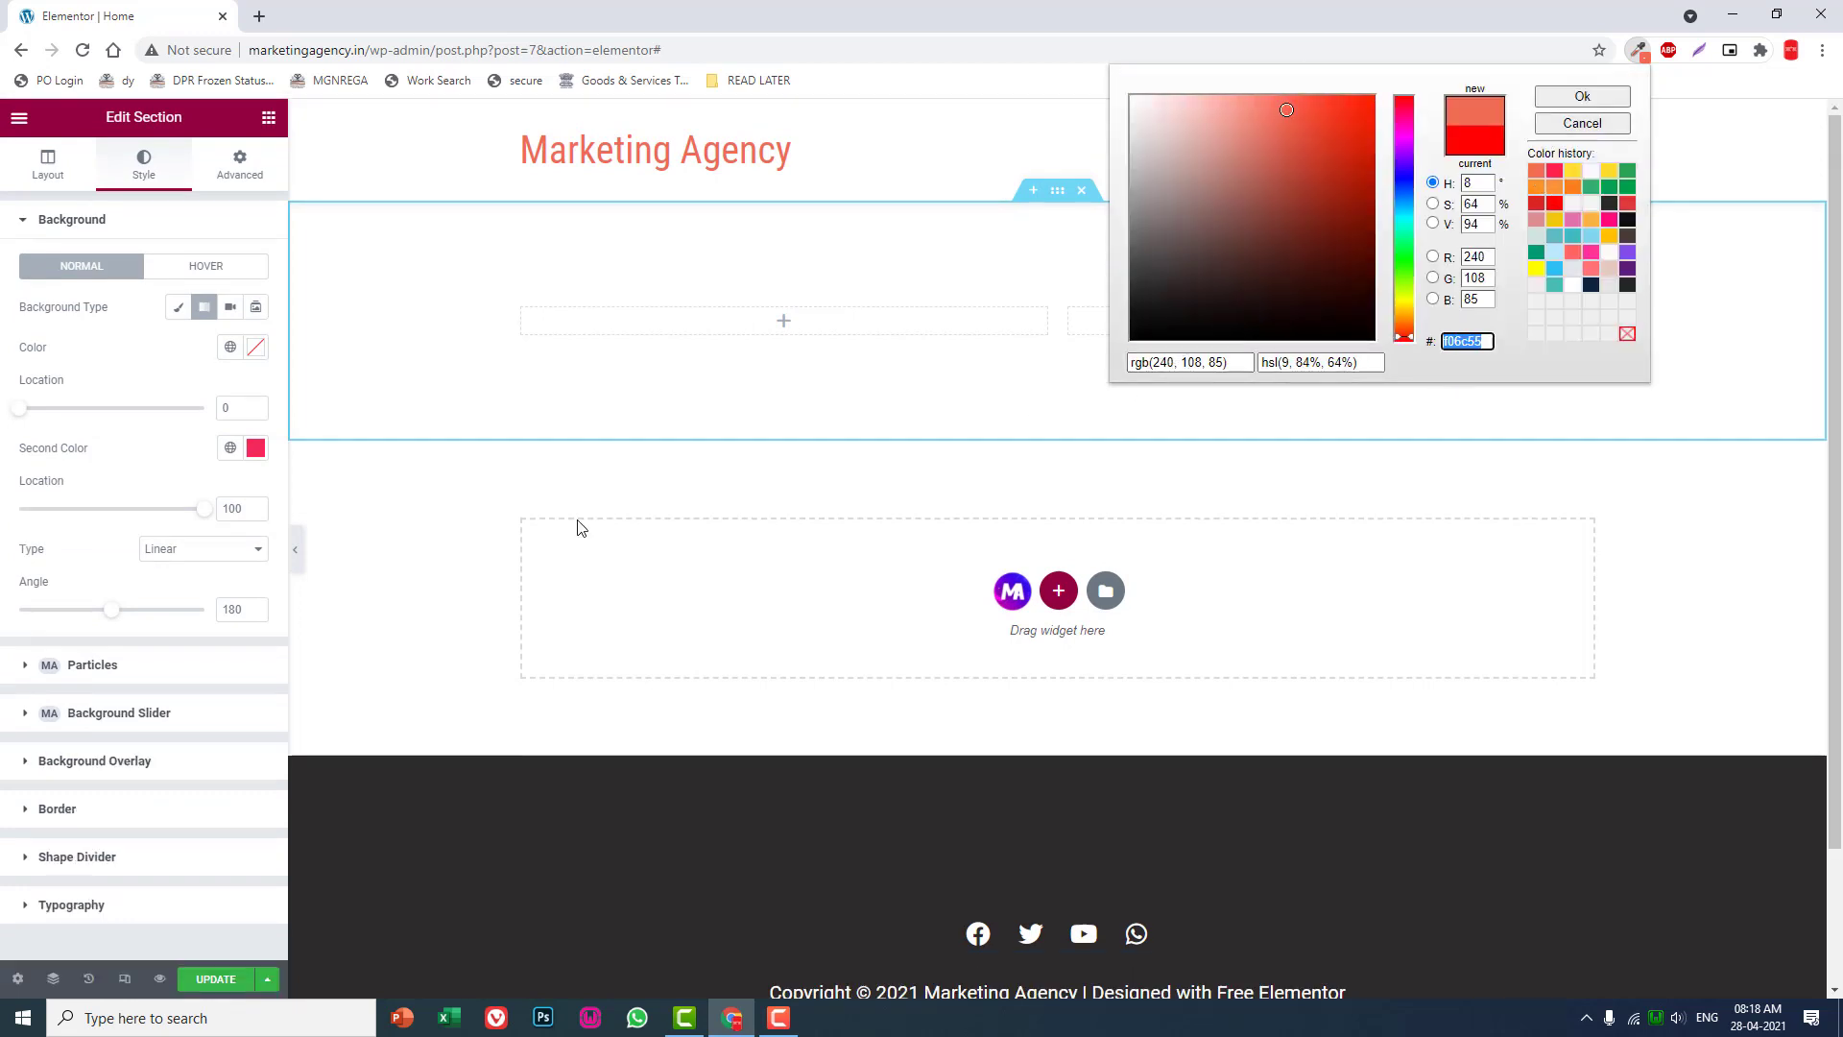
pyautogui.click(1580, 96)
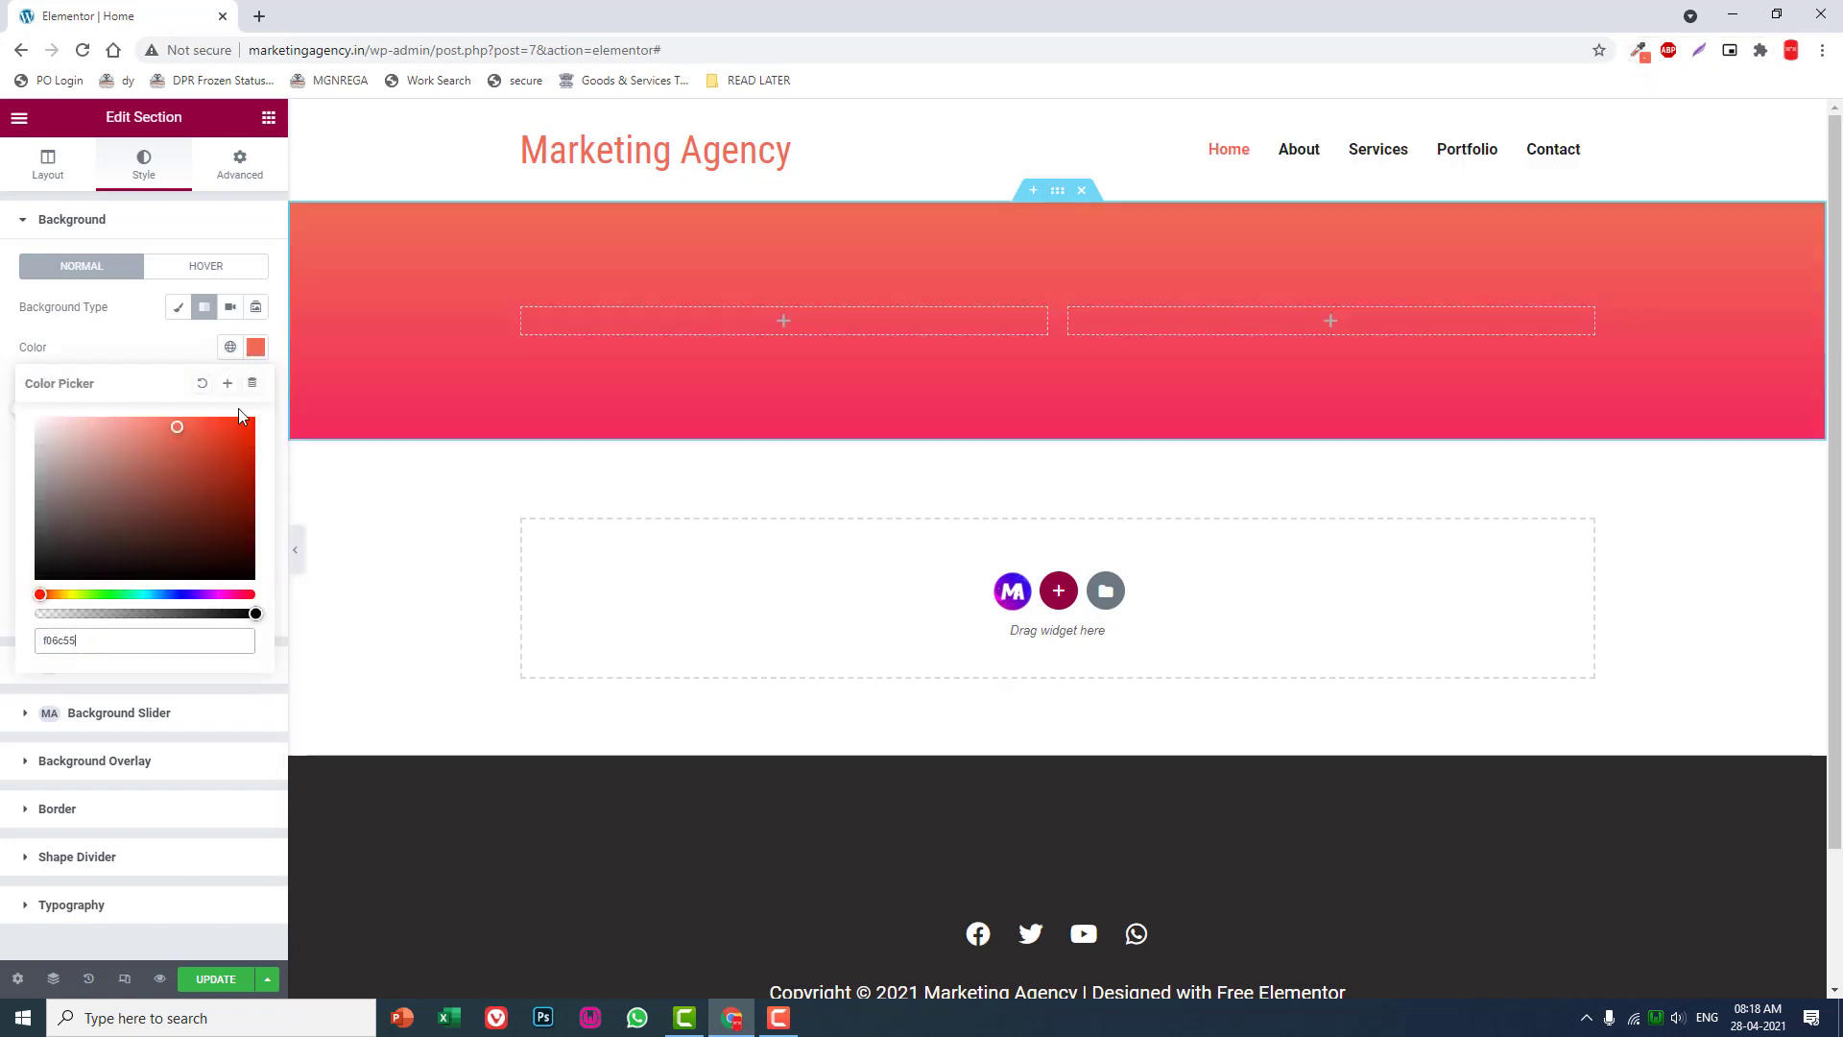
pyautogui.click(230, 307)
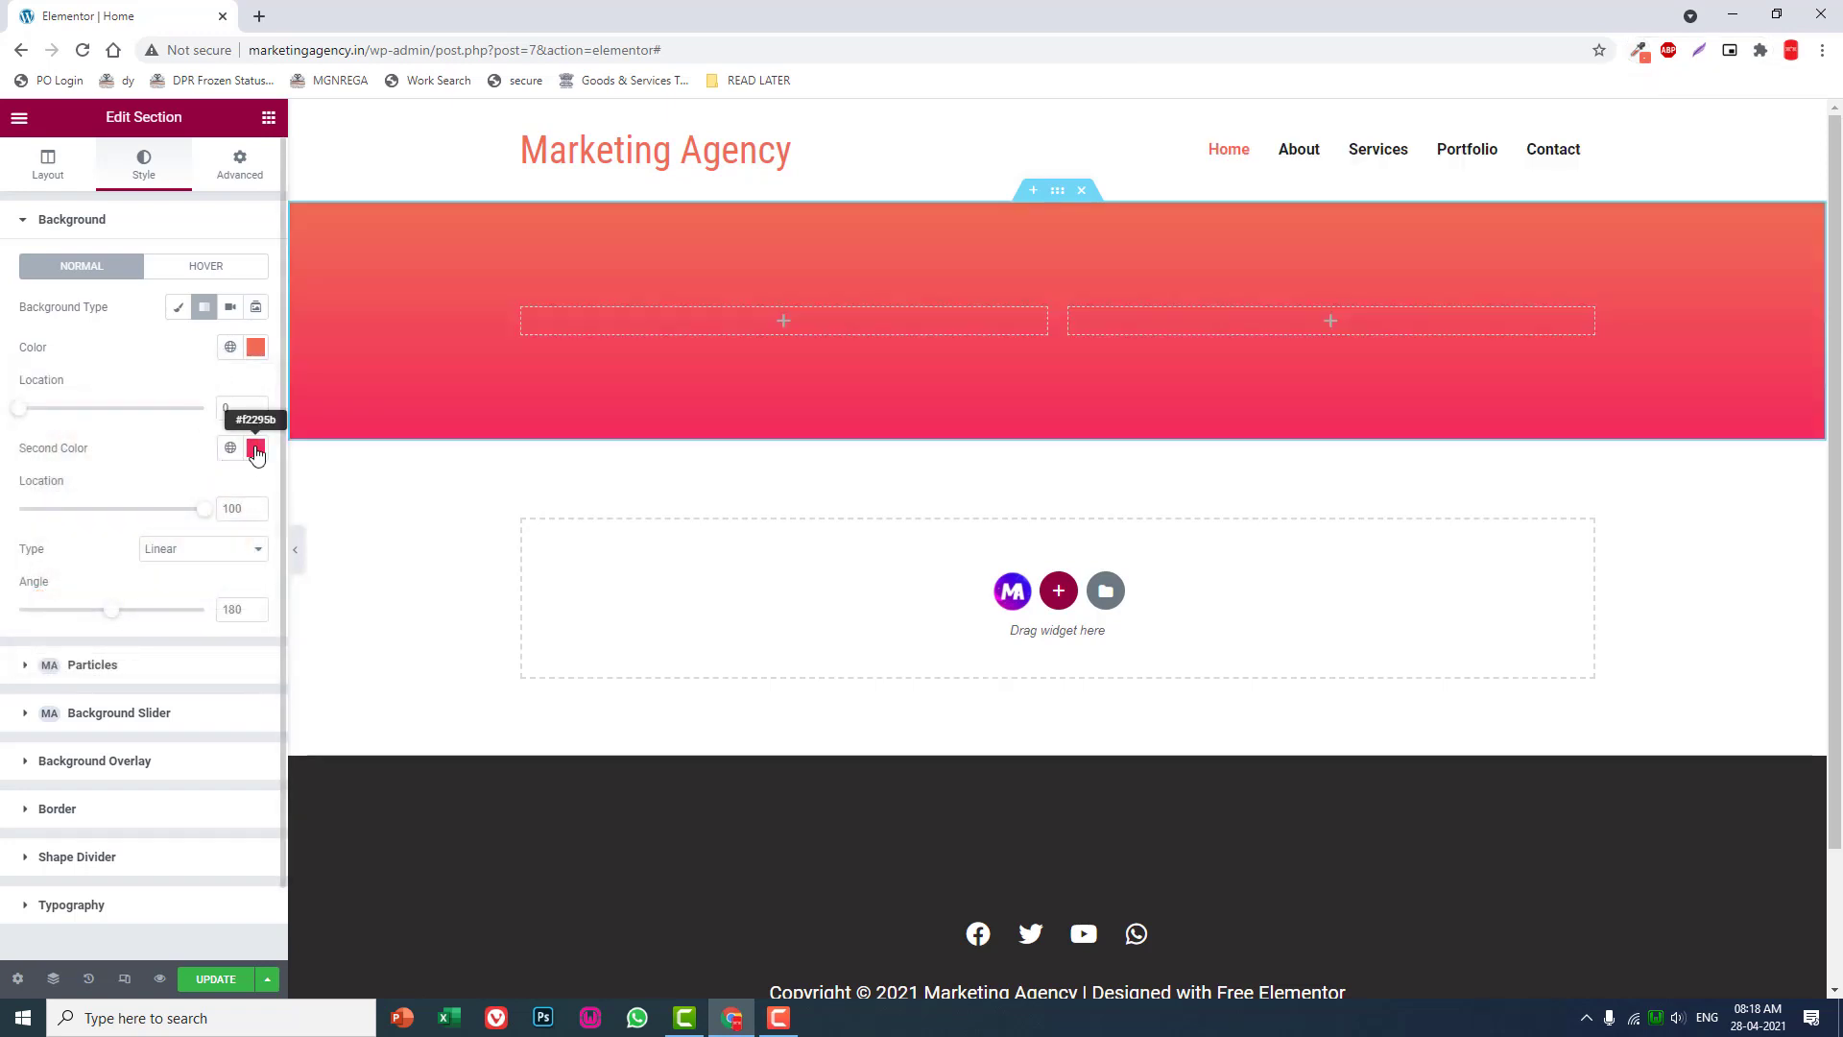
# Make the second gradient colour light salmon and turn the gradient angle to 0 degrees.
pyautogui.click(255, 449)
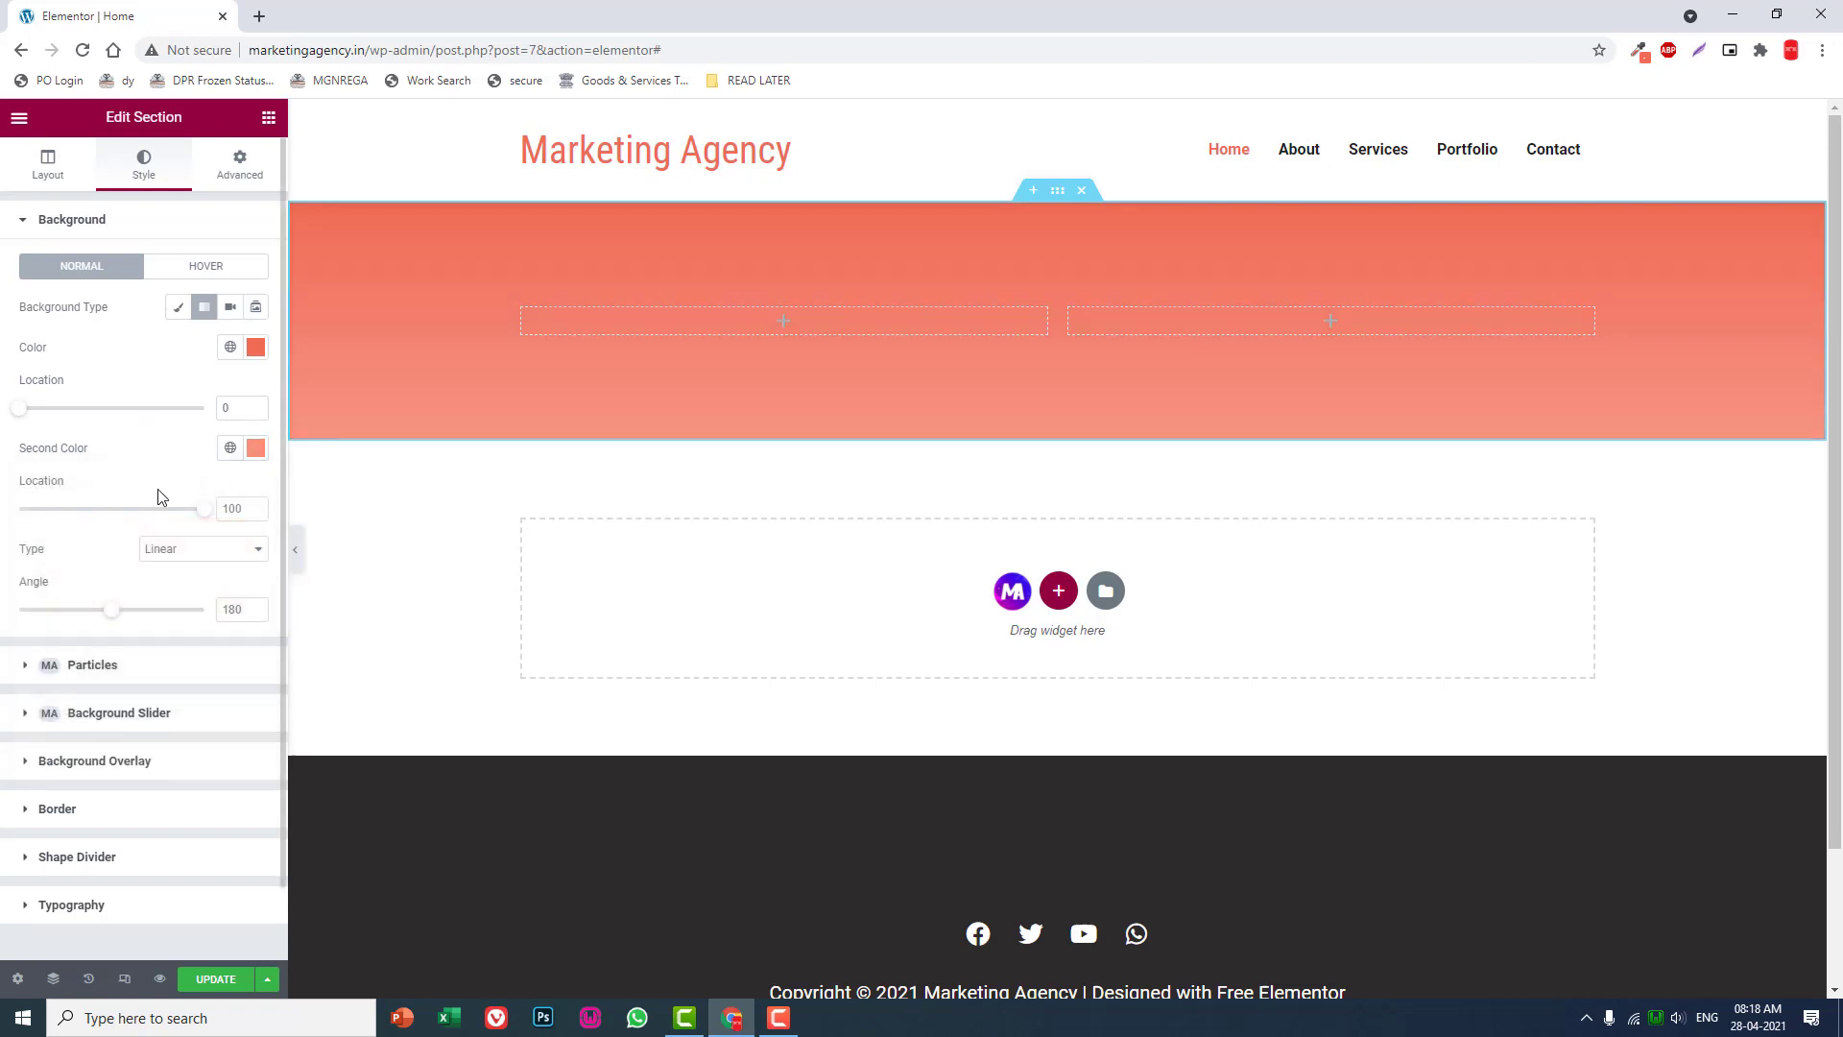
pyautogui.click(234, 608)
pyautogui.write('270')
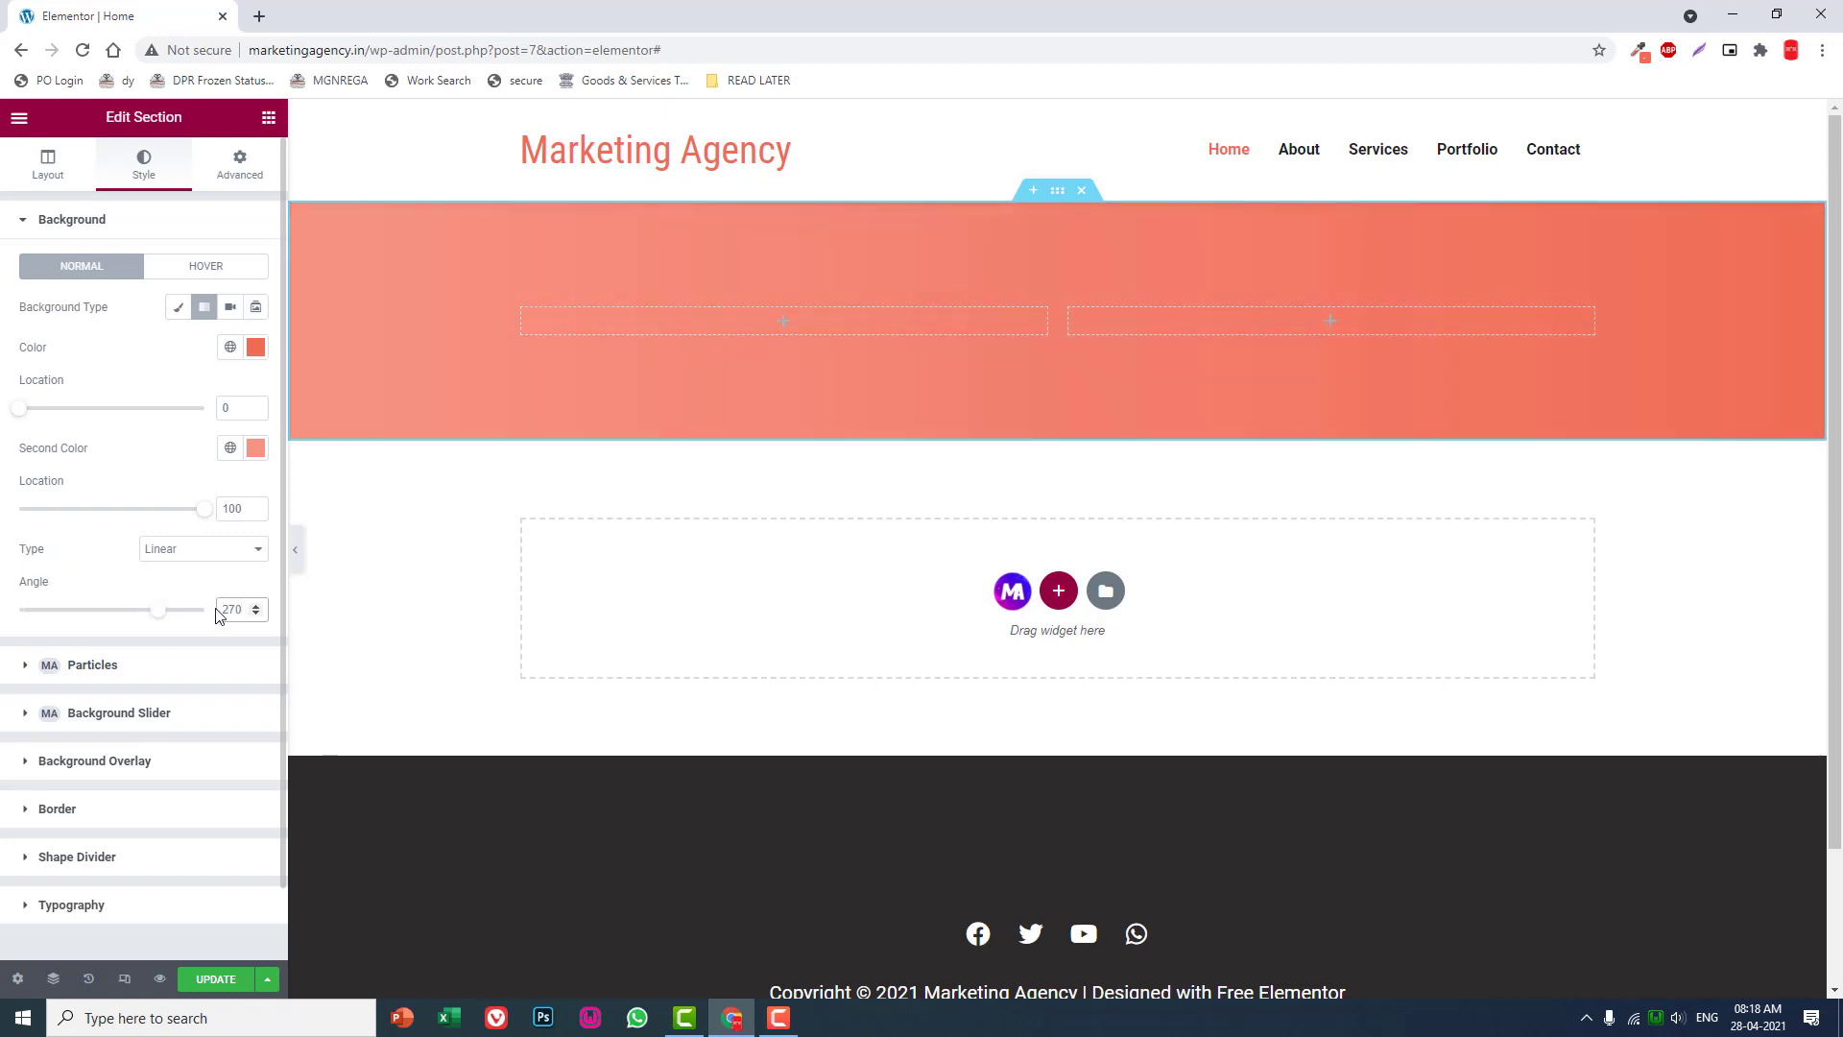
pyautogui.moveTo(160, 608); pyautogui.dragTo(23, 609)
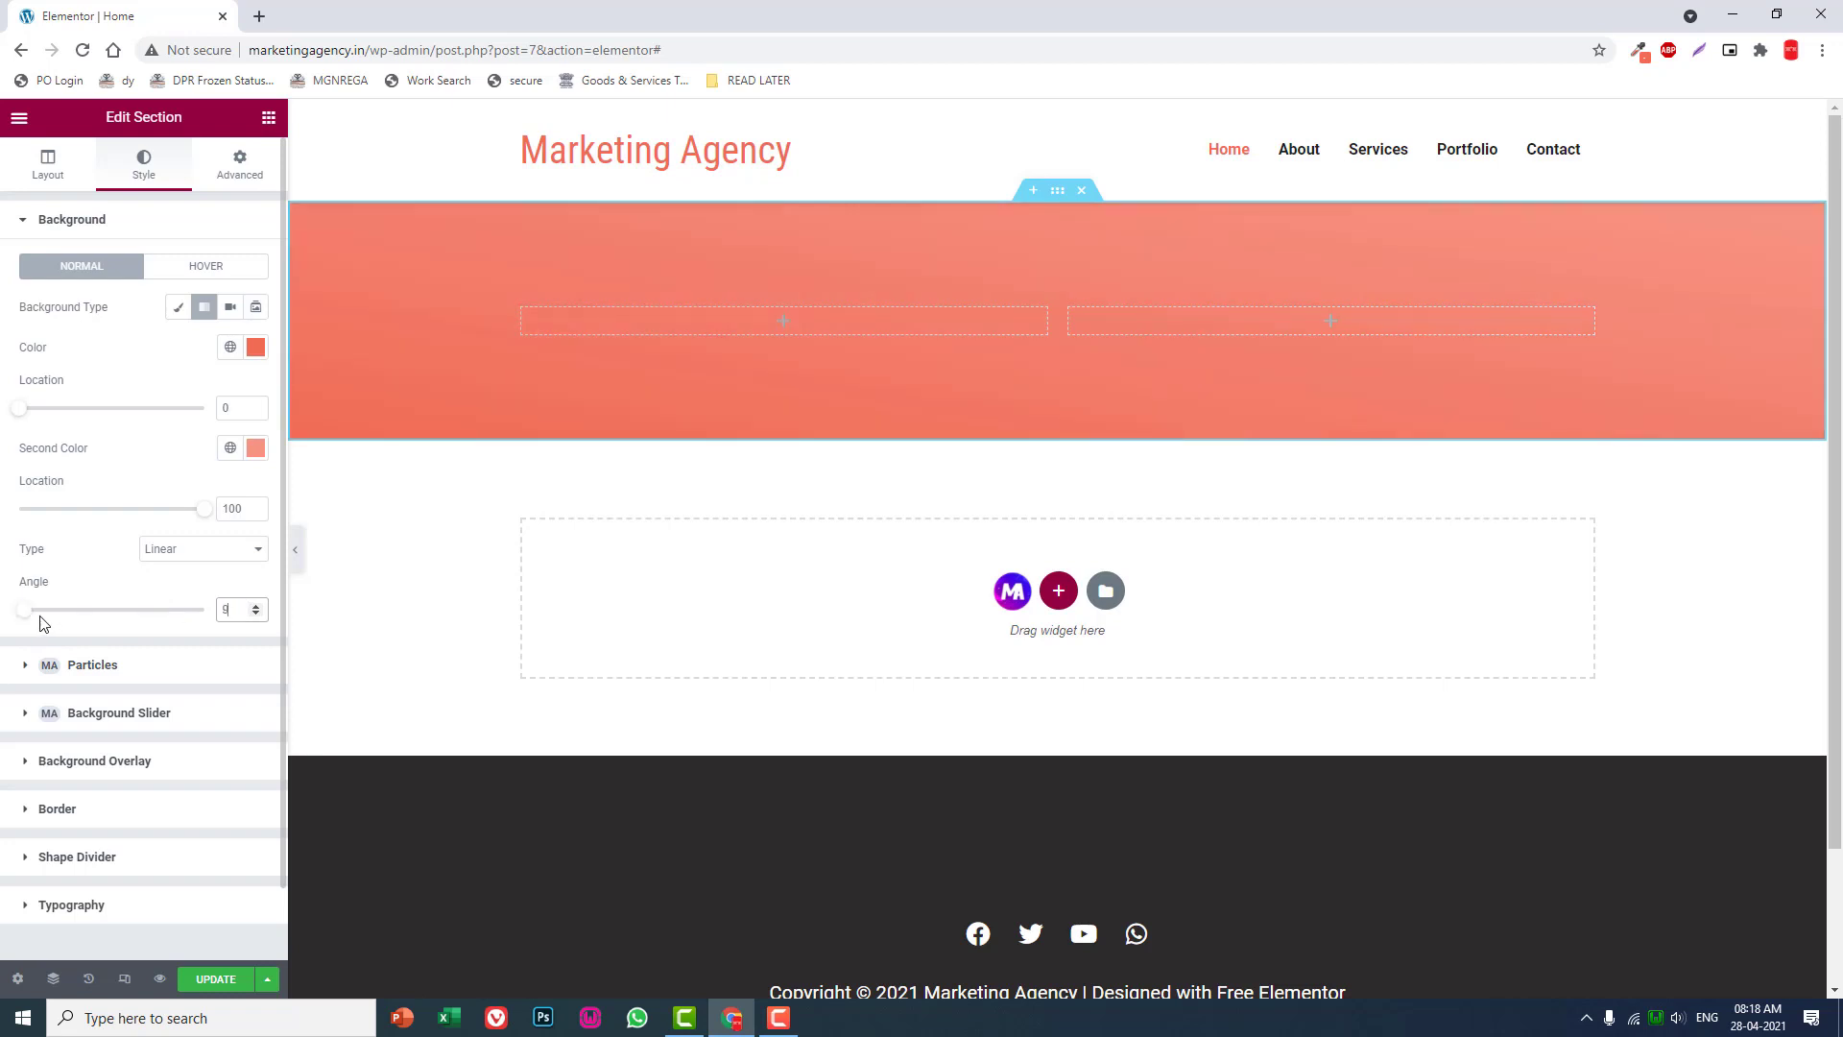
pyautogui.moveTo(23, 608); pyautogui.dragTo(65, 609)
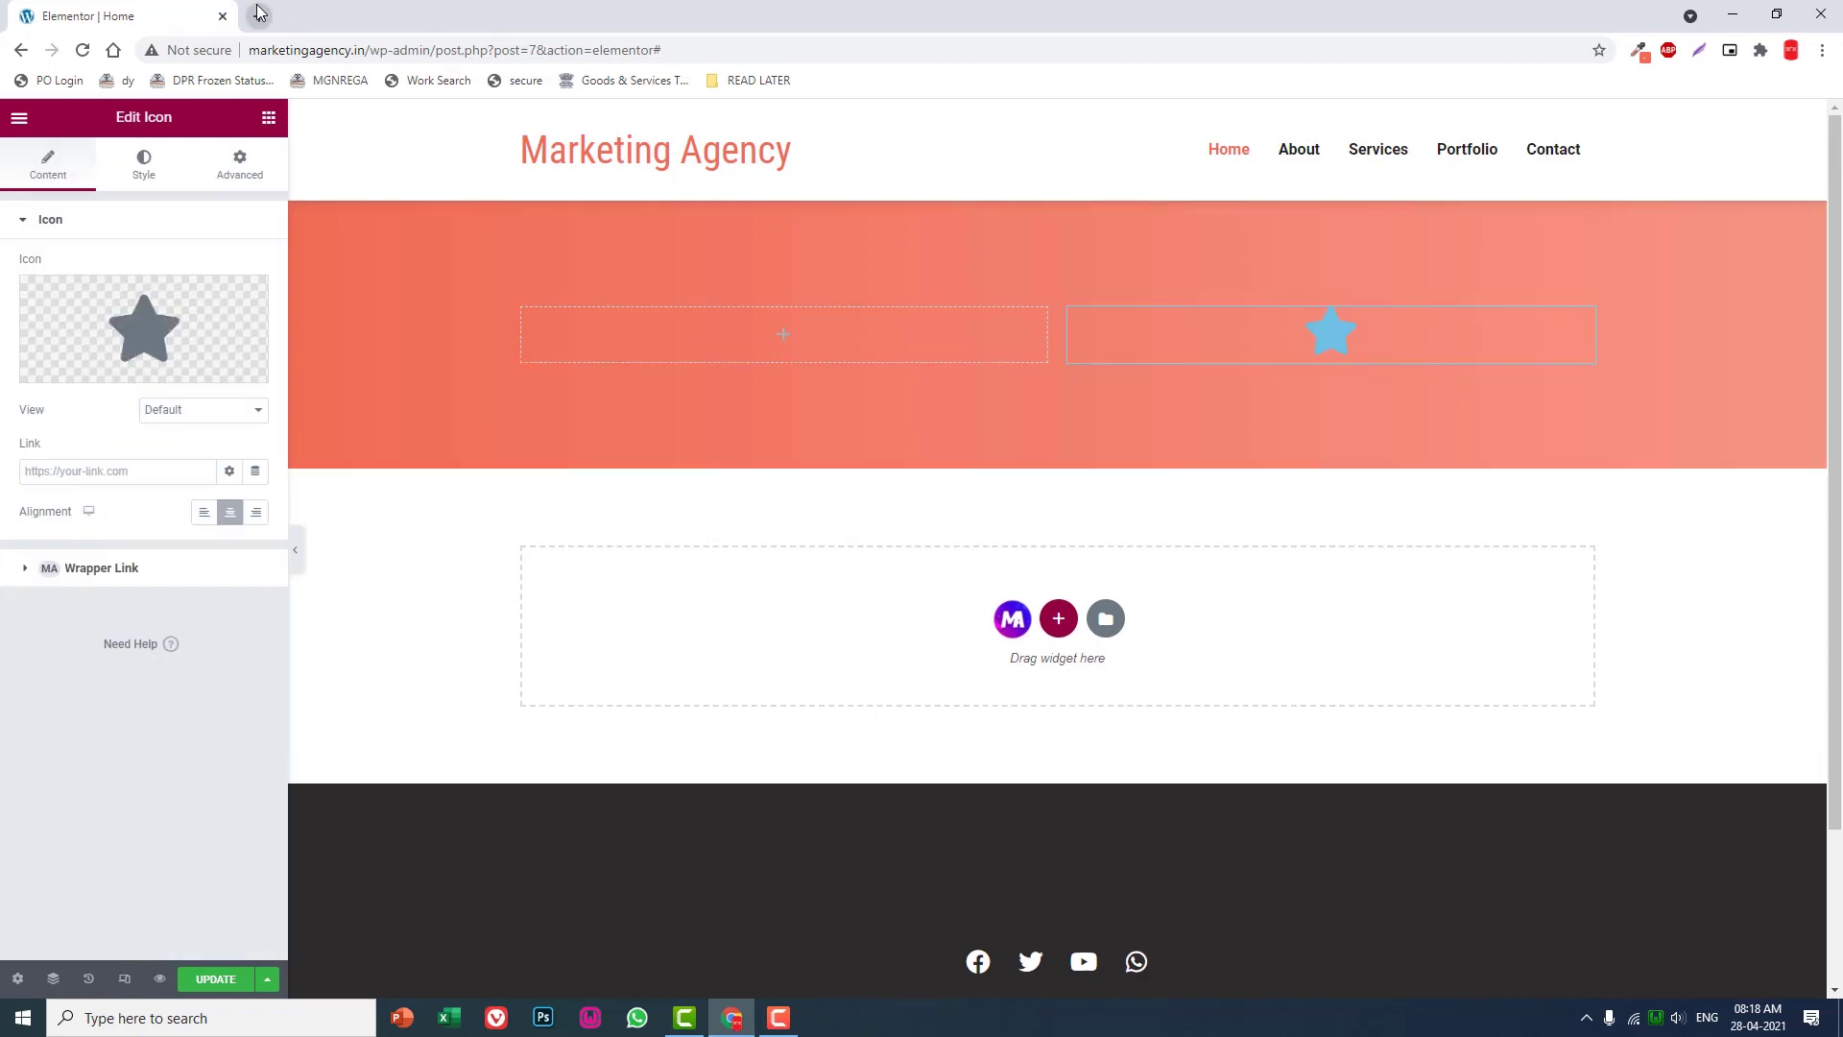
# Open a new browser tab for the unDraw illustration site.
pyautogui.click(486, 16)
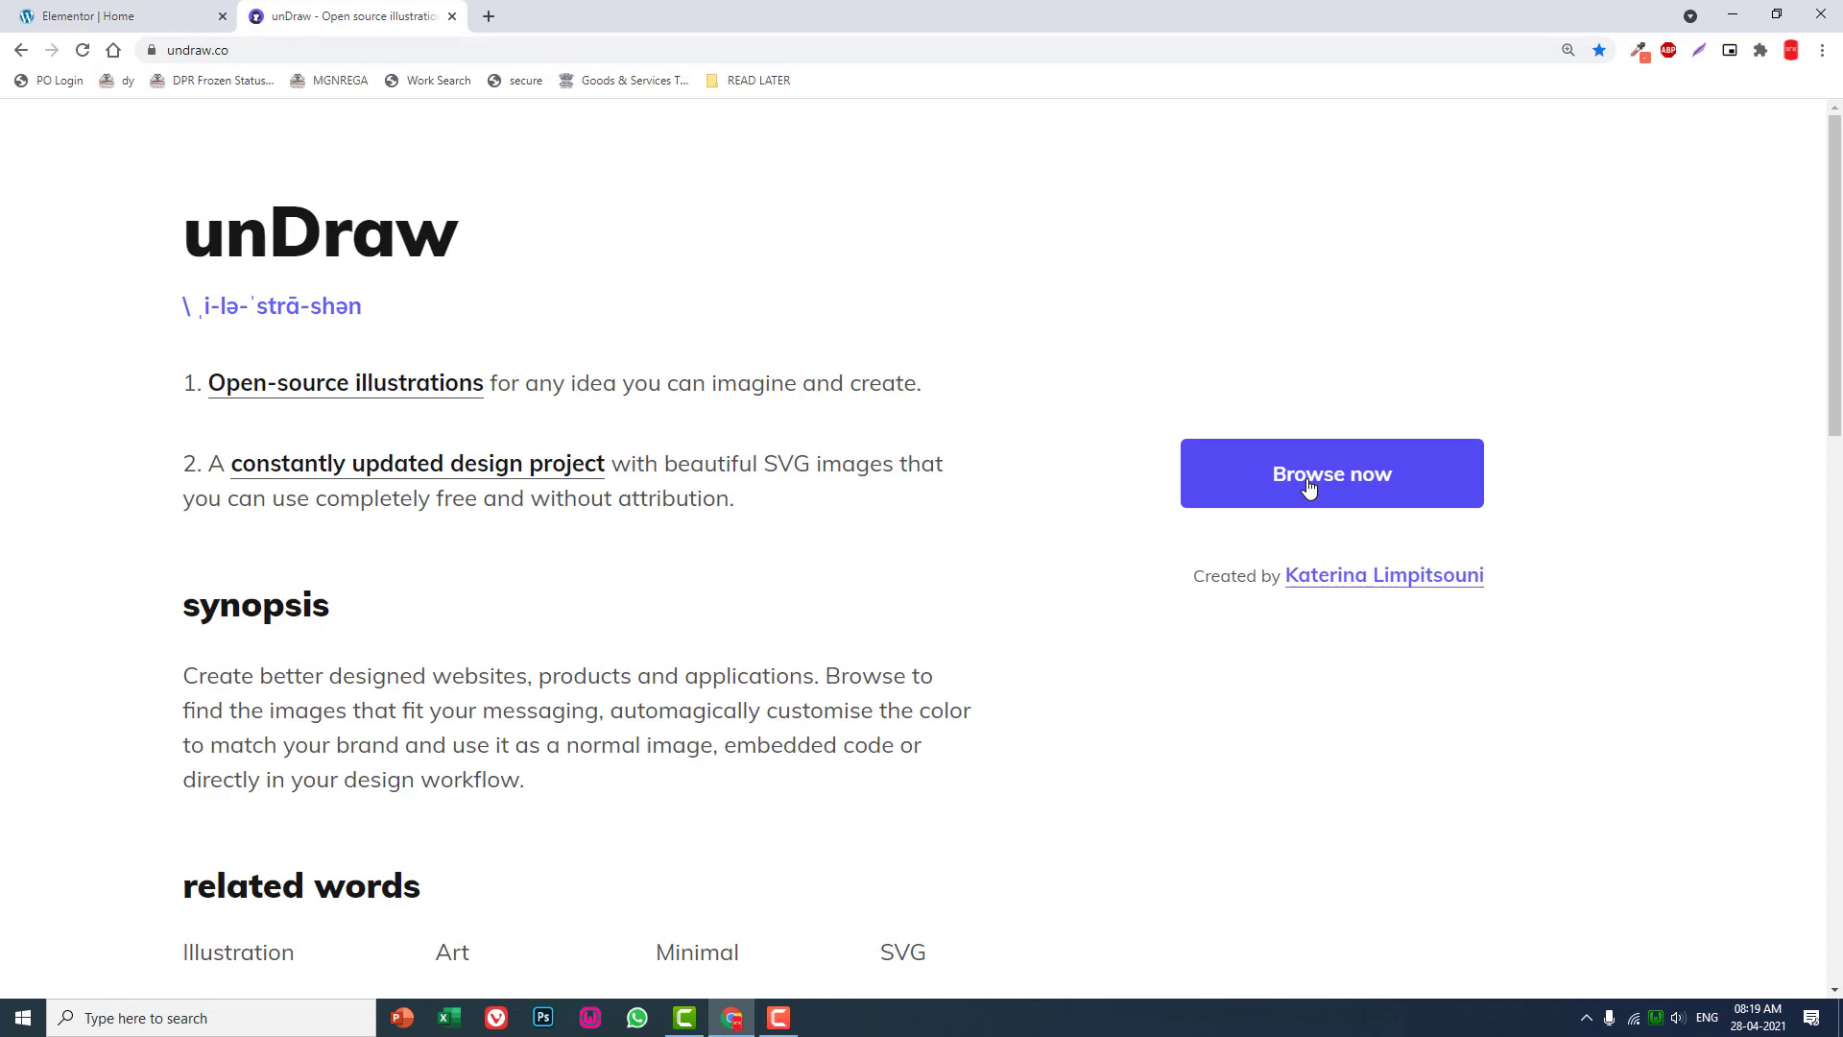
# Browse the unDraw gallery and bring up the illustration HEX colour picker.
pyautogui.click(1331, 474)
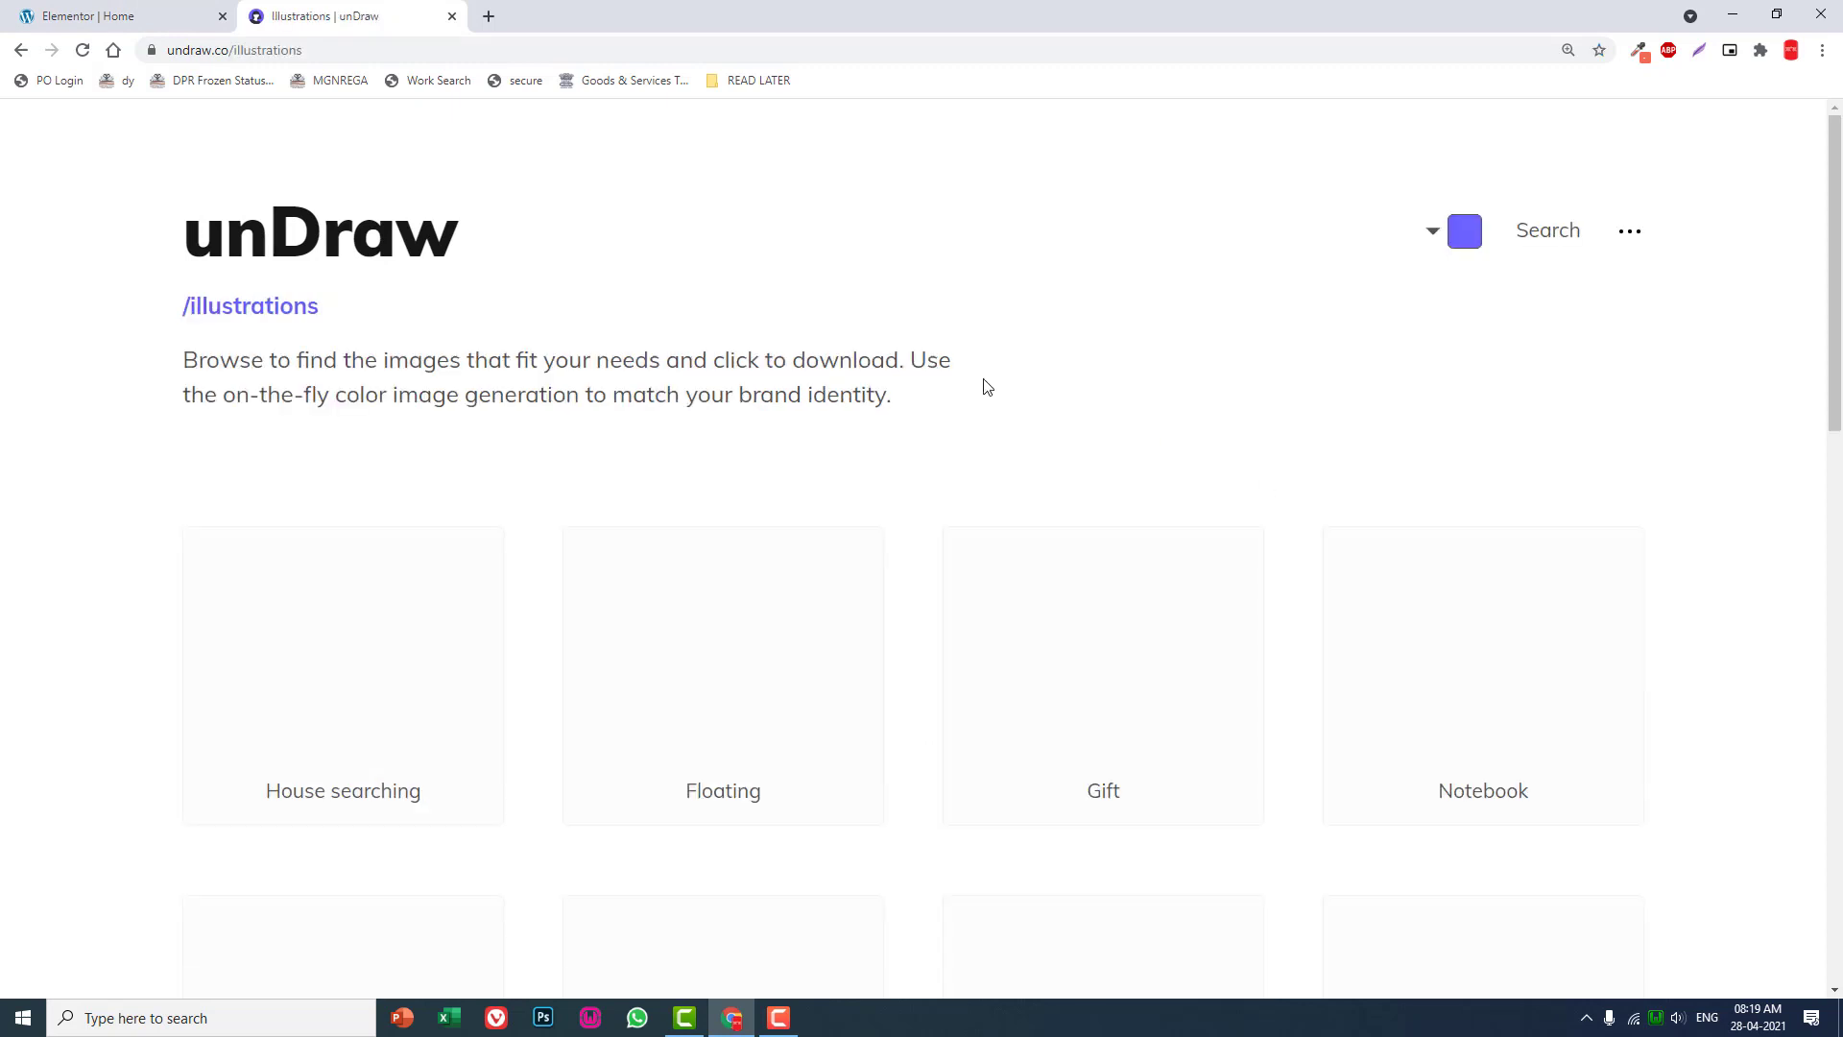
pyautogui.scroll(-3)
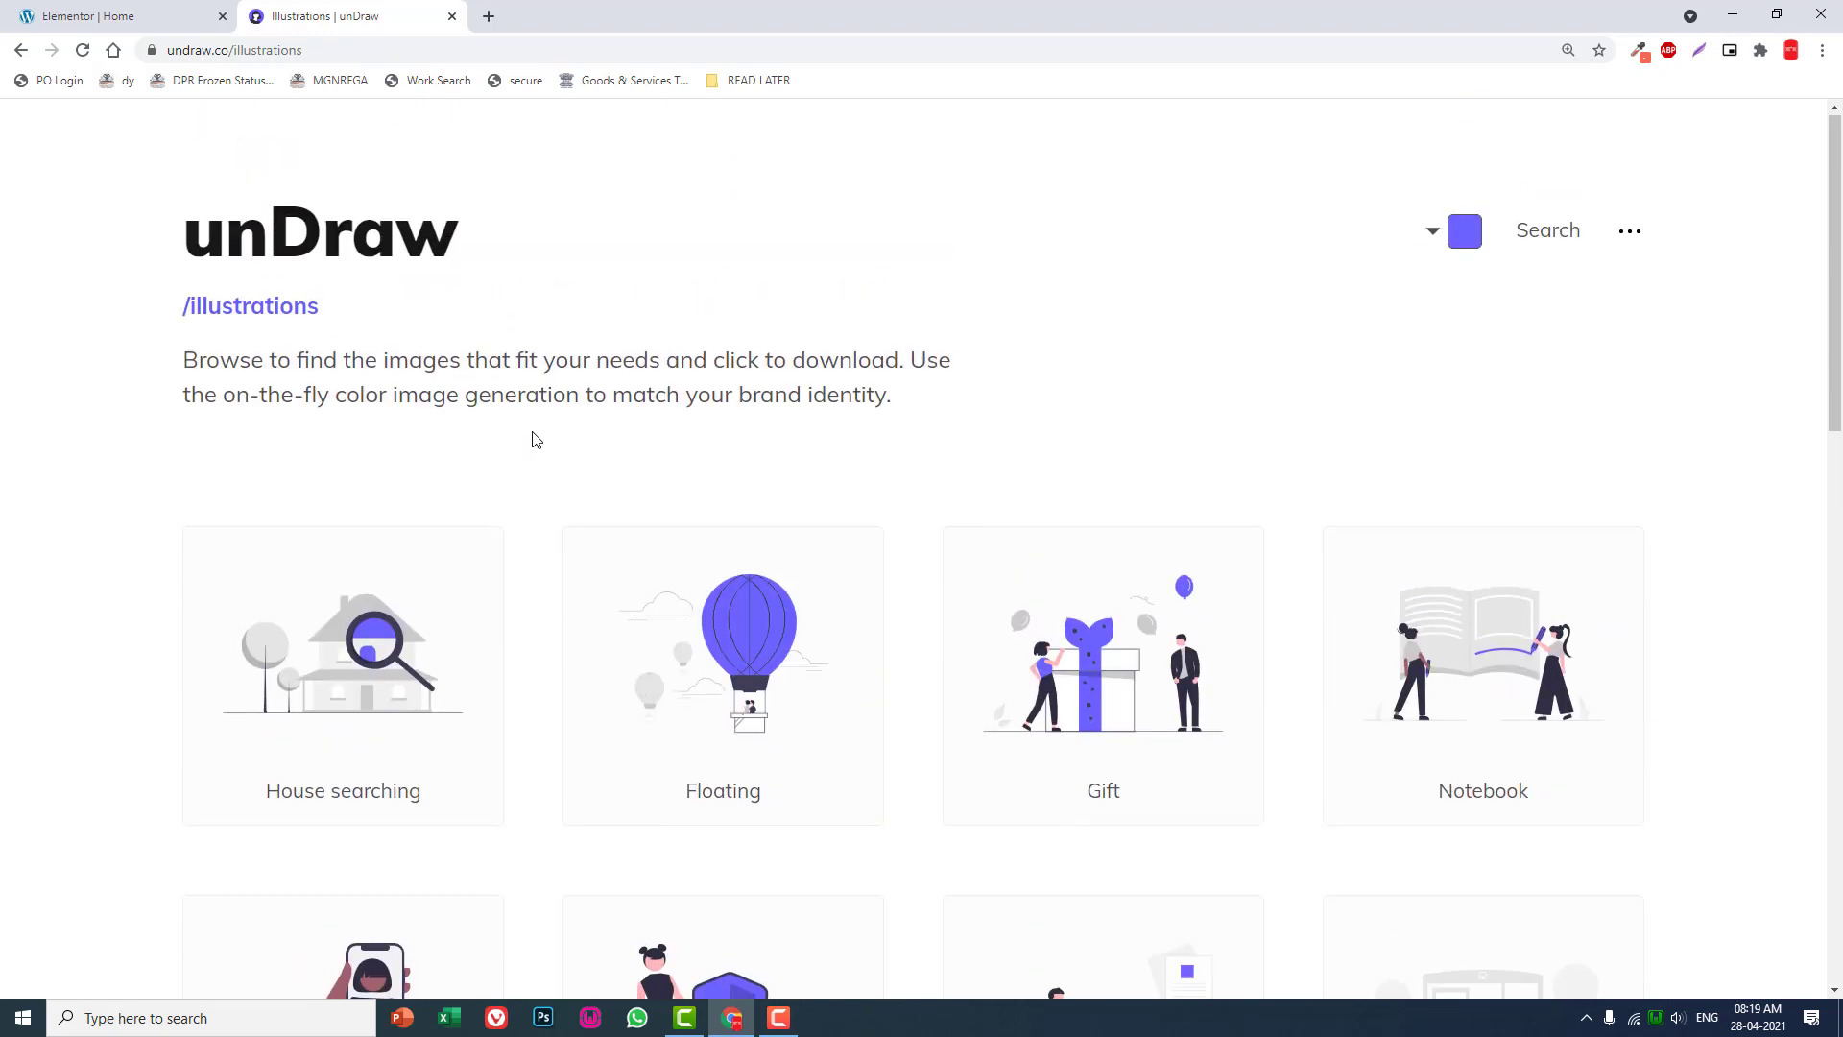
pyautogui.moveTo(1548, 230)
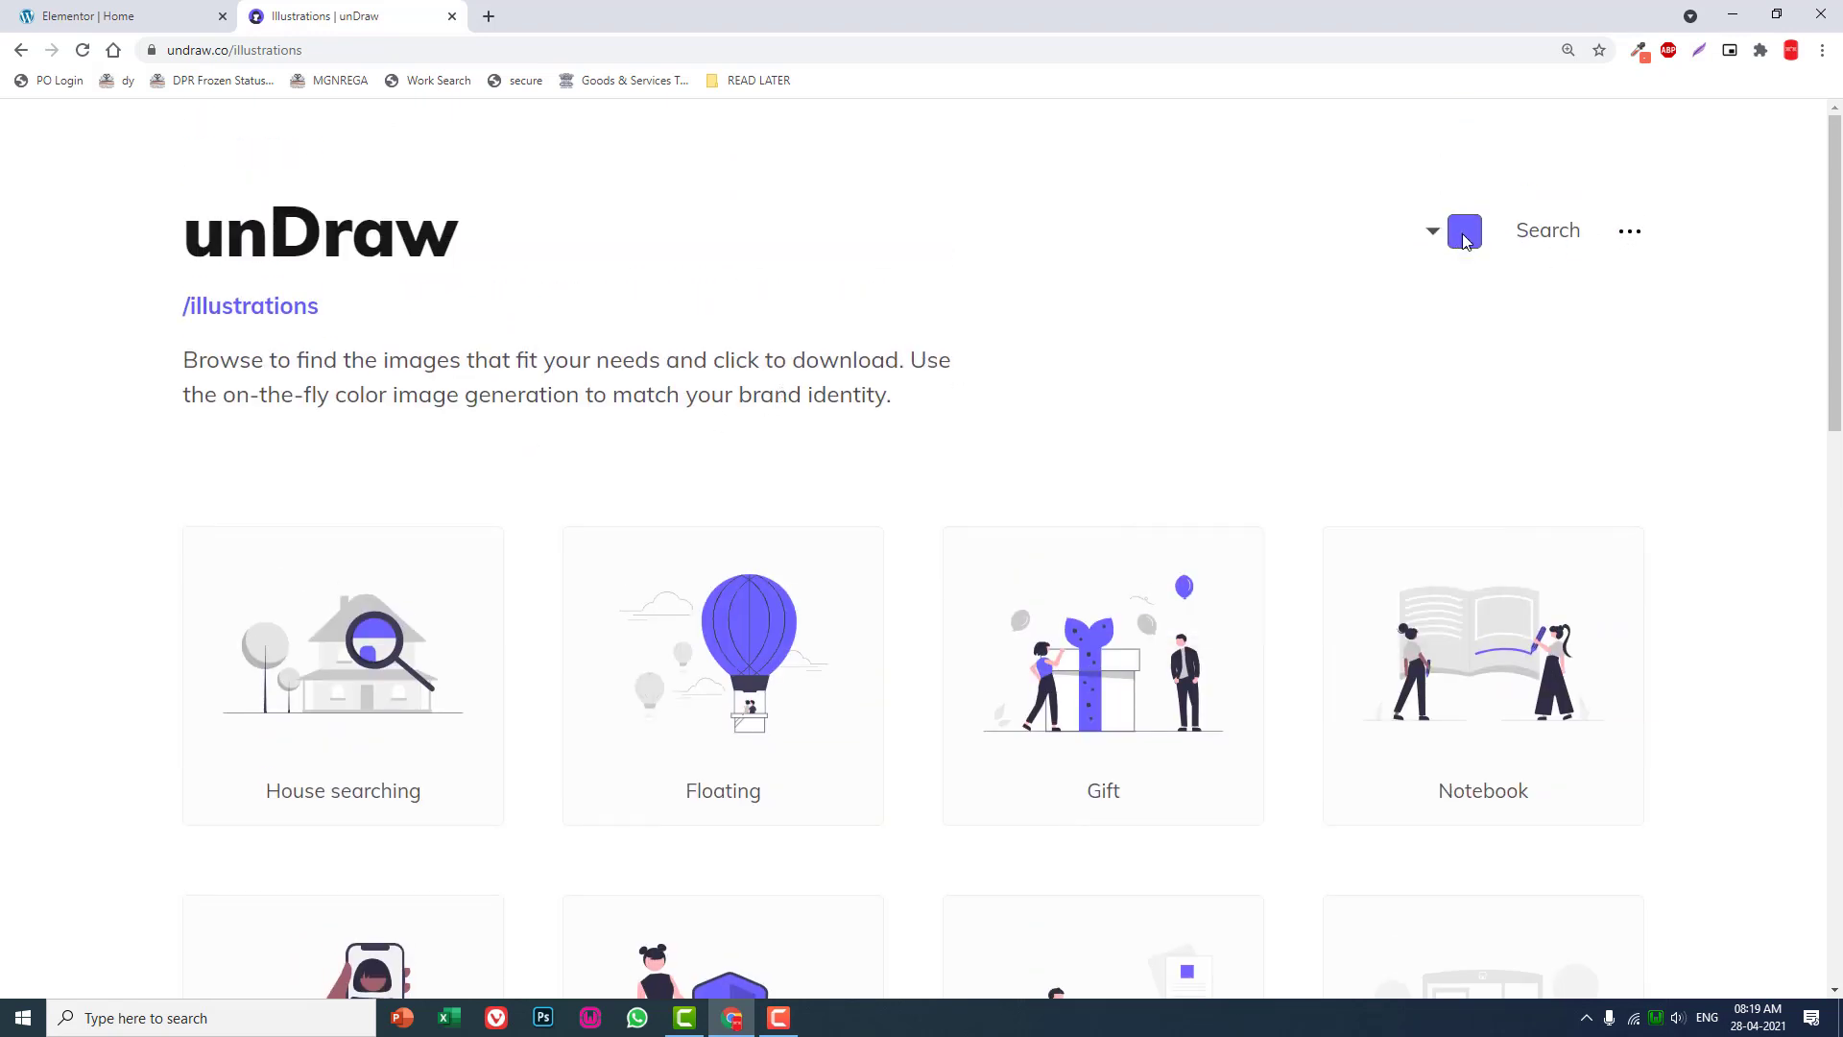
pyautogui.click(1463, 230)
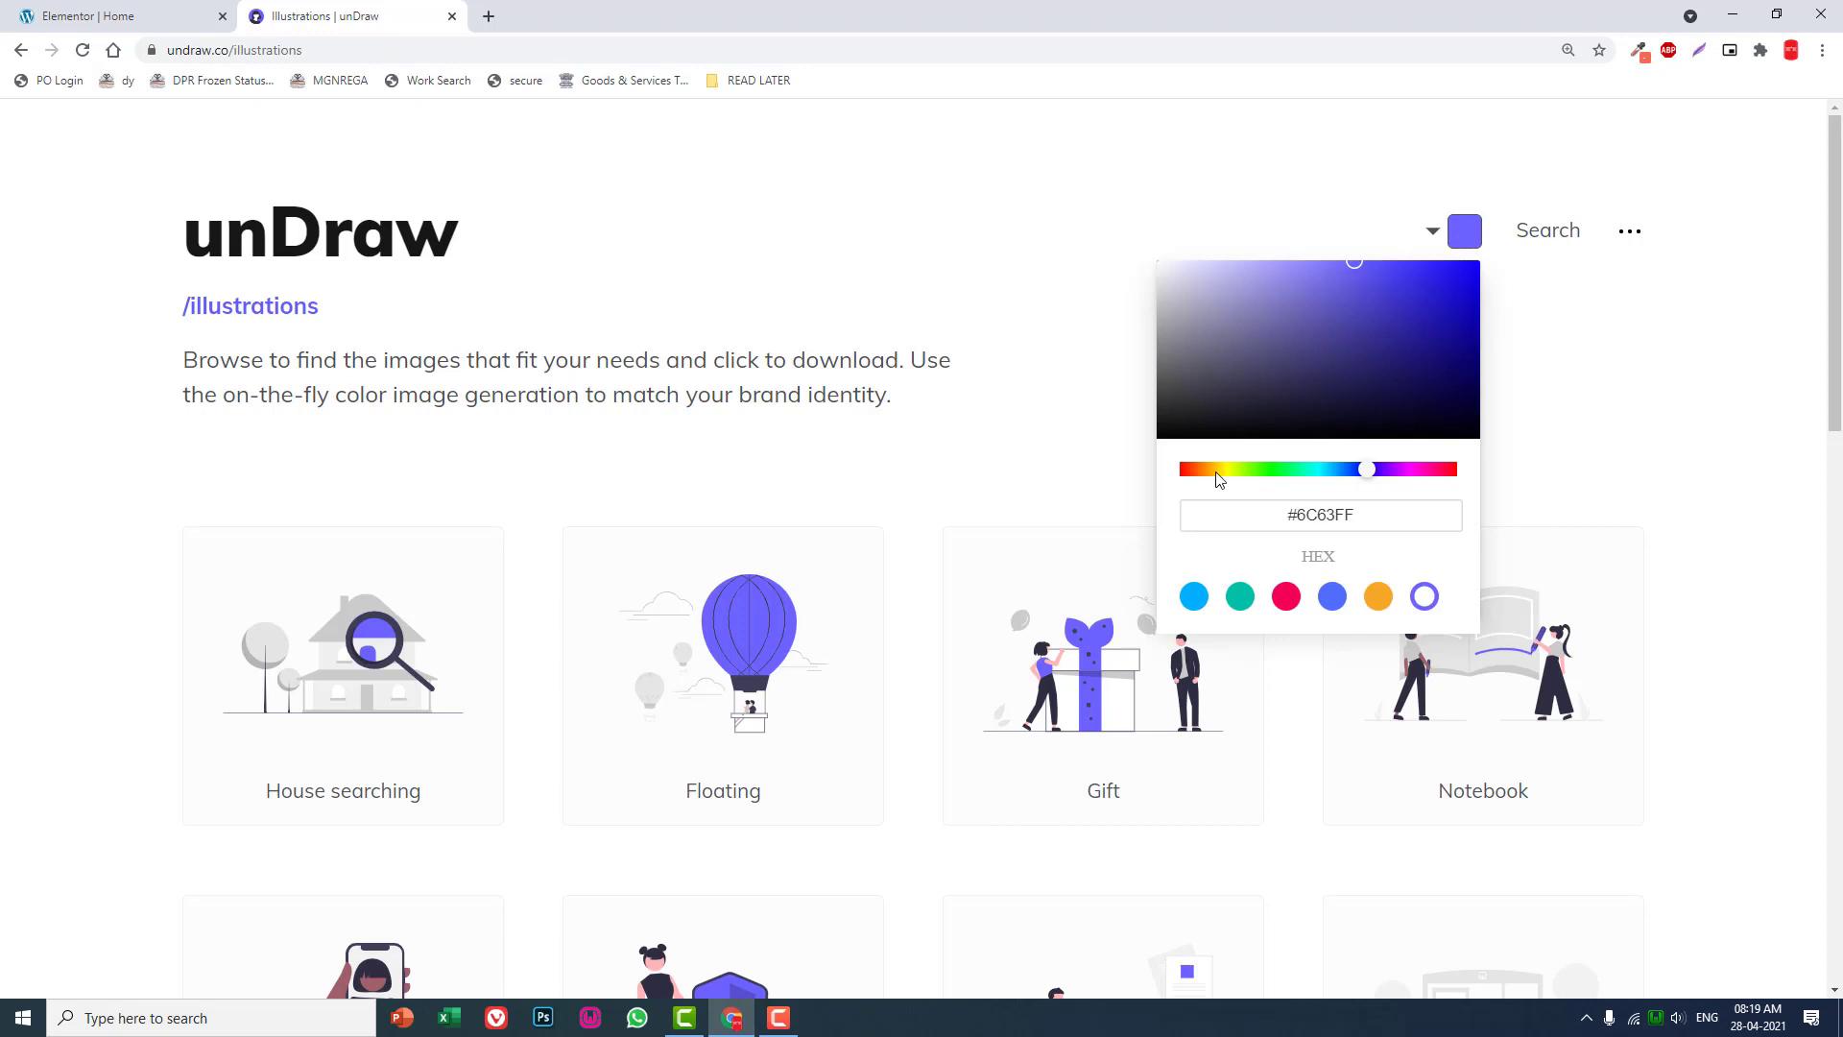
pyautogui.moveTo(1423, 463)
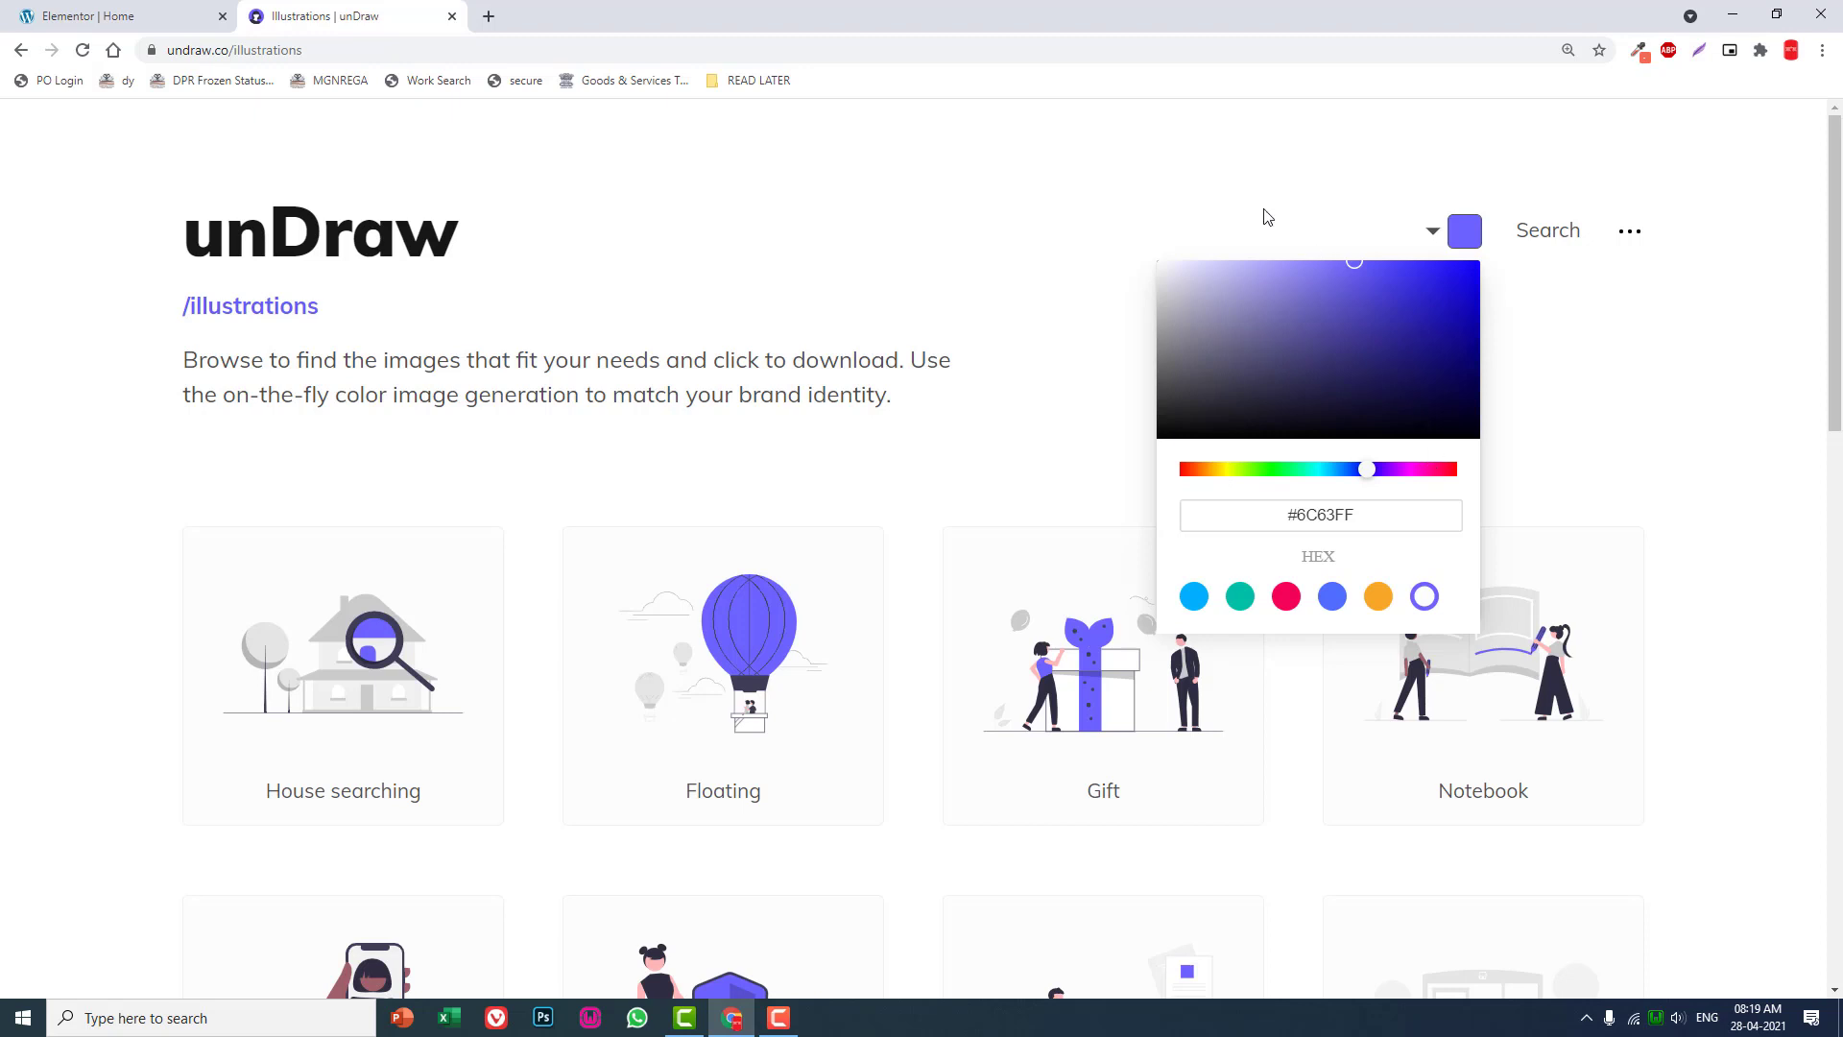
# Search Google for the contrast colour of orange in another tab.
pyautogui.write('contra')
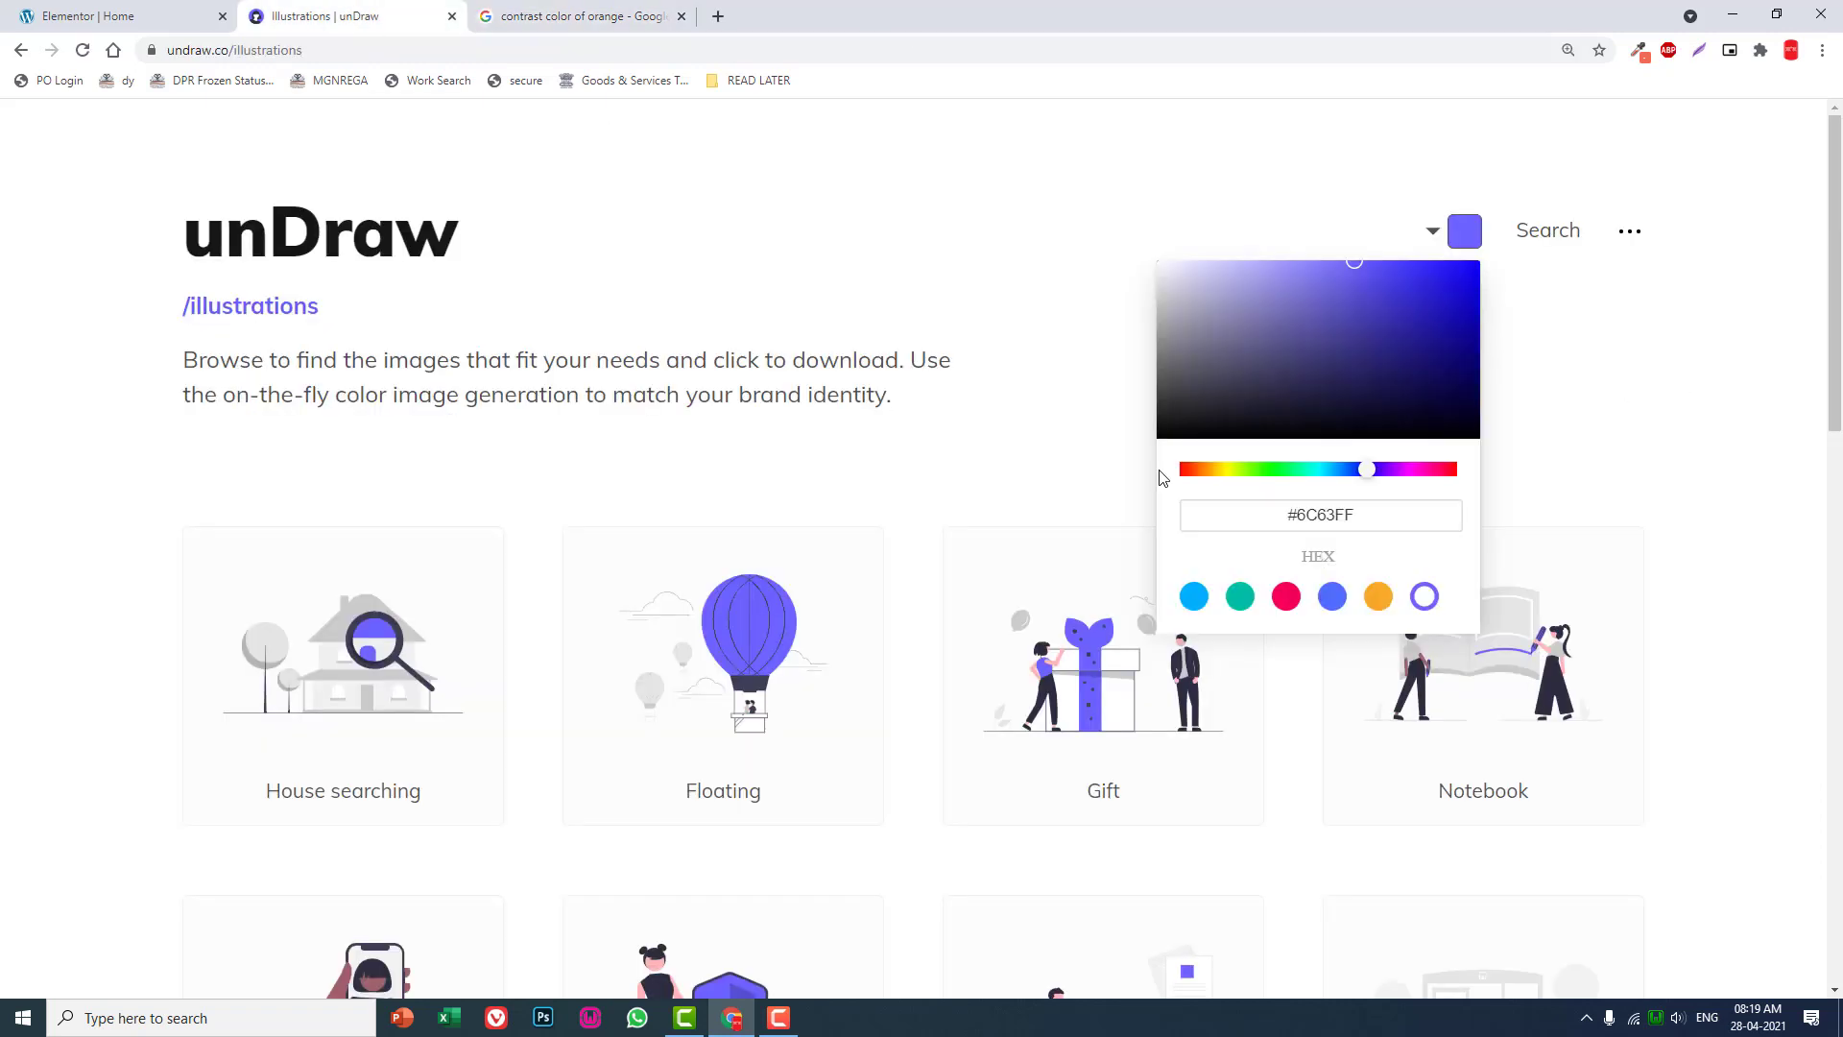
pyautogui.scroll(-3)
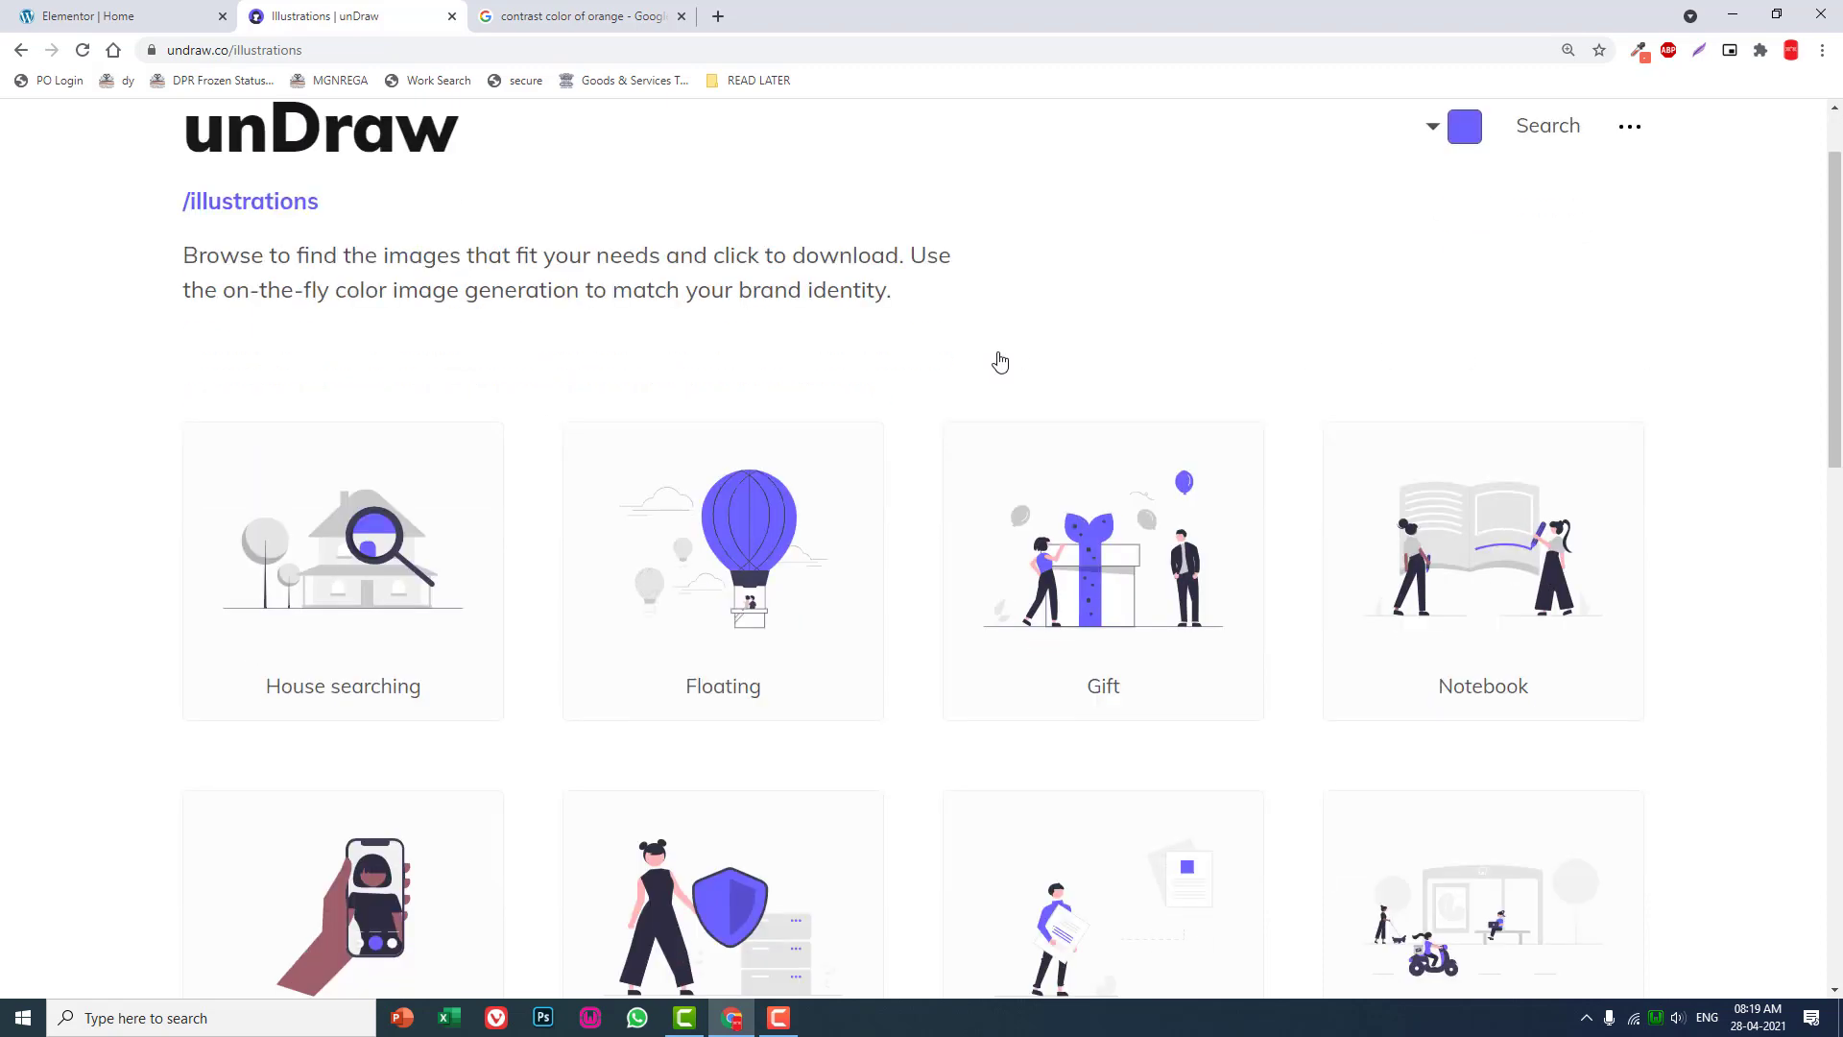
pyautogui.scroll(3)
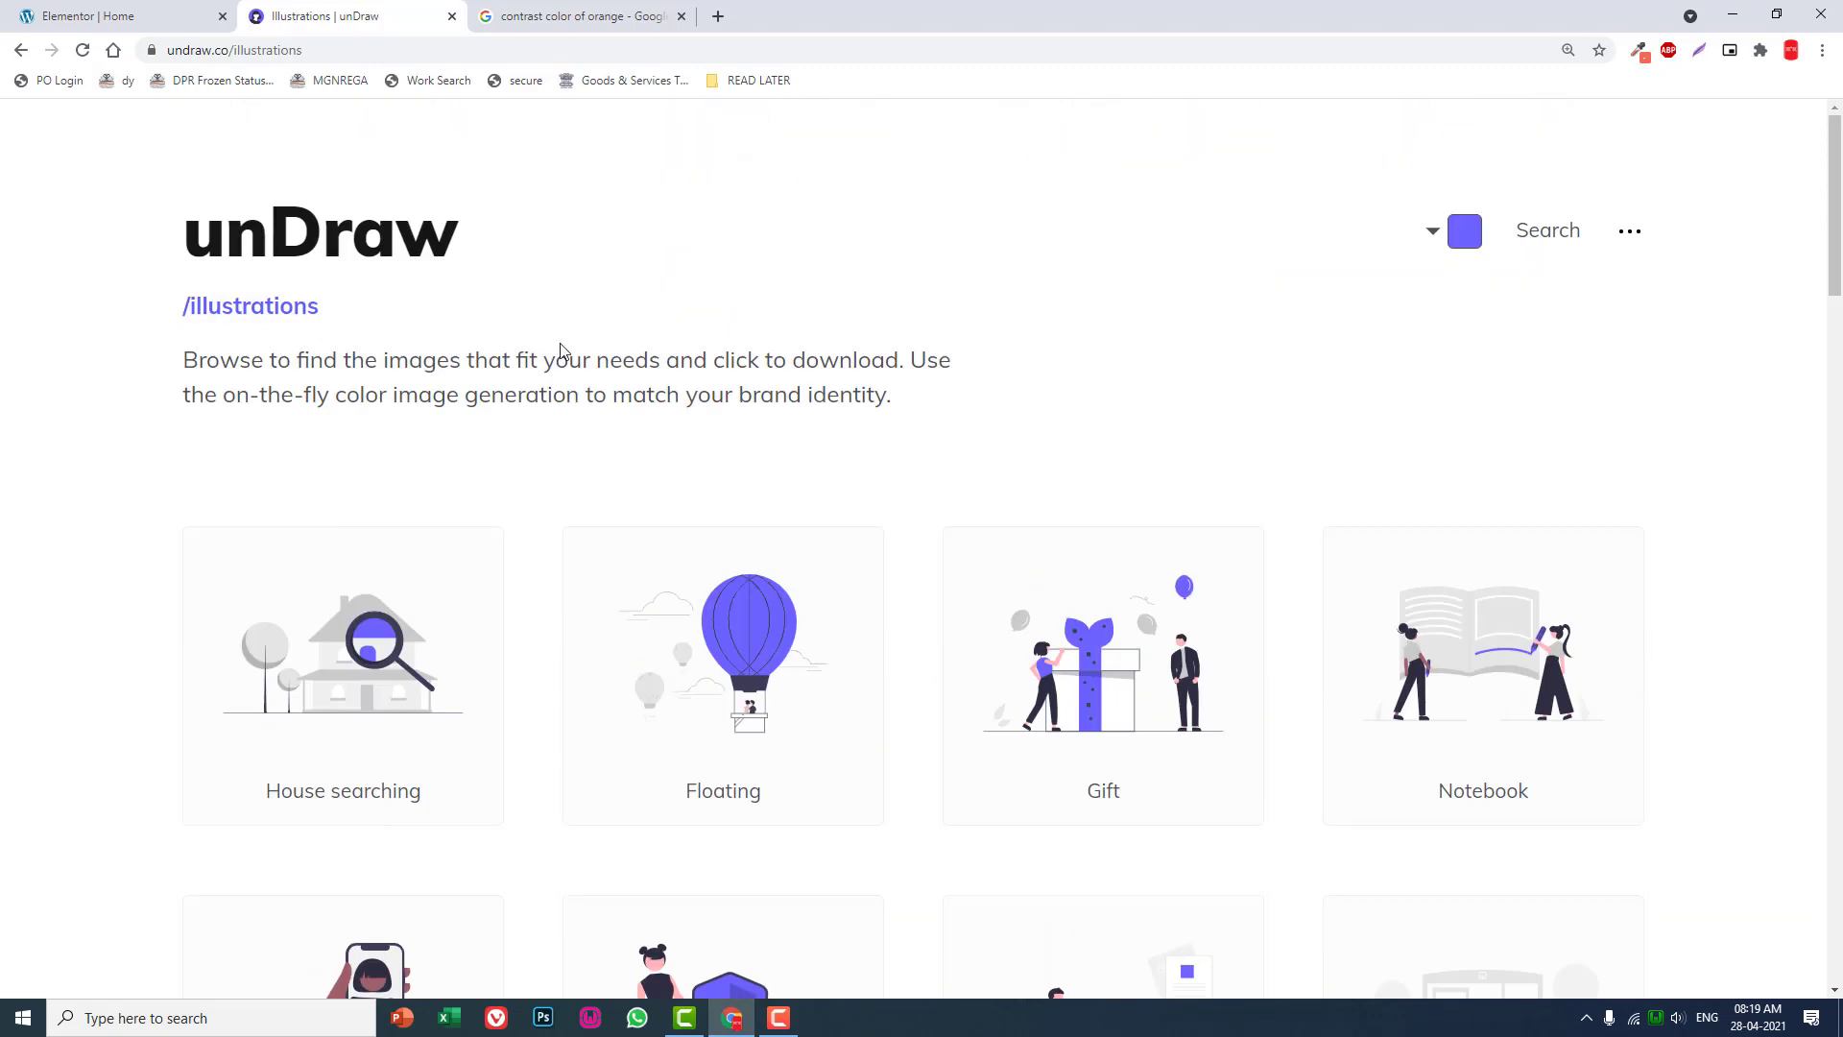
pyautogui.moveTo(1547, 231)
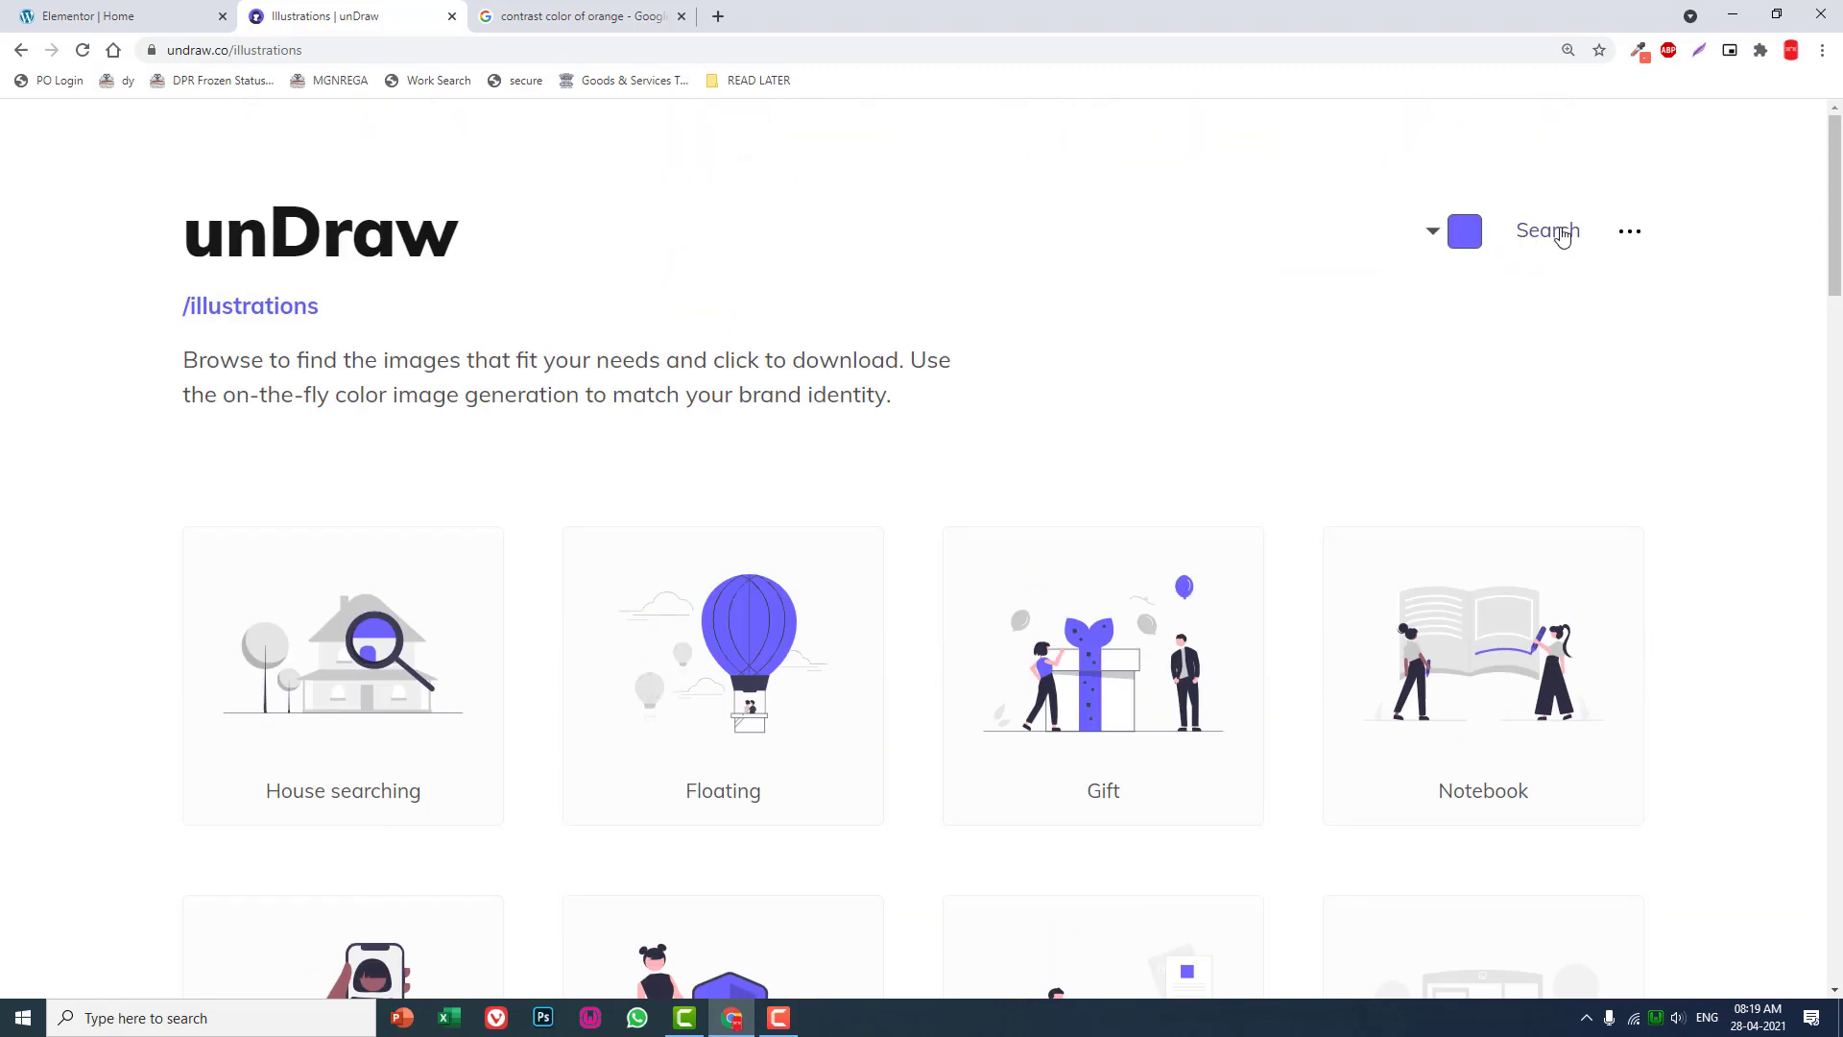
# Search unDraw for 'market' and scroll through the results.
pyautogui.click(1547, 231)
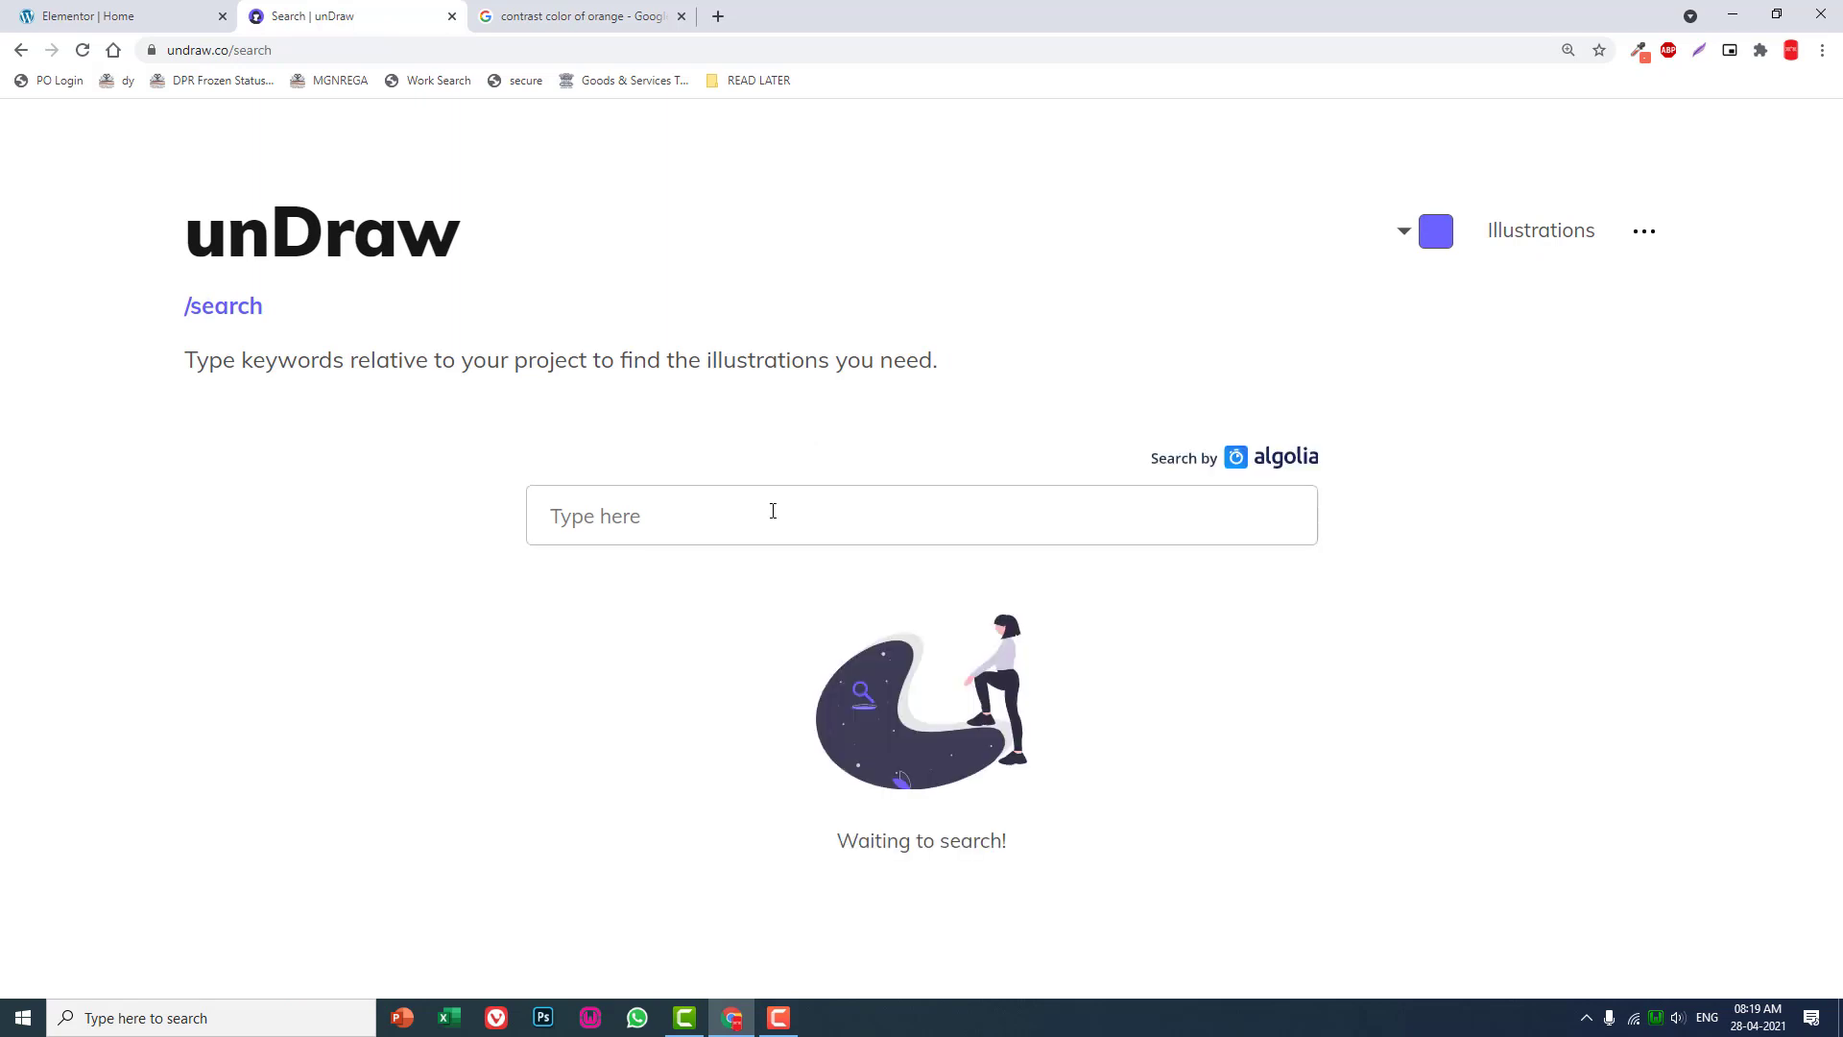
pyautogui.write('market')
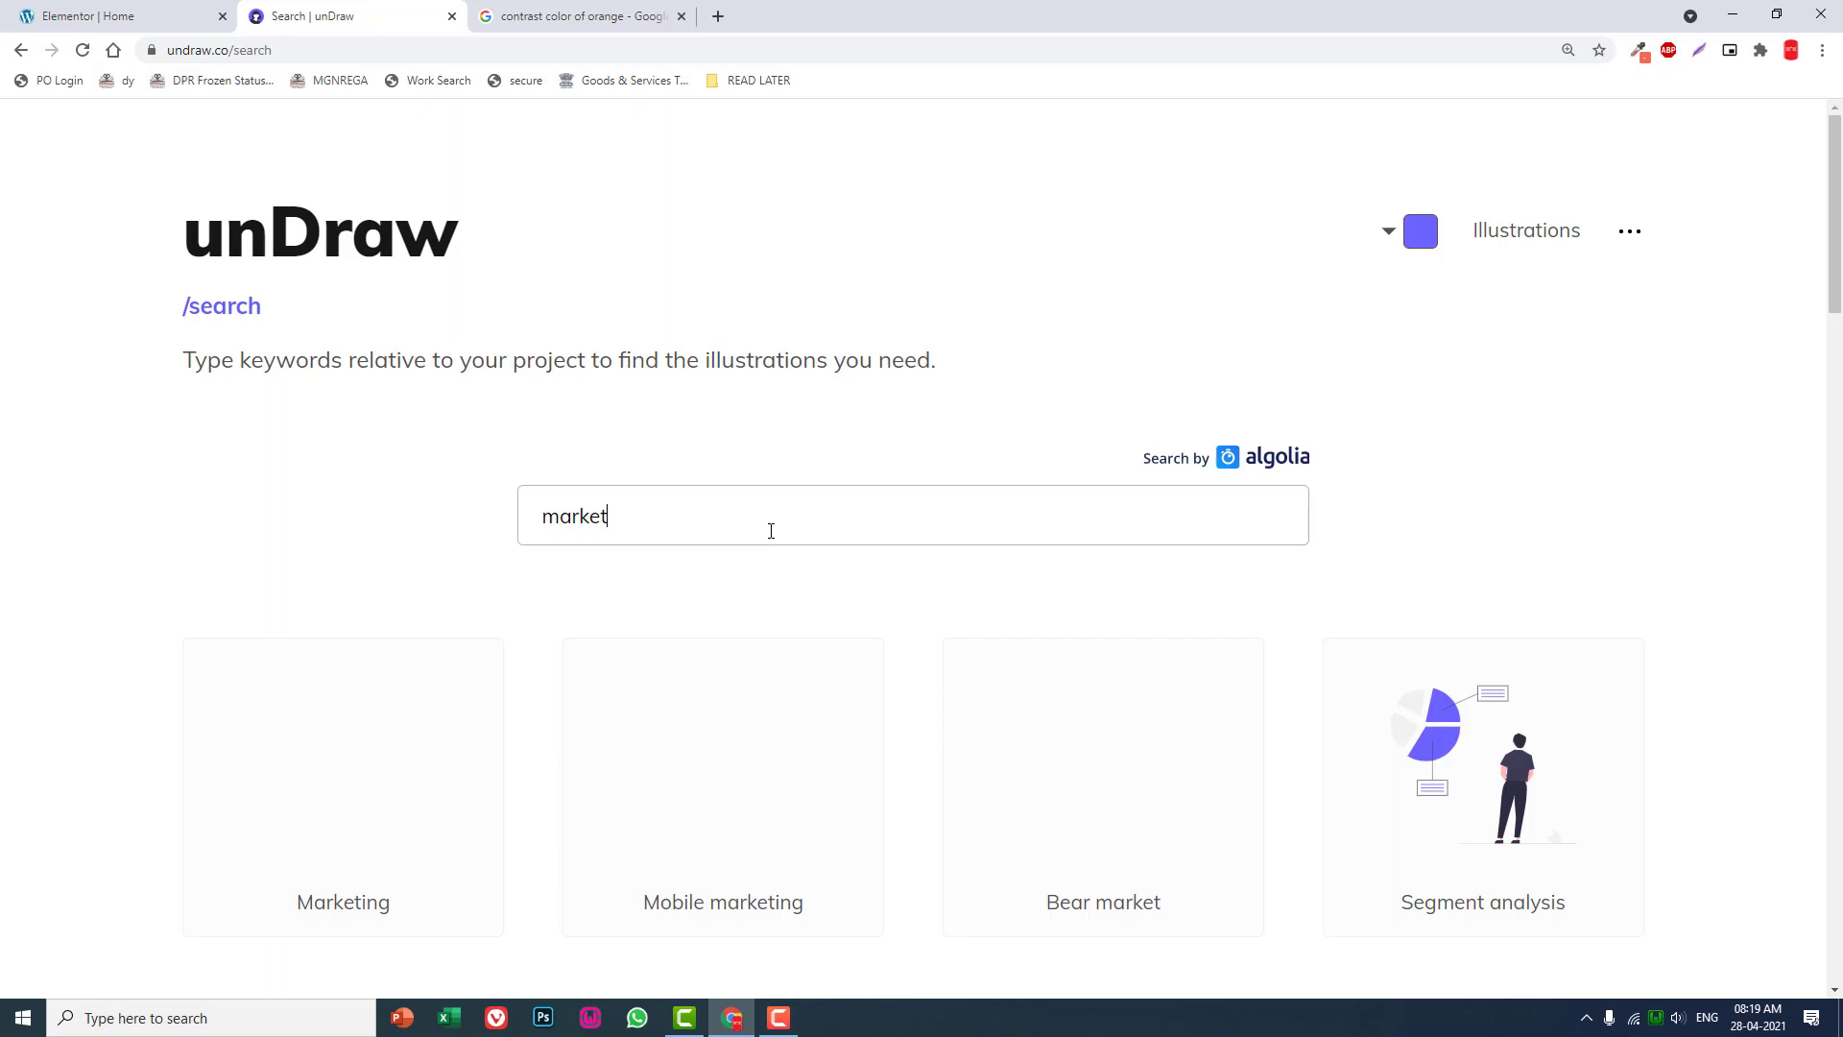
pyautogui.scroll(-3)
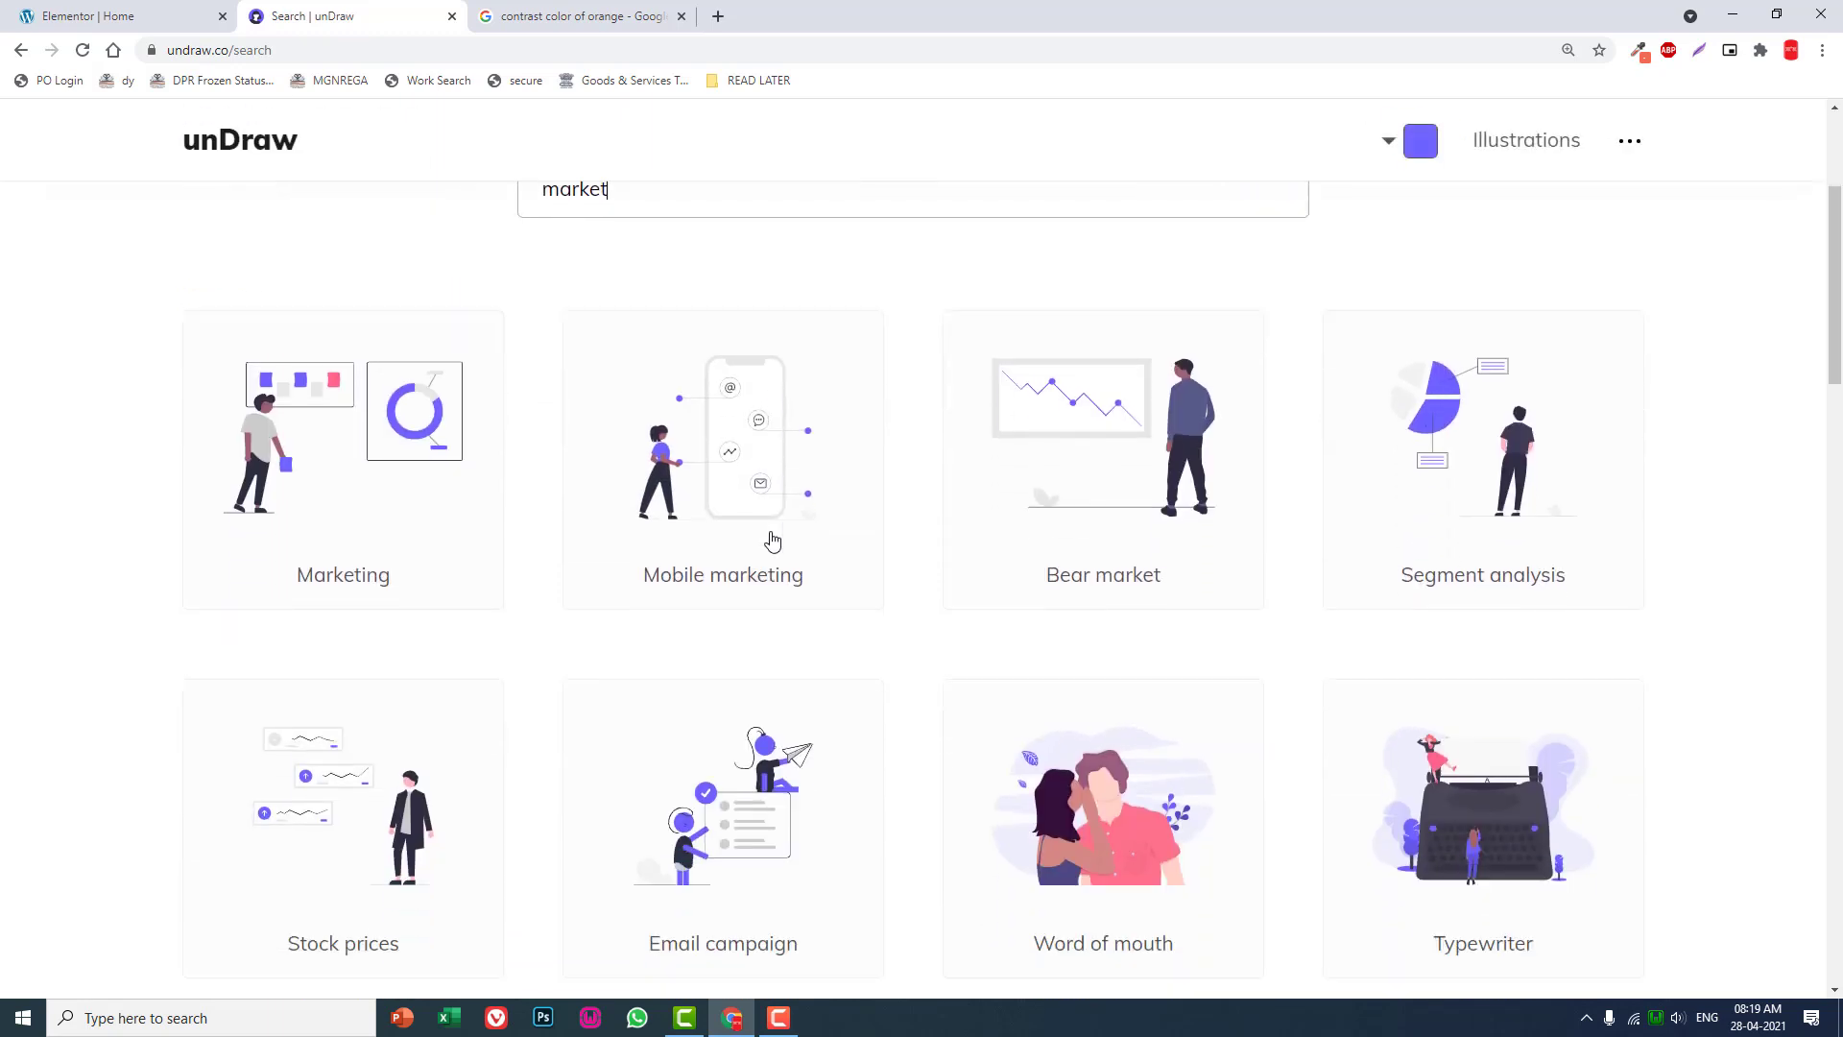
pyautogui.scroll(-3)
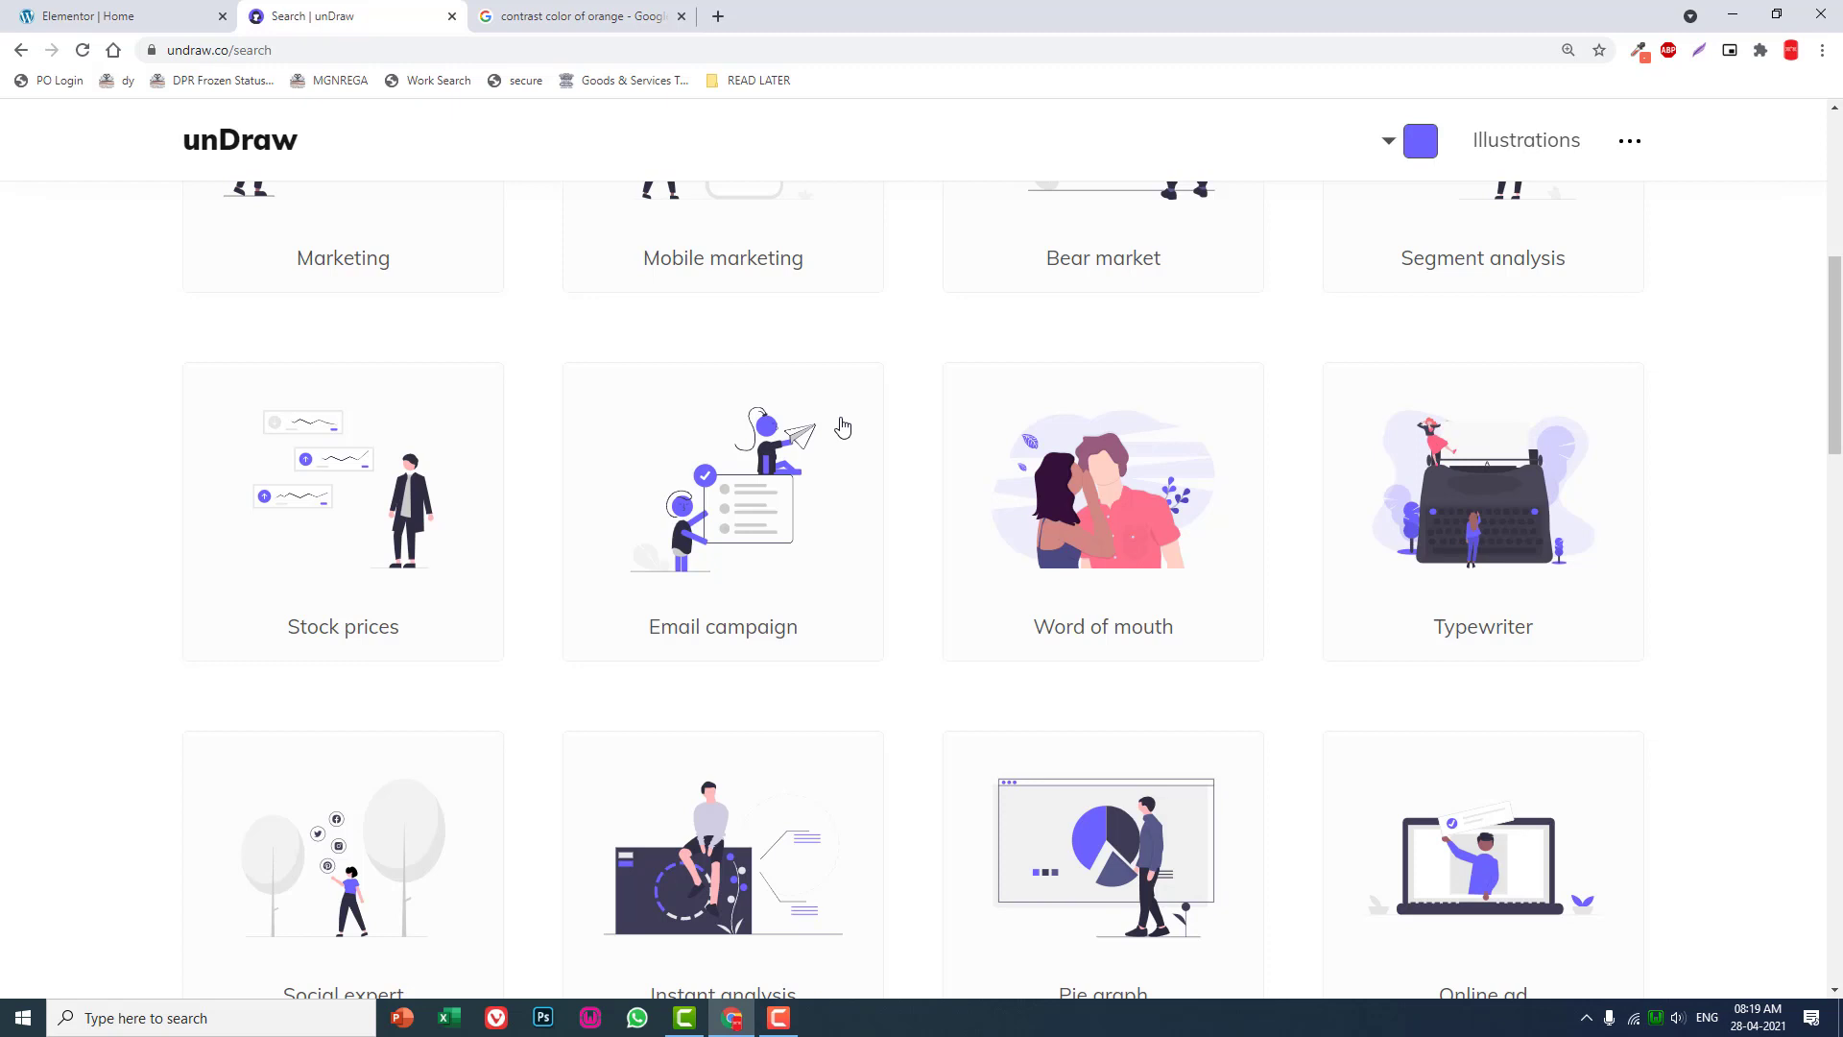
pyautogui.scroll(-3)
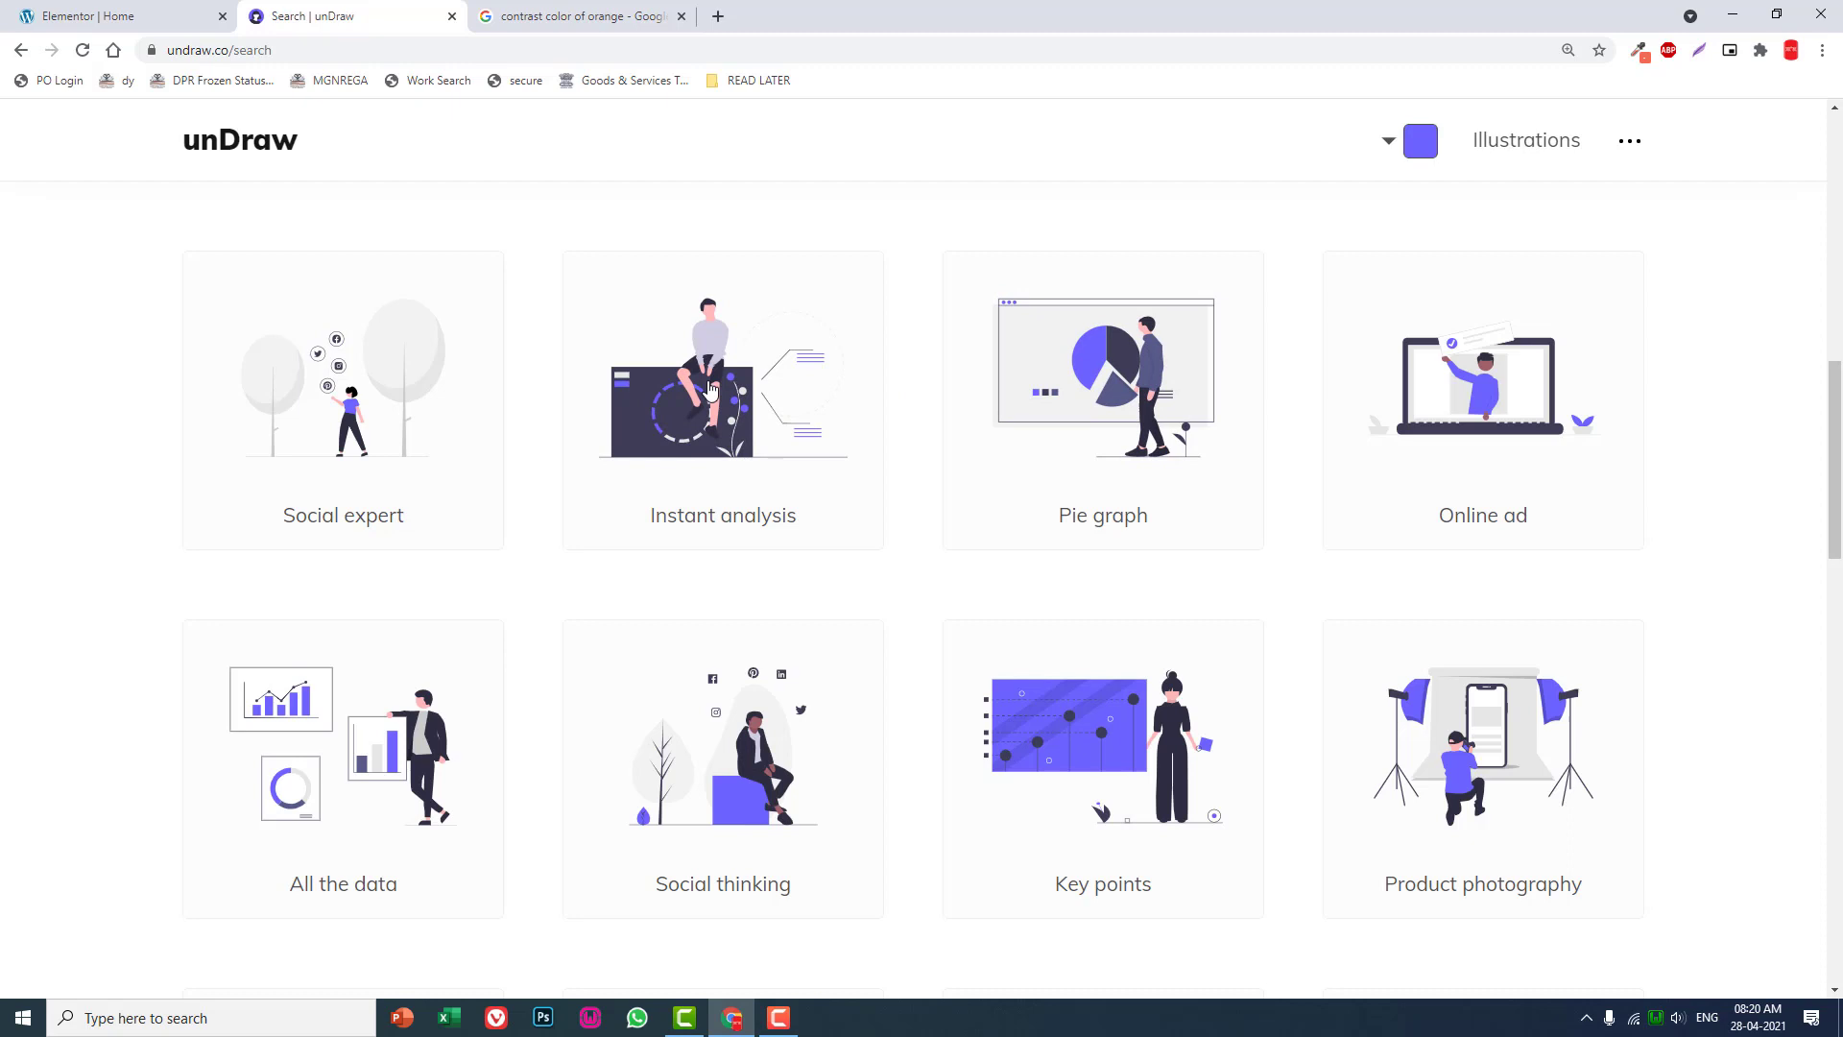
# Download the Instant analysis illustration as an SVG file.
pyautogui.click(724, 397)
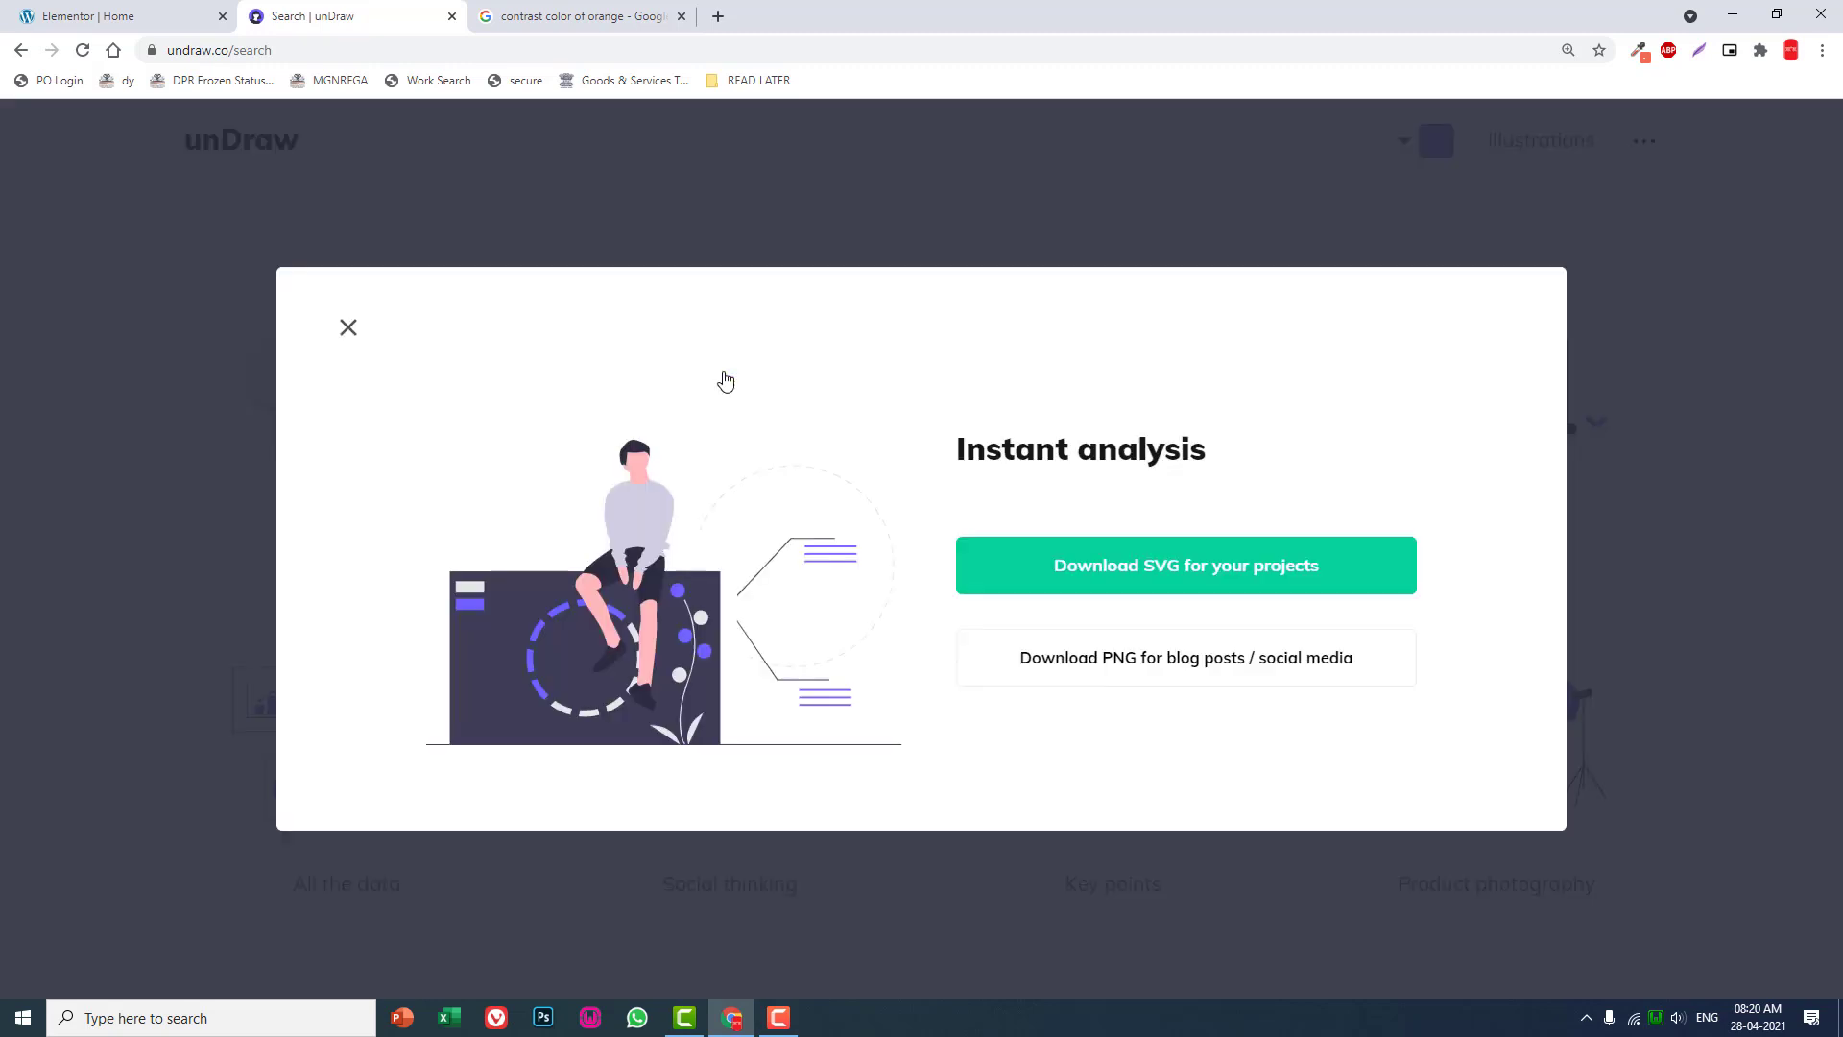
pyautogui.click(348, 326)
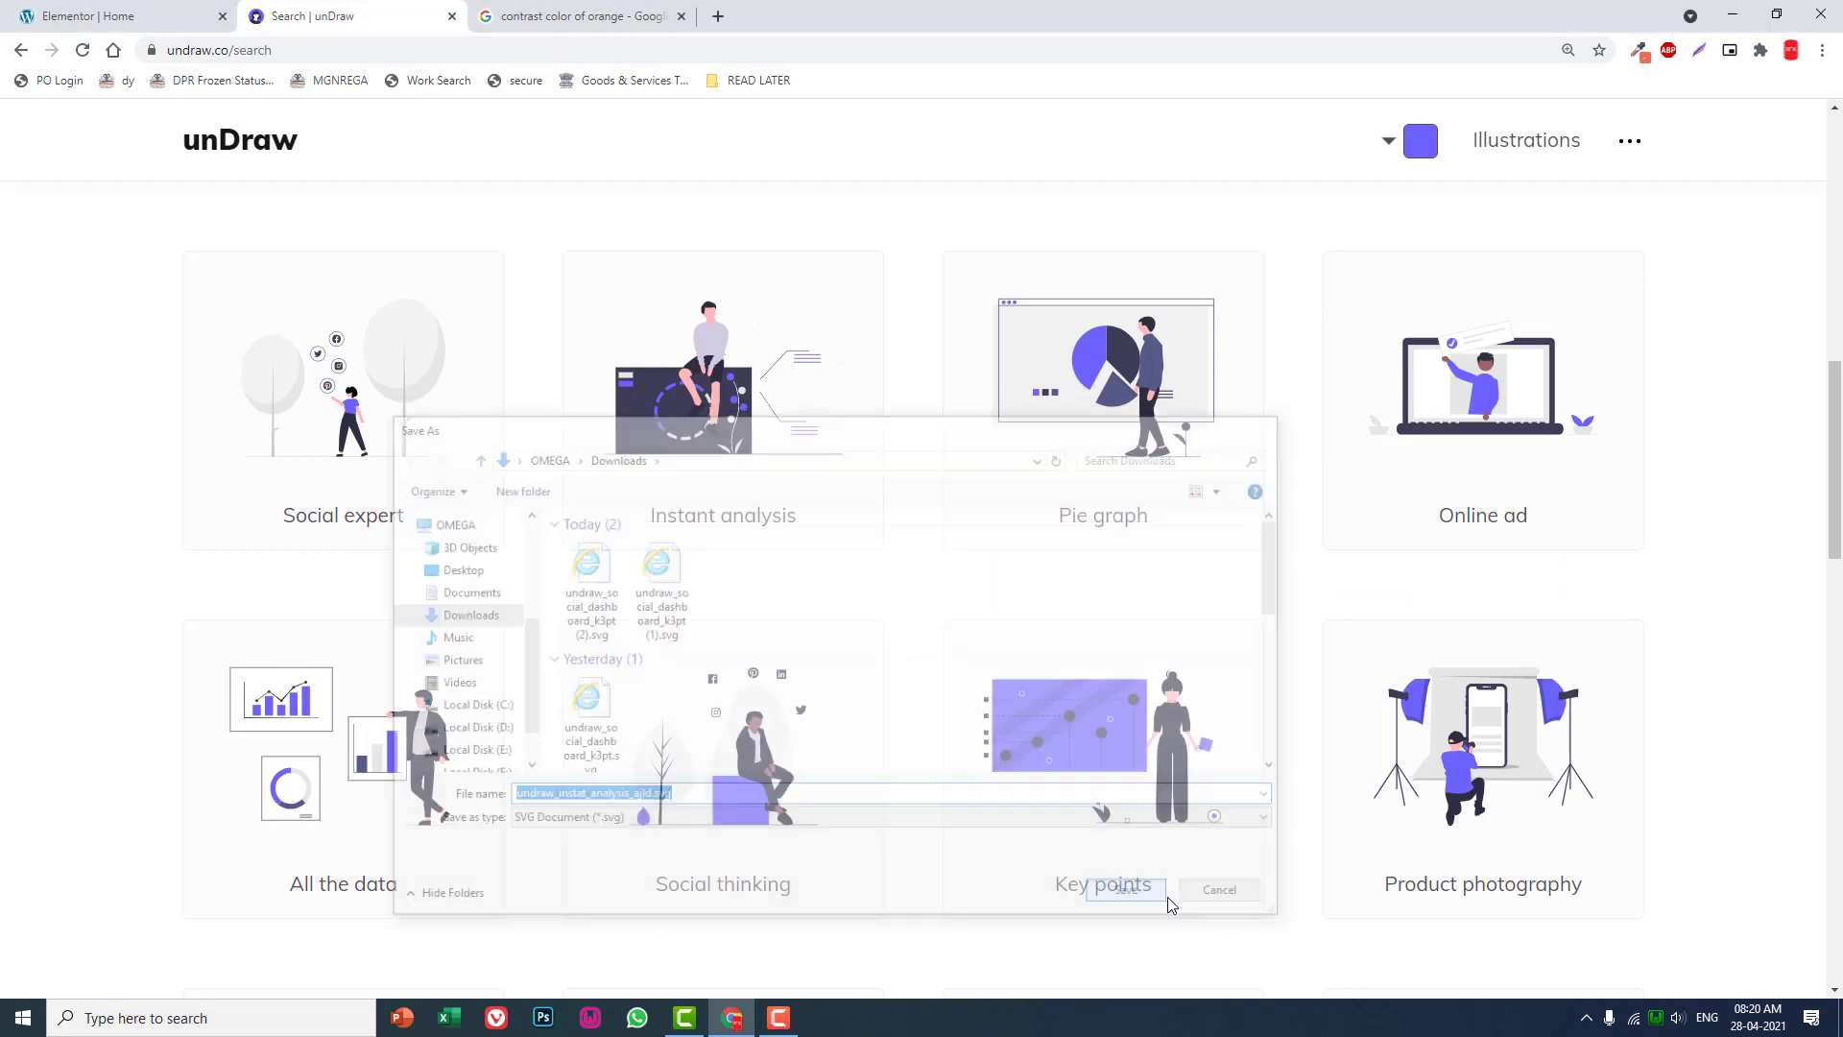
pyautogui.click(1117, 889)
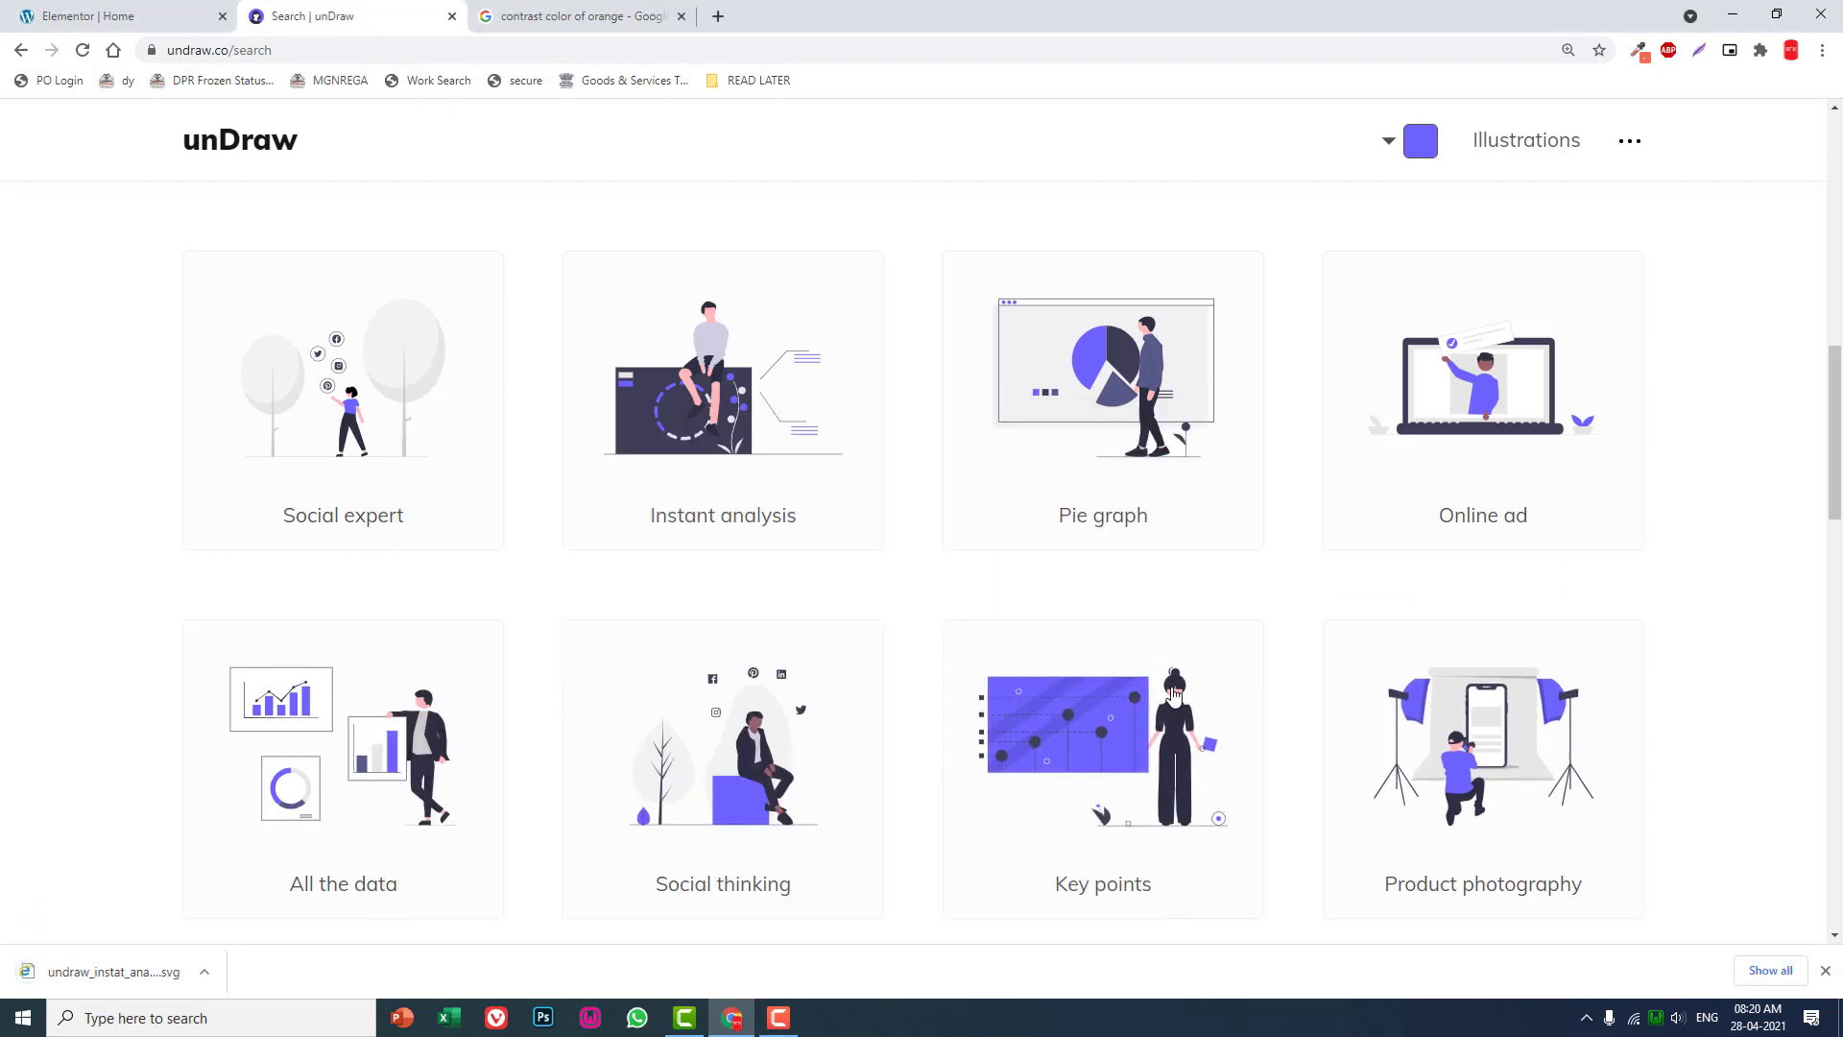
# Return to Elementor and look through the icon library for a custom upload option.
pyautogui.click(111, 16)
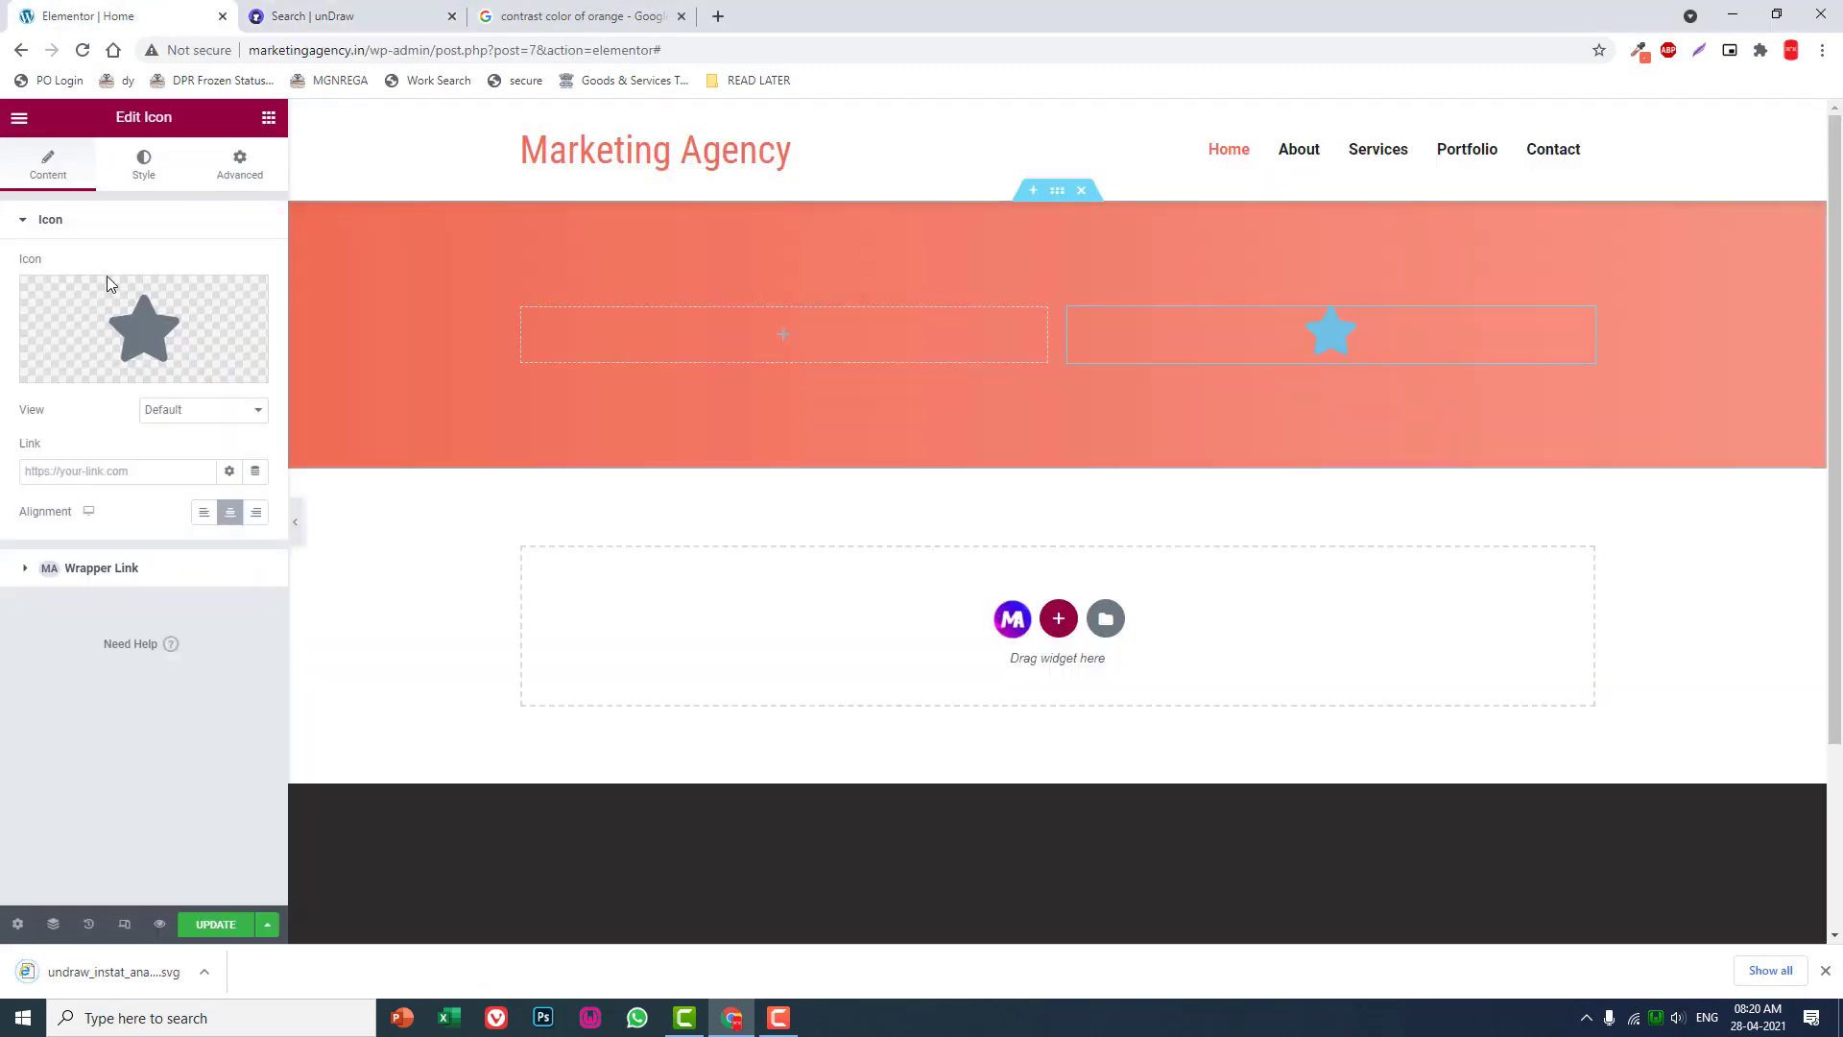
pyautogui.click(144, 328)
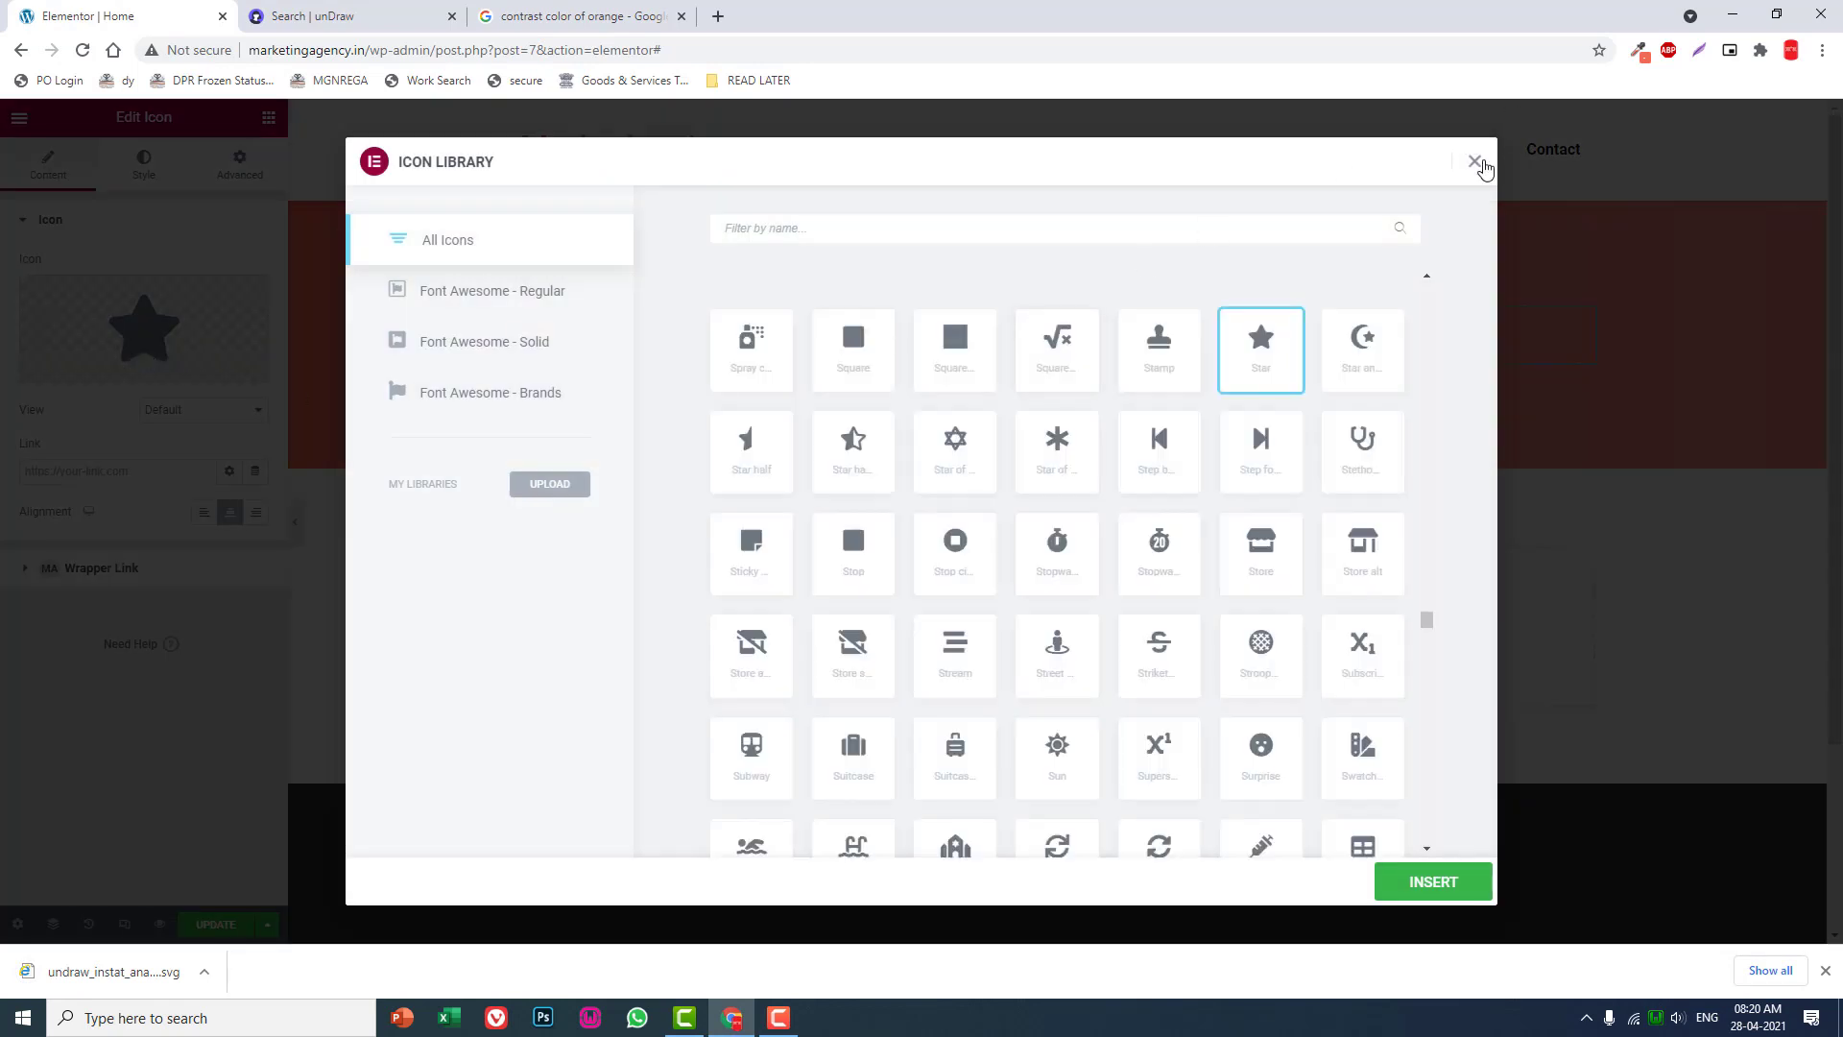
pyautogui.click(549, 484)
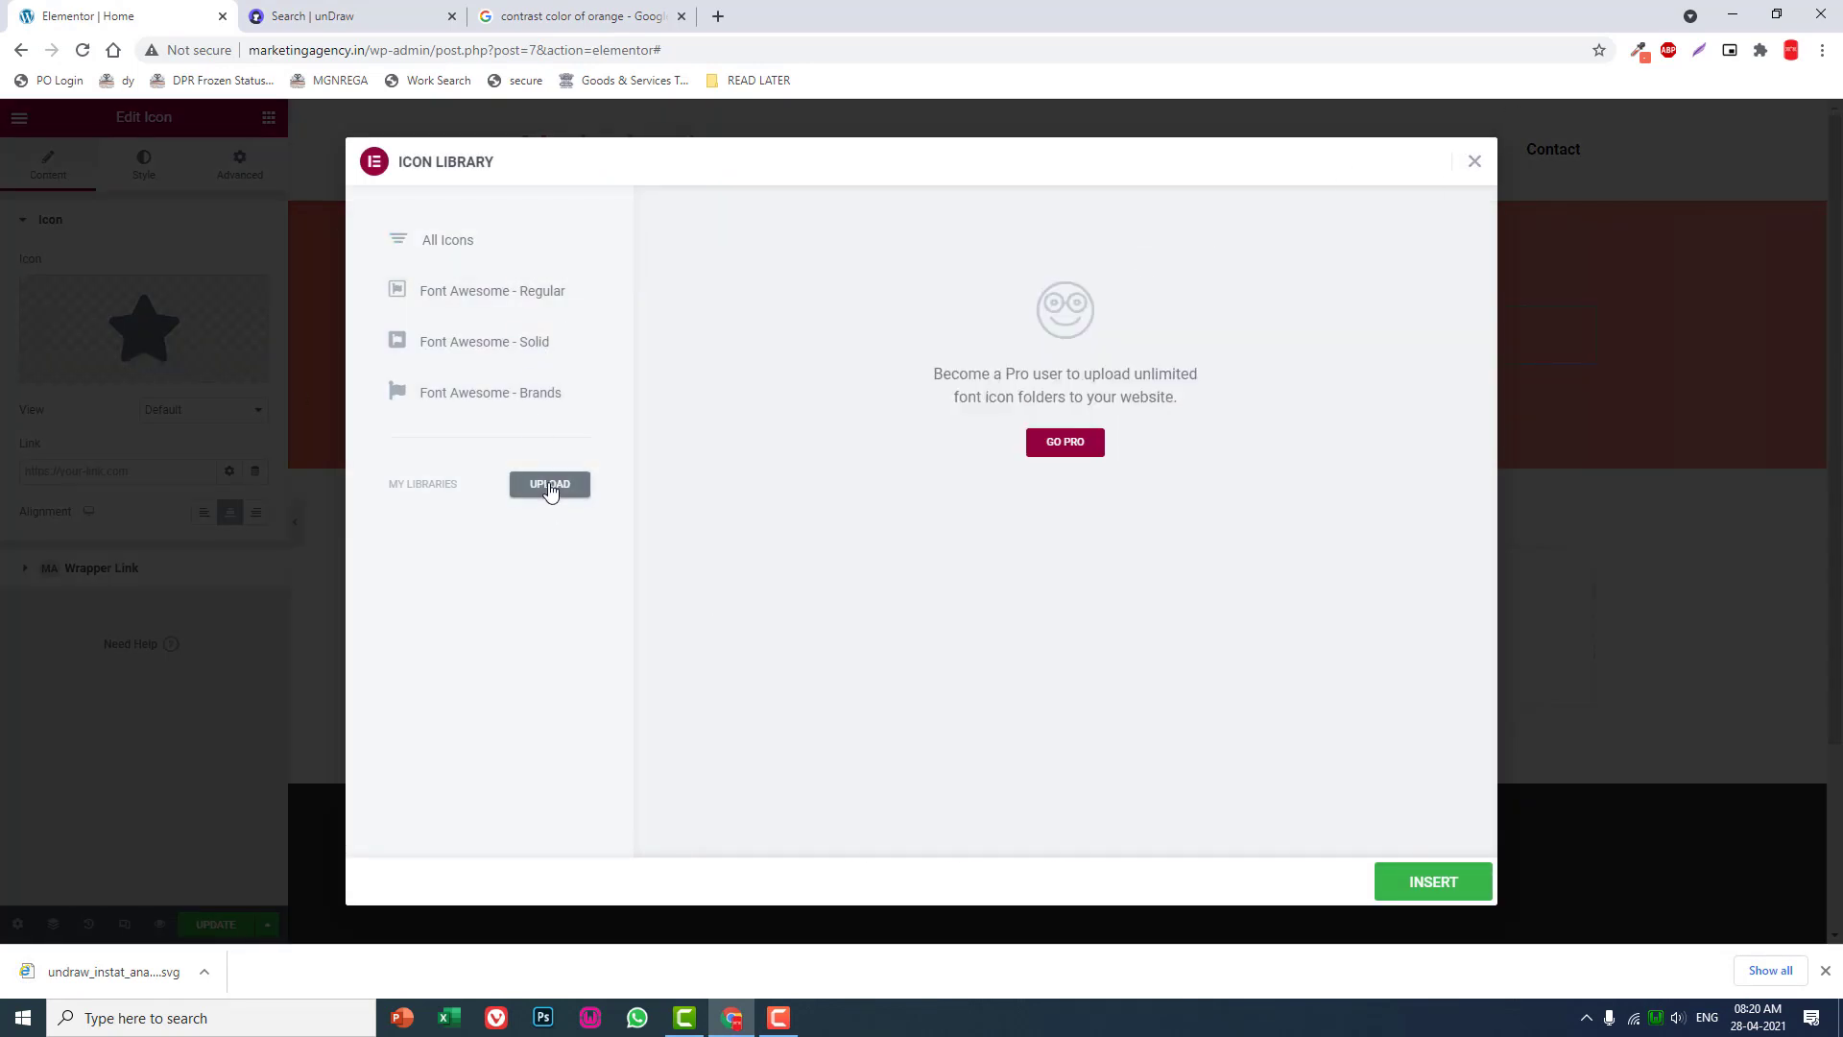
pyautogui.click(1472, 162)
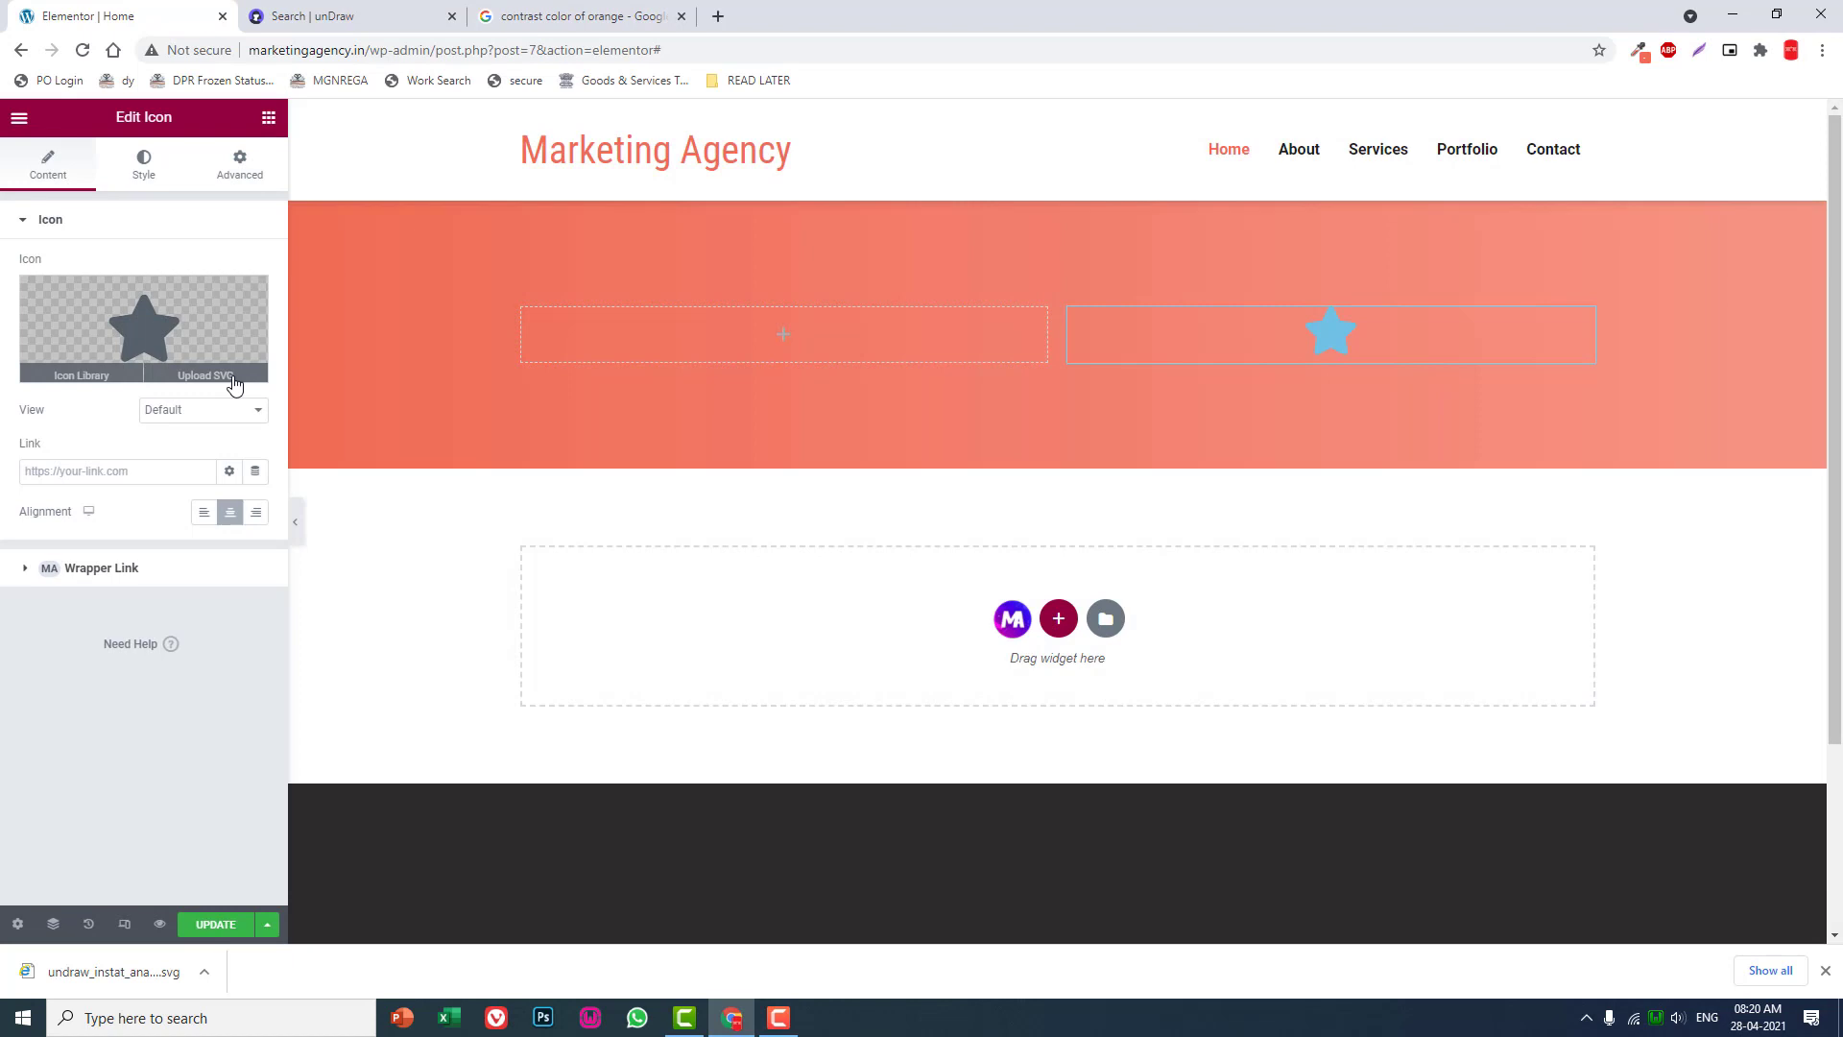
# Upload the Instant analysis SVG and insert it as the Icon widget's icon.
pyautogui.click(201, 374)
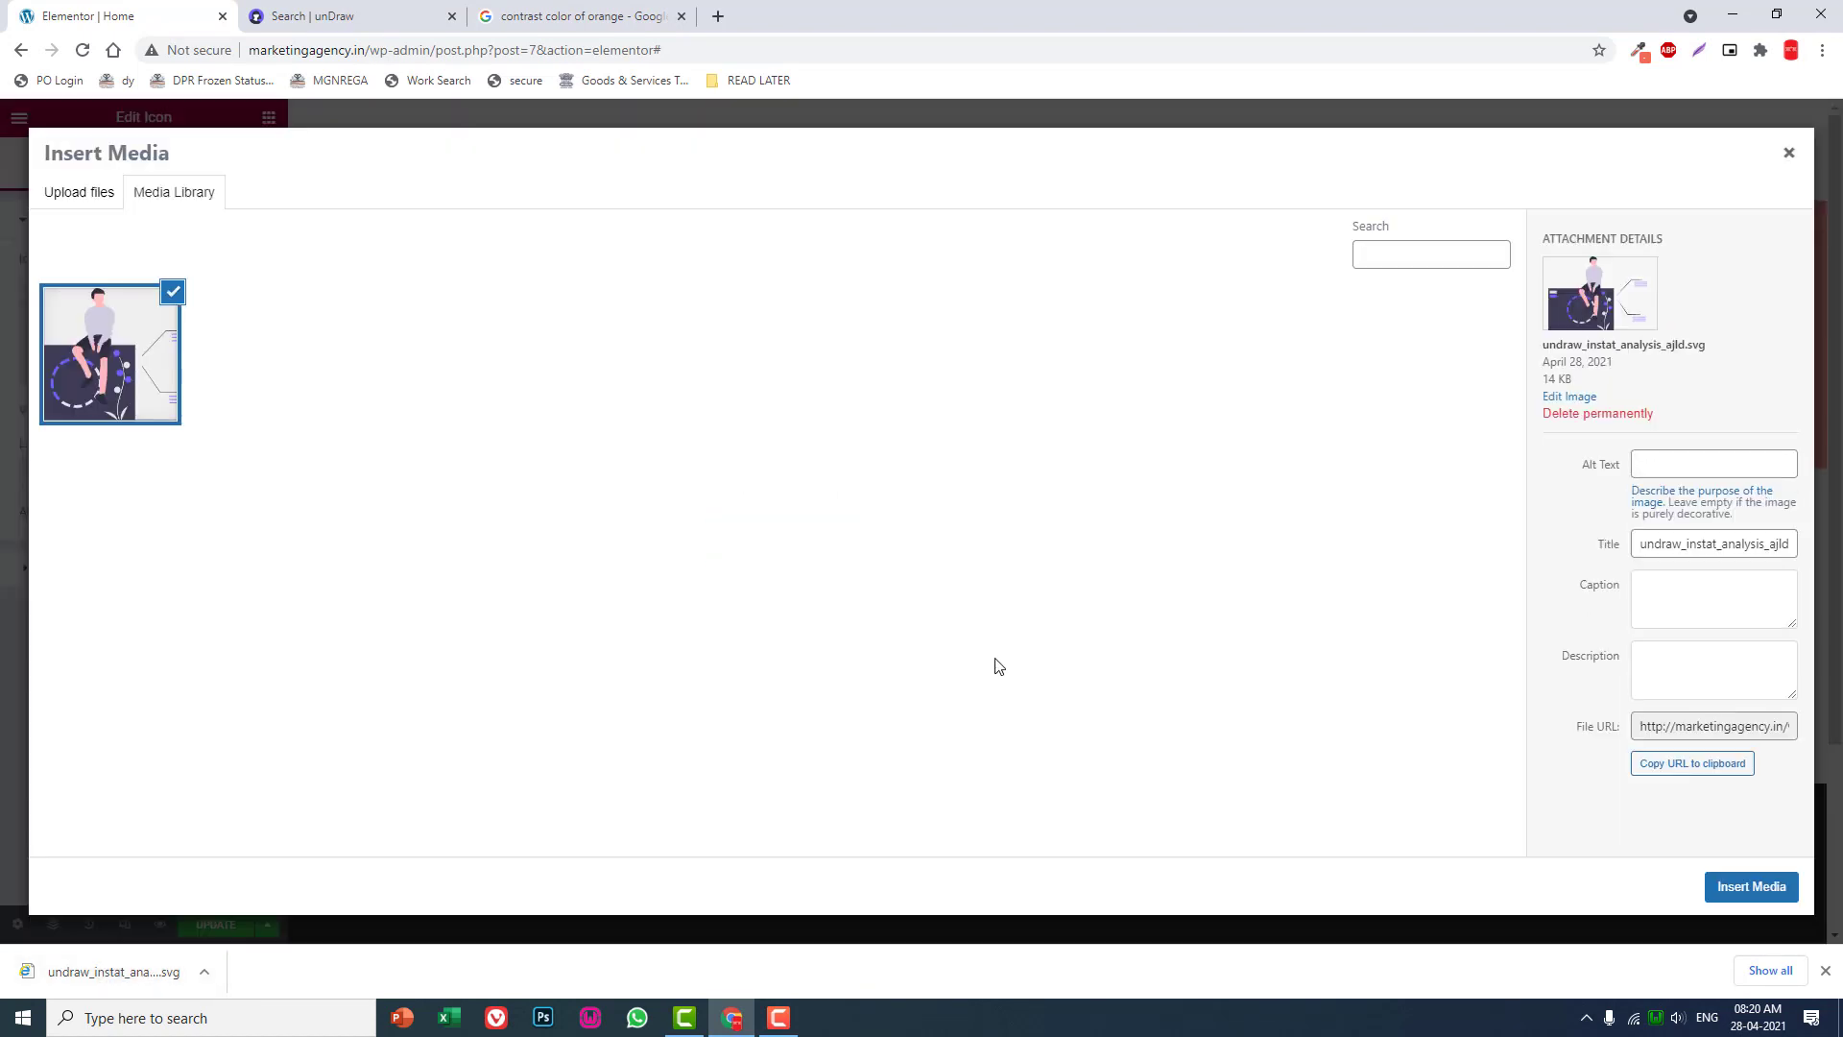
pyautogui.click(1751, 887)
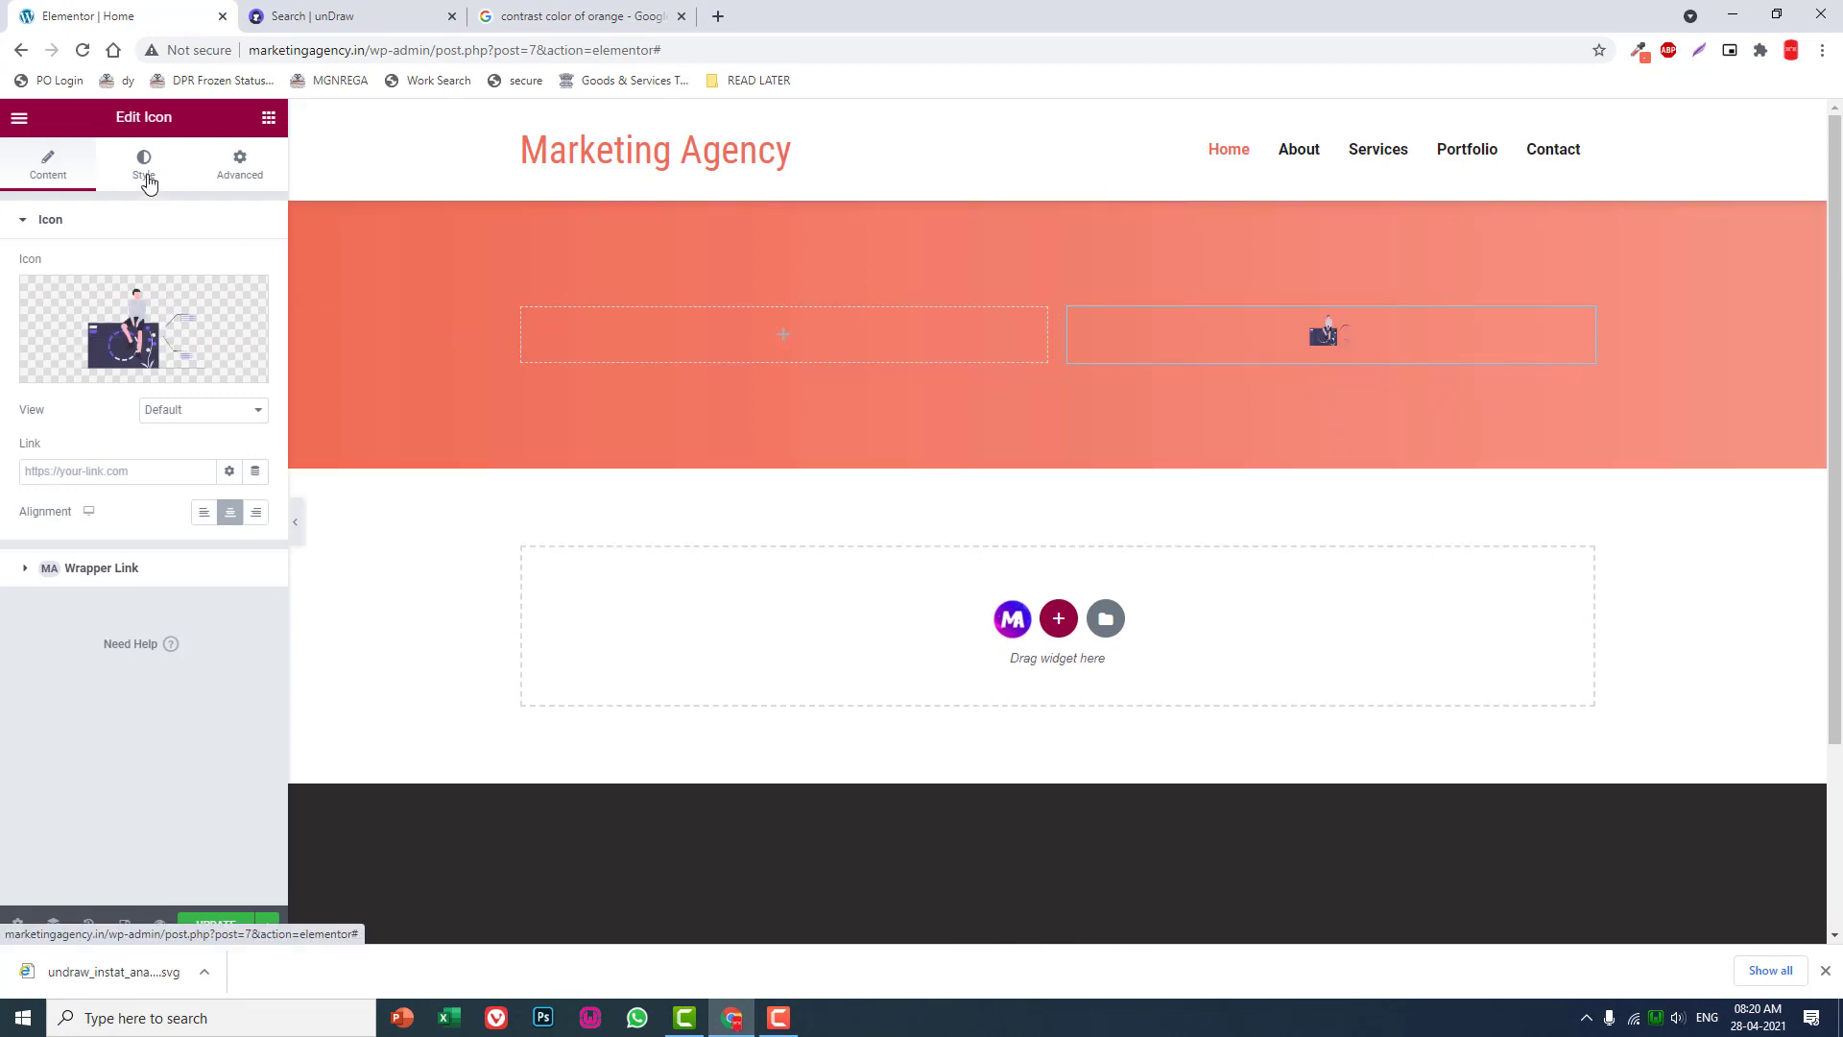
# Enlarge the icon illustration to size 700 and preview with the panel collapsed.
pyautogui.click(144, 165)
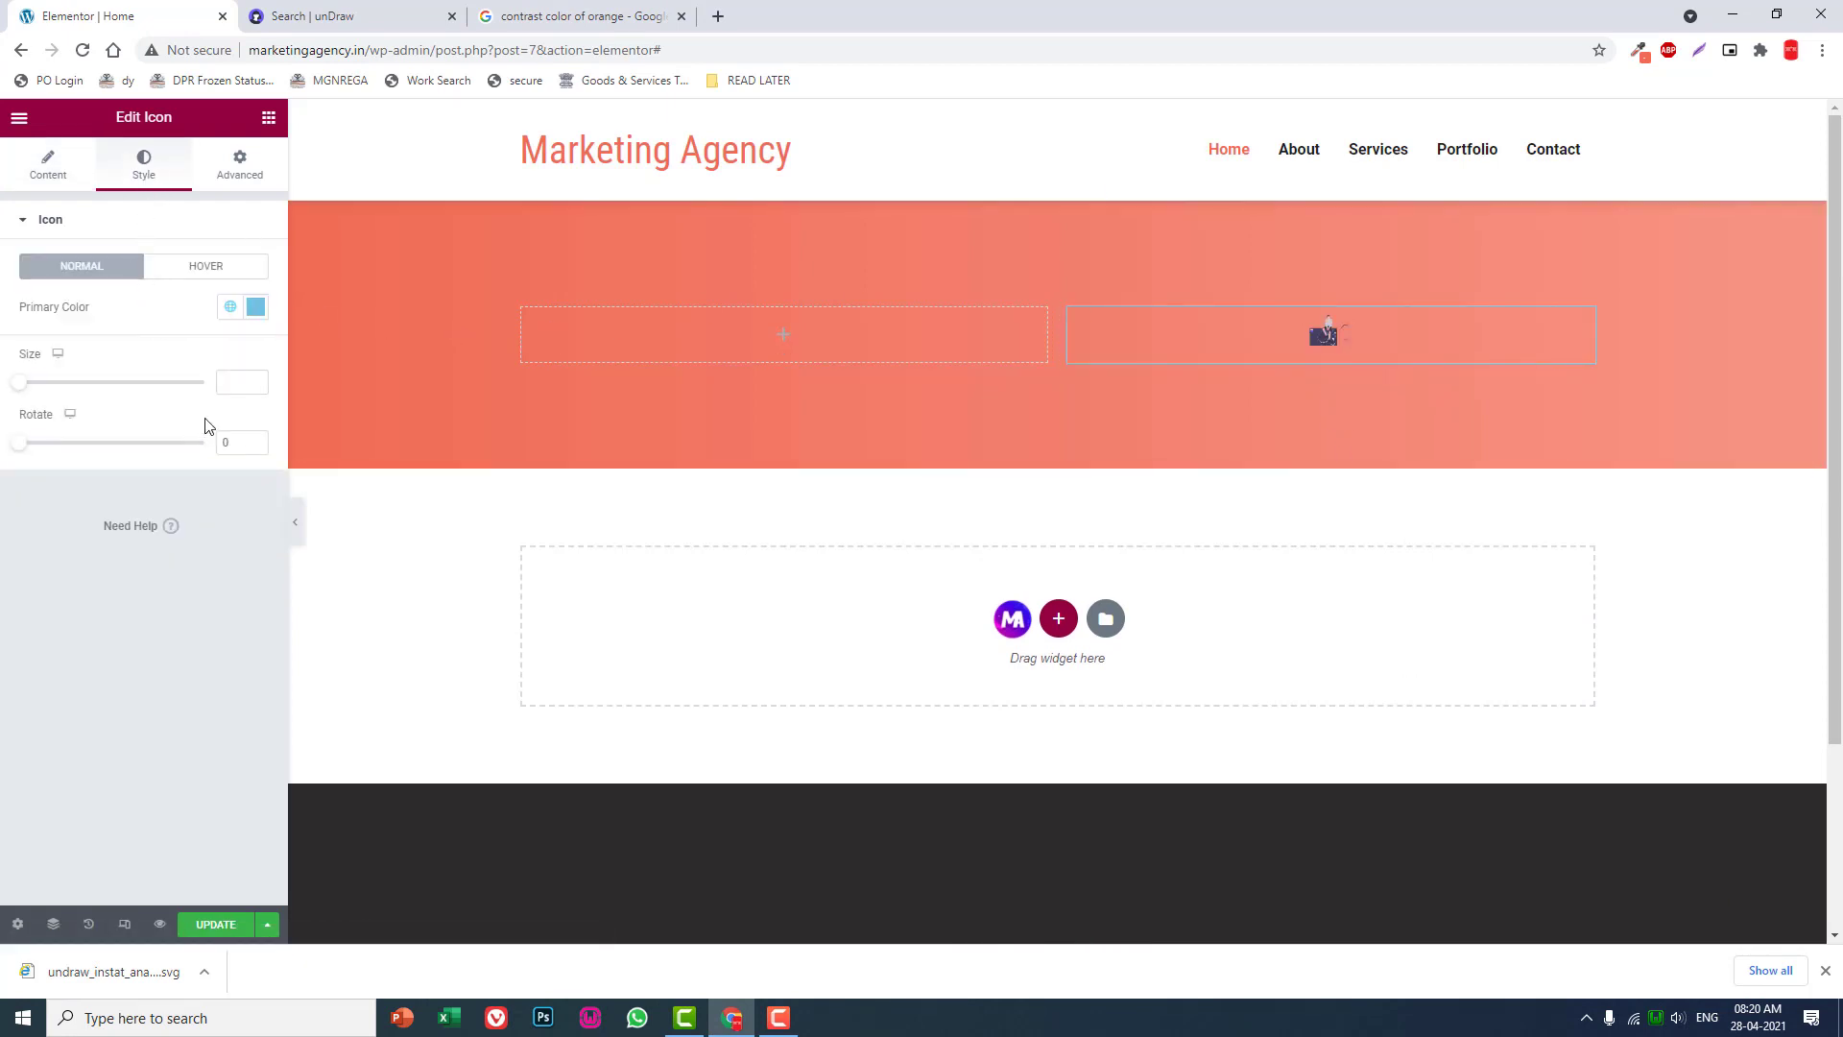
pyautogui.click(242, 382)
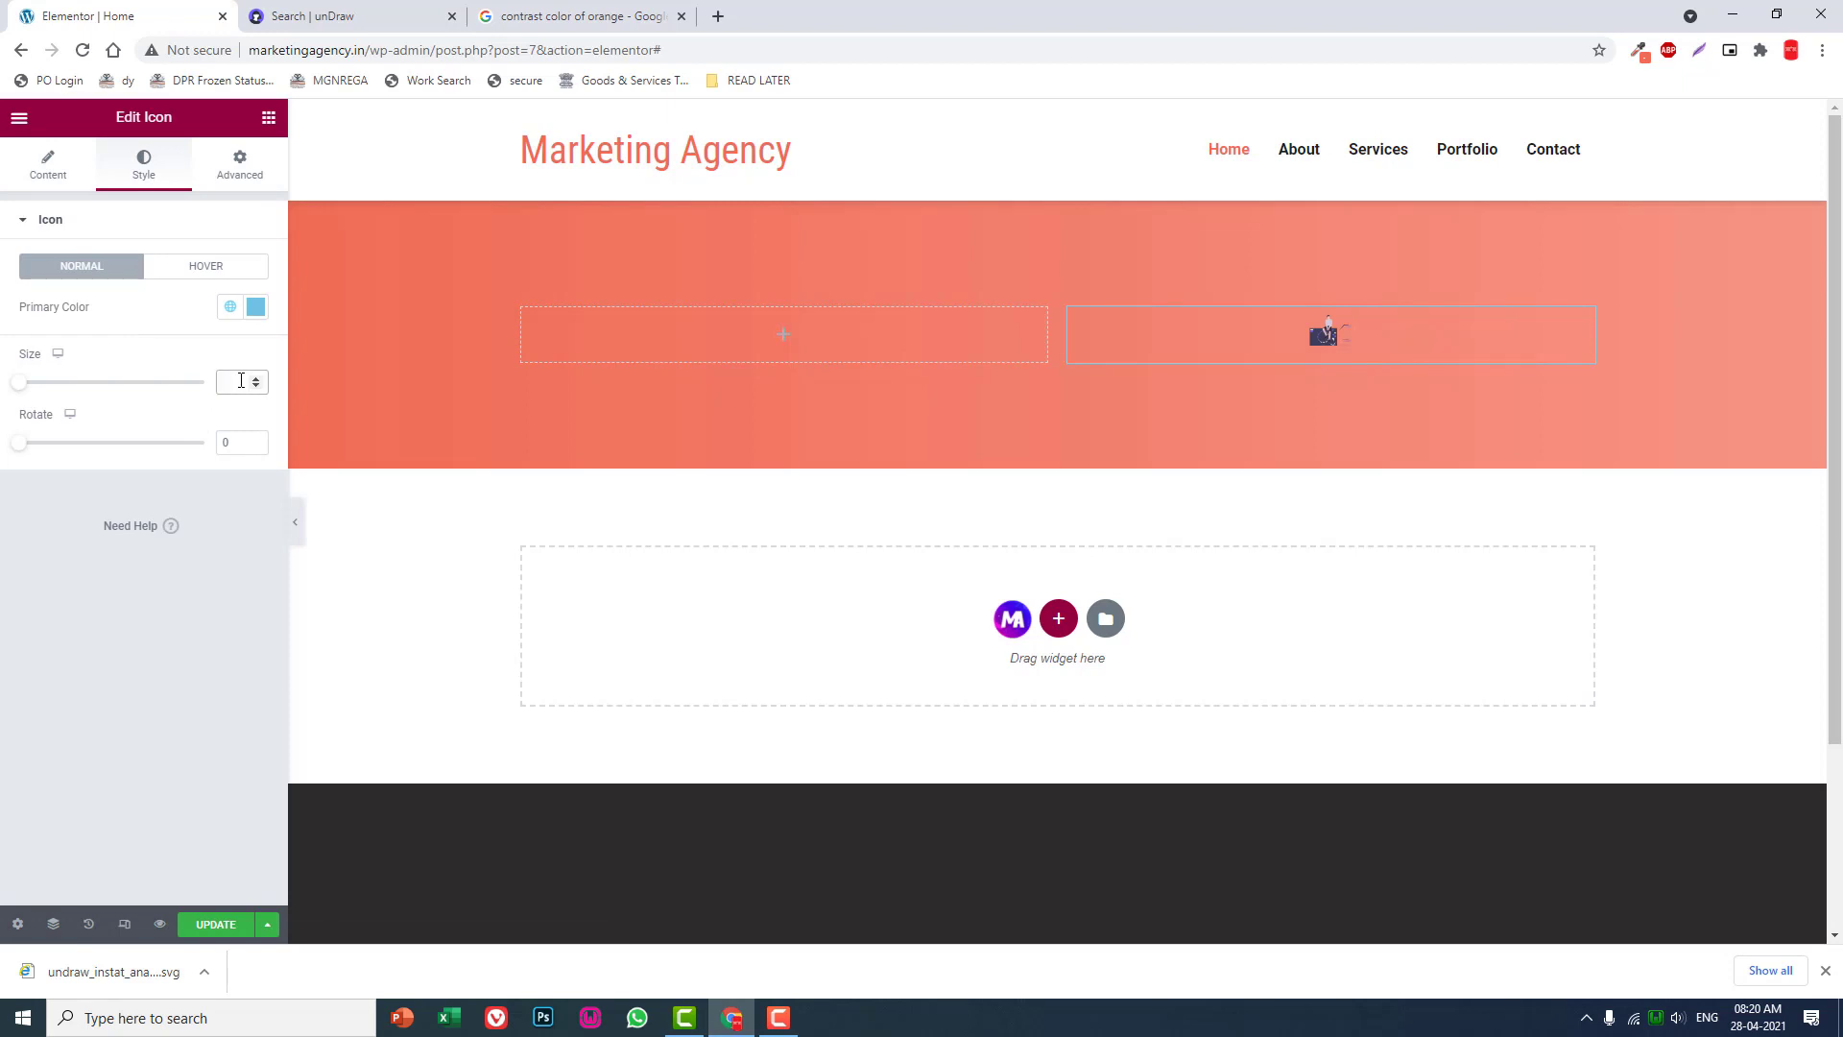
pyautogui.write('700')
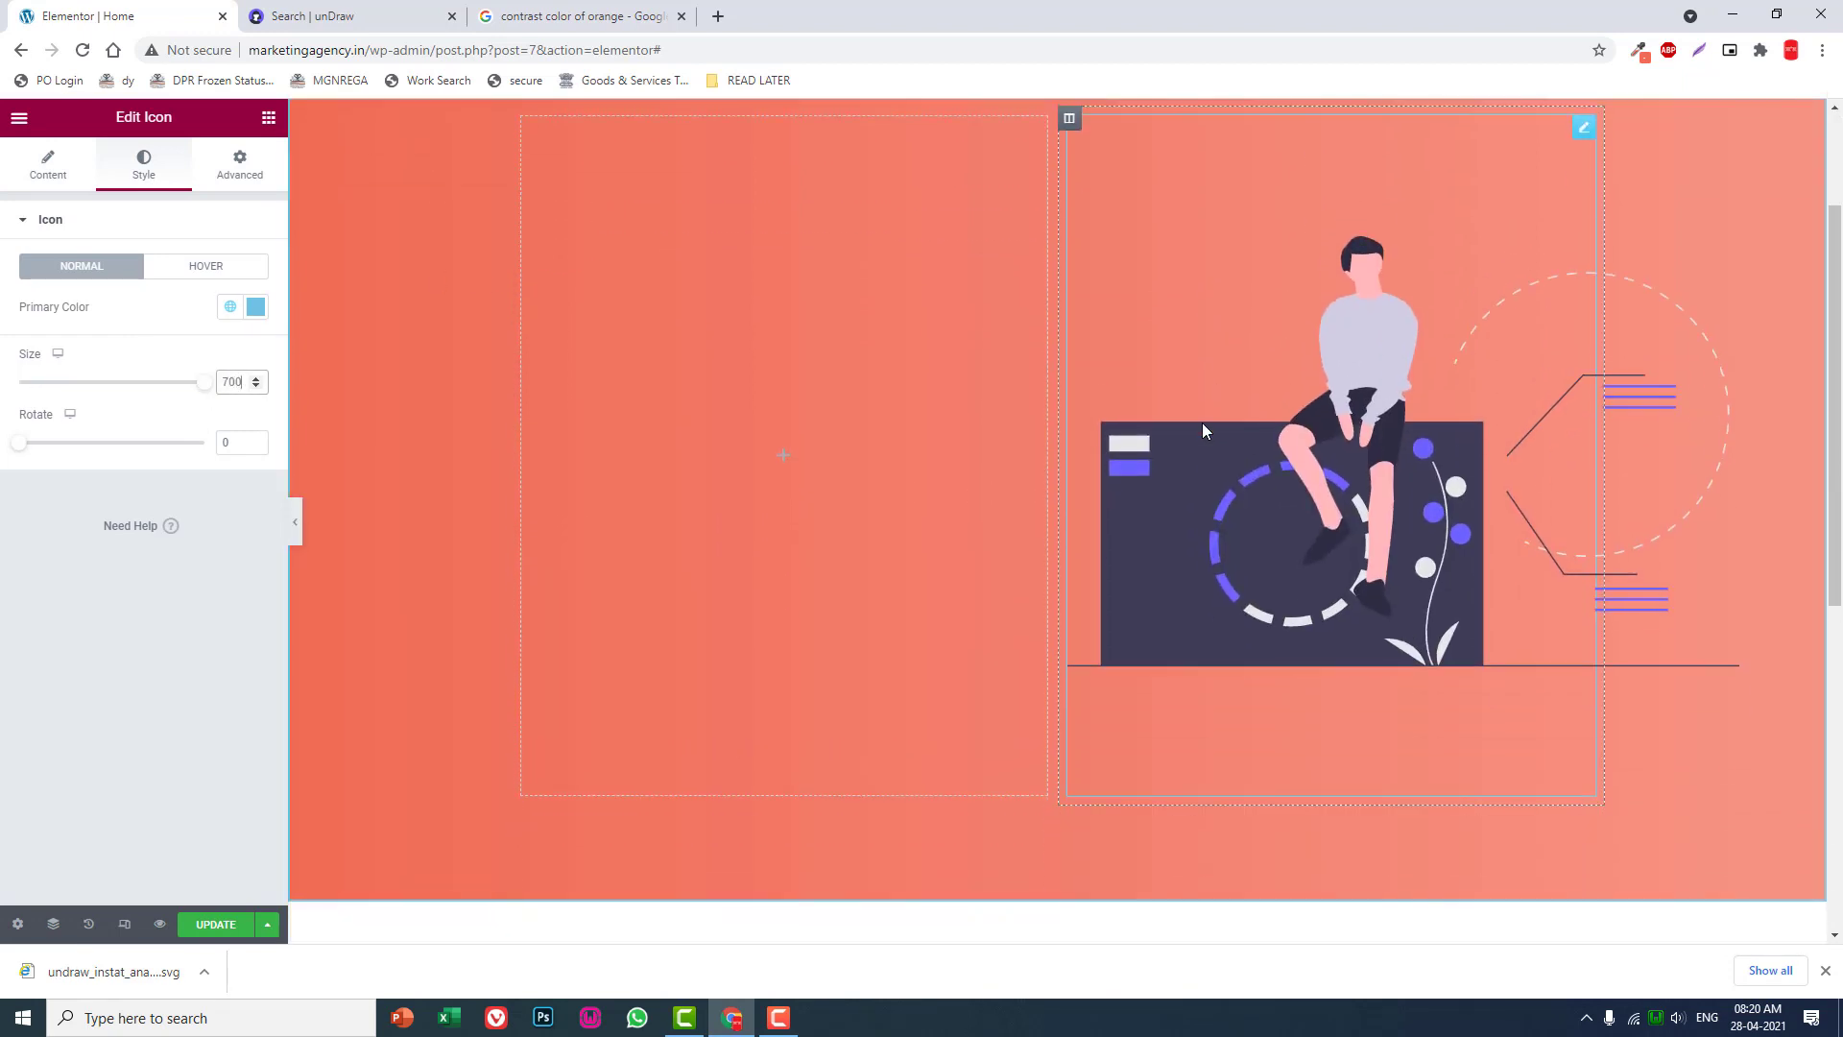
pyautogui.scroll(-3)
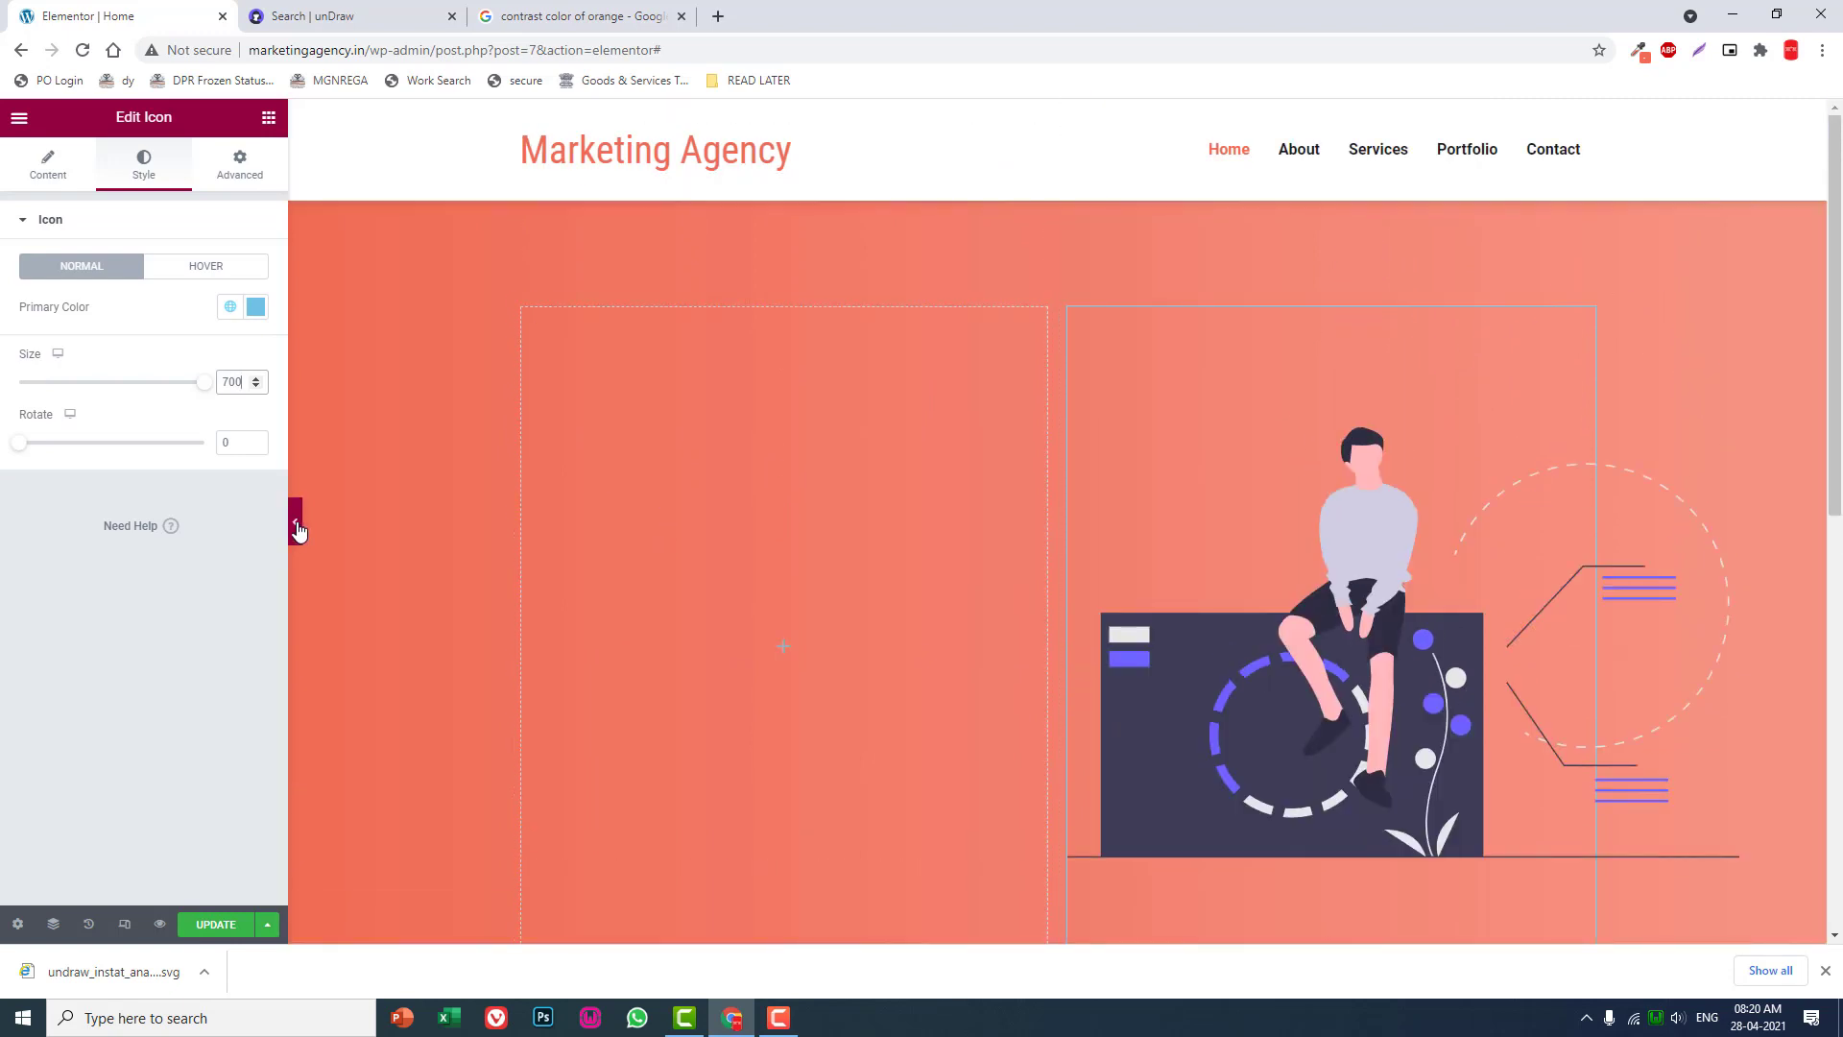
pyautogui.click(298, 527)
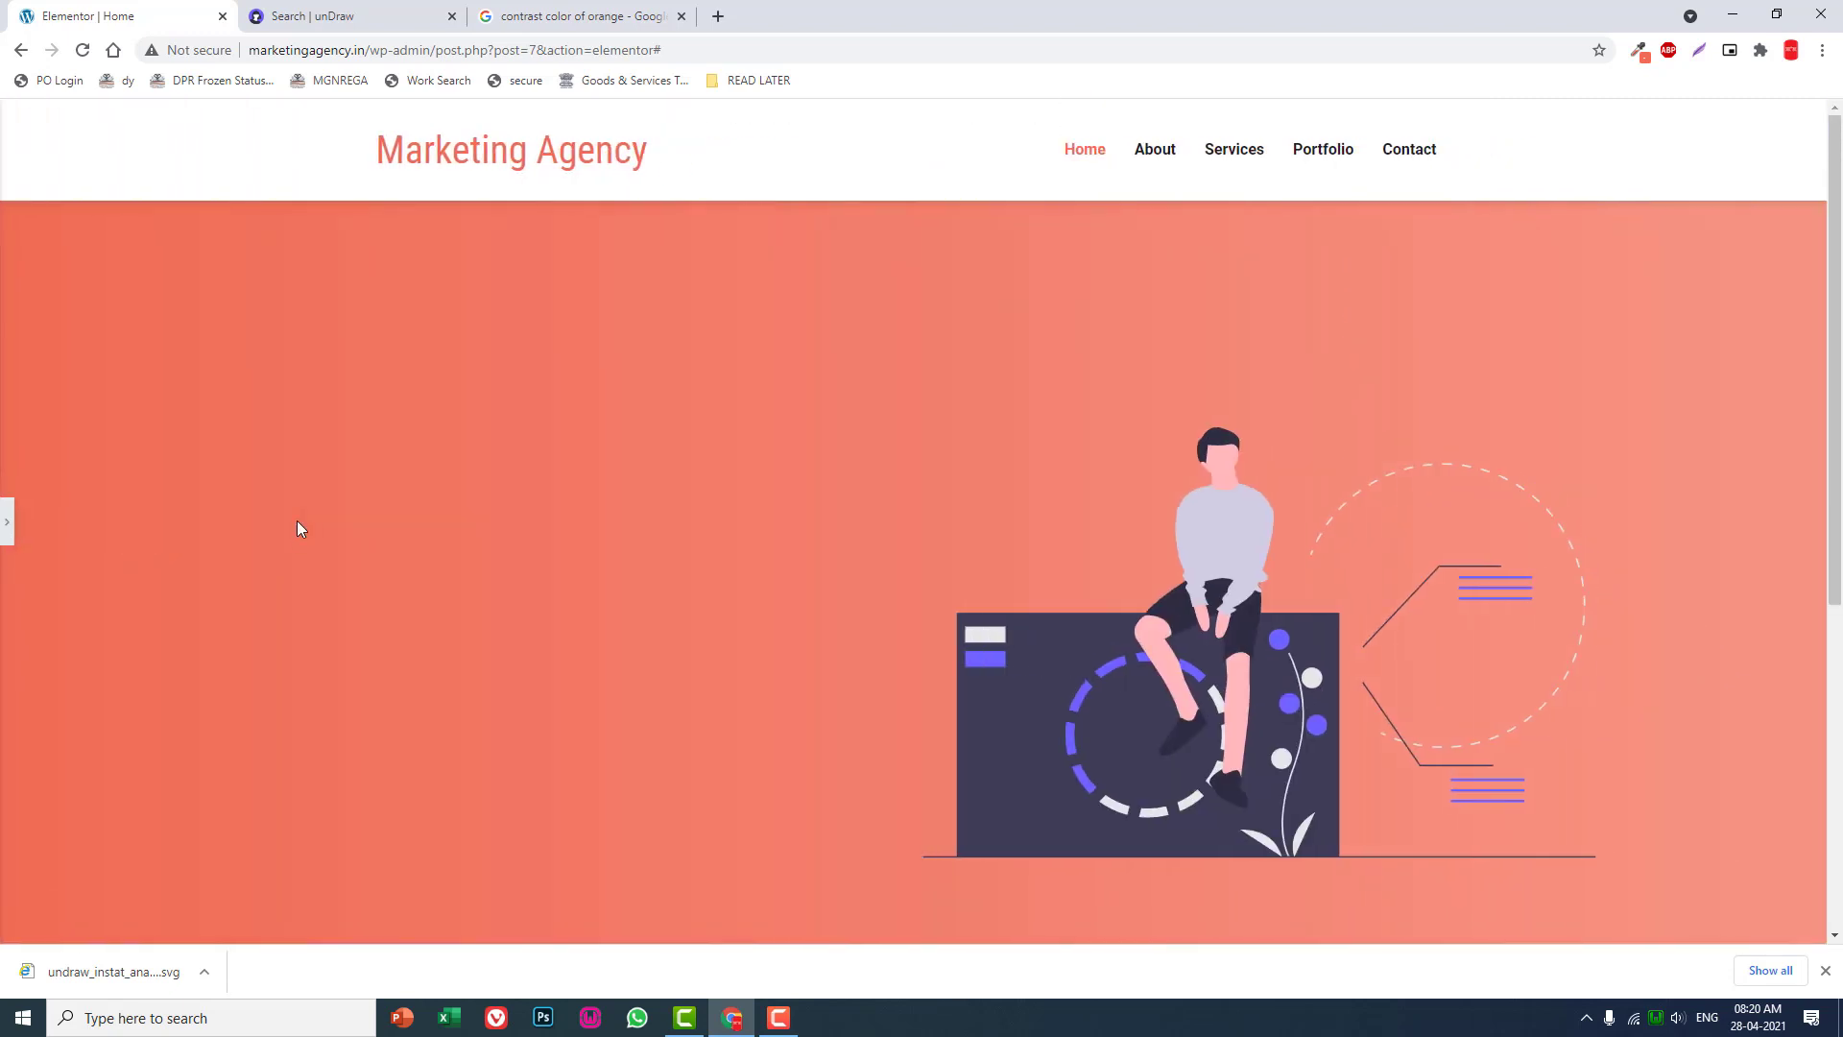
# Reduce the hero section's top and bottom padding to 50 px.
pyautogui.scroll(-3)
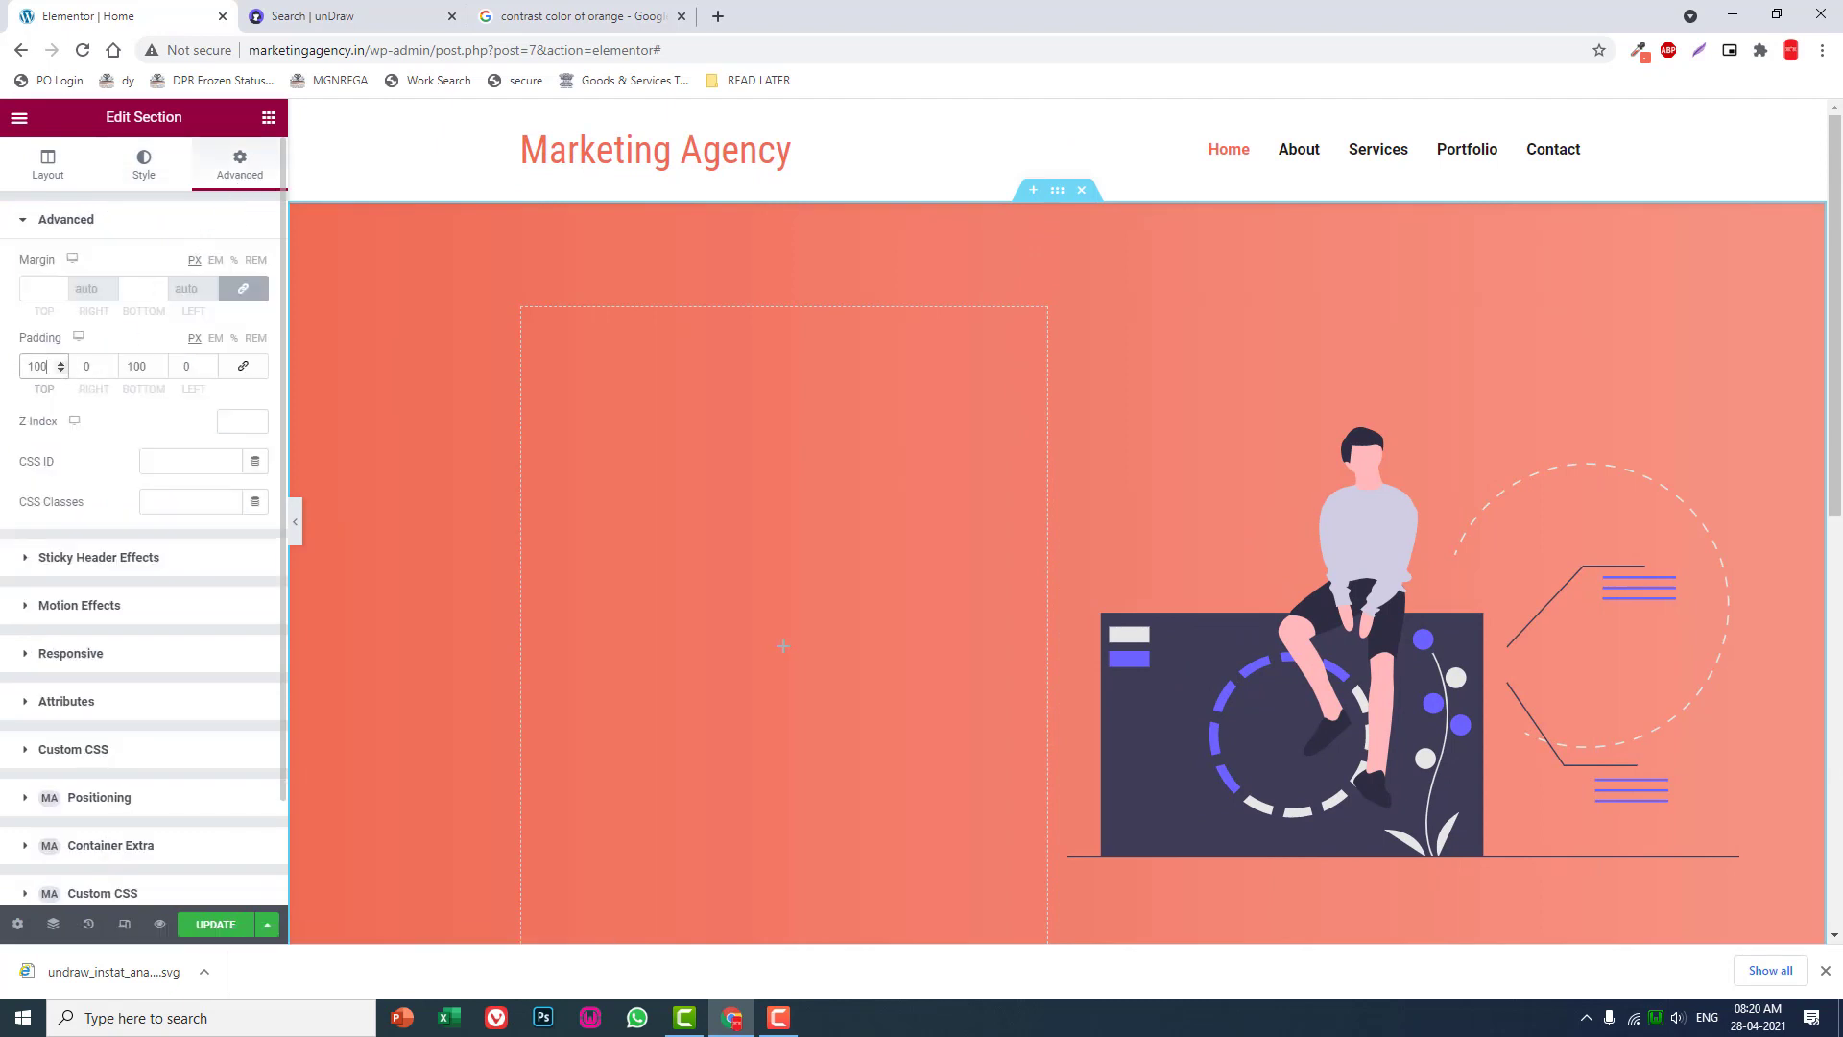
pyautogui.write('50')
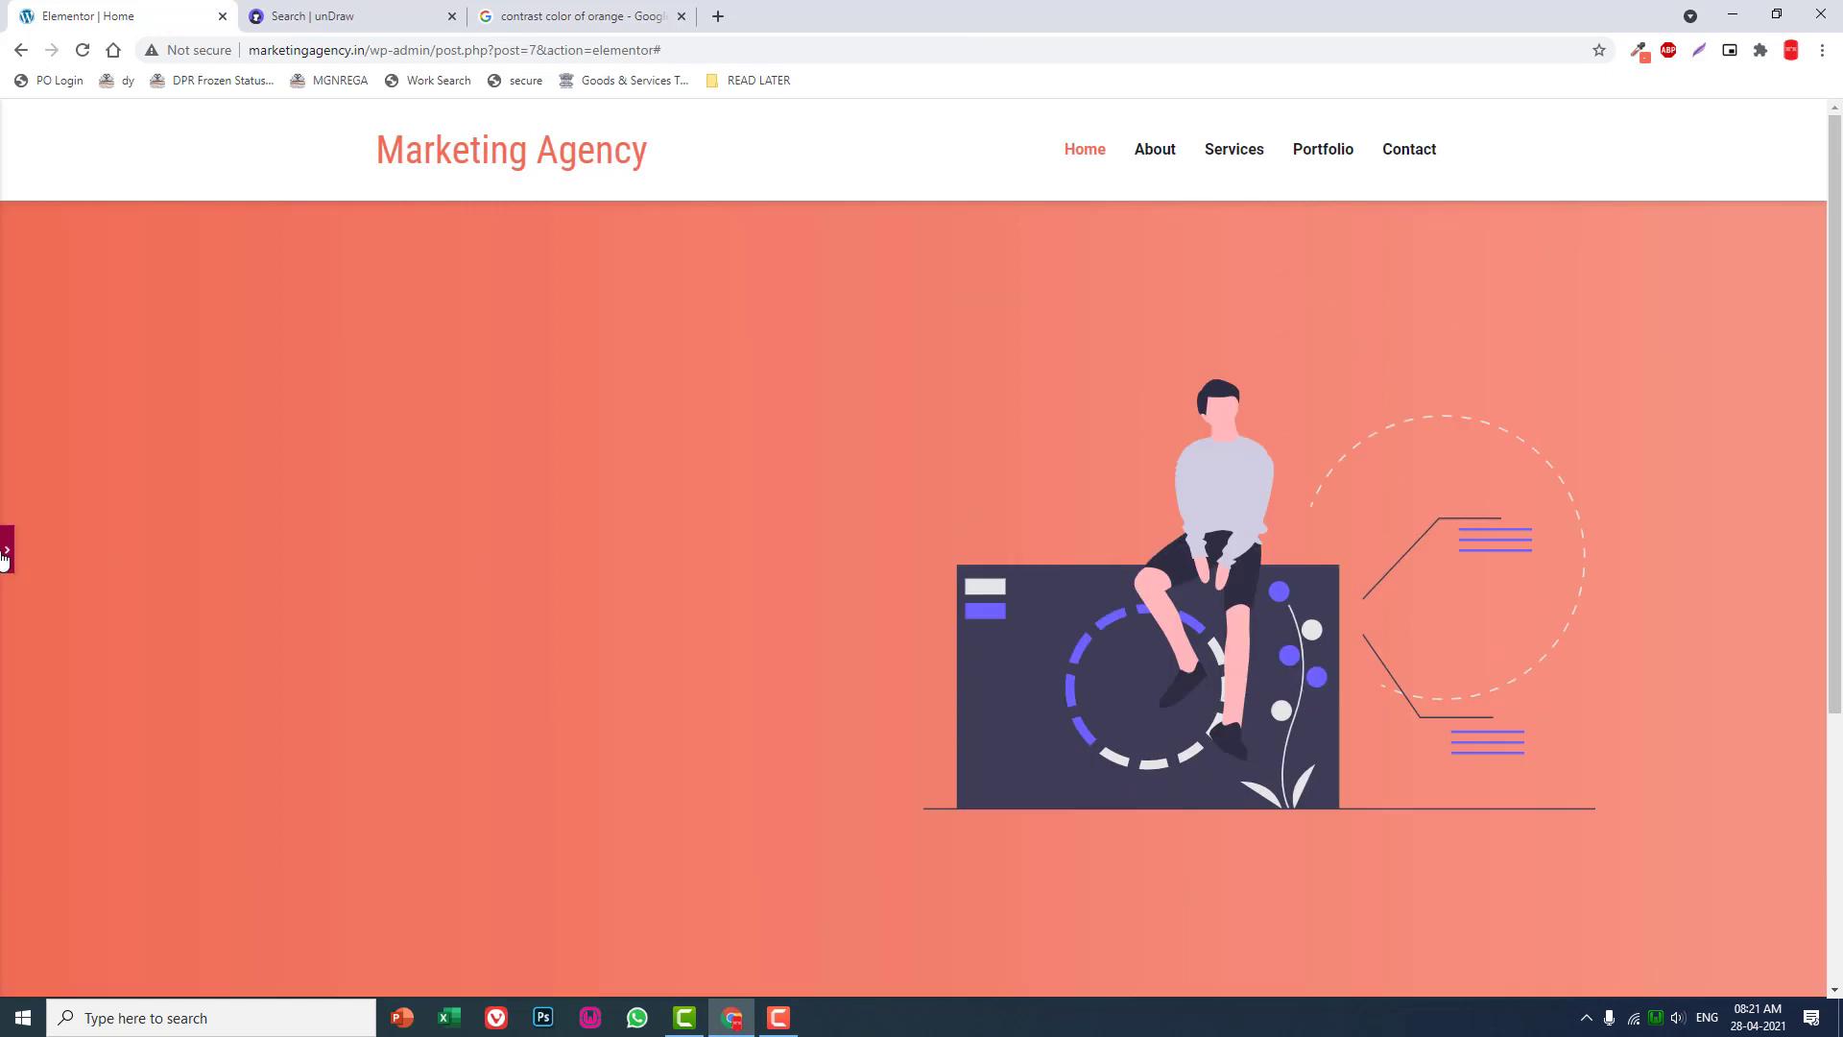
pyautogui.click(6, 550)
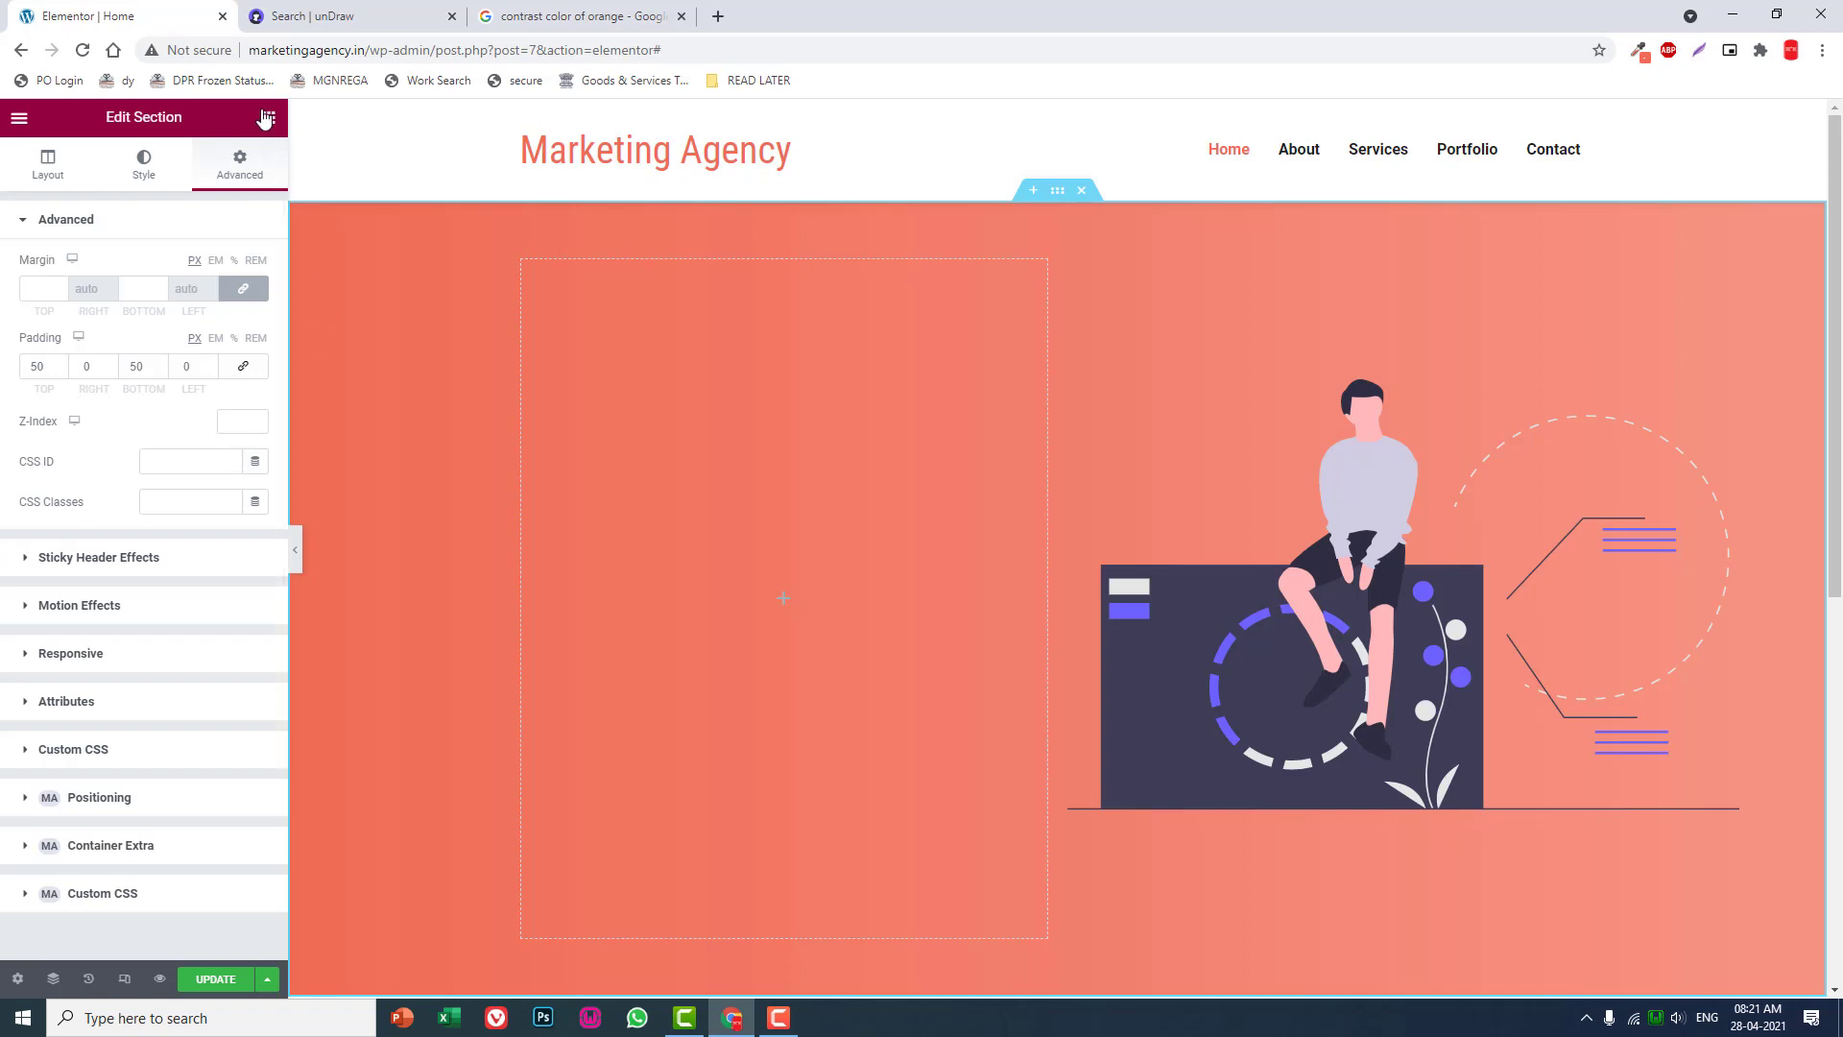
# Place a Heading widget in the hero's left column reading 'Your Online Marketnig Solutions'.
pyautogui.click(267, 117)
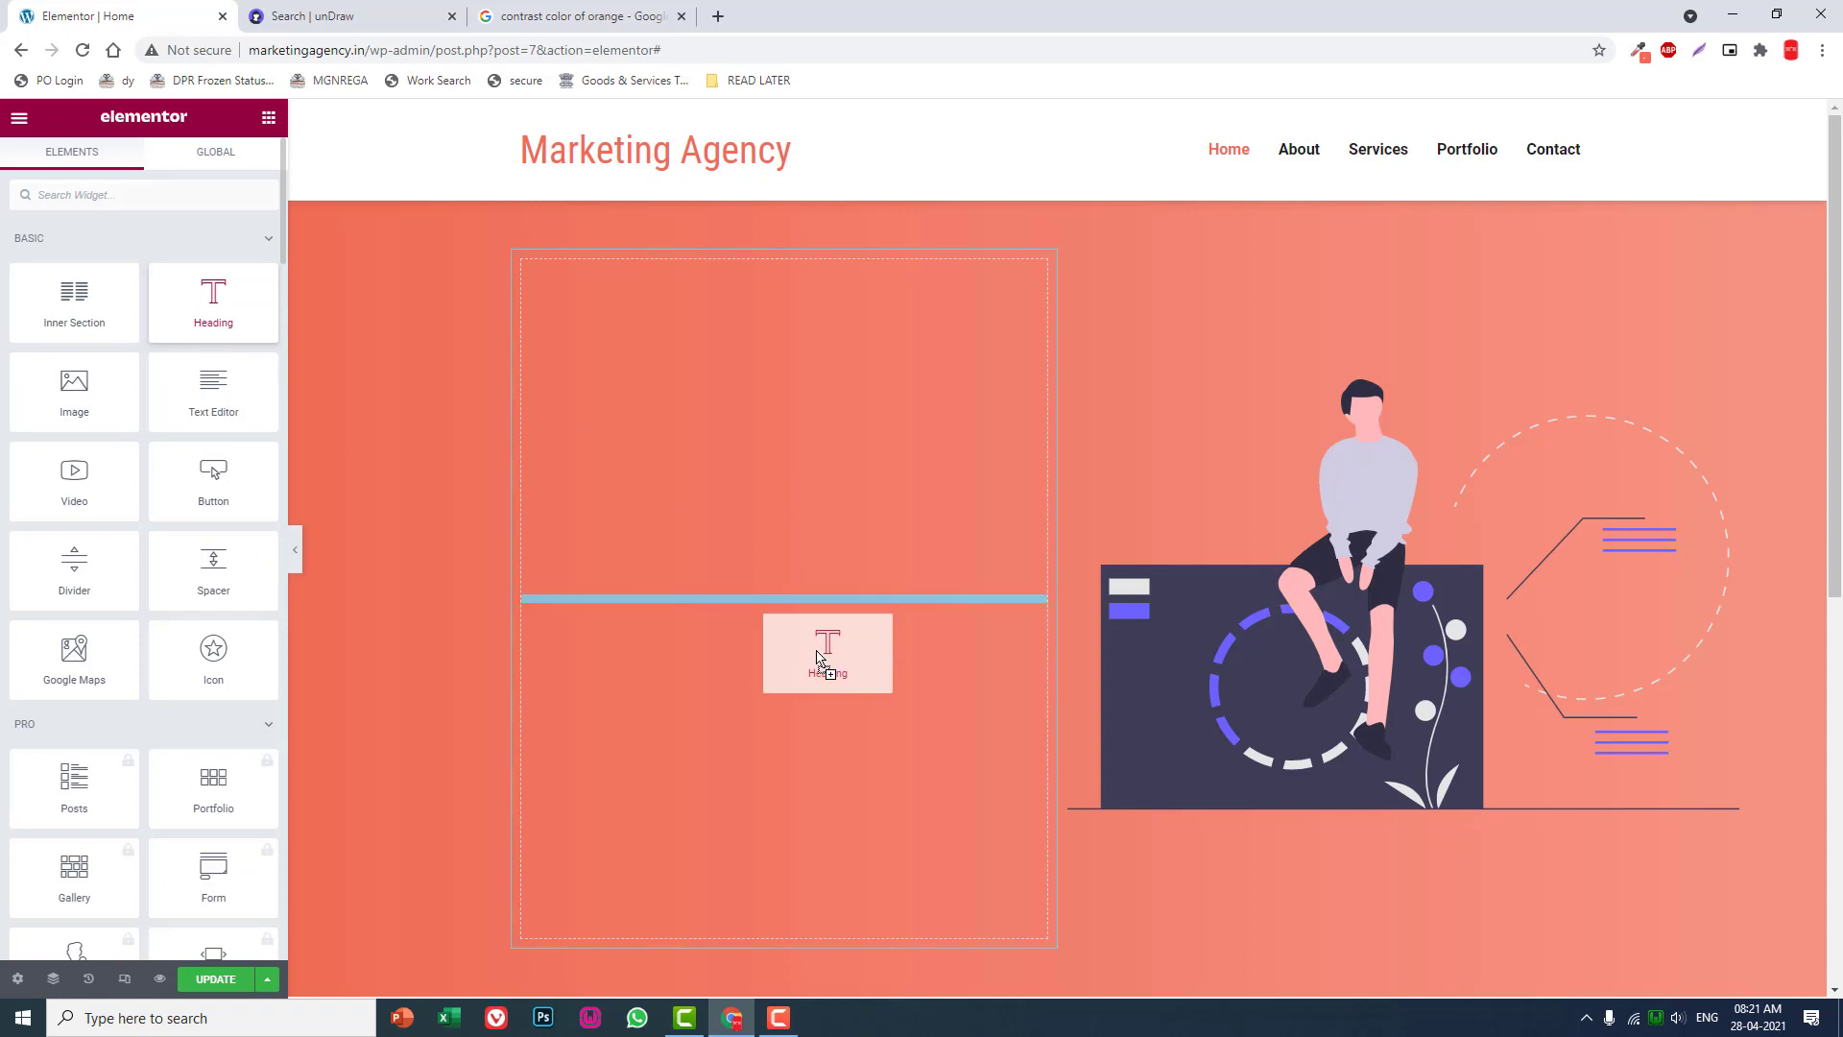
pyautogui.moveTo(213, 301); pyautogui.dragTo(783, 305)
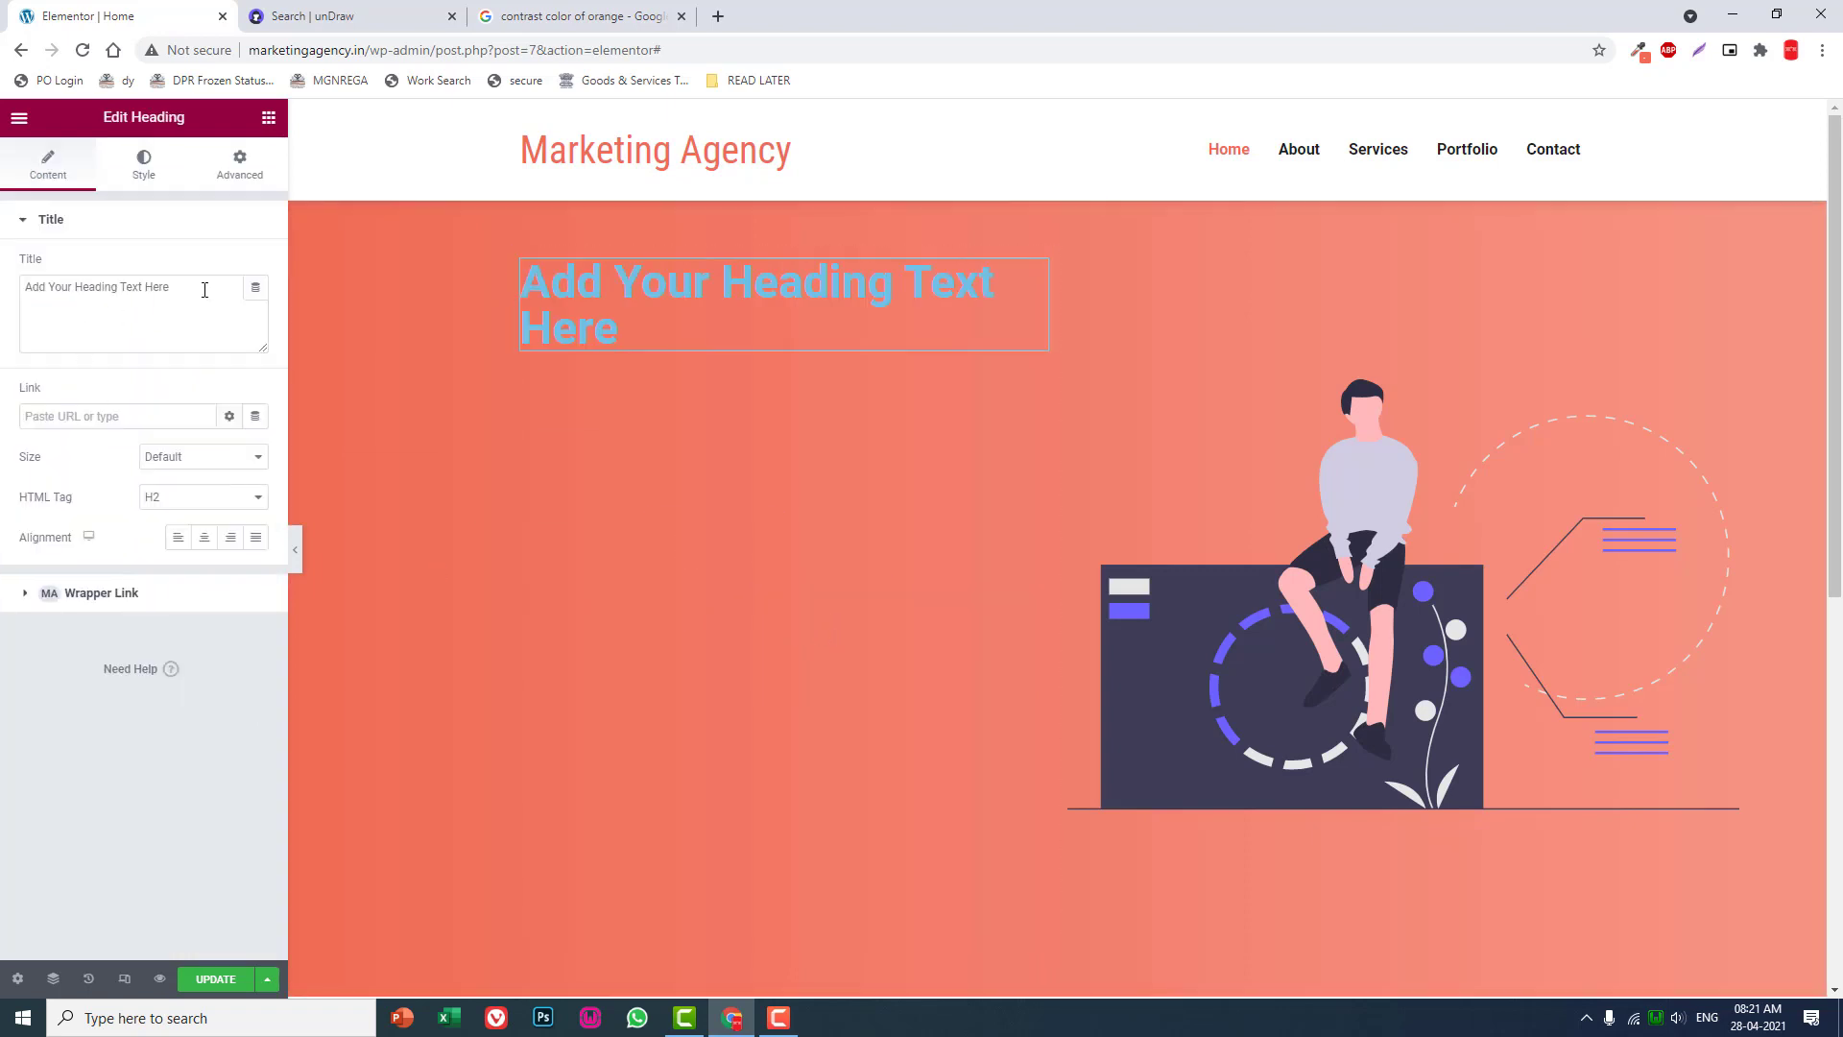
pyautogui.write('YOur')
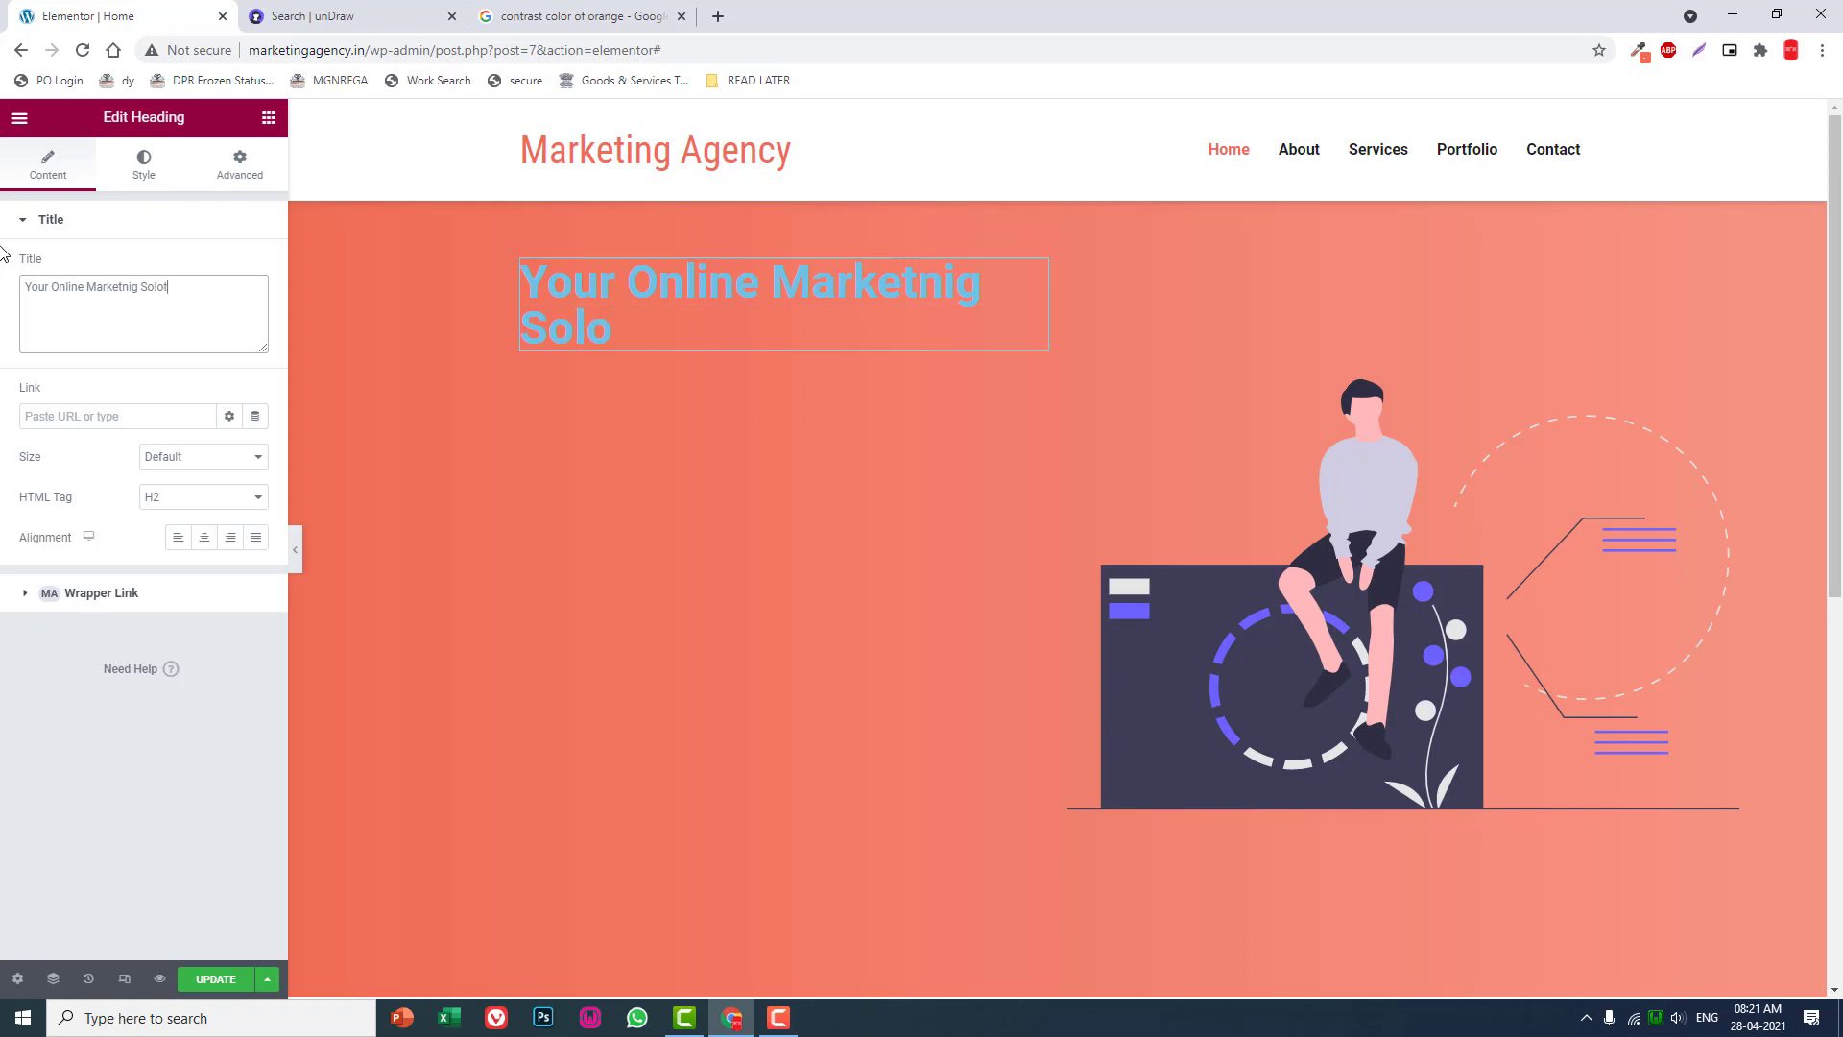
pyautogui.write('t')
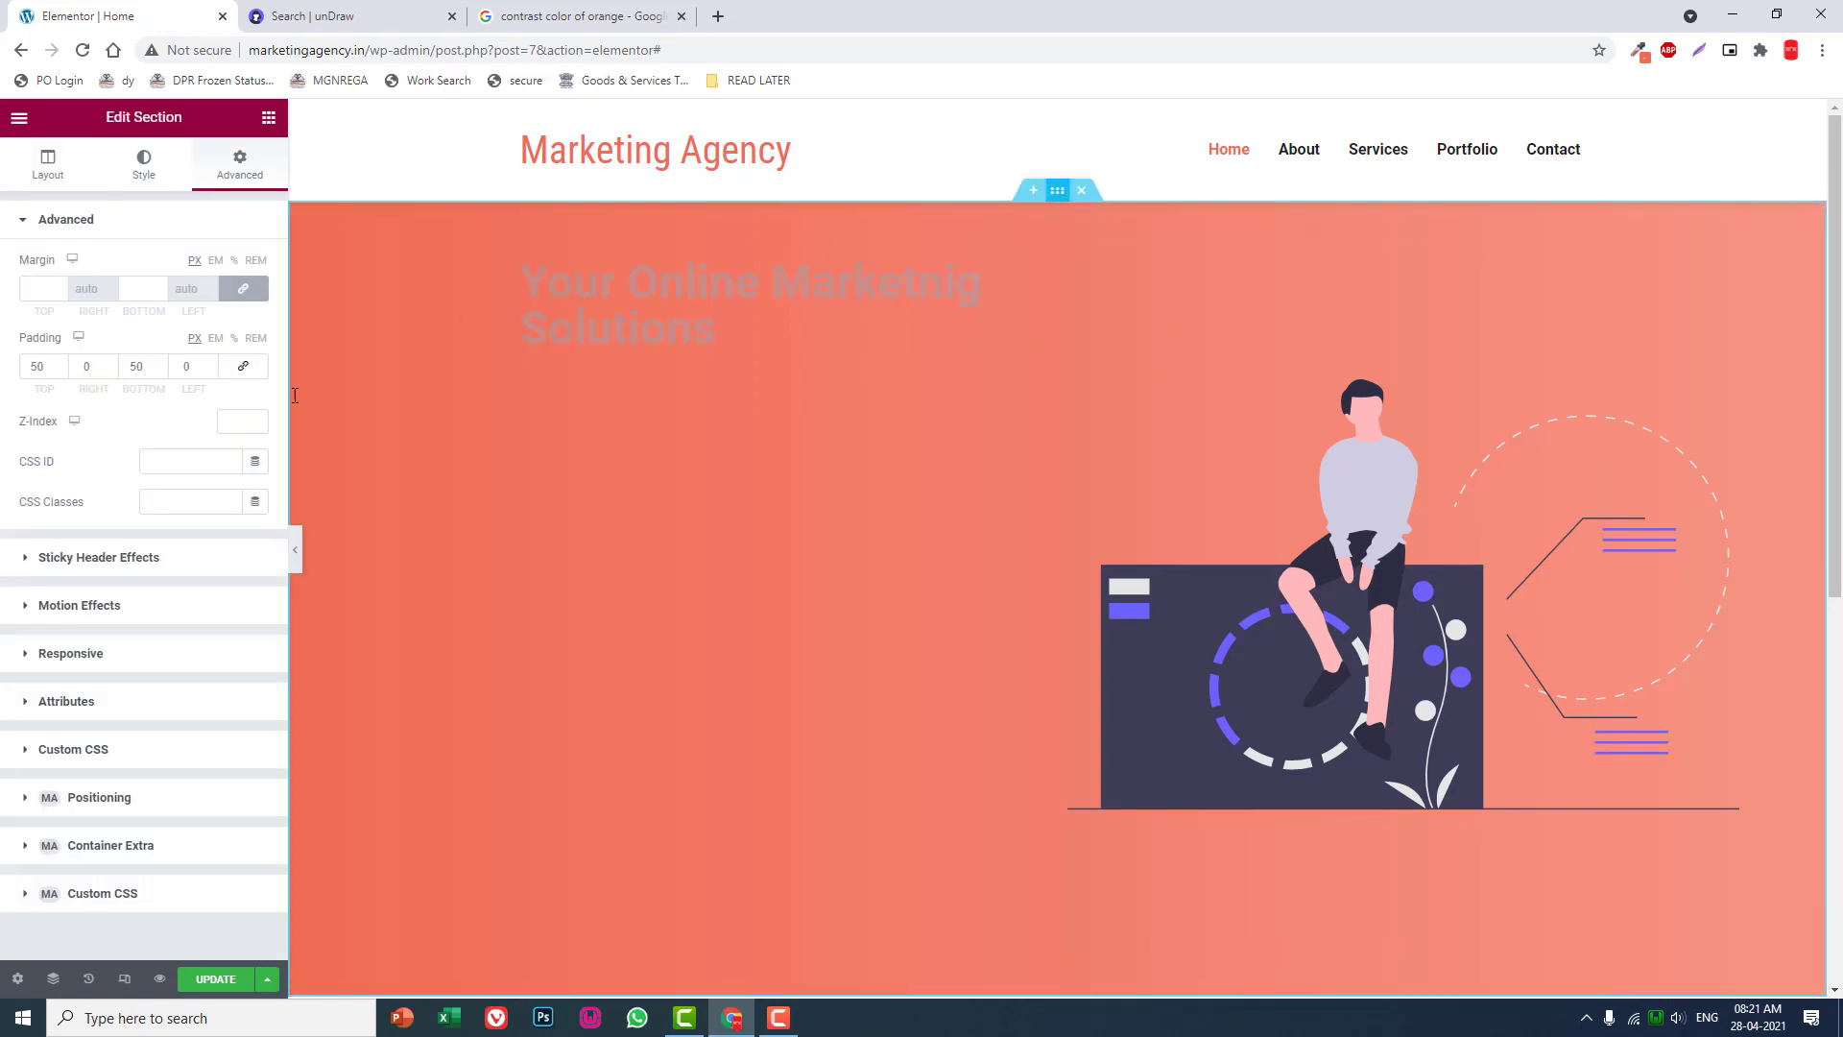
# Set the hero section's Vertical Align to Middle so the columns centre vertically.
pyautogui.click(46, 165)
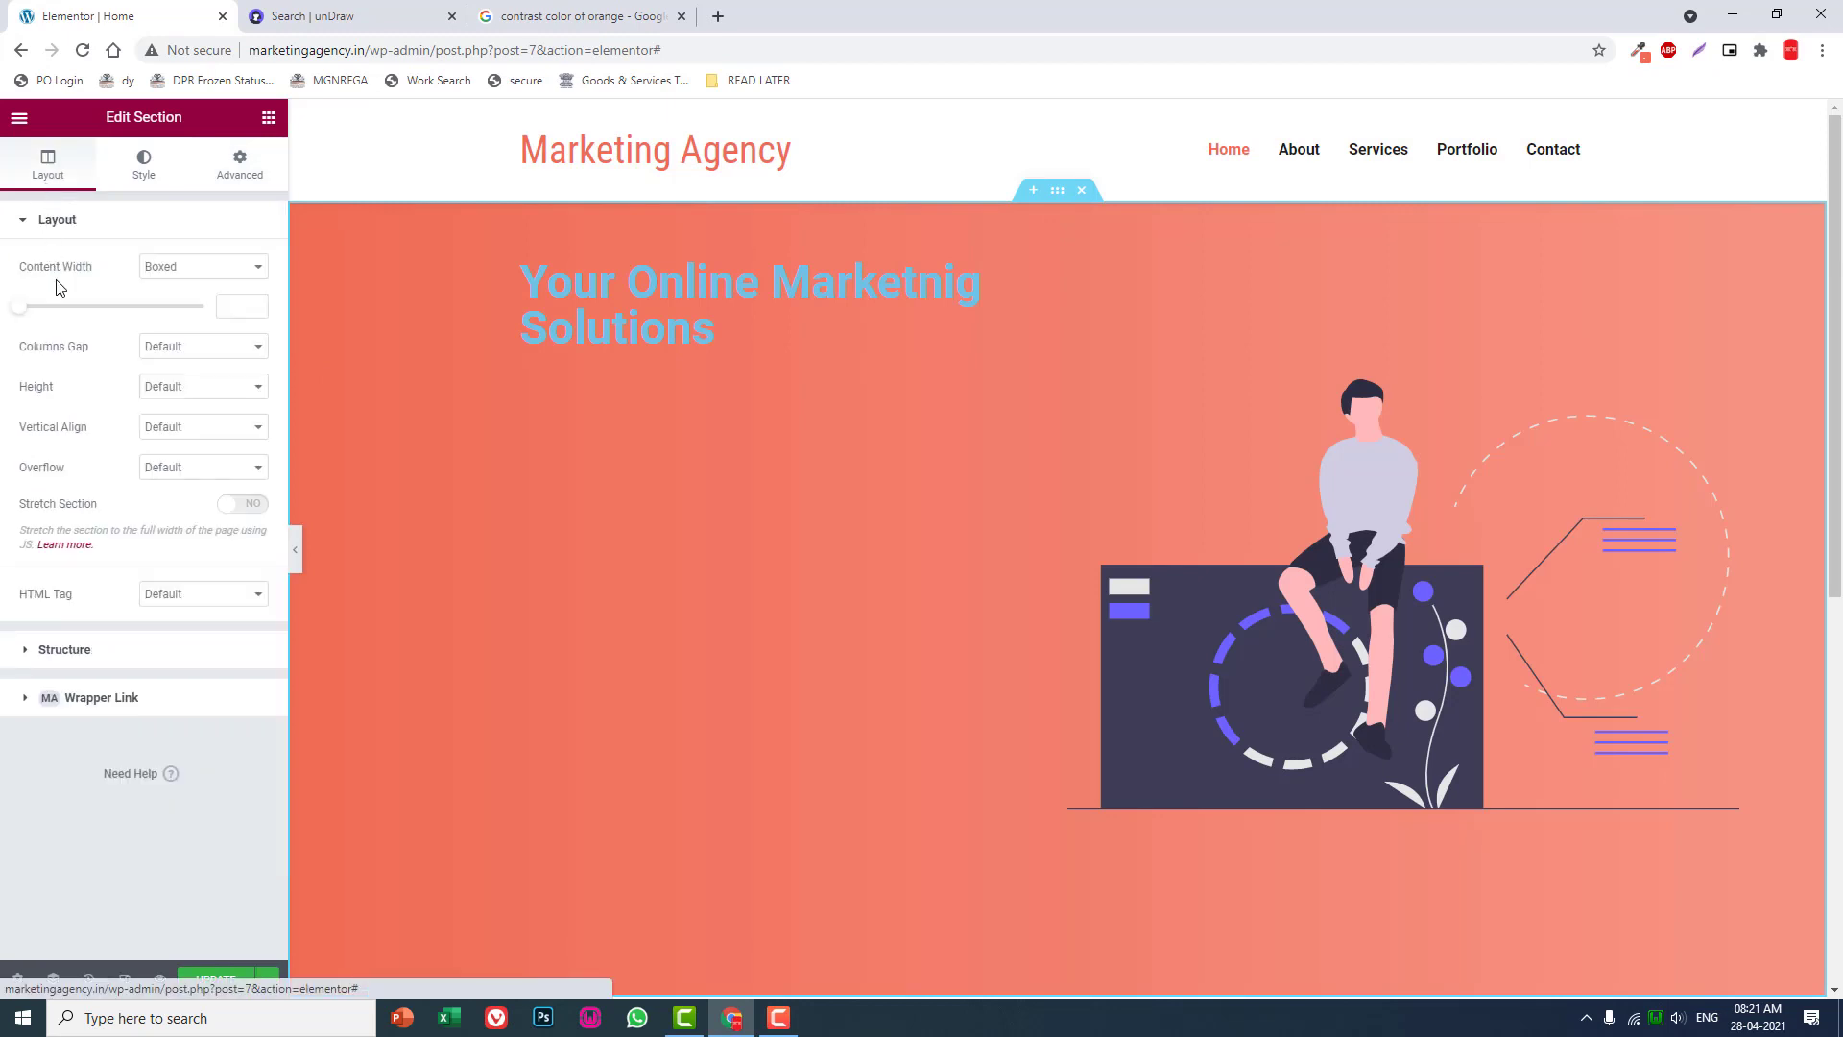
pyautogui.click(200, 426)
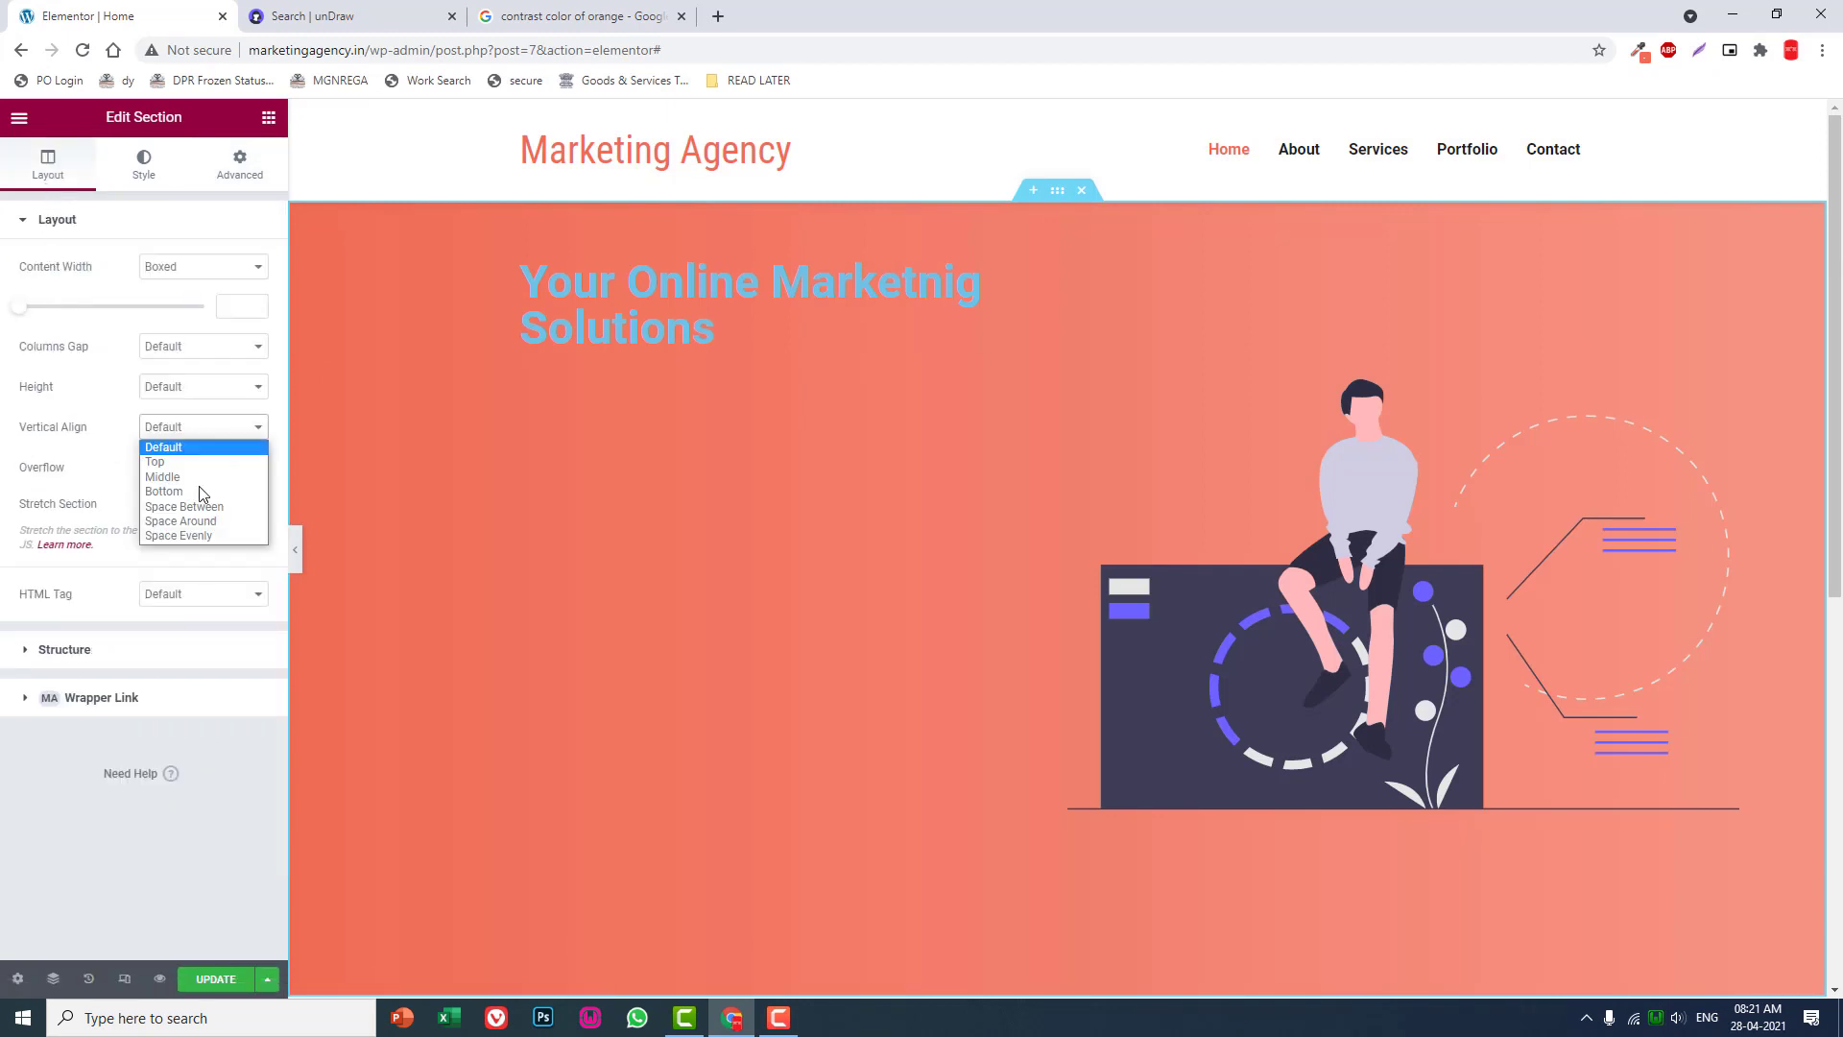
pyautogui.click(161, 478)
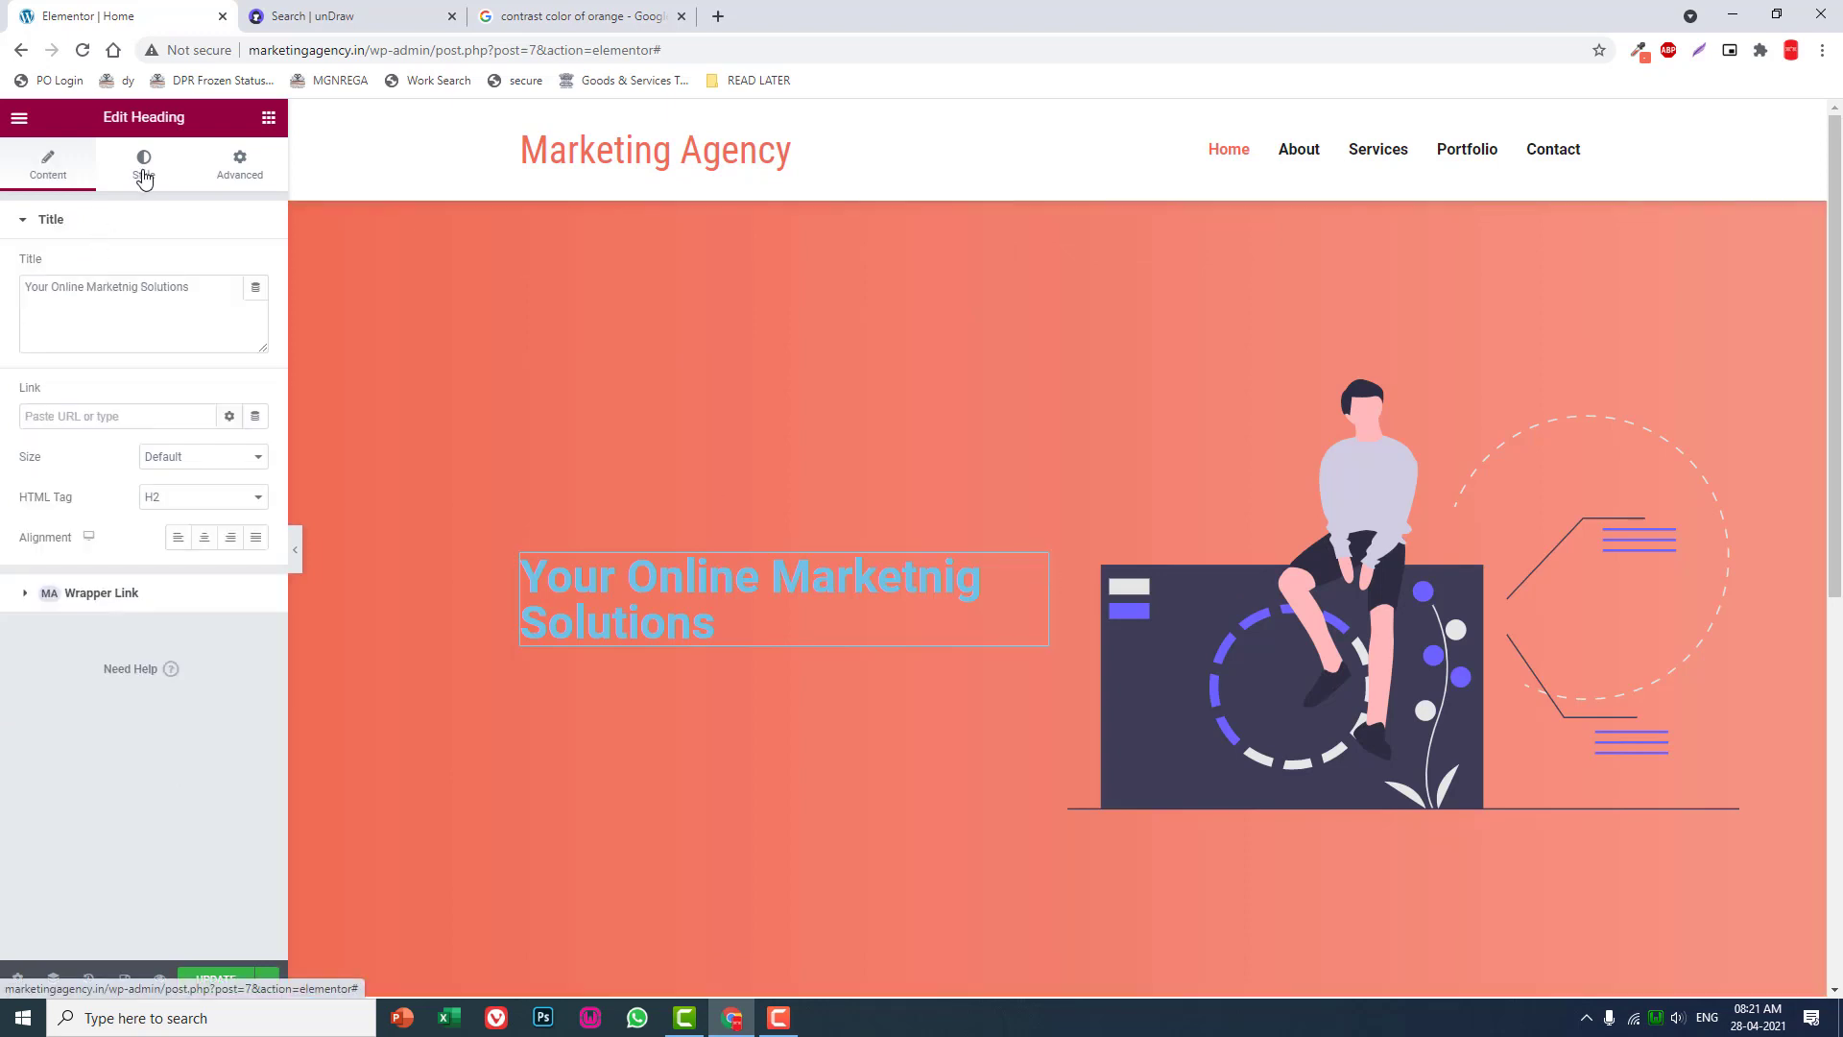
# Give the hero heading 80 px size and 1.3 EM line height in Typography.
pyautogui.click(144, 165)
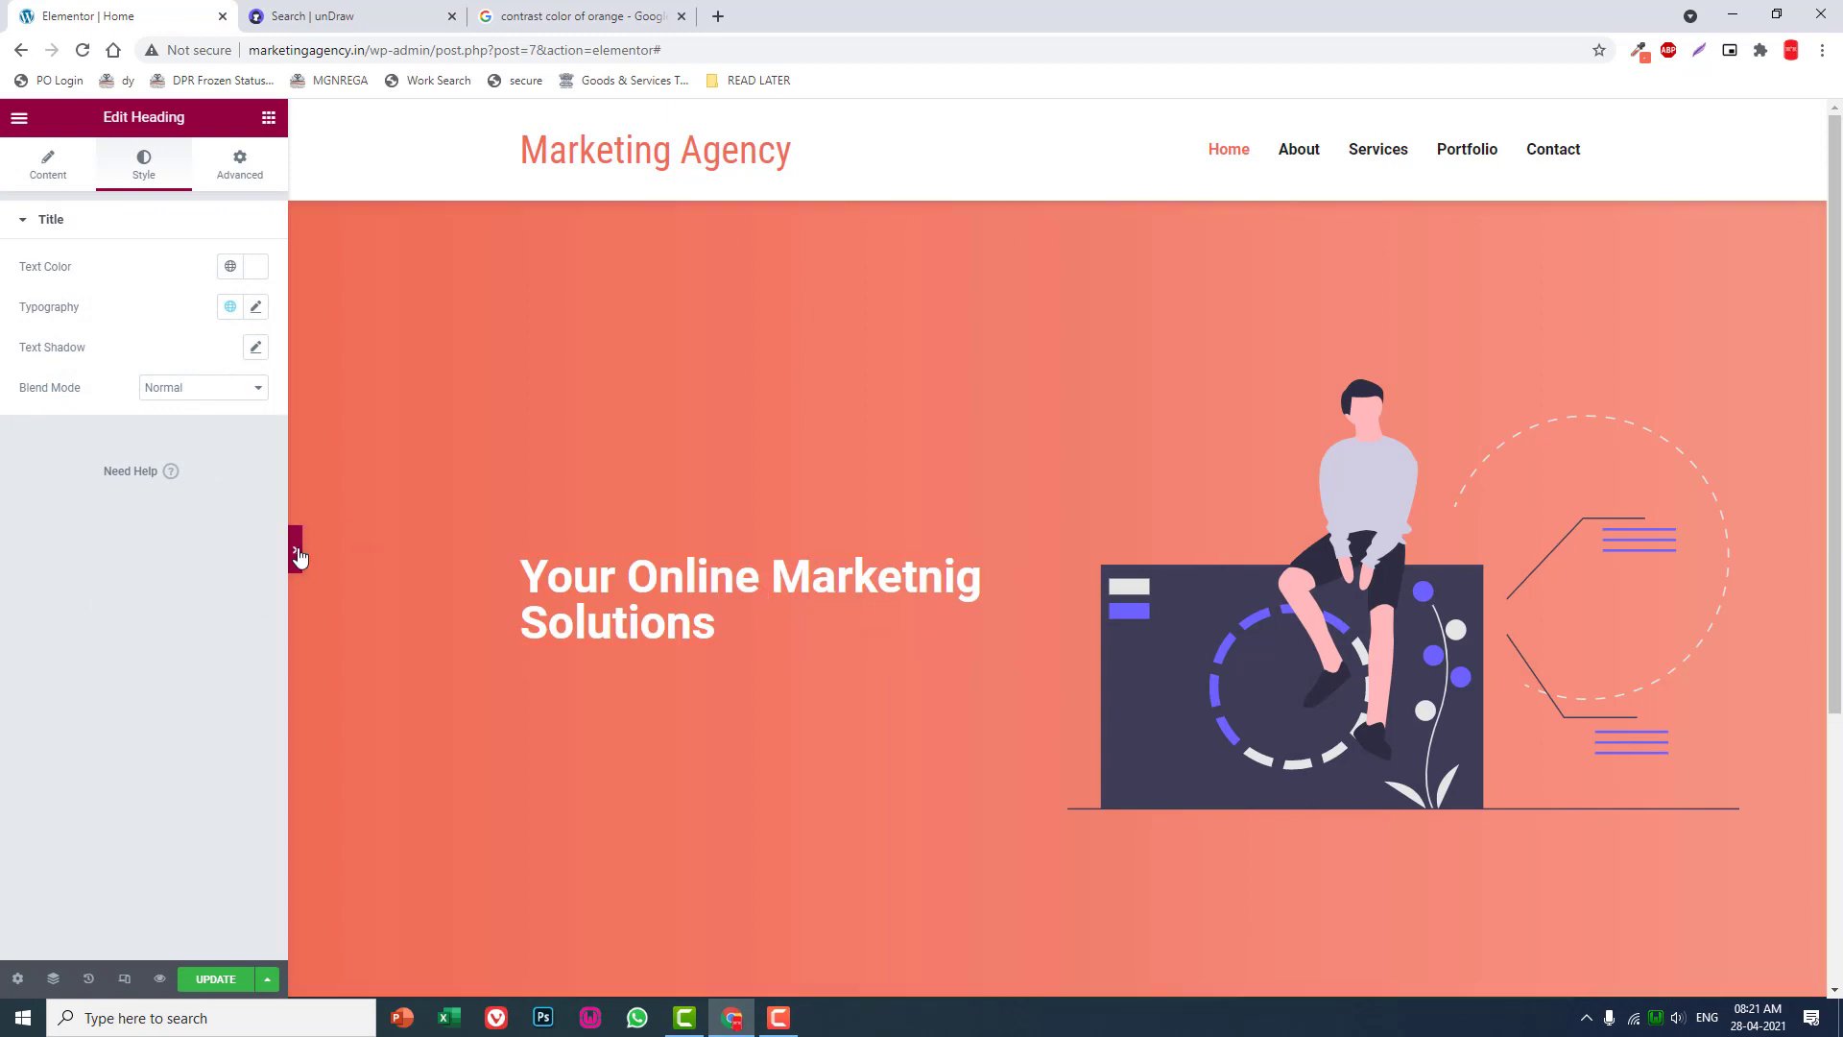
pyautogui.click(298, 552)
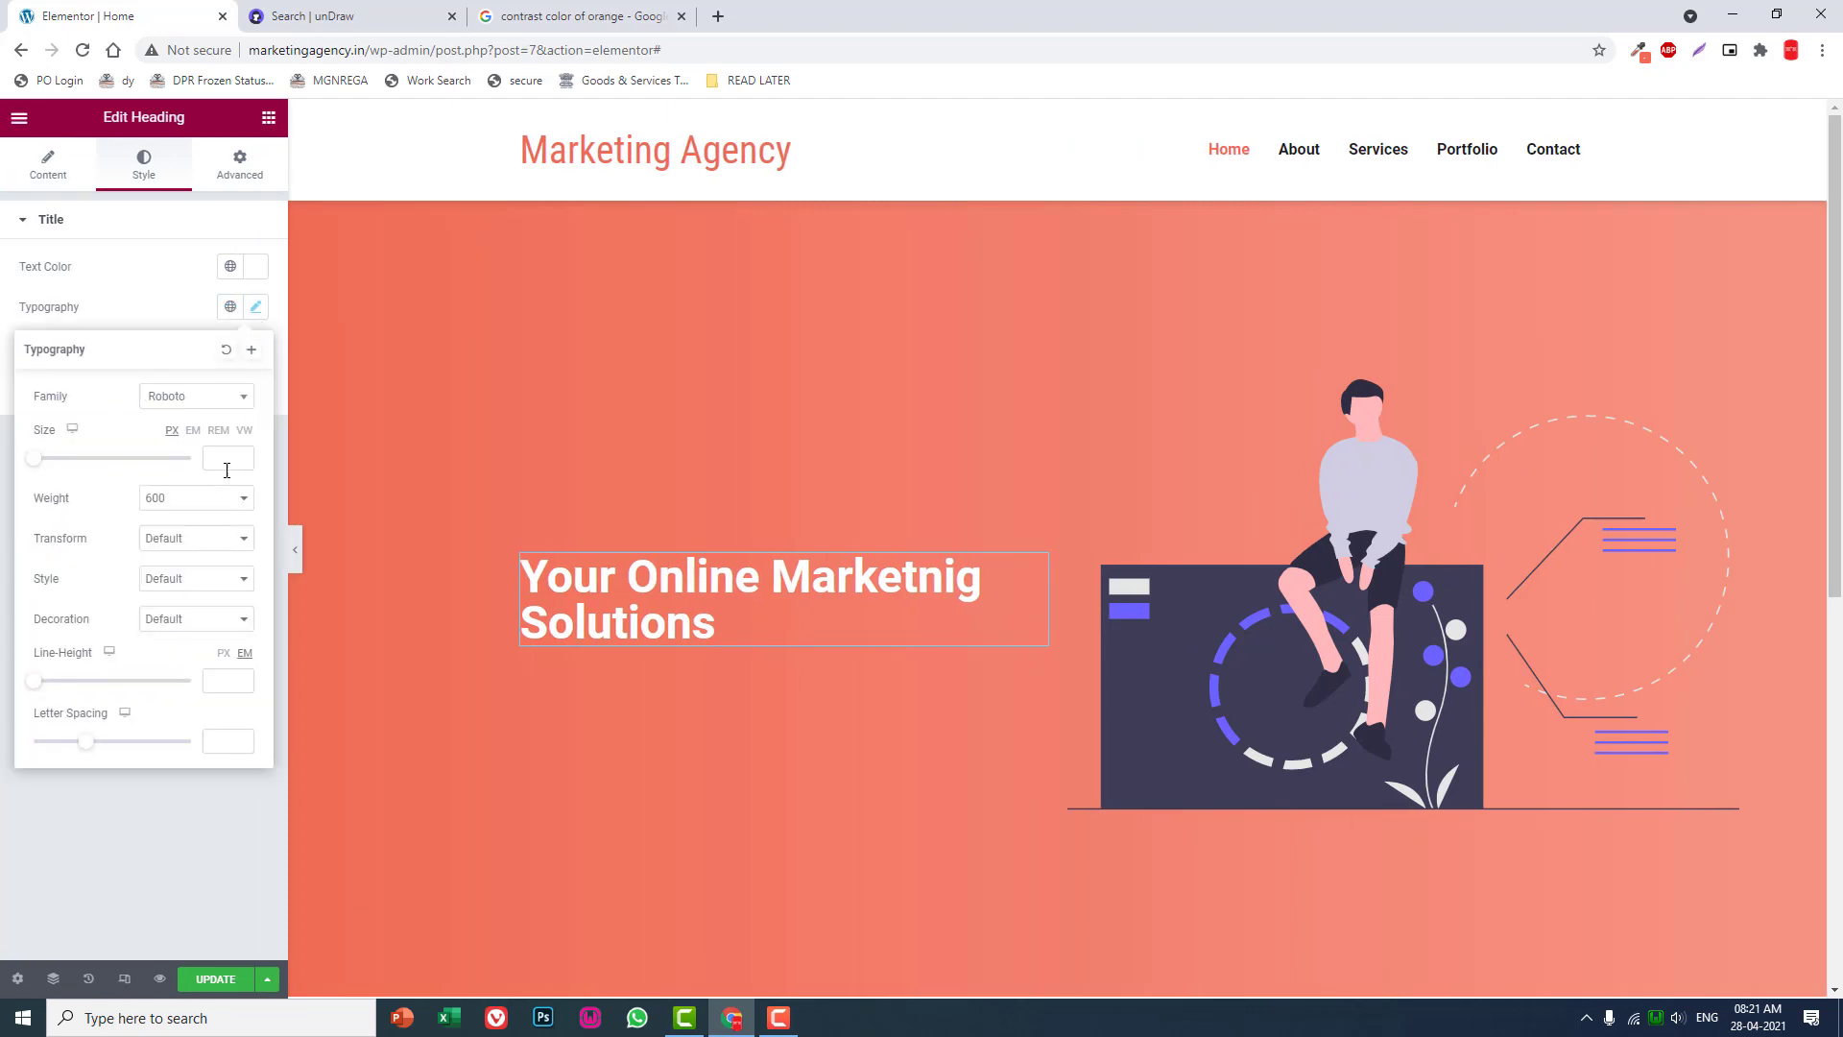
pyautogui.write('80')
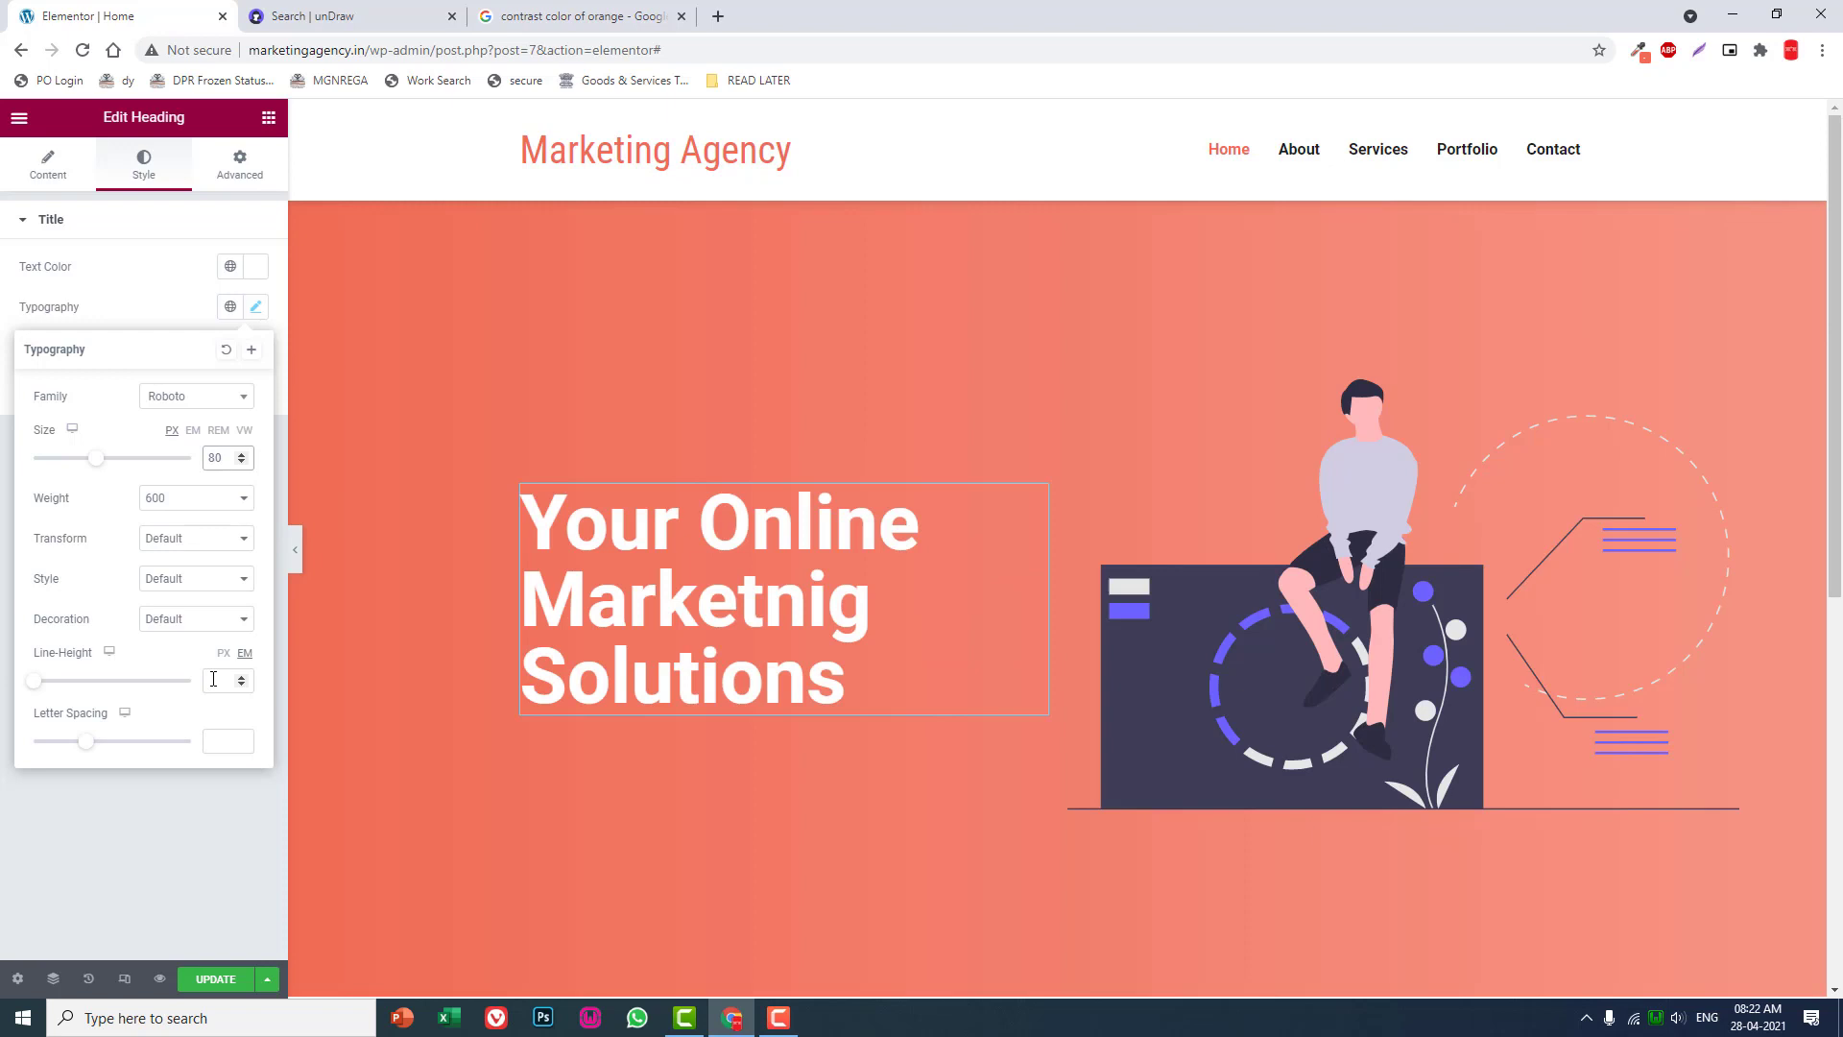
pyautogui.write('1.3')
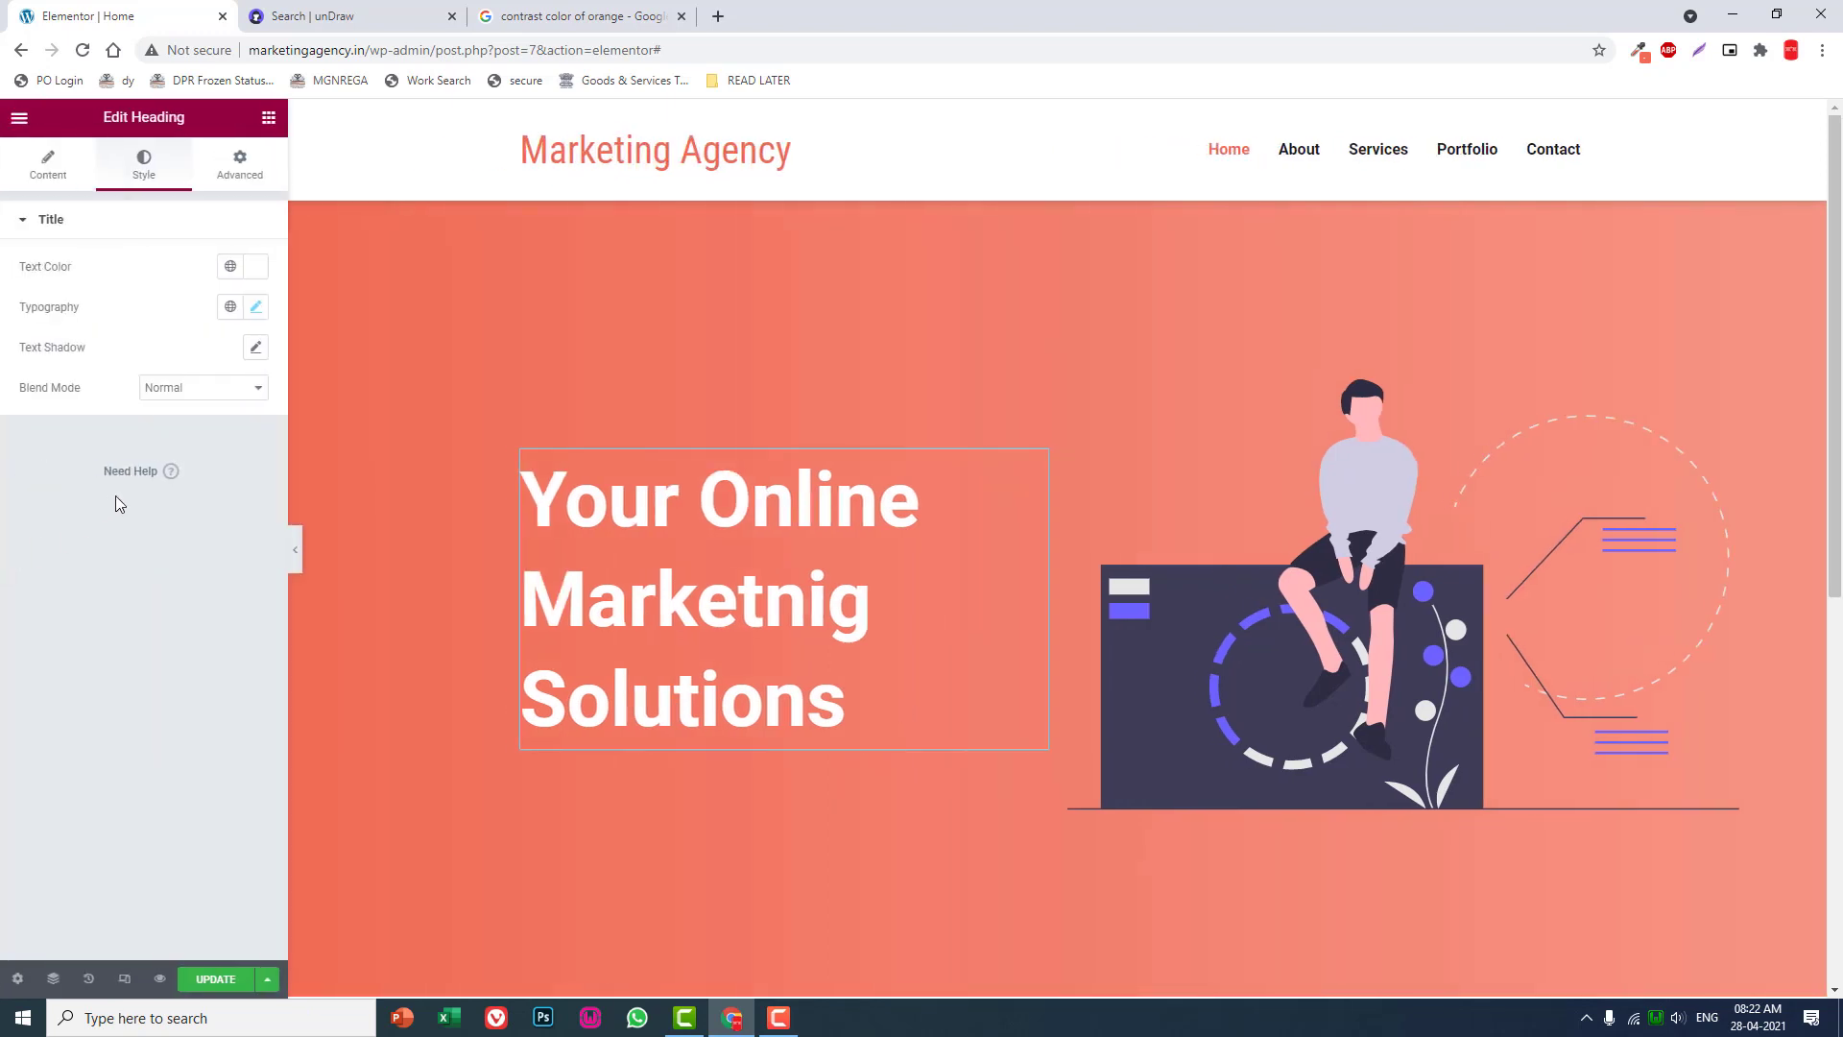
# Set the hero heading's font weight to 500.
pyautogui.click(255, 307)
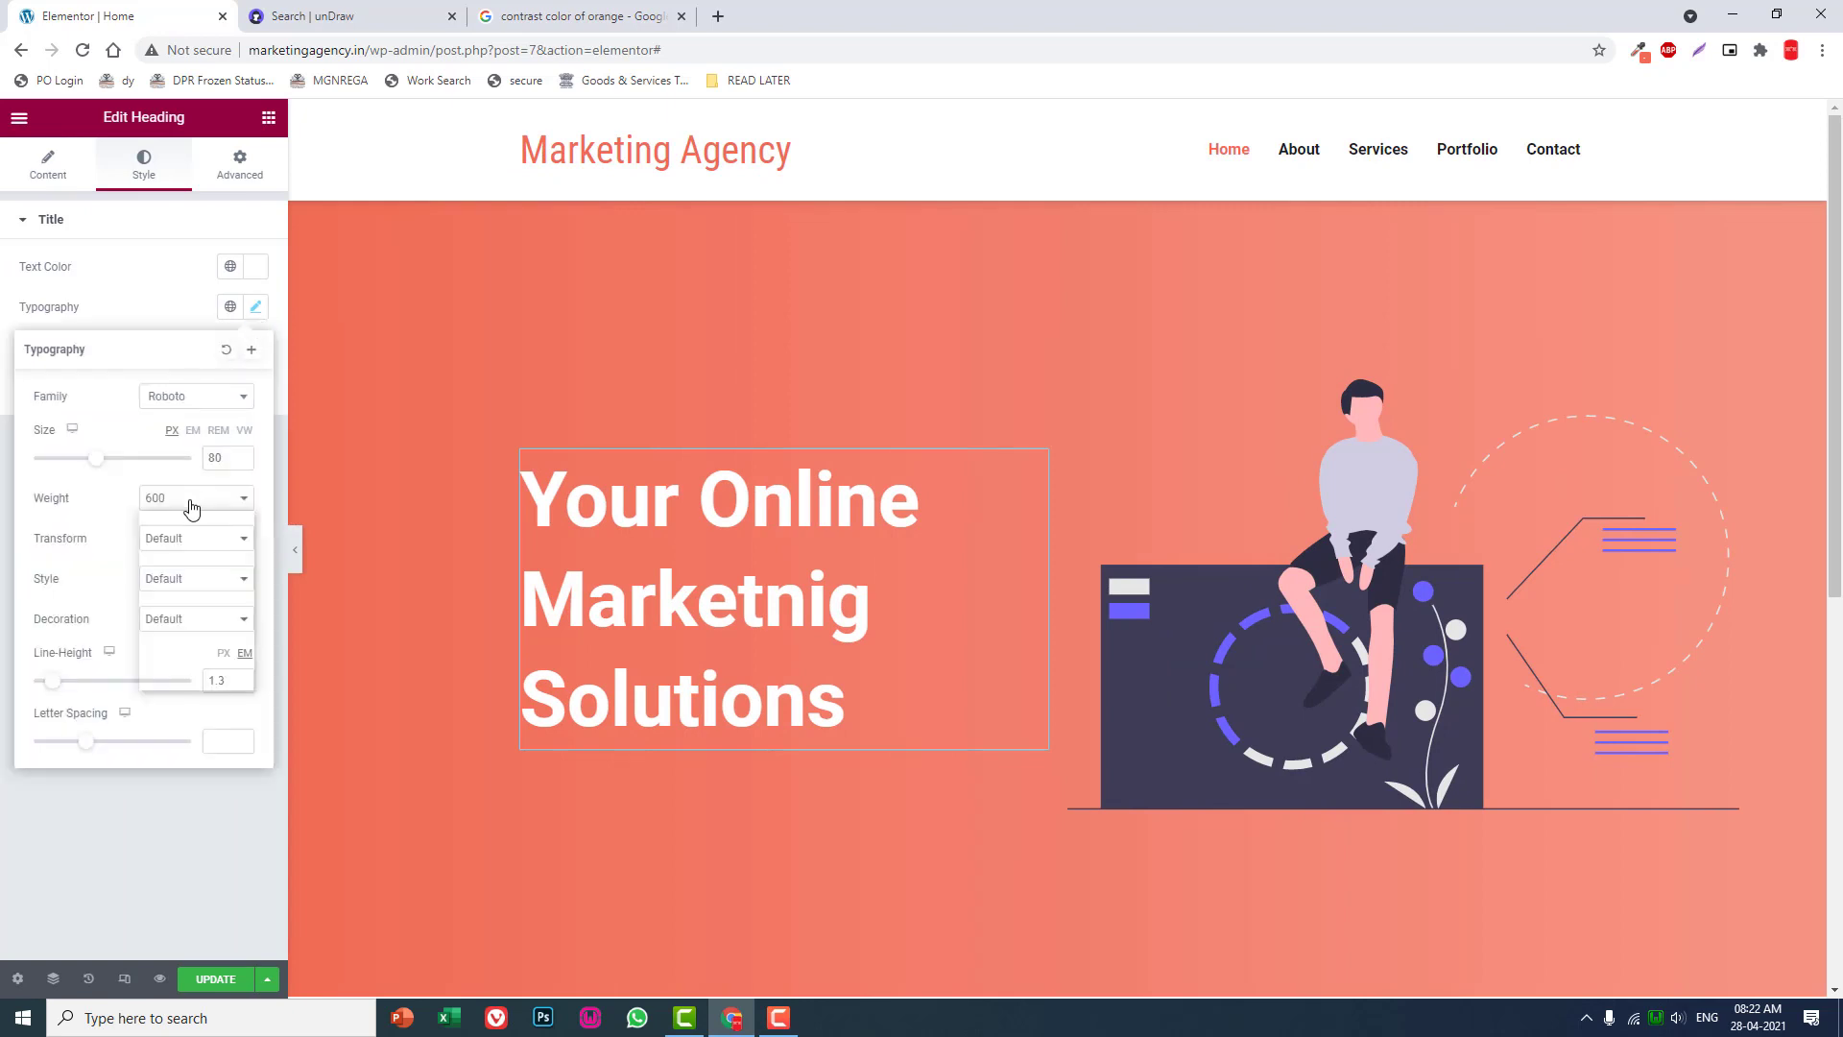
pyautogui.click(194, 497)
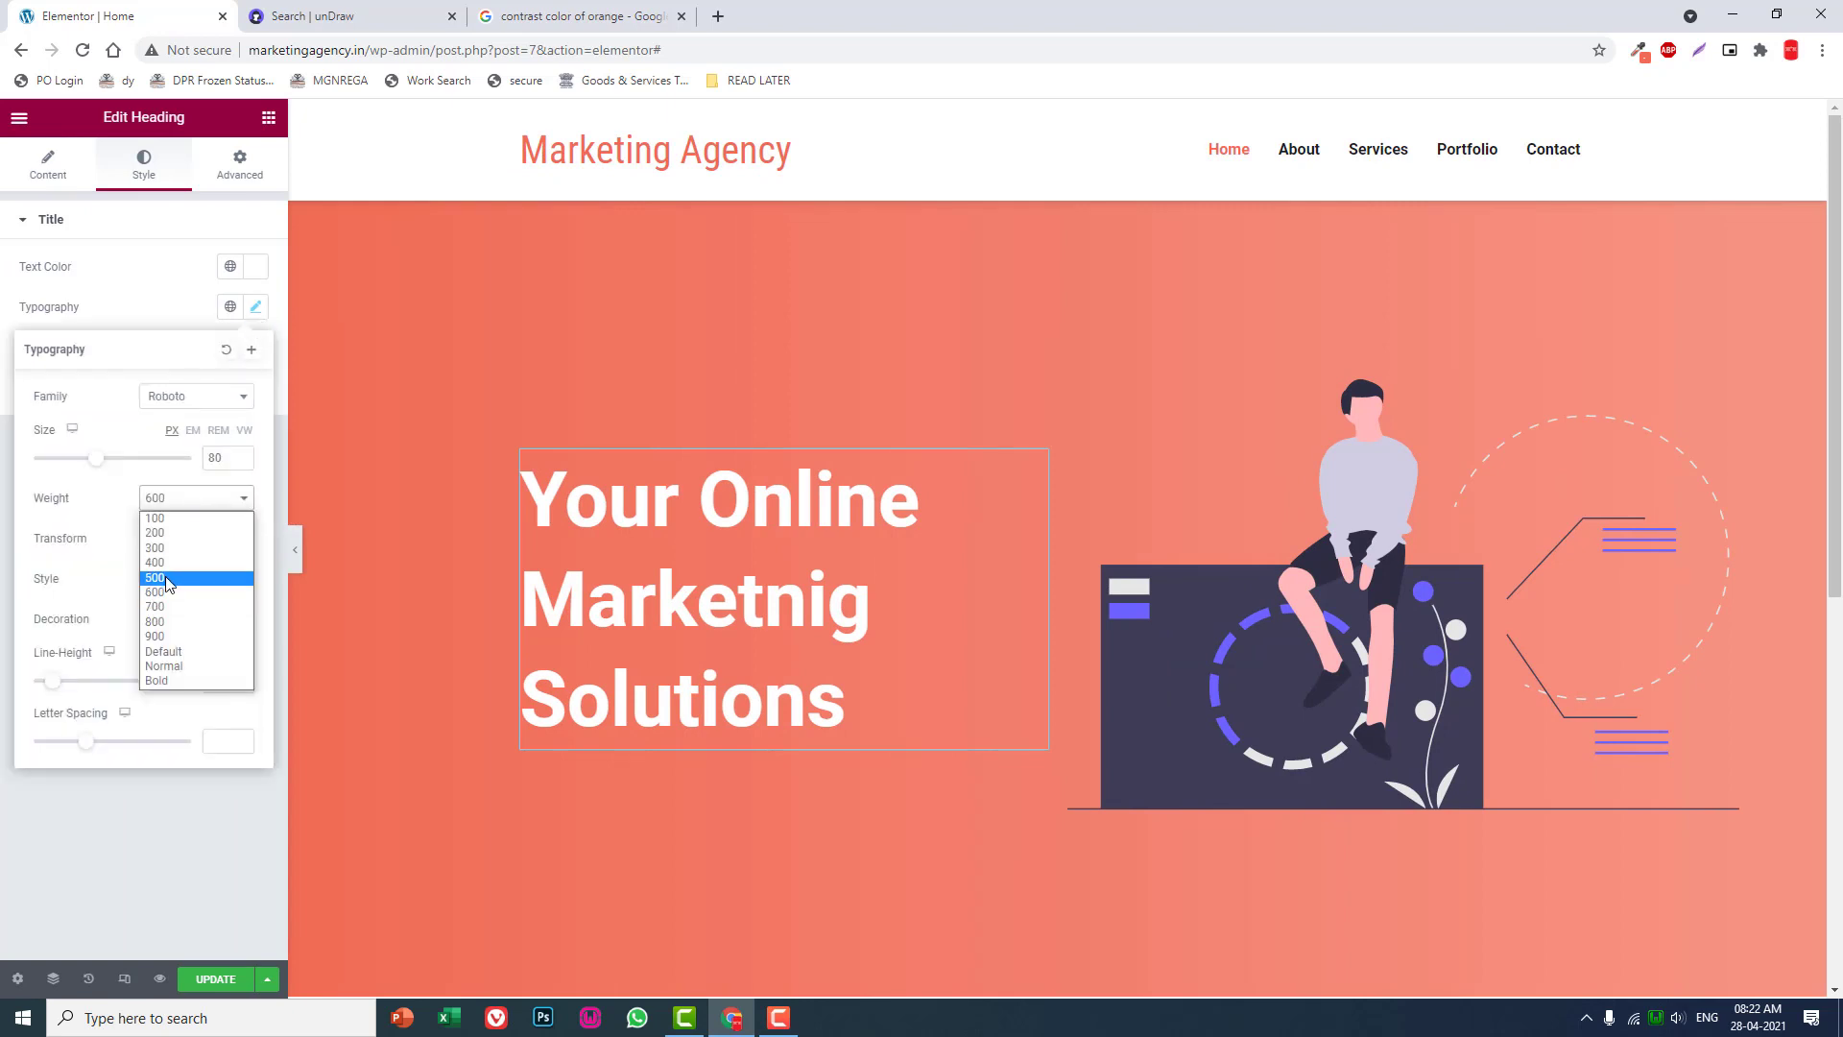
pyautogui.click(154, 576)
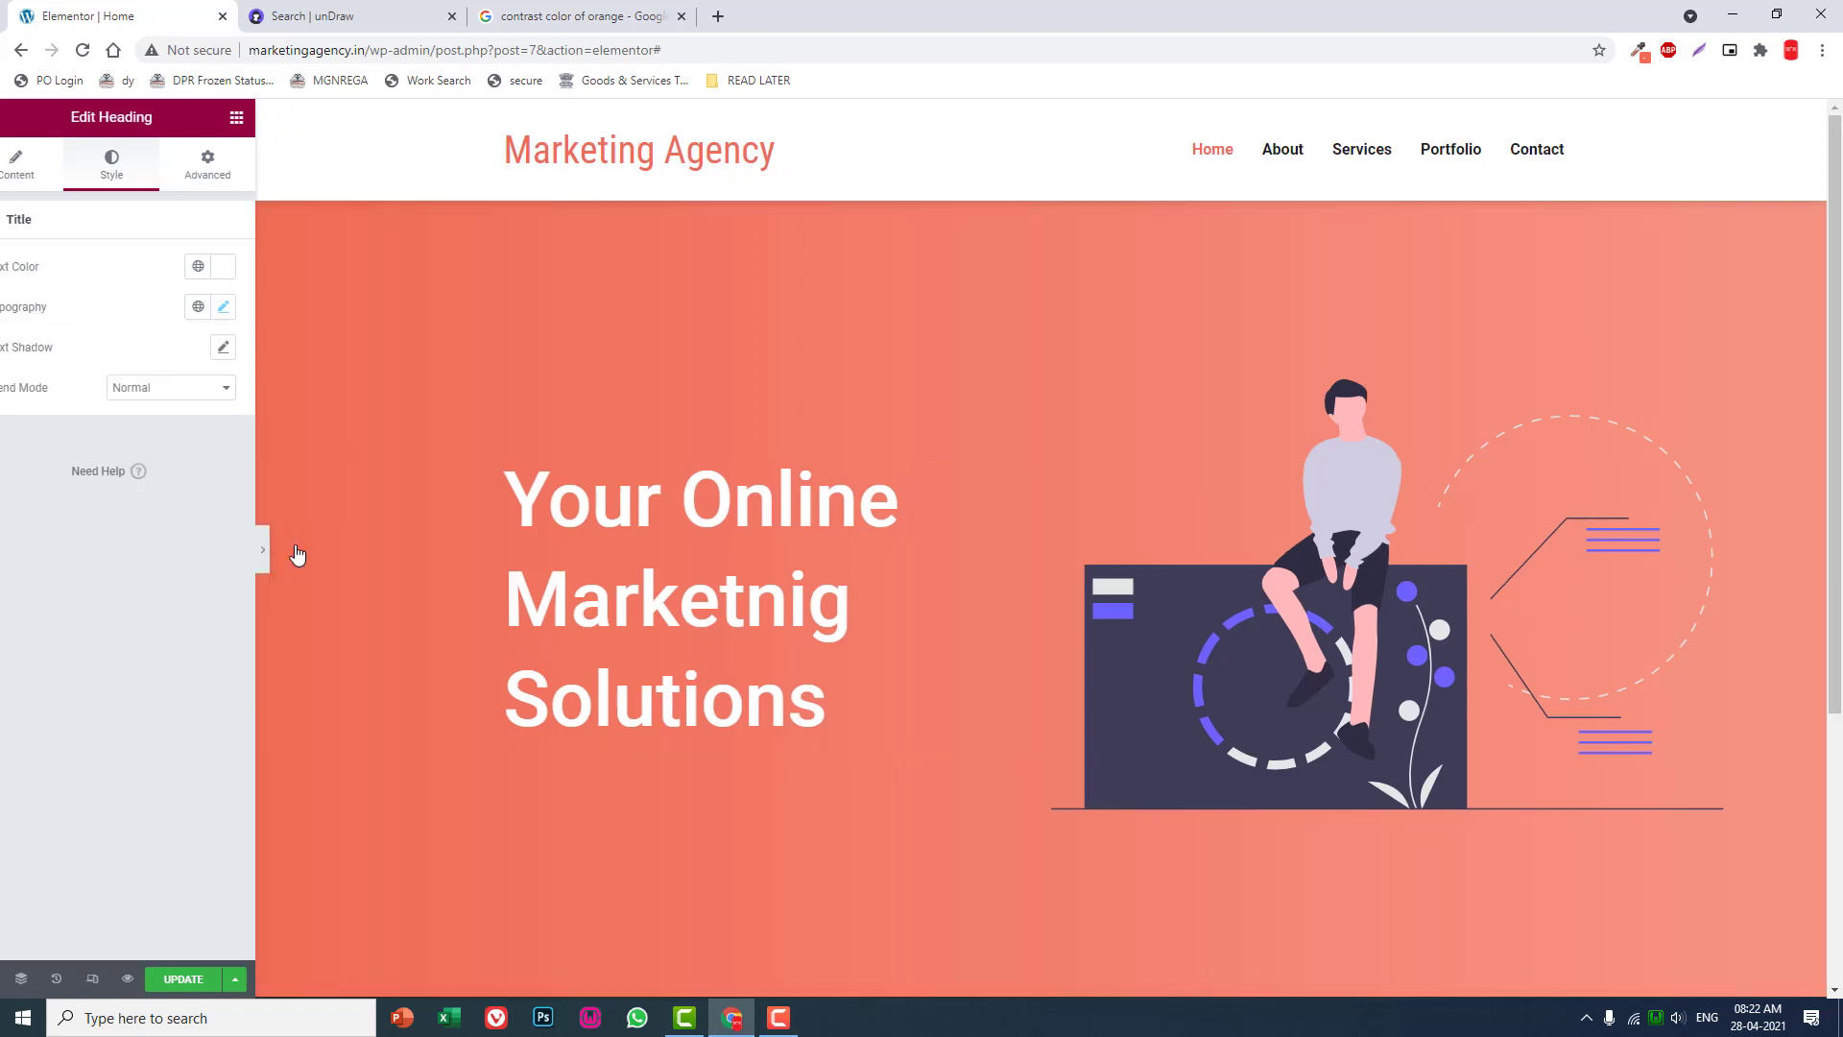
pyautogui.click(263, 551)
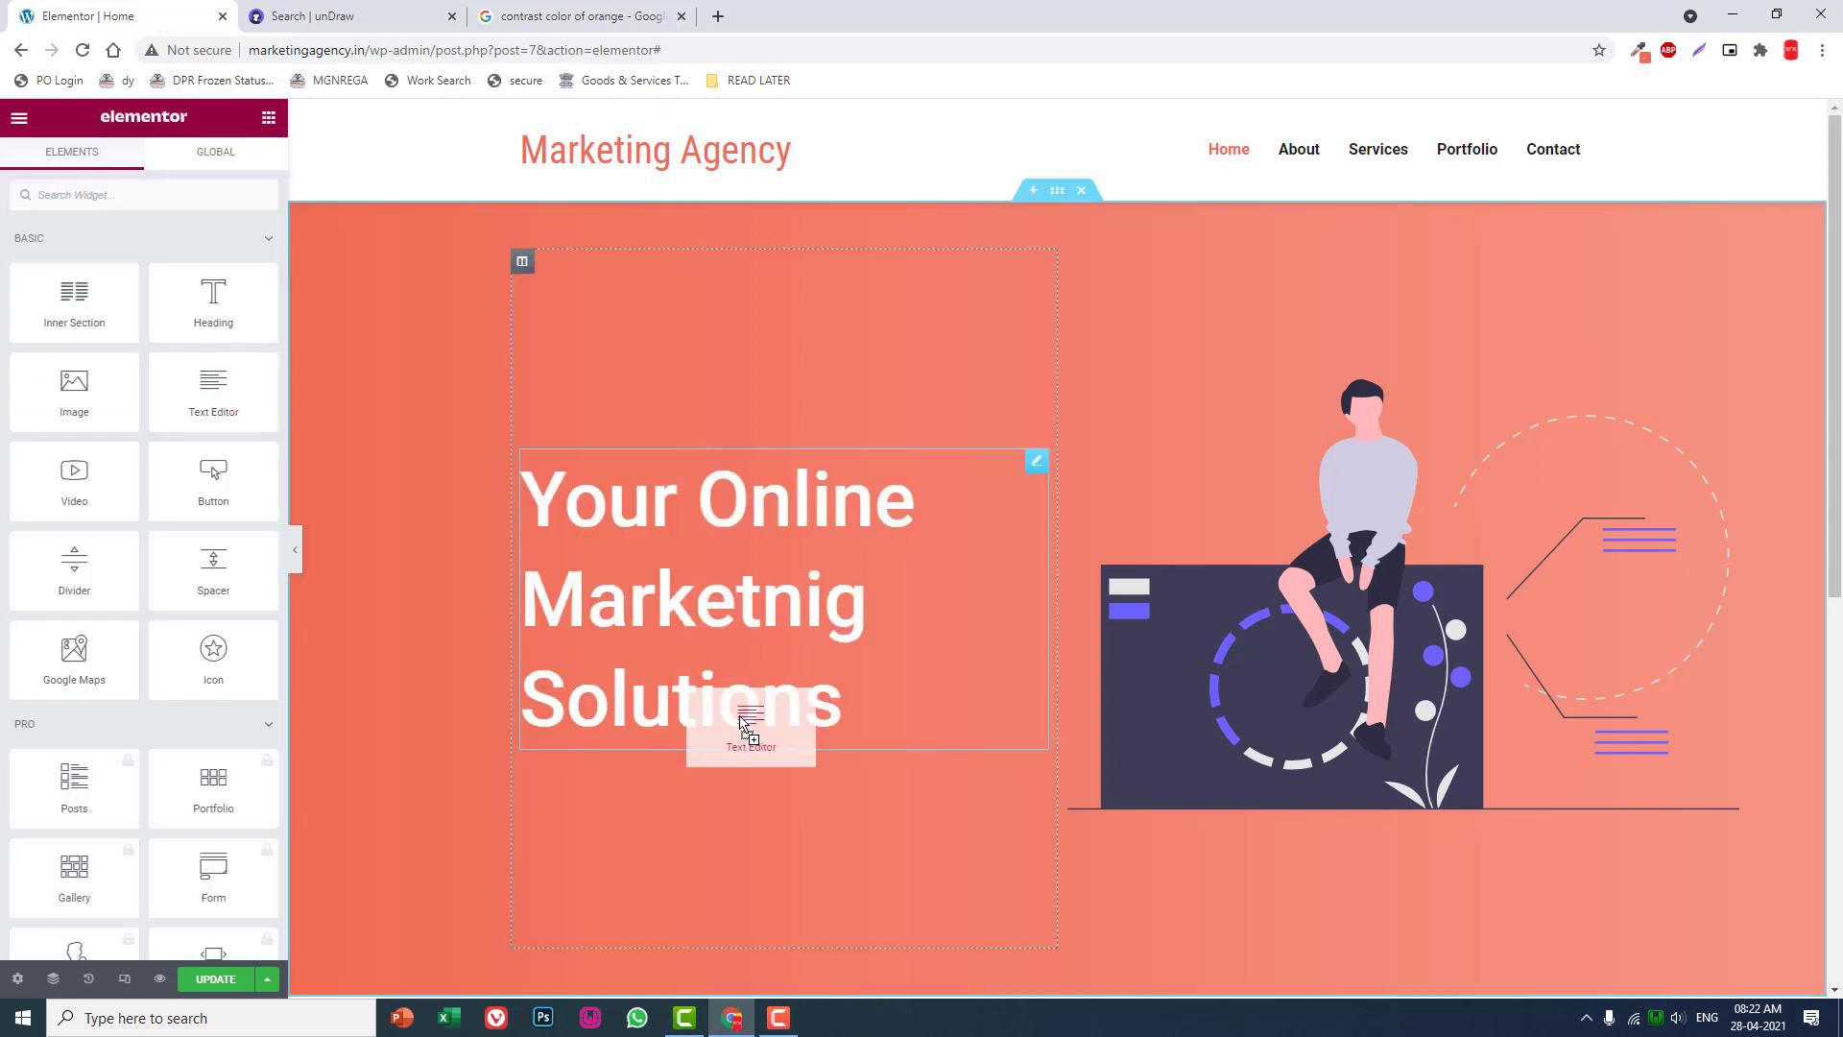
# Make the new paragraph's text white via its Style settings, ready to add another widget.
pyautogui.click(750, 741)
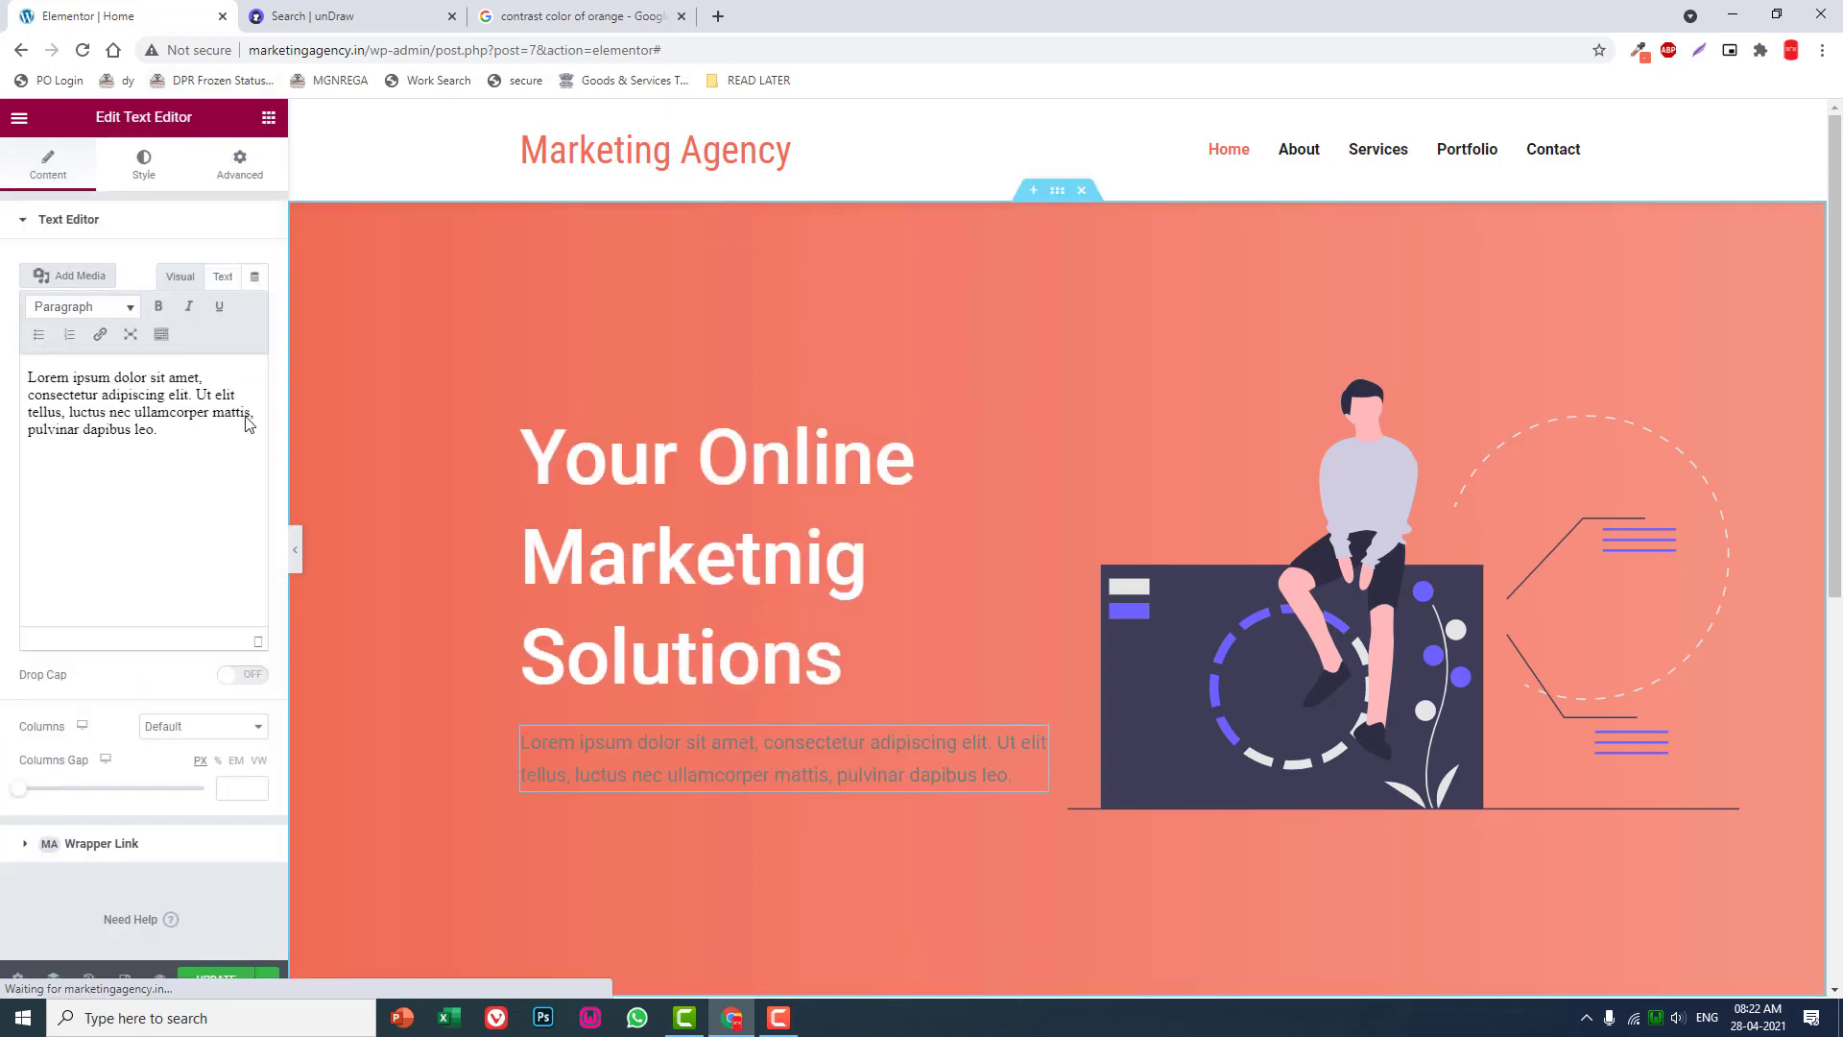
pyautogui.click(142, 161)
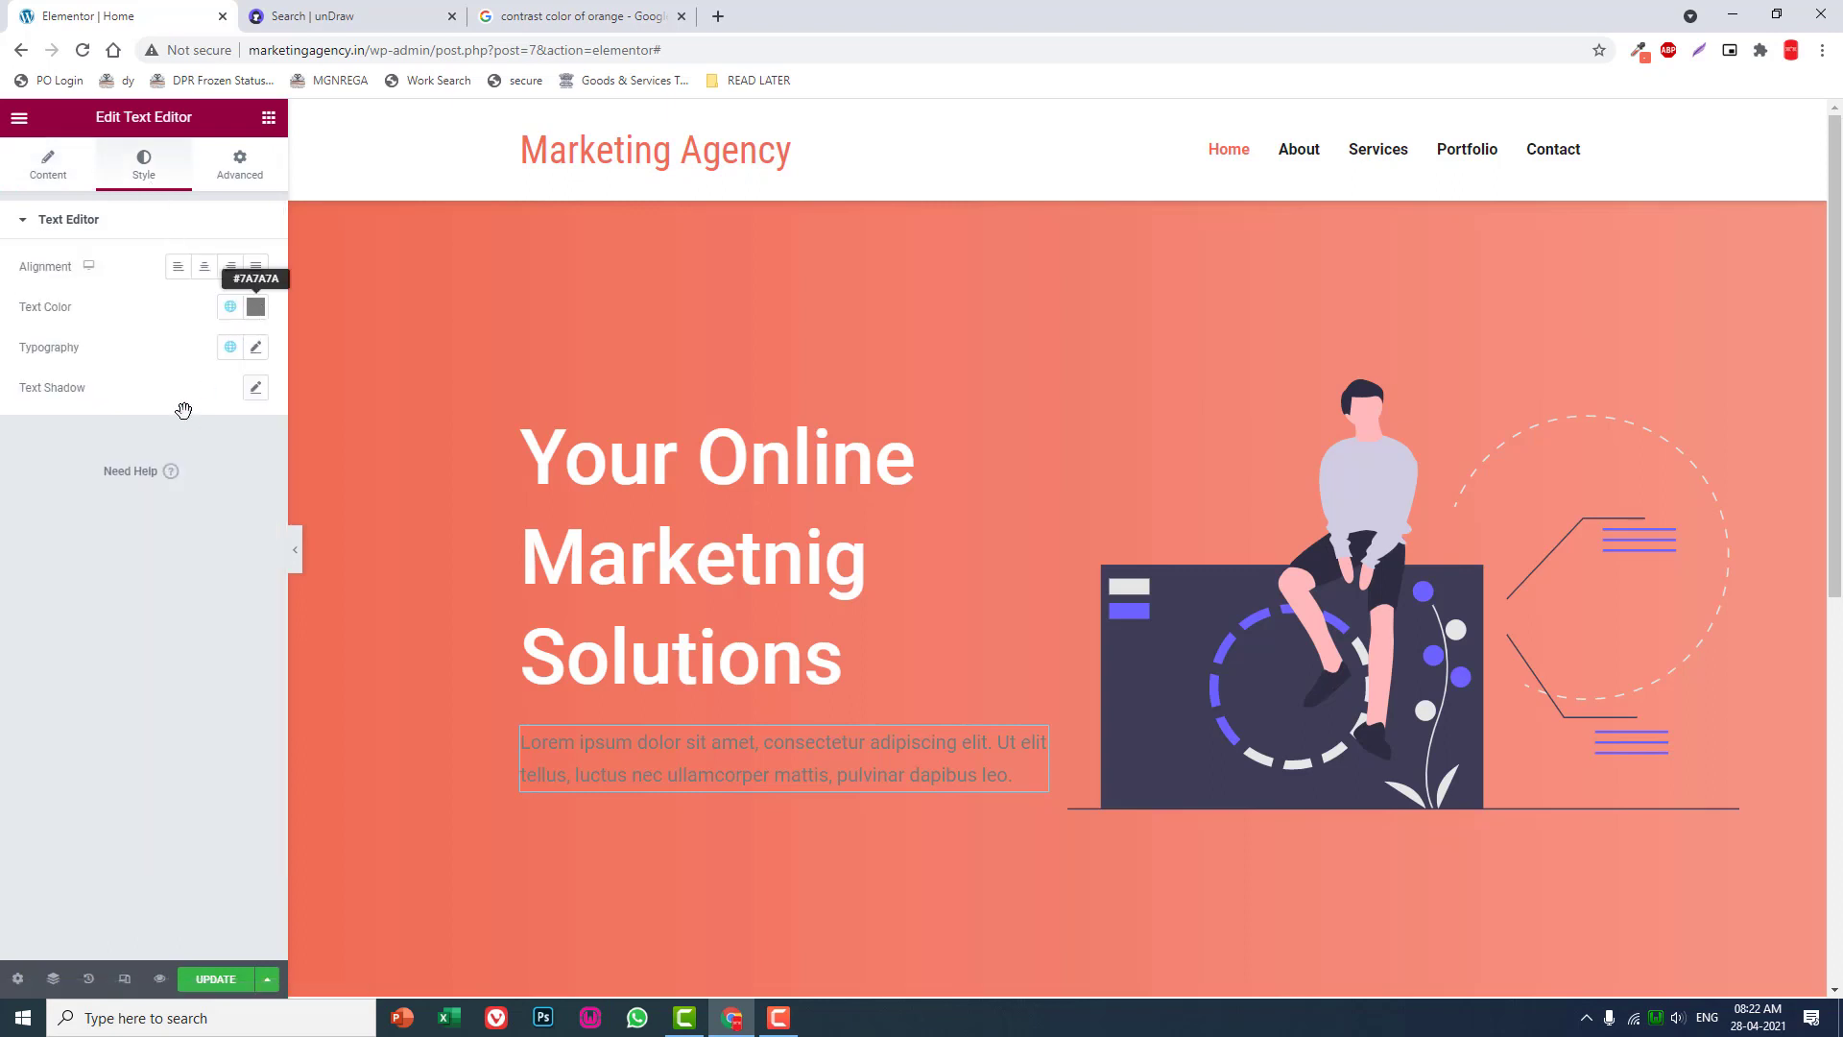
pyautogui.click(253, 265)
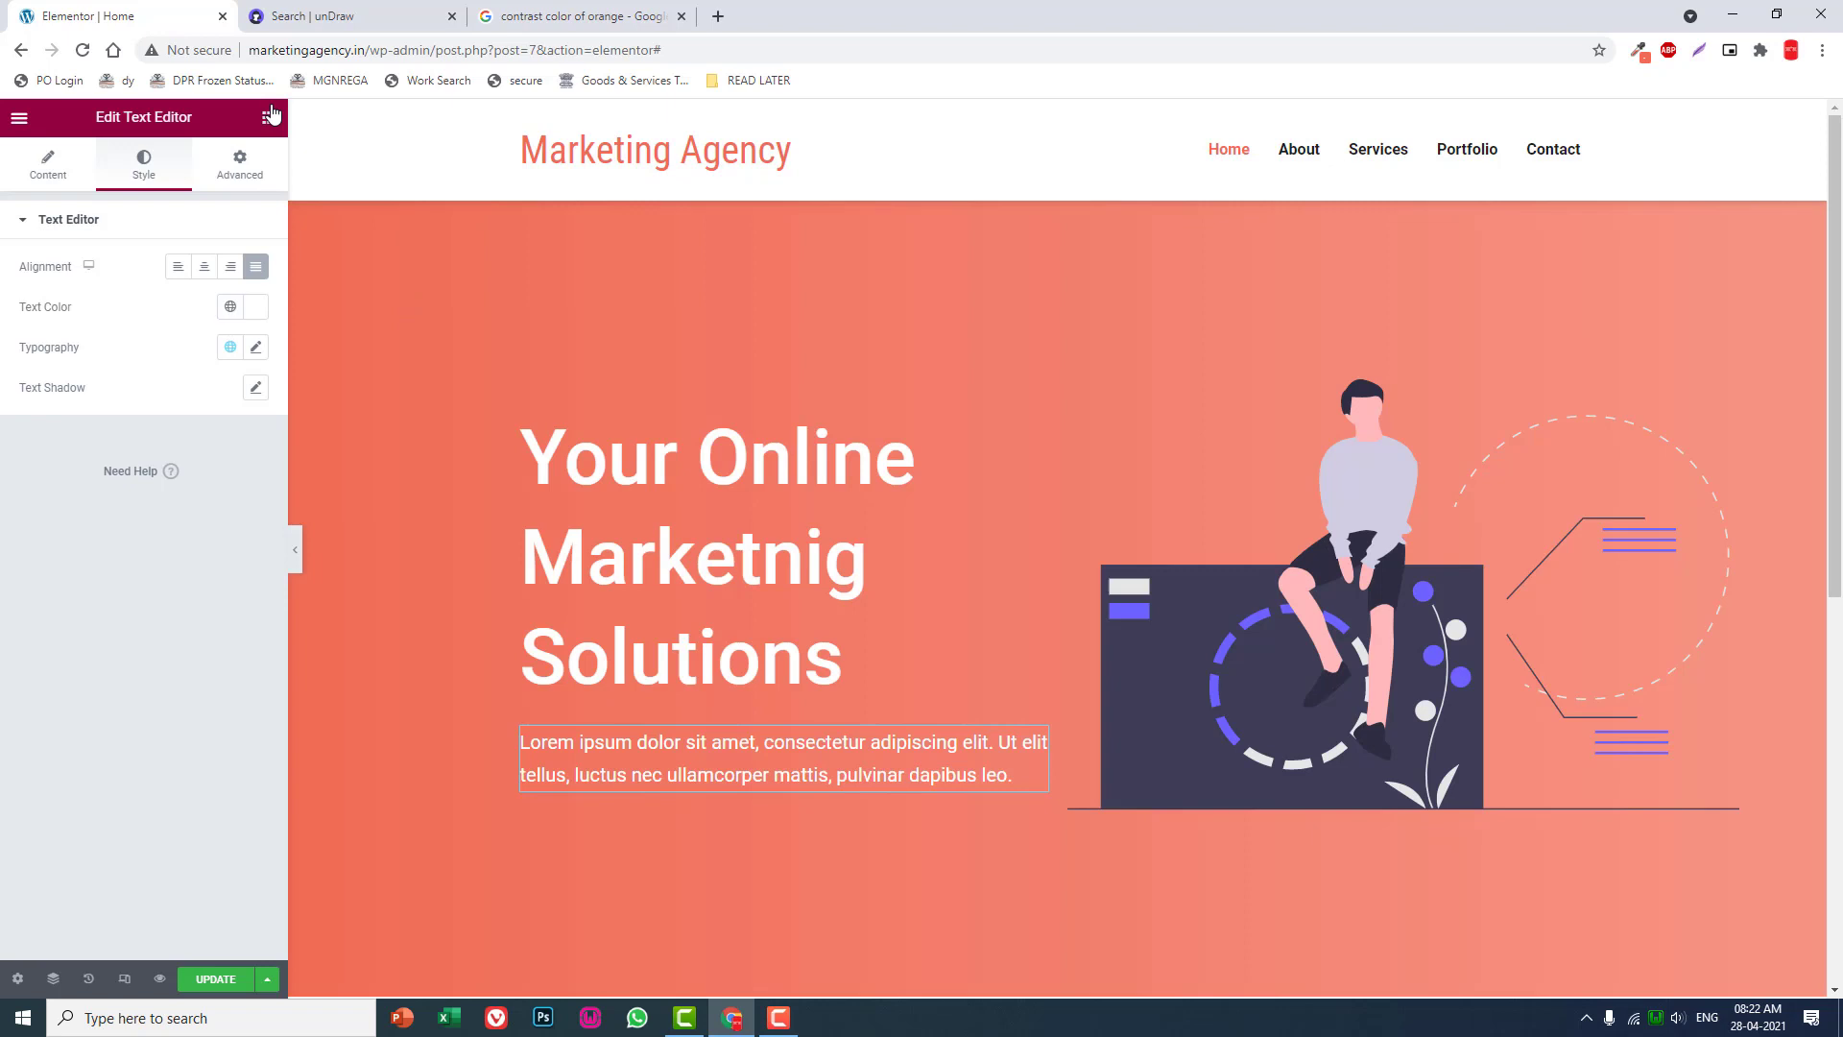
pyautogui.click(269, 117)
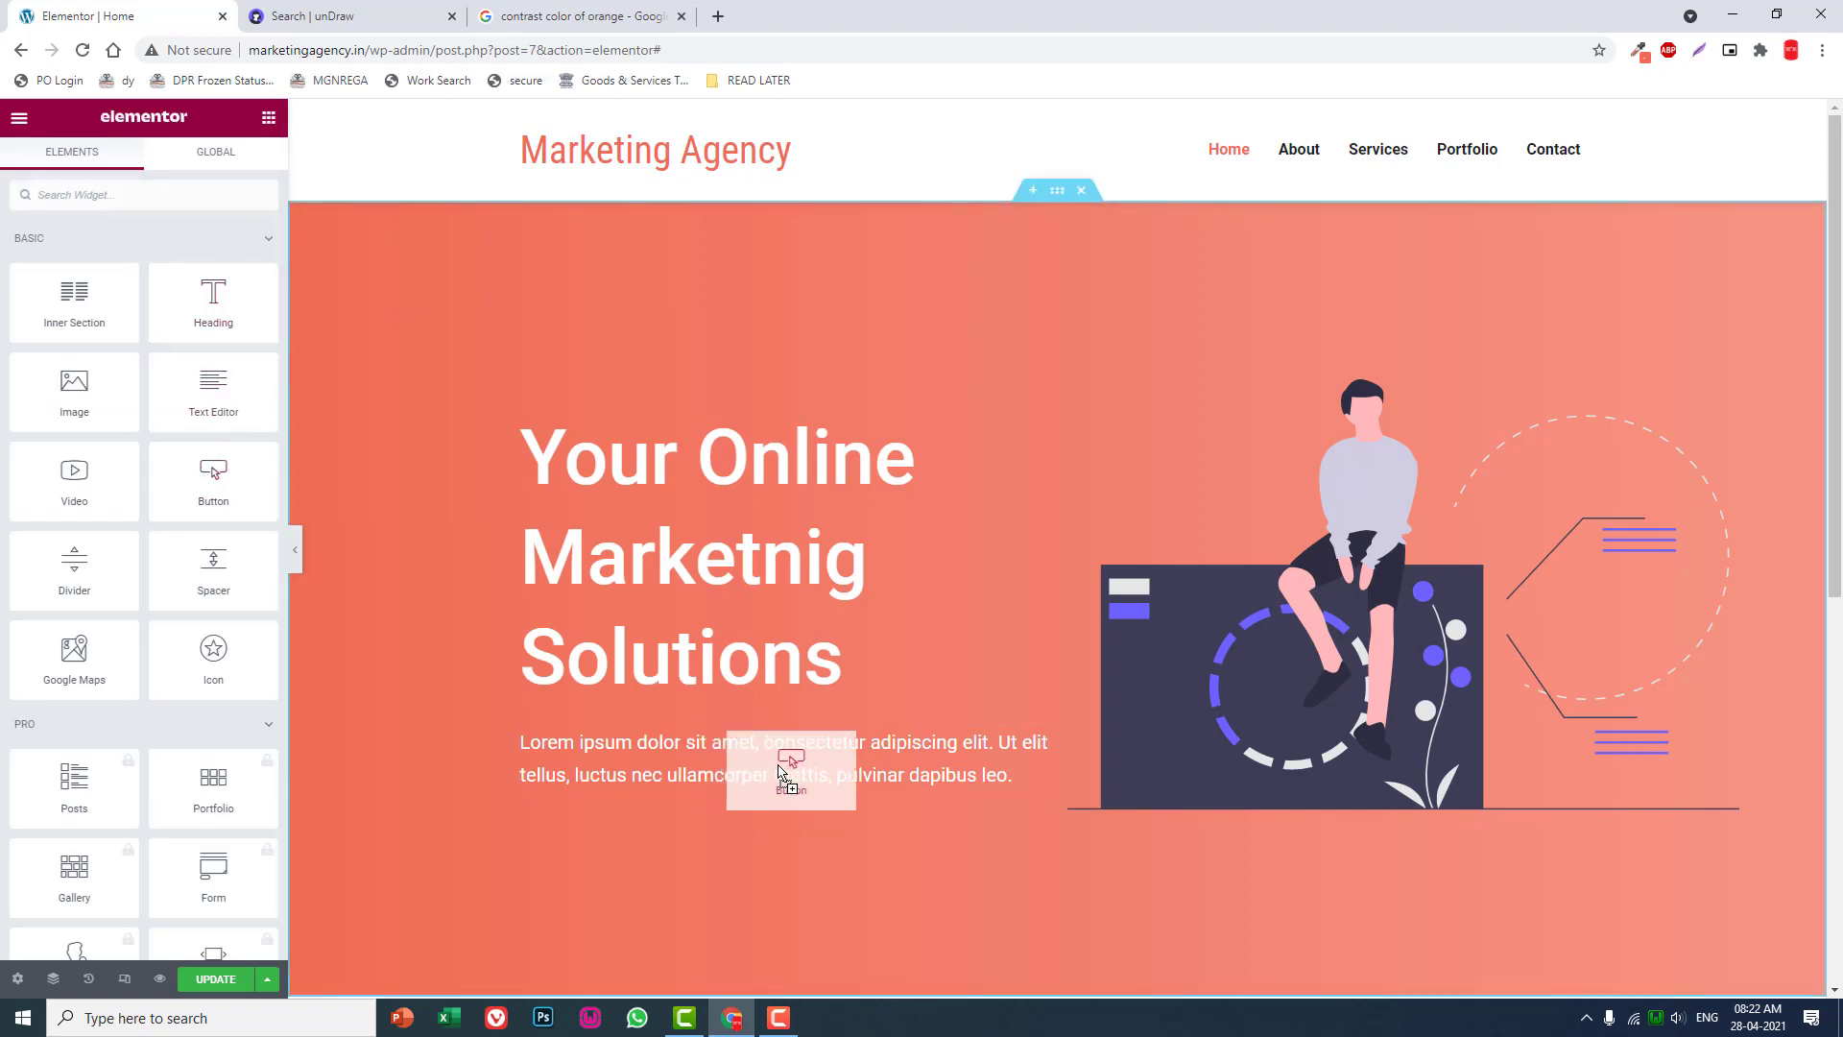
# Make the new button Large and link it to the services URL.
pyautogui.click(784, 764)
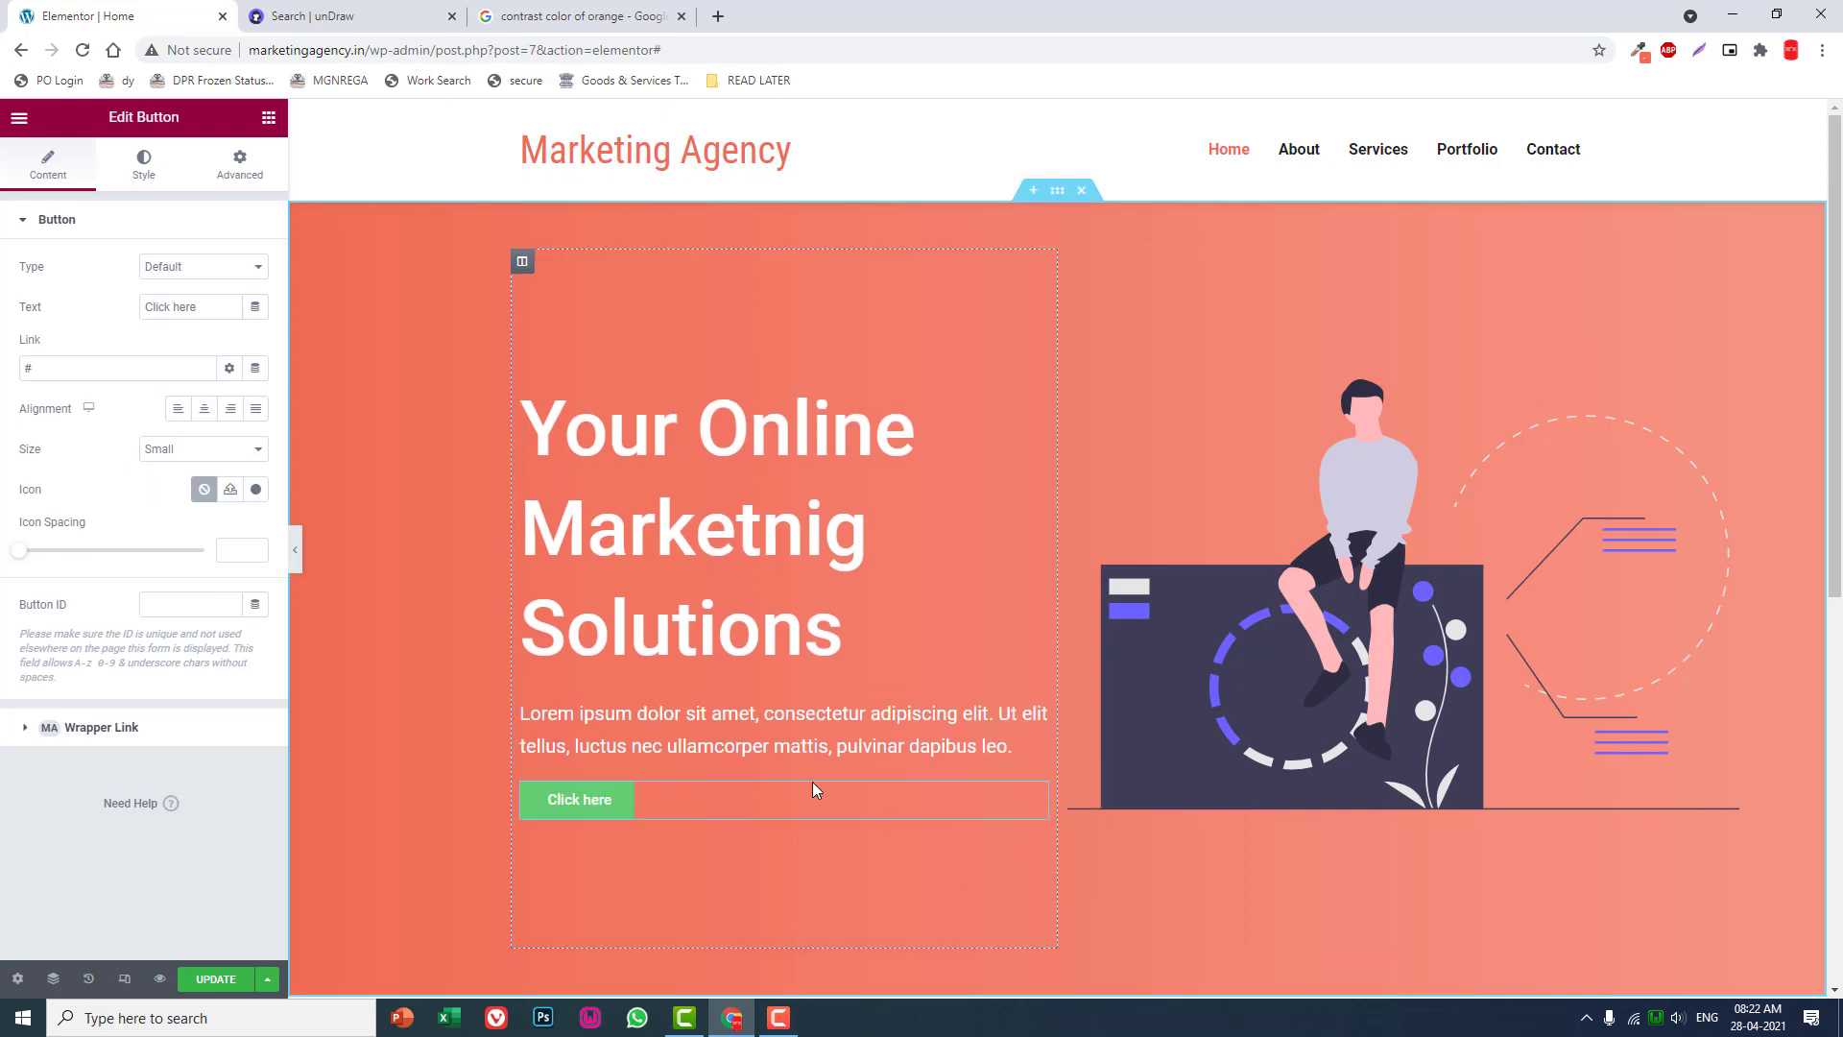
pyautogui.click(200, 449)
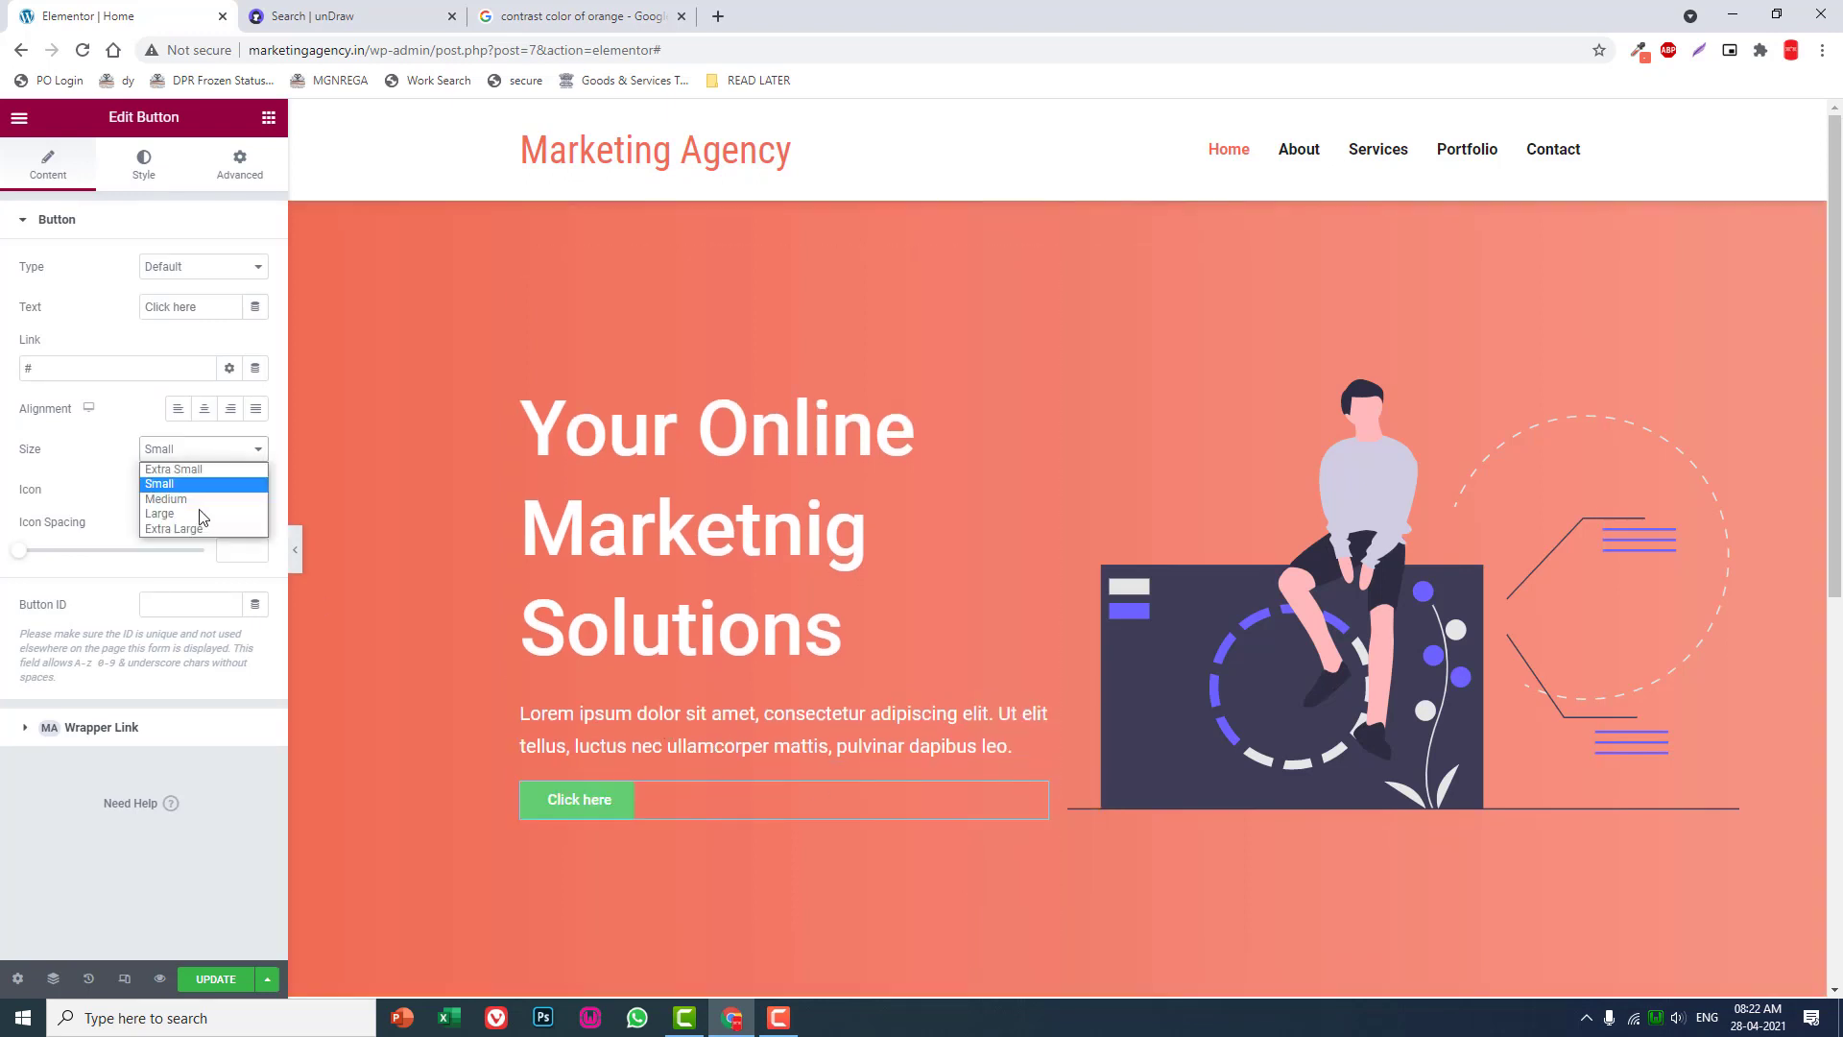
pyautogui.click(160, 515)
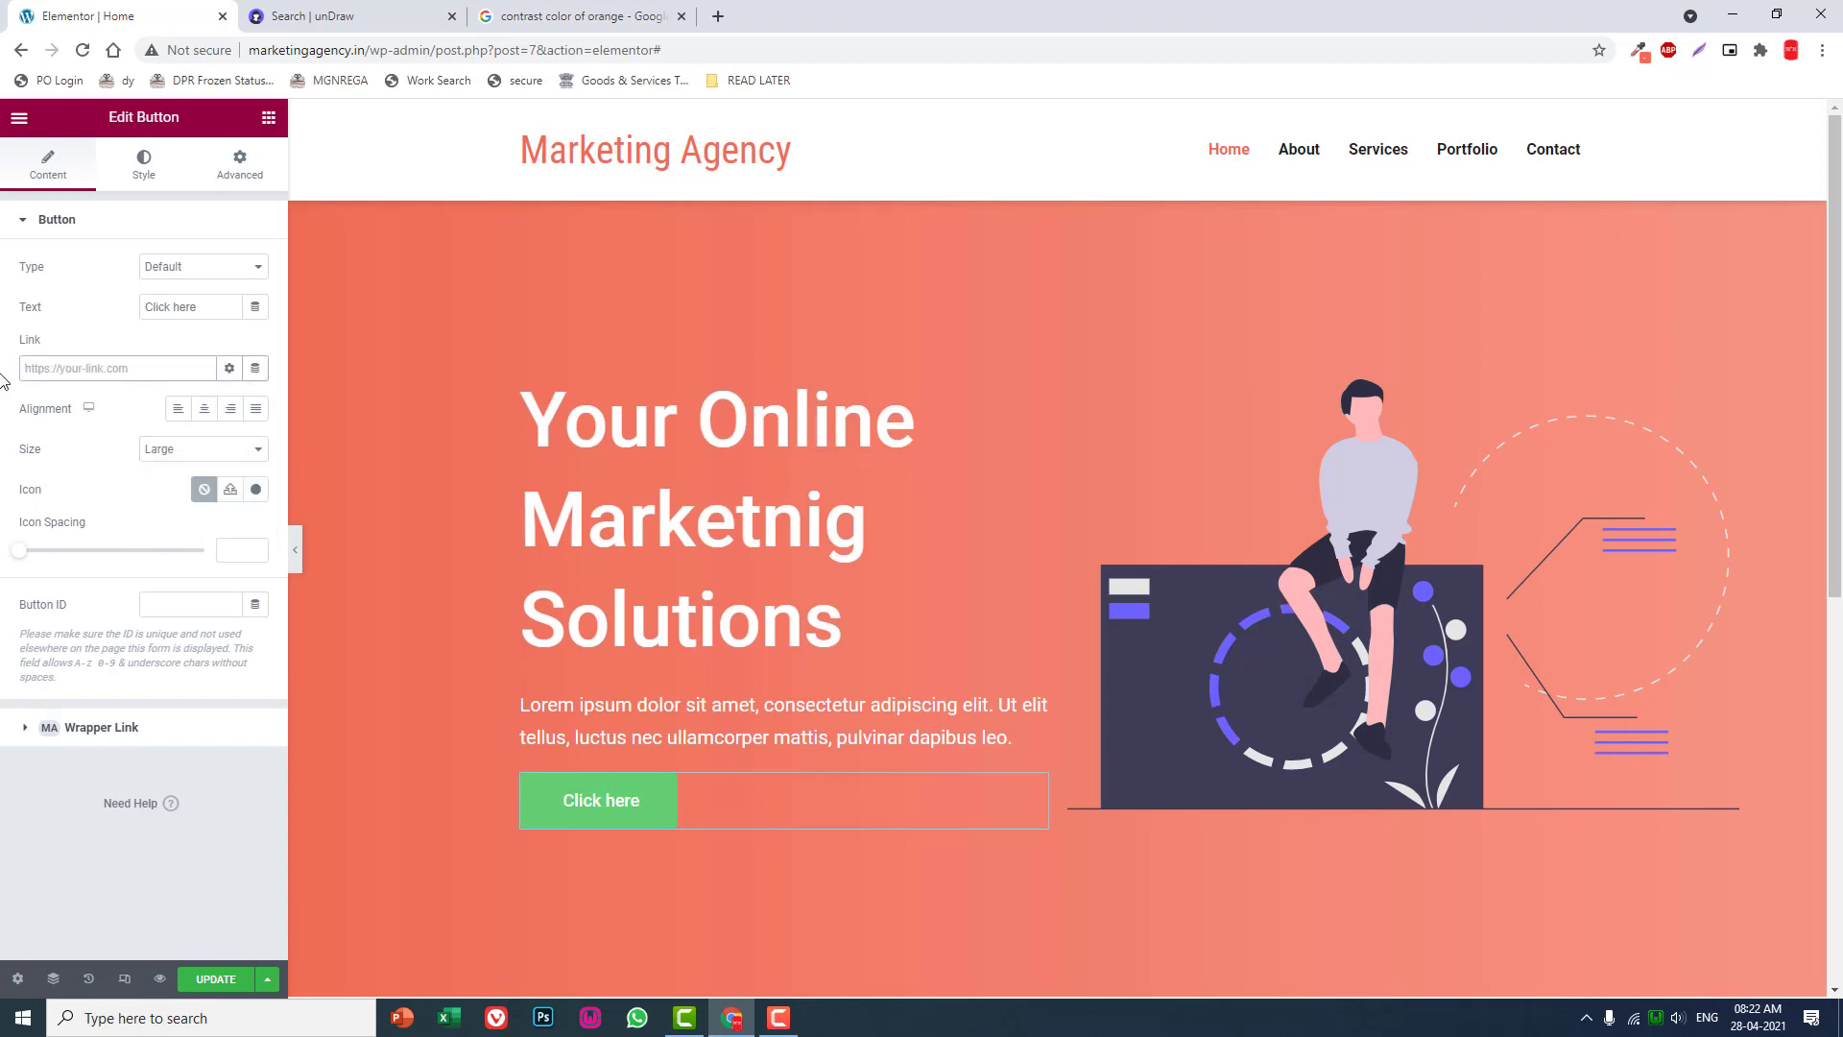
pyautogui.write('services/')
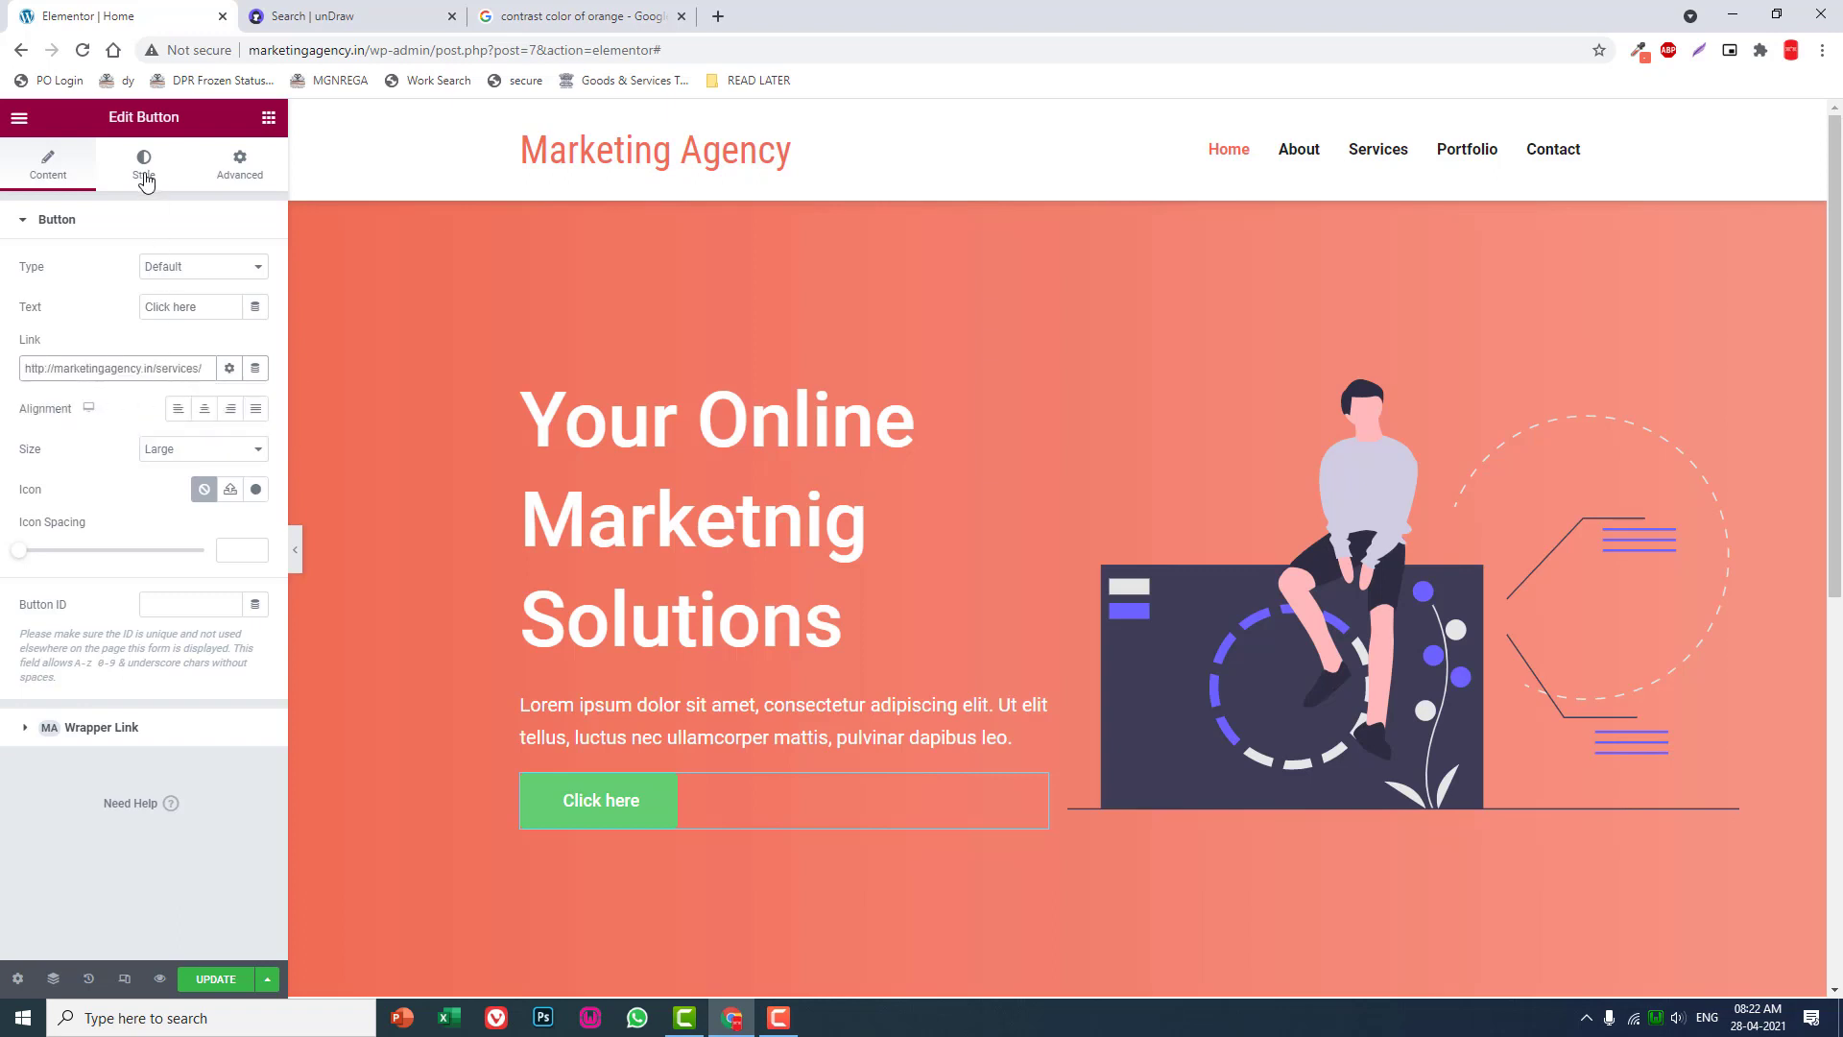
# Give the button a white background and change its label to LEARN MORE.
pyautogui.click(144, 165)
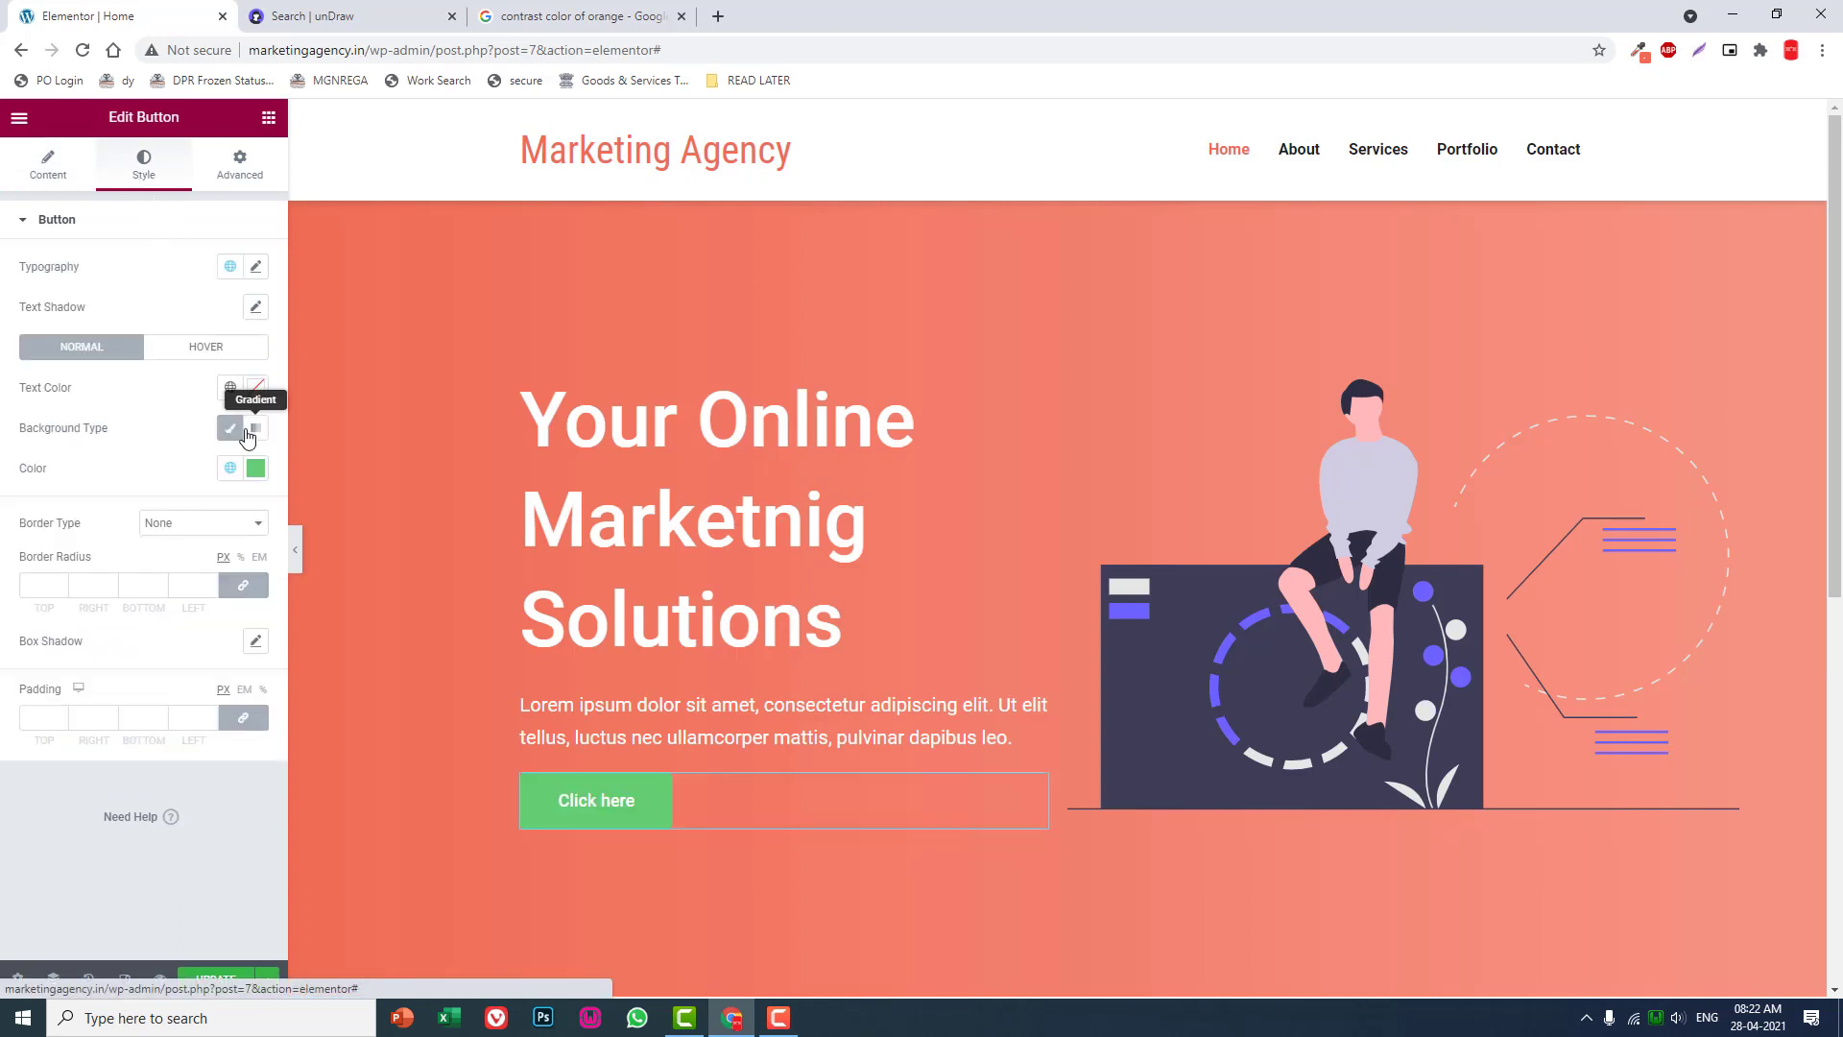
pyautogui.click(255, 468)
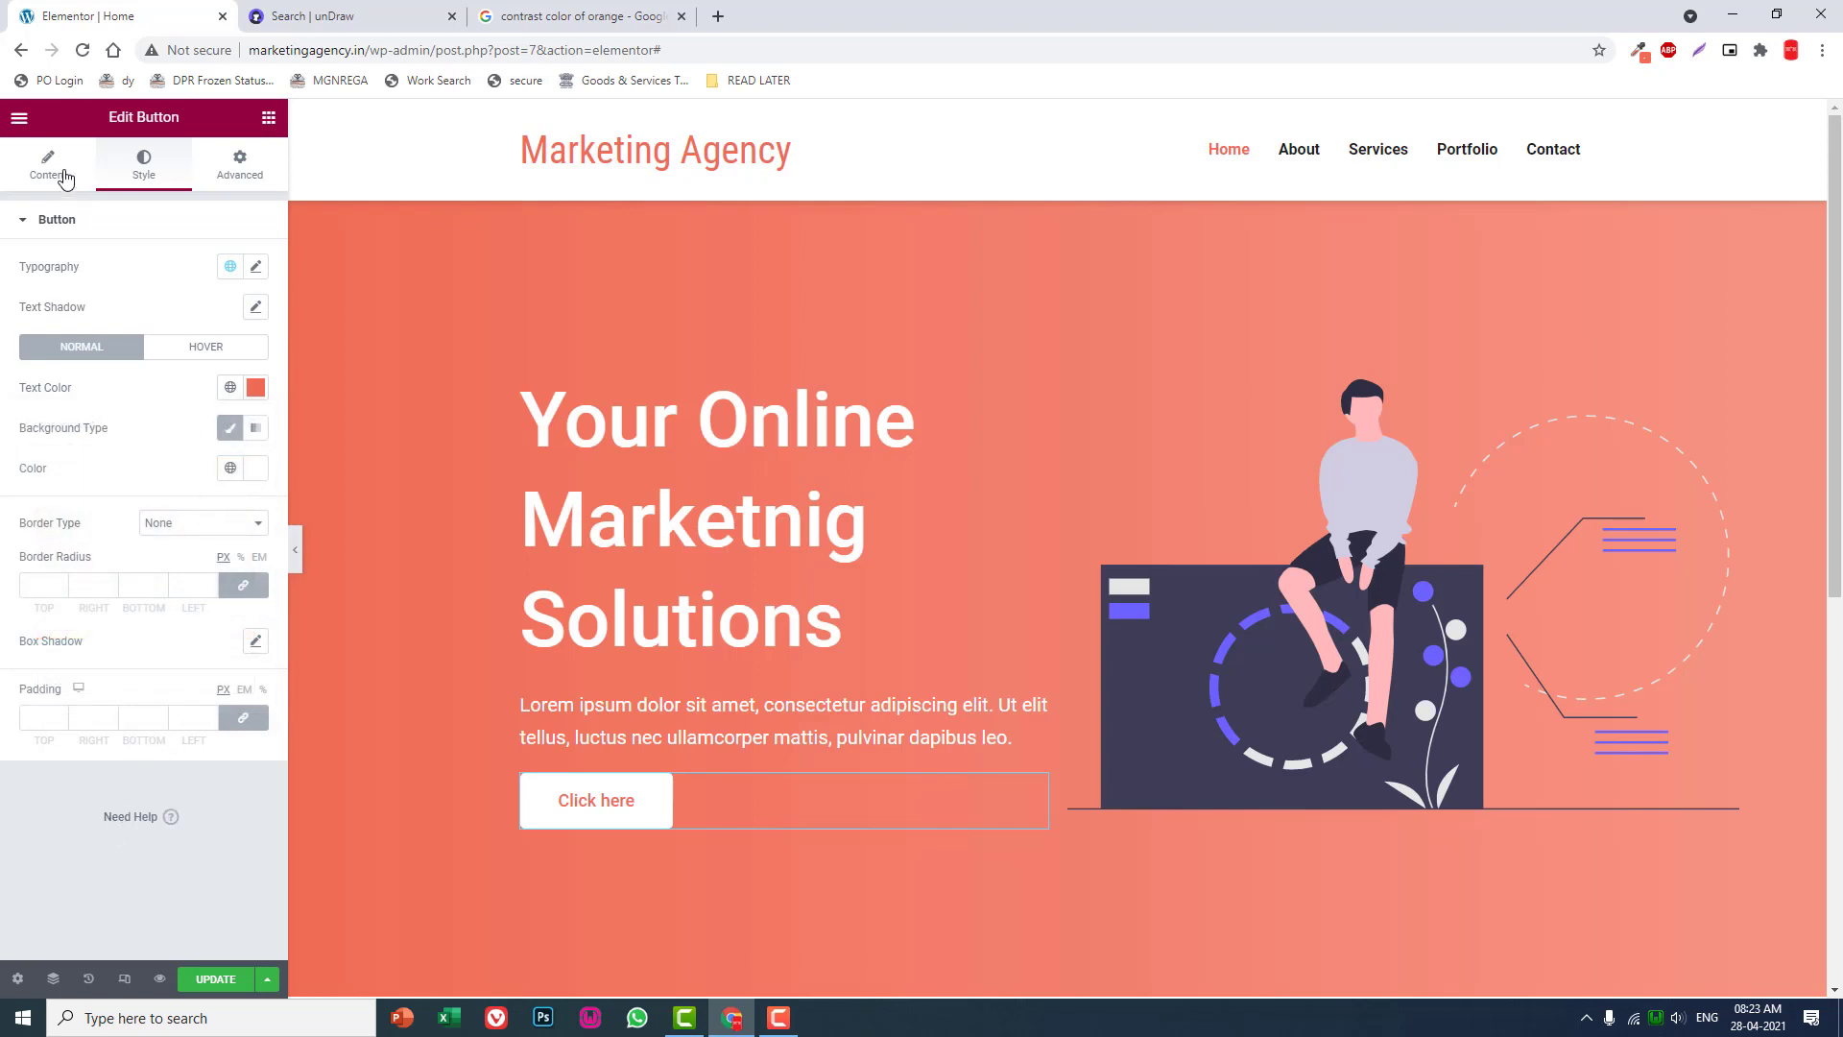
pyautogui.click(48, 165)
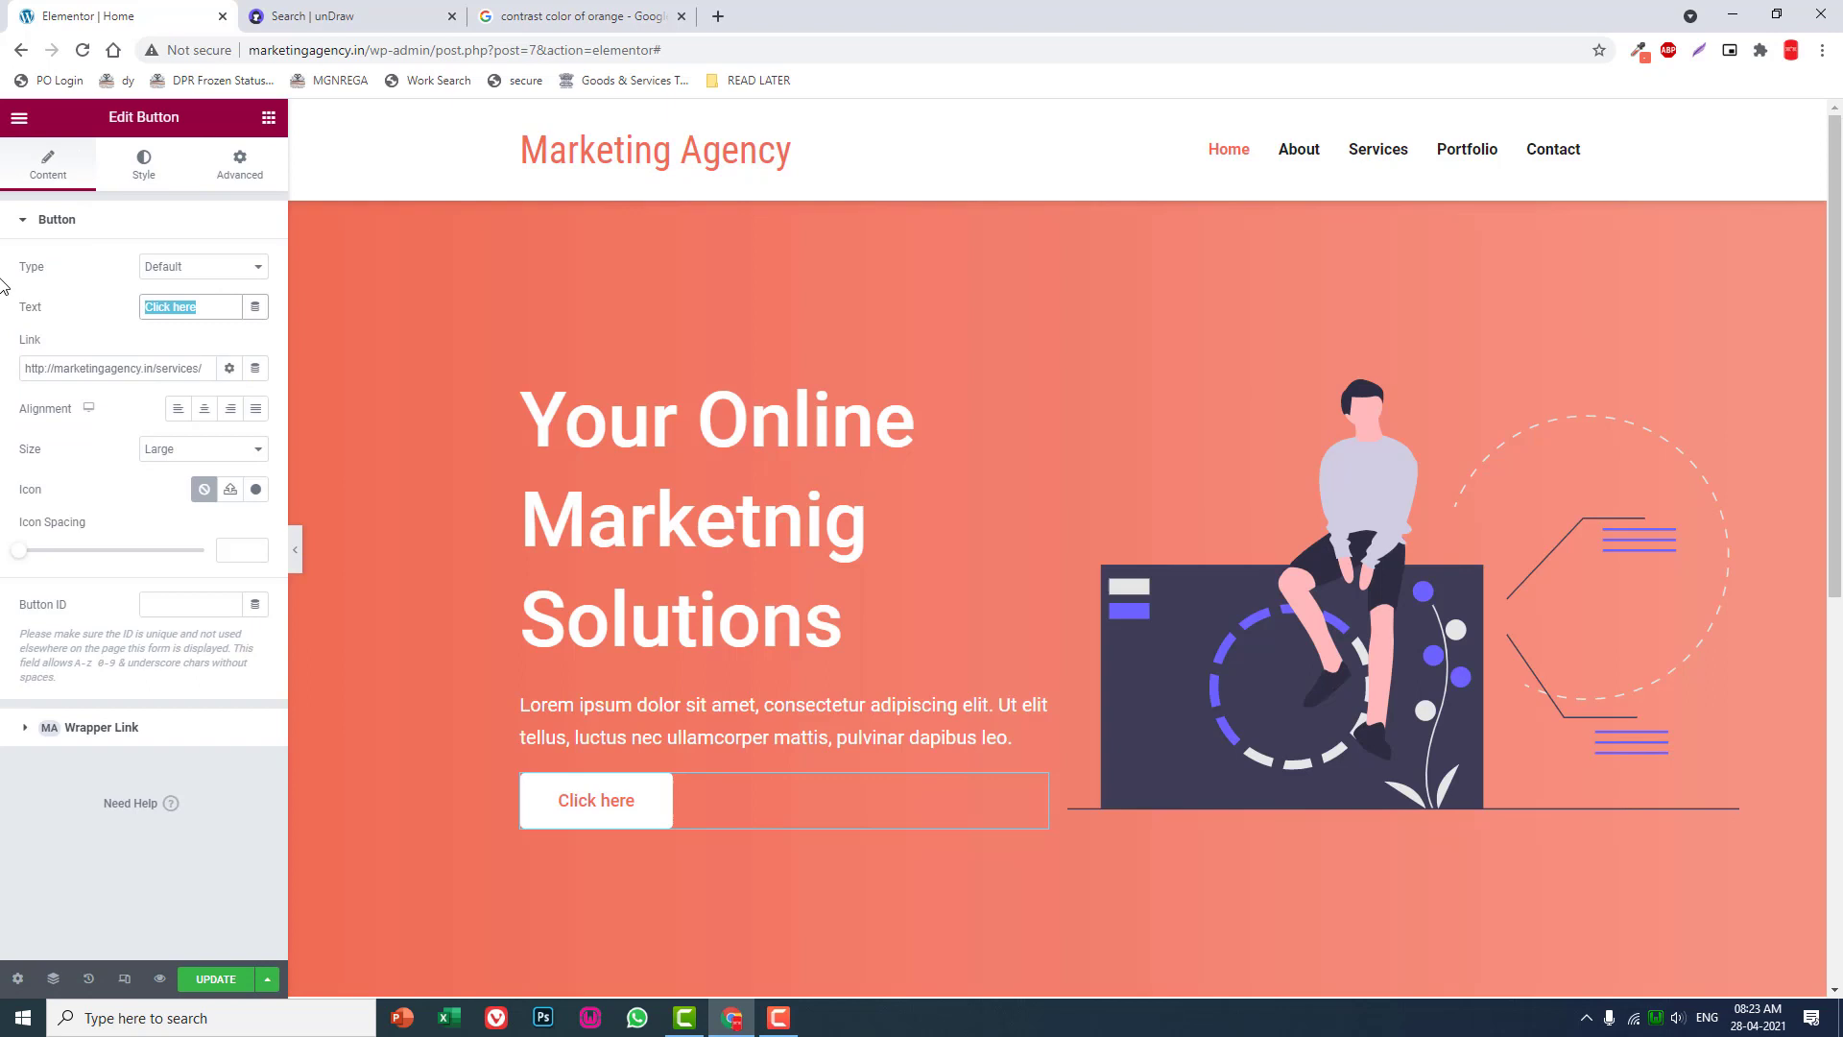
pyautogui.write('LEARN MORE')
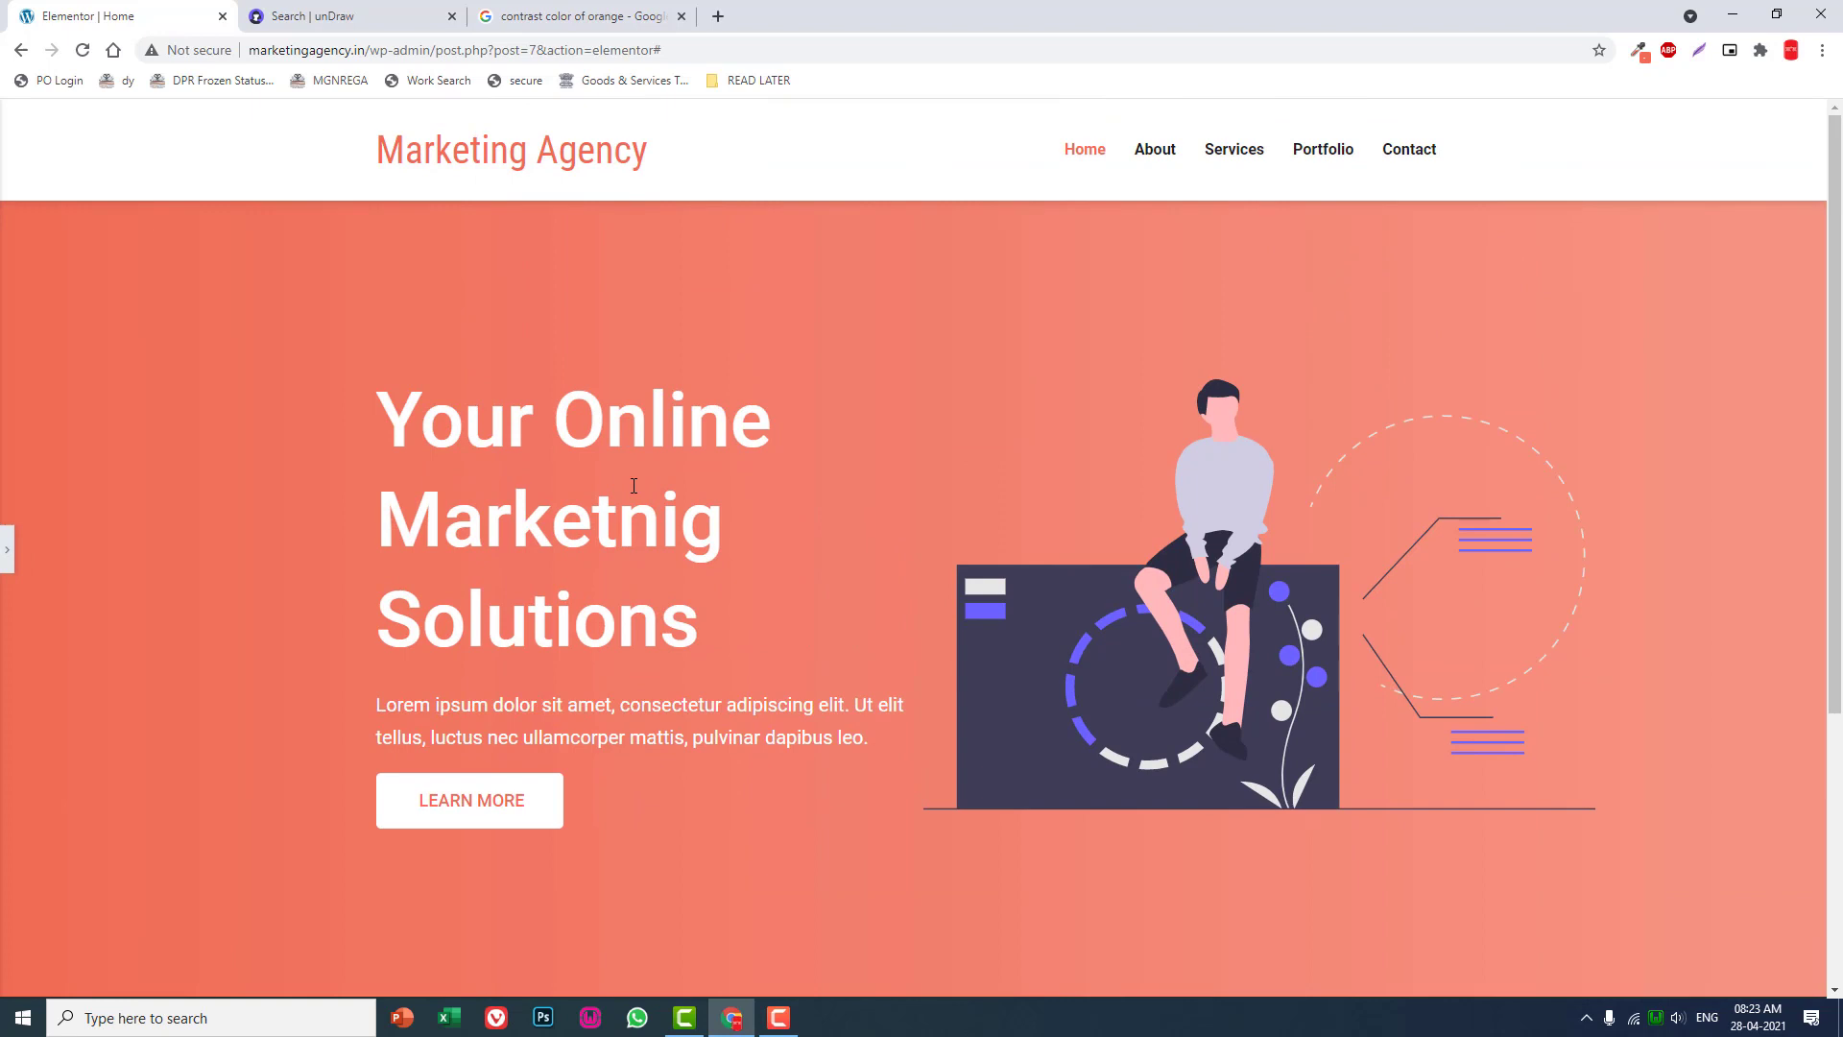
pyautogui.moveTo(270, 653)
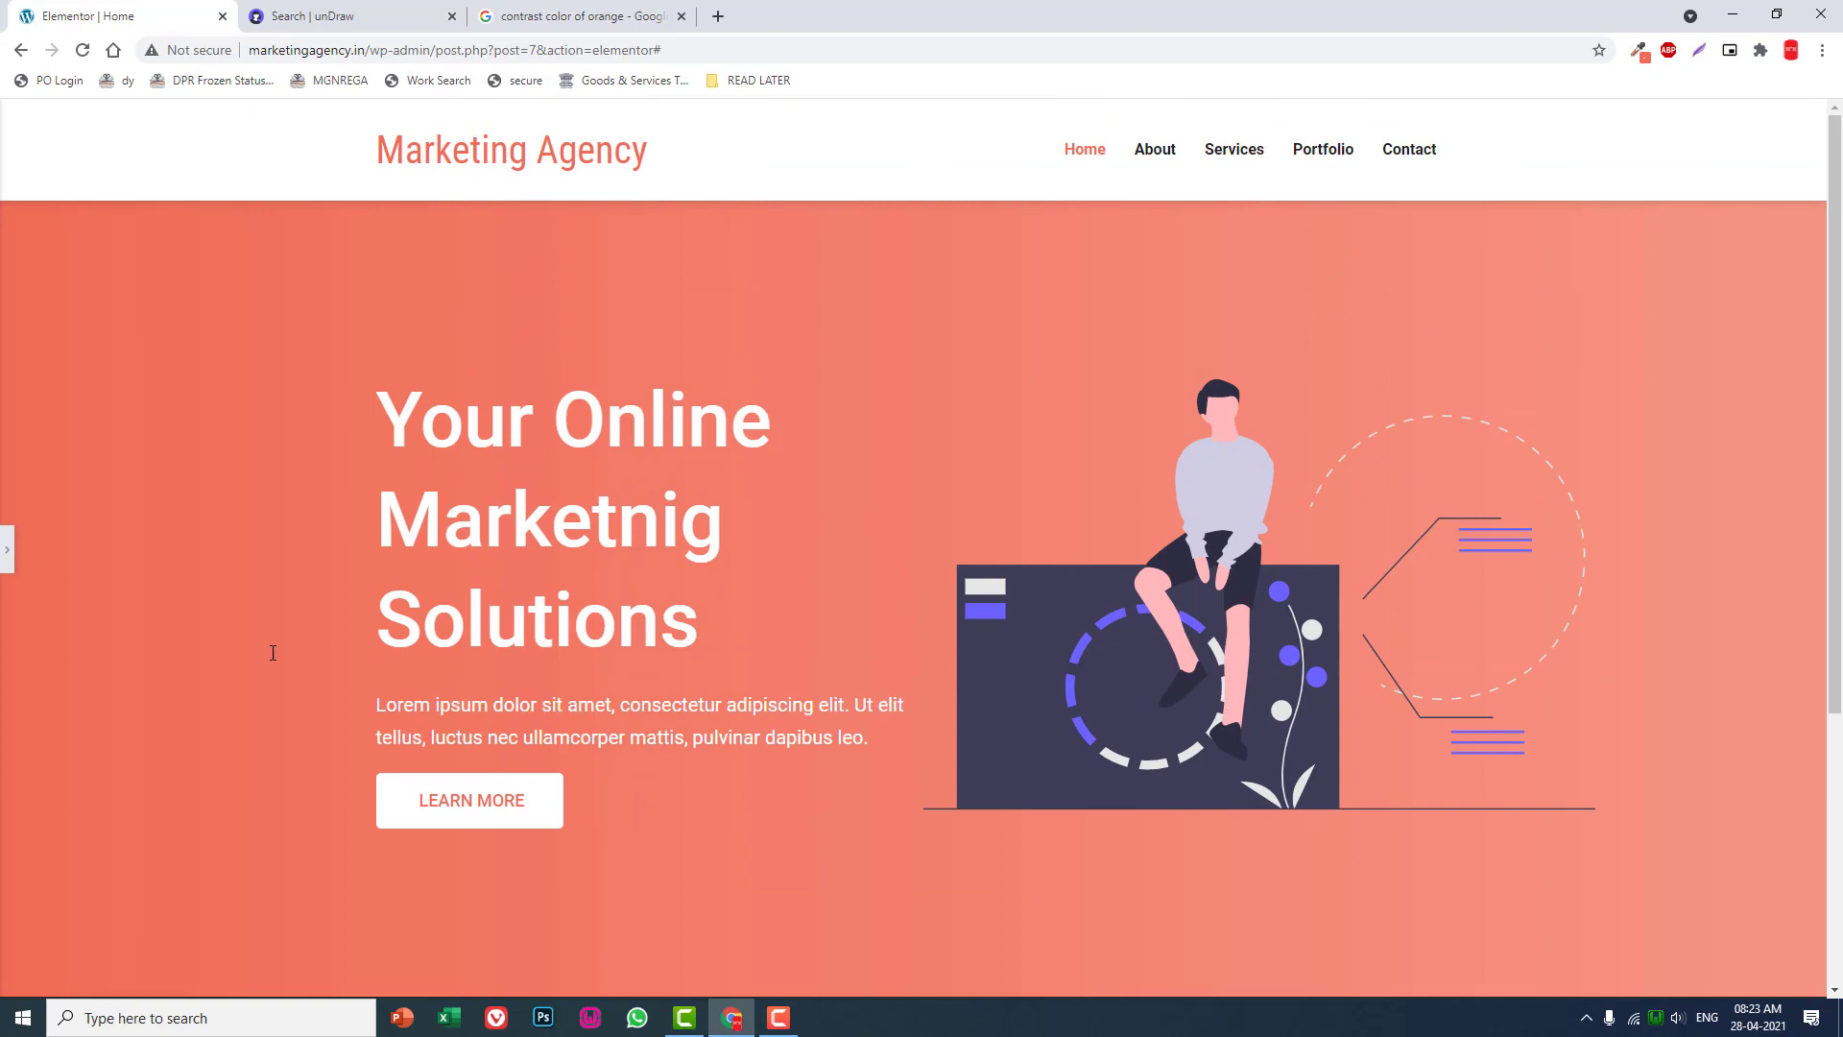
pyautogui.moveTo(188, 628)
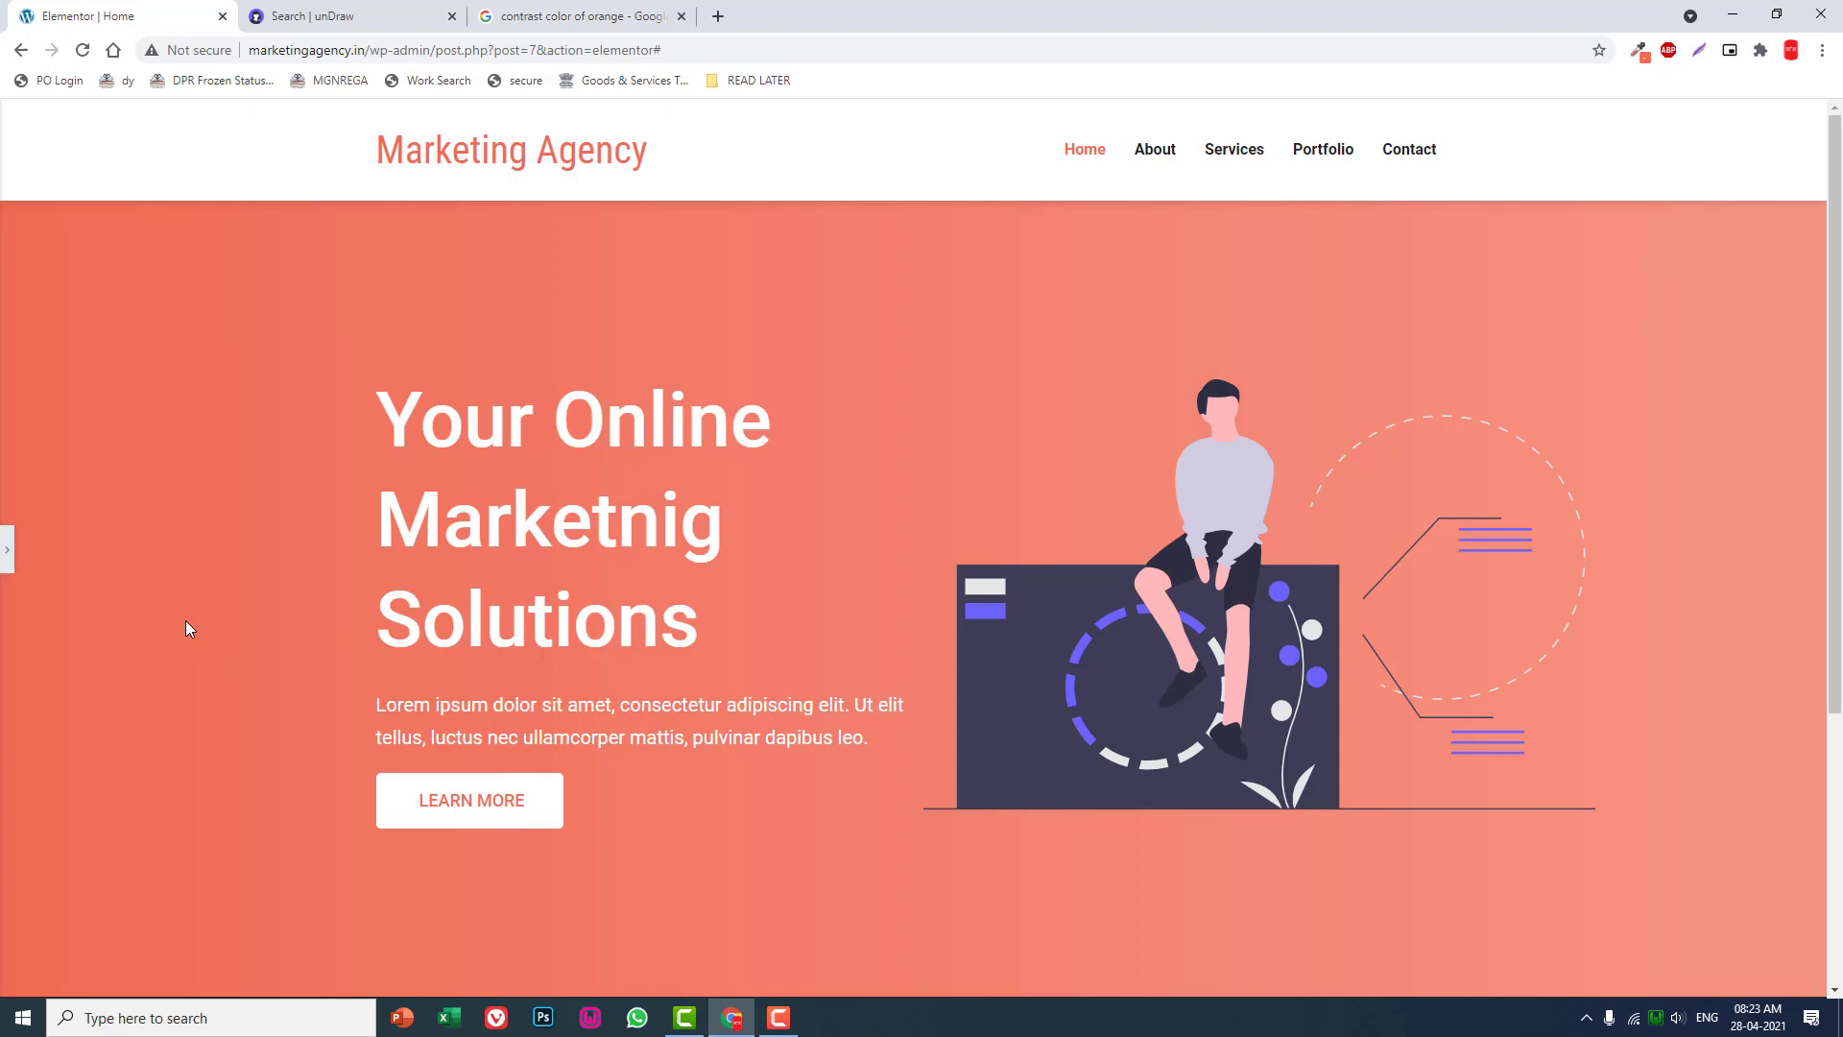
pyautogui.moveTo(190, 625)
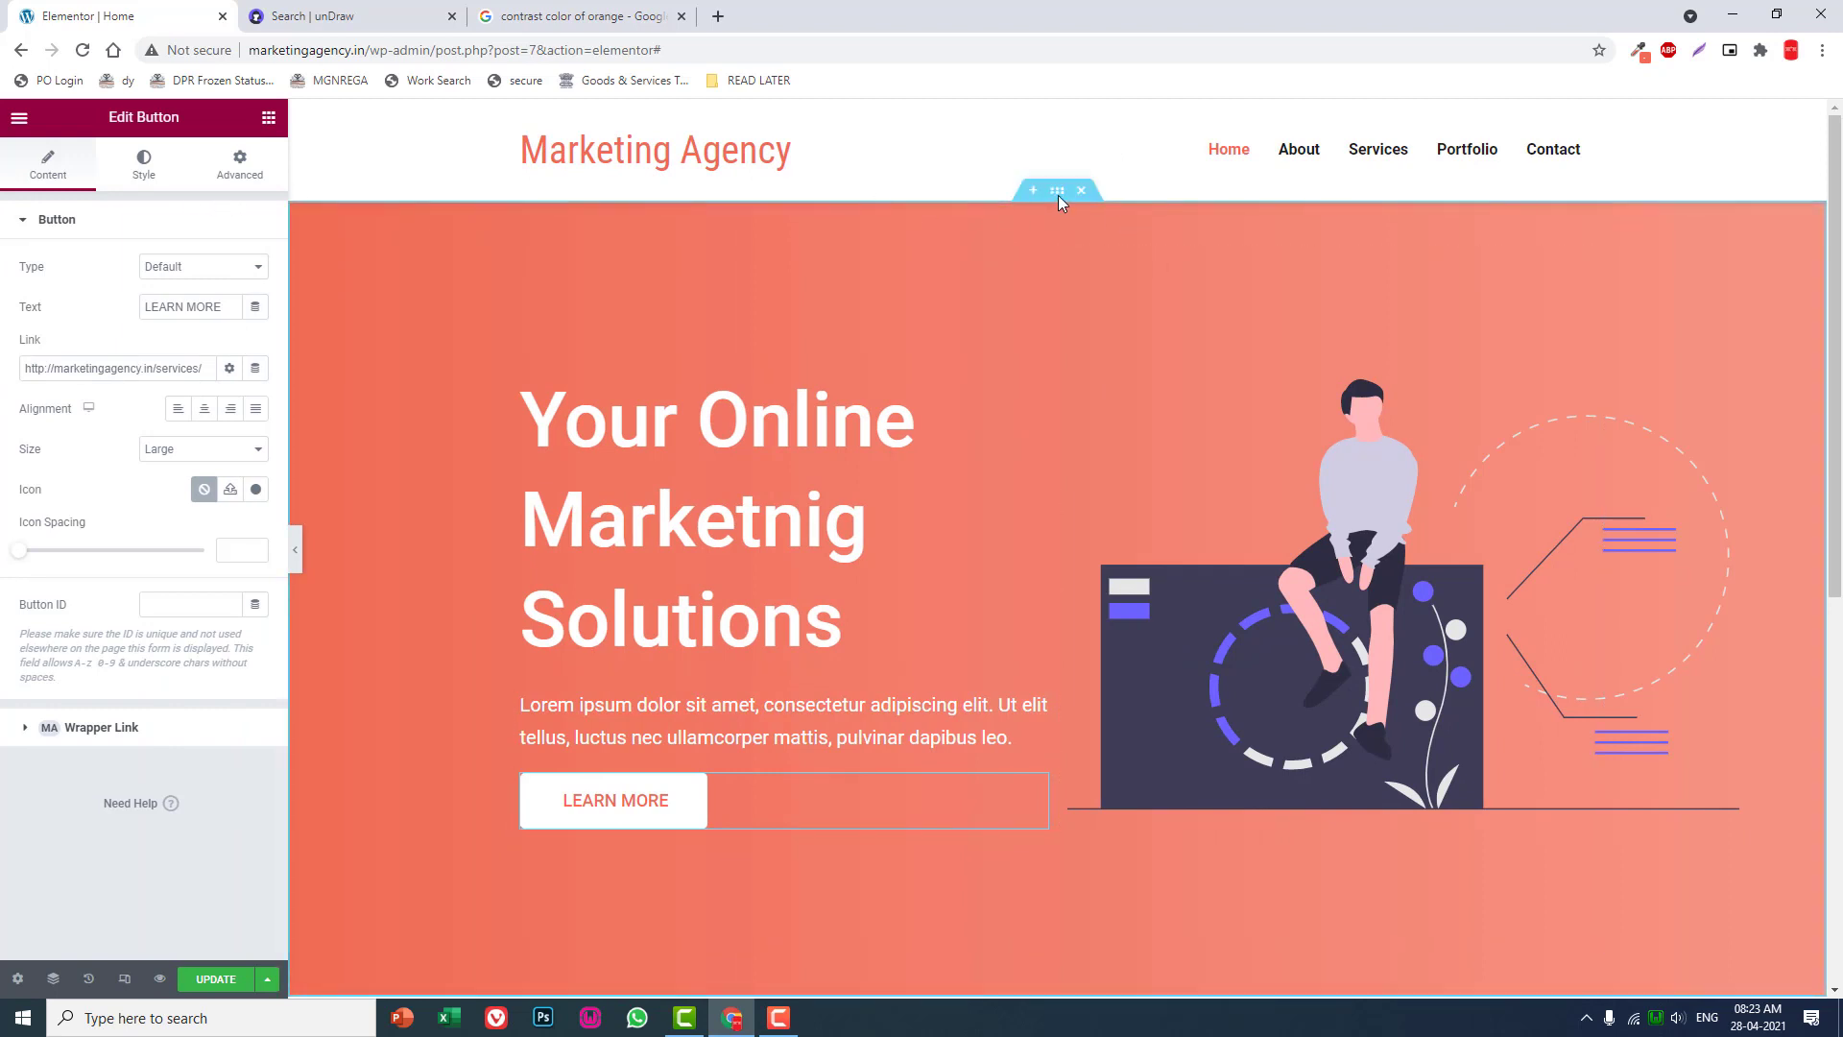
# Add a Classic cyan colour background overlay to the hero section.
pyautogui.click(1056, 190)
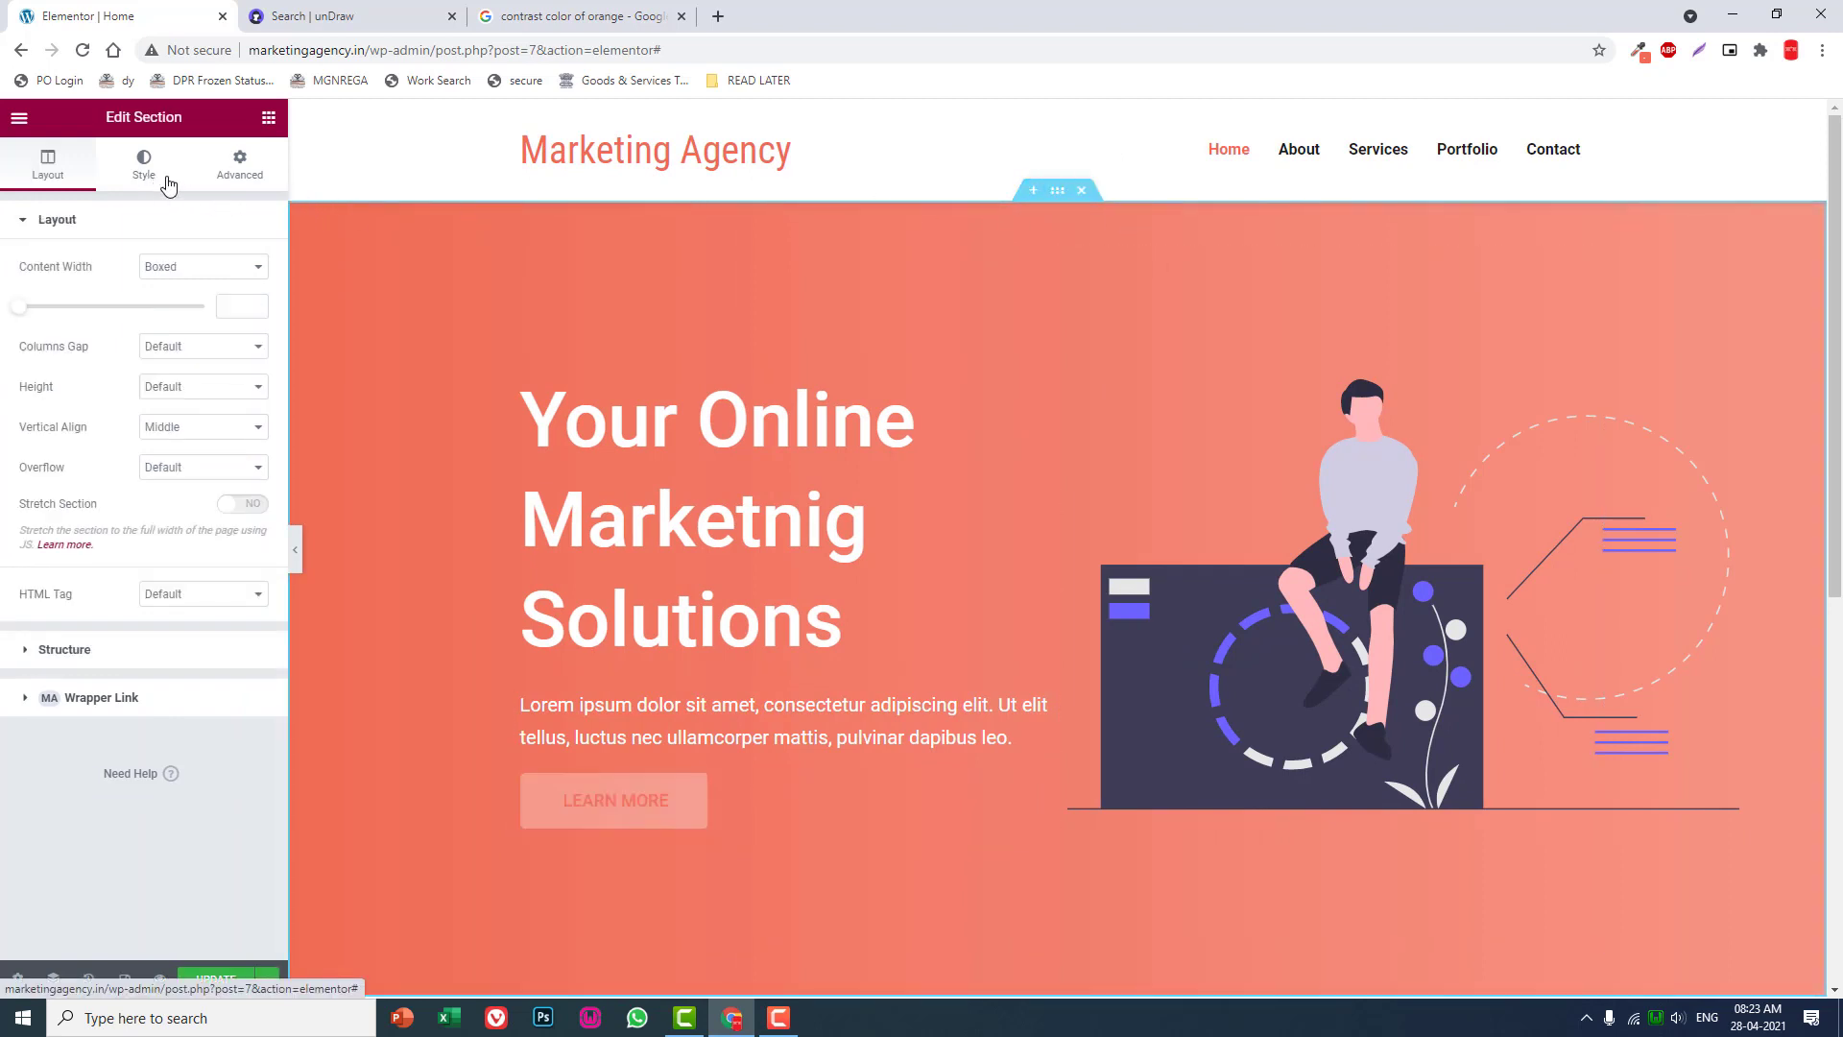
pyautogui.click(144, 162)
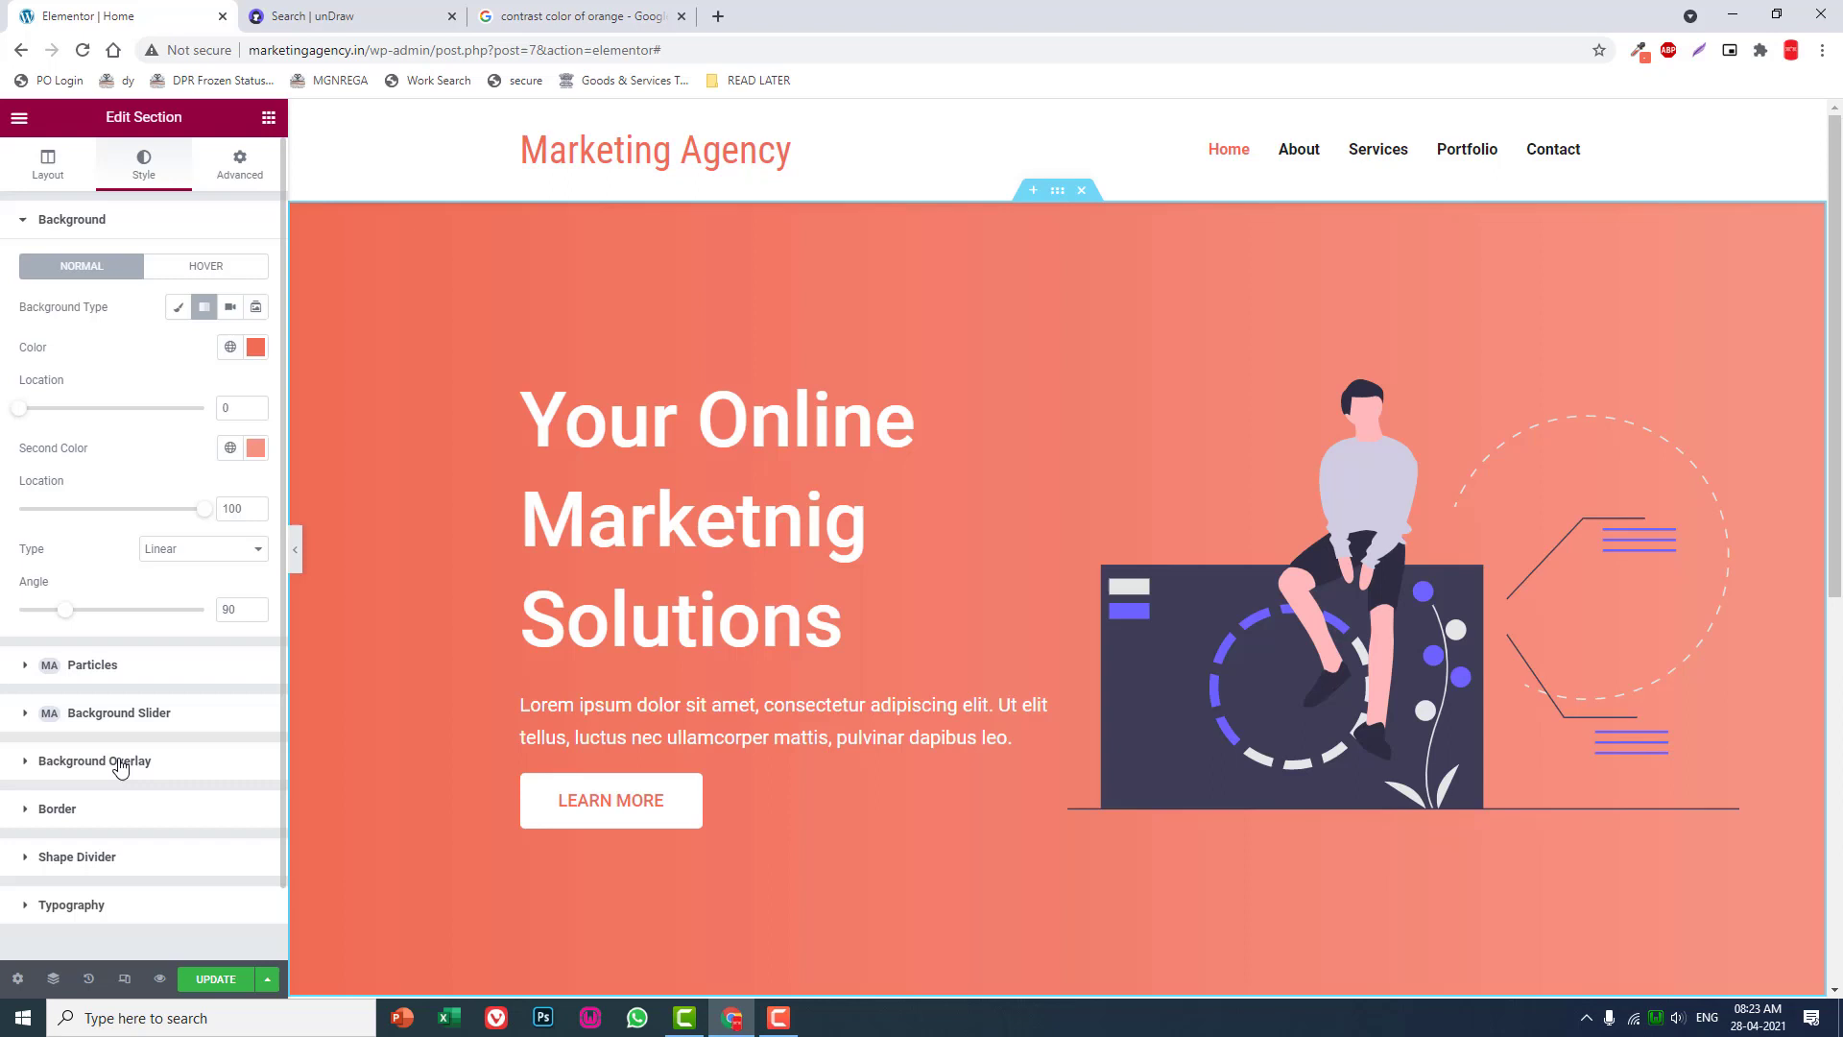
pyautogui.click(95, 760)
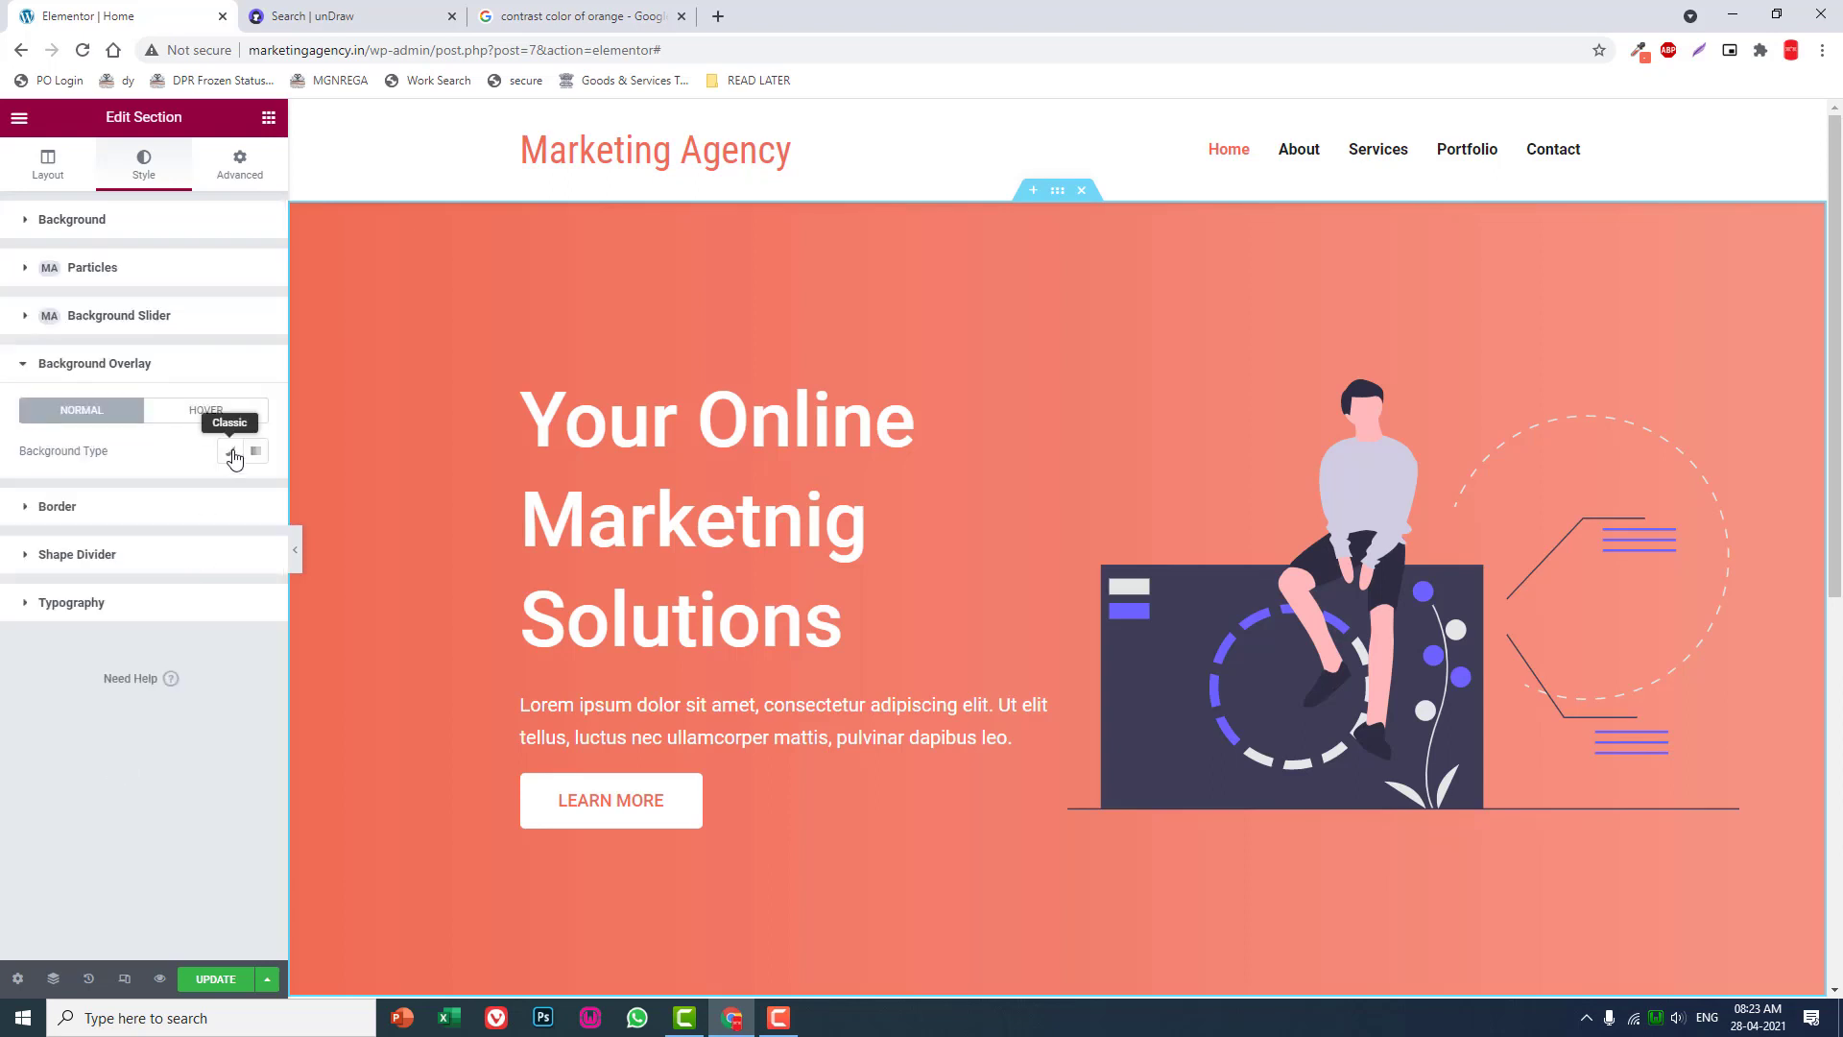
pyautogui.click(232, 453)
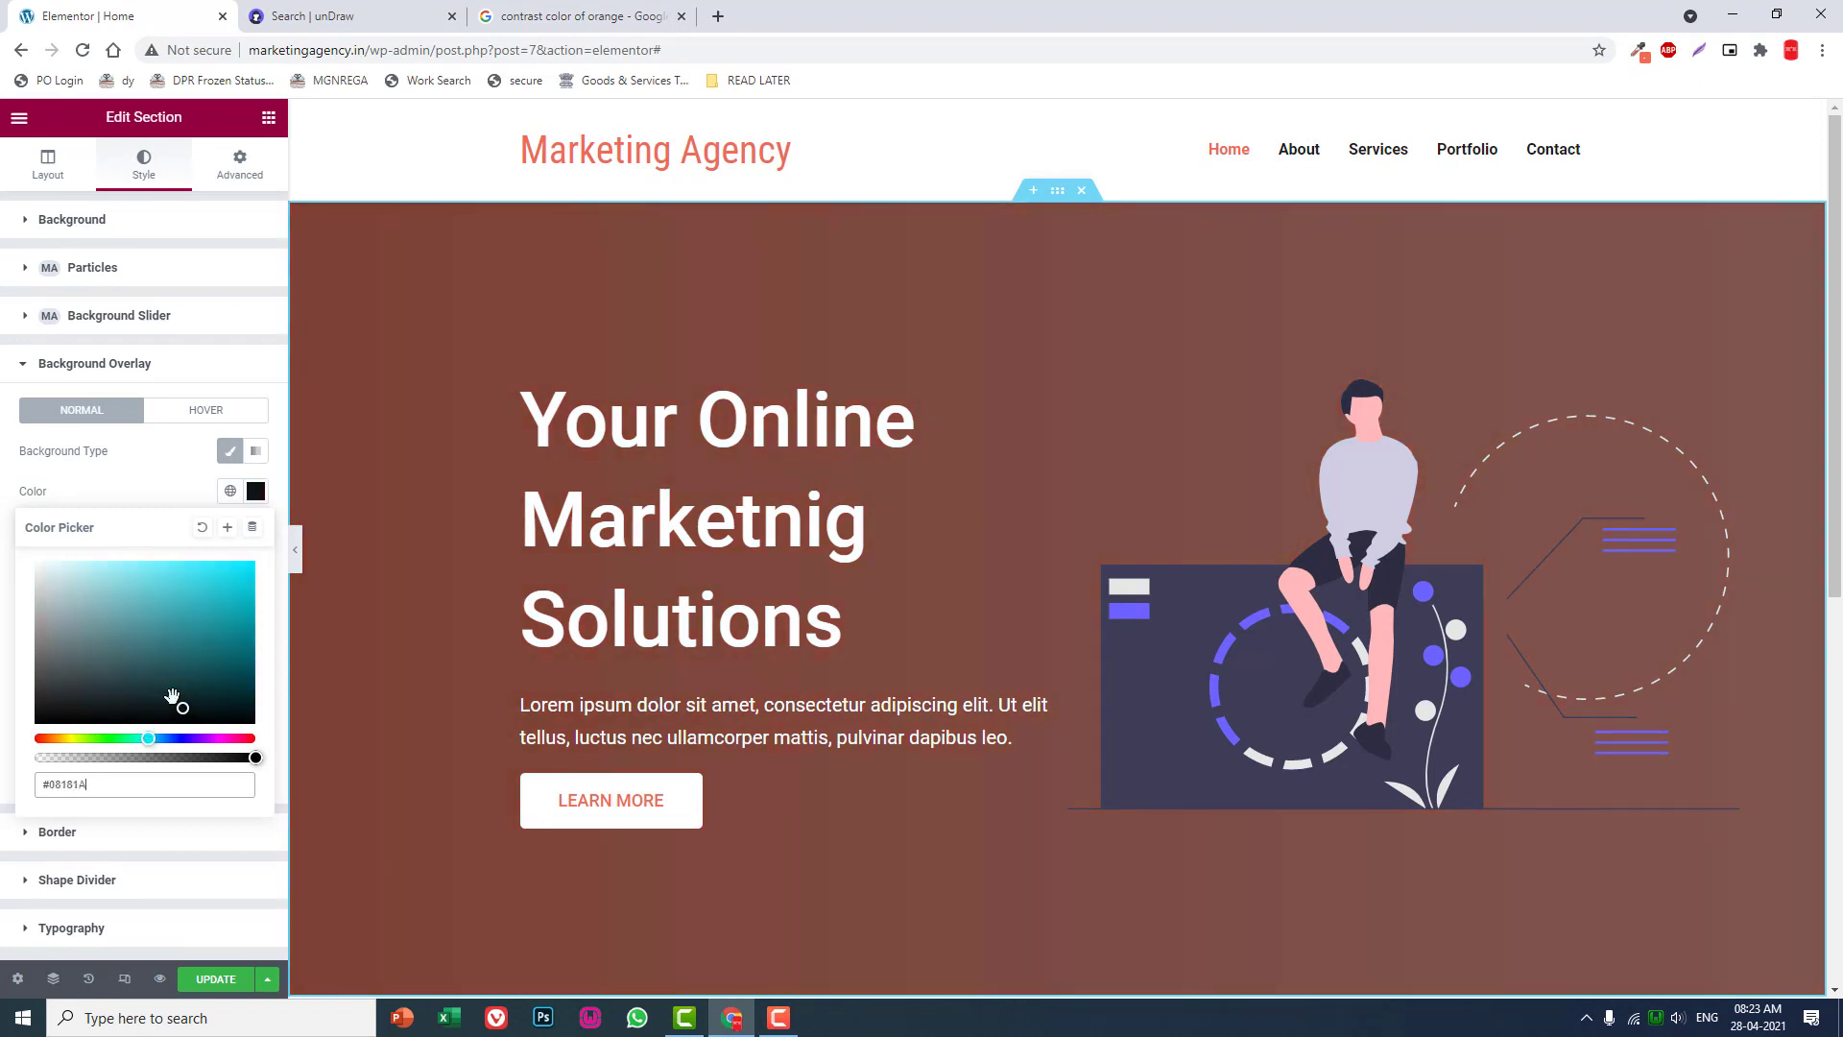
pyautogui.click(208, 599)
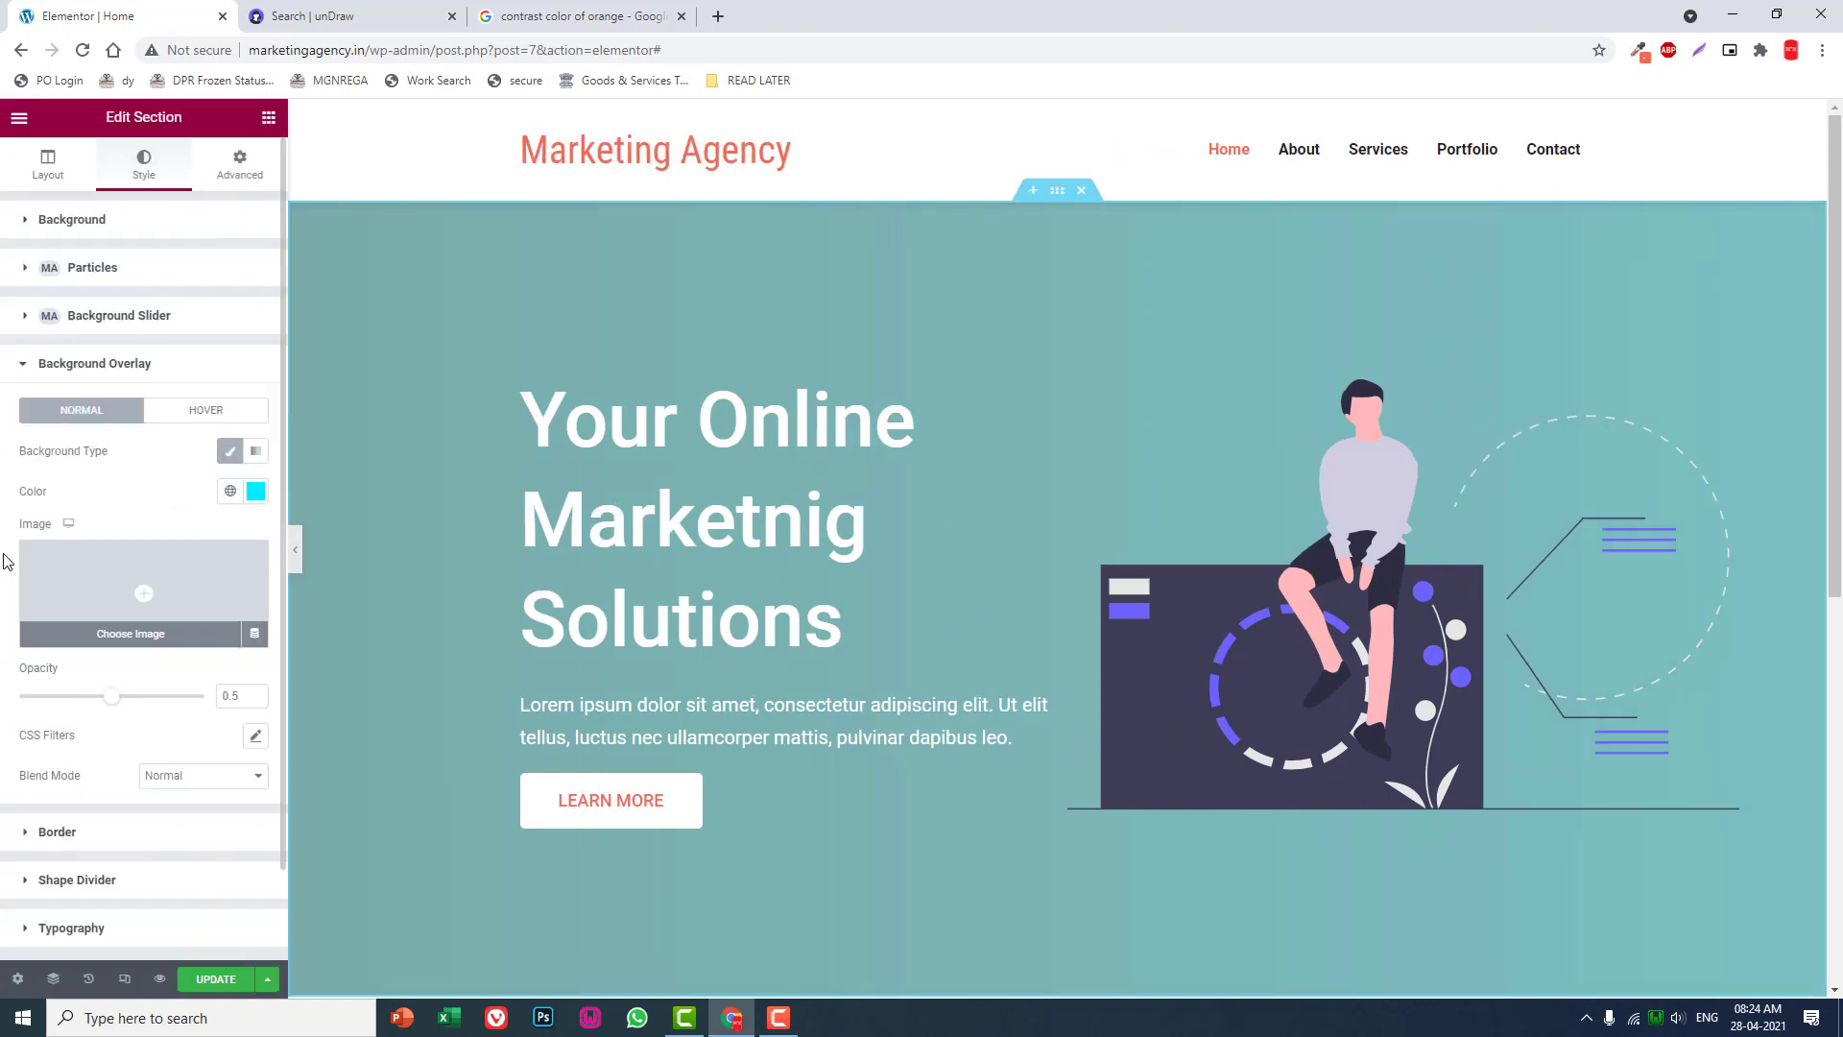
# Toggle the overlay off and on to compare, then start a new section below the hero.
pyautogui.click(230, 451)
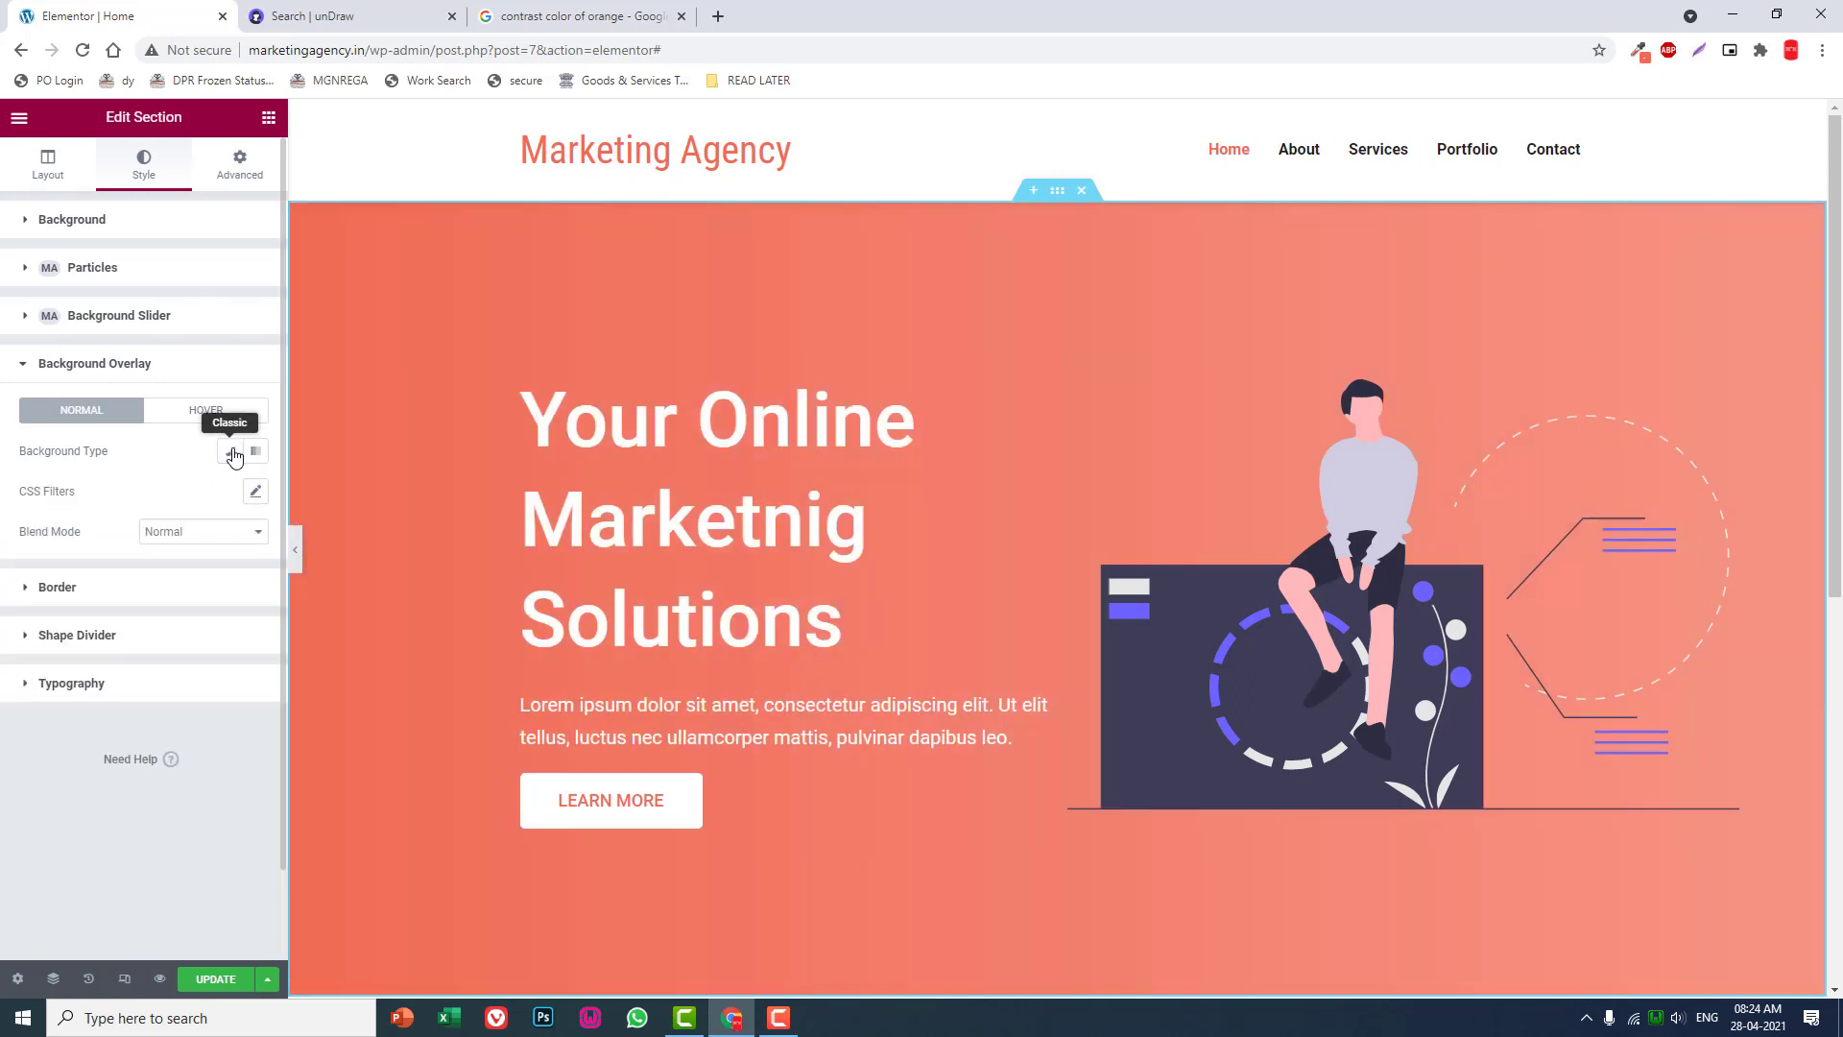
pyautogui.click(230, 453)
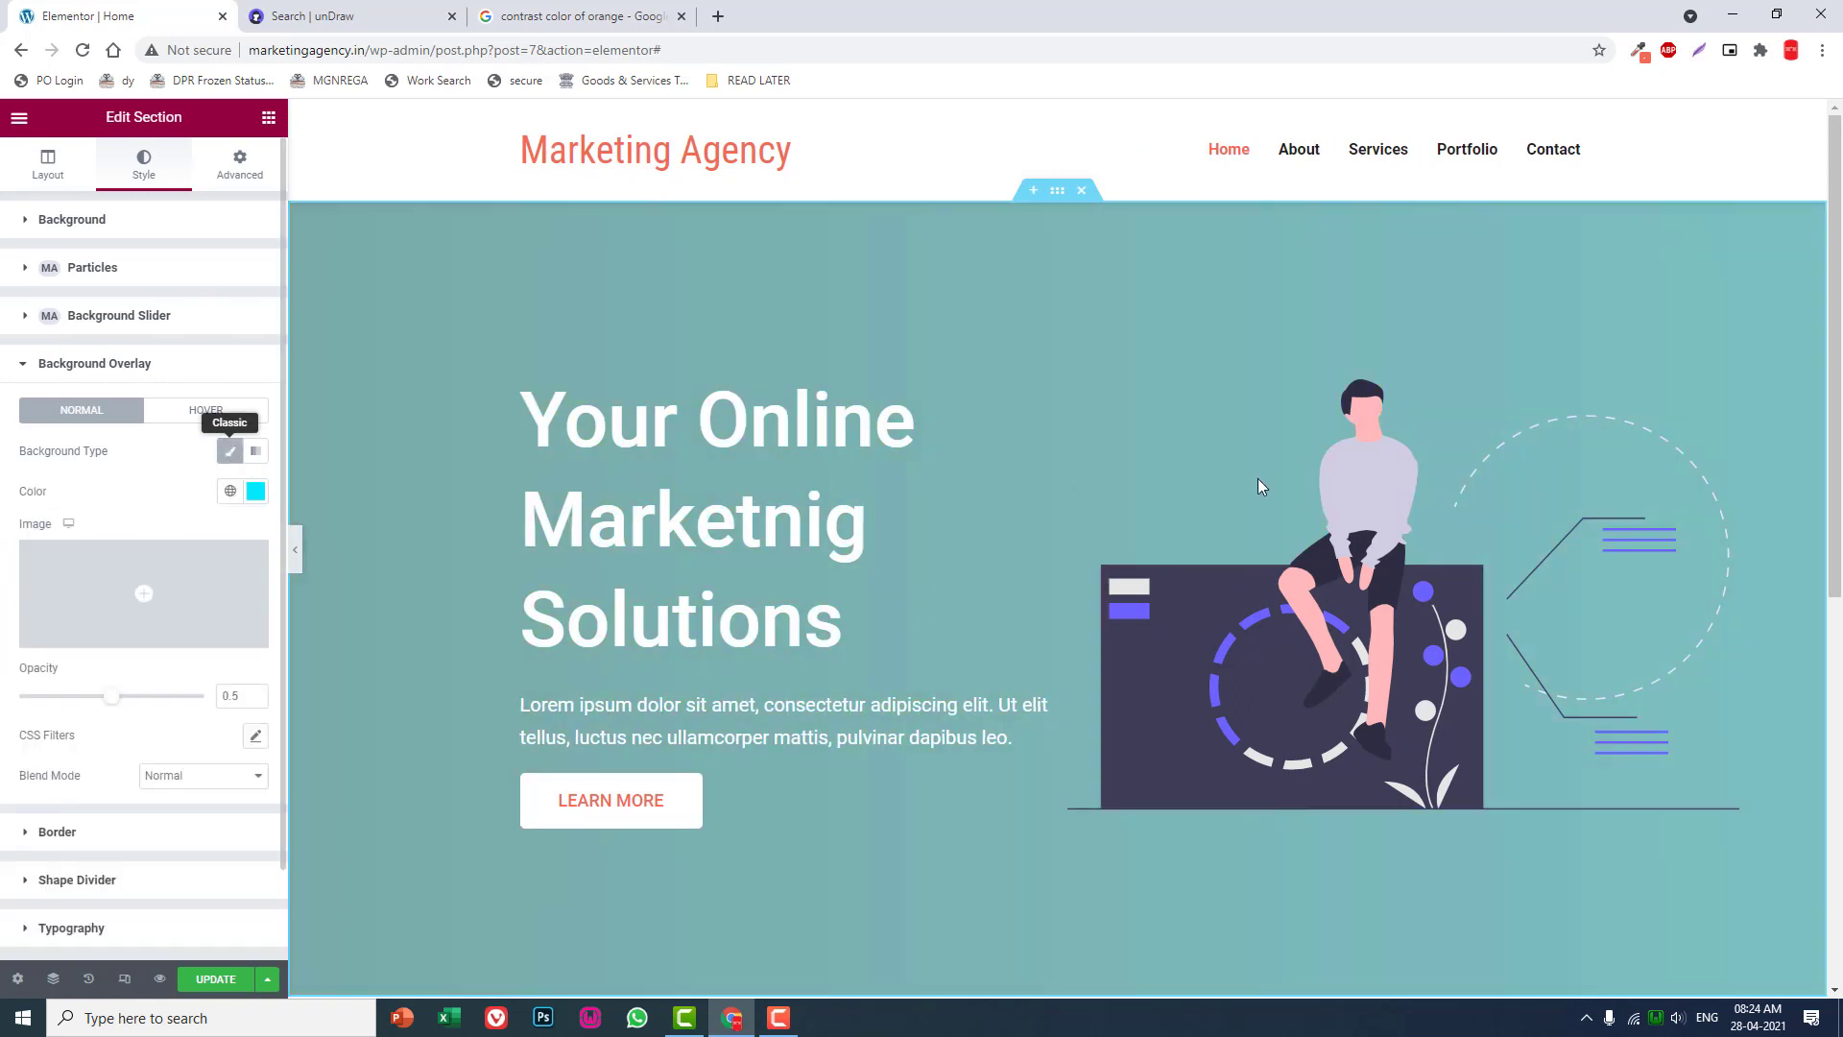
pyautogui.scroll(-3)
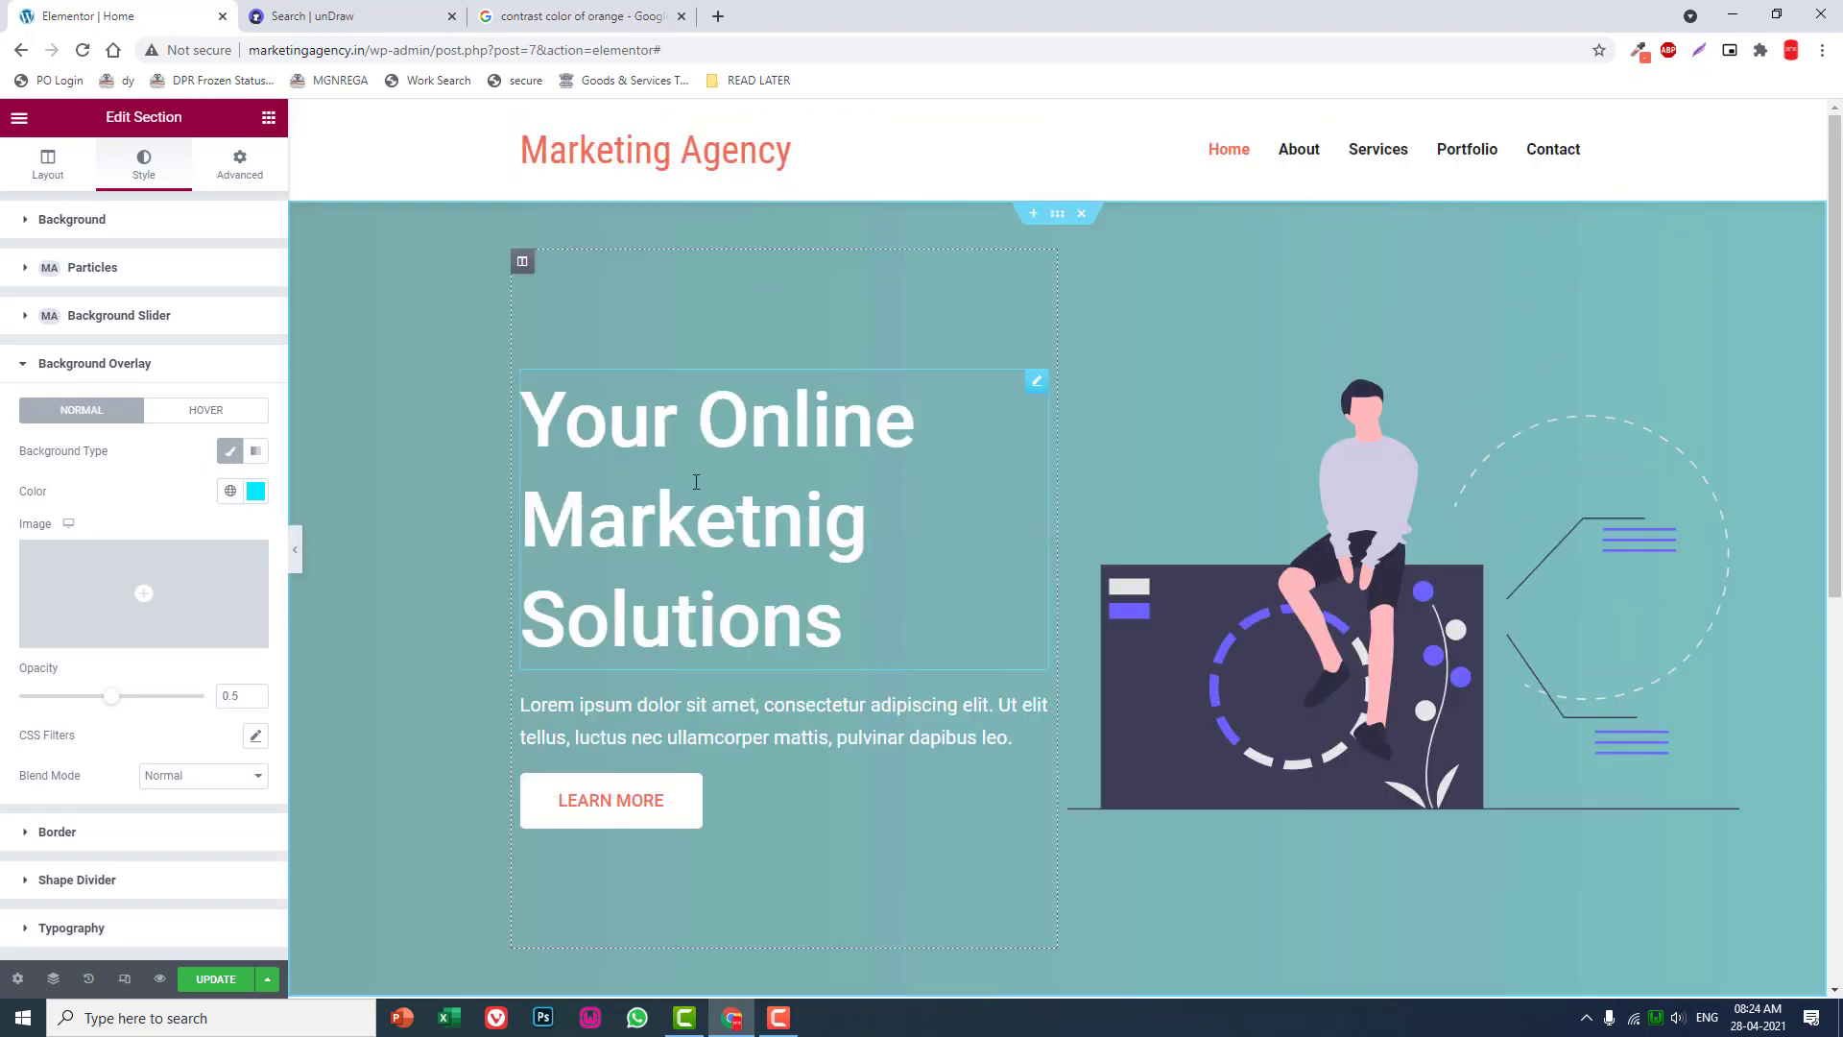
pyautogui.click(1081, 213)
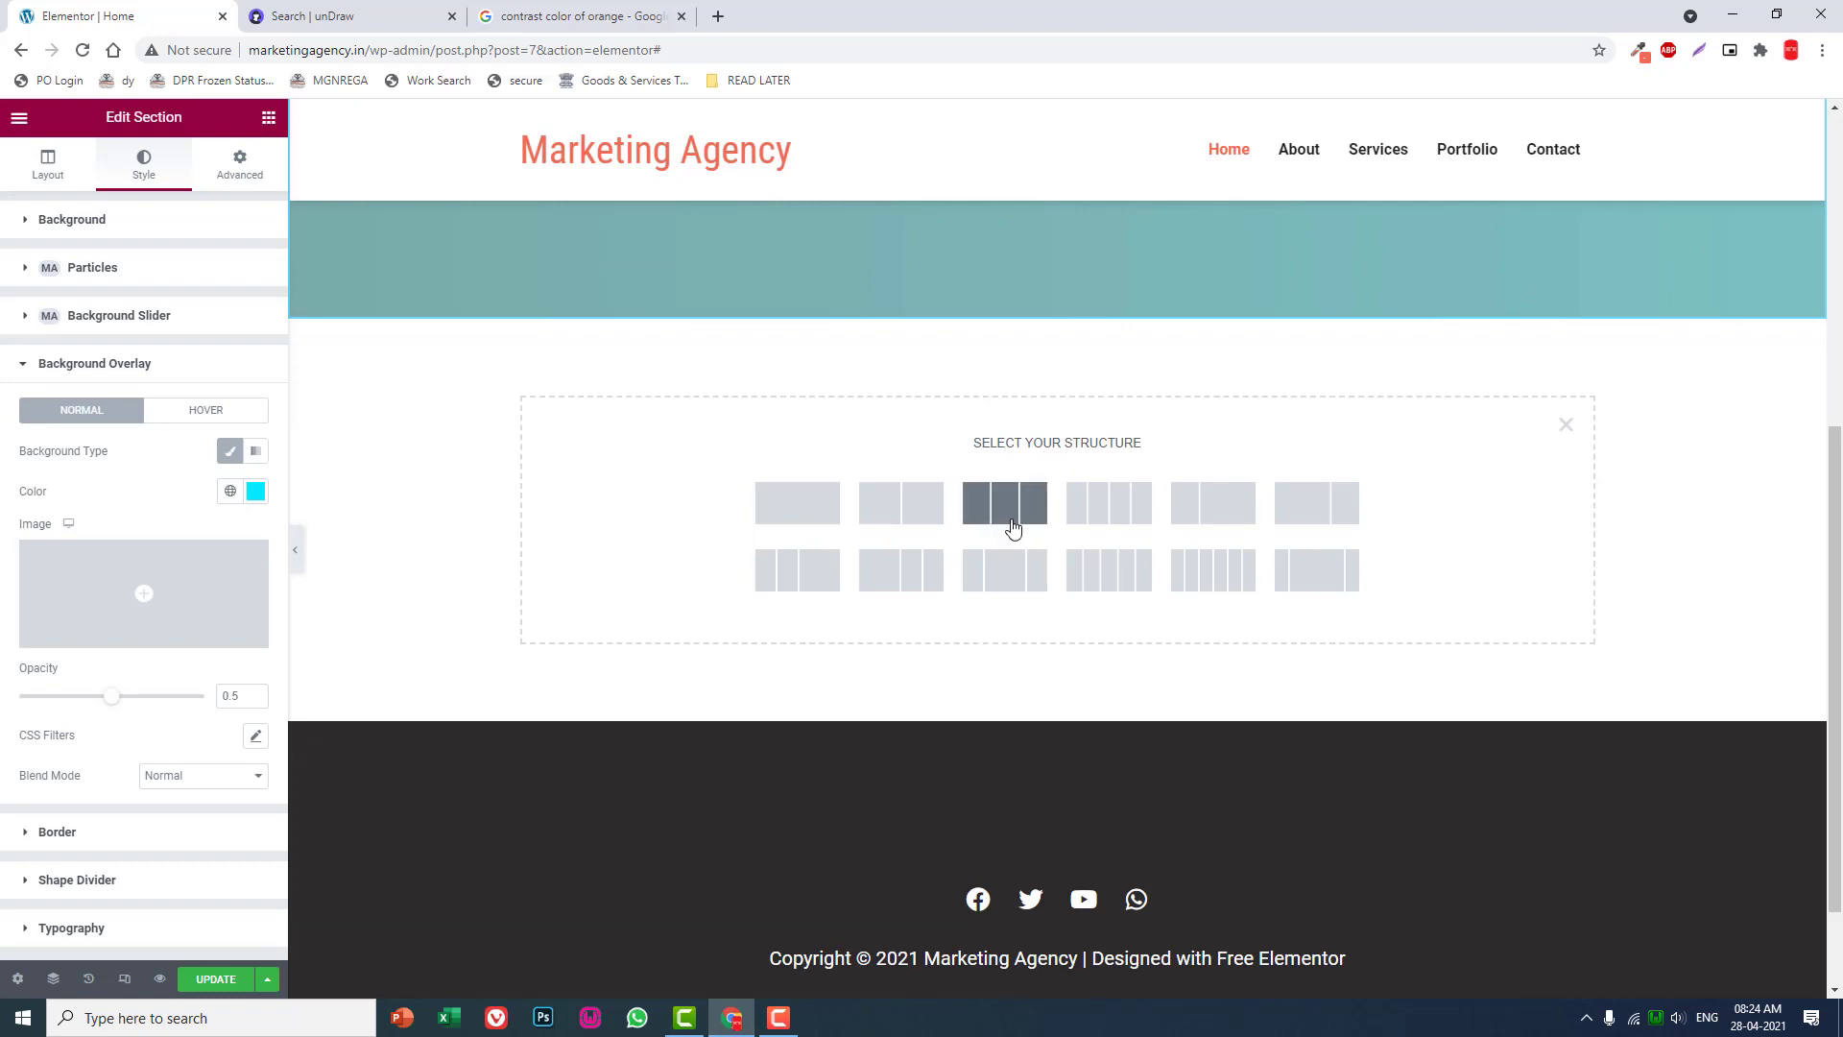
# Create a three-column section and give it 150 px top padding.
pyautogui.click(1004, 501)
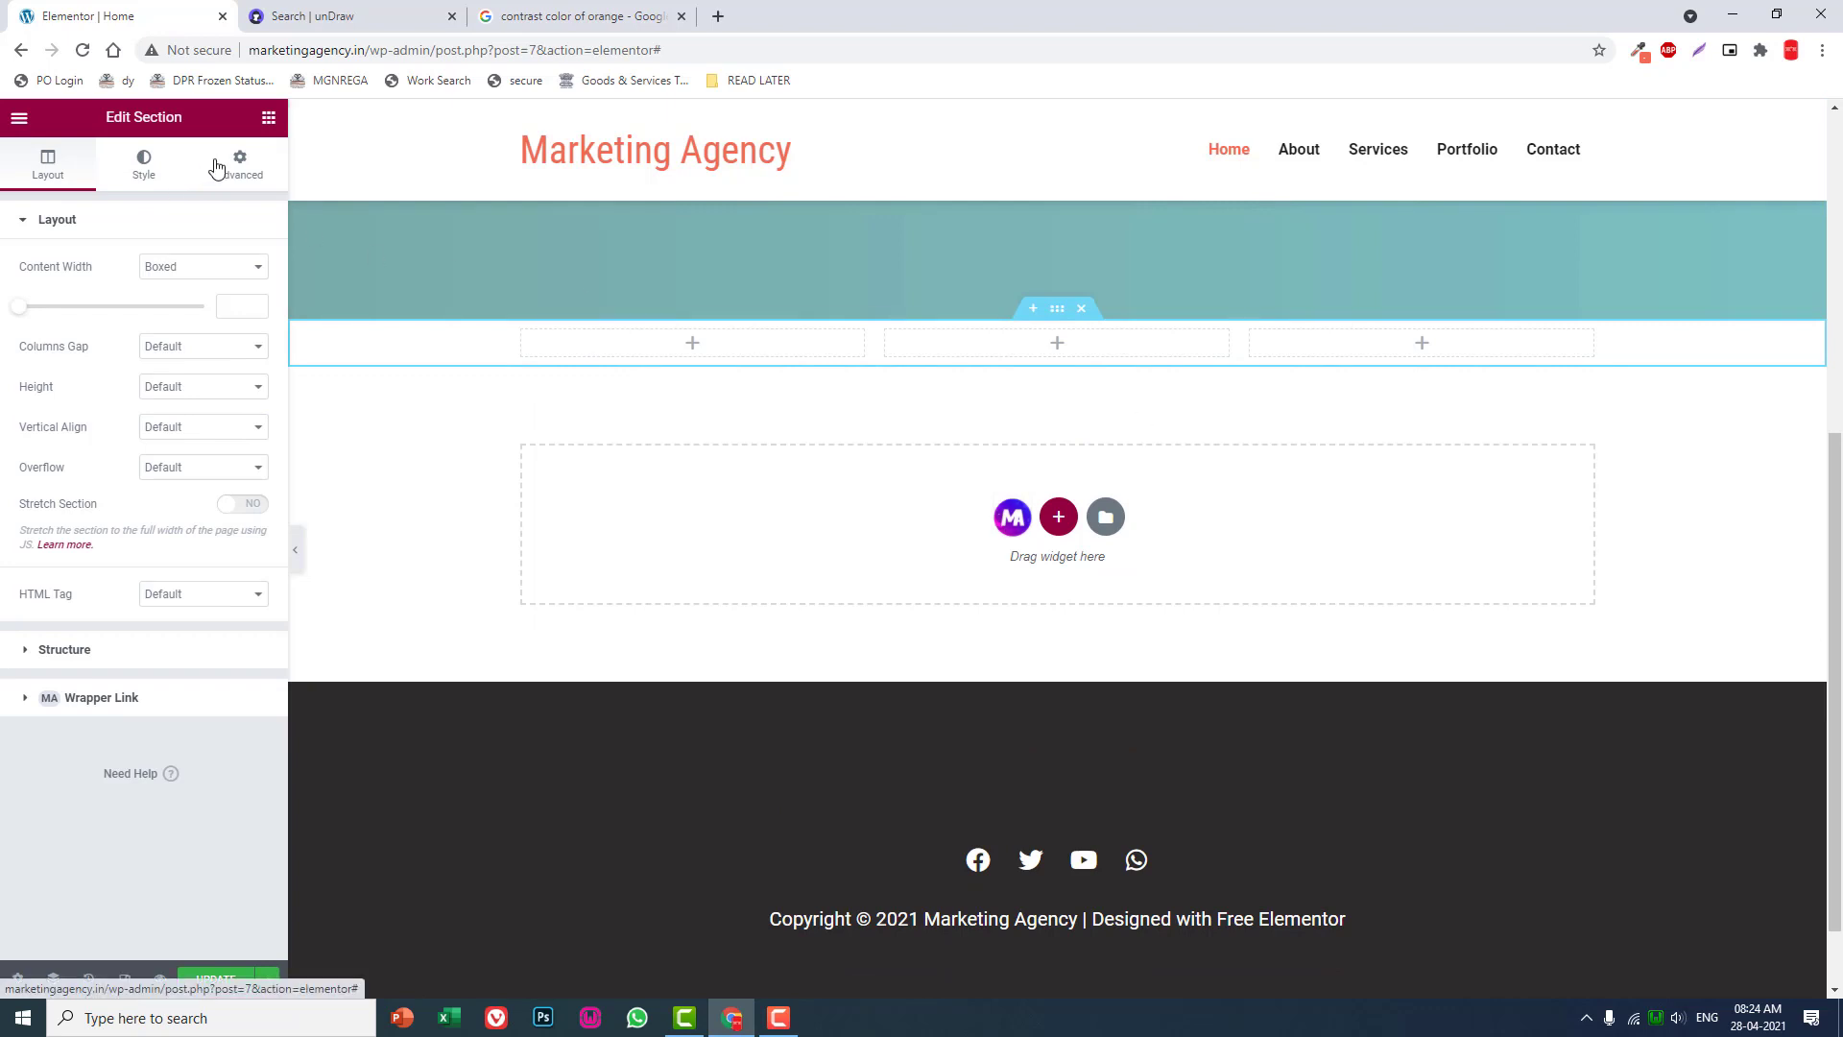
pyautogui.click(238, 166)
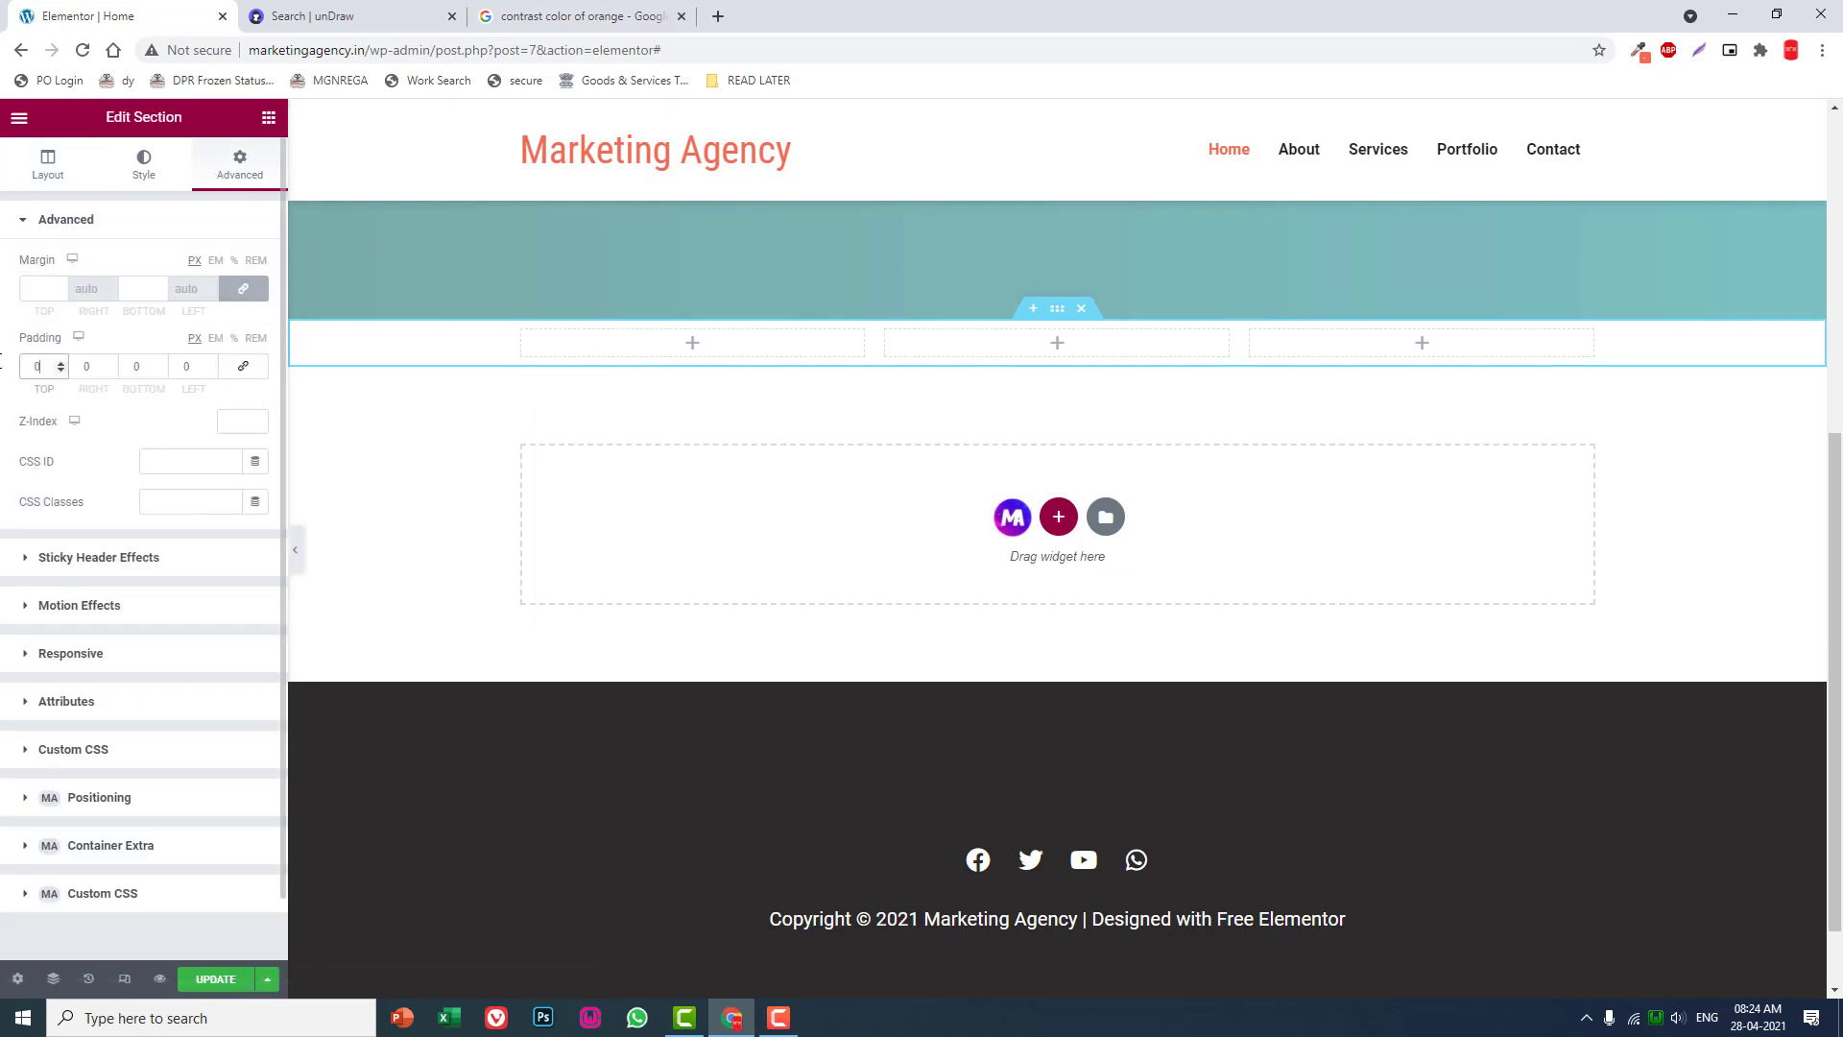
pyautogui.write('150')
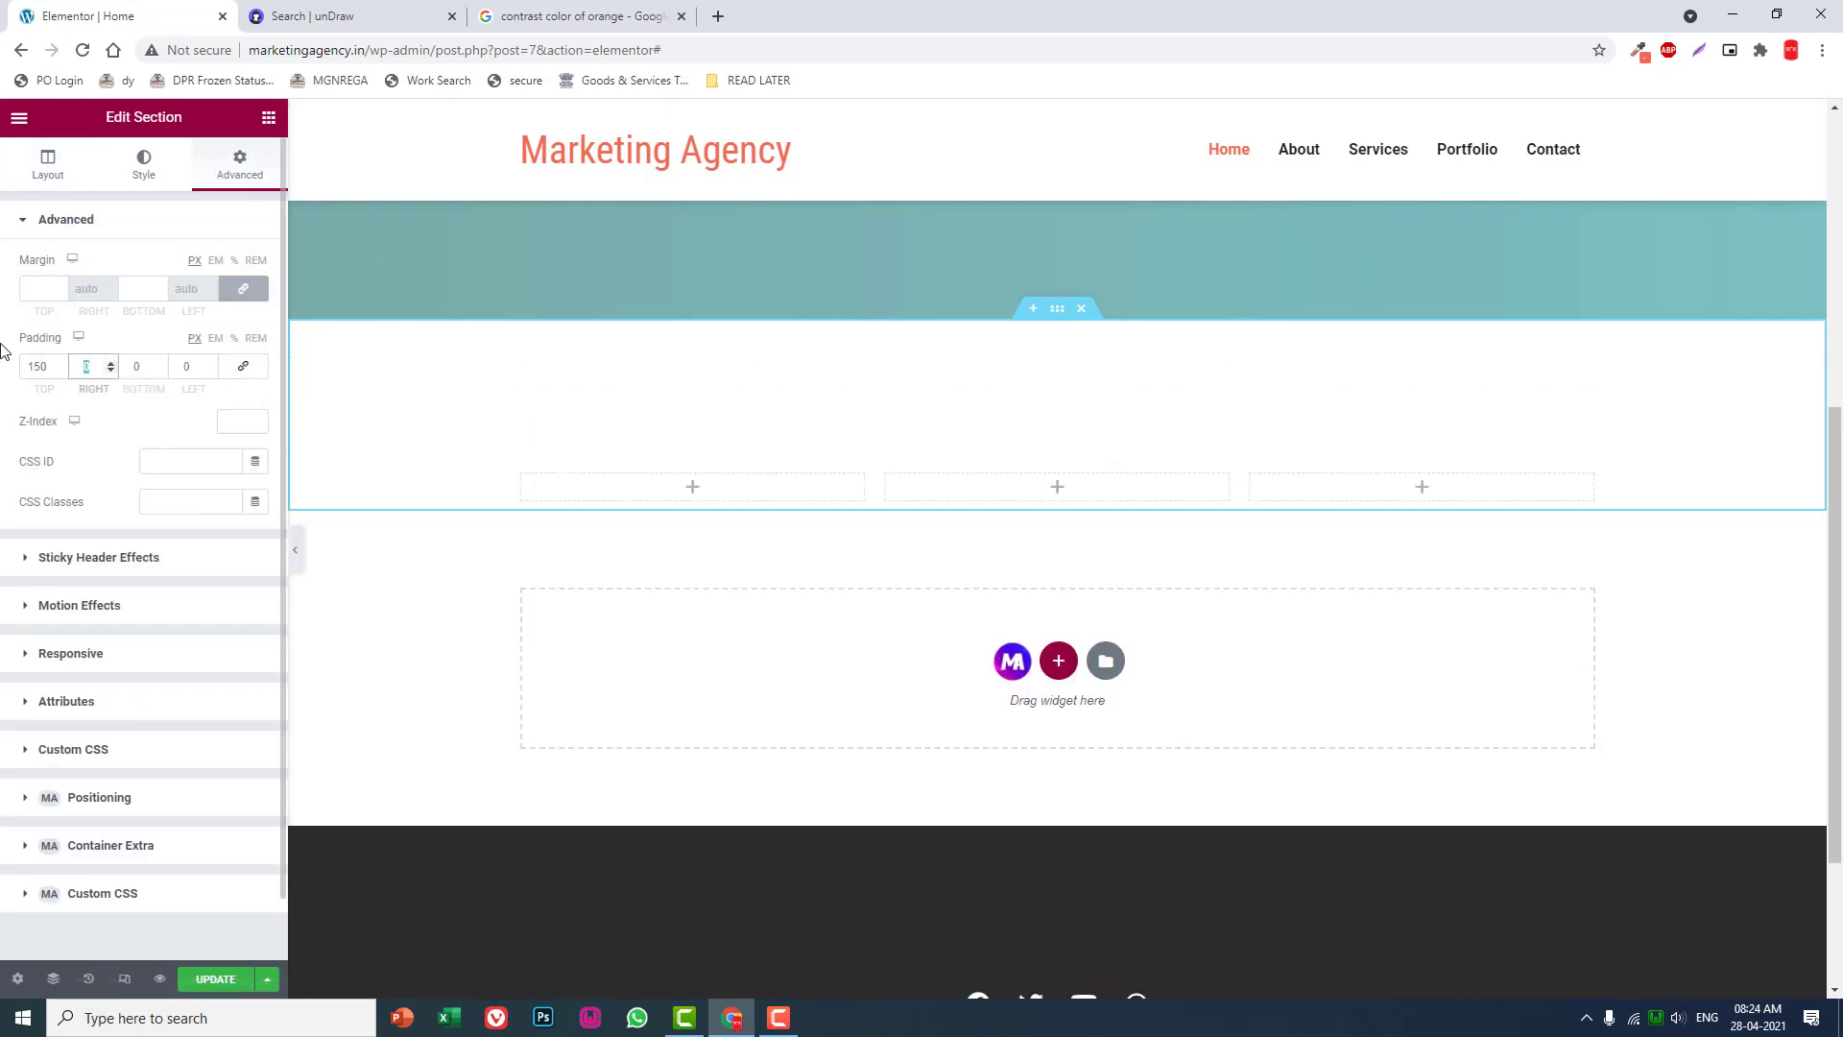
pyautogui.write('150')
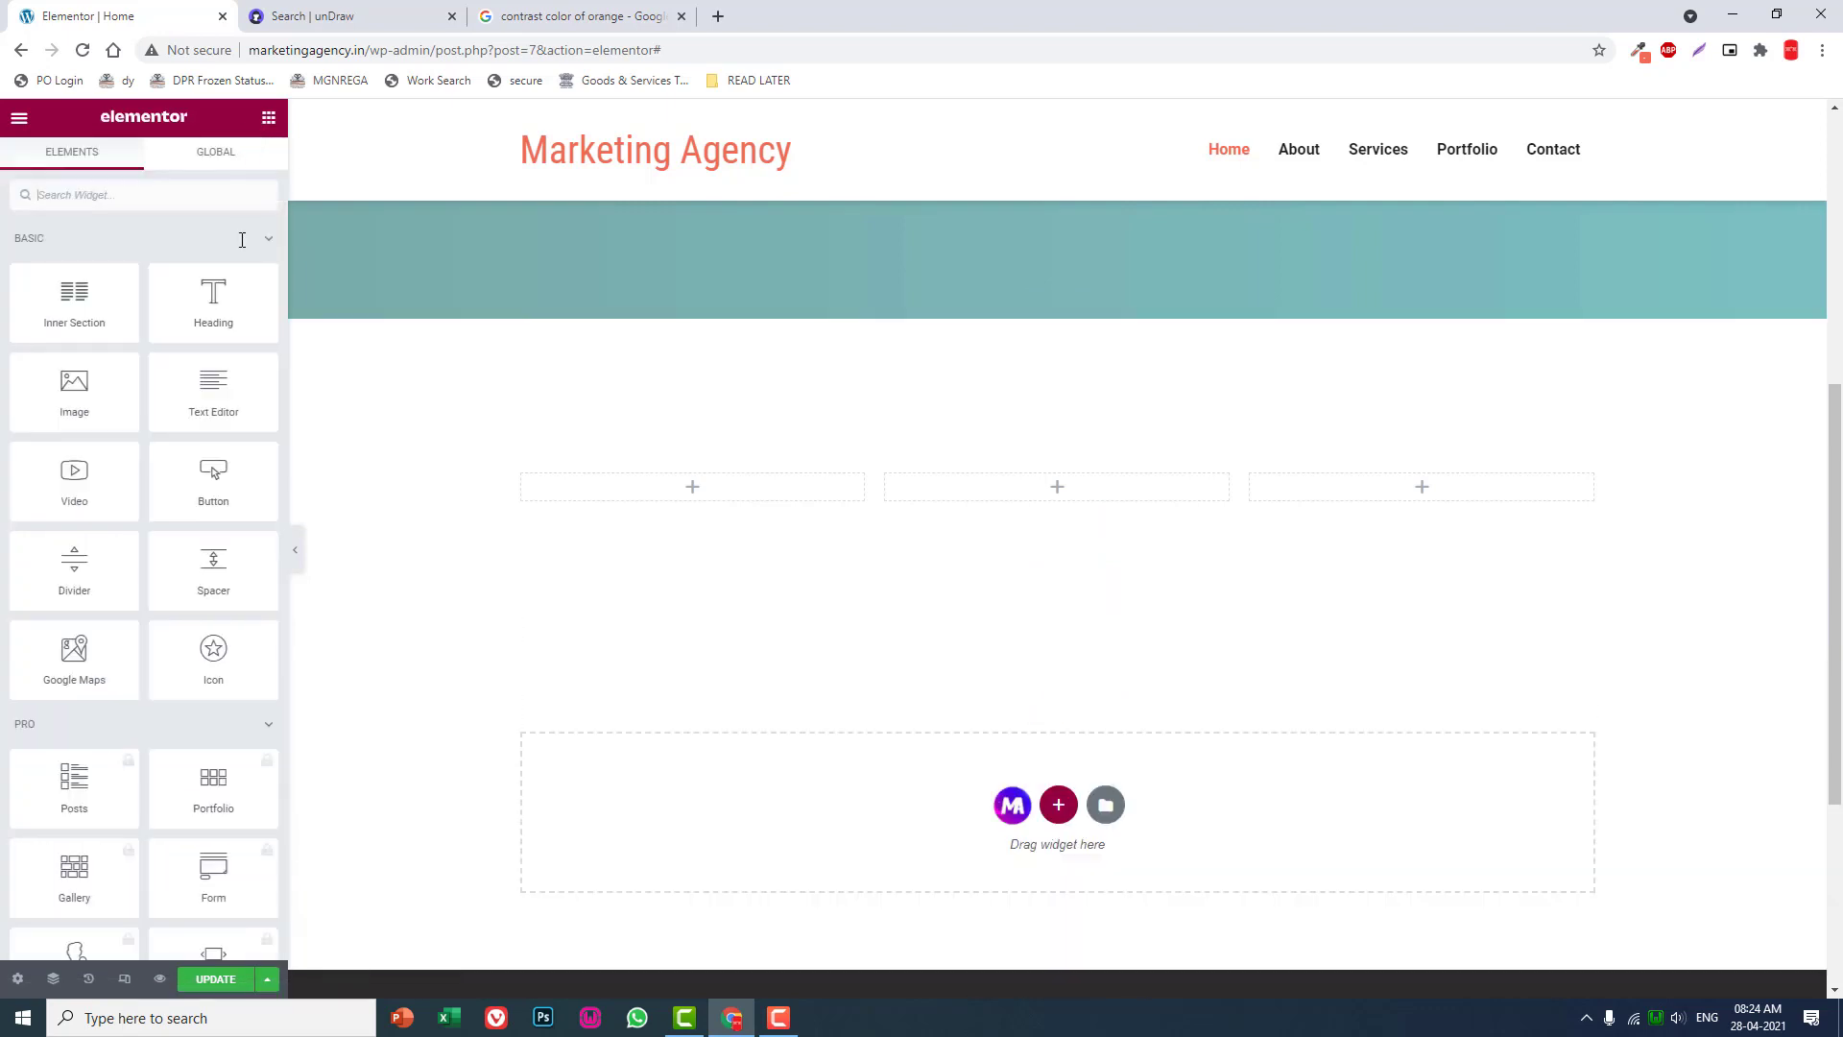
# Drag an Icon Box into the first column with its icon positioned left of the text.
pyautogui.write('ico')
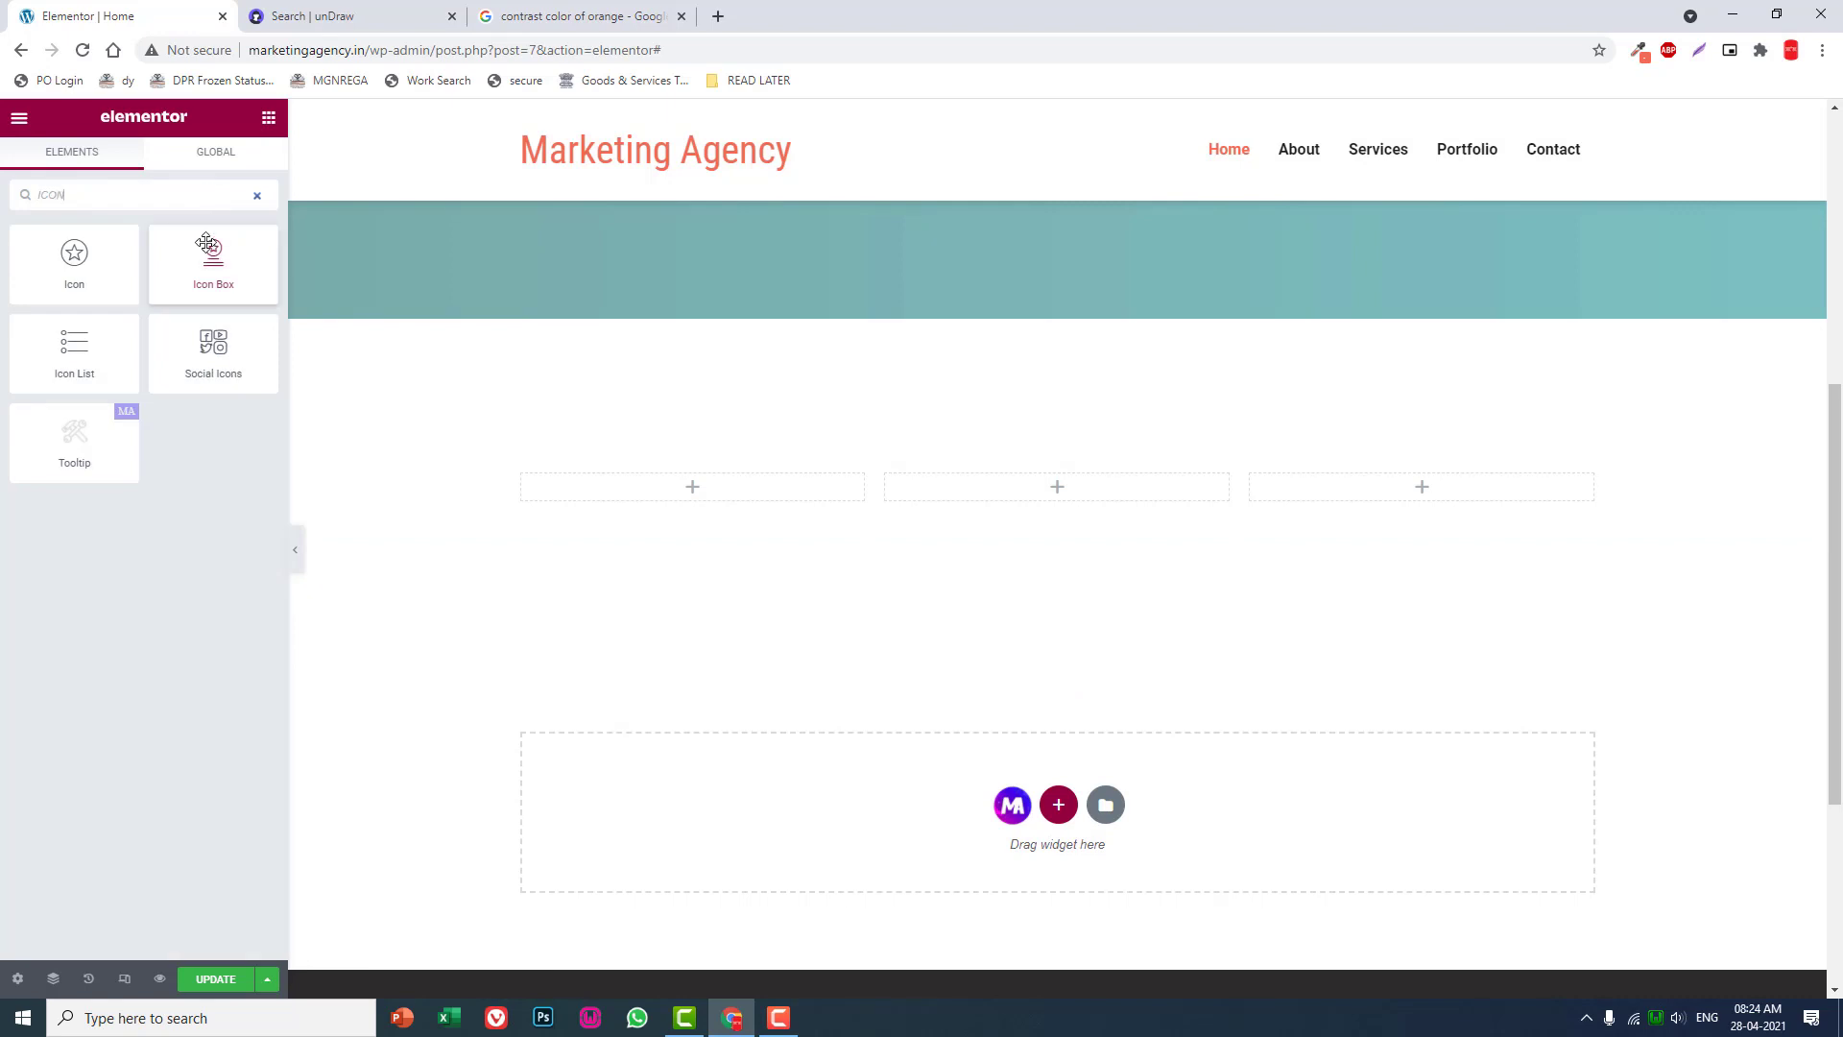
pyautogui.moveTo(213, 255); pyautogui.dragTo(768, 486)
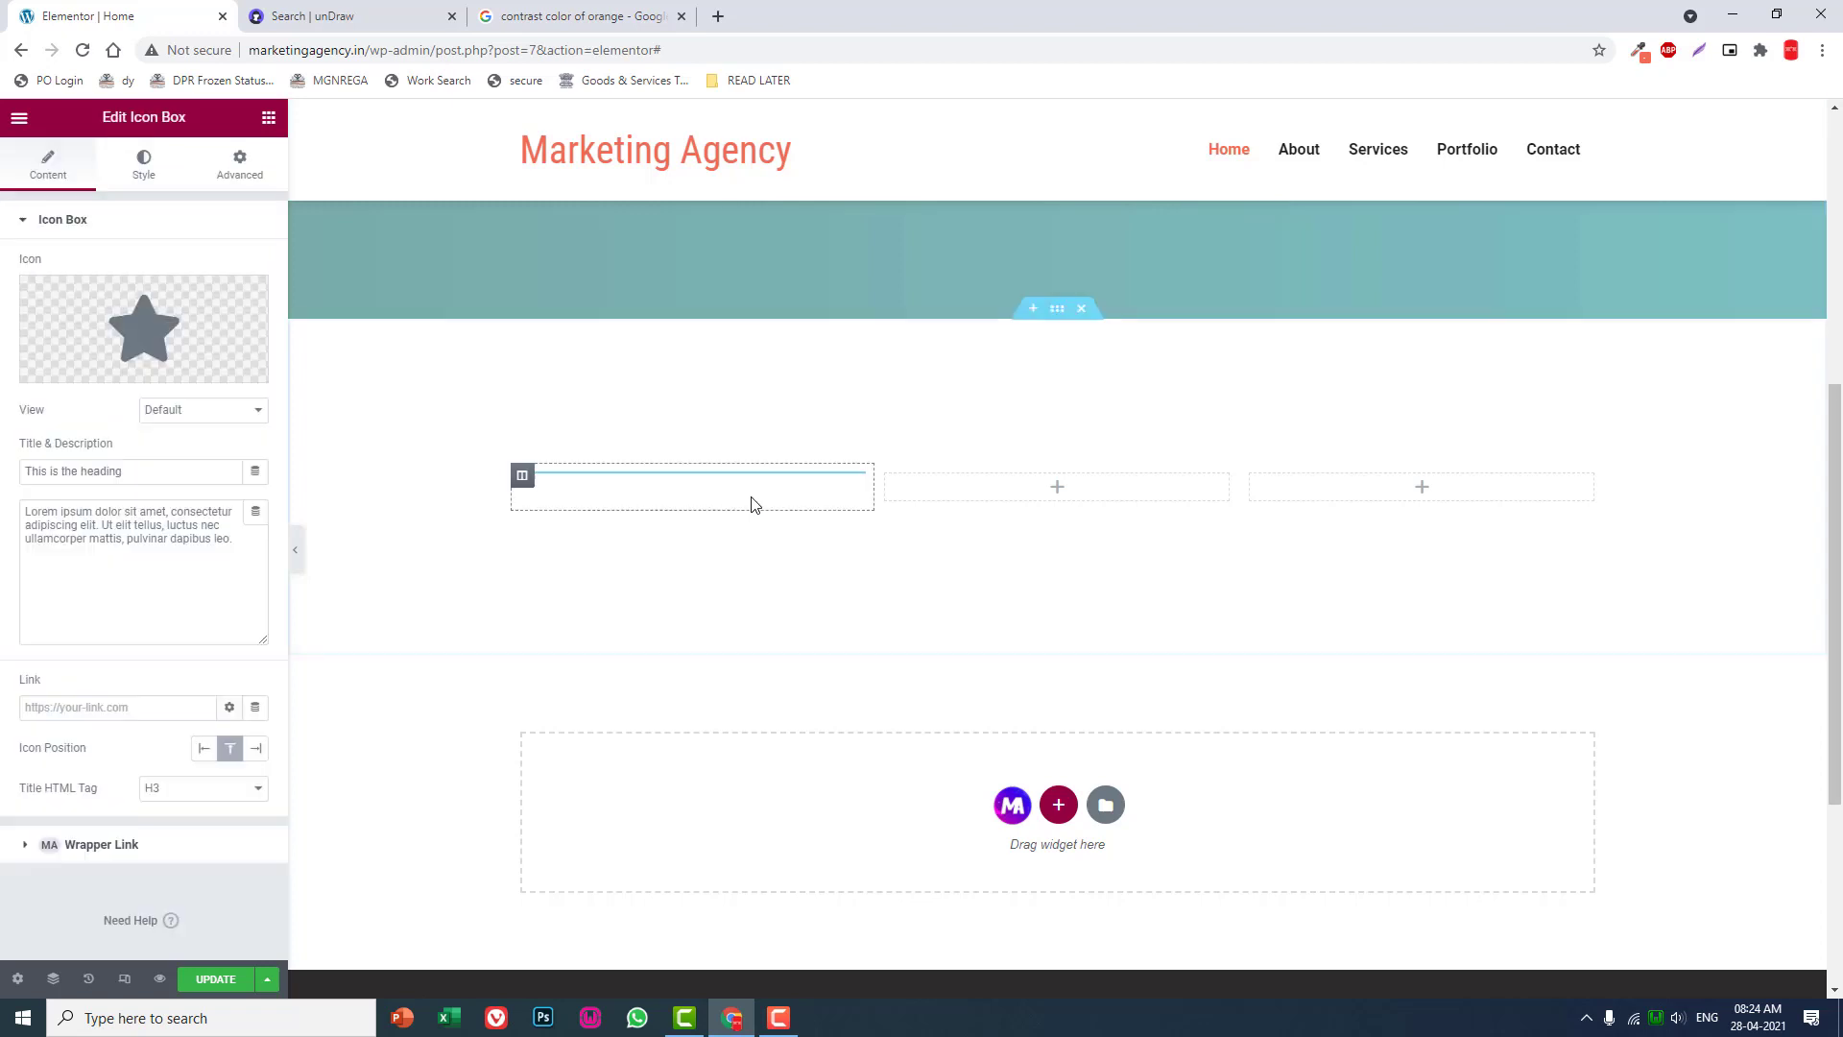
pyautogui.click(205, 748)
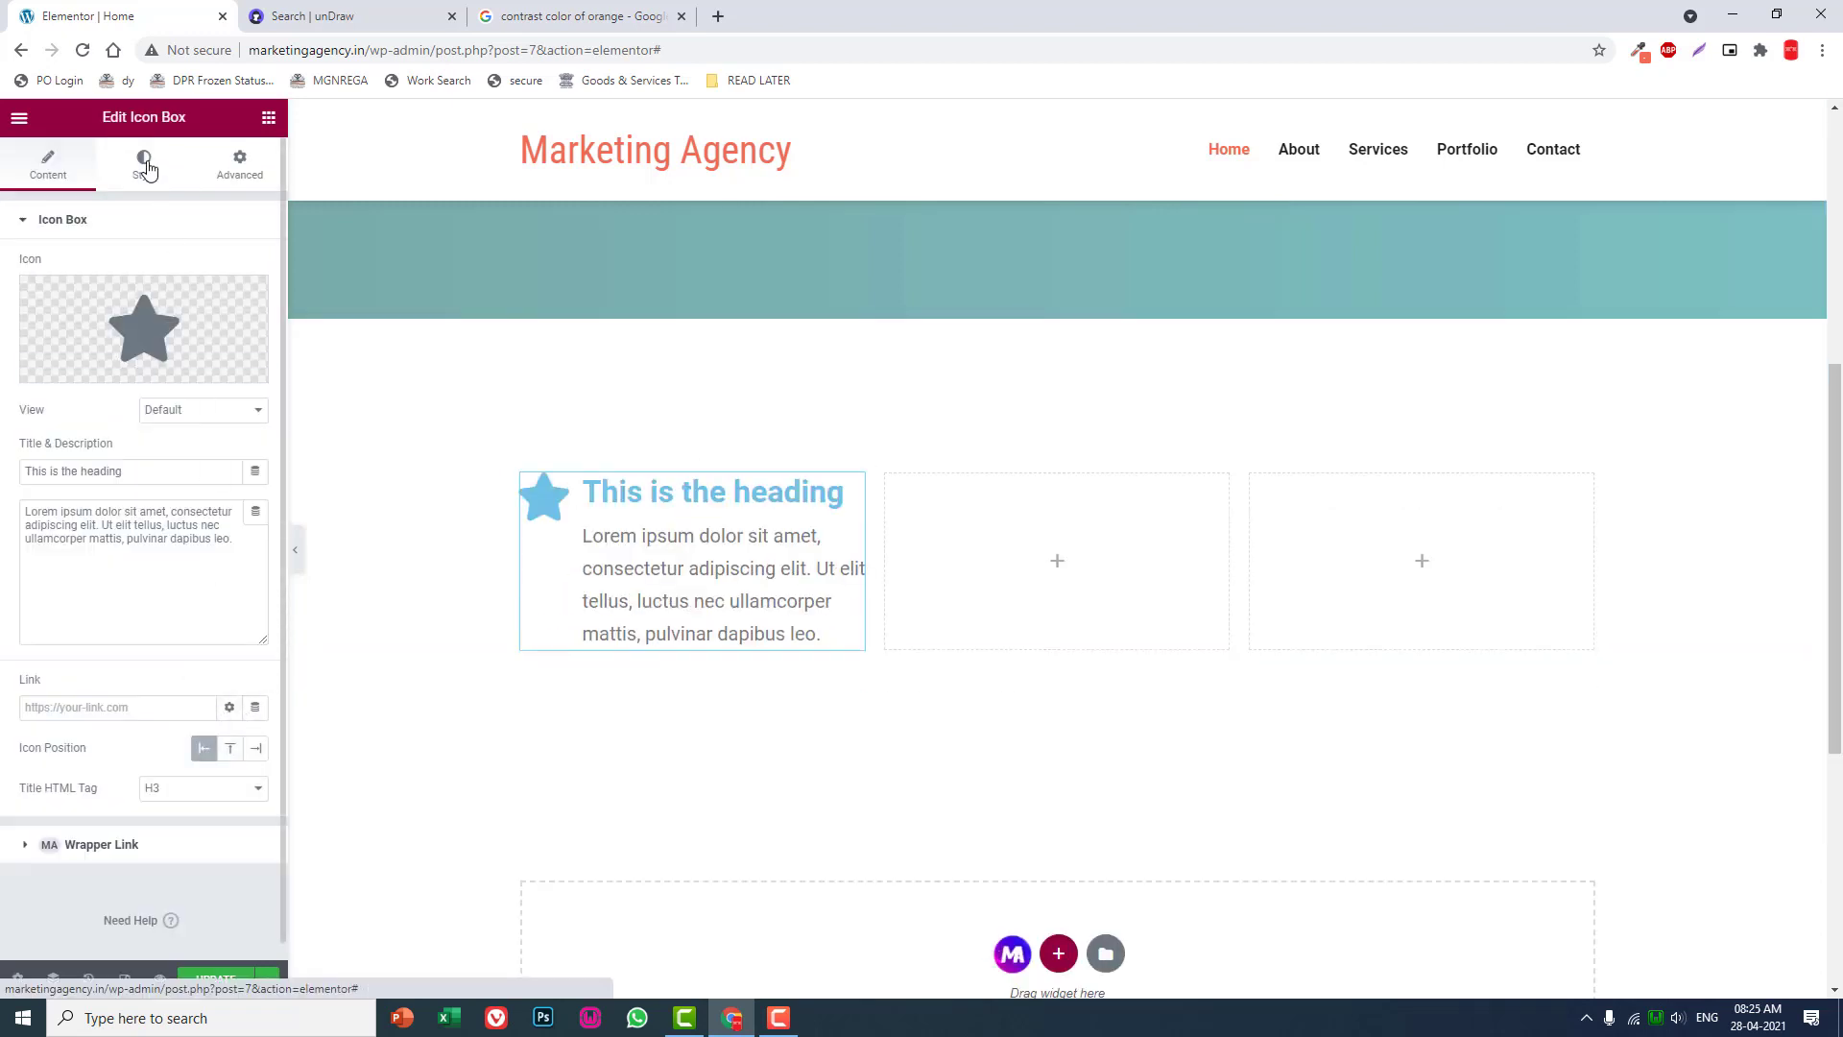
# Justify the icon box text and set its title colour to #252627.
pyautogui.click(144, 163)
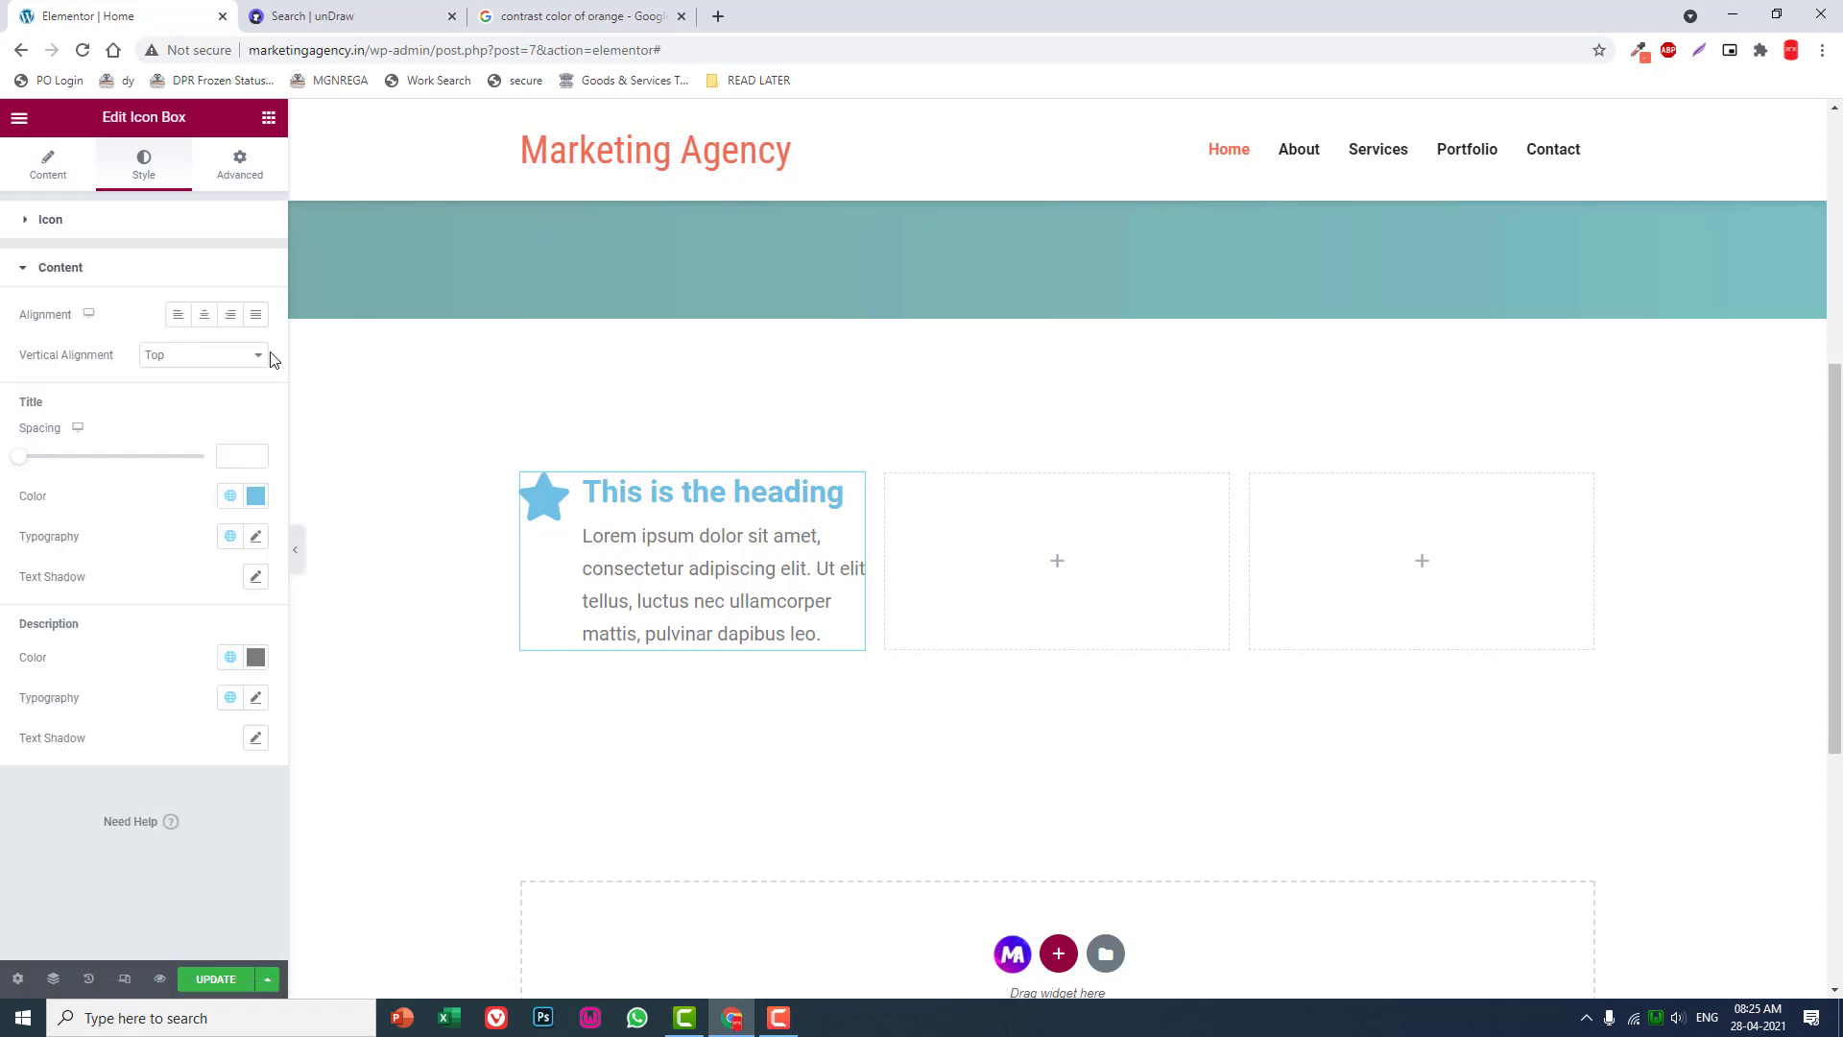
pyautogui.click(253, 313)
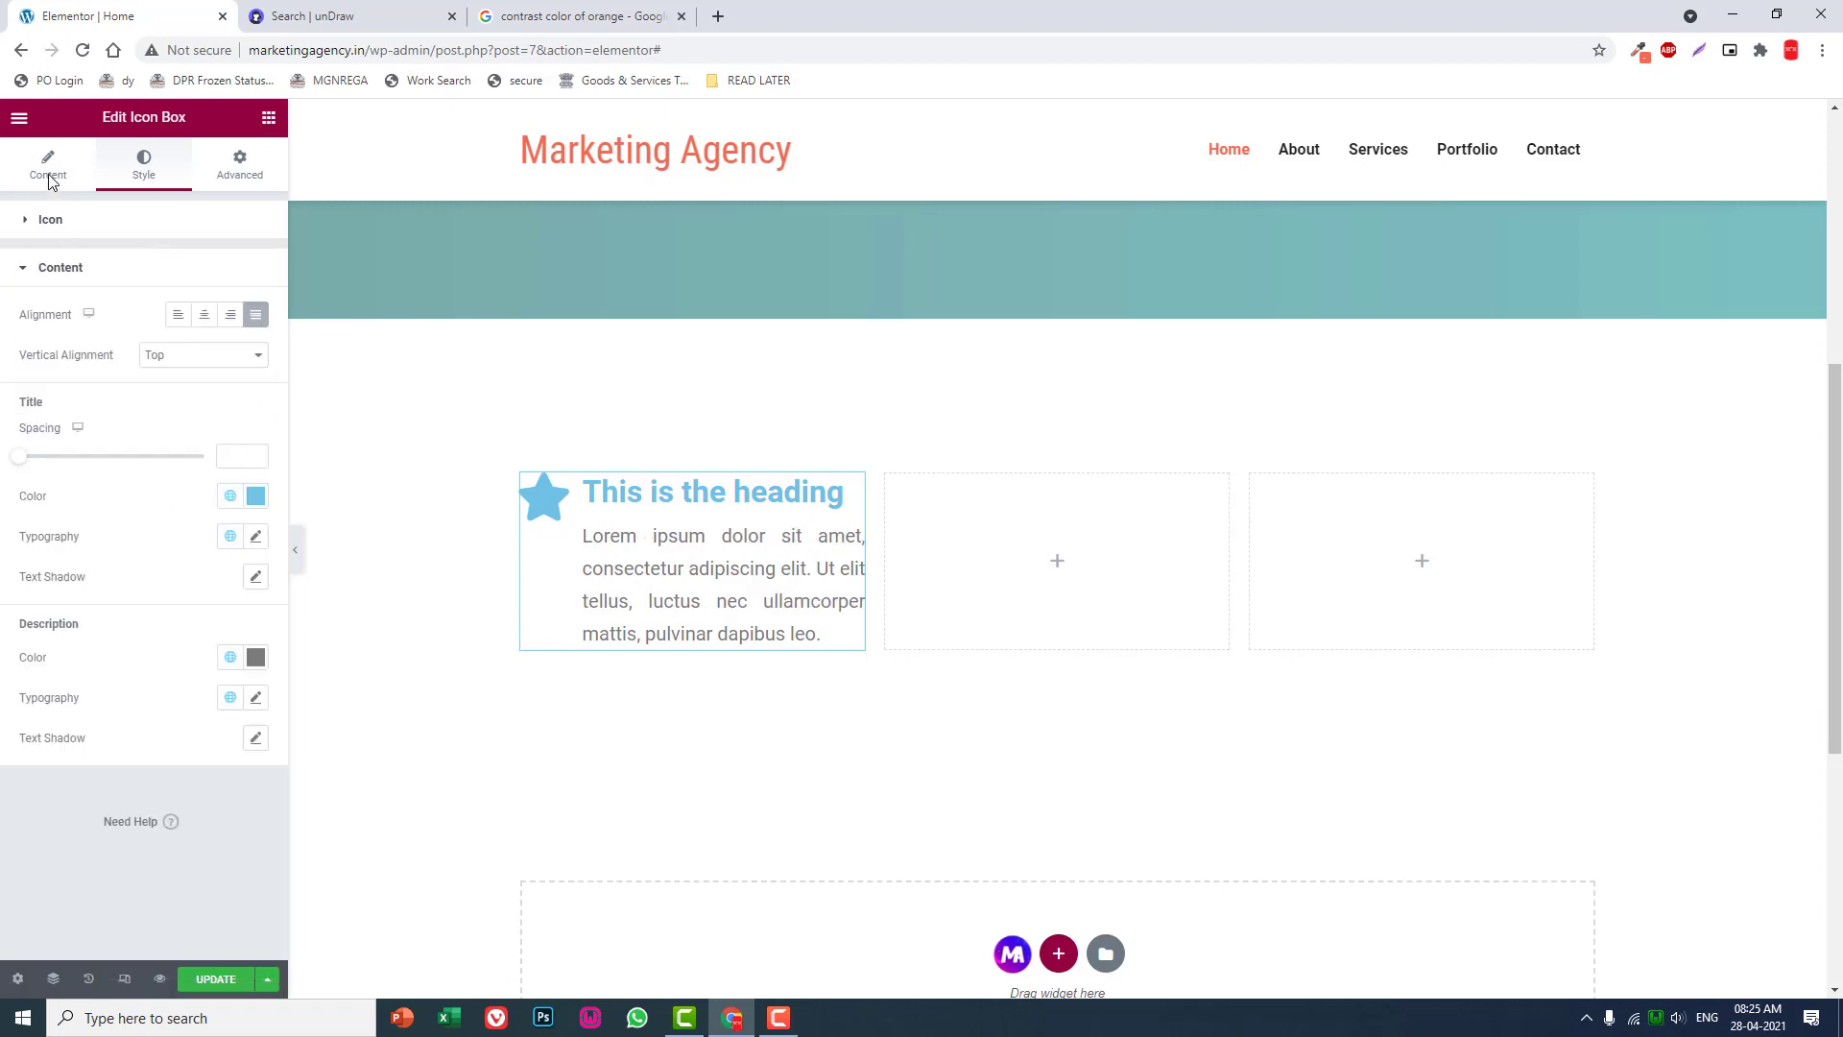
pyautogui.click(256, 495)
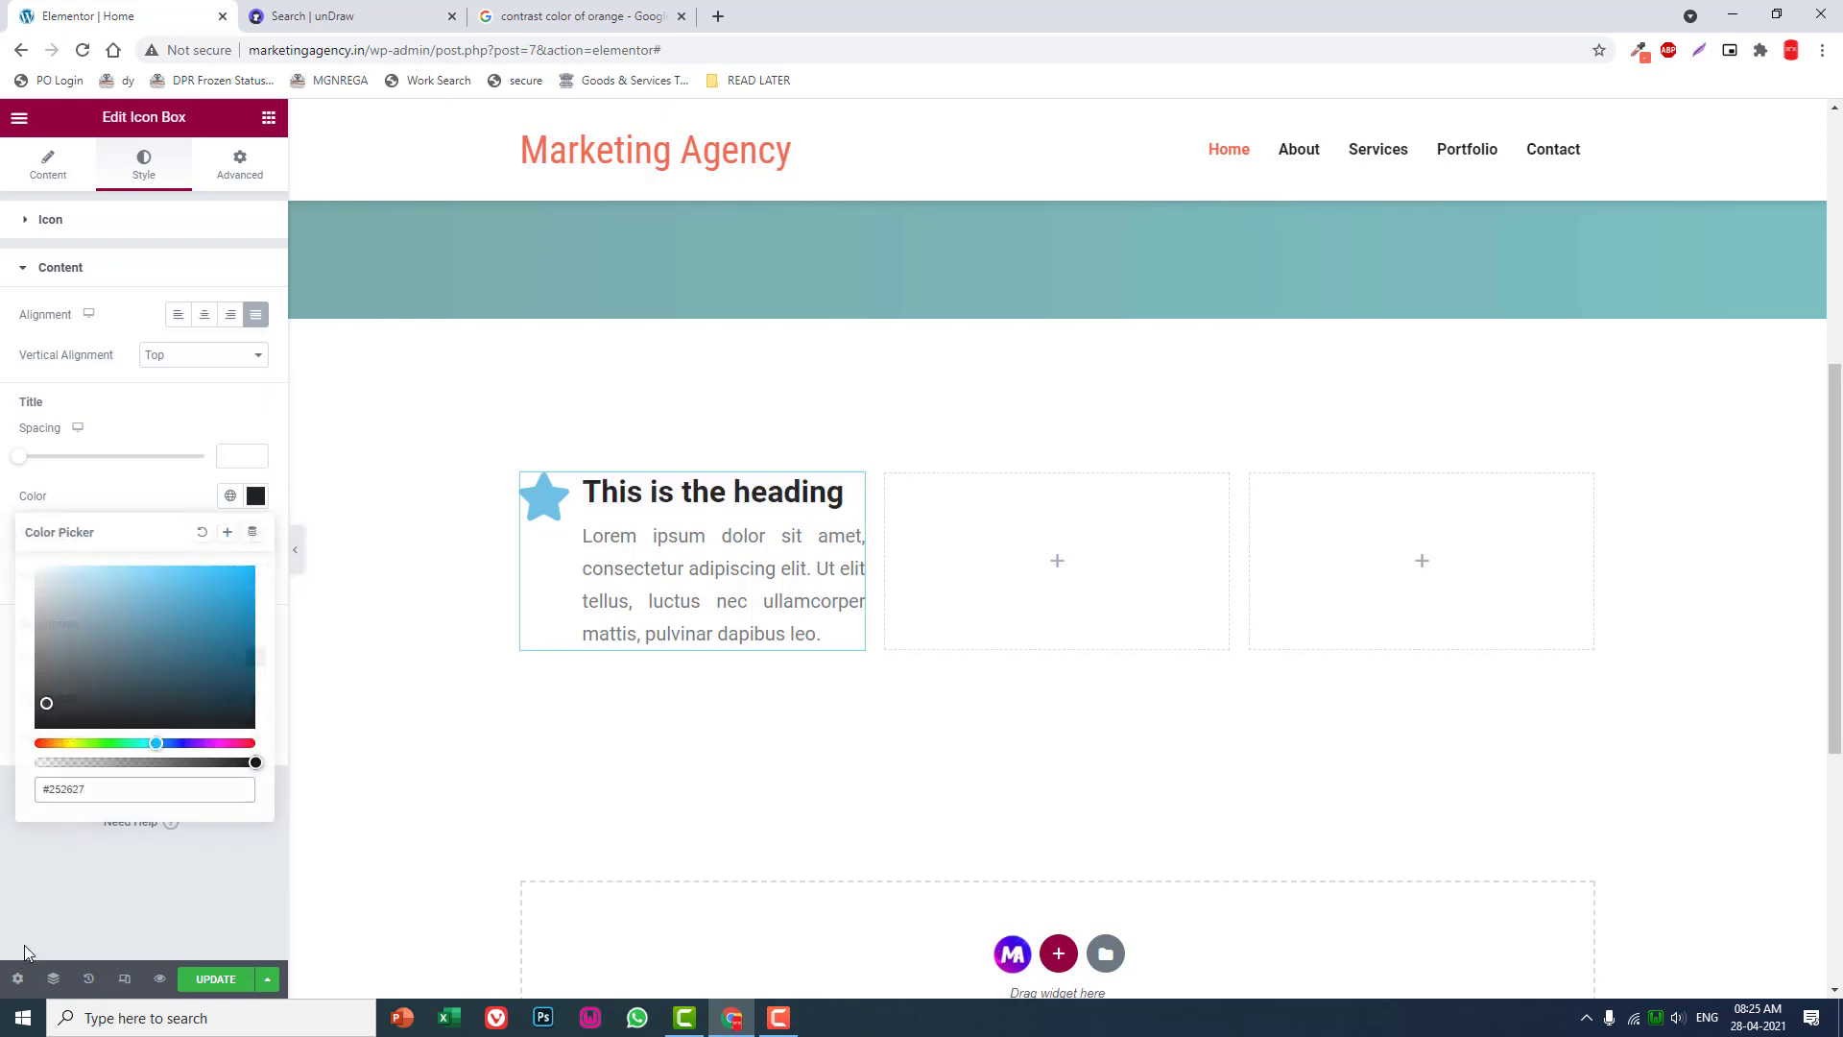
# Set the title typography to size 20 with weight 600.
pyautogui.click(255, 535)
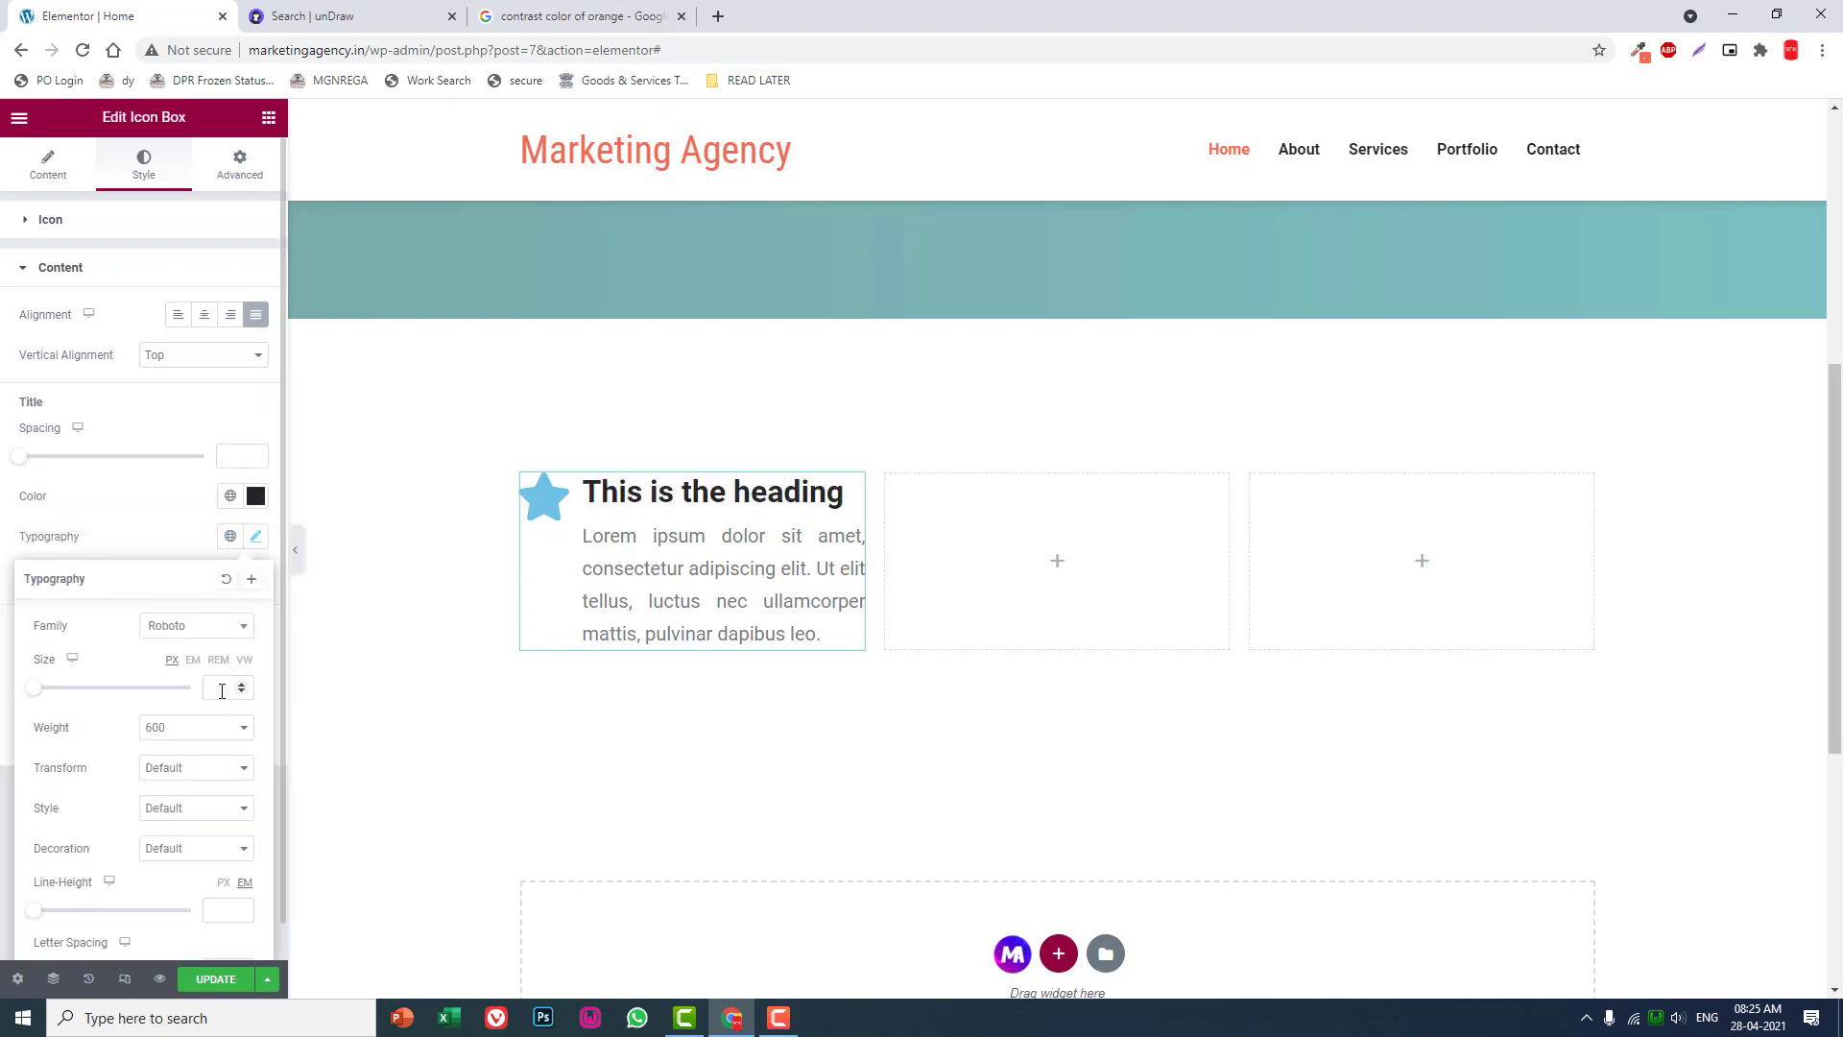
pyautogui.write('20')
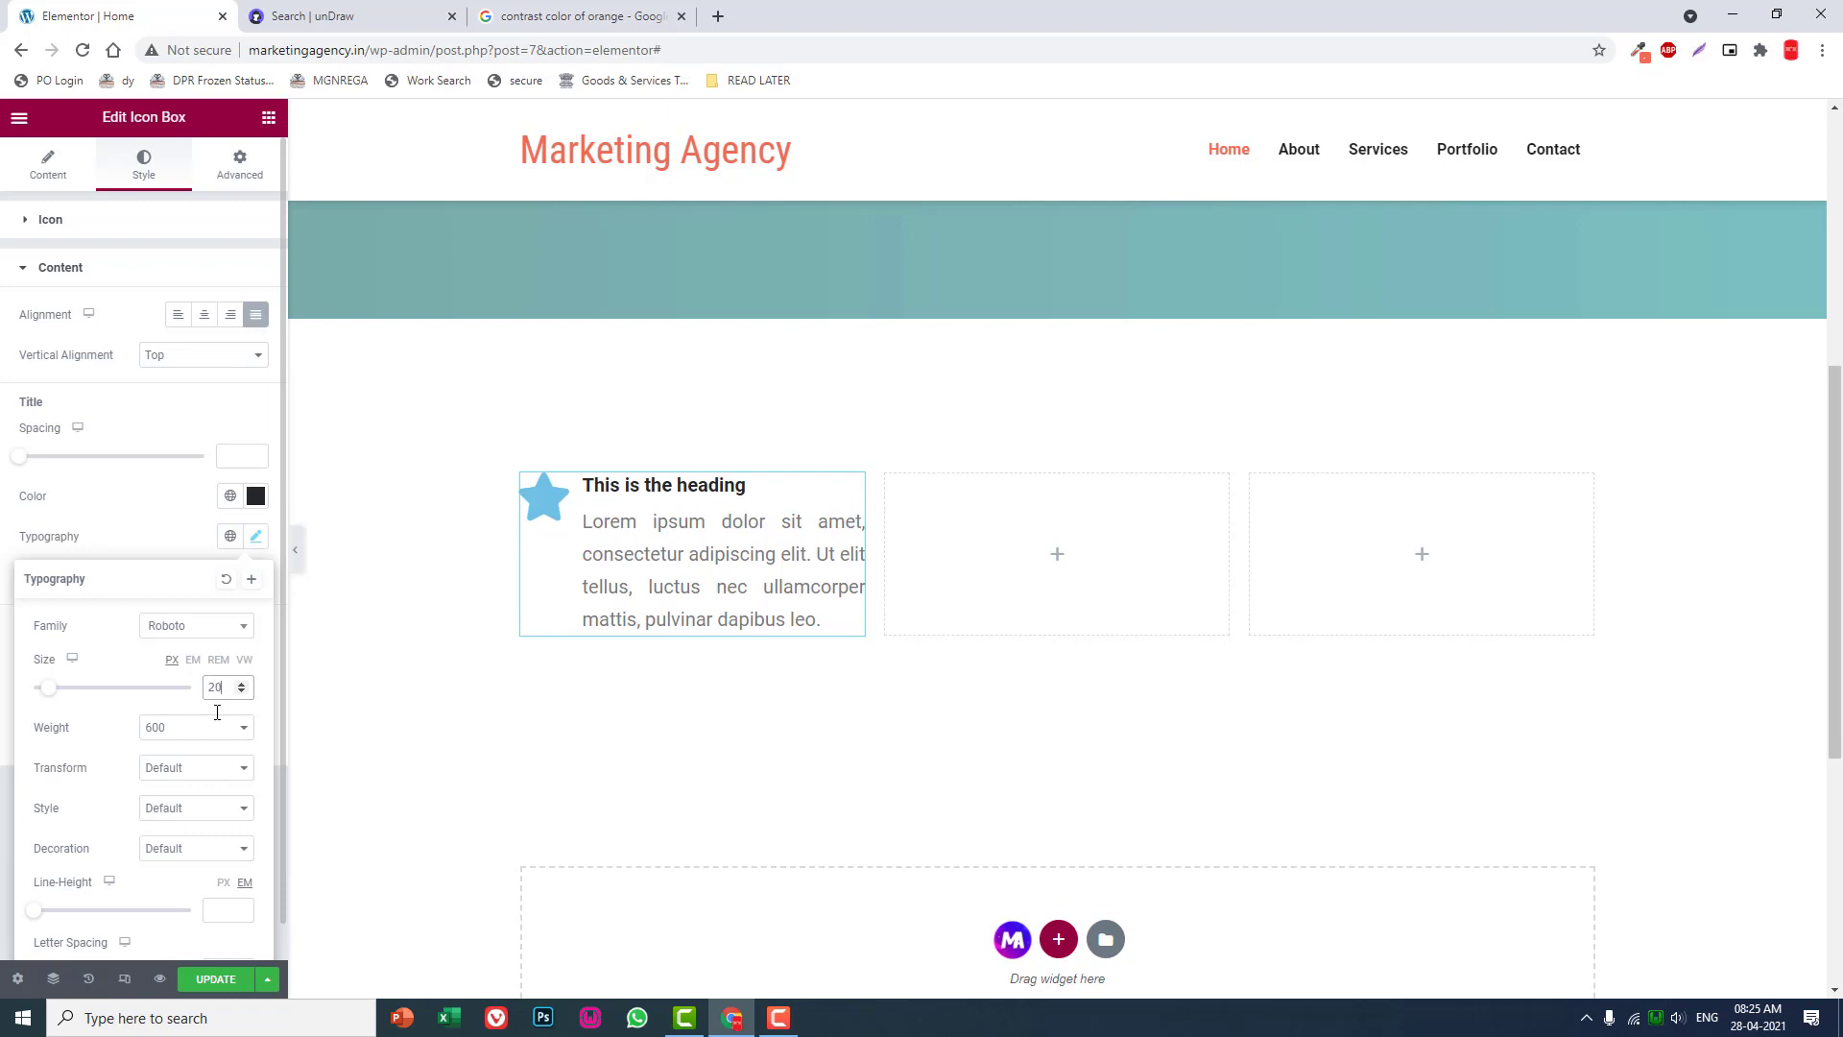
pyautogui.click(195, 726)
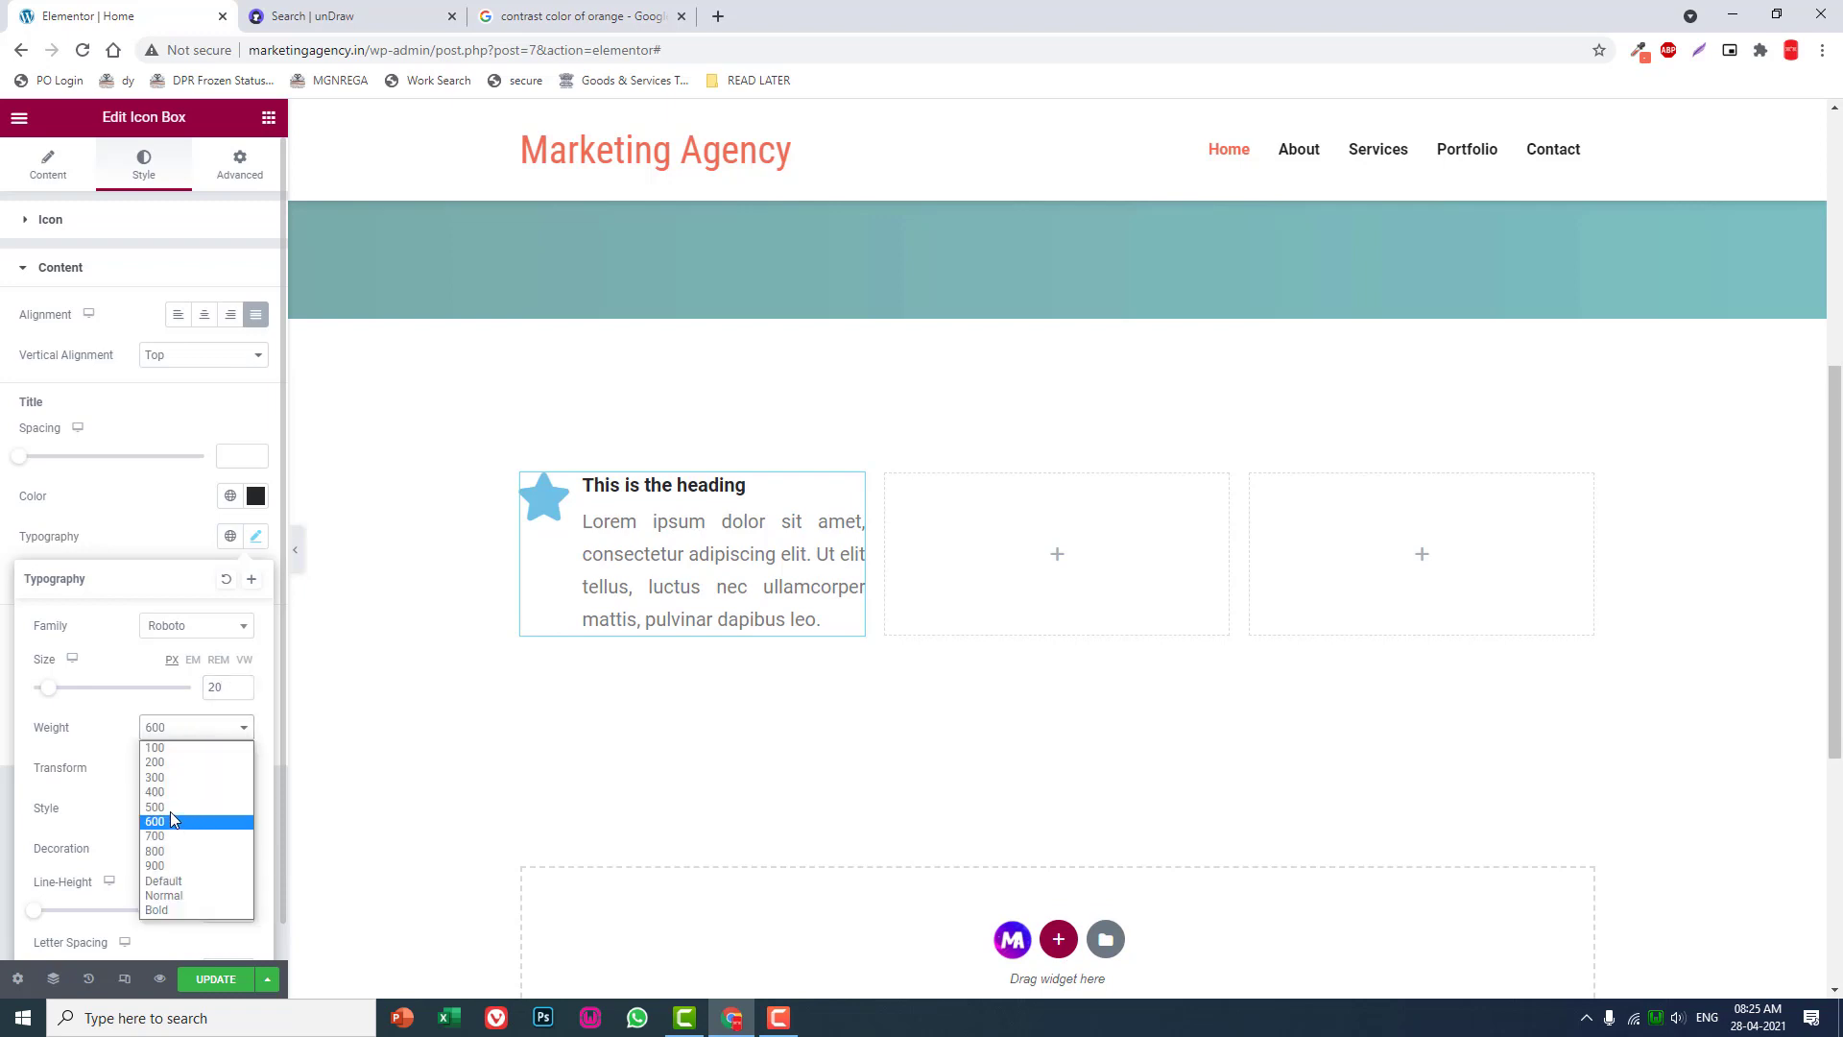
pyautogui.click(155, 806)
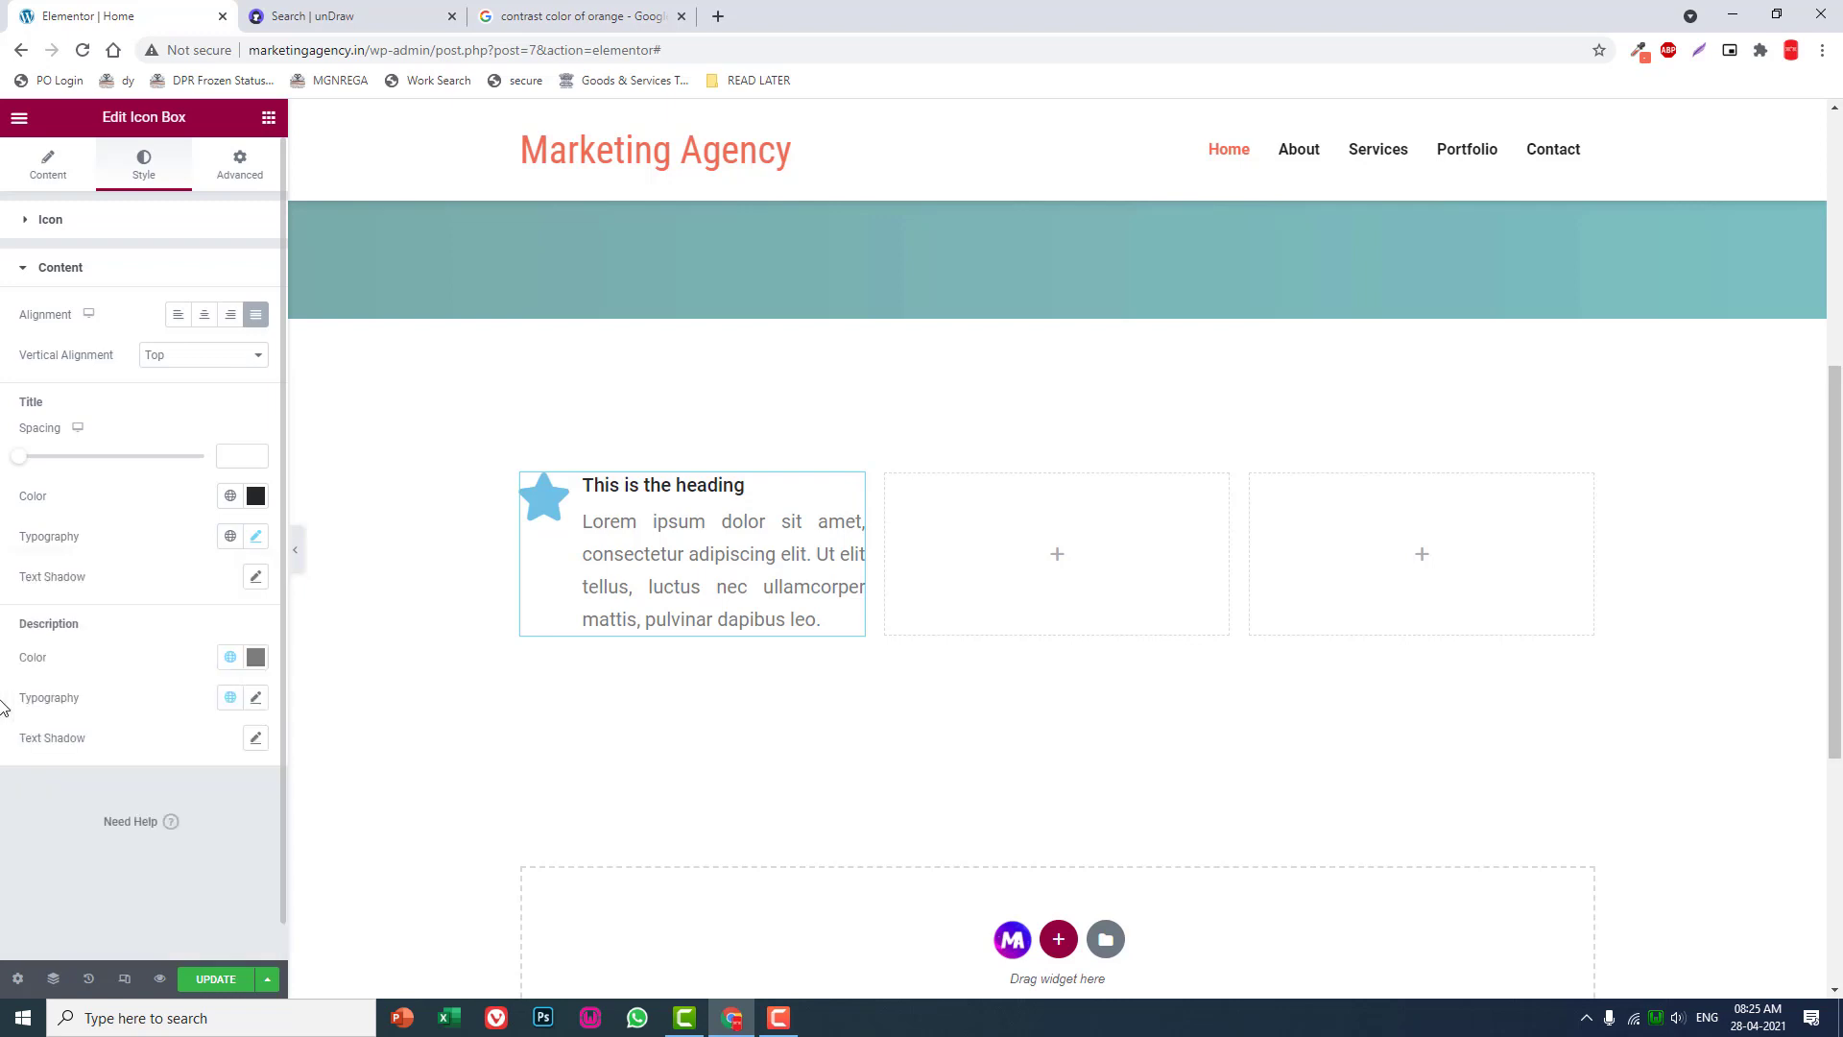
pyautogui.moveTo(105, 231)
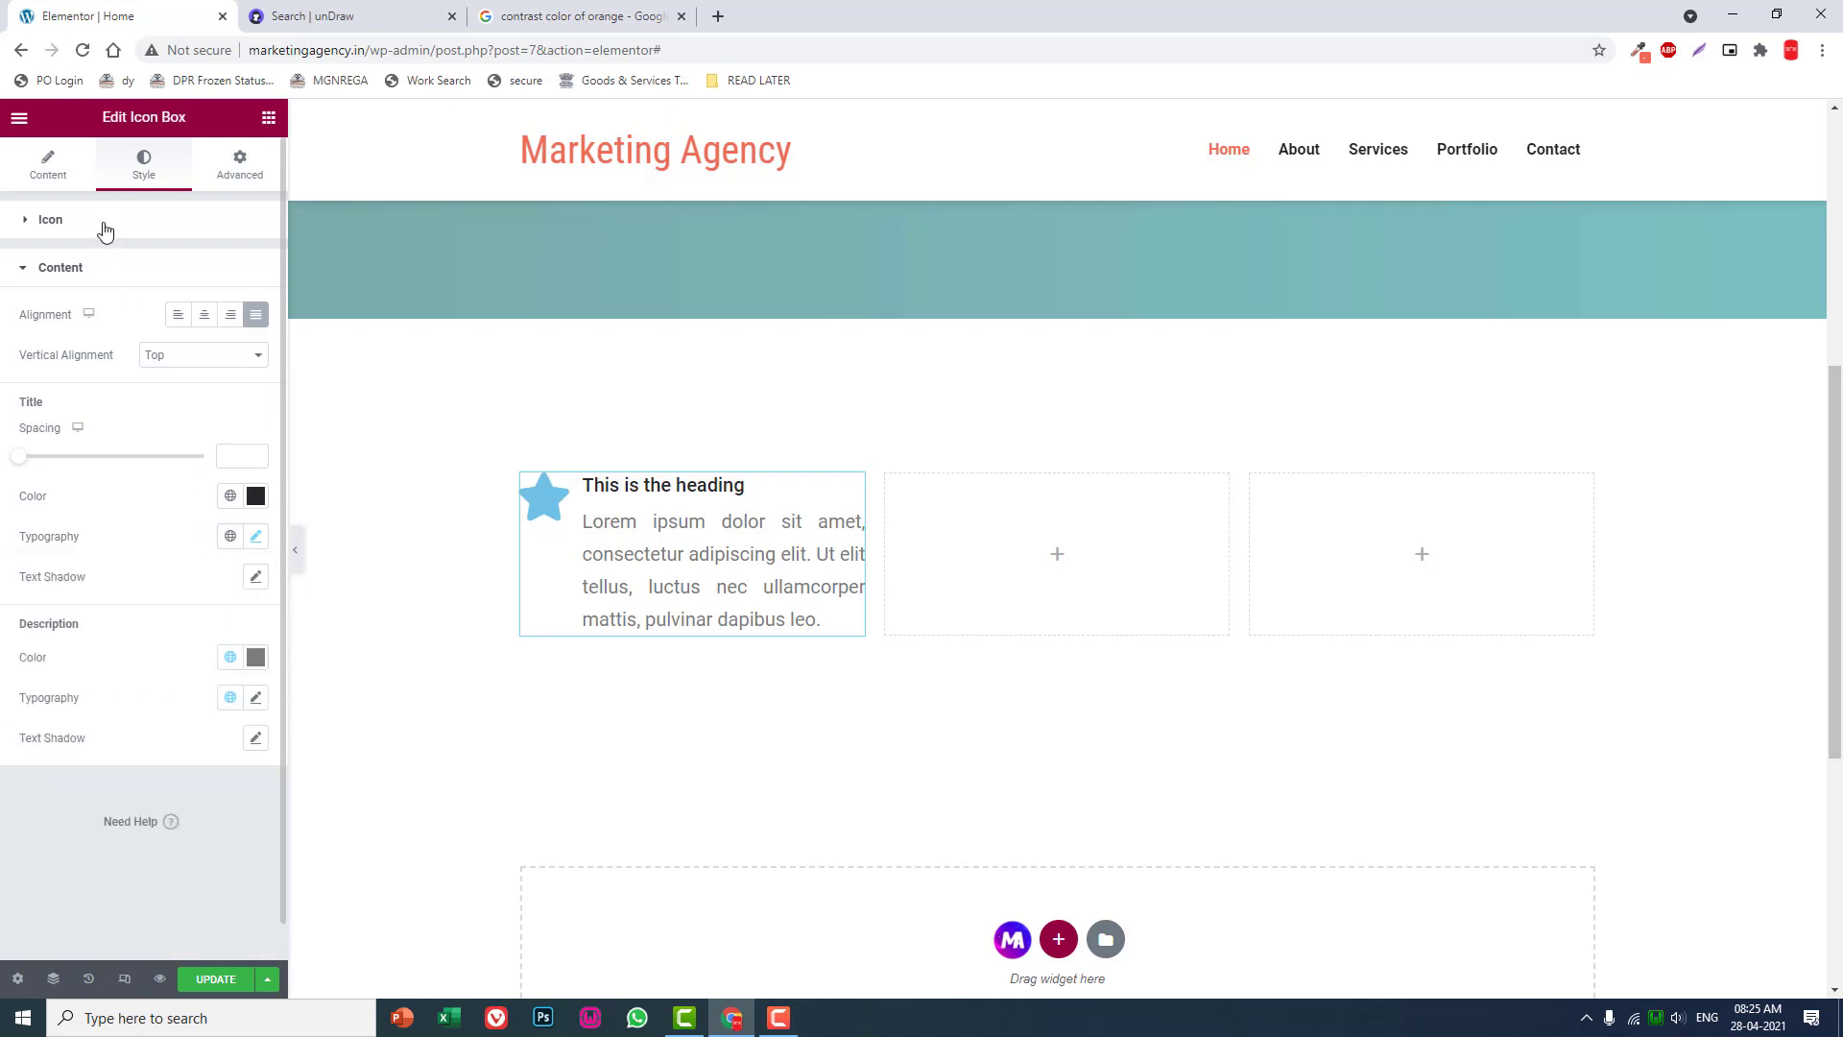
# Set the icon size to 40 and its primary colour to orange.
pyautogui.click(50, 219)
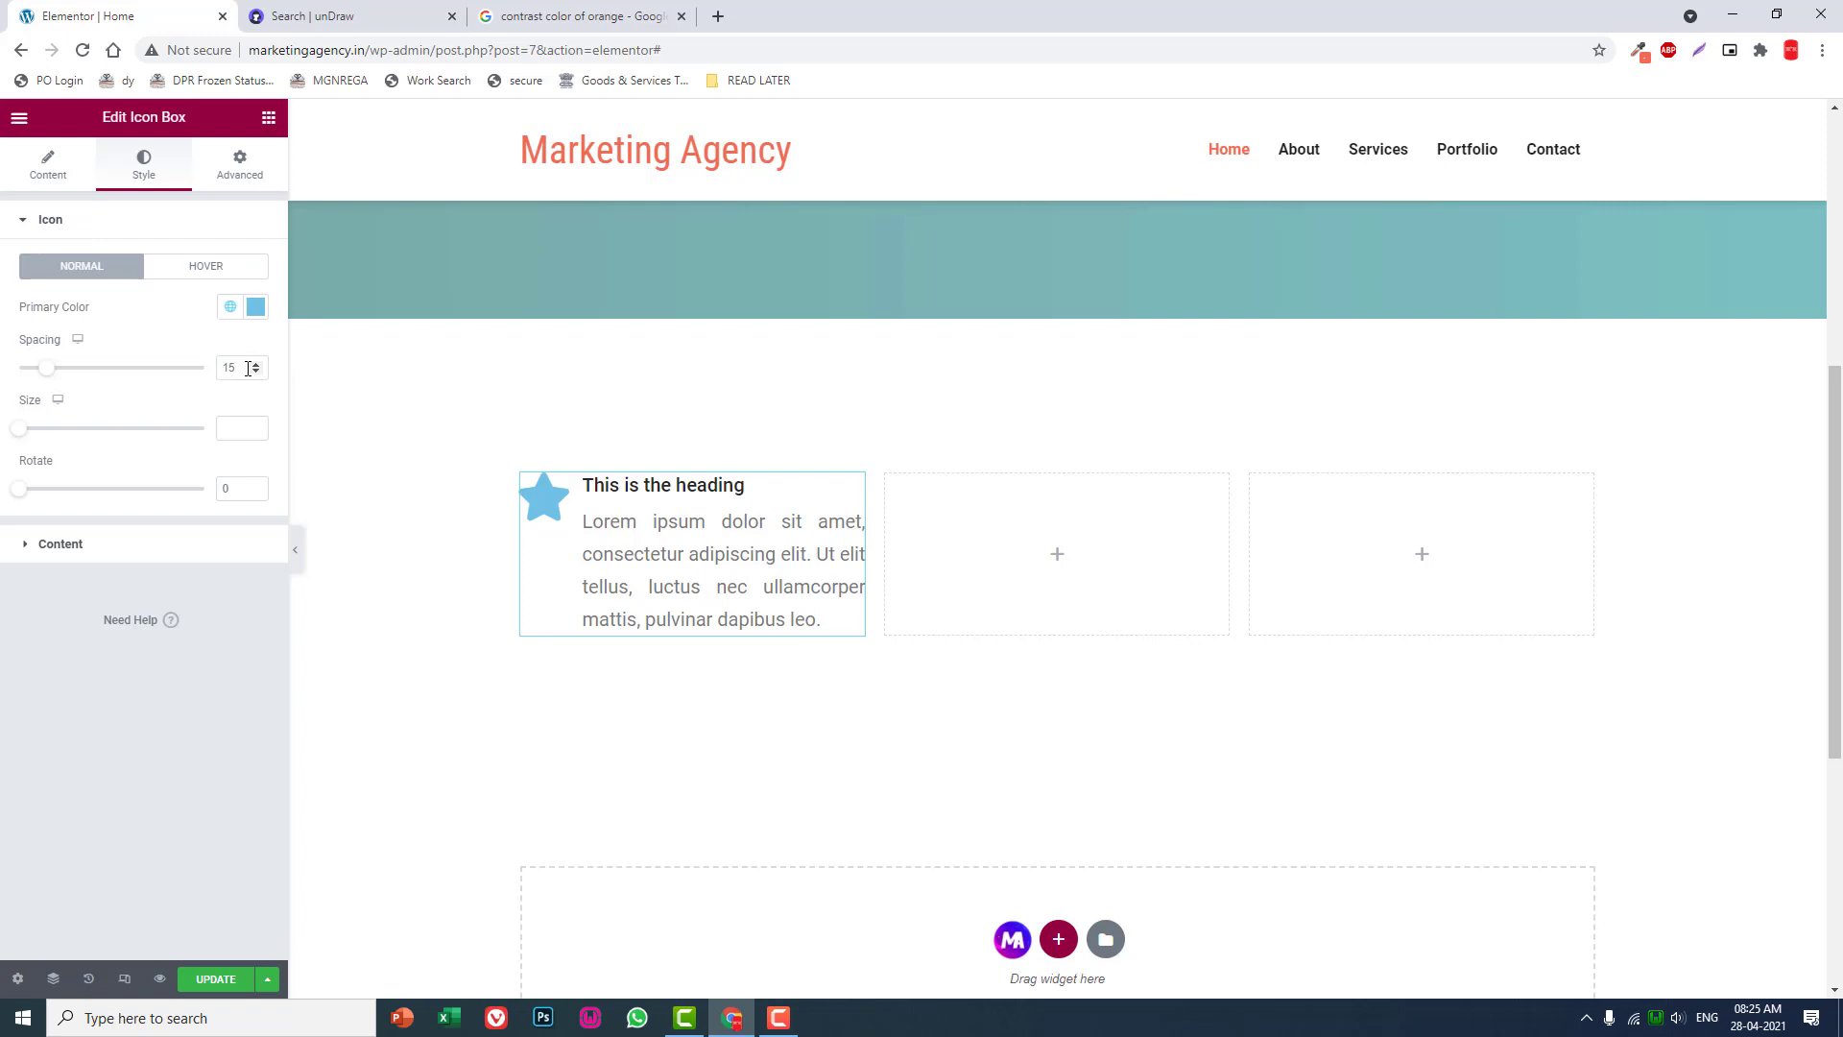
pyautogui.write('20')
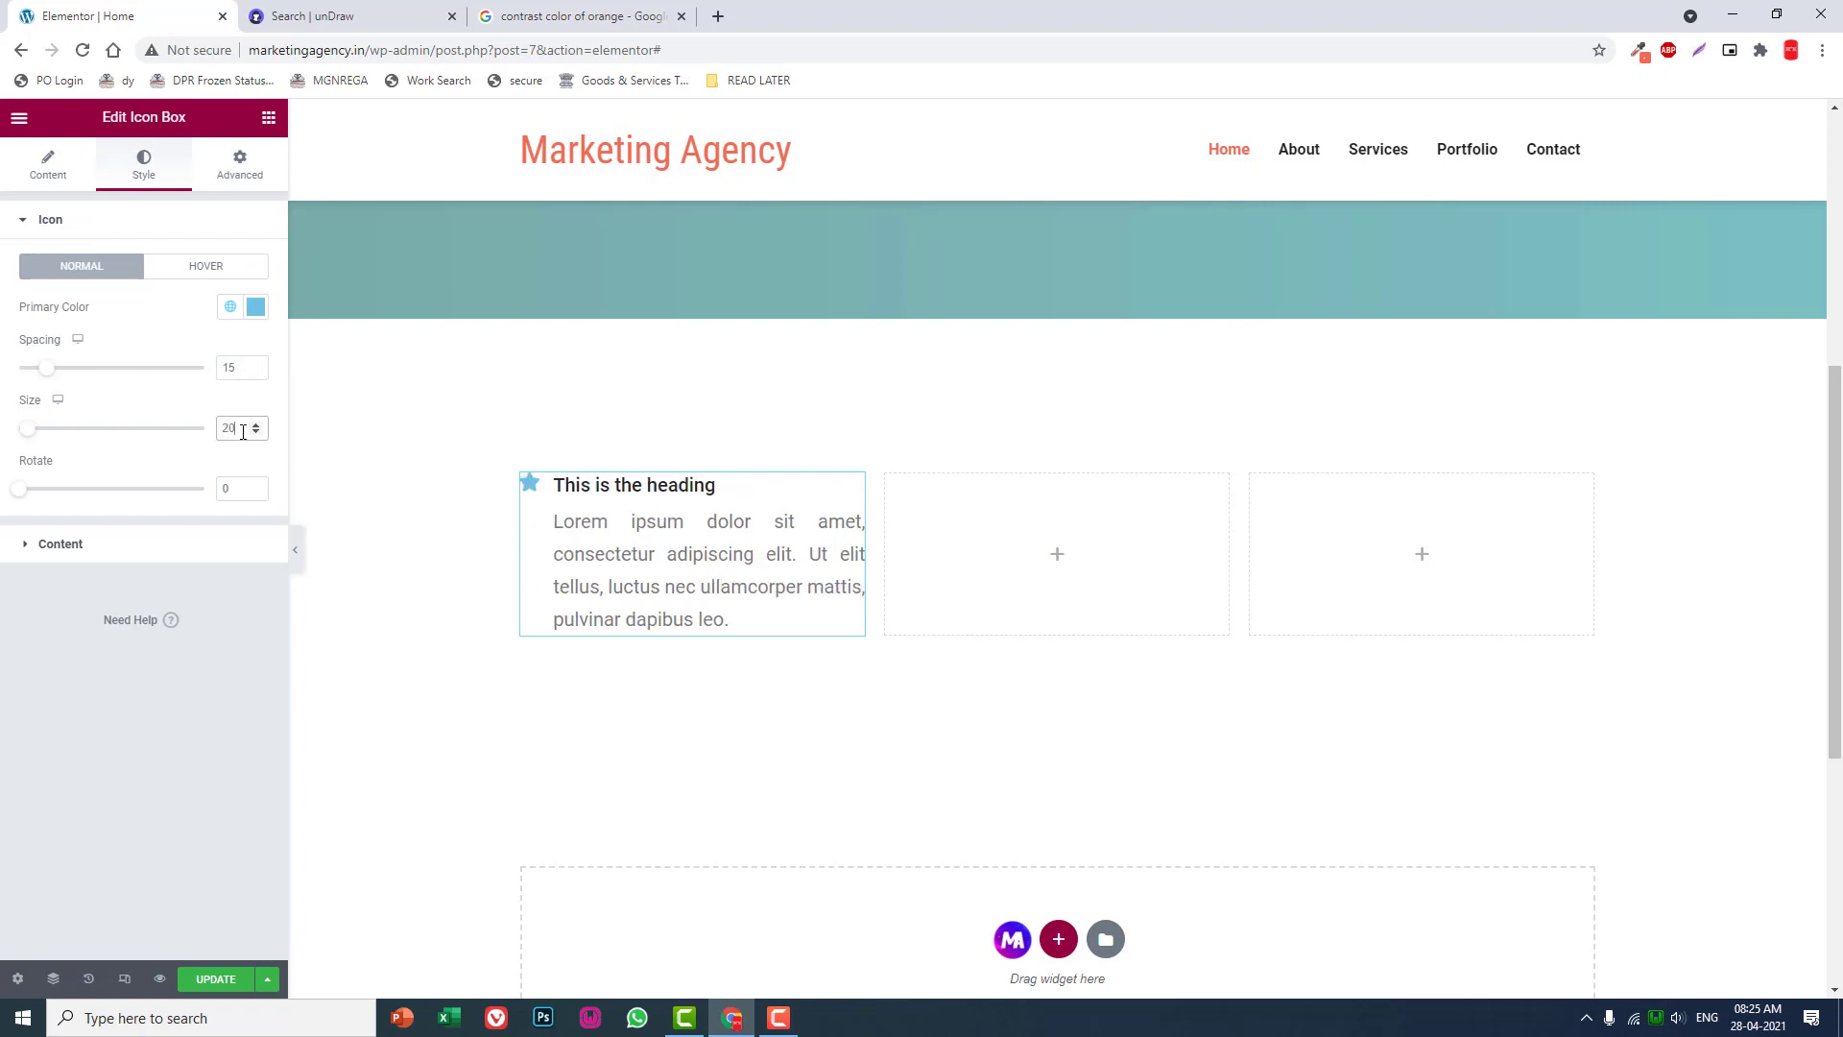
pyautogui.write('3')
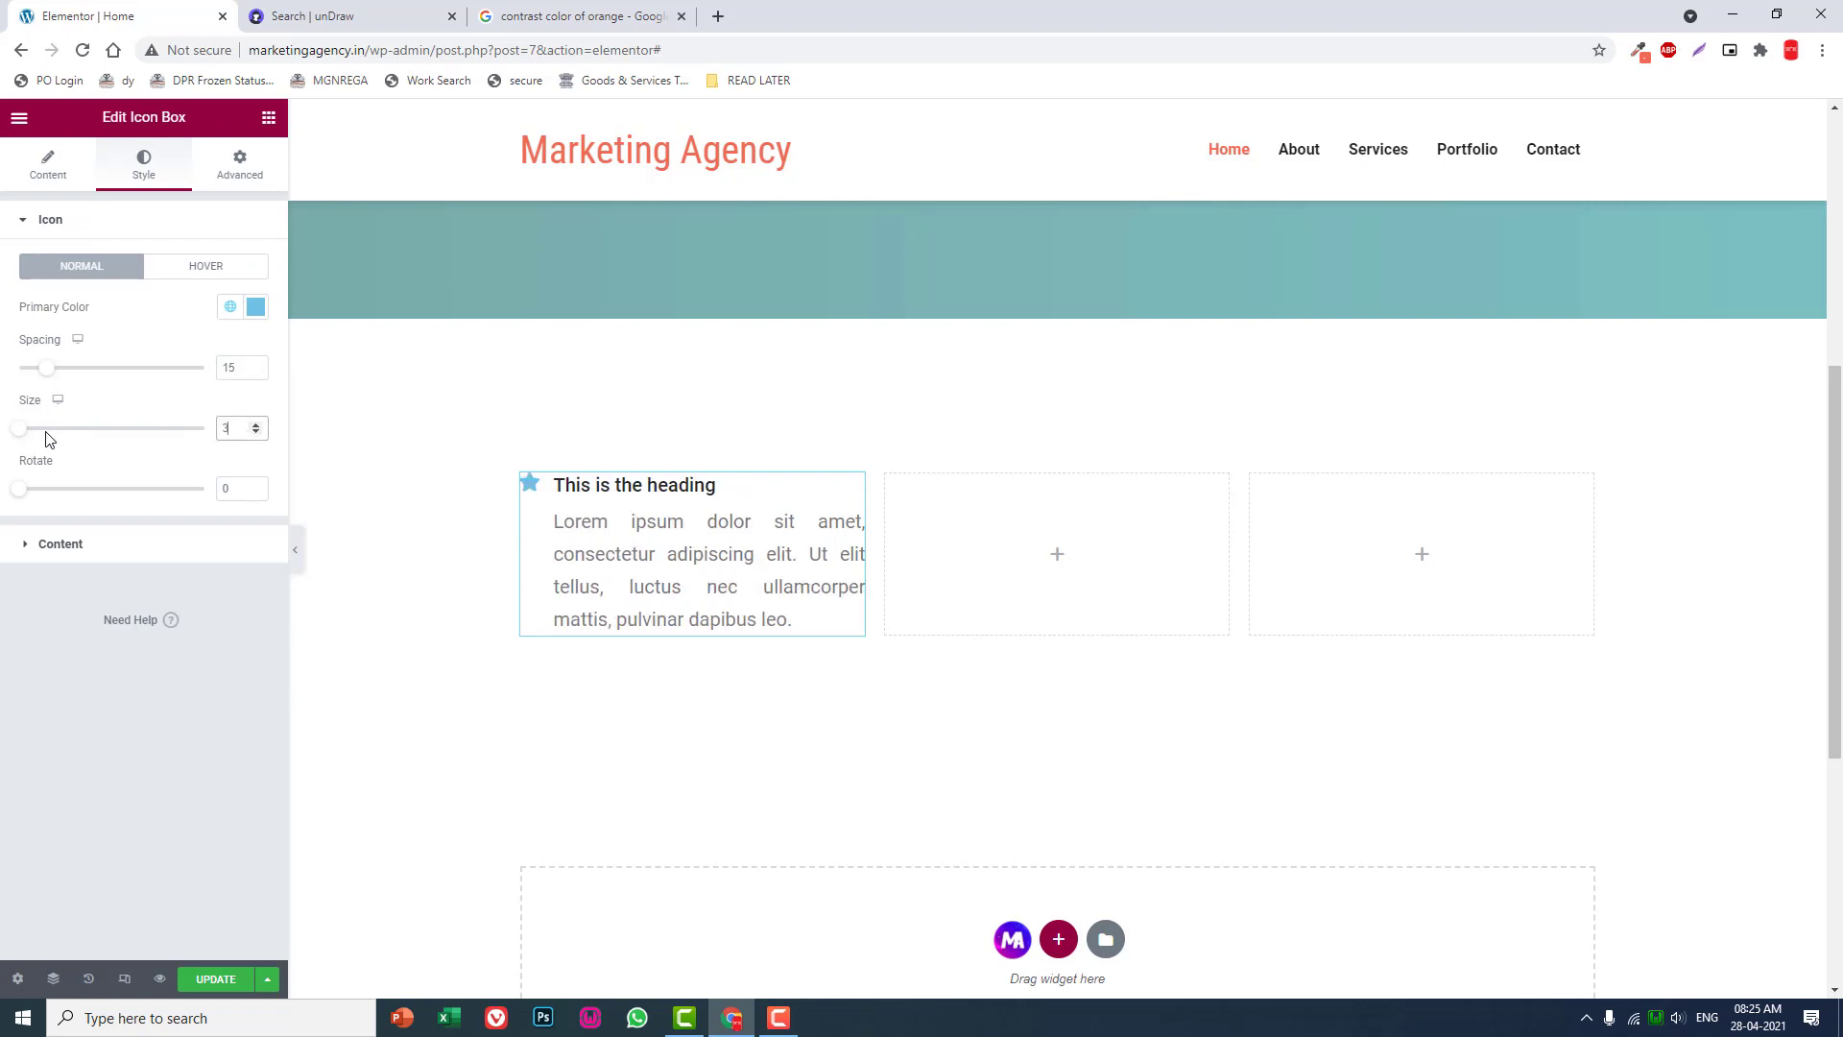
pyautogui.write('30')
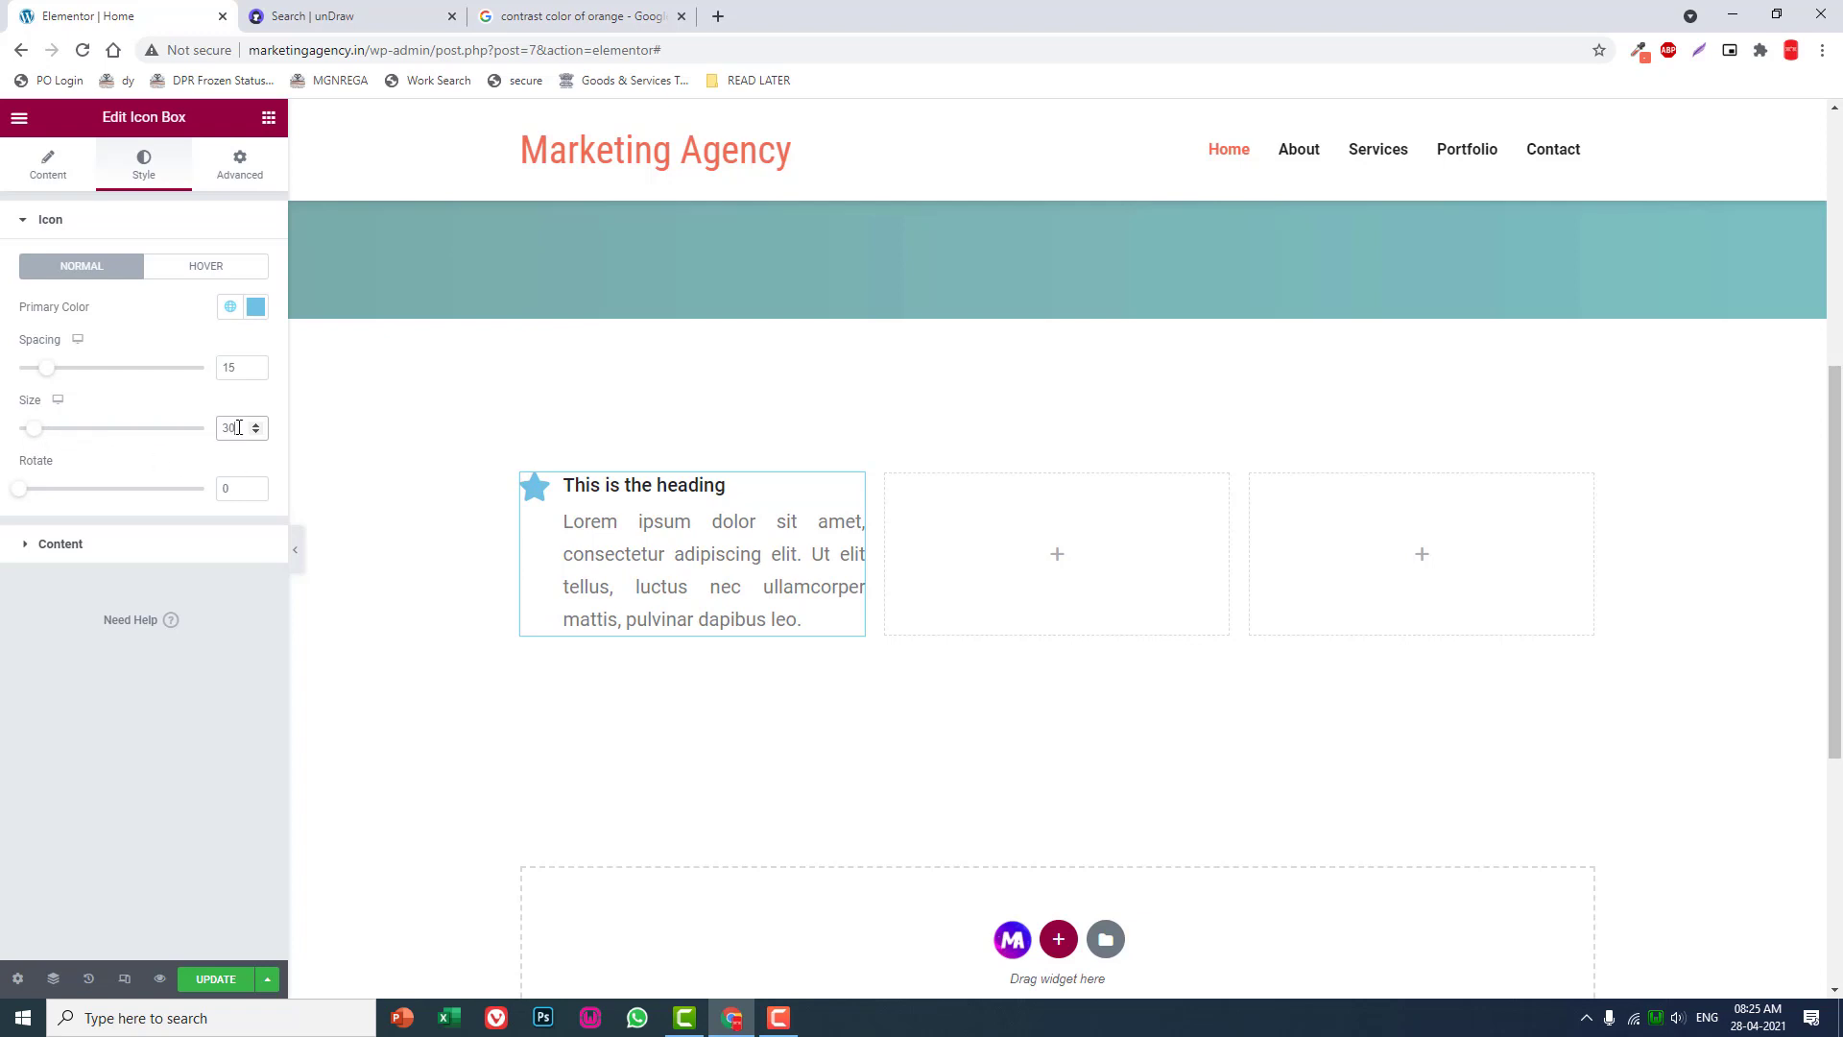
pyautogui.write('4')
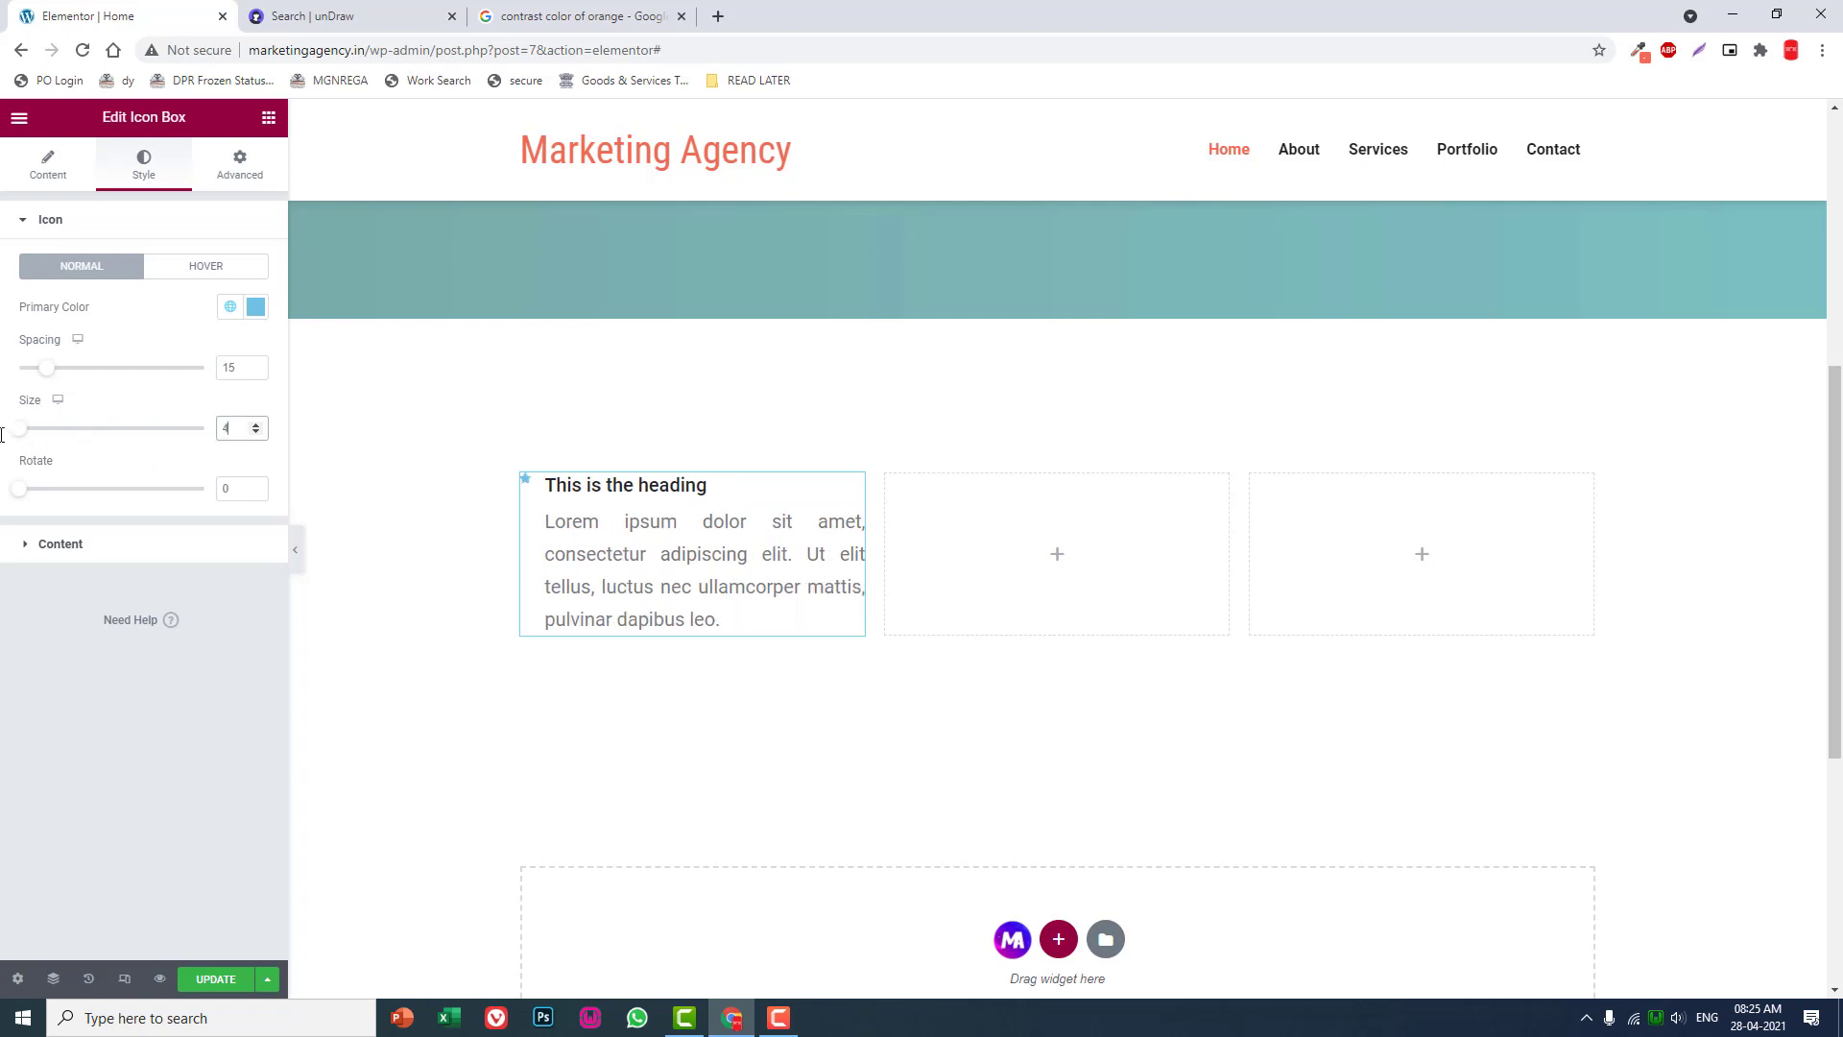
pyautogui.write('0')
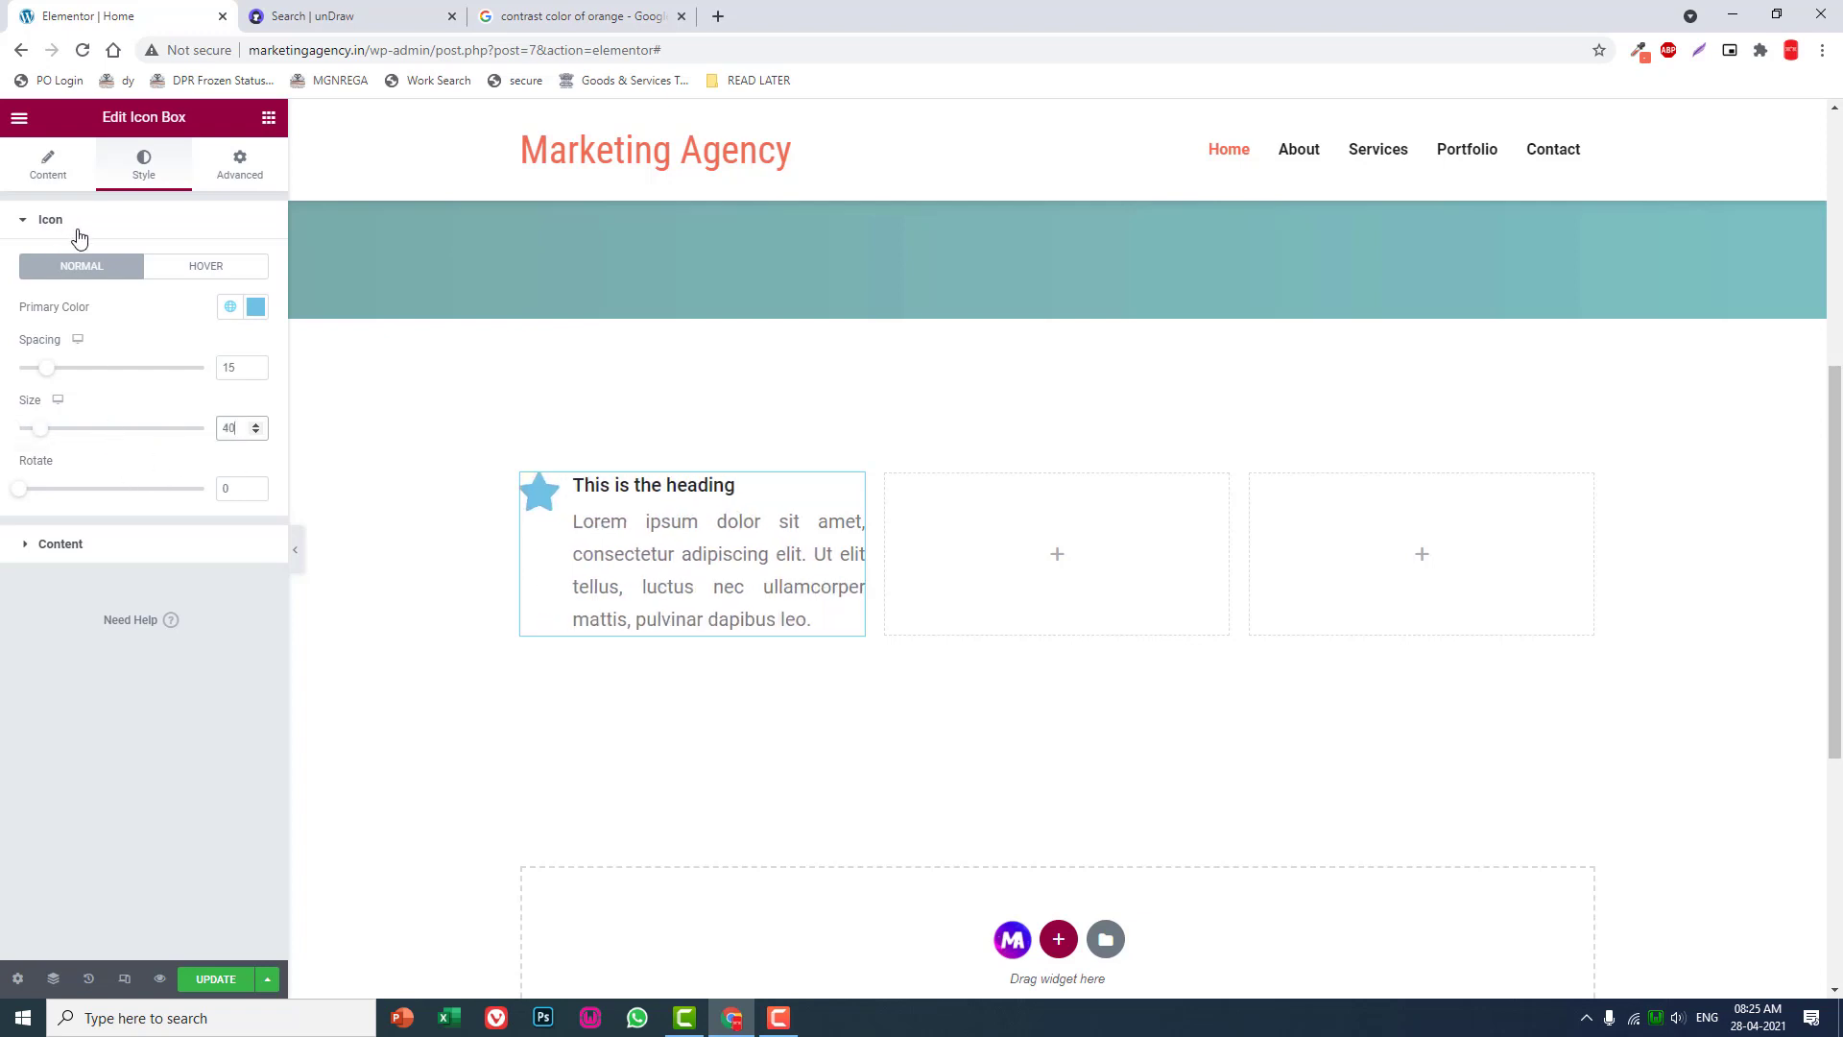
pyautogui.click(255, 307)
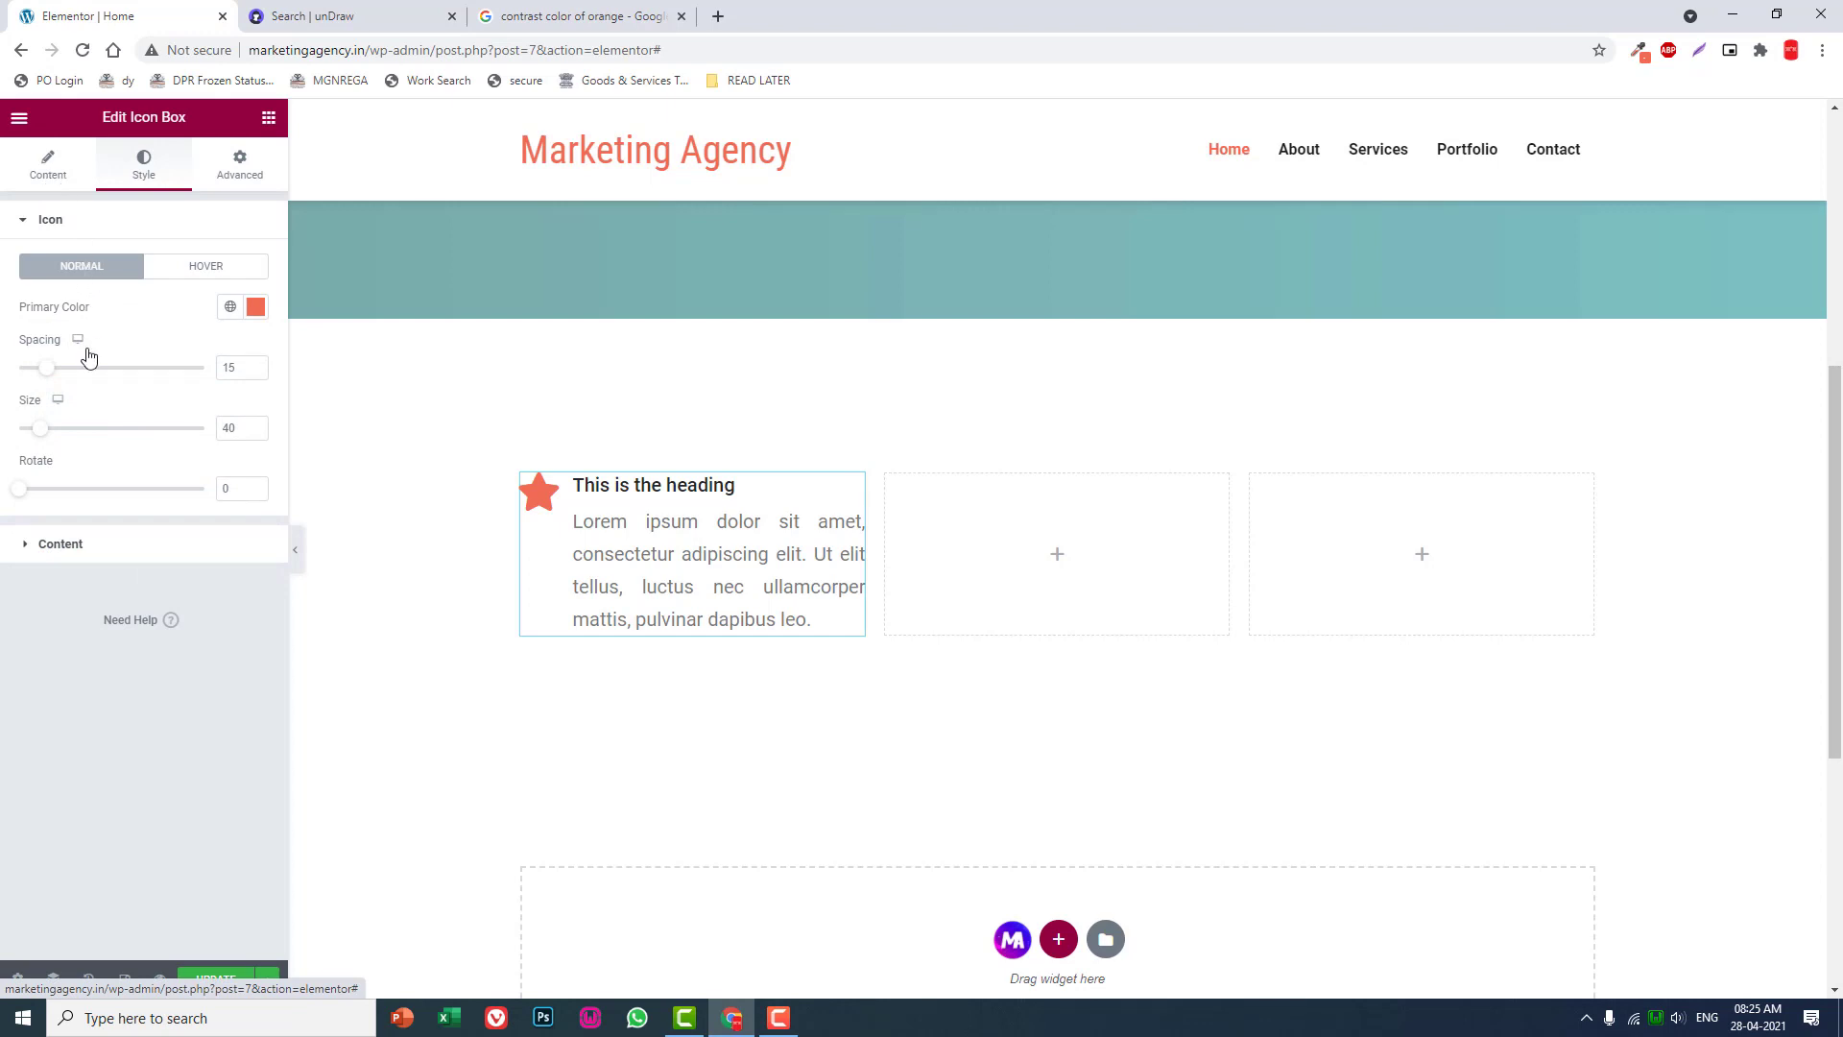
# Increase the icon-to-text spacing to 20.
pyautogui.click(230, 369)
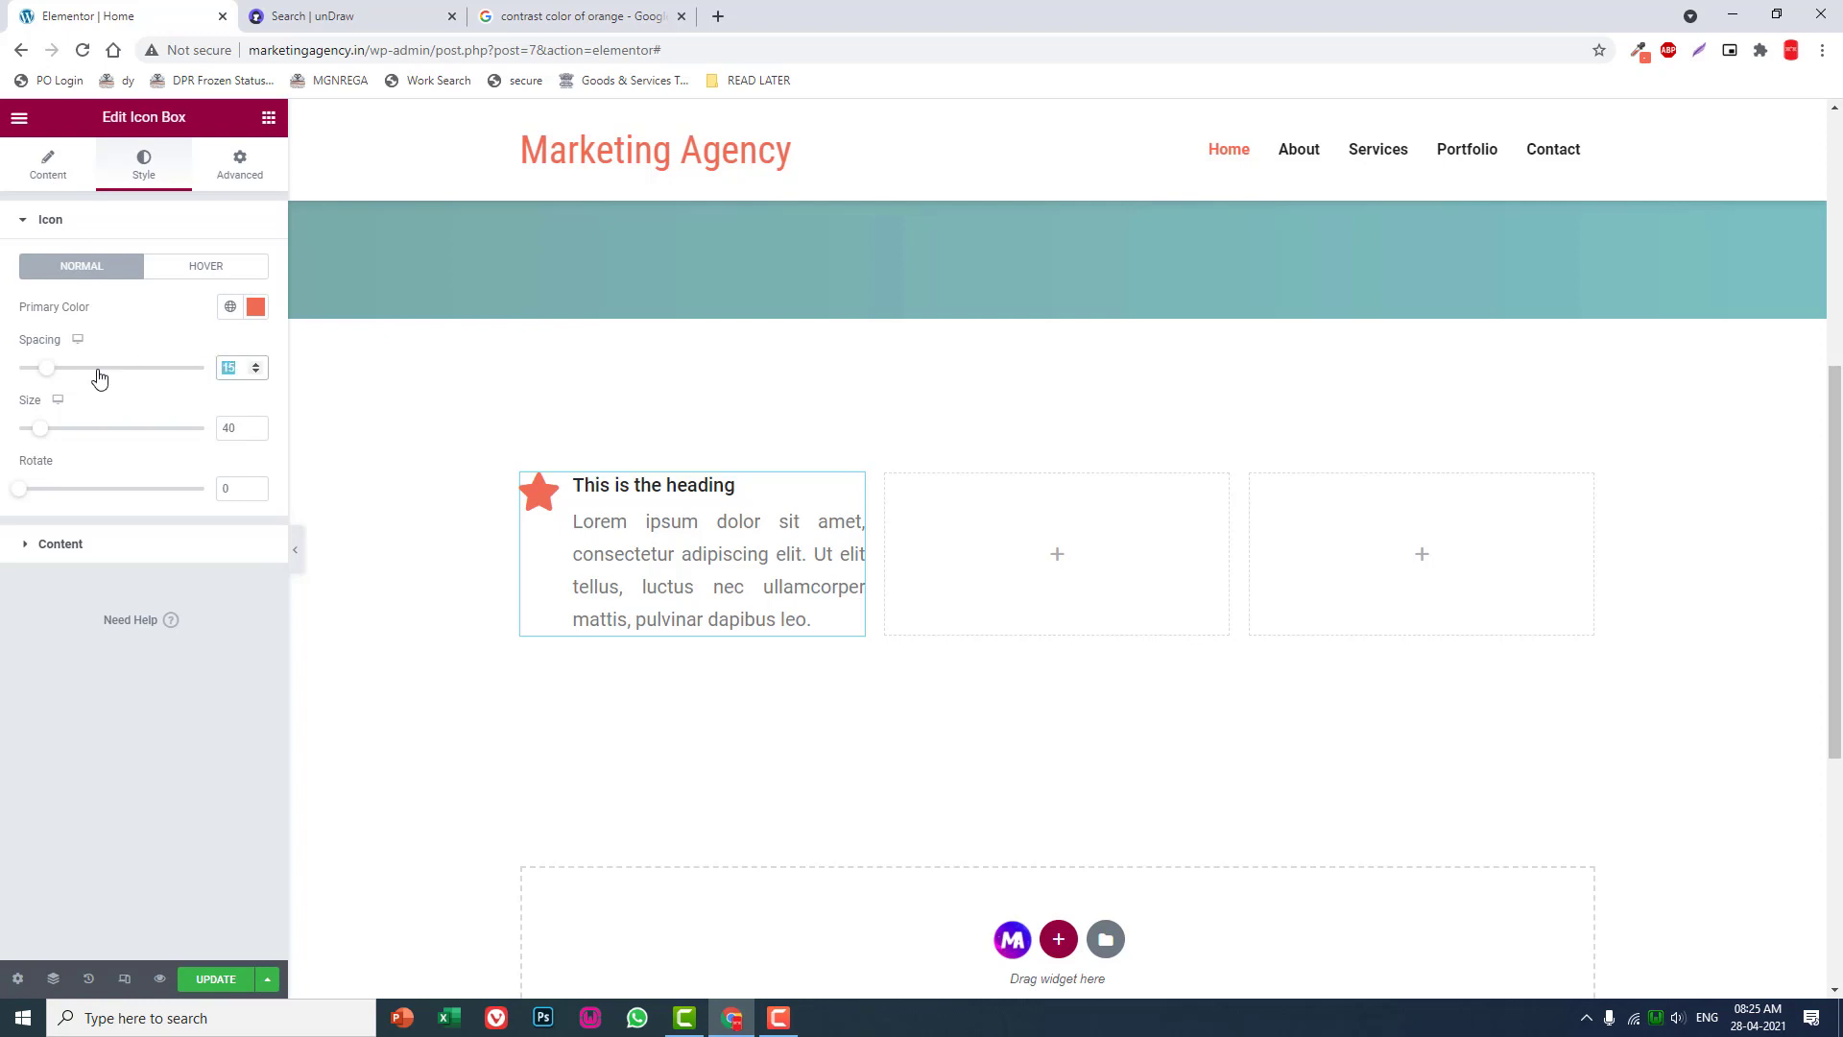
pyautogui.moveTo(46, 368); pyautogui.dragTo(55, 369)
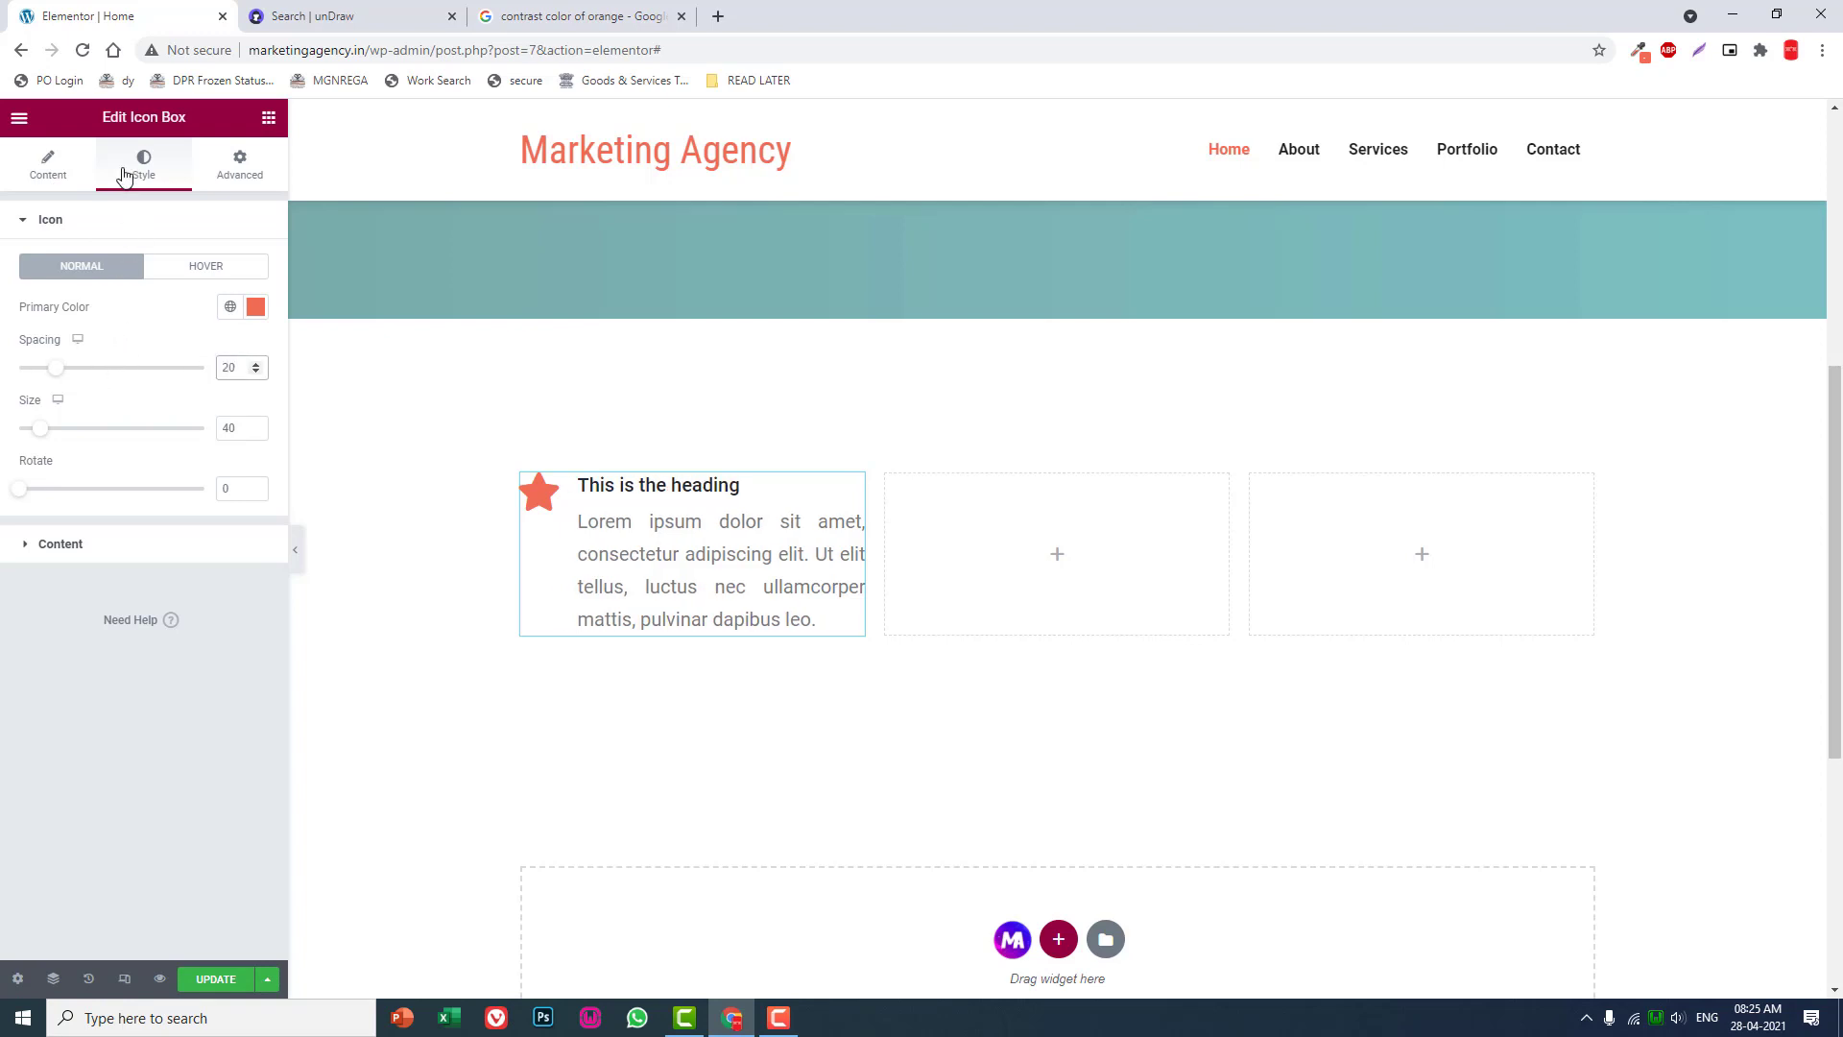
pyautogui.click(48, 165)
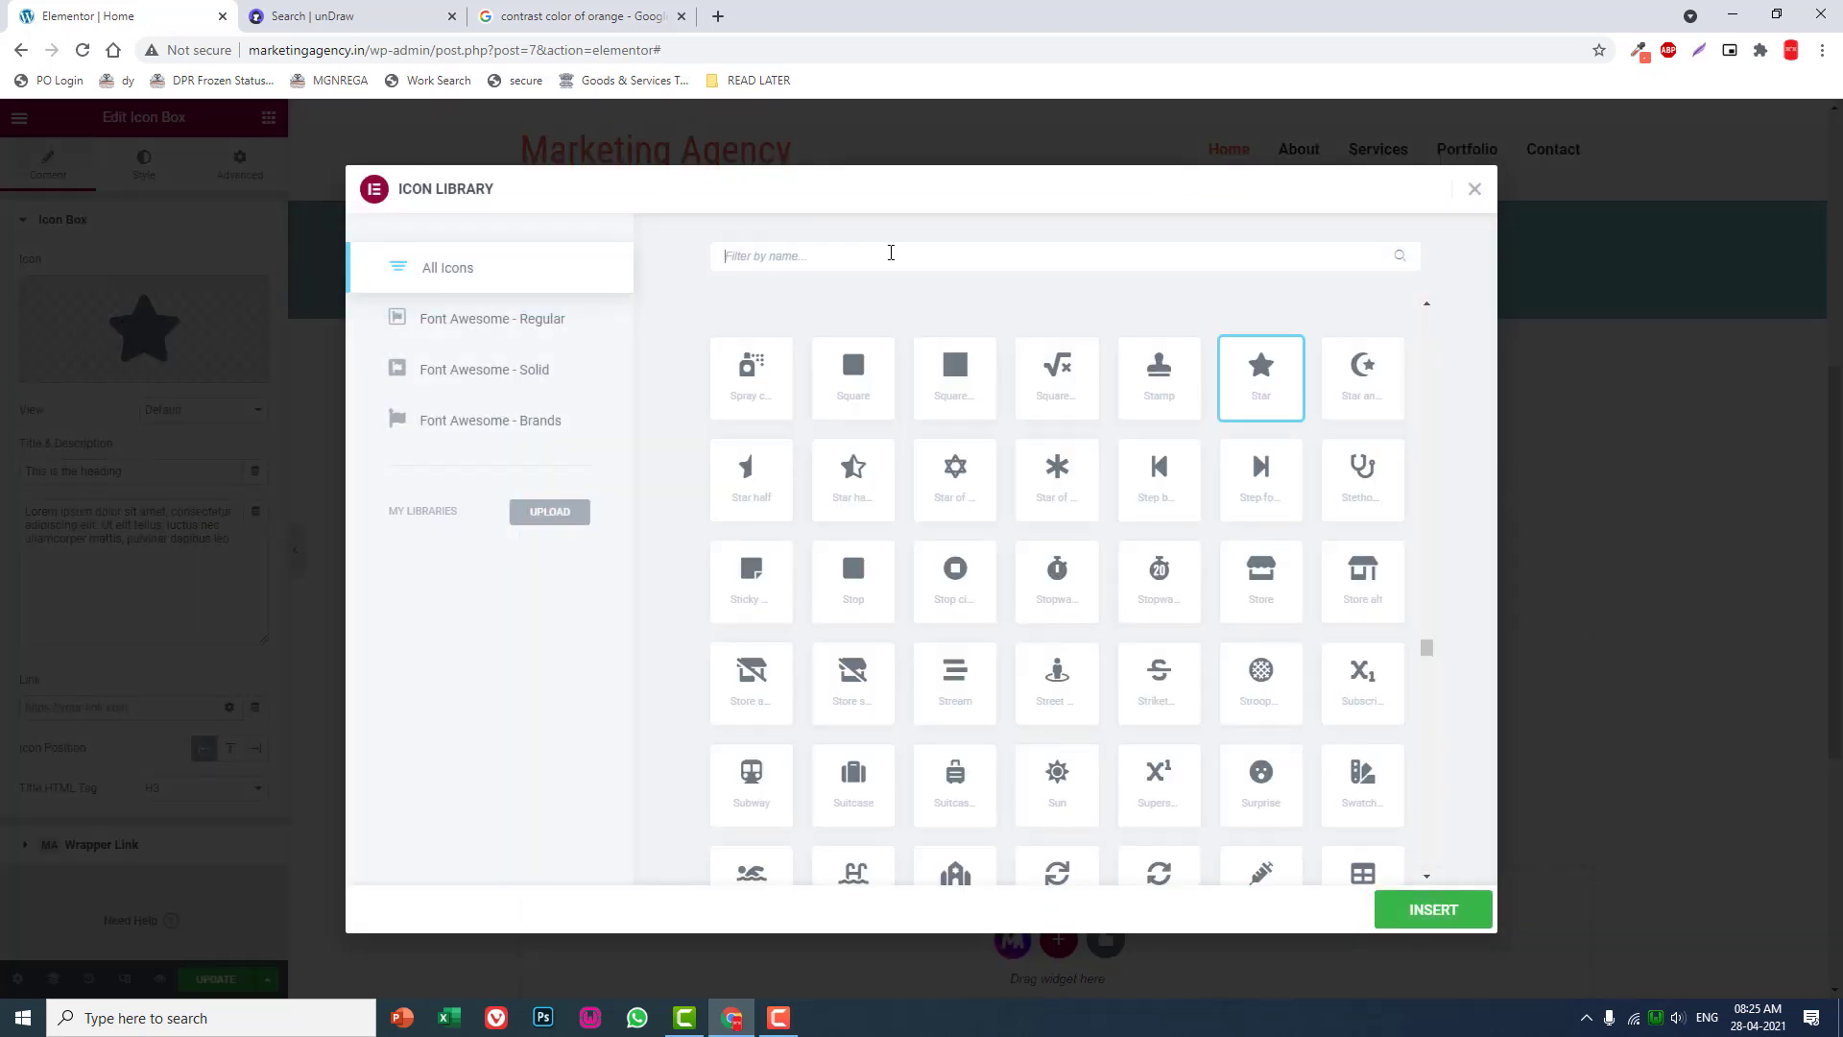
# Replace the star with the chart icon from the icon library.
pyautogui.write('GRA')
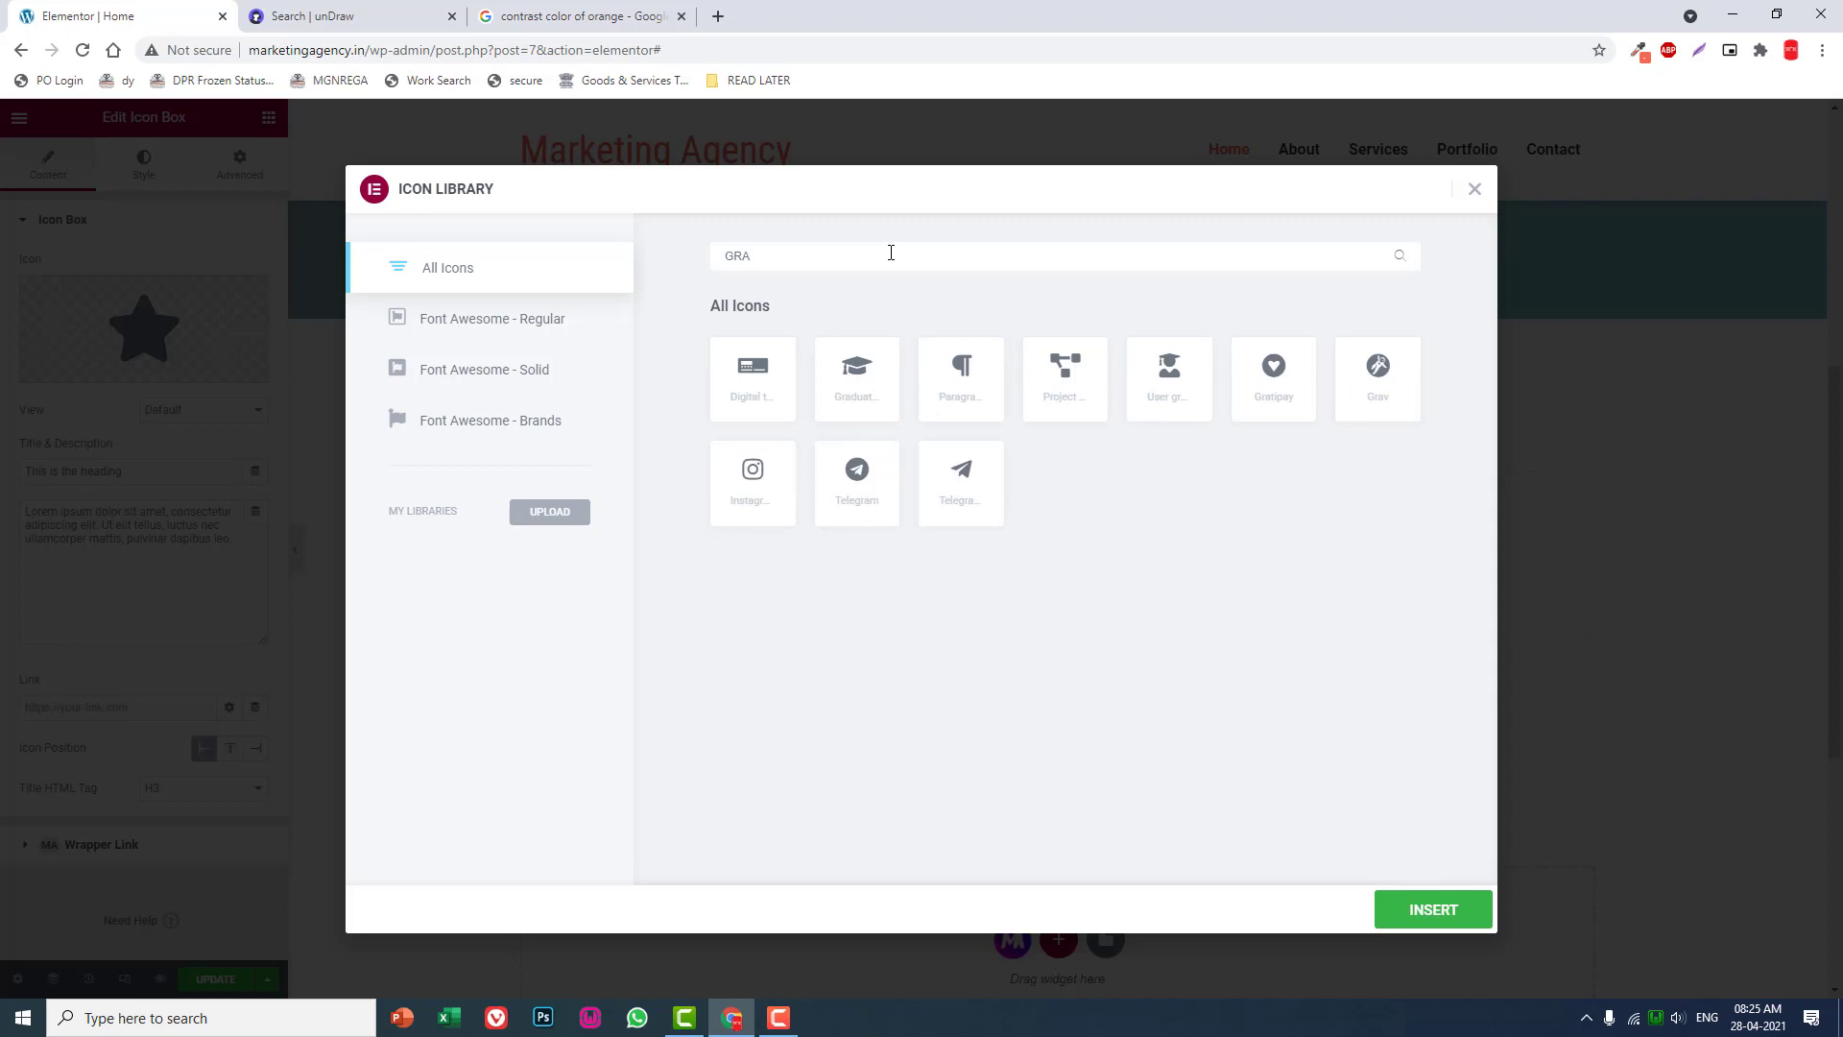
pyautogui.press('Backspace')
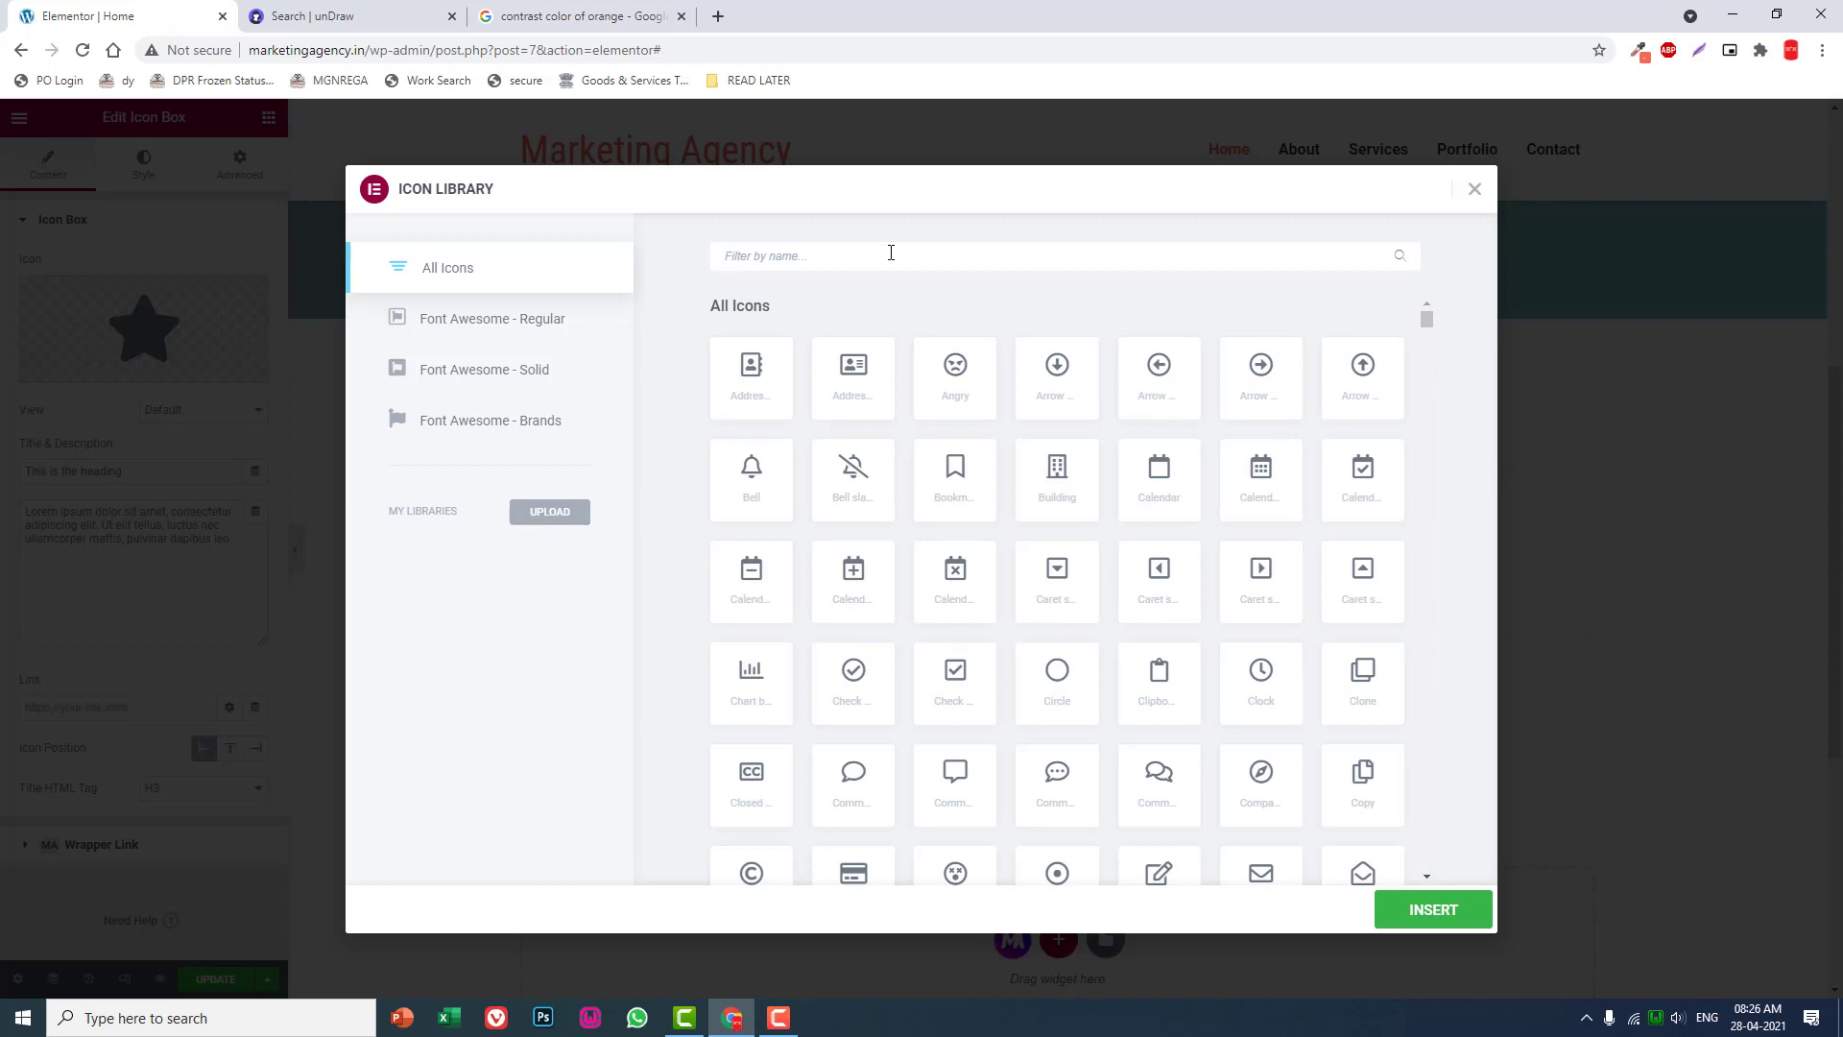
pyautogui.click(751, 684)
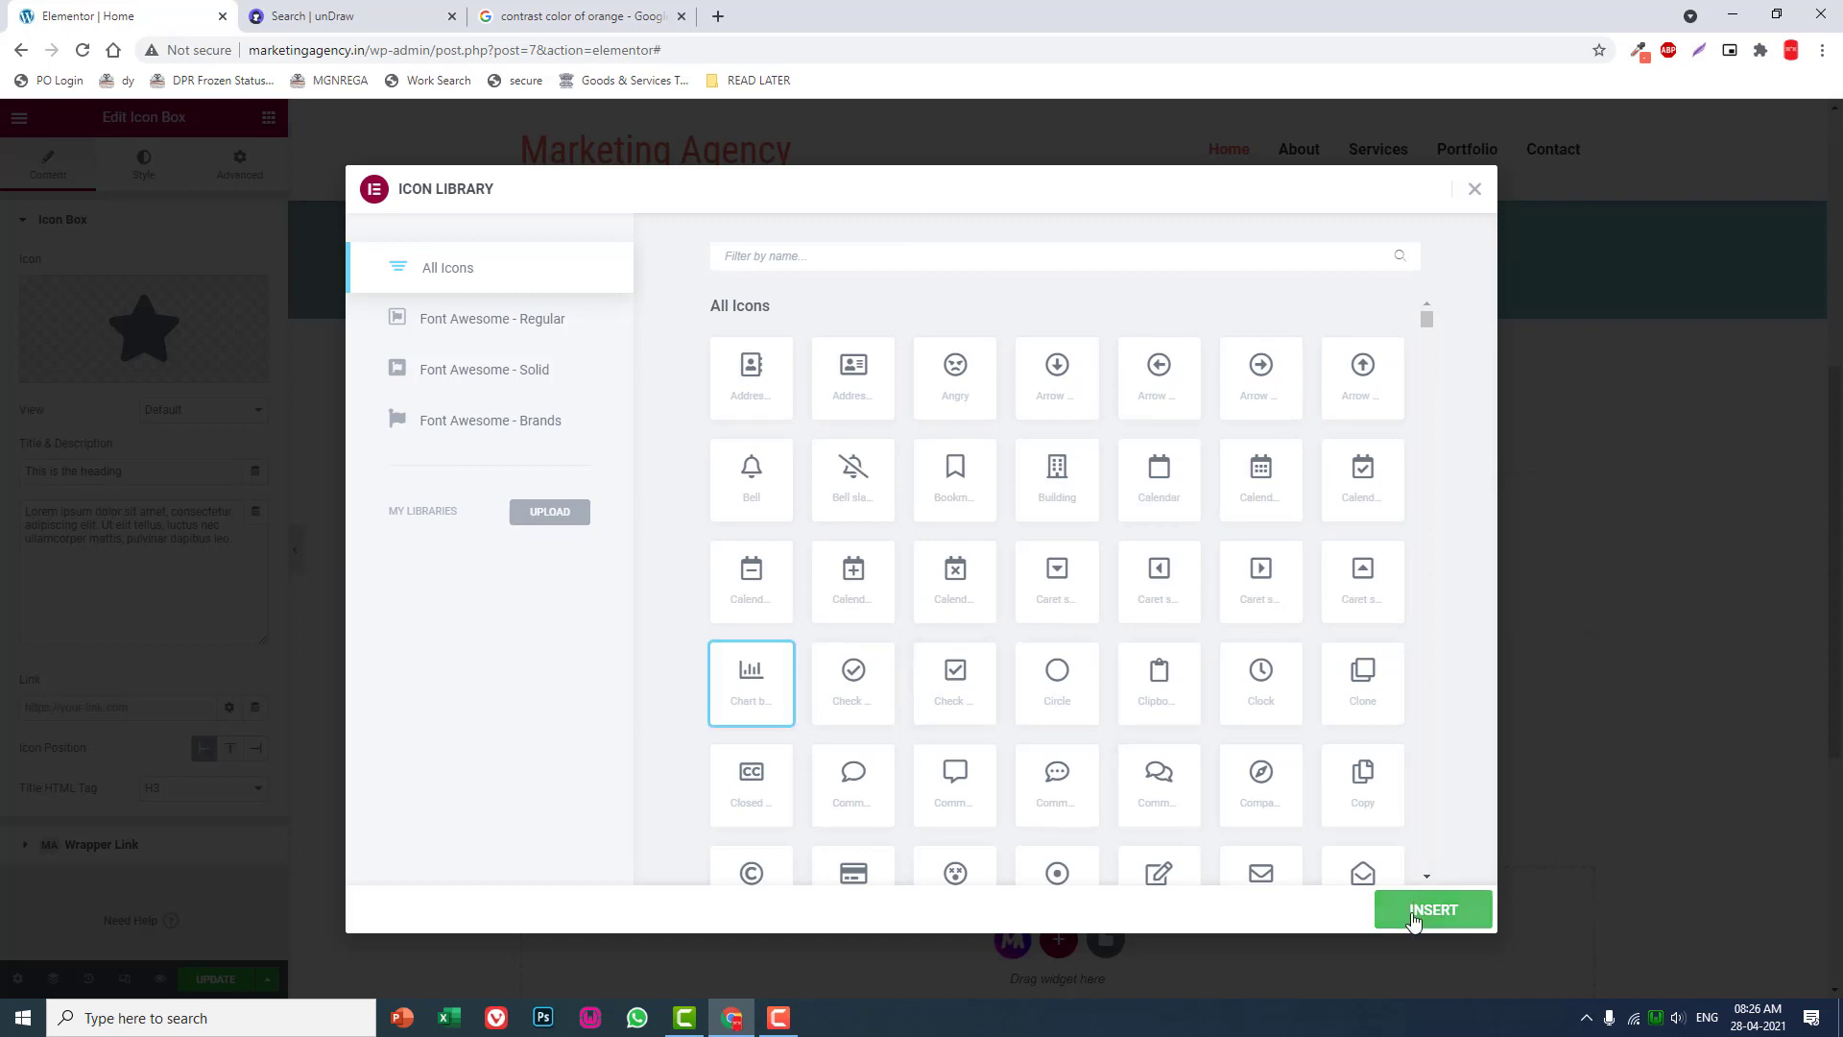
pyautogui.click(1432, 908)
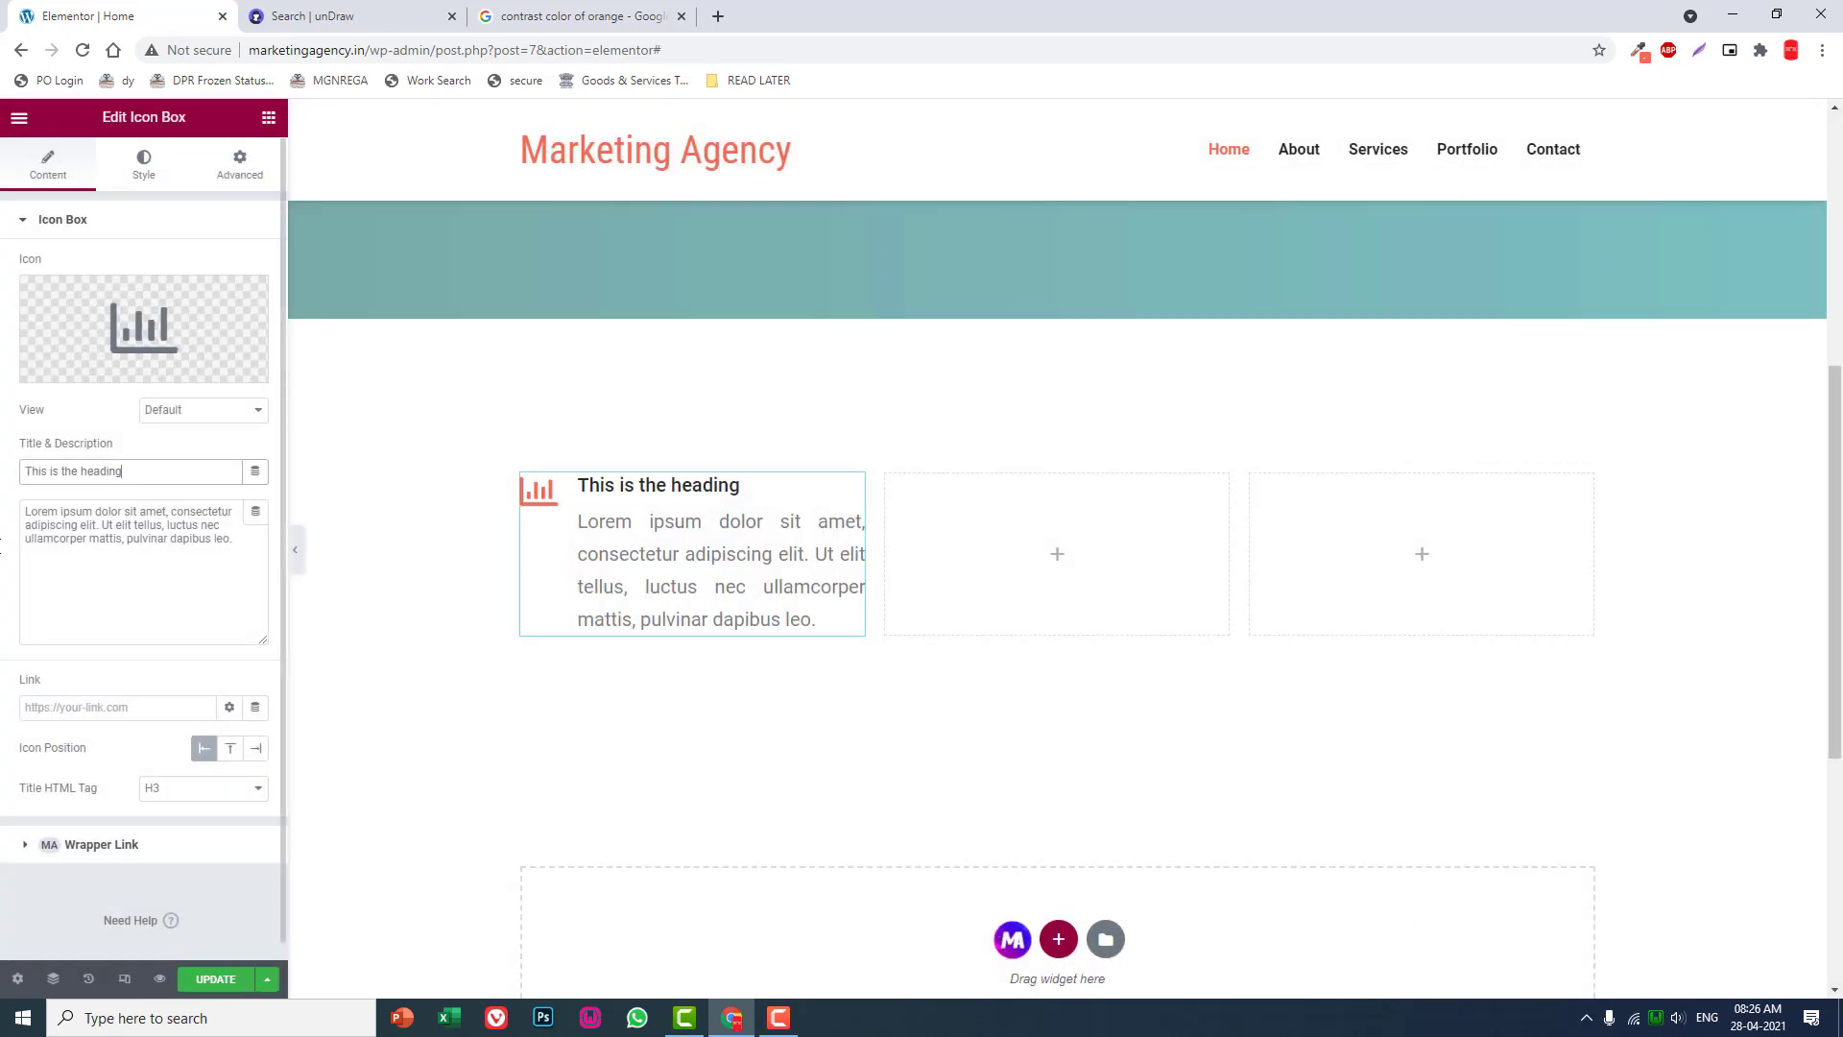
# Rename the icon box title to Marktet Analysis.
pyautogui.tripleClick(129, 472)
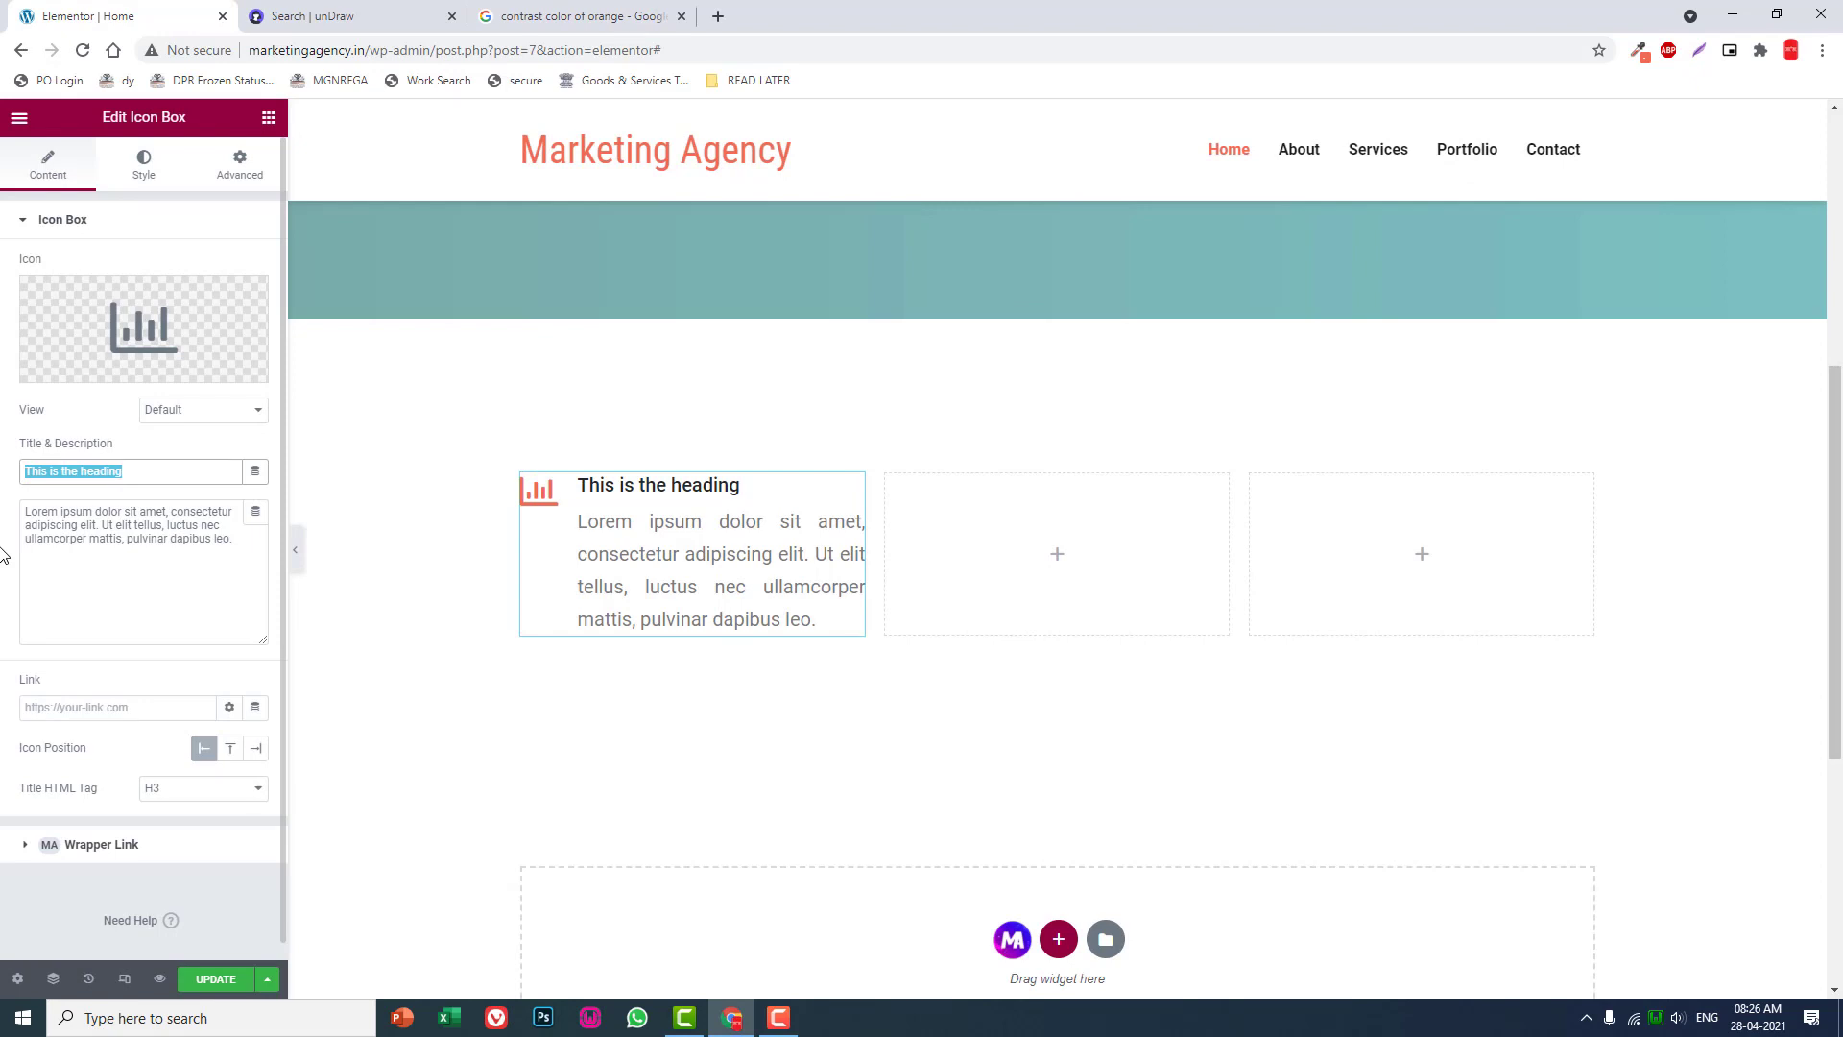
pyautogui.write('mA')
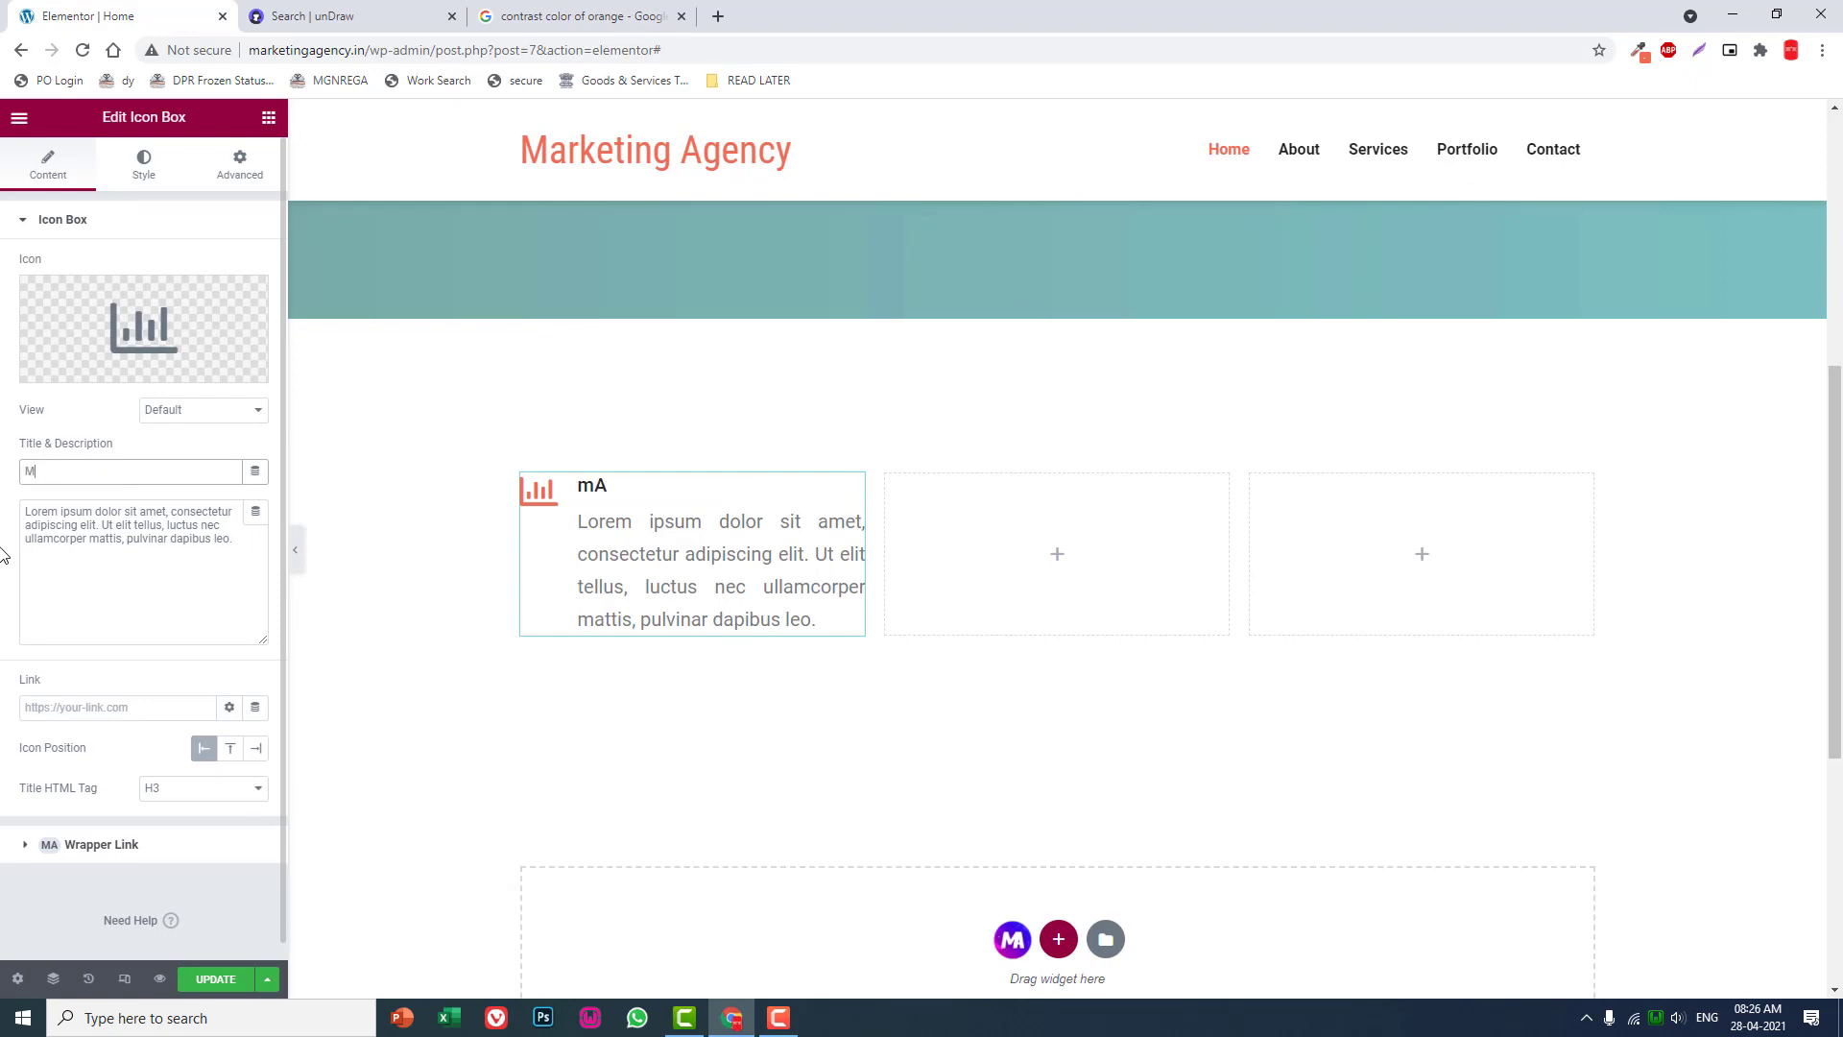
pyautogui.write('arktet Analys')
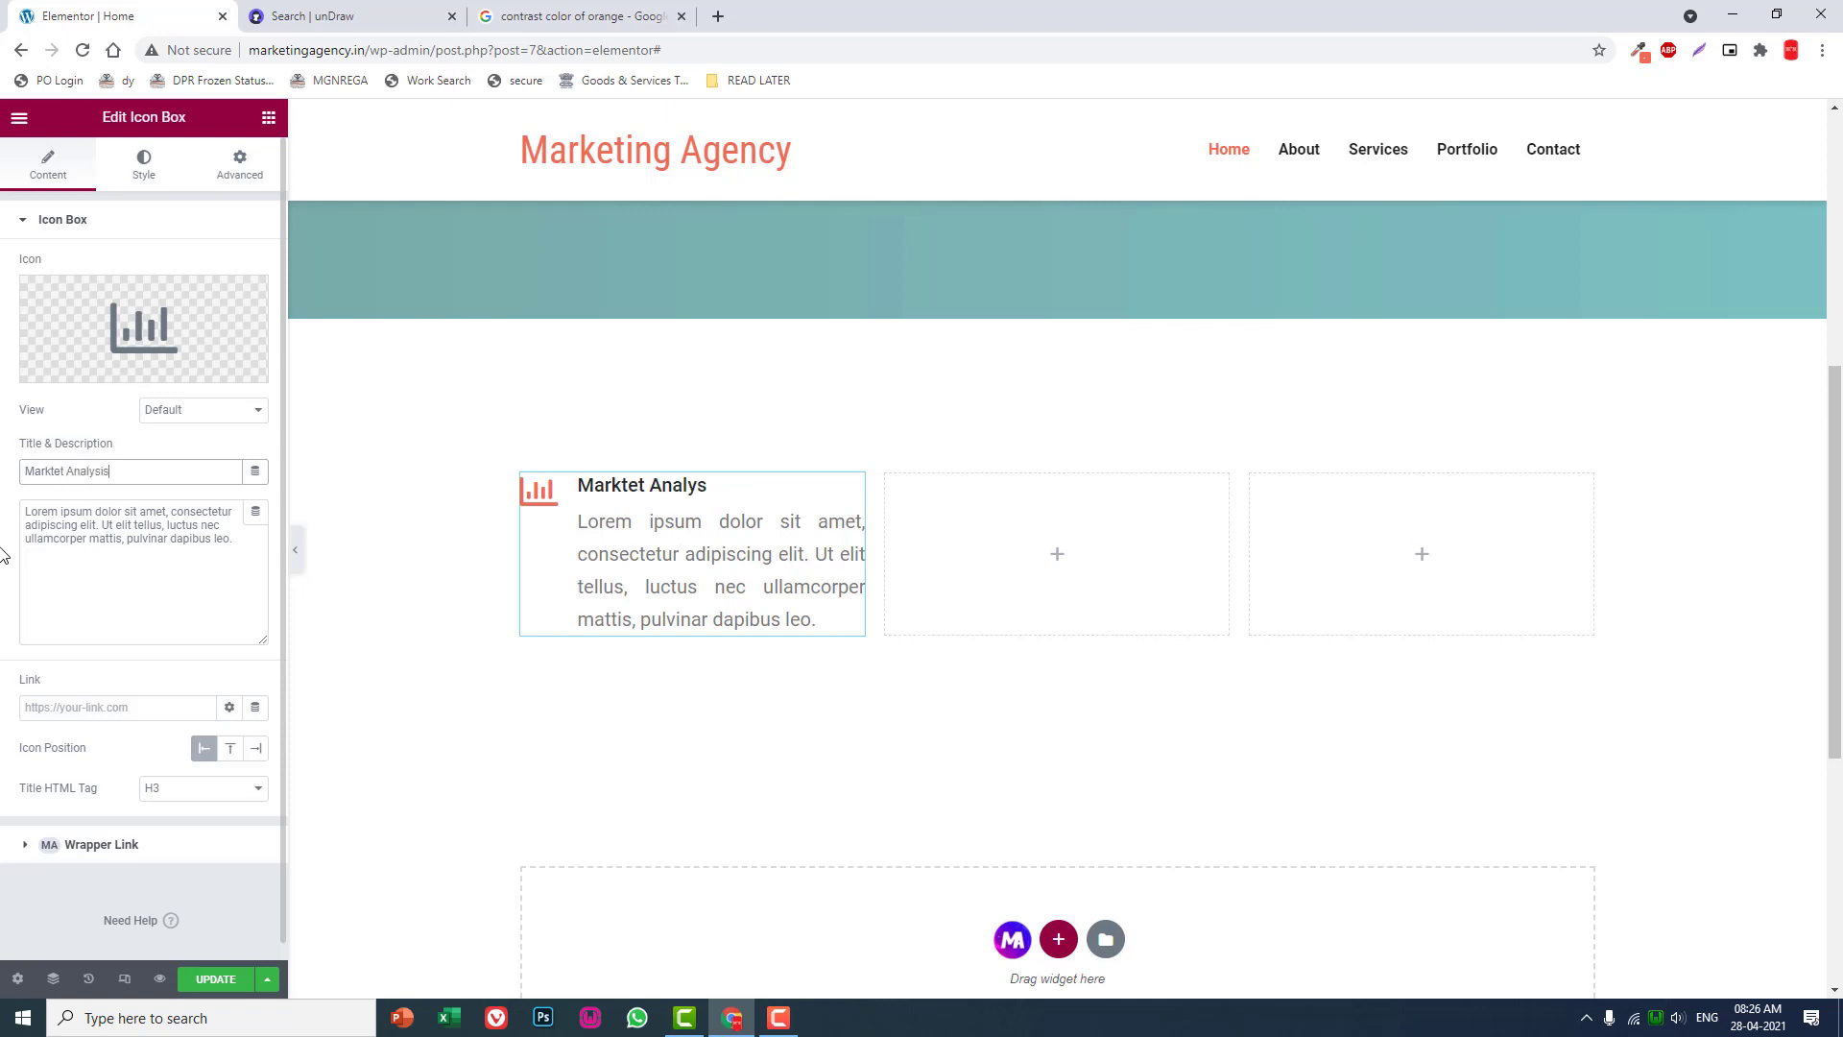
pyautogui.write('is')
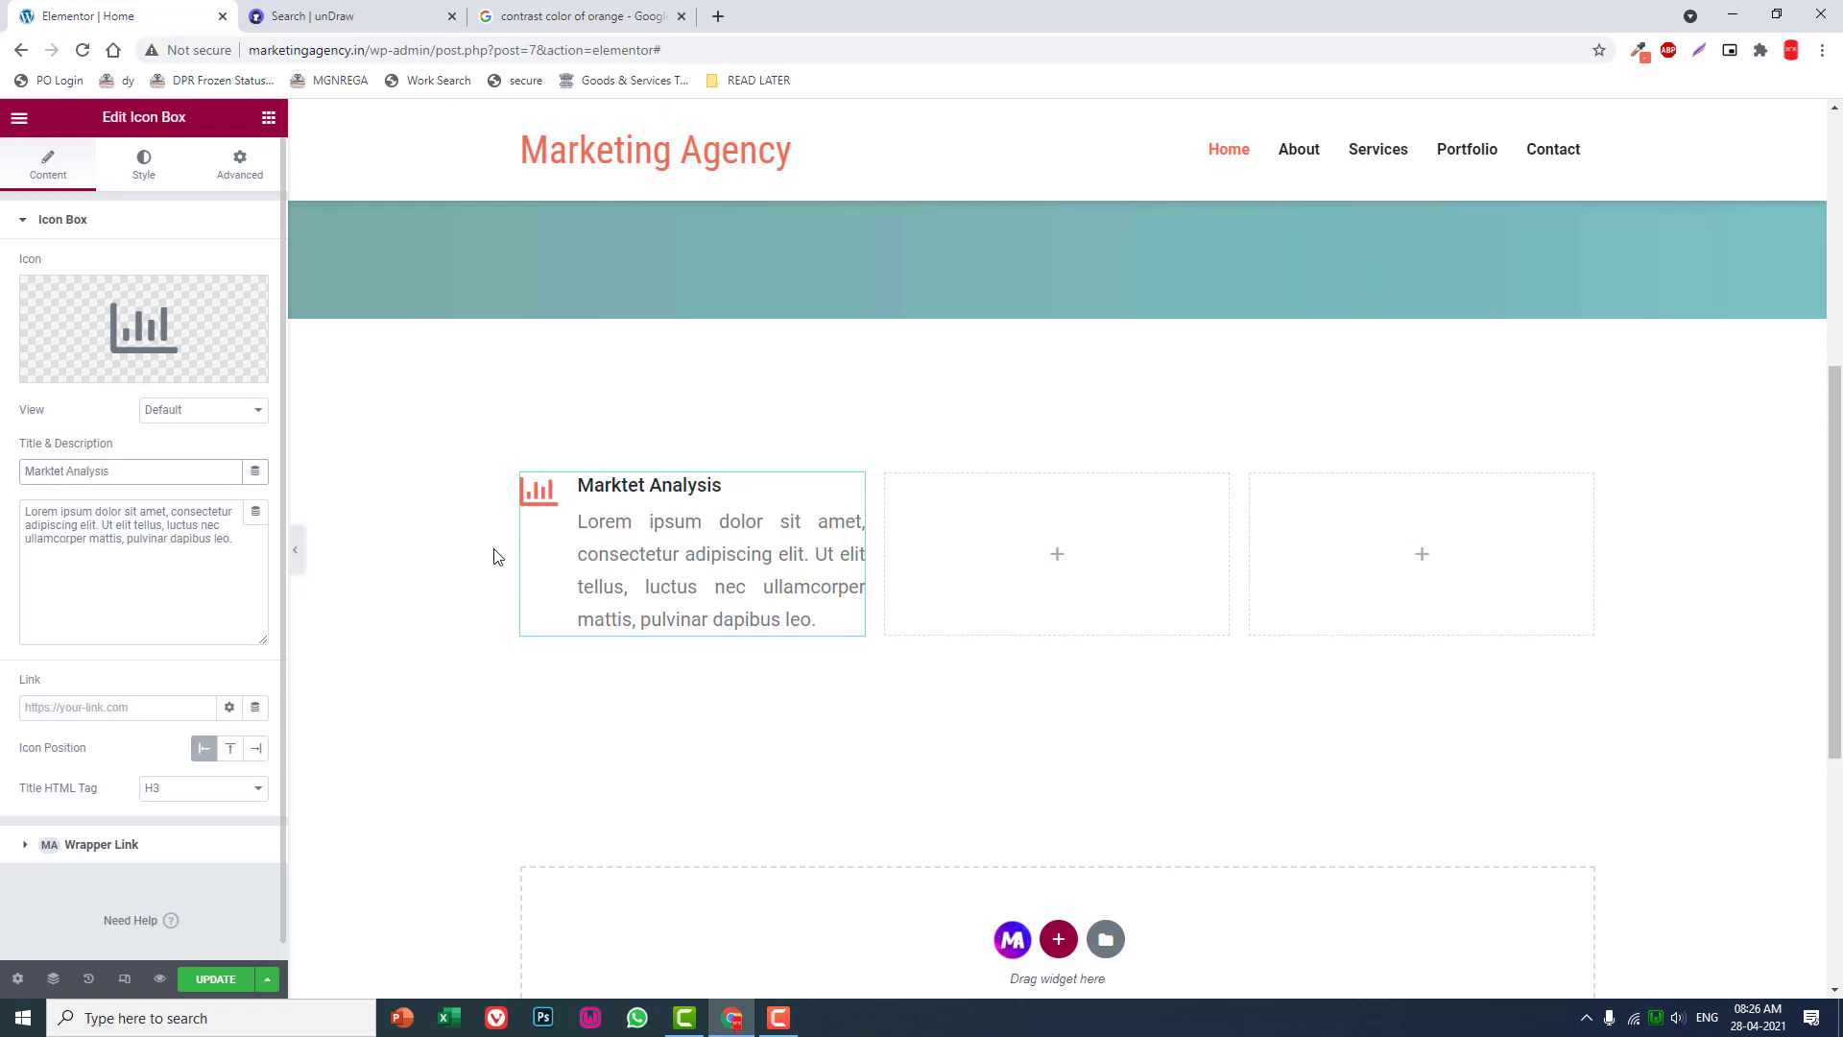
# Duplicate the Marktet Analysis box and swap its icon for the project diagram (search 'gr').
pyautogui.rightClick(858, 492)
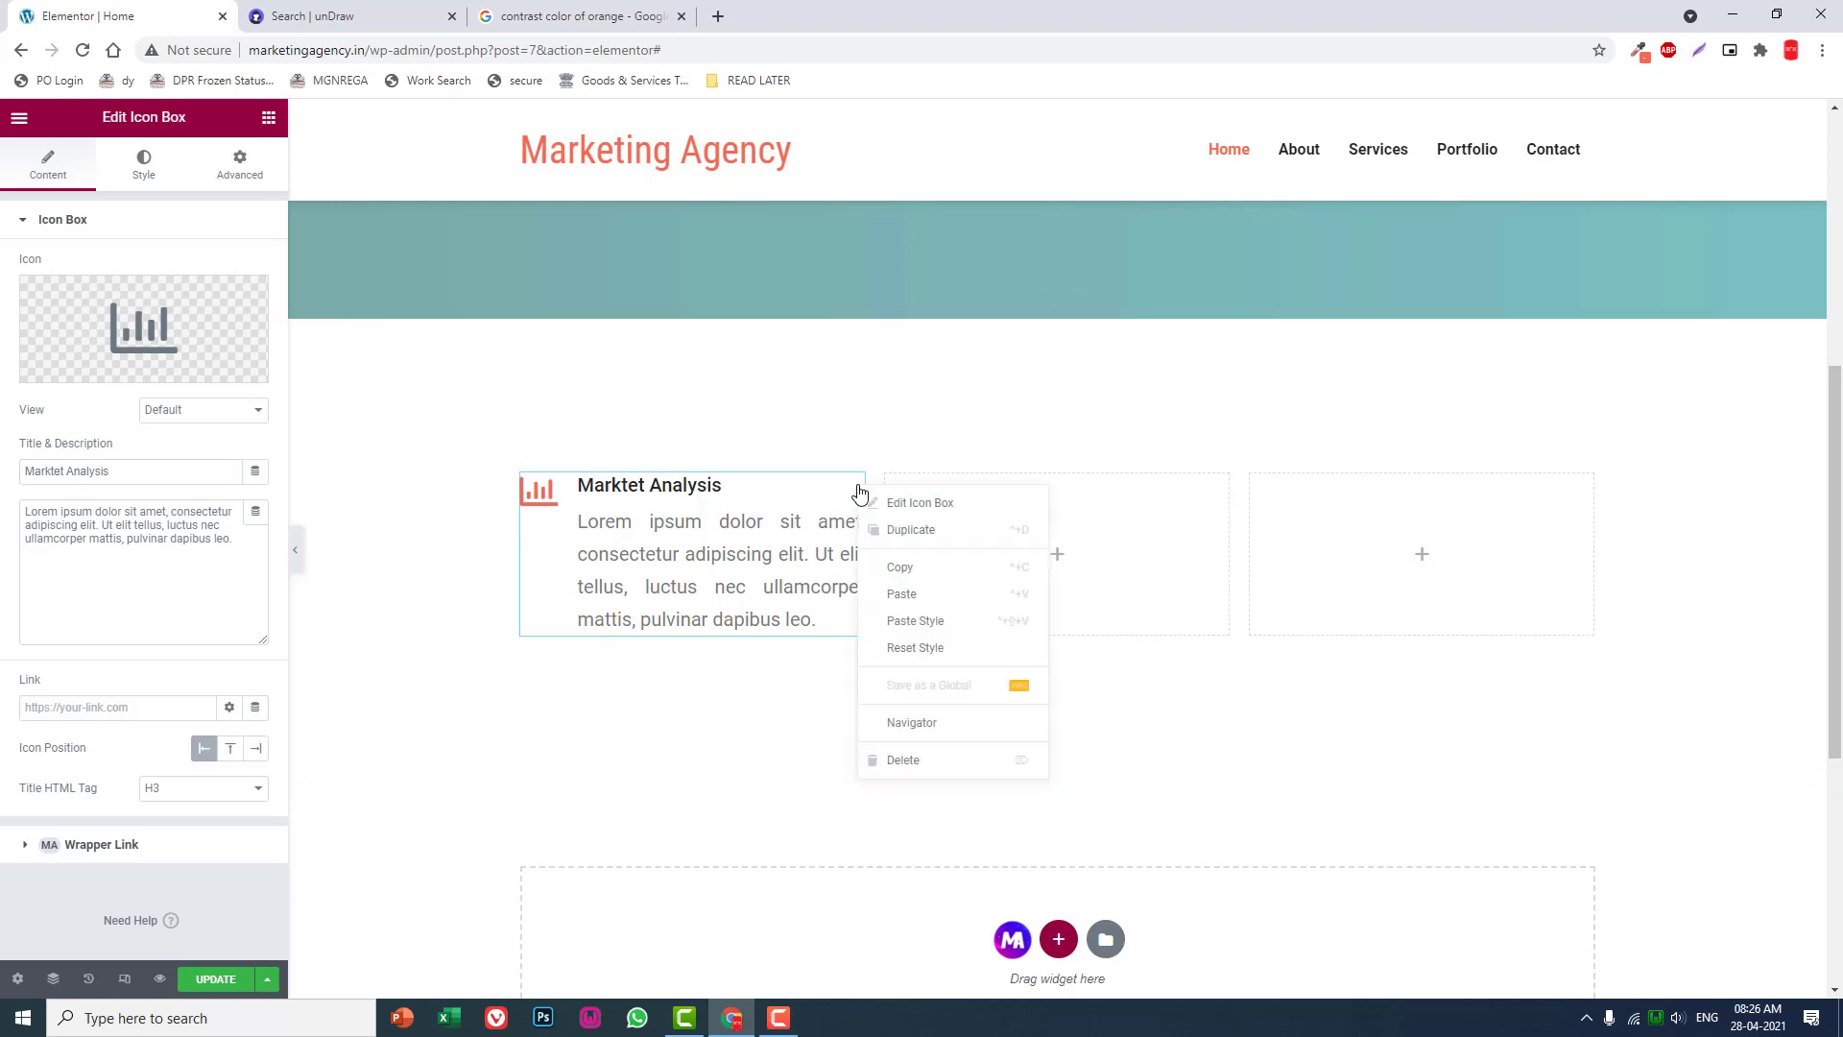
pyautogui.moveTo(919, 503)
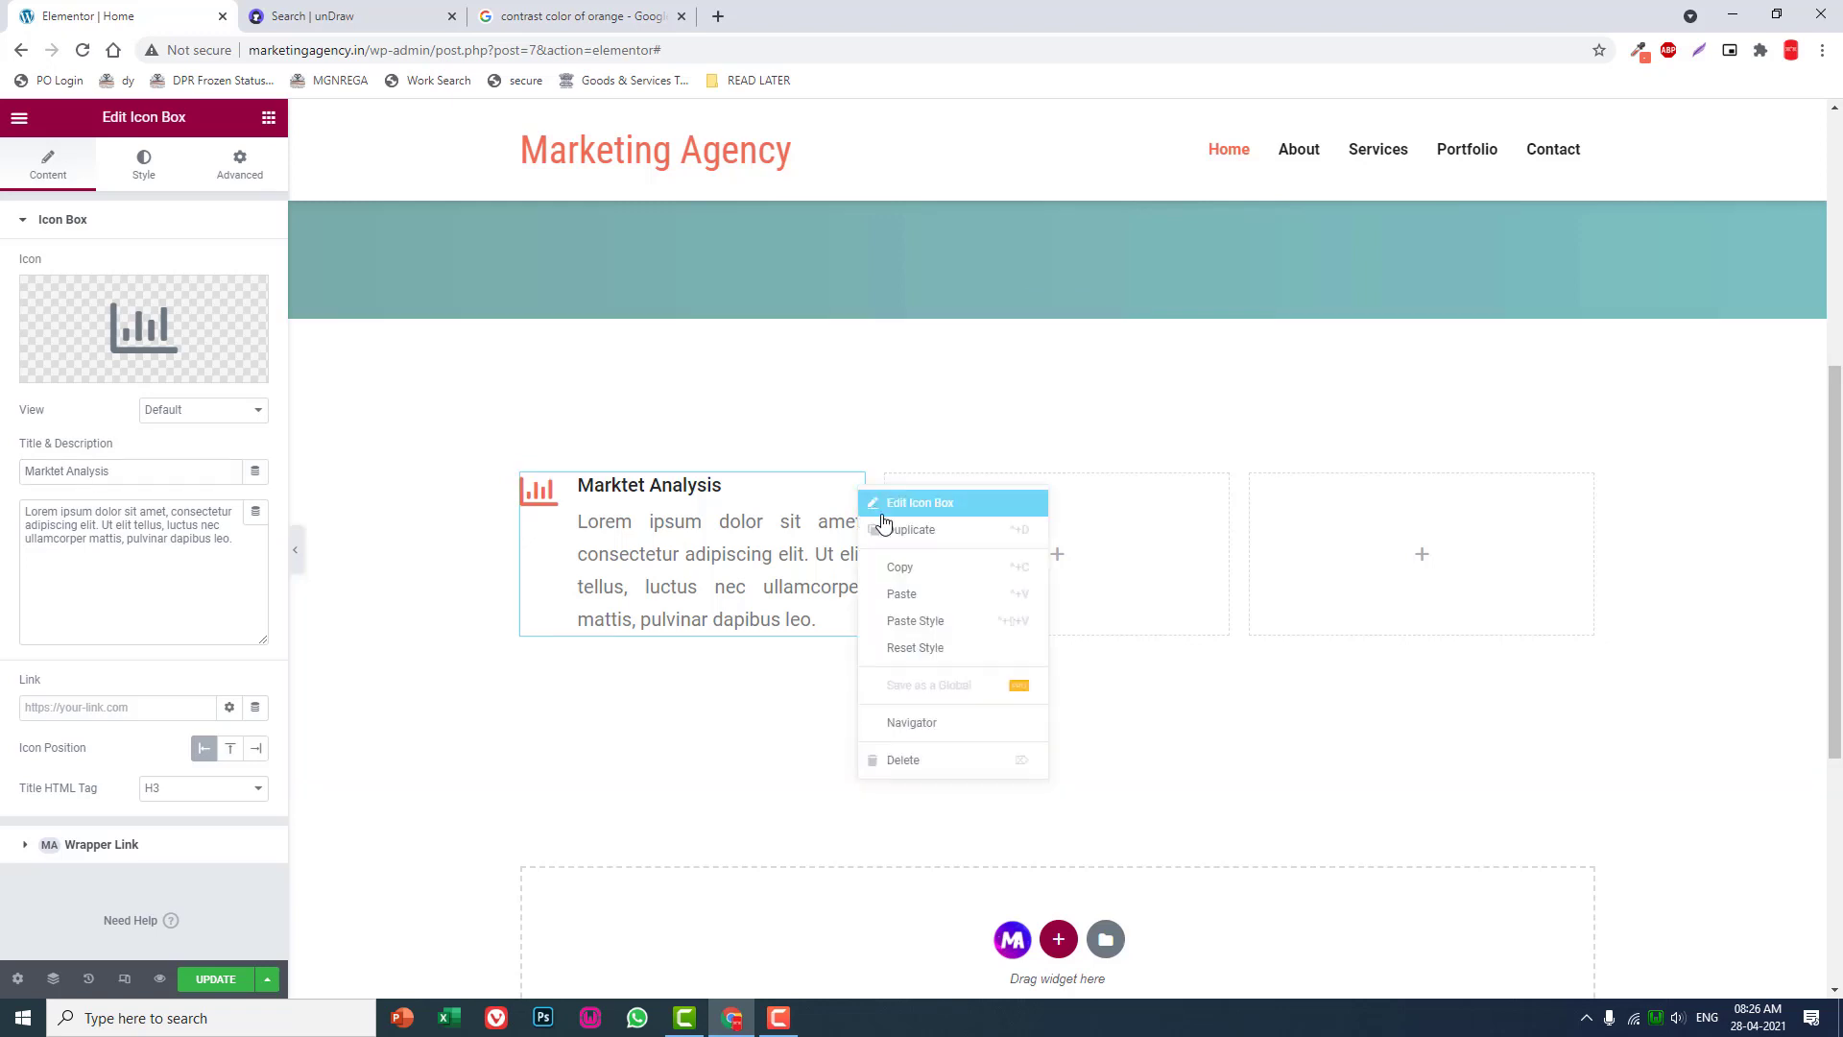
pyautogui.moveTo(902, 530)
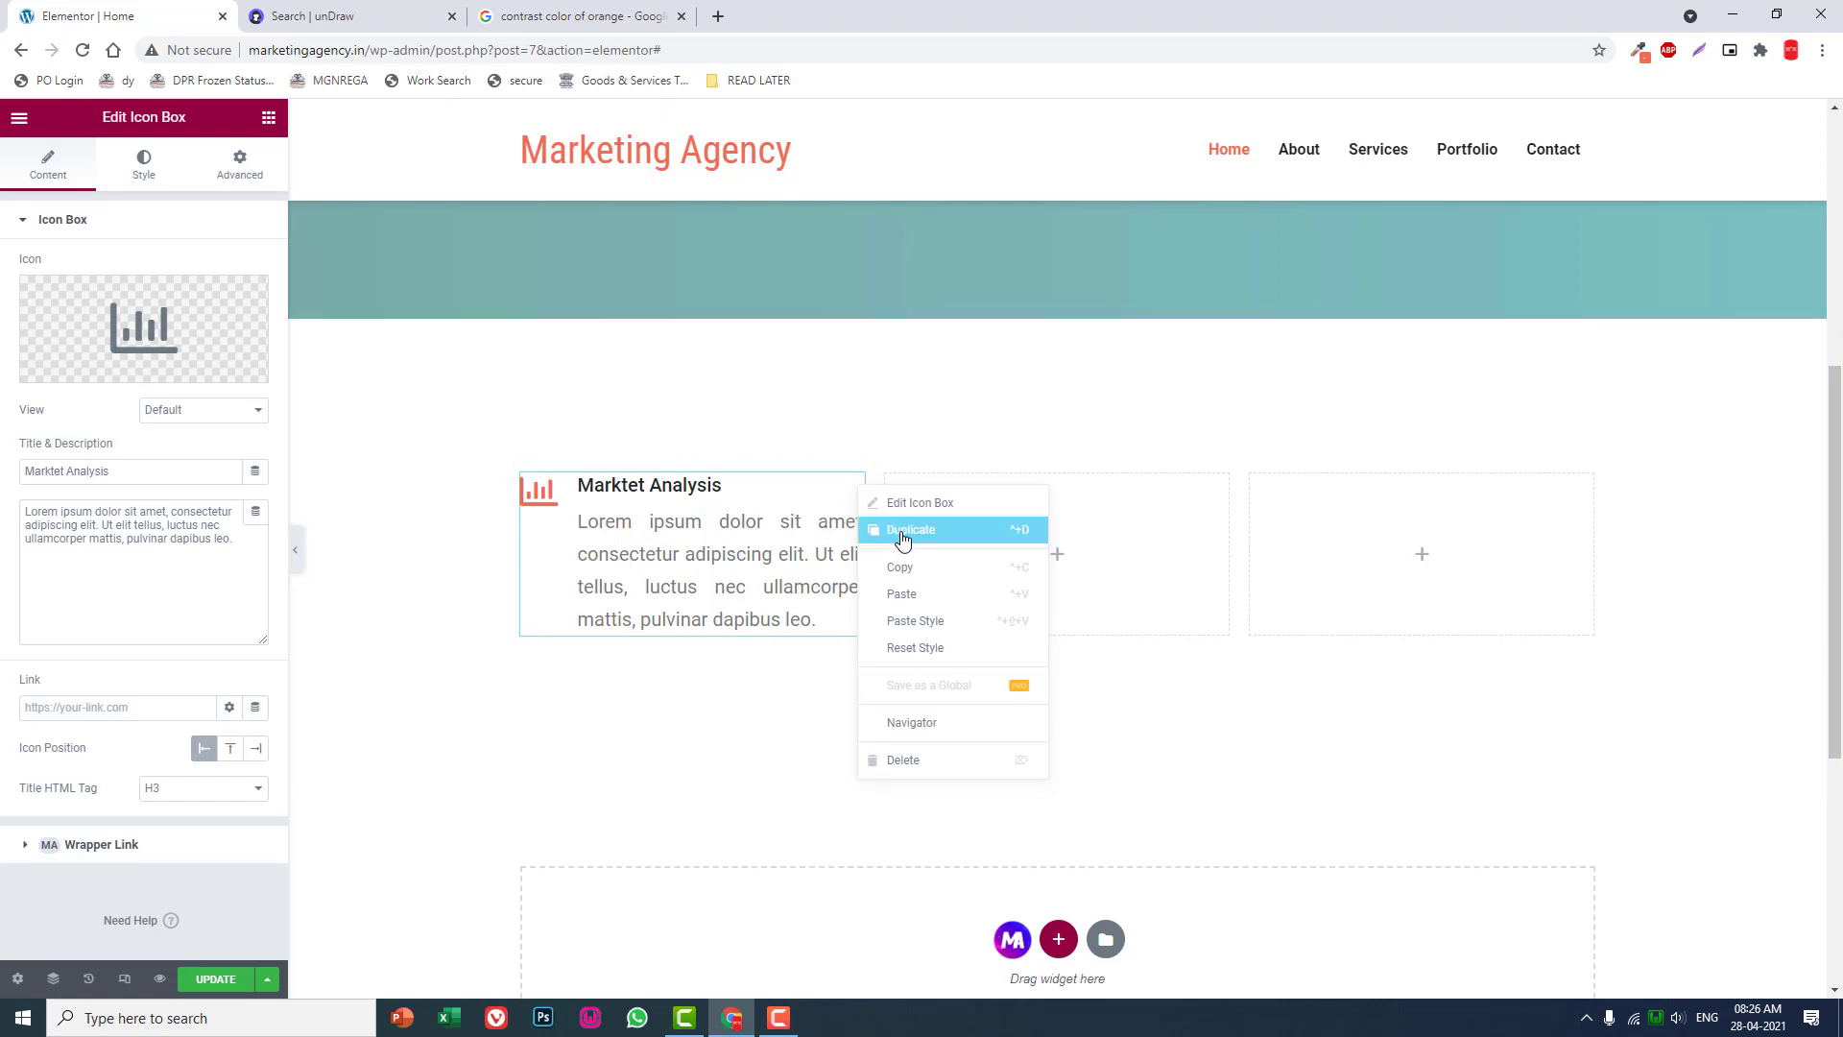
pyautogui.click(910, 529)
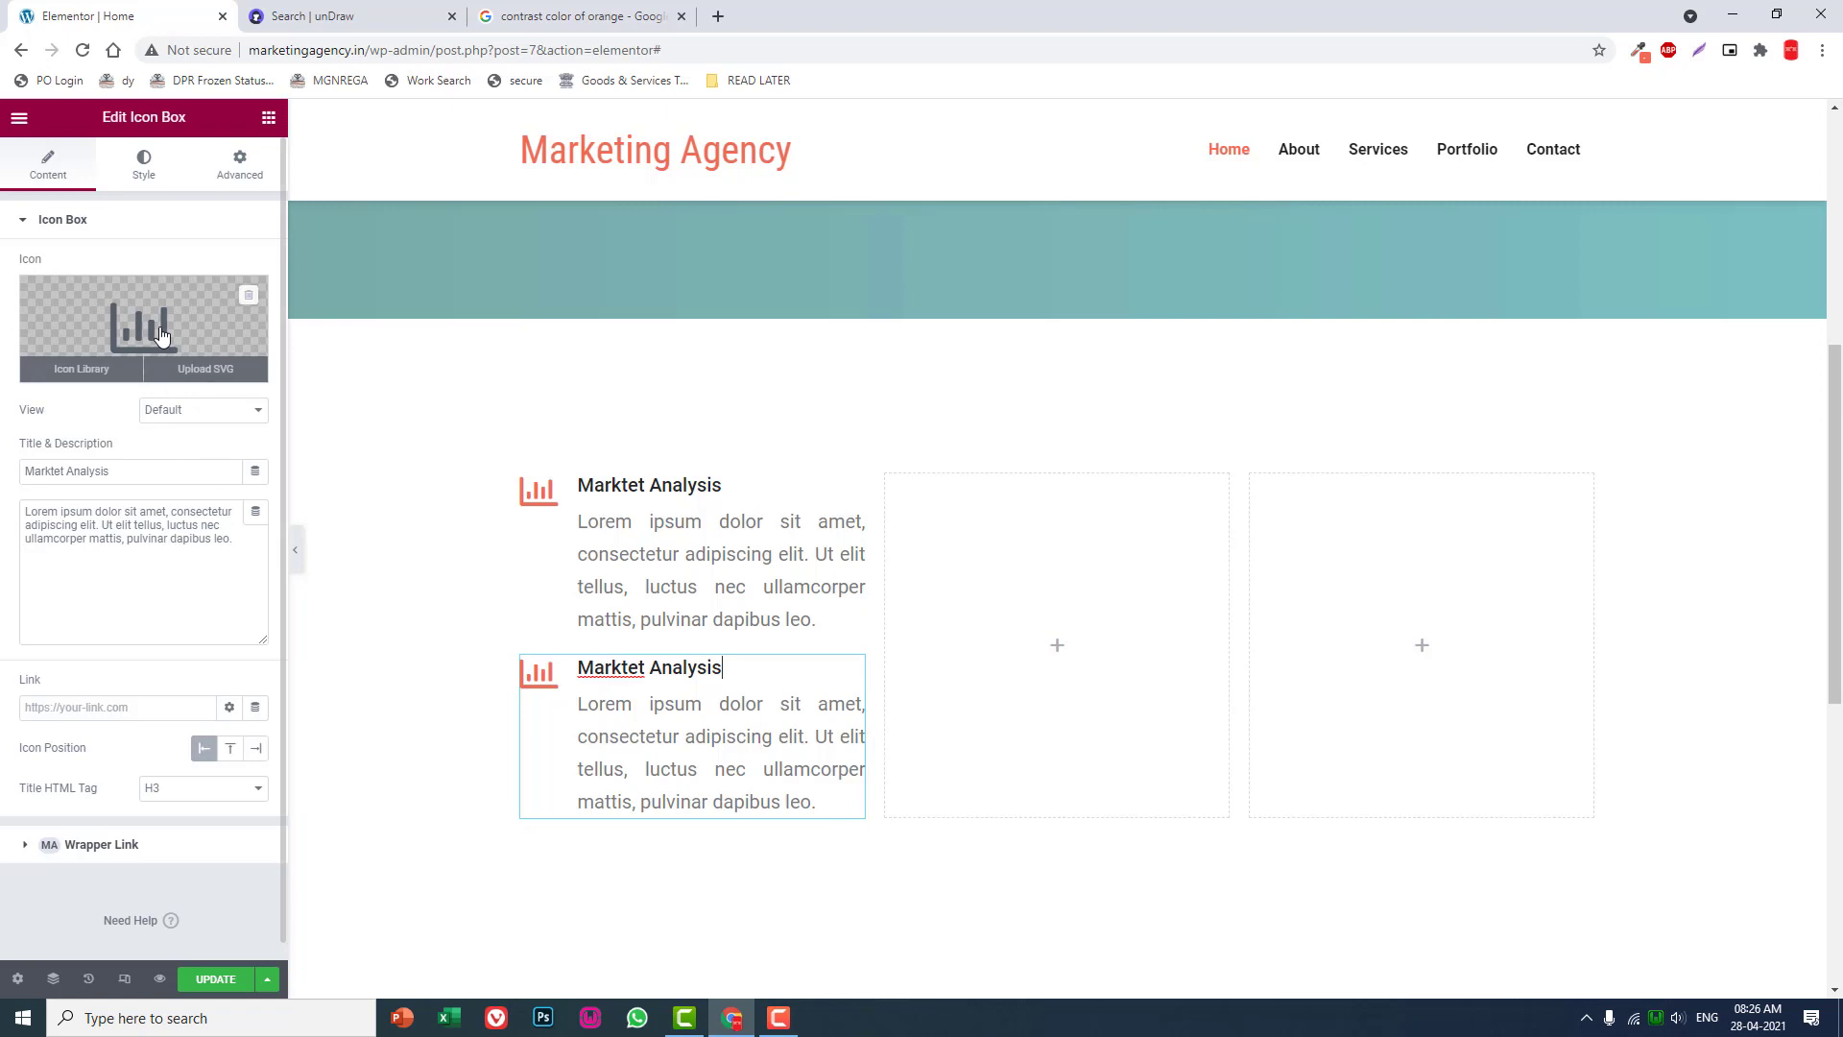
pyautogui.click(140, 326)
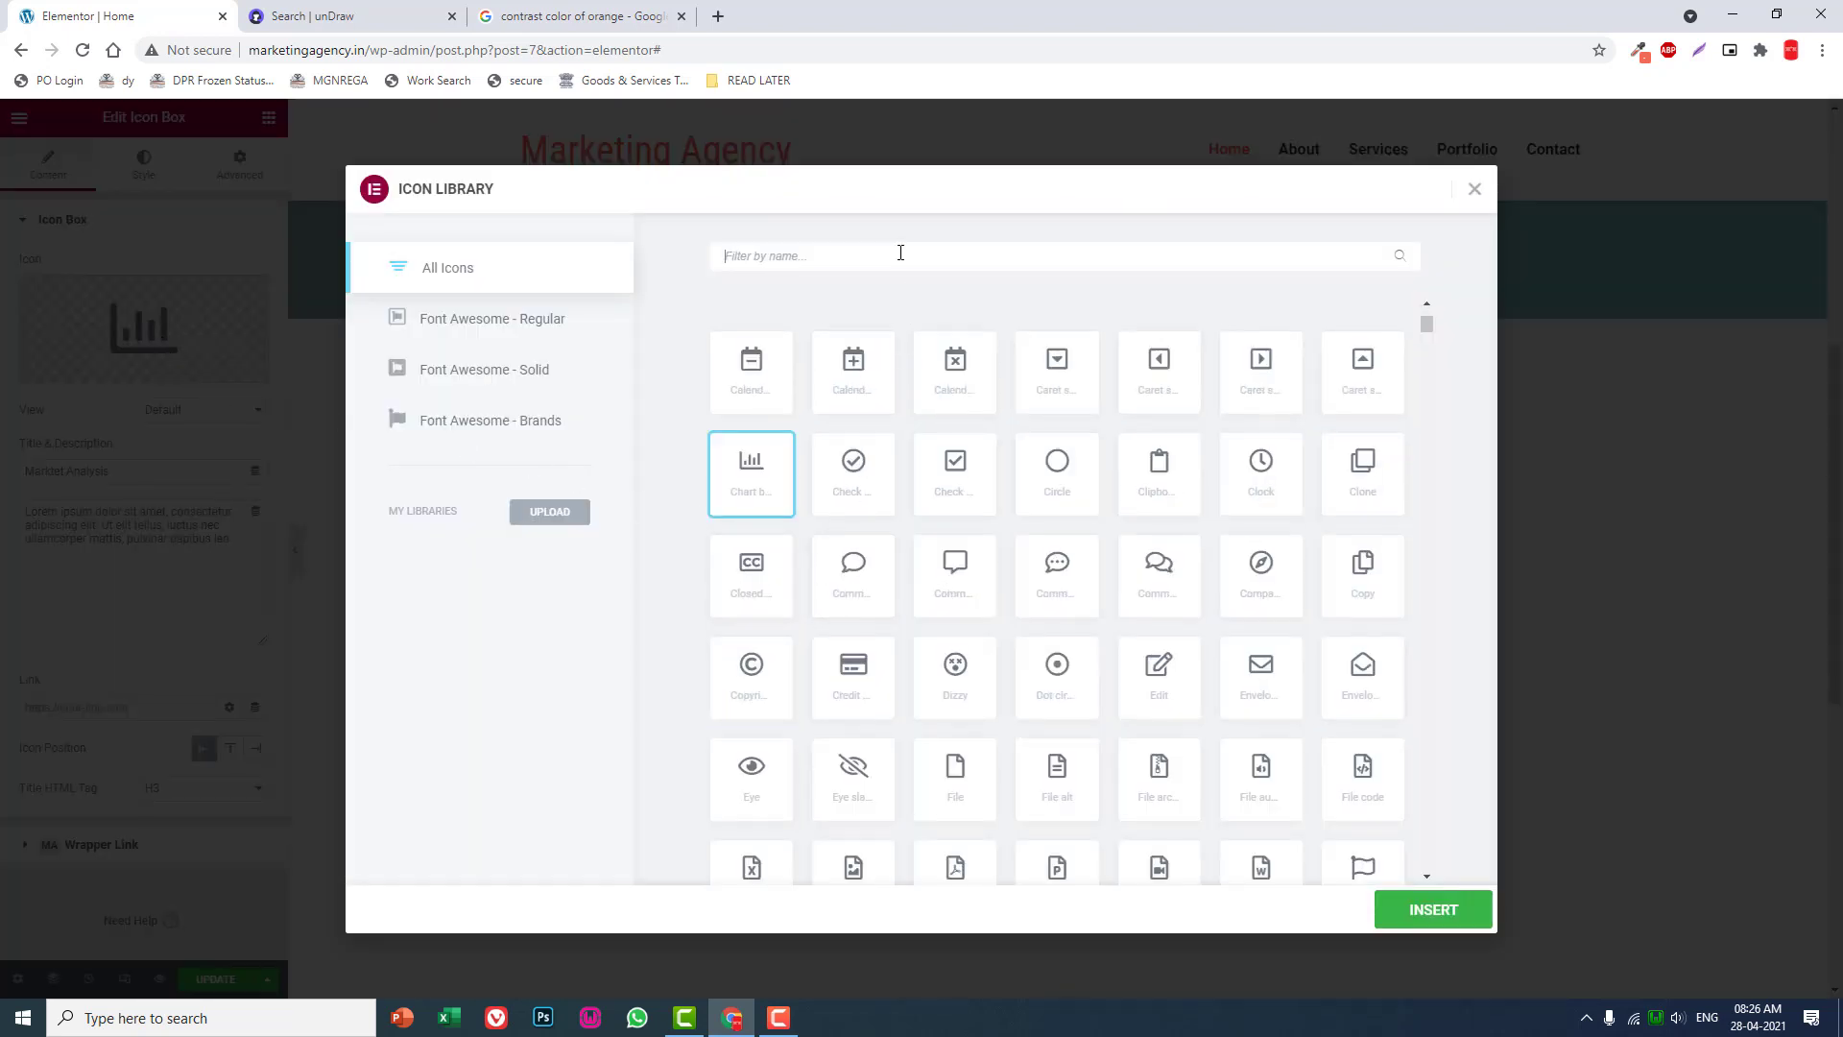
pyautogui.write('gra')
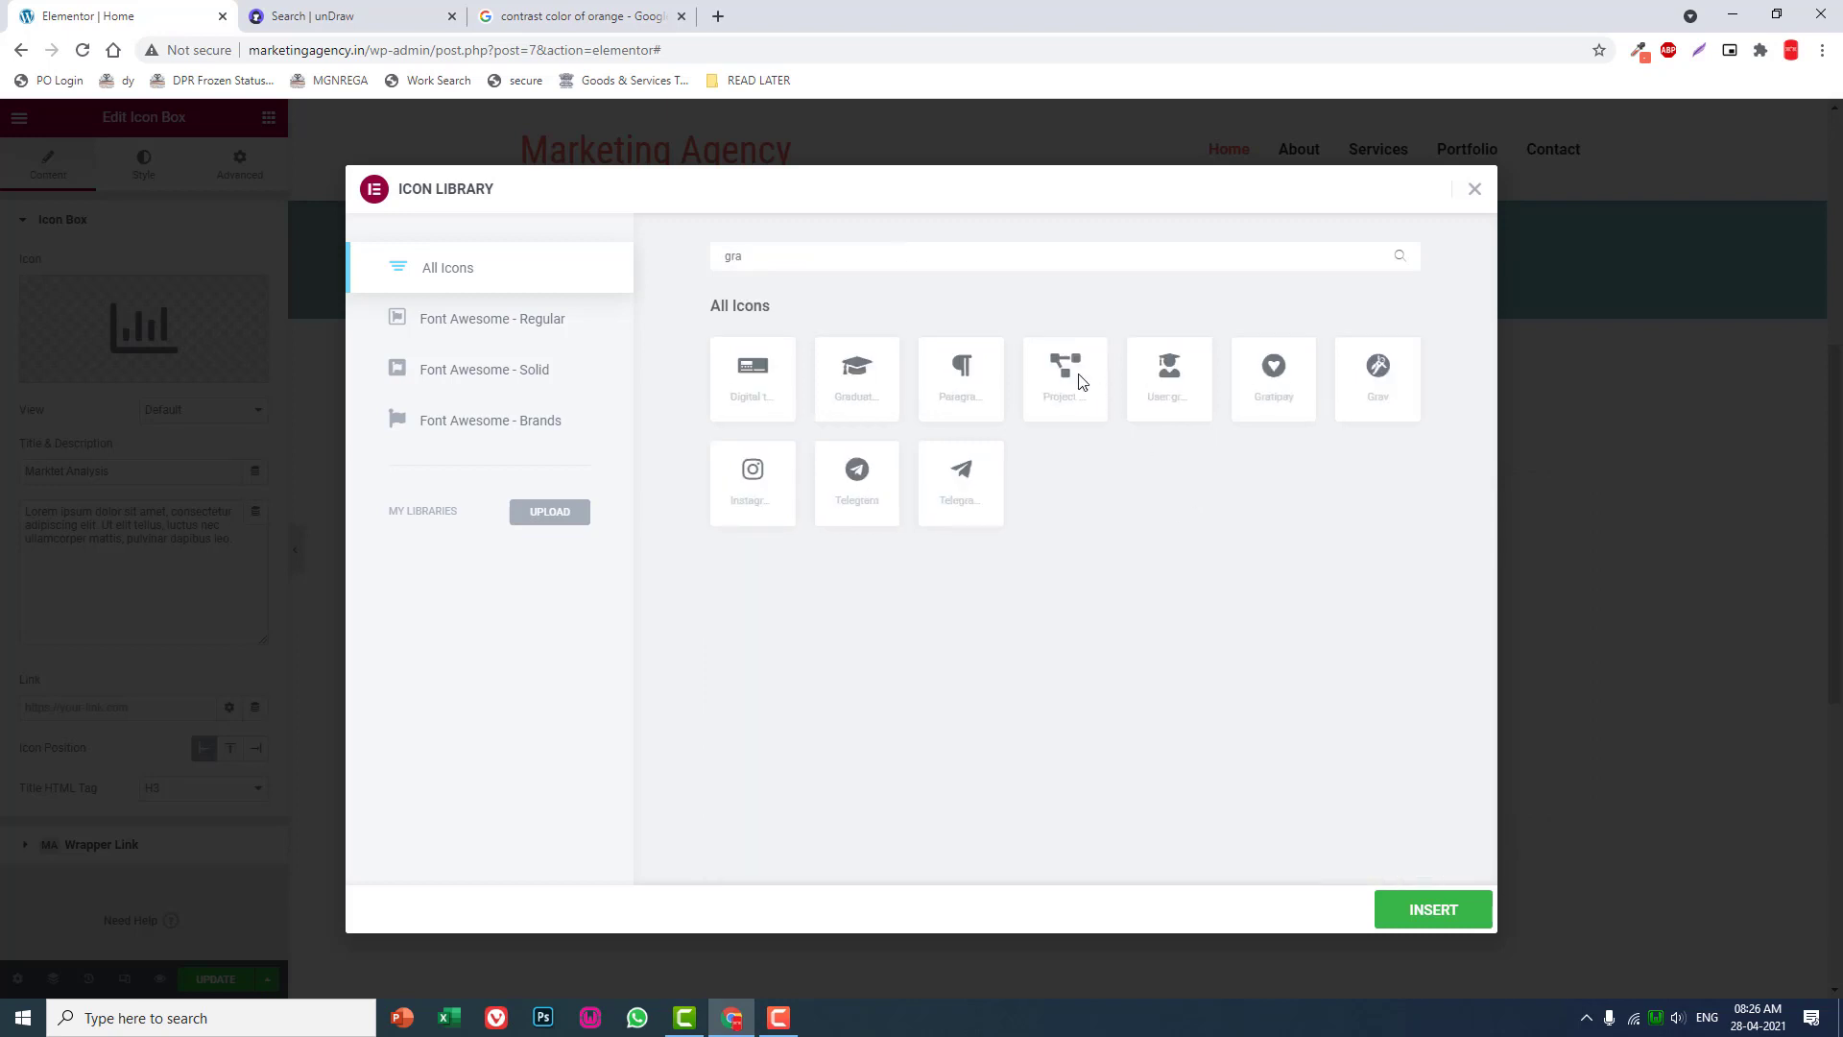
pyautogui.click(1432, 908)
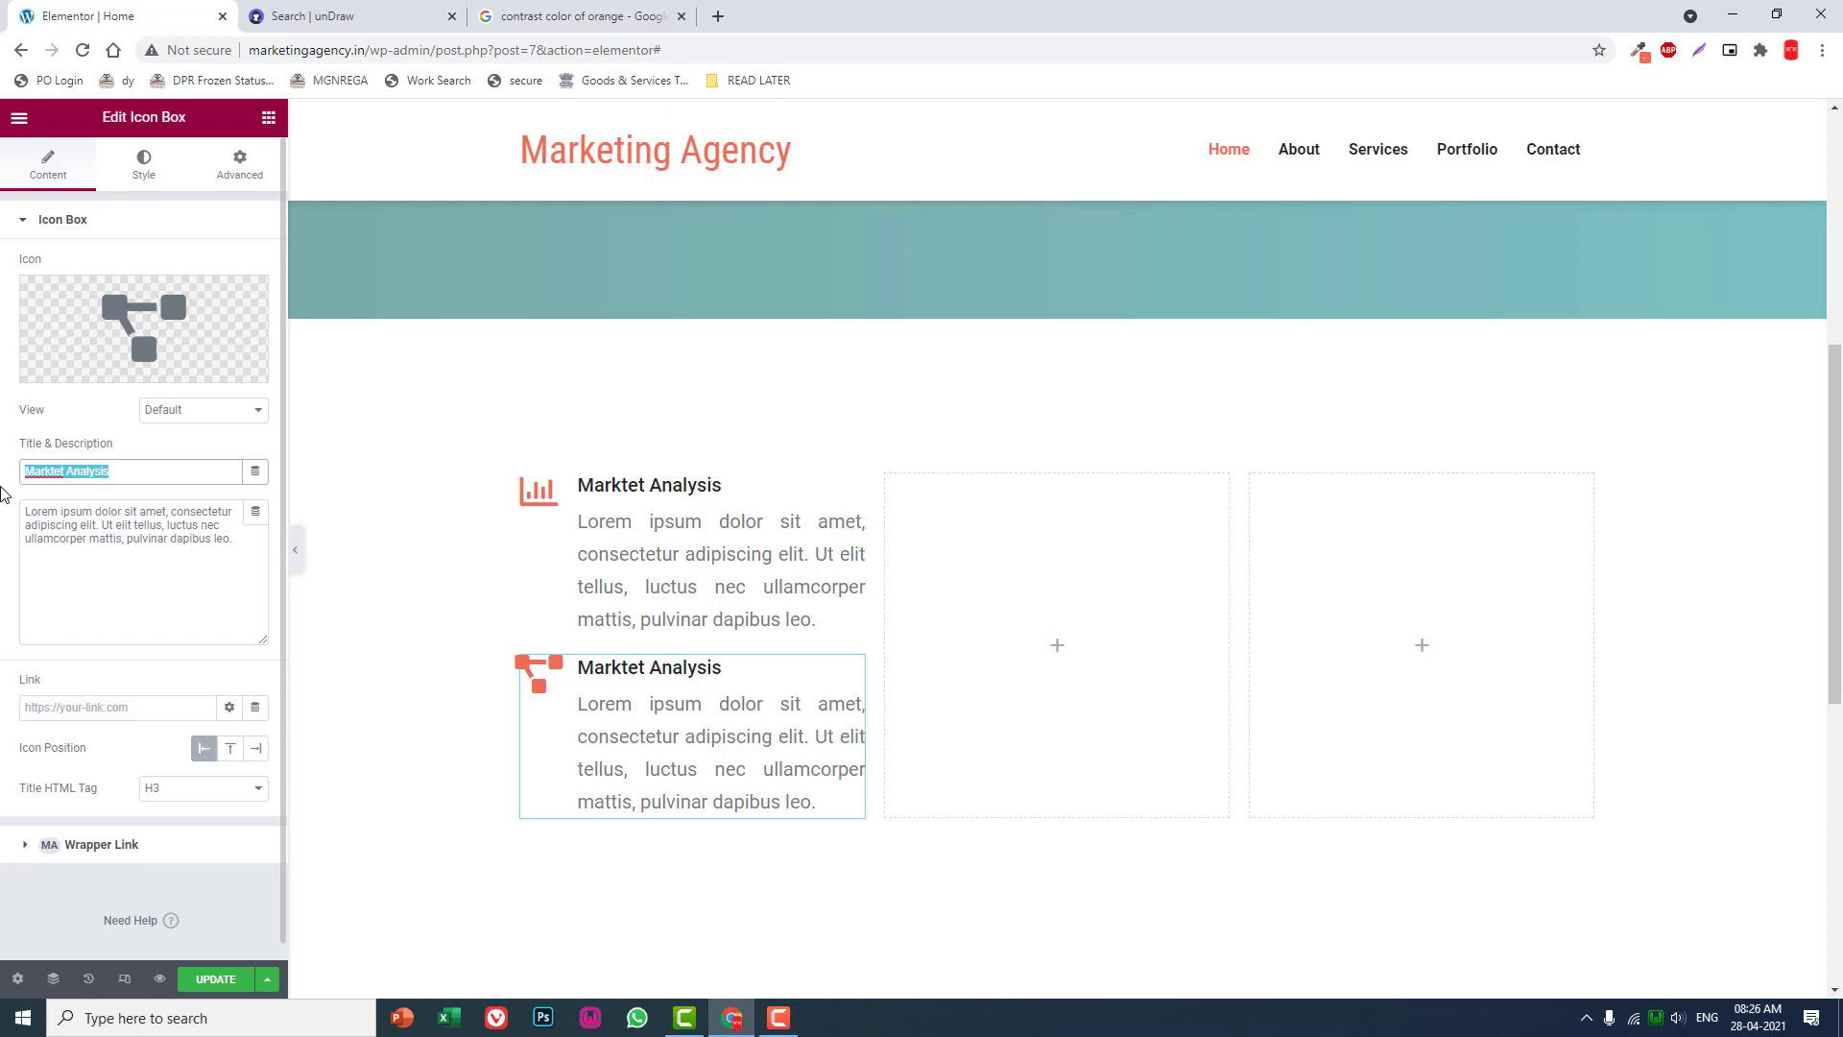
# Retitle the duplicated box Online Advertising.
pyautogui.write('Online Advert')
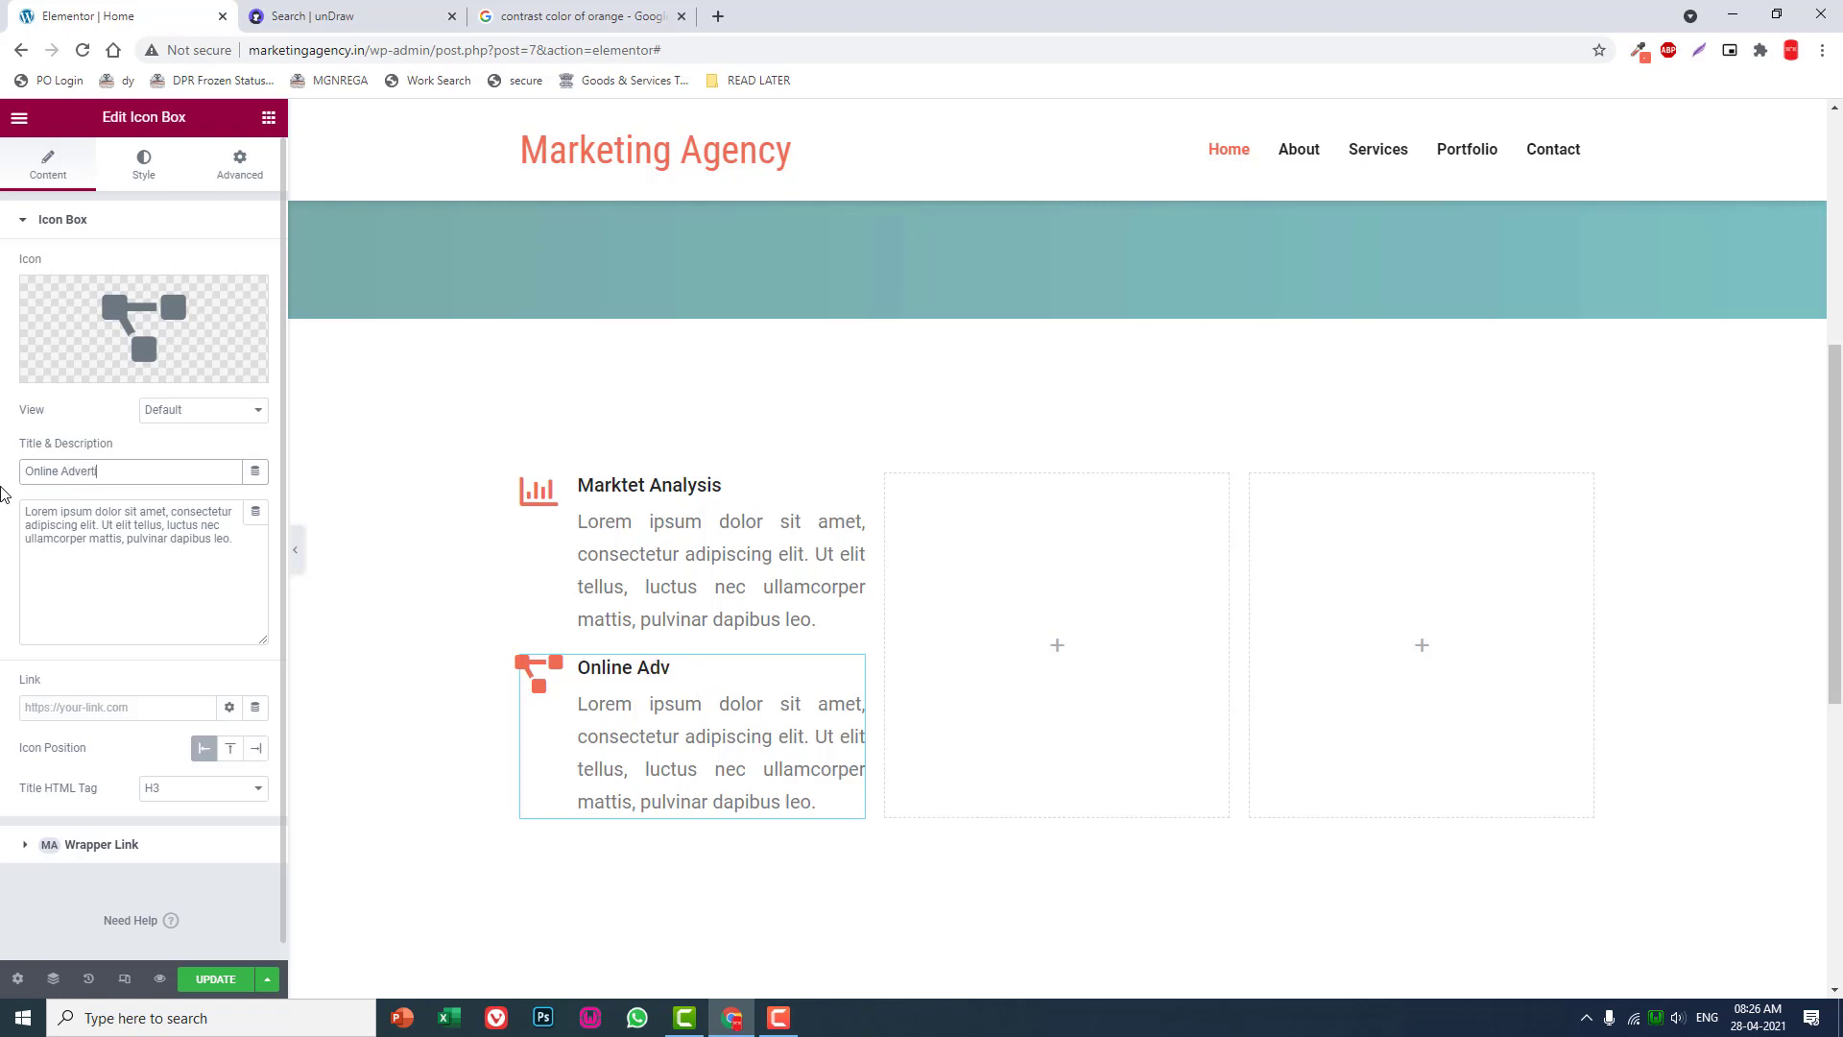
pyautogui.write('ising')
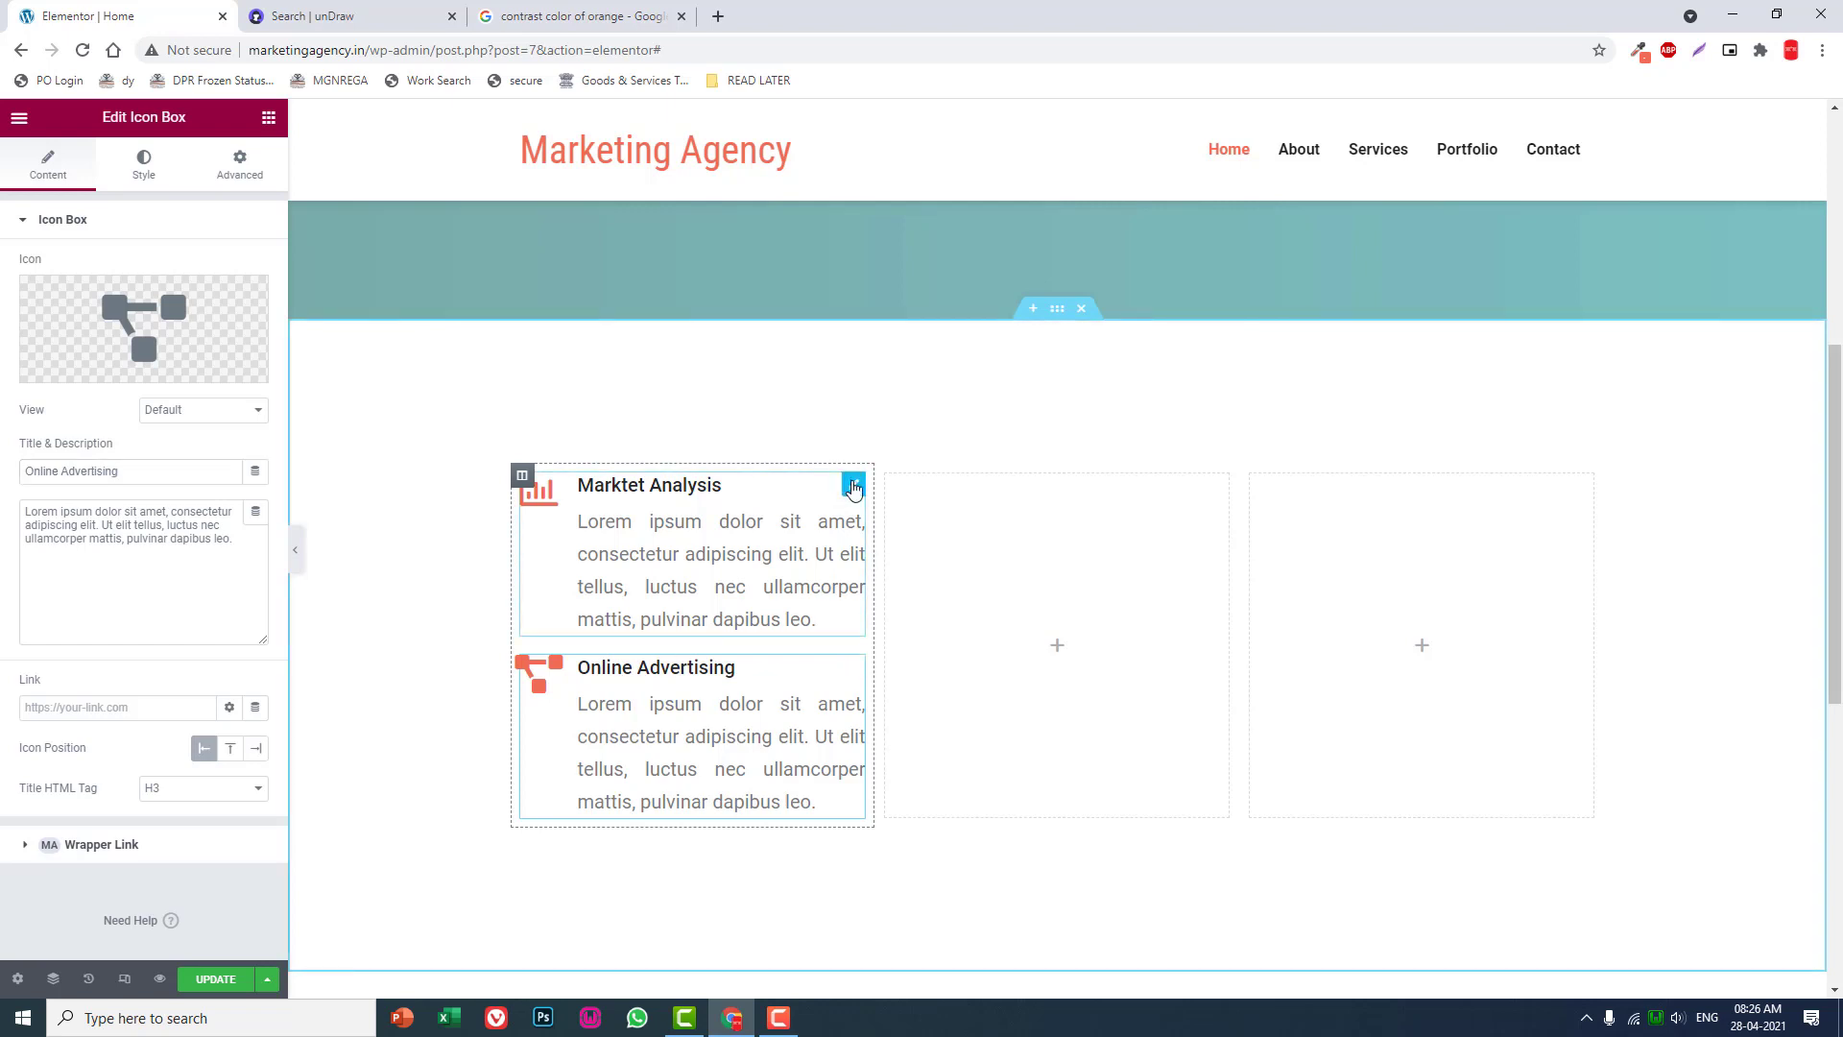
# Copy the box into column two with the Facebook f icon and title Social Media Marketing.
pyautogui.rightClick(853, 484)
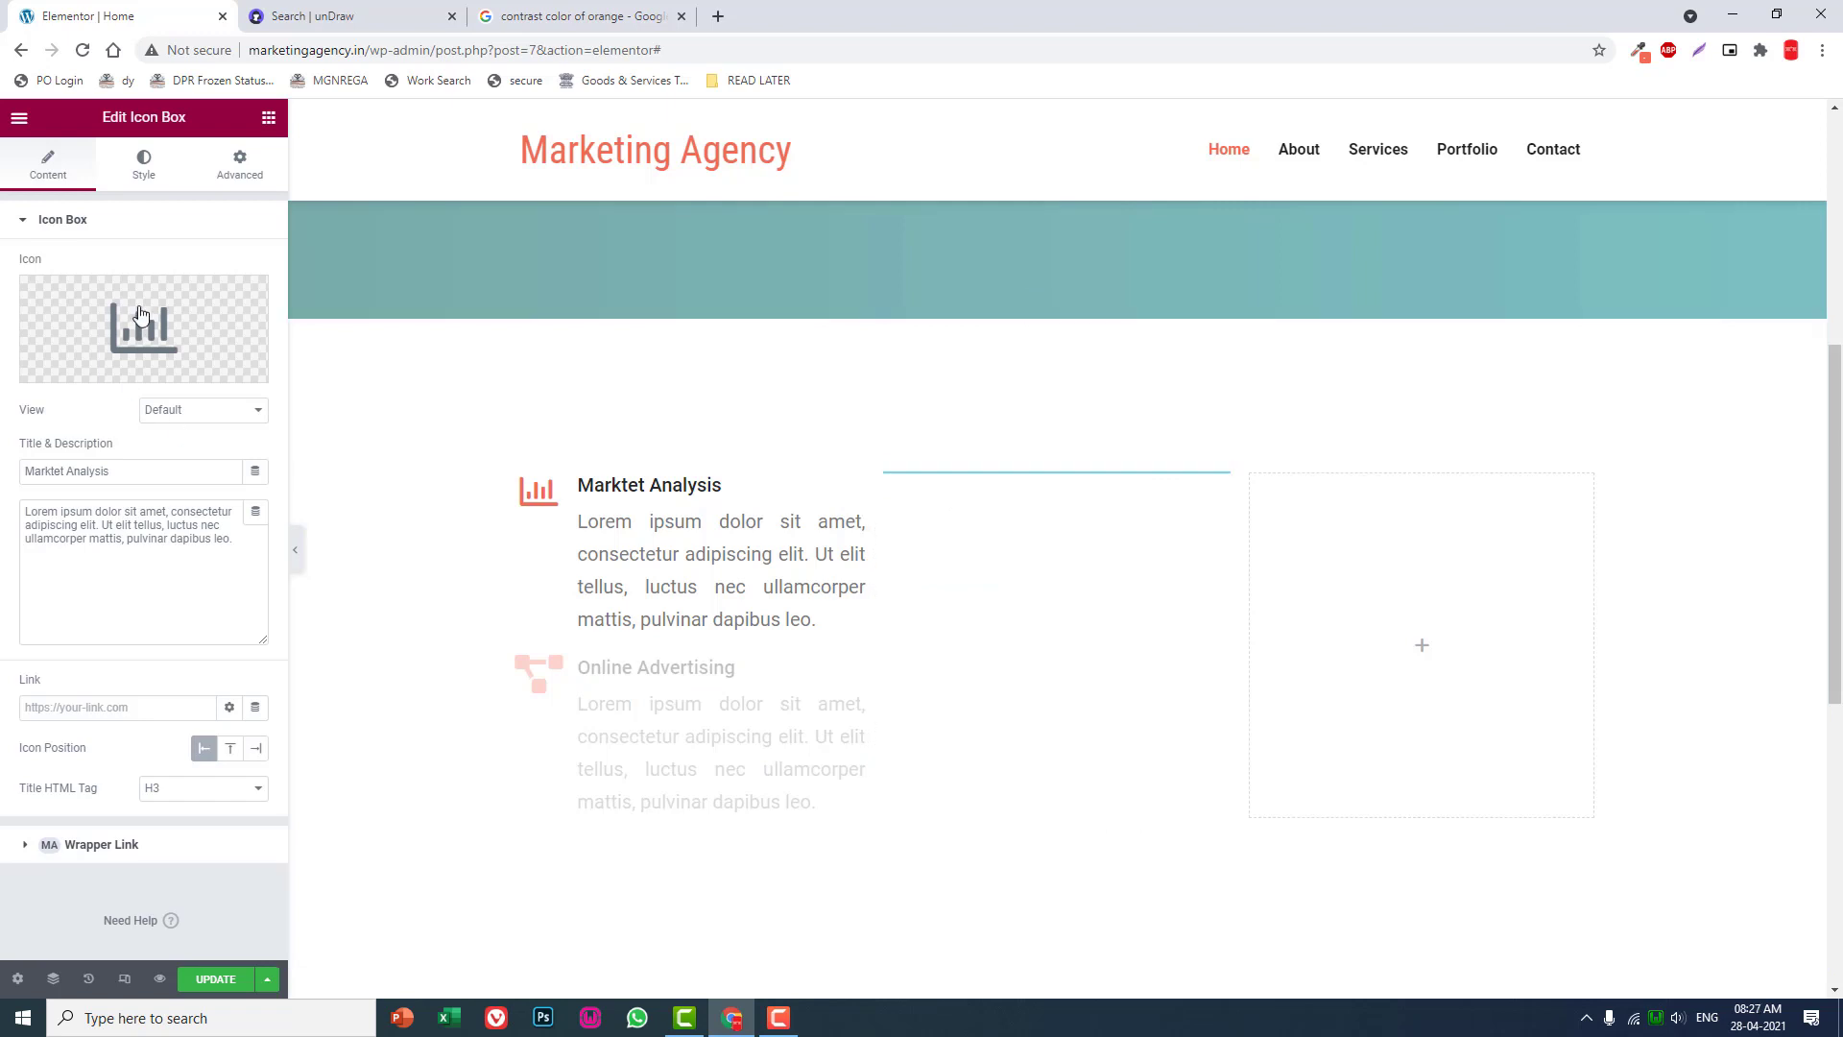
pyautogui.click(142, 327)
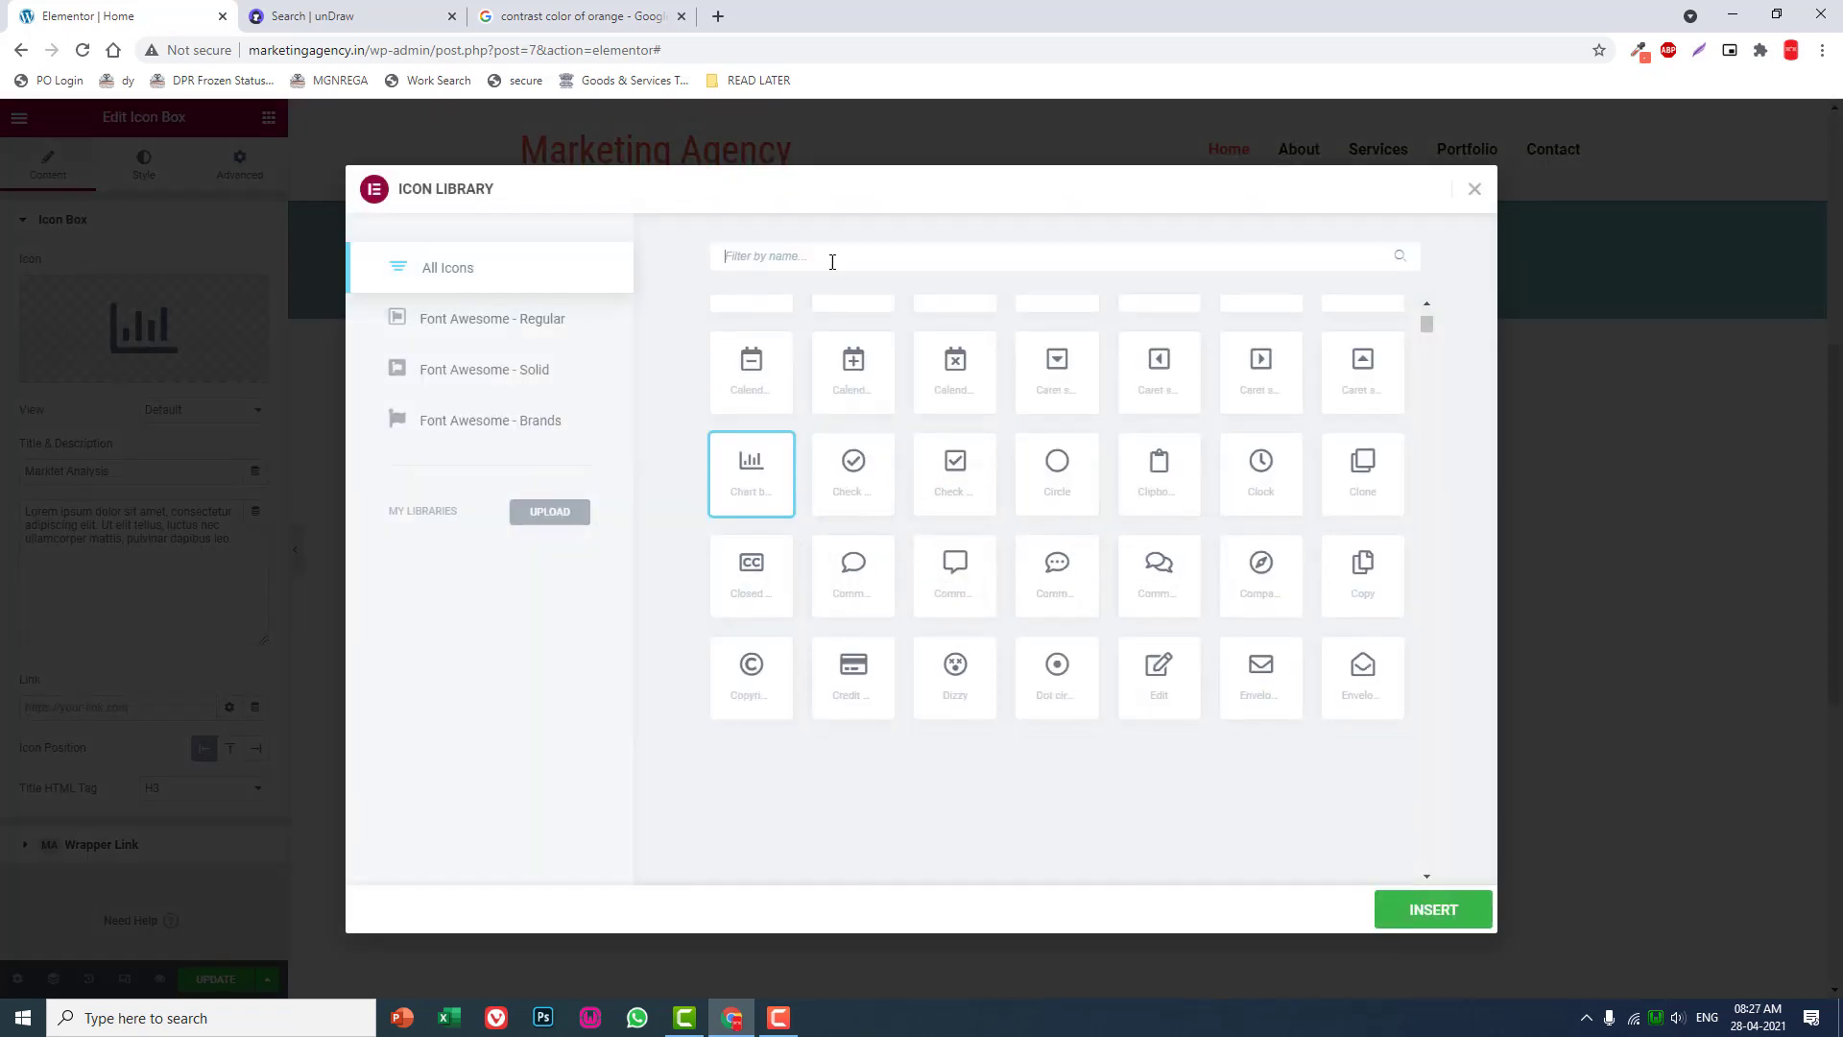
pyautogui.write('fac')
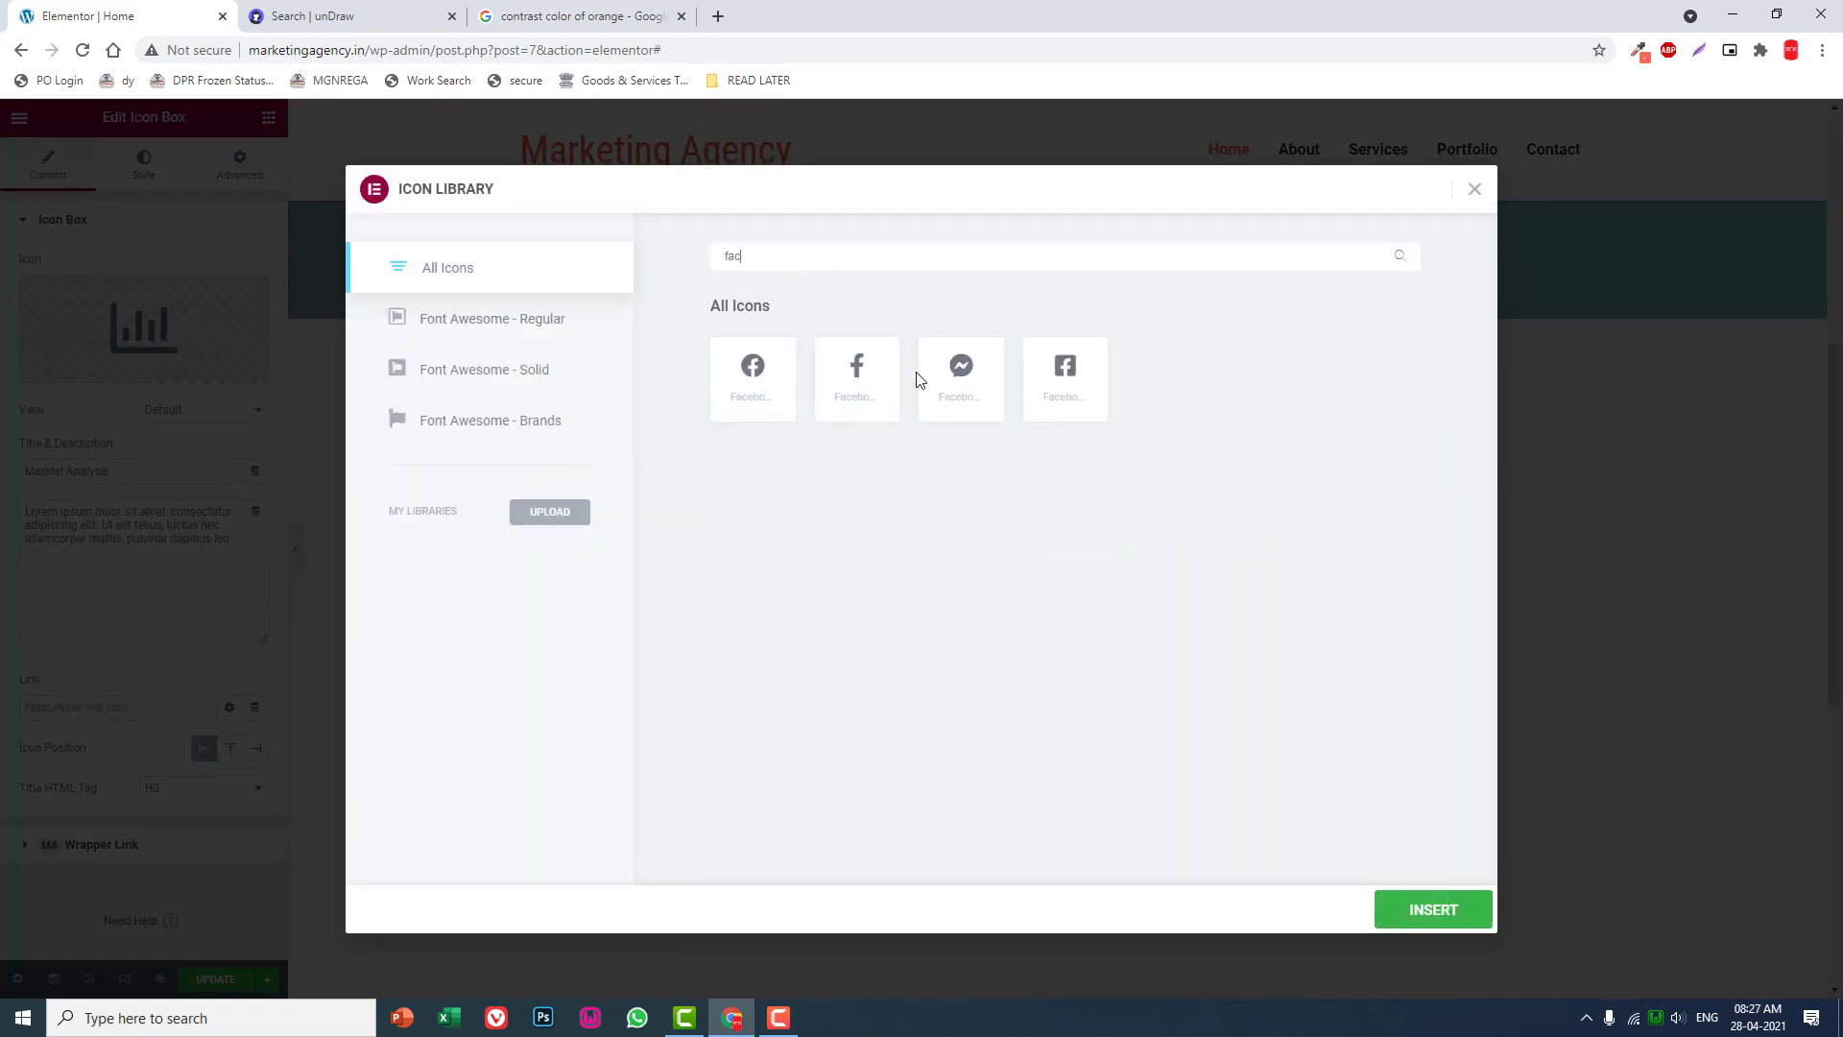
pyautogui.click(856, 371)
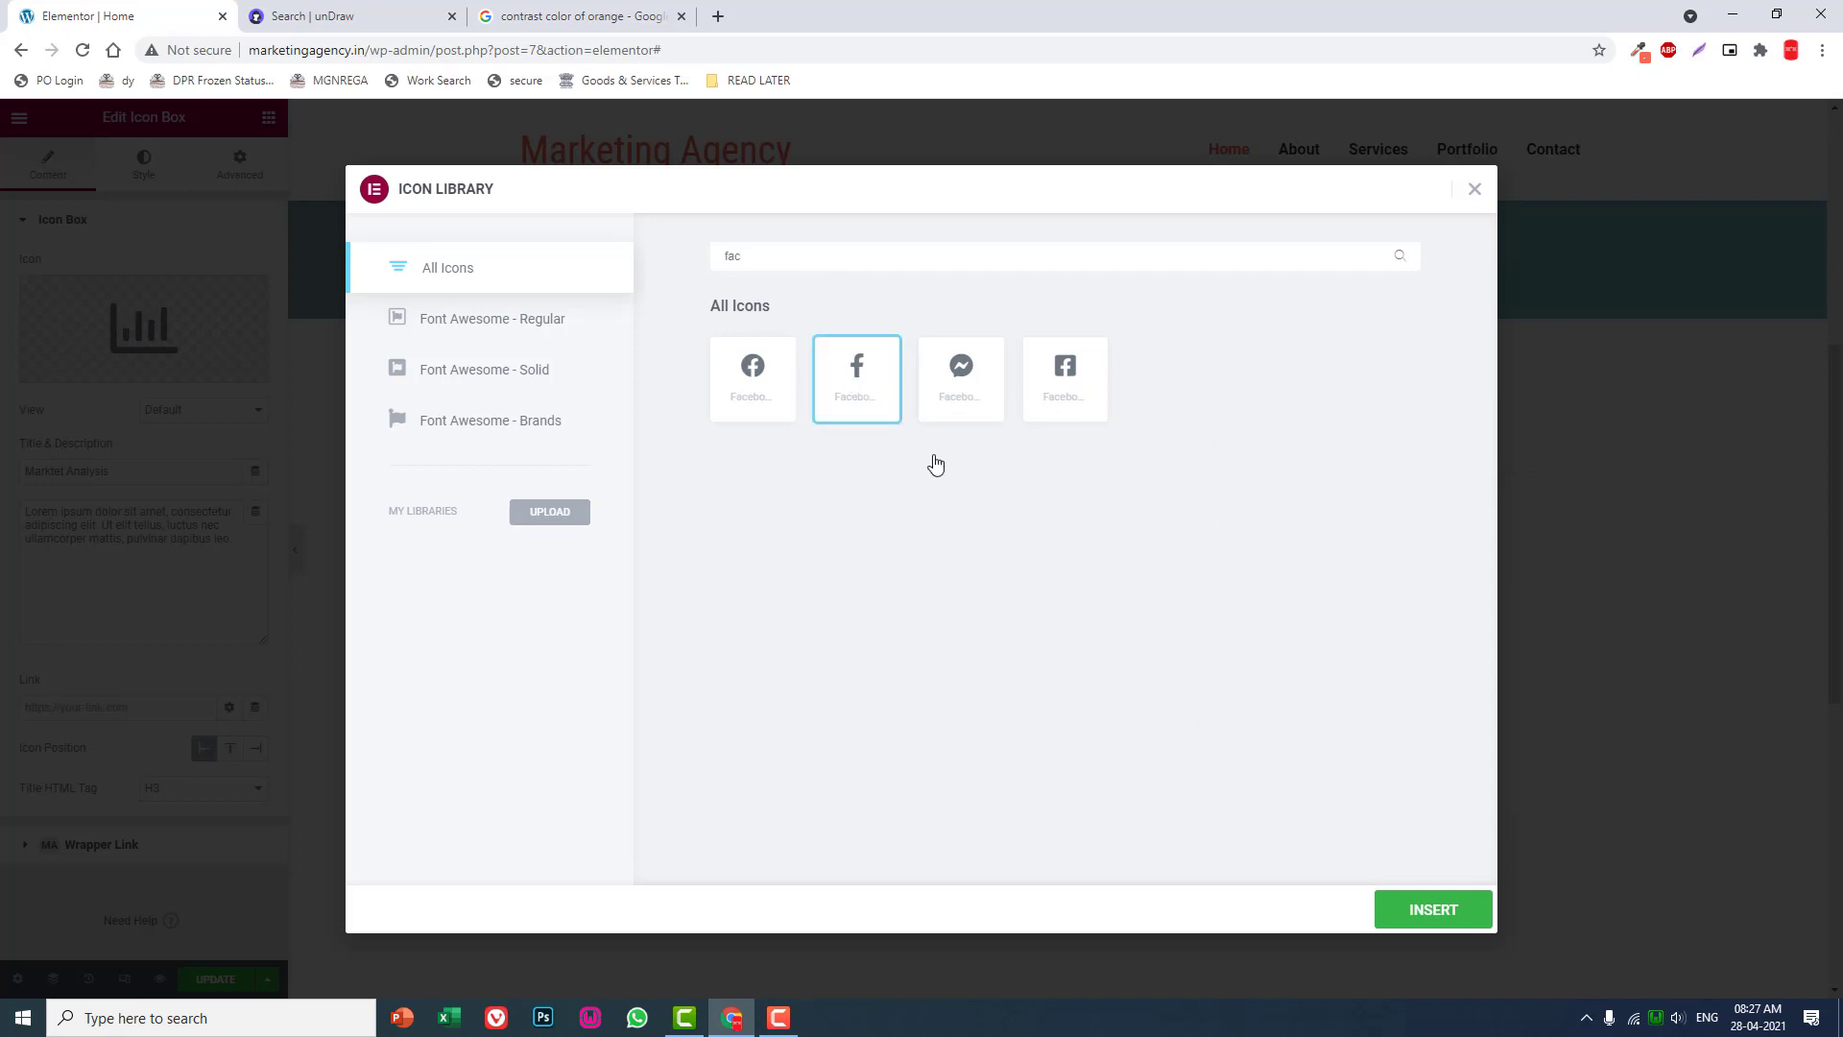
pyautogui.click(1432, 908)
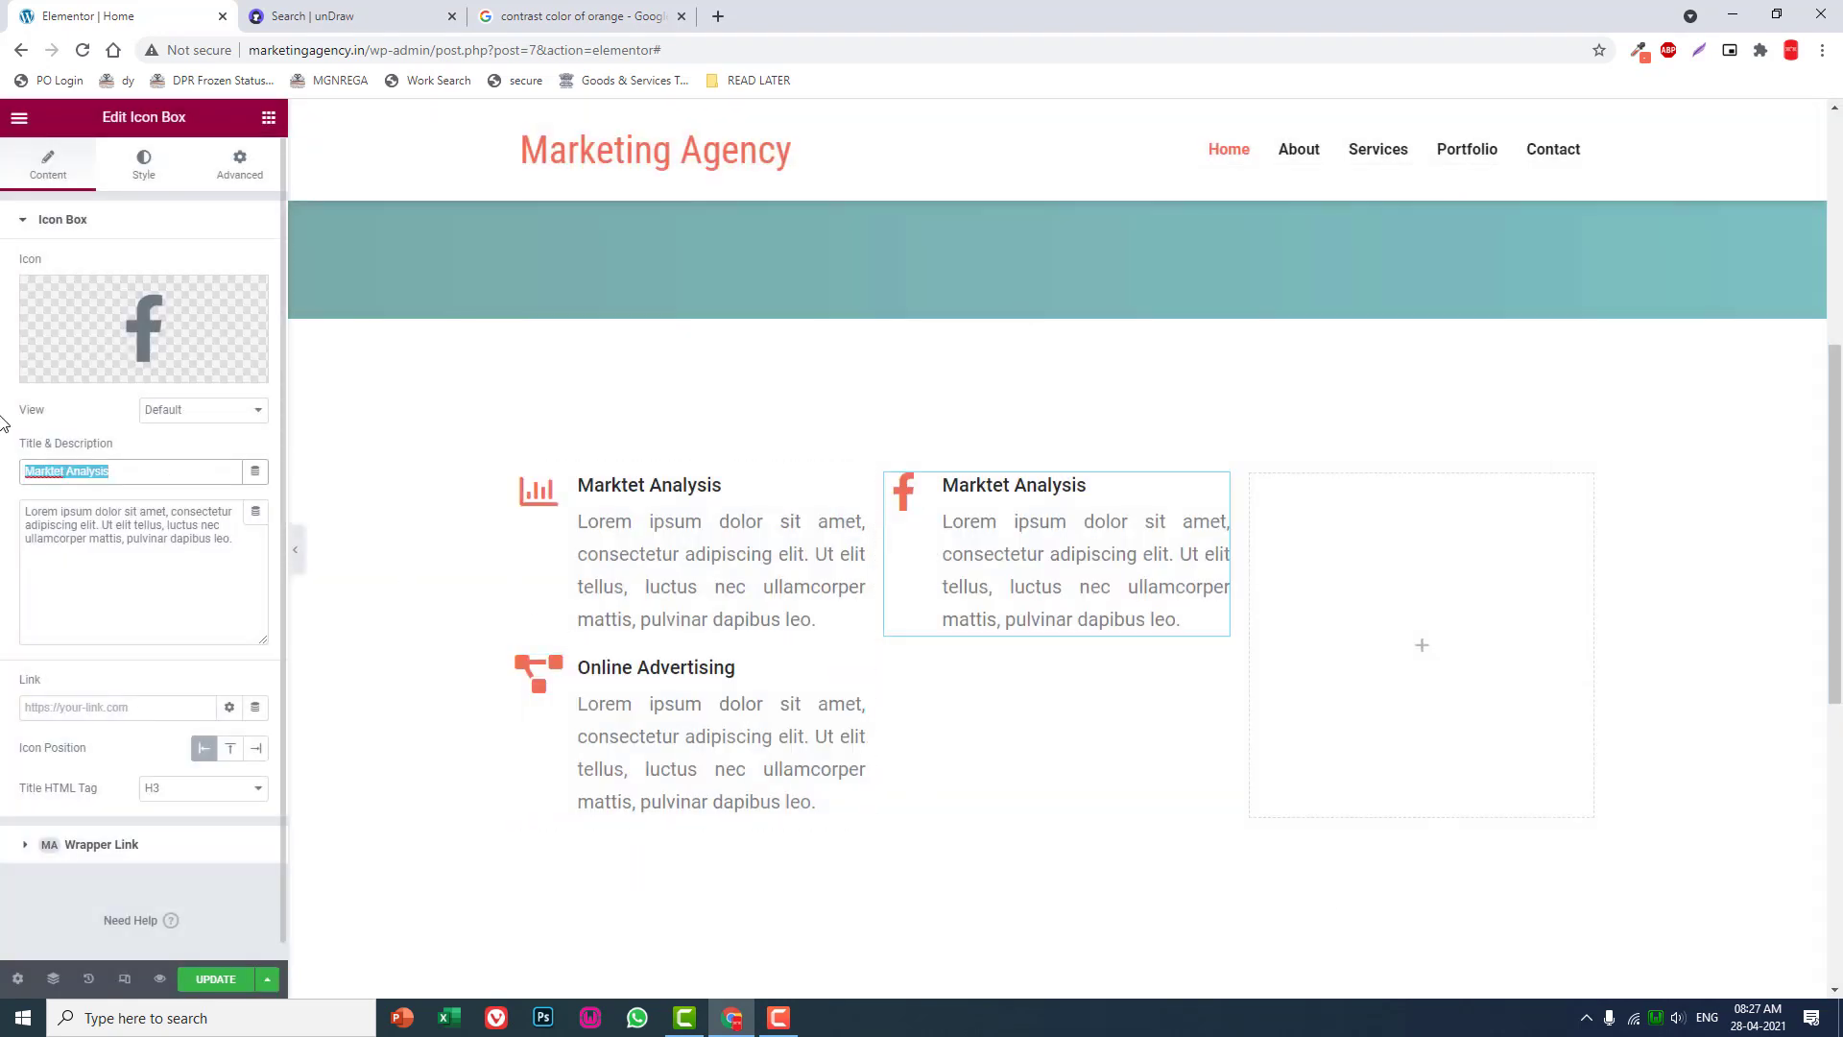
pyautogui.write('Social Media Marketing')
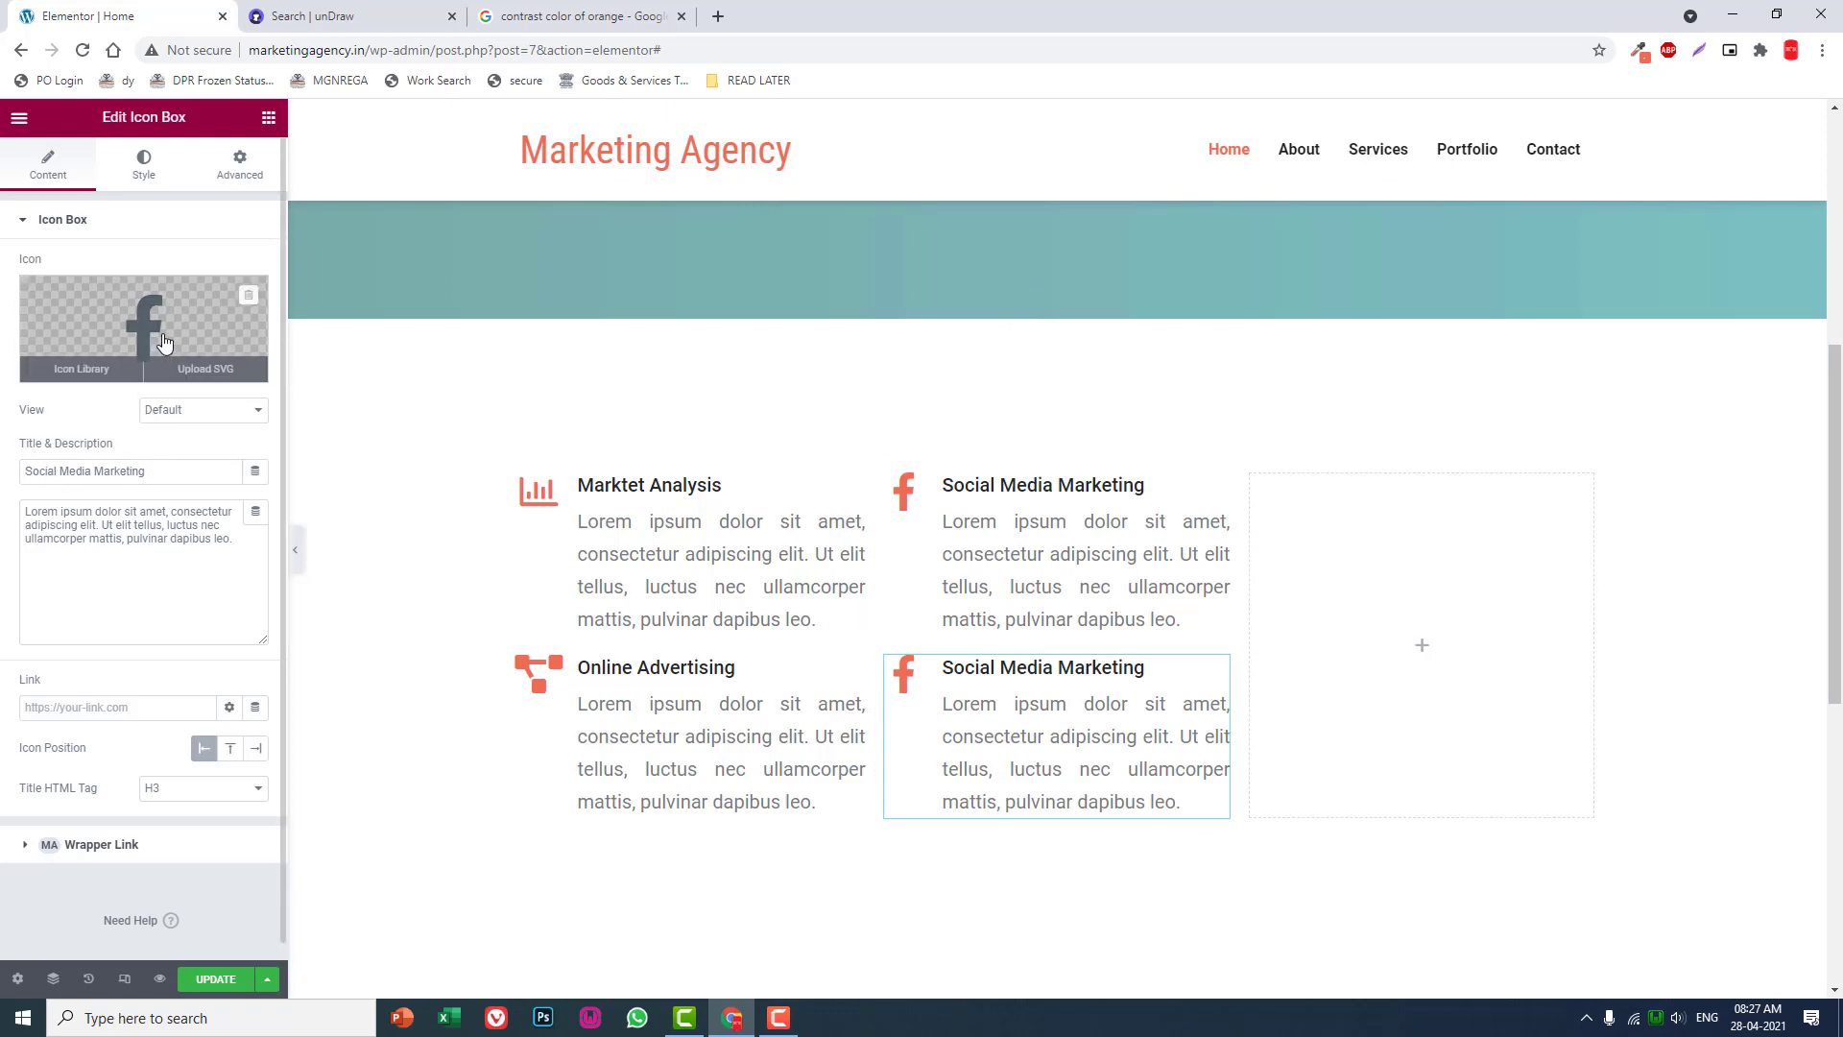
# Swap the lower second-column box's icon for the Google G from the icon library.
pyautogui.click(81, 368)
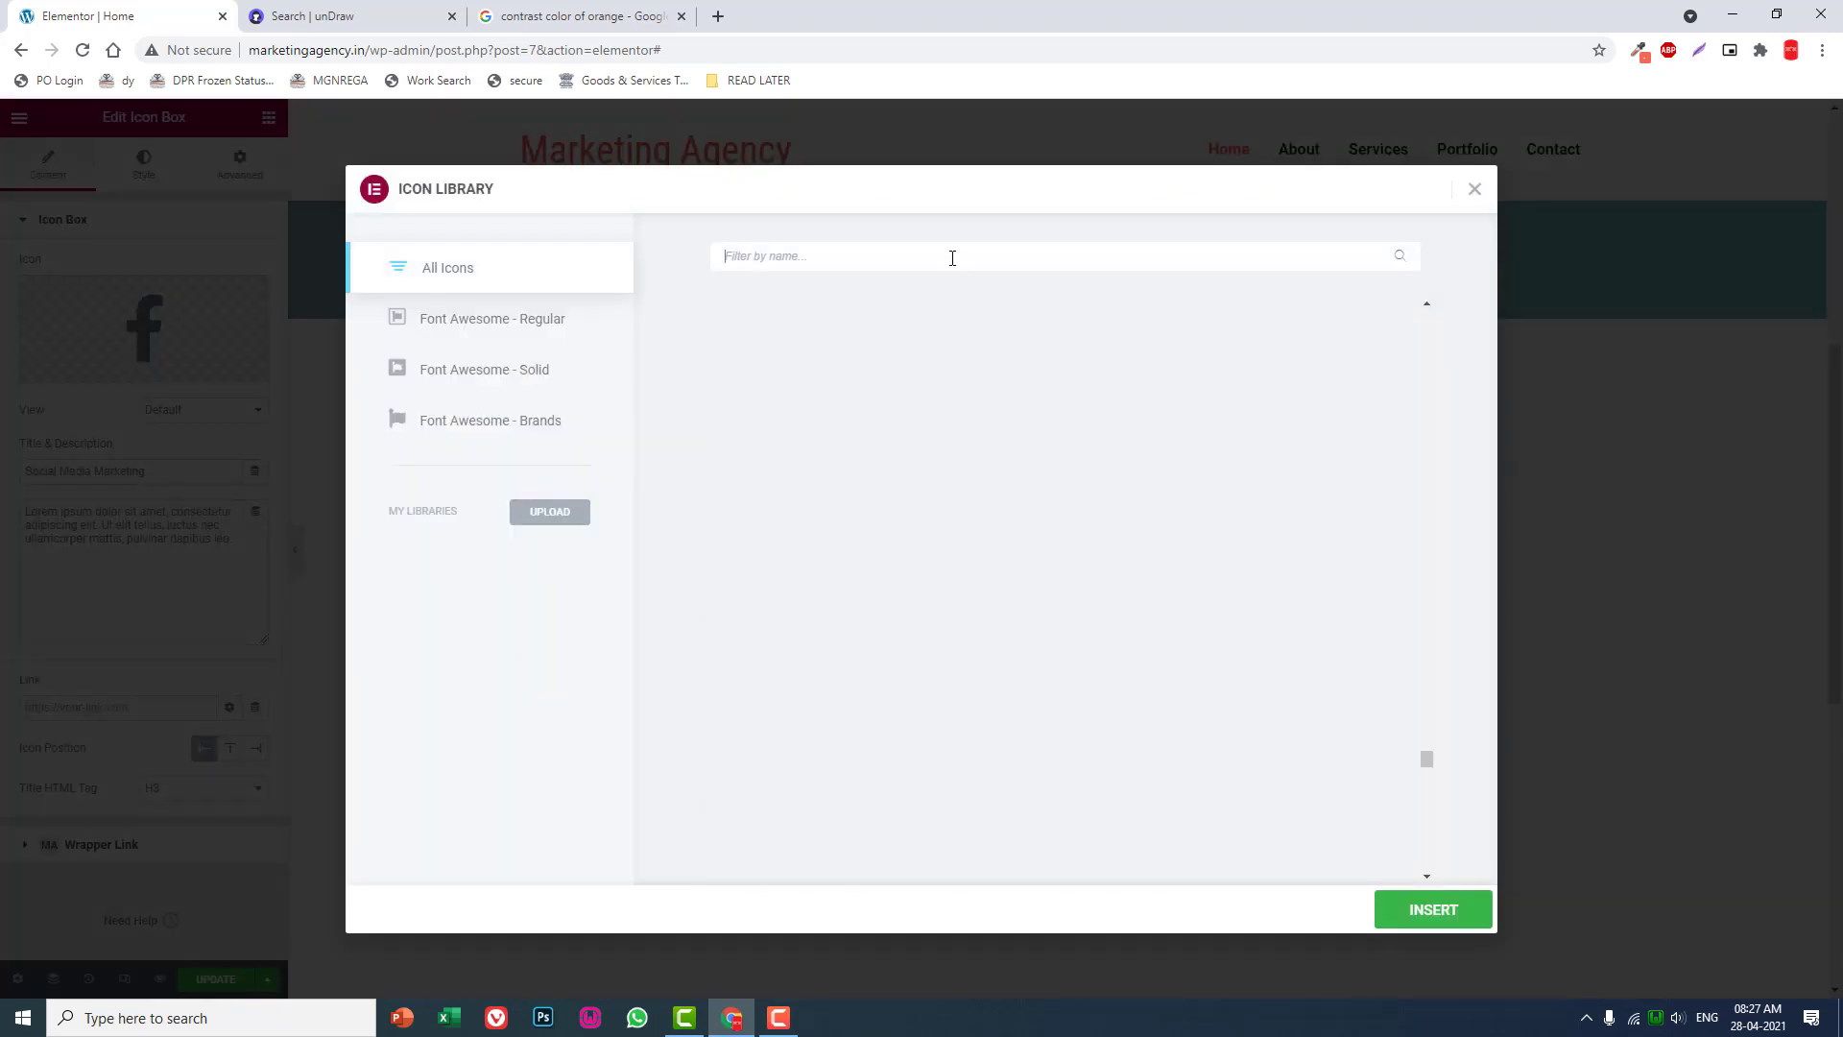
pyautogui.write('go')
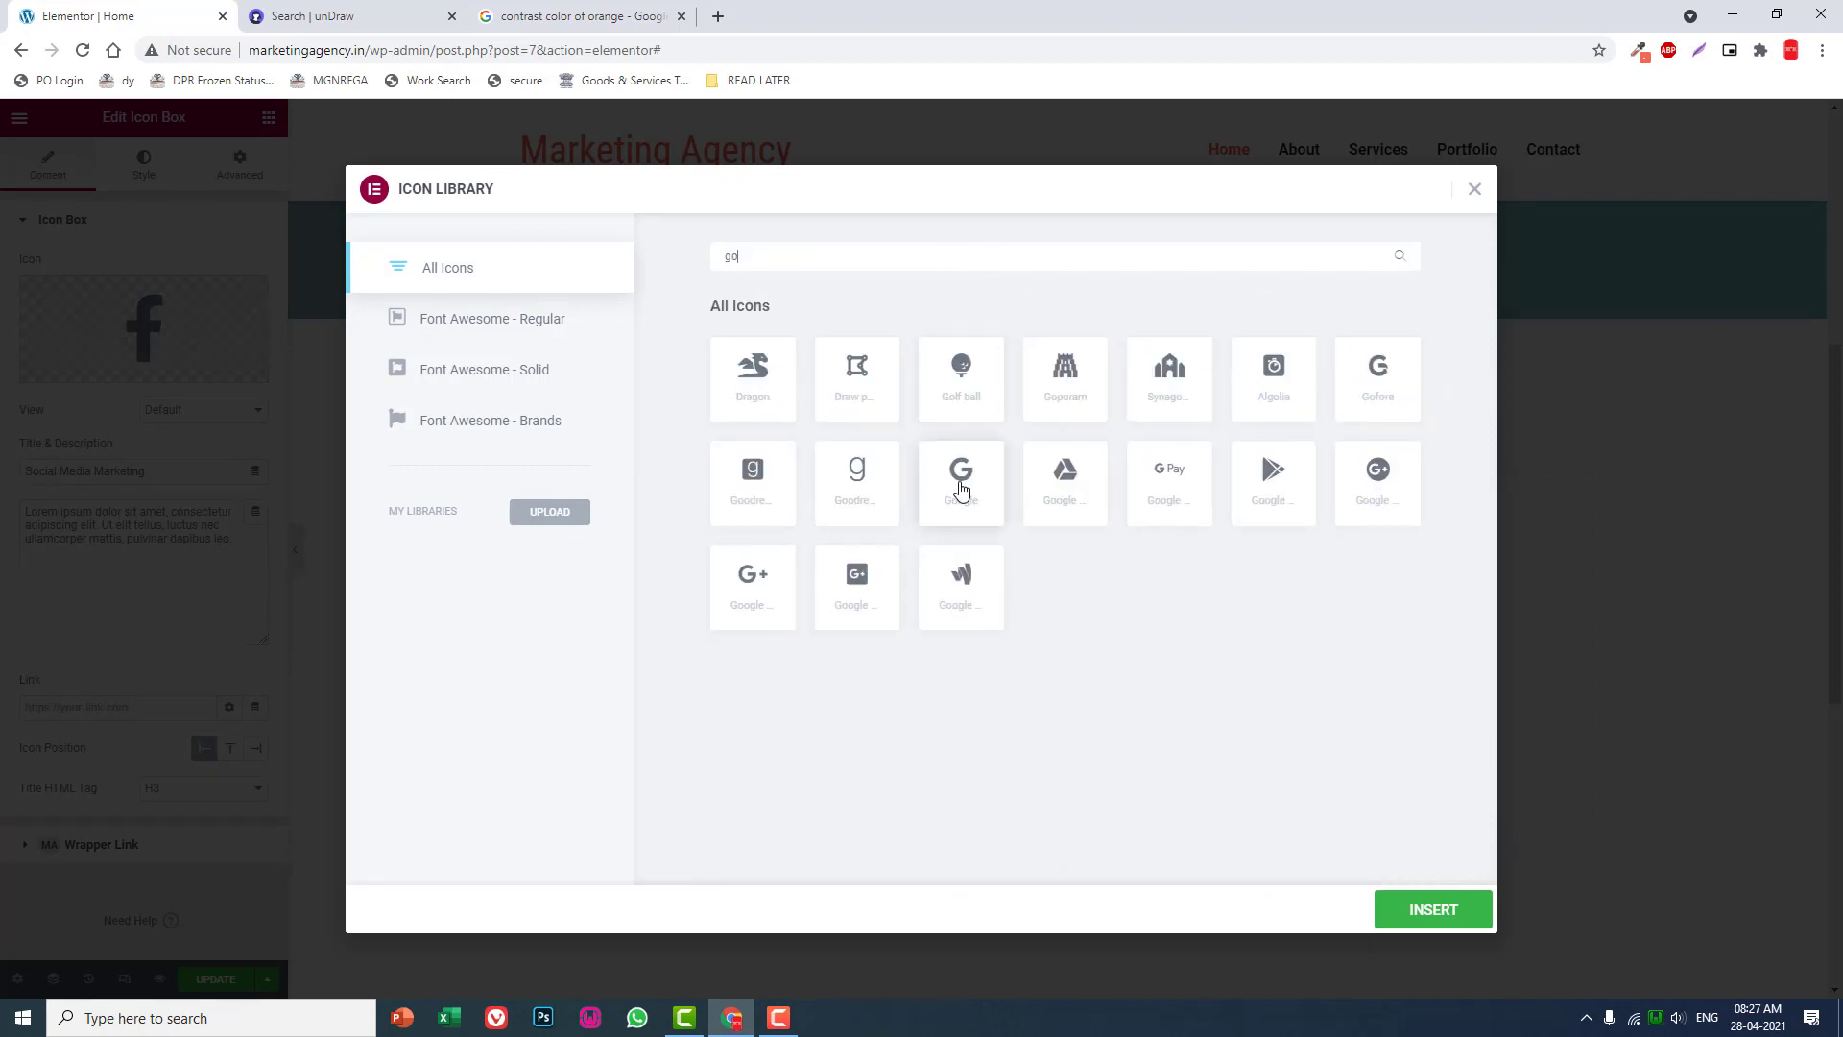
pyautogui.click(960, 482)
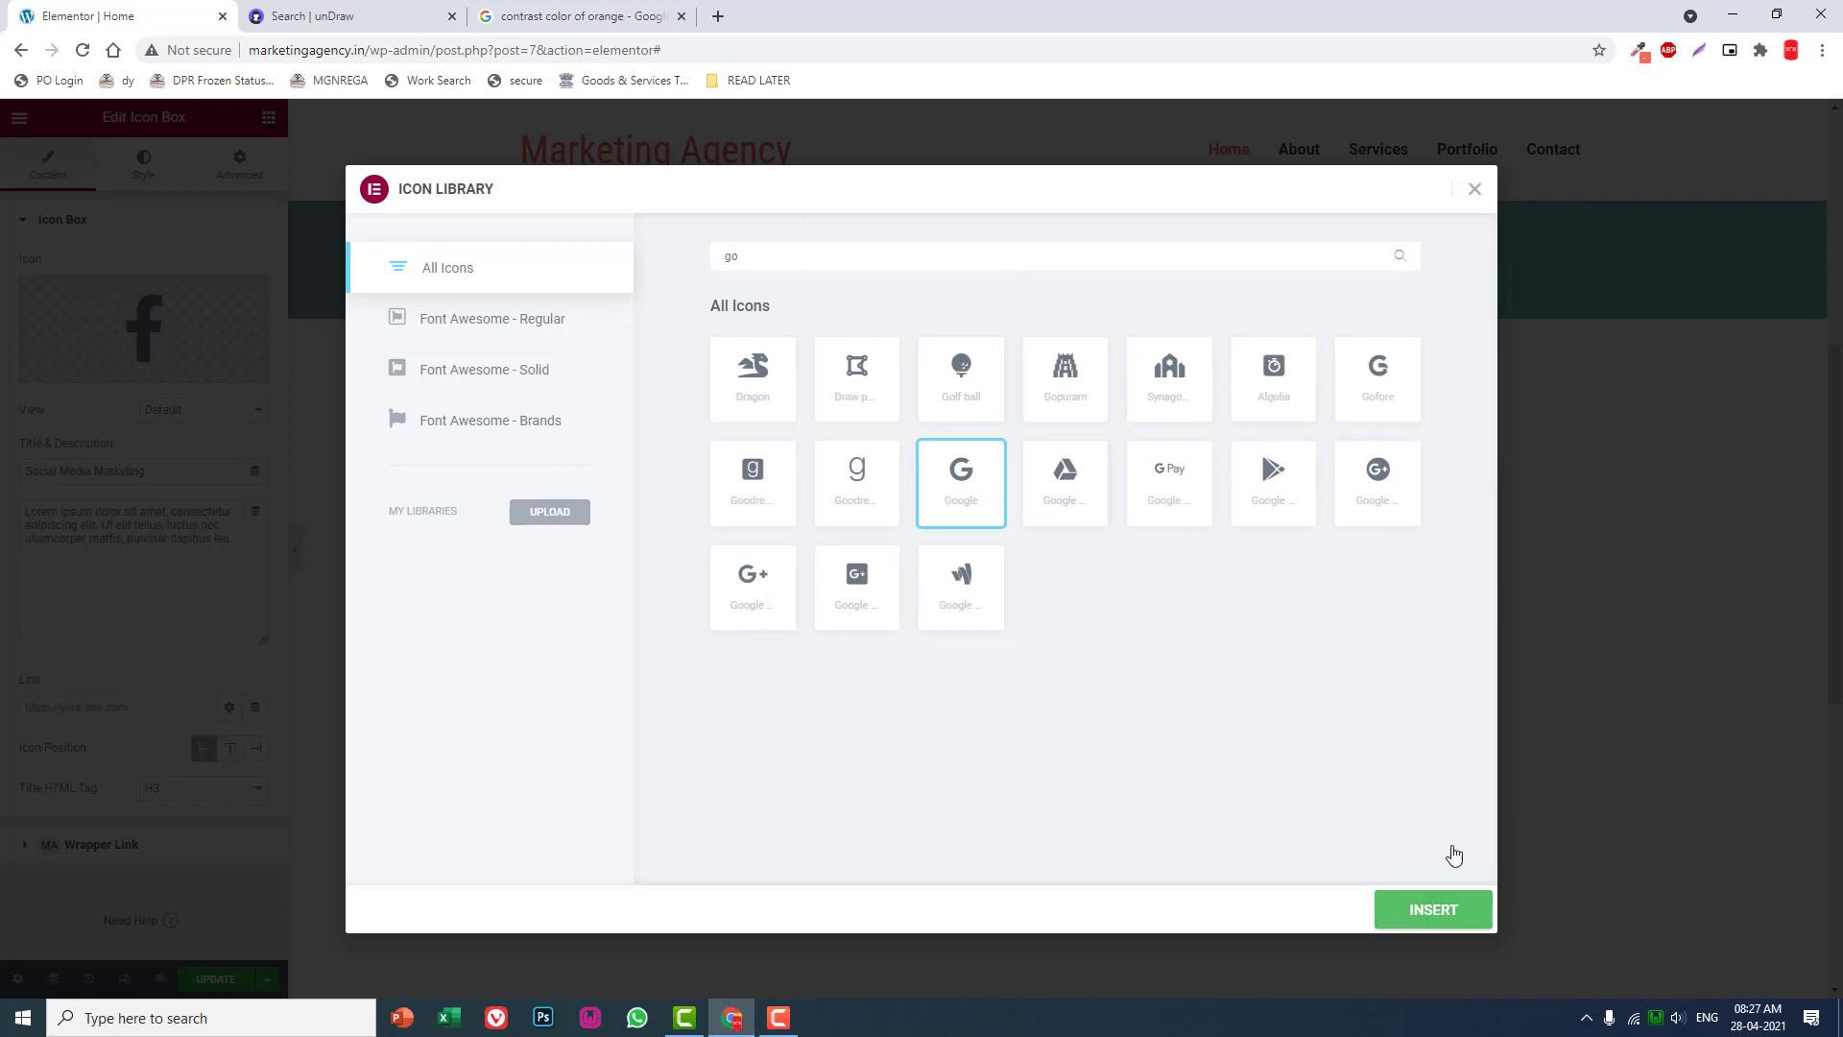
pyautogui.click(1432, 908)
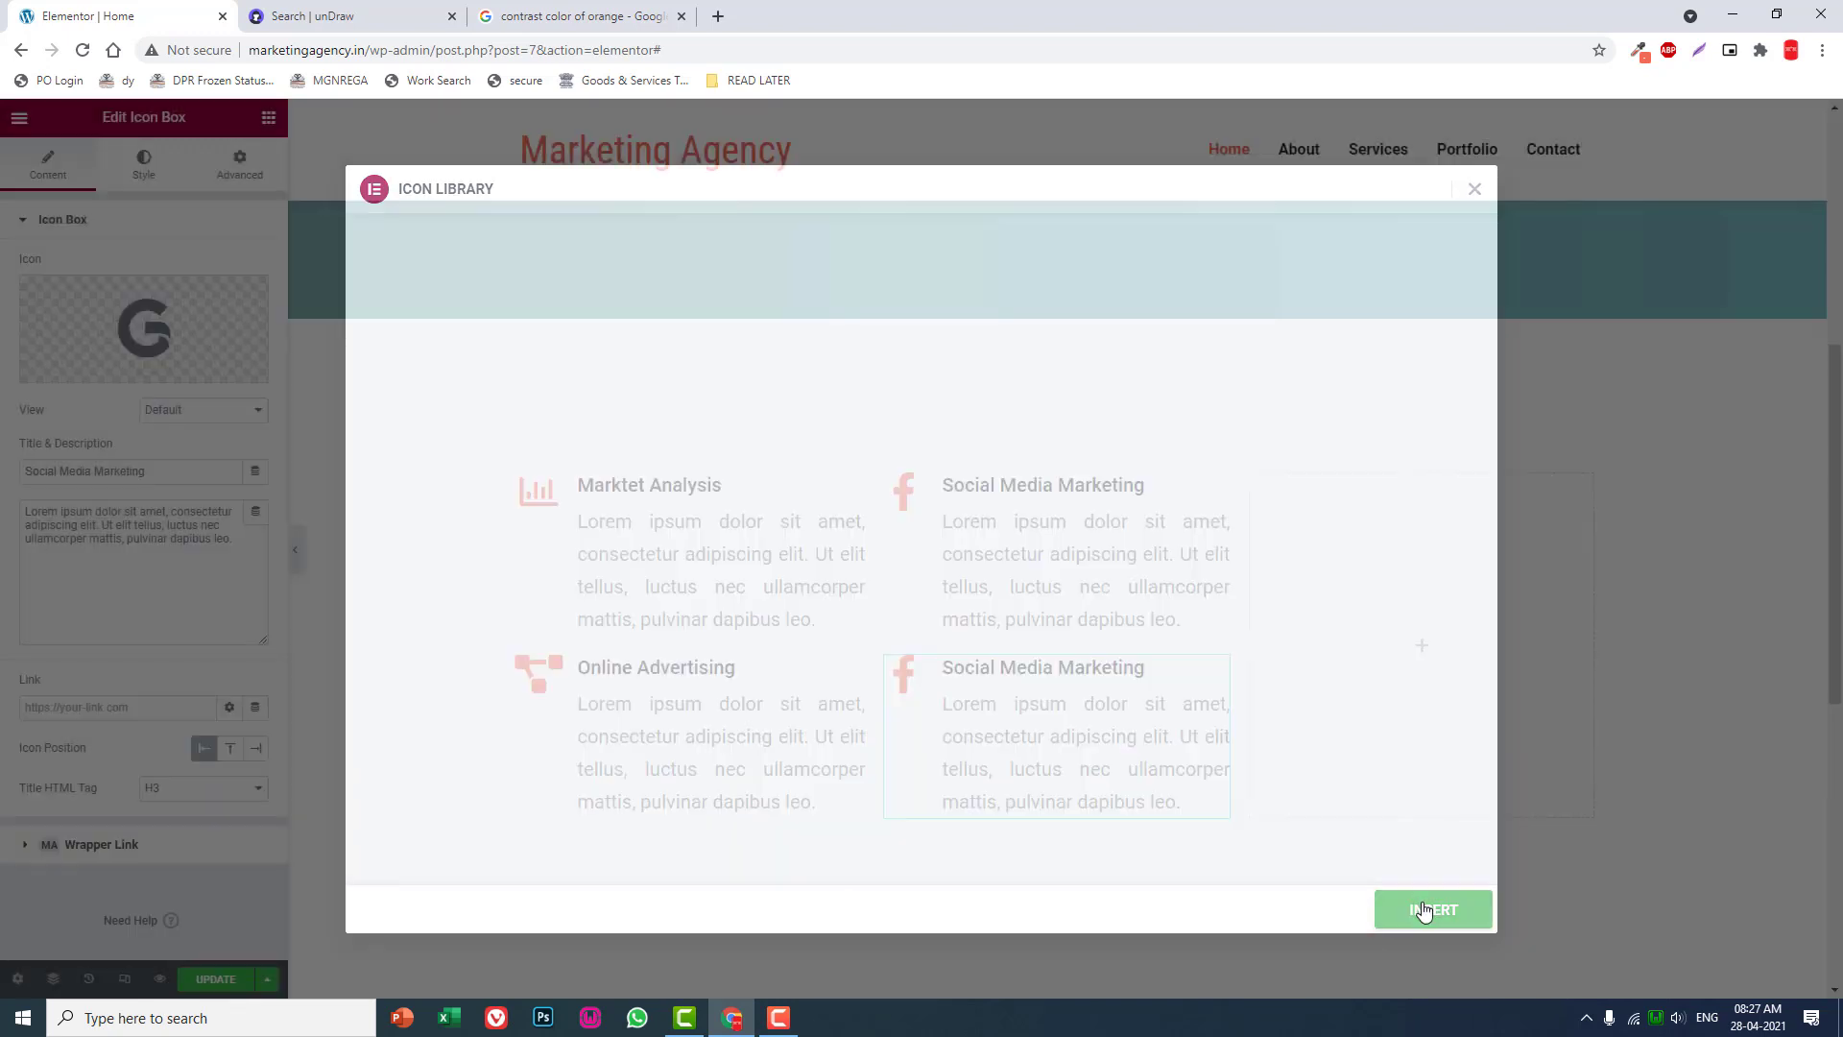
# Retitle that box 'SEO Management'.
pyautogui.click(1432, 908)
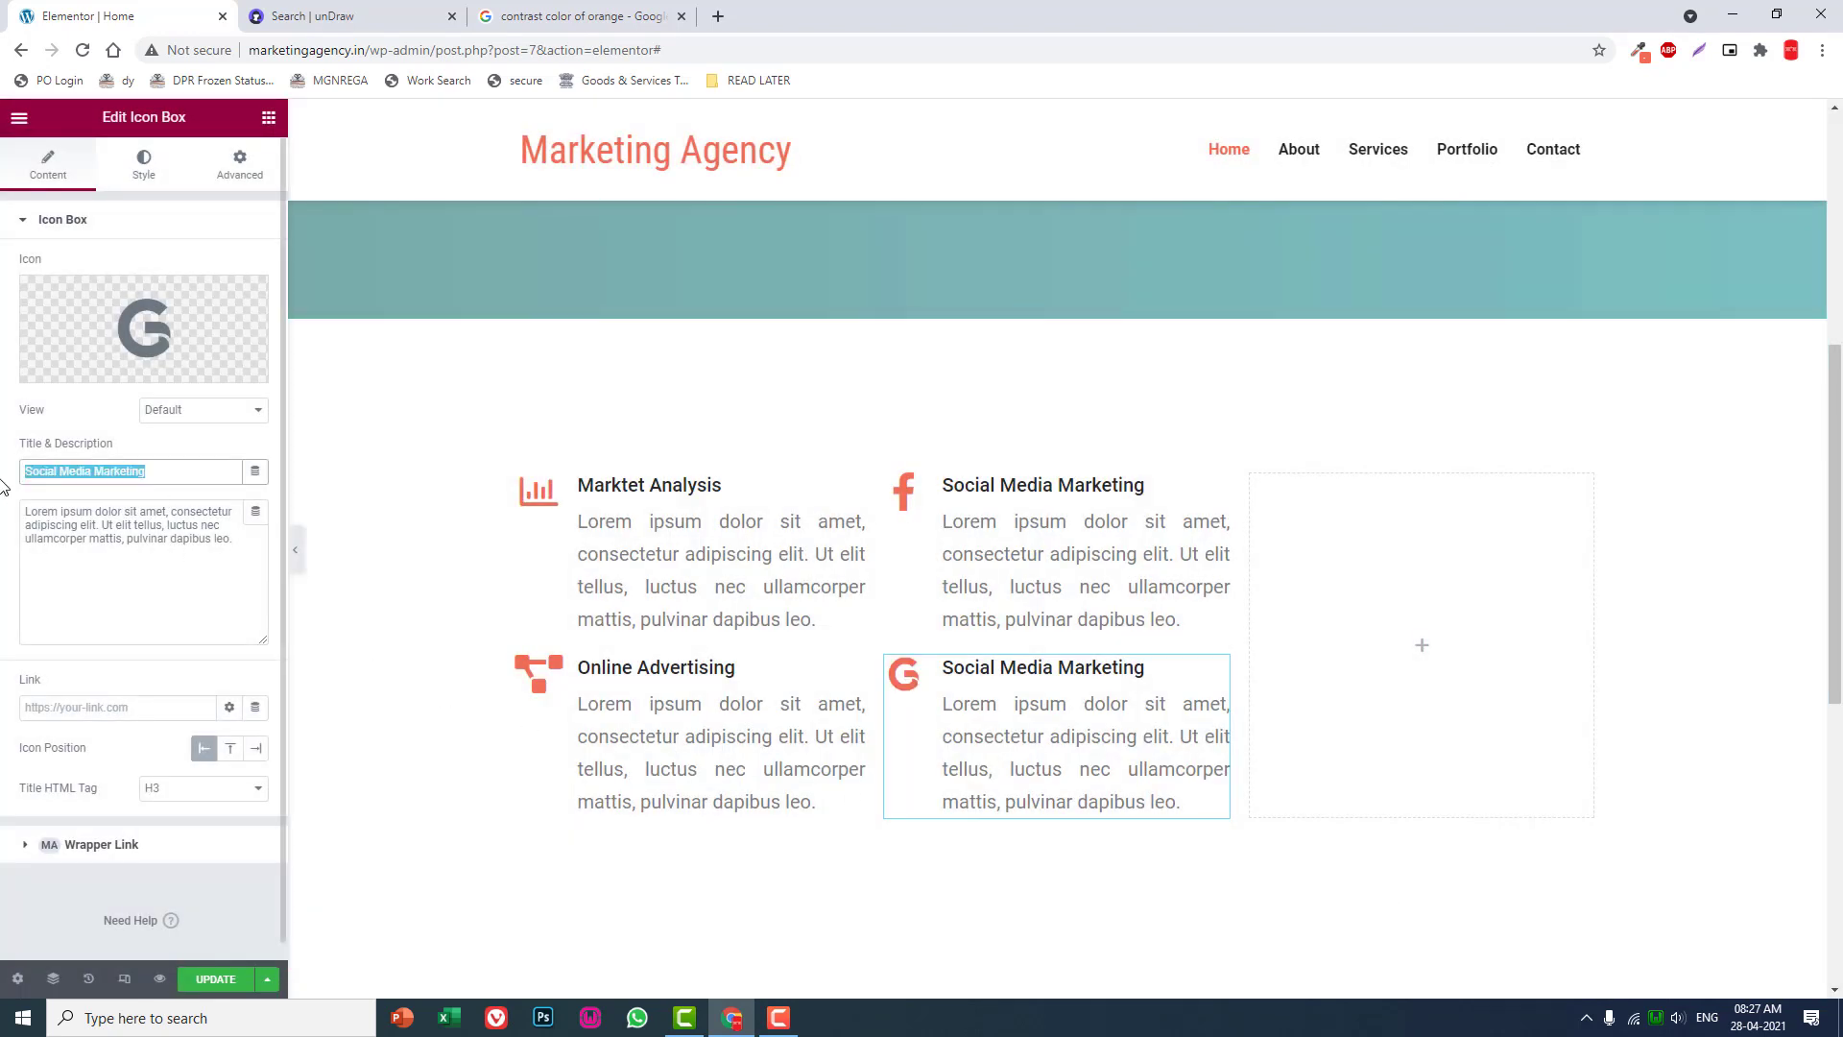
pyautogui.write('SEO')
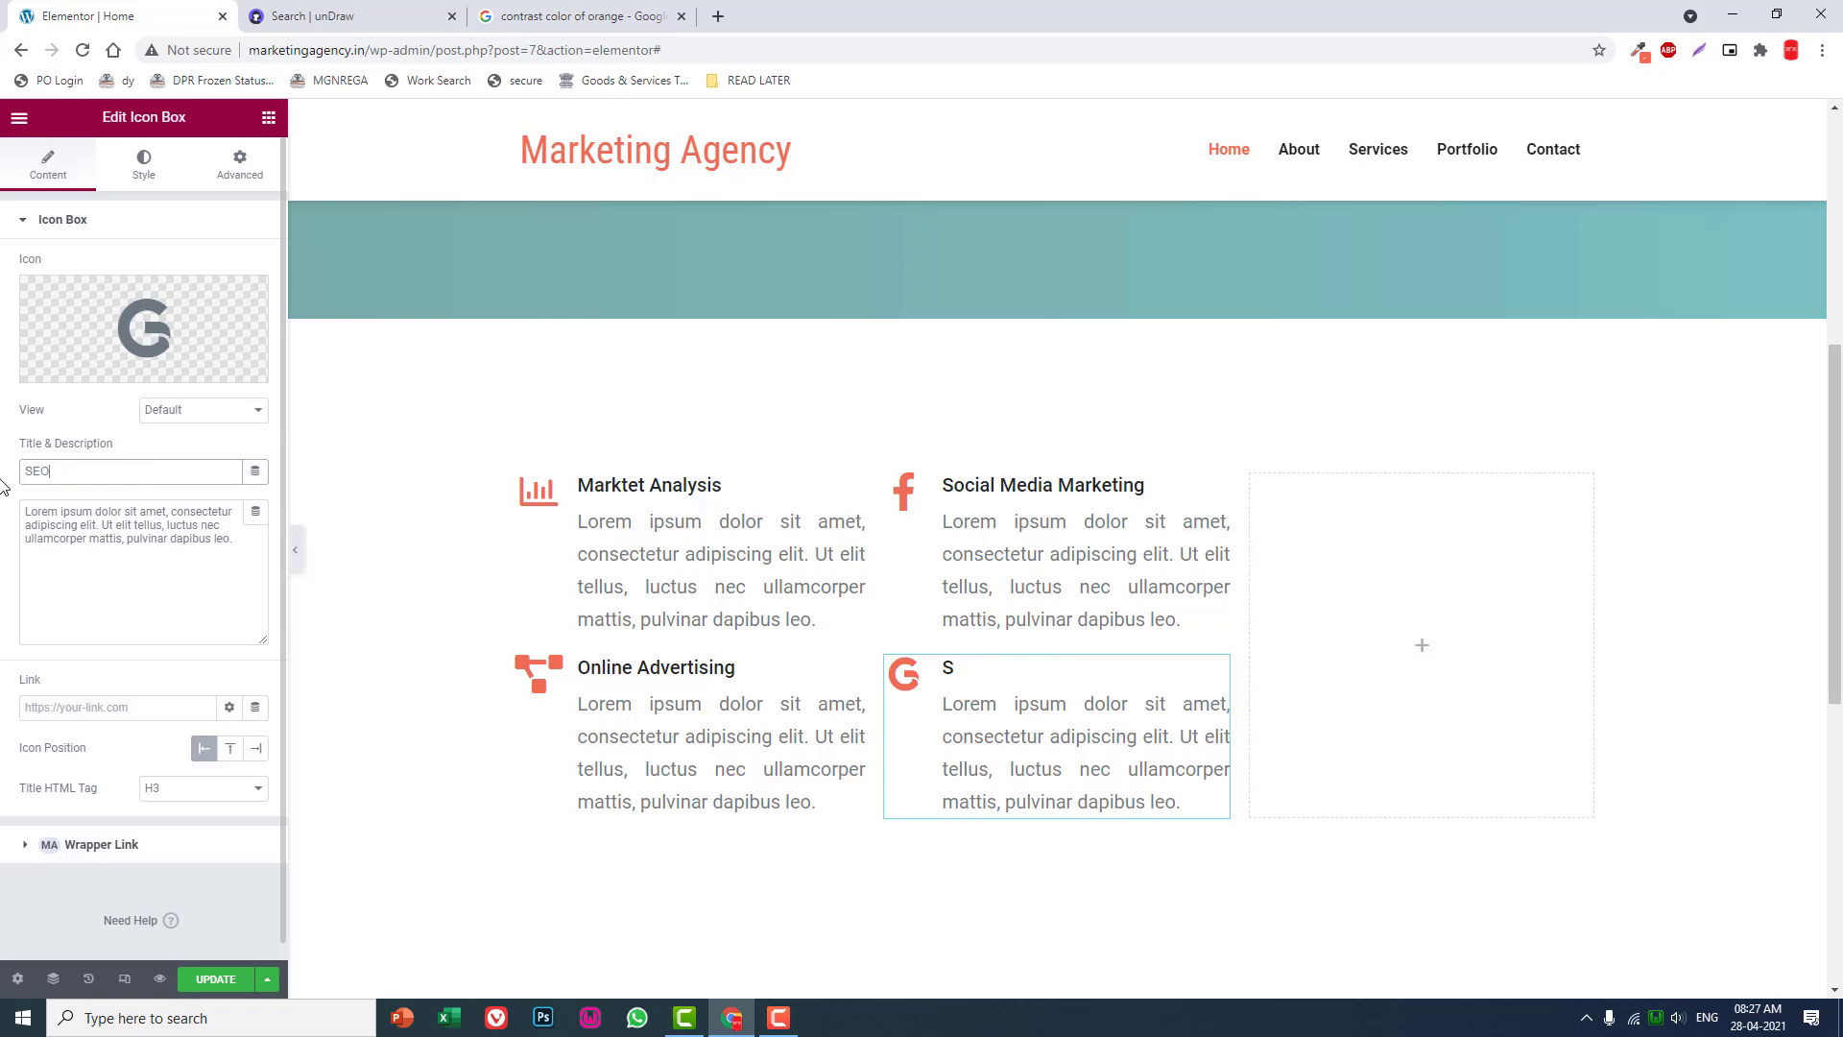
pyautogui.write('EO')
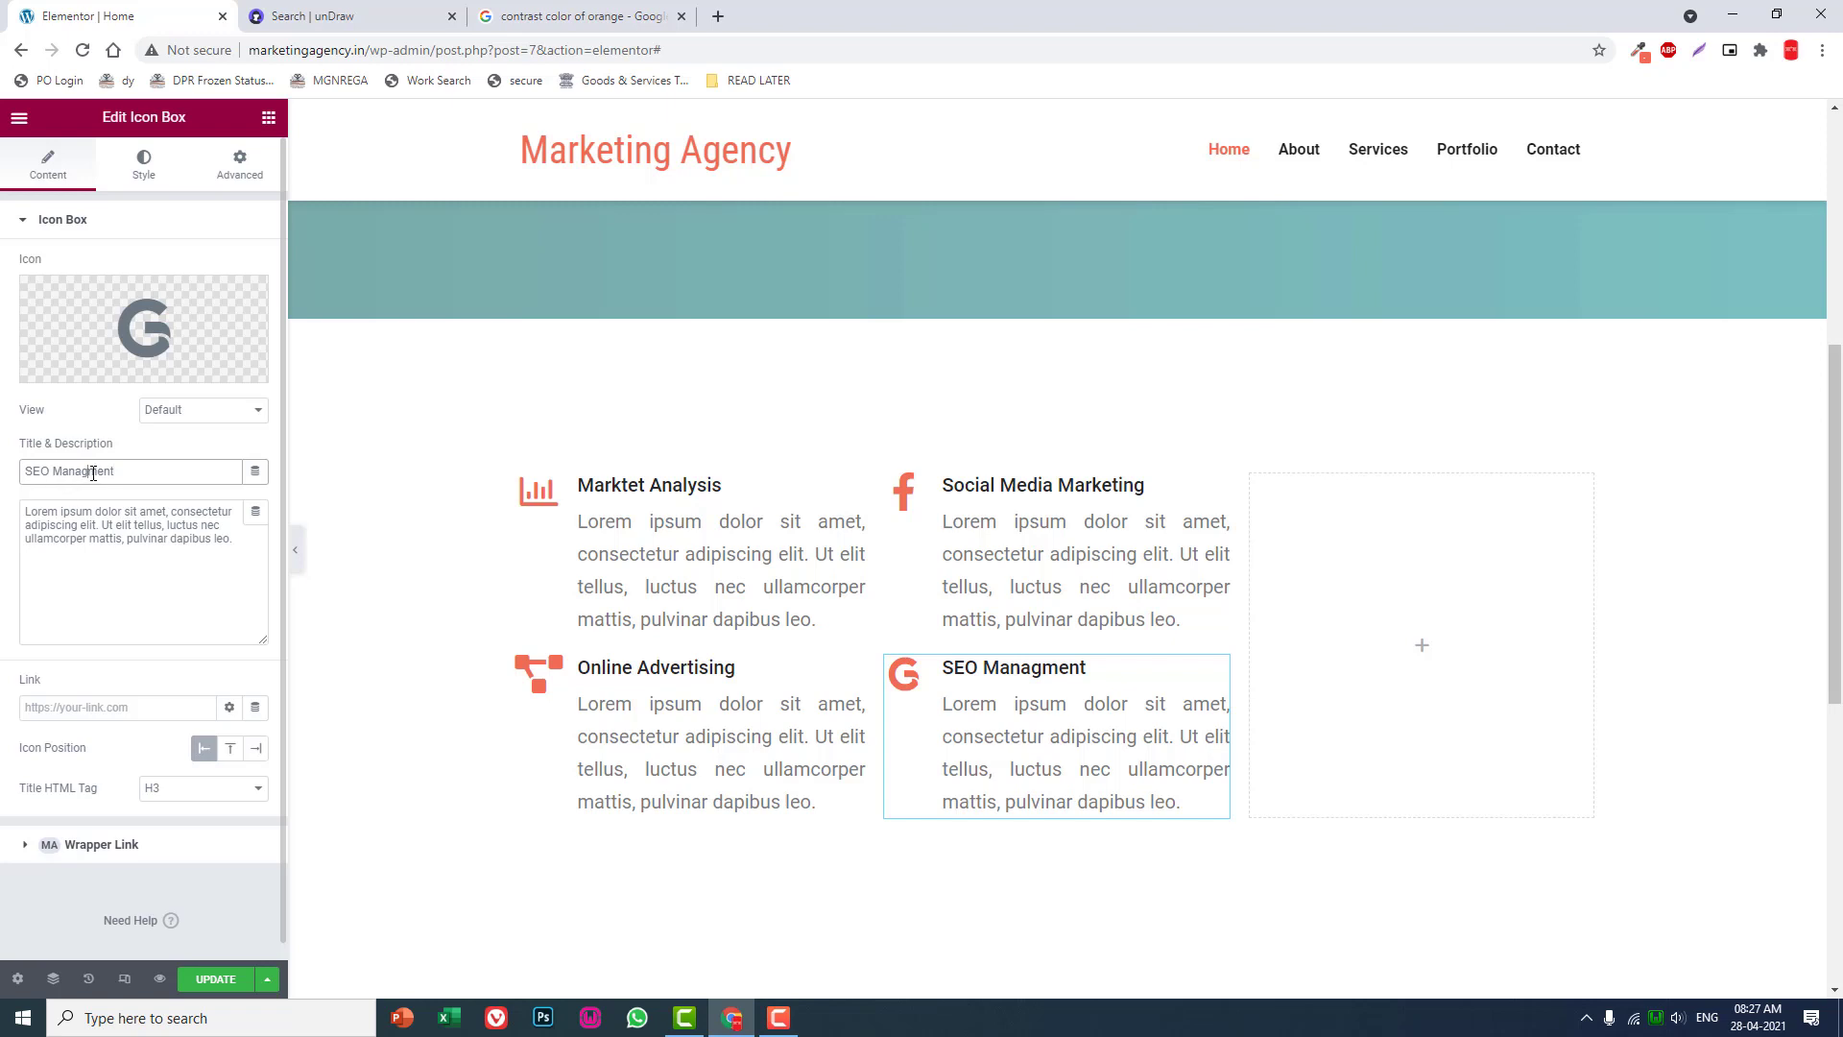
pyautogui.write('Management')
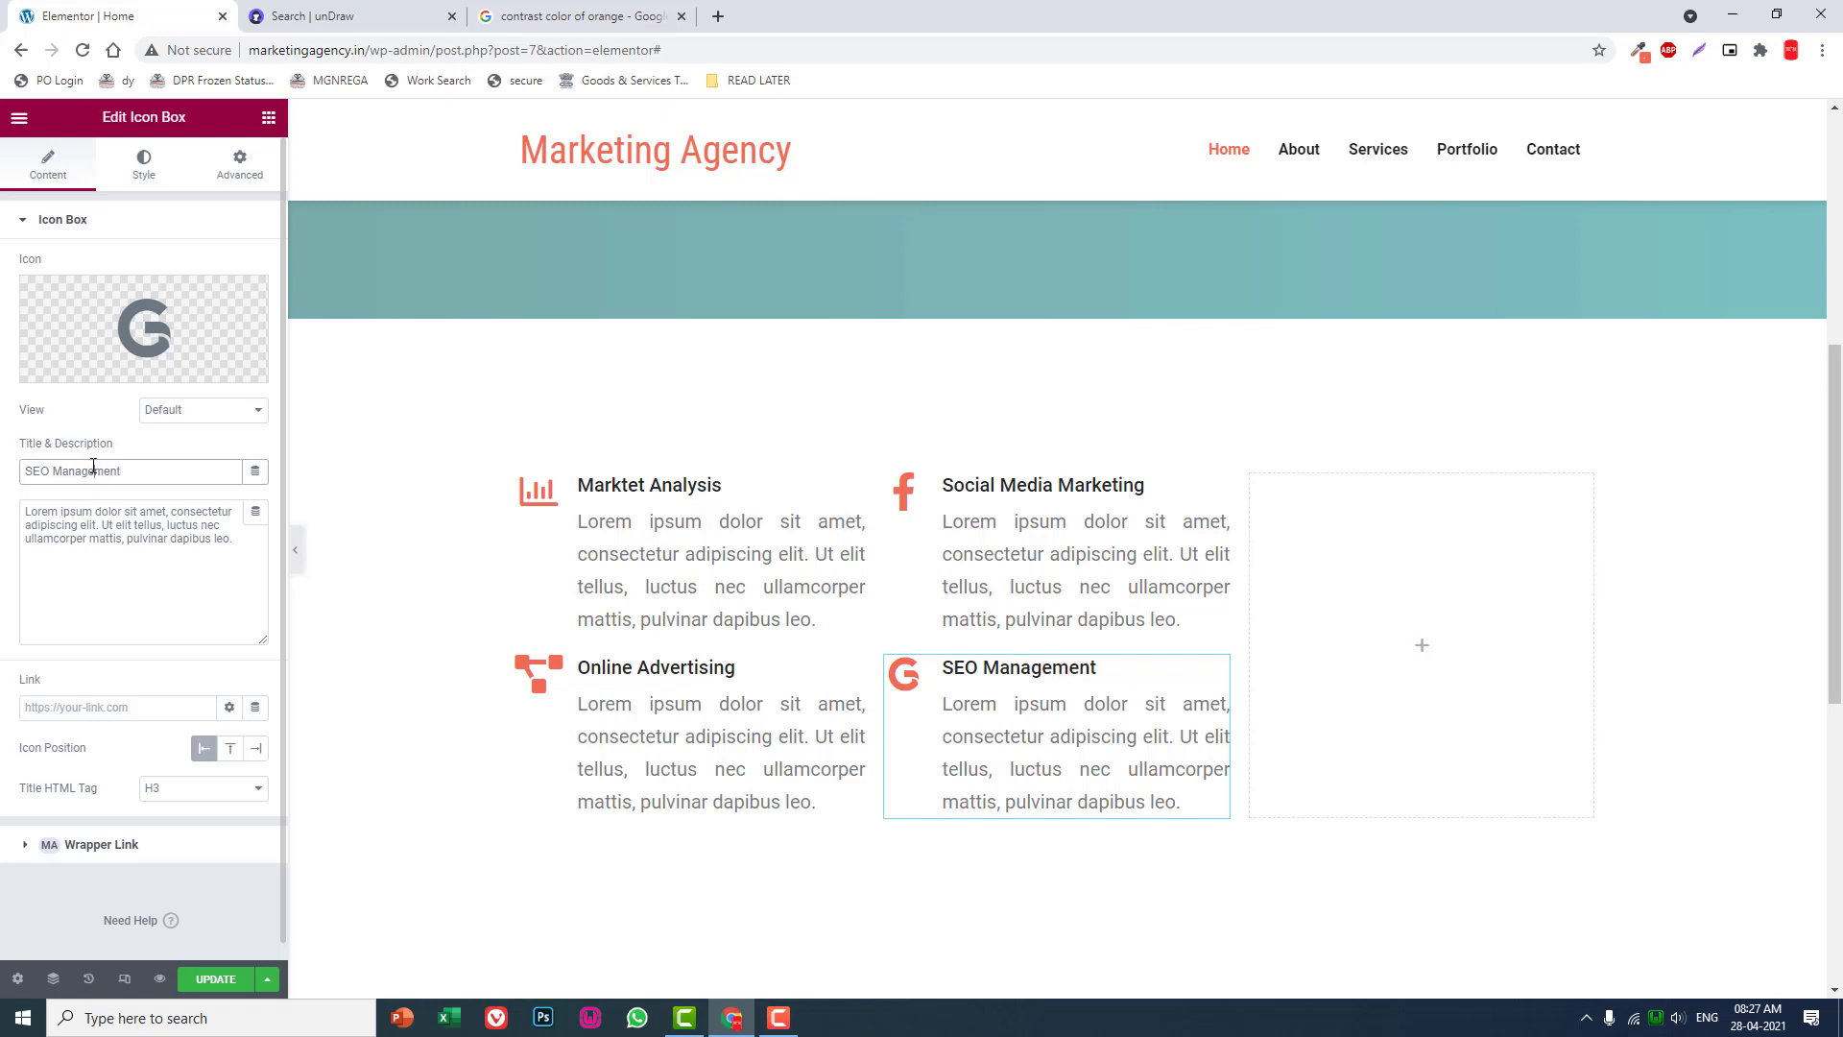
pyautogui.click(1042, 484)
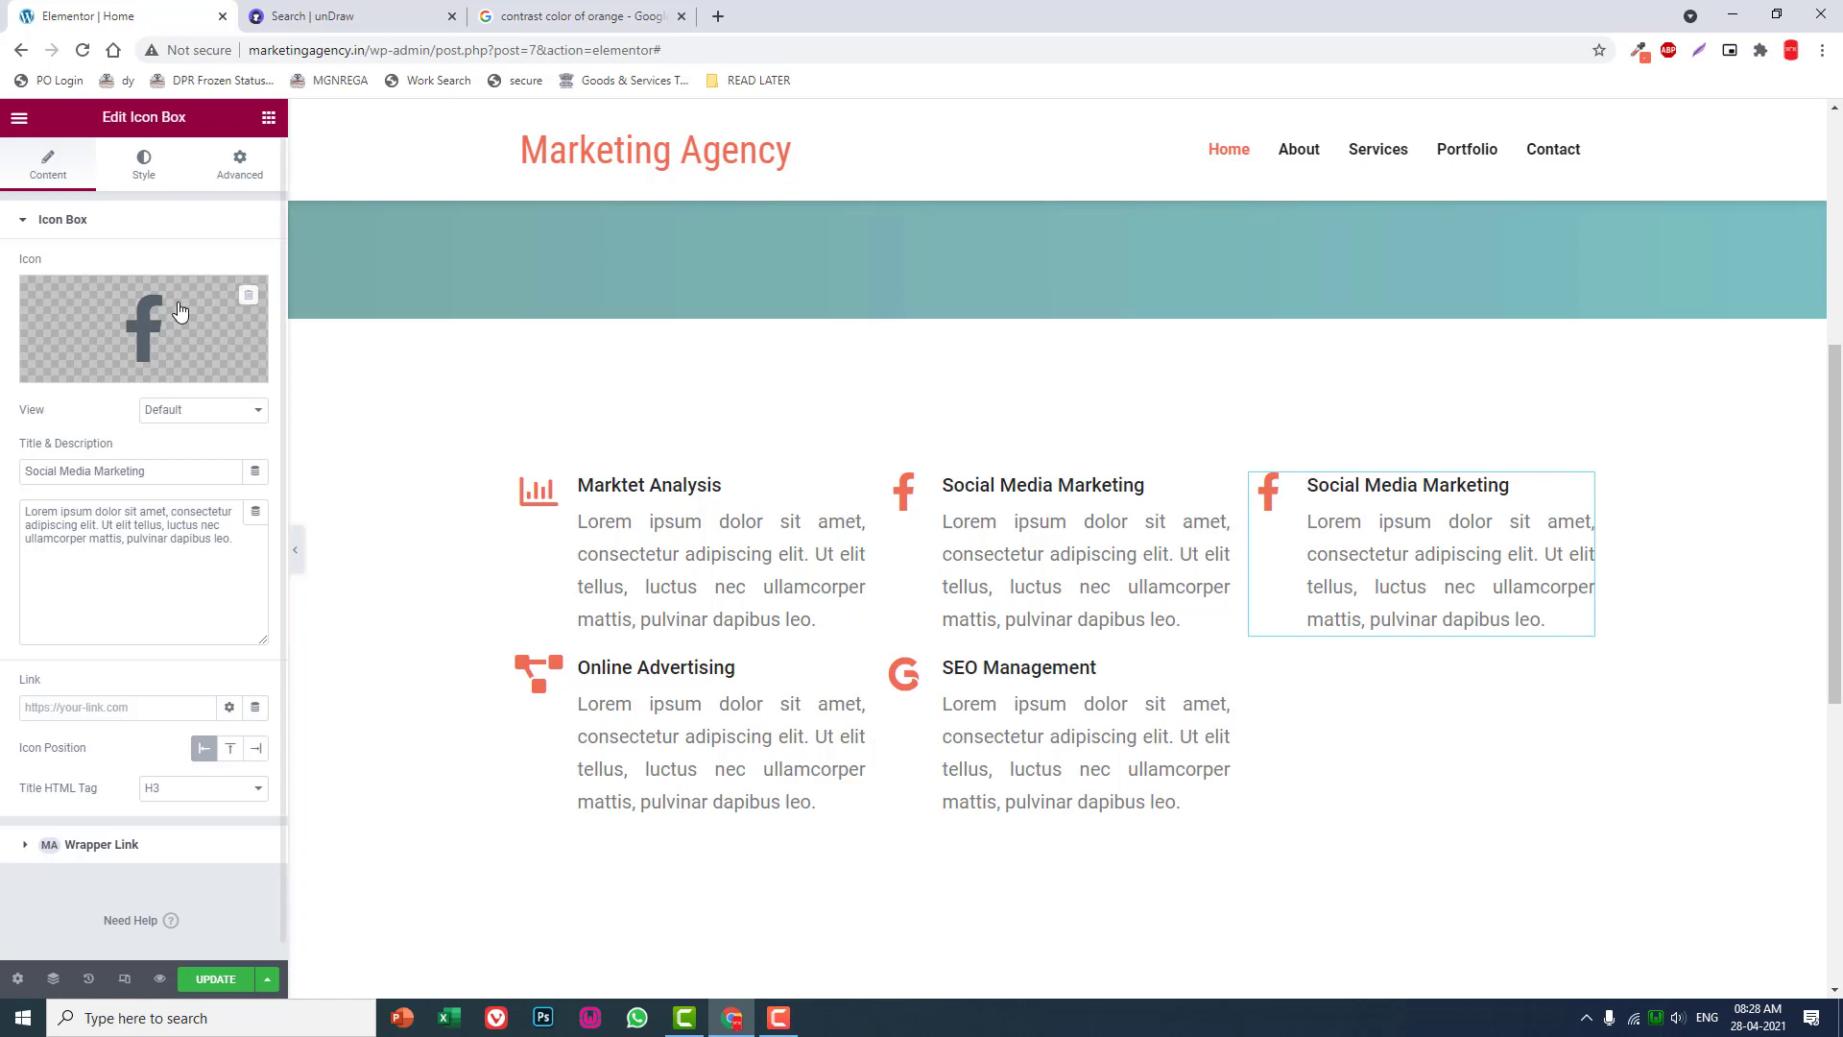
# Give the third-column box a document (file) icon from the icon library.
pyautogui.click(144, 328)
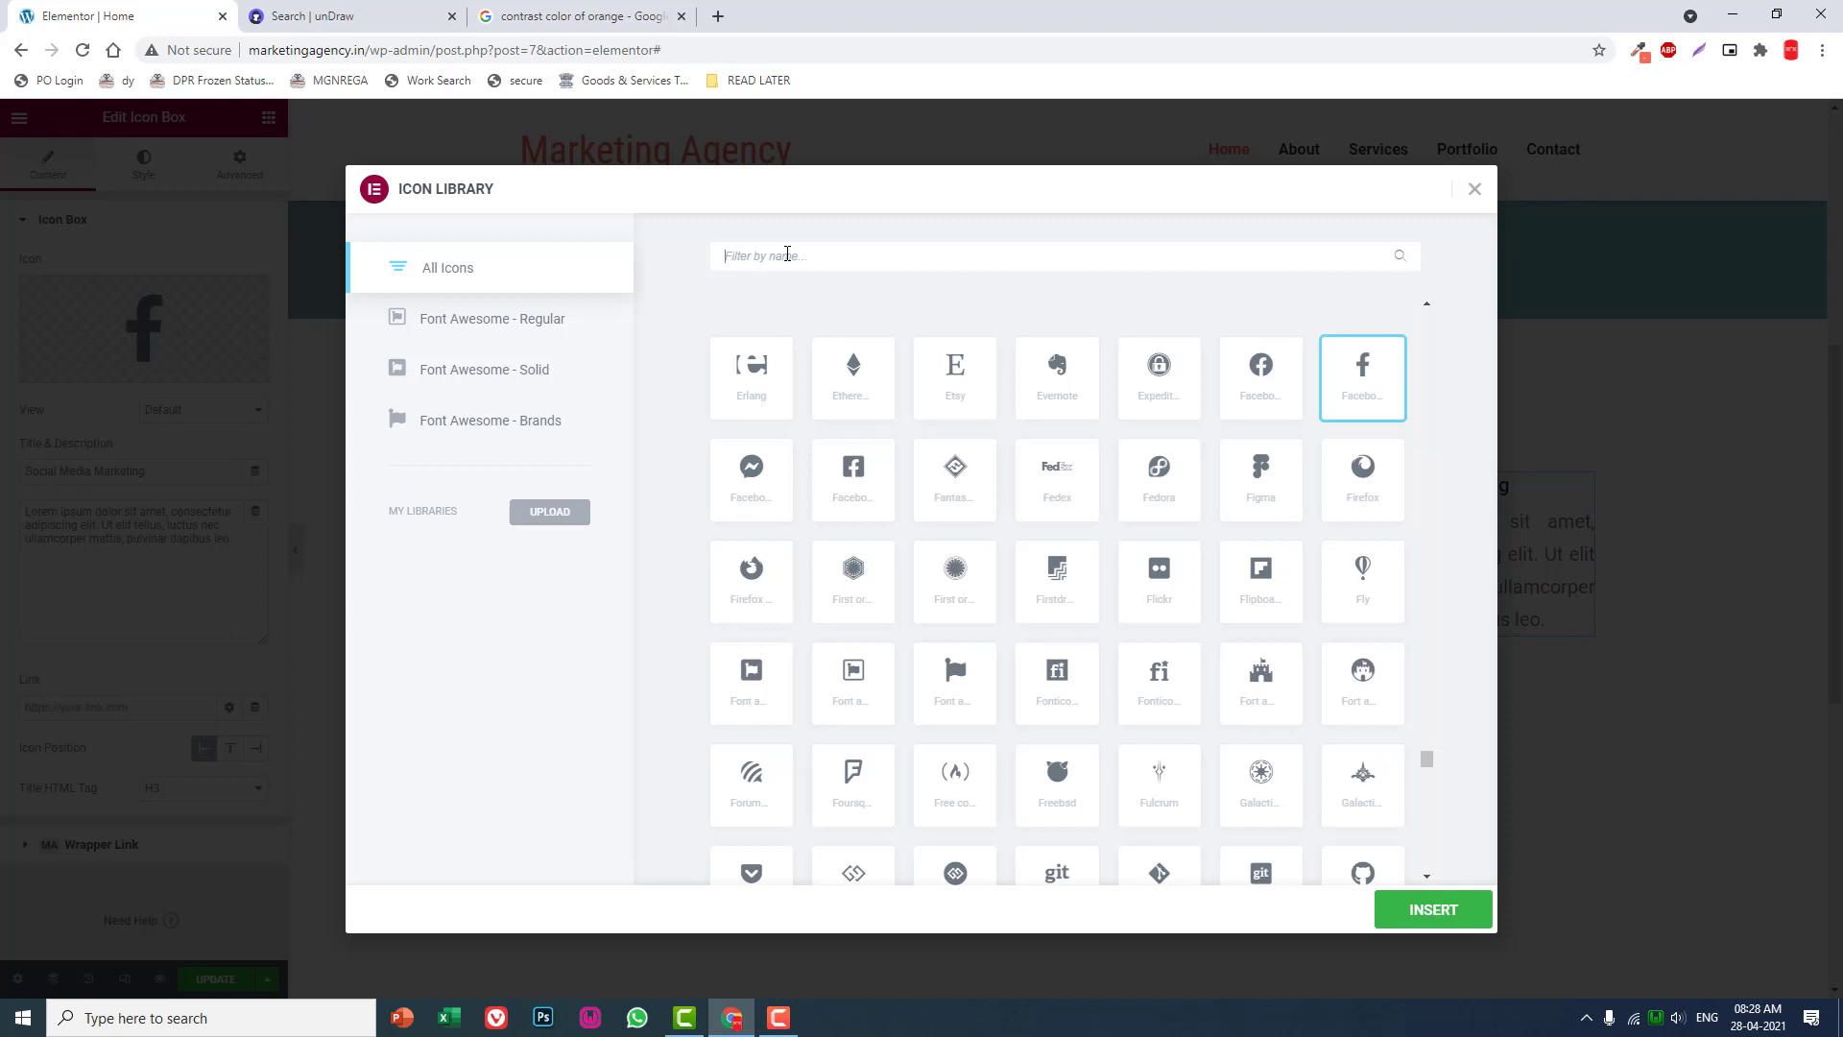
pyautogui.write('adw')
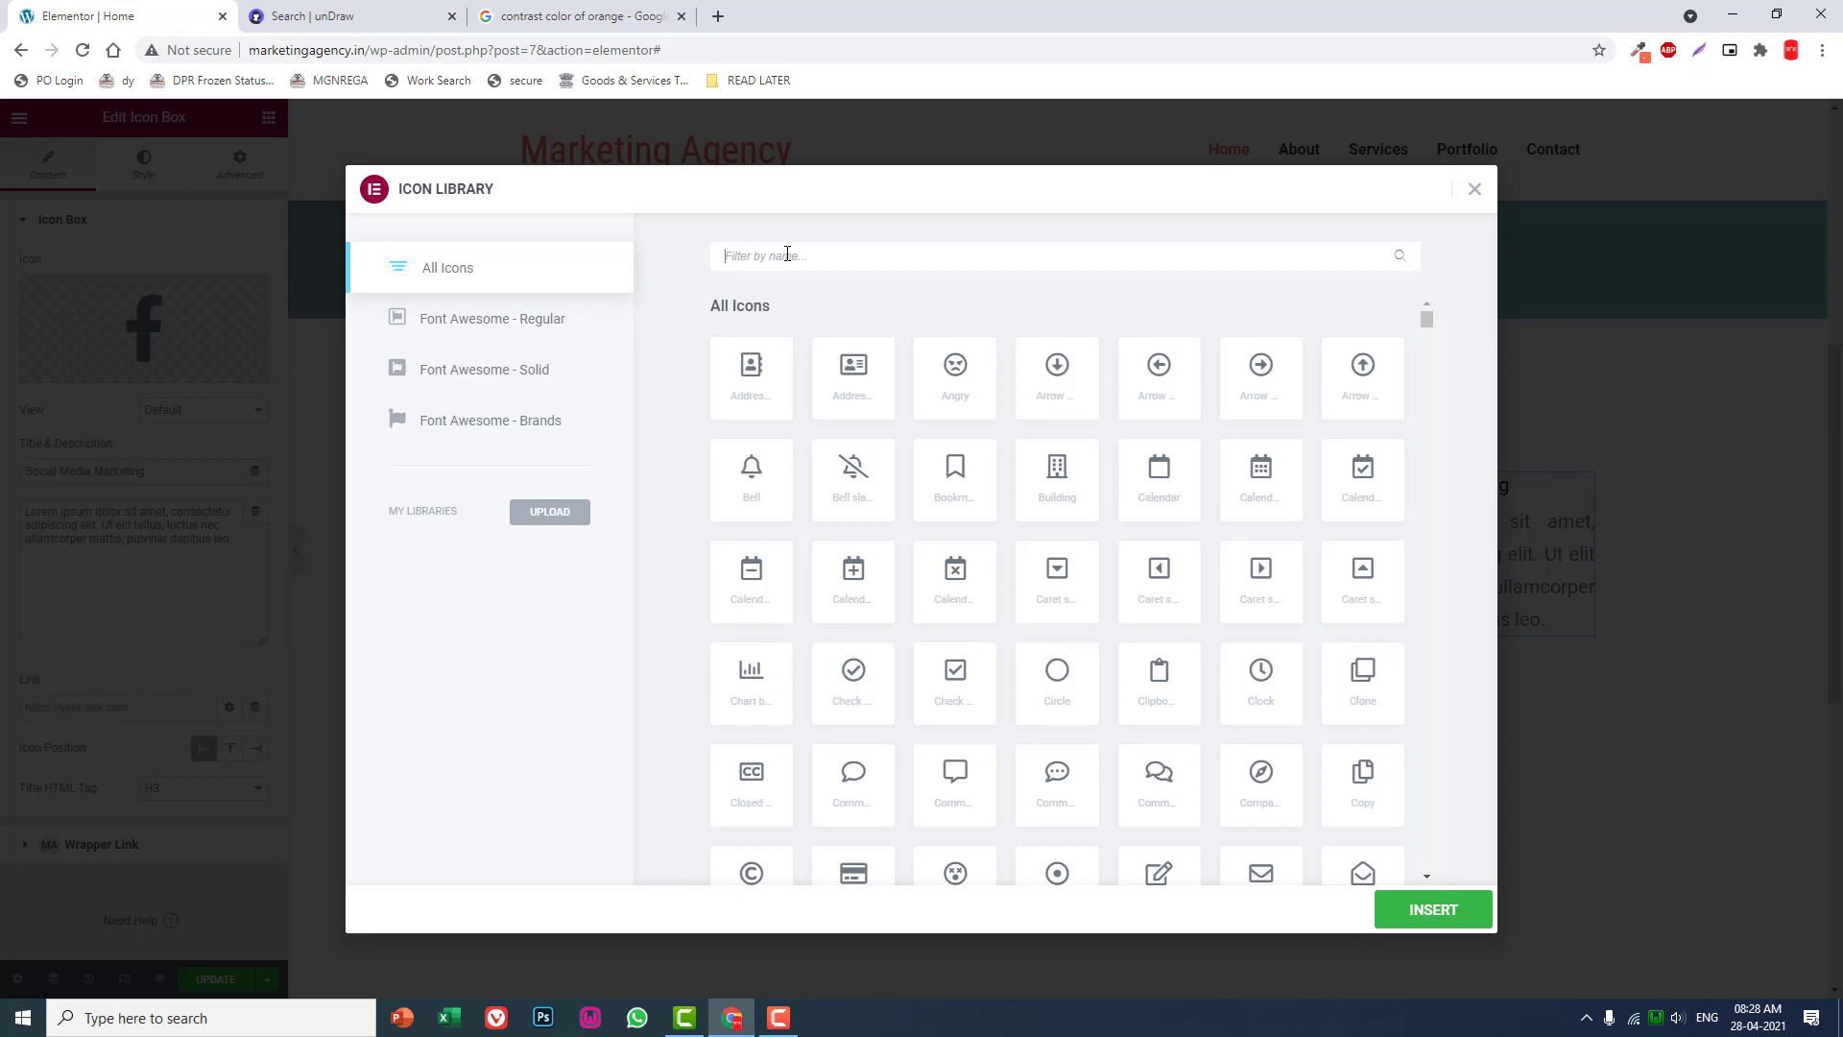
pyautogui.write('sear')
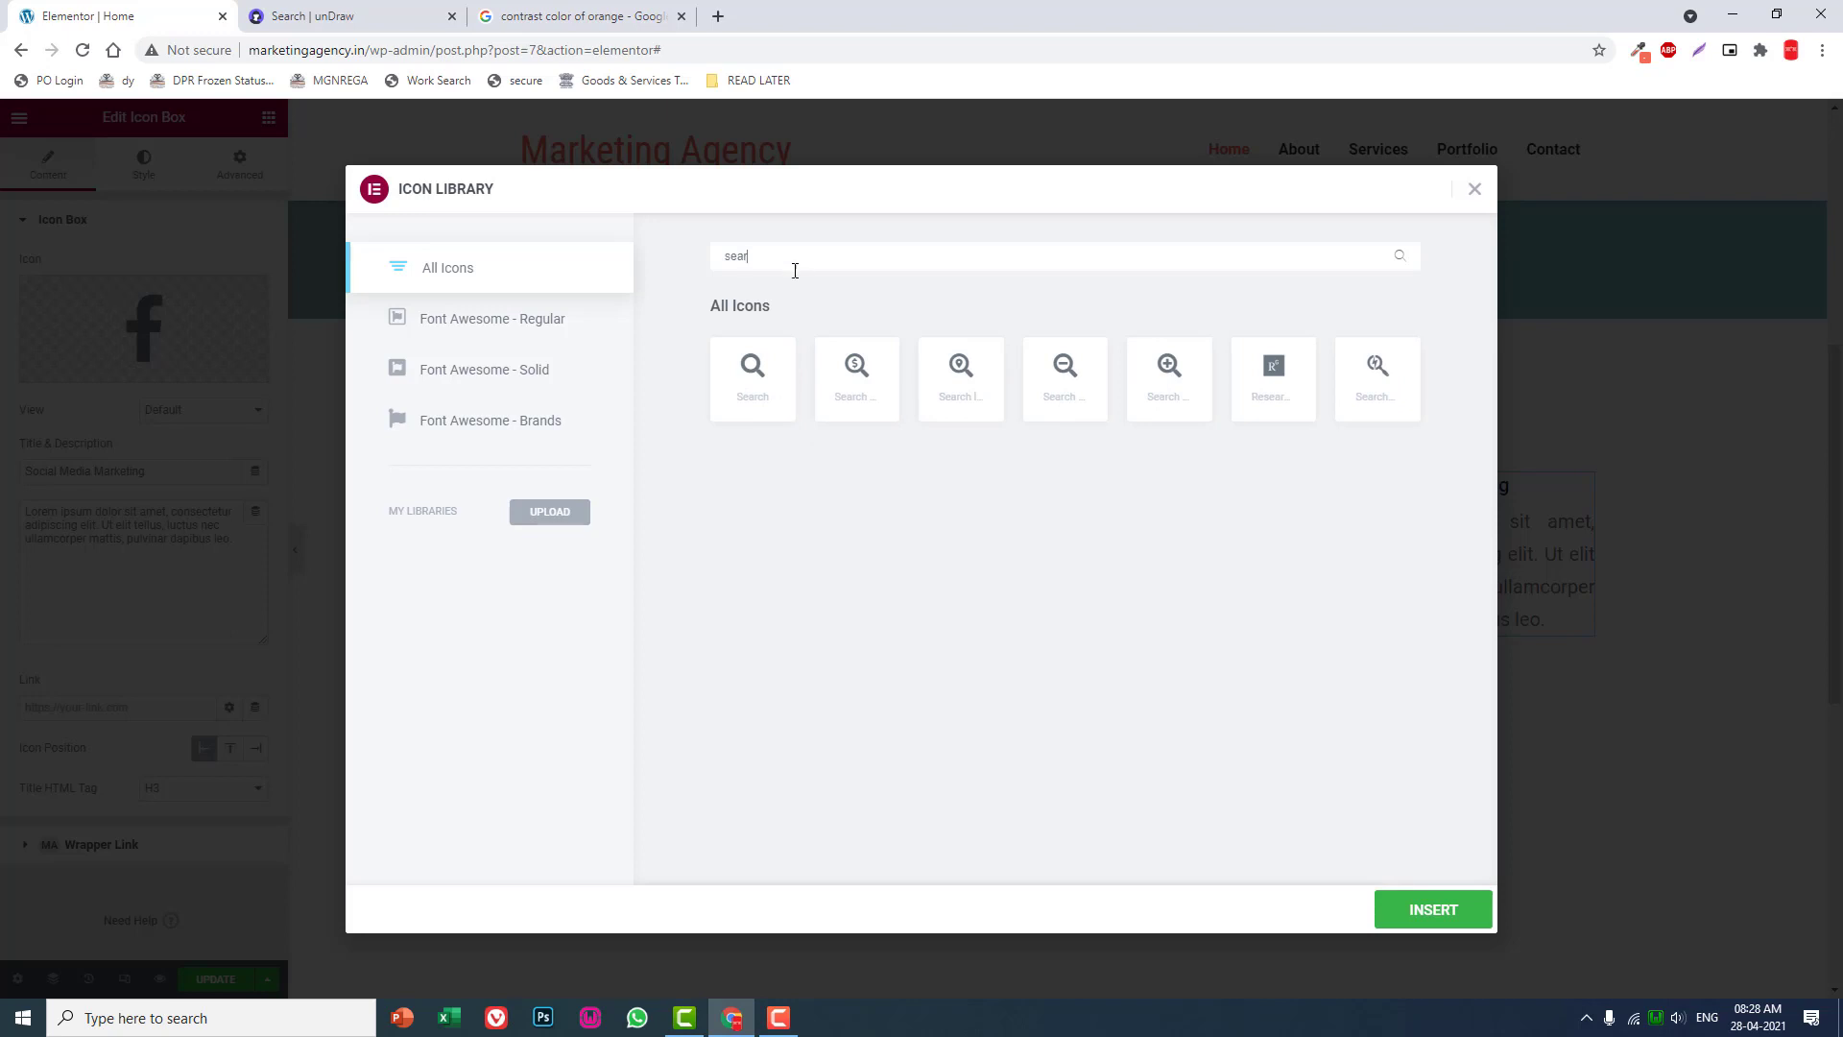
pyautogui.doubleClick(735, 255)
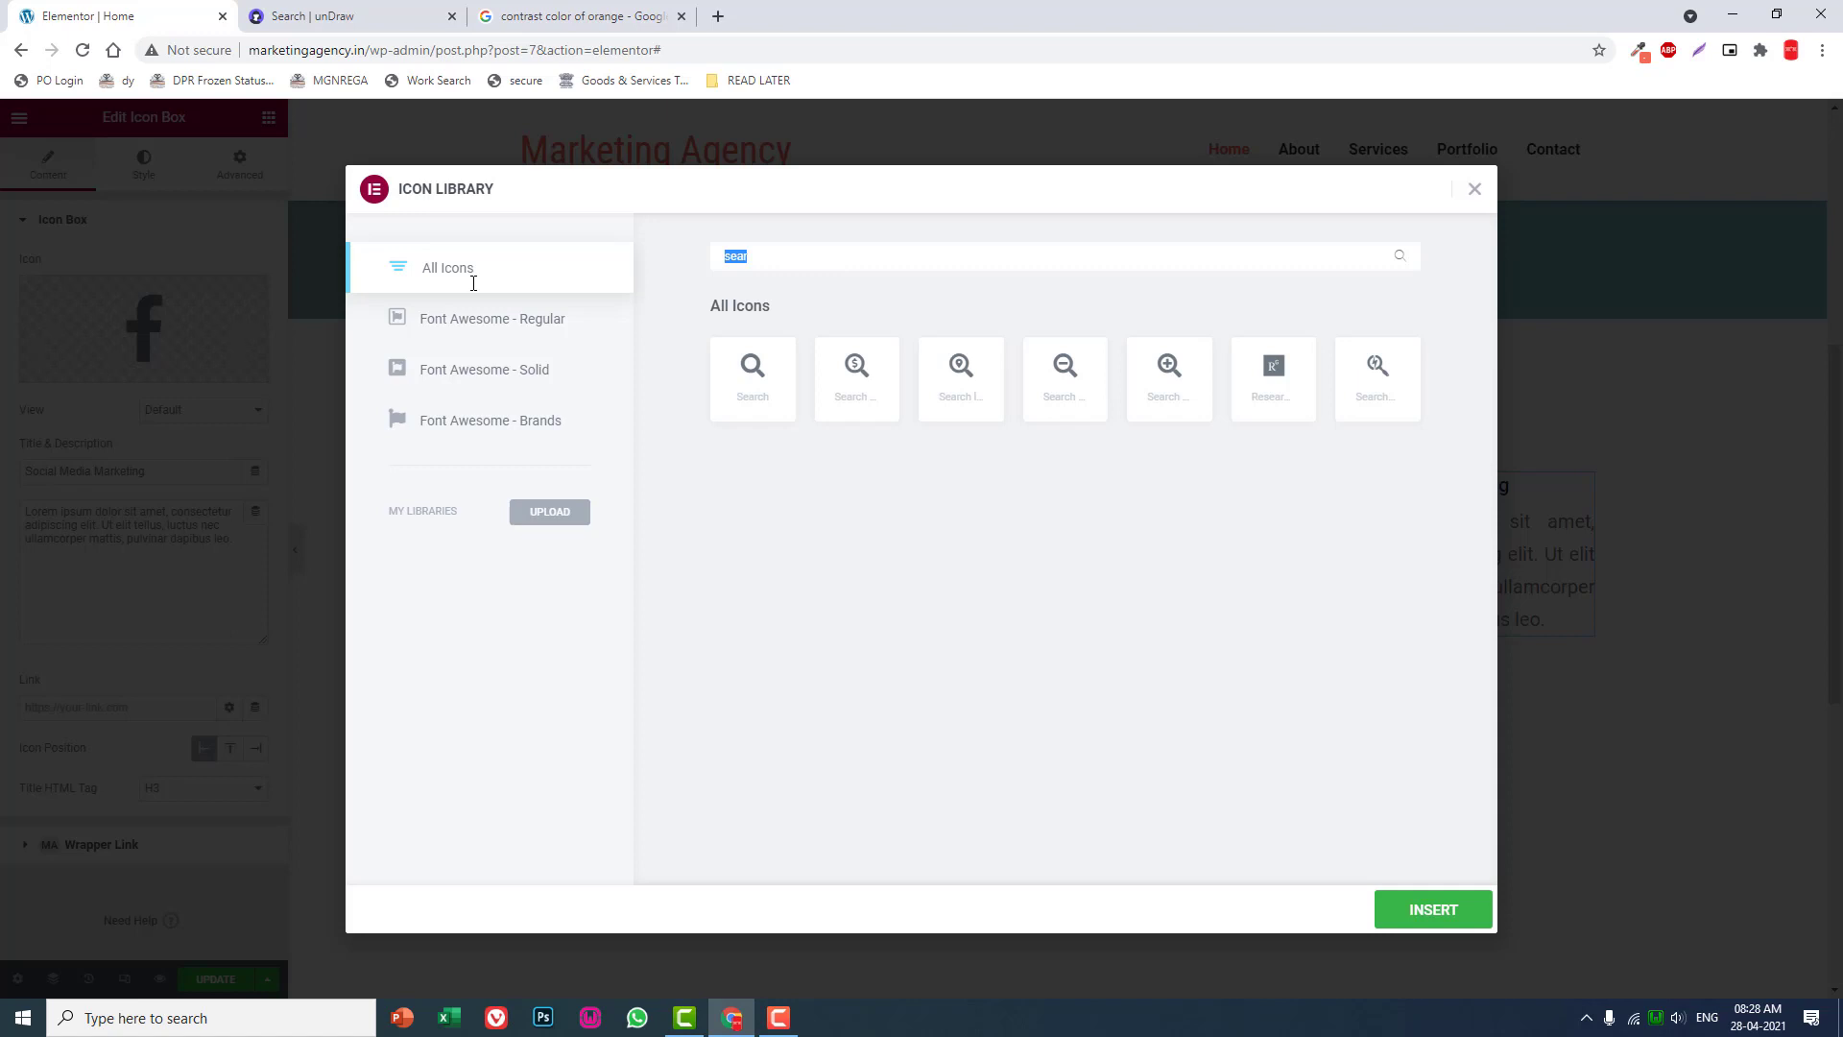
pyautogui.write('f')
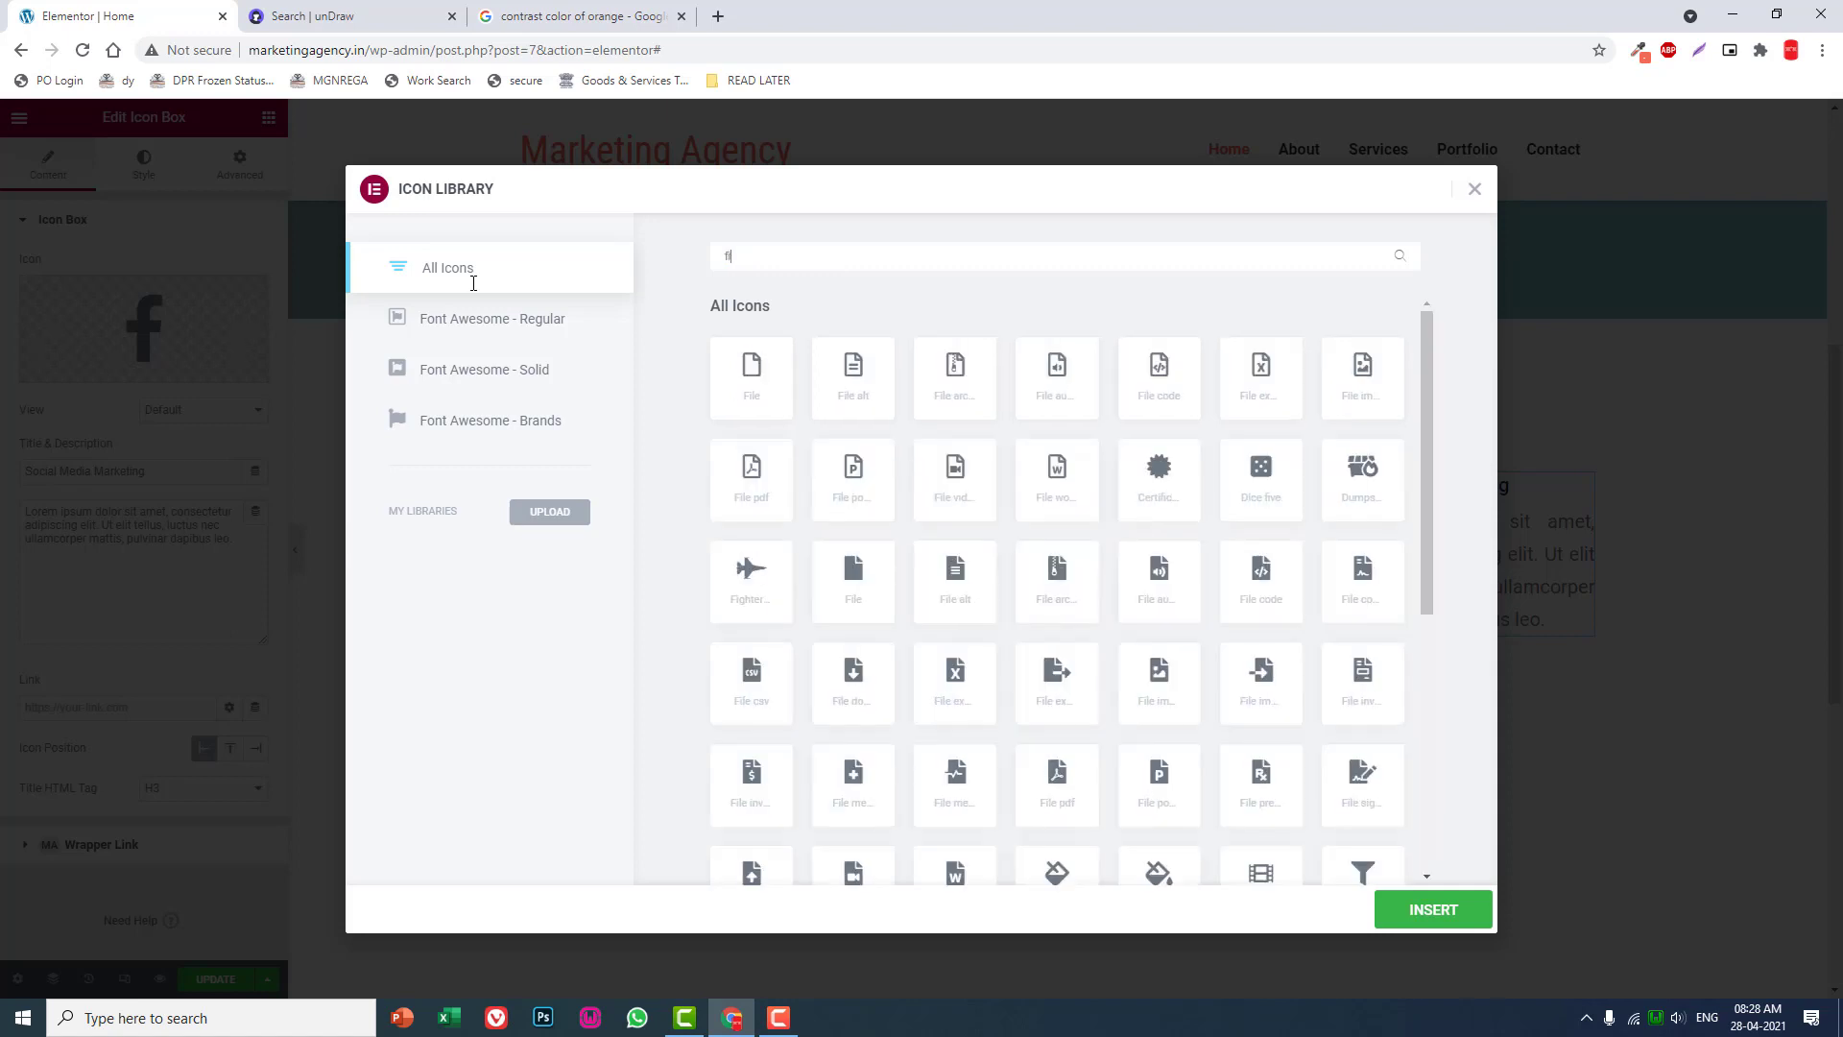
pyautogui.write('ile')
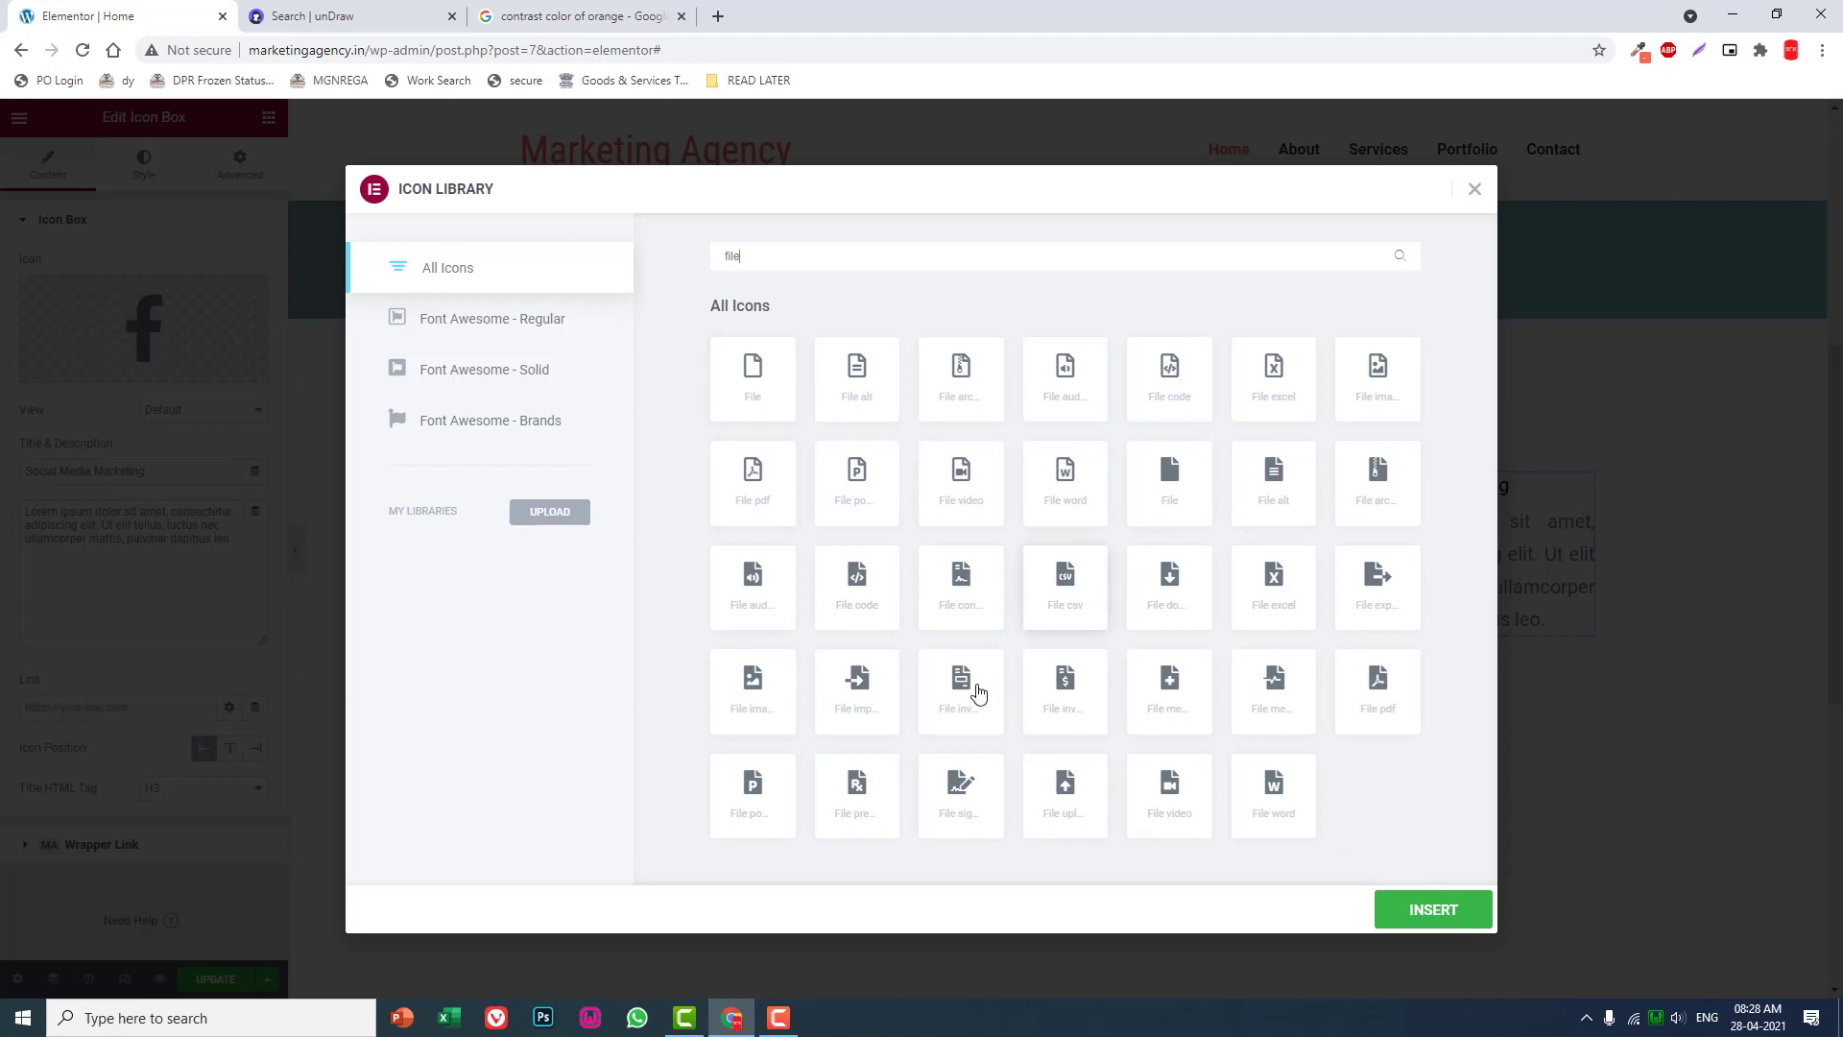
pyautogui.click(1432, 908)
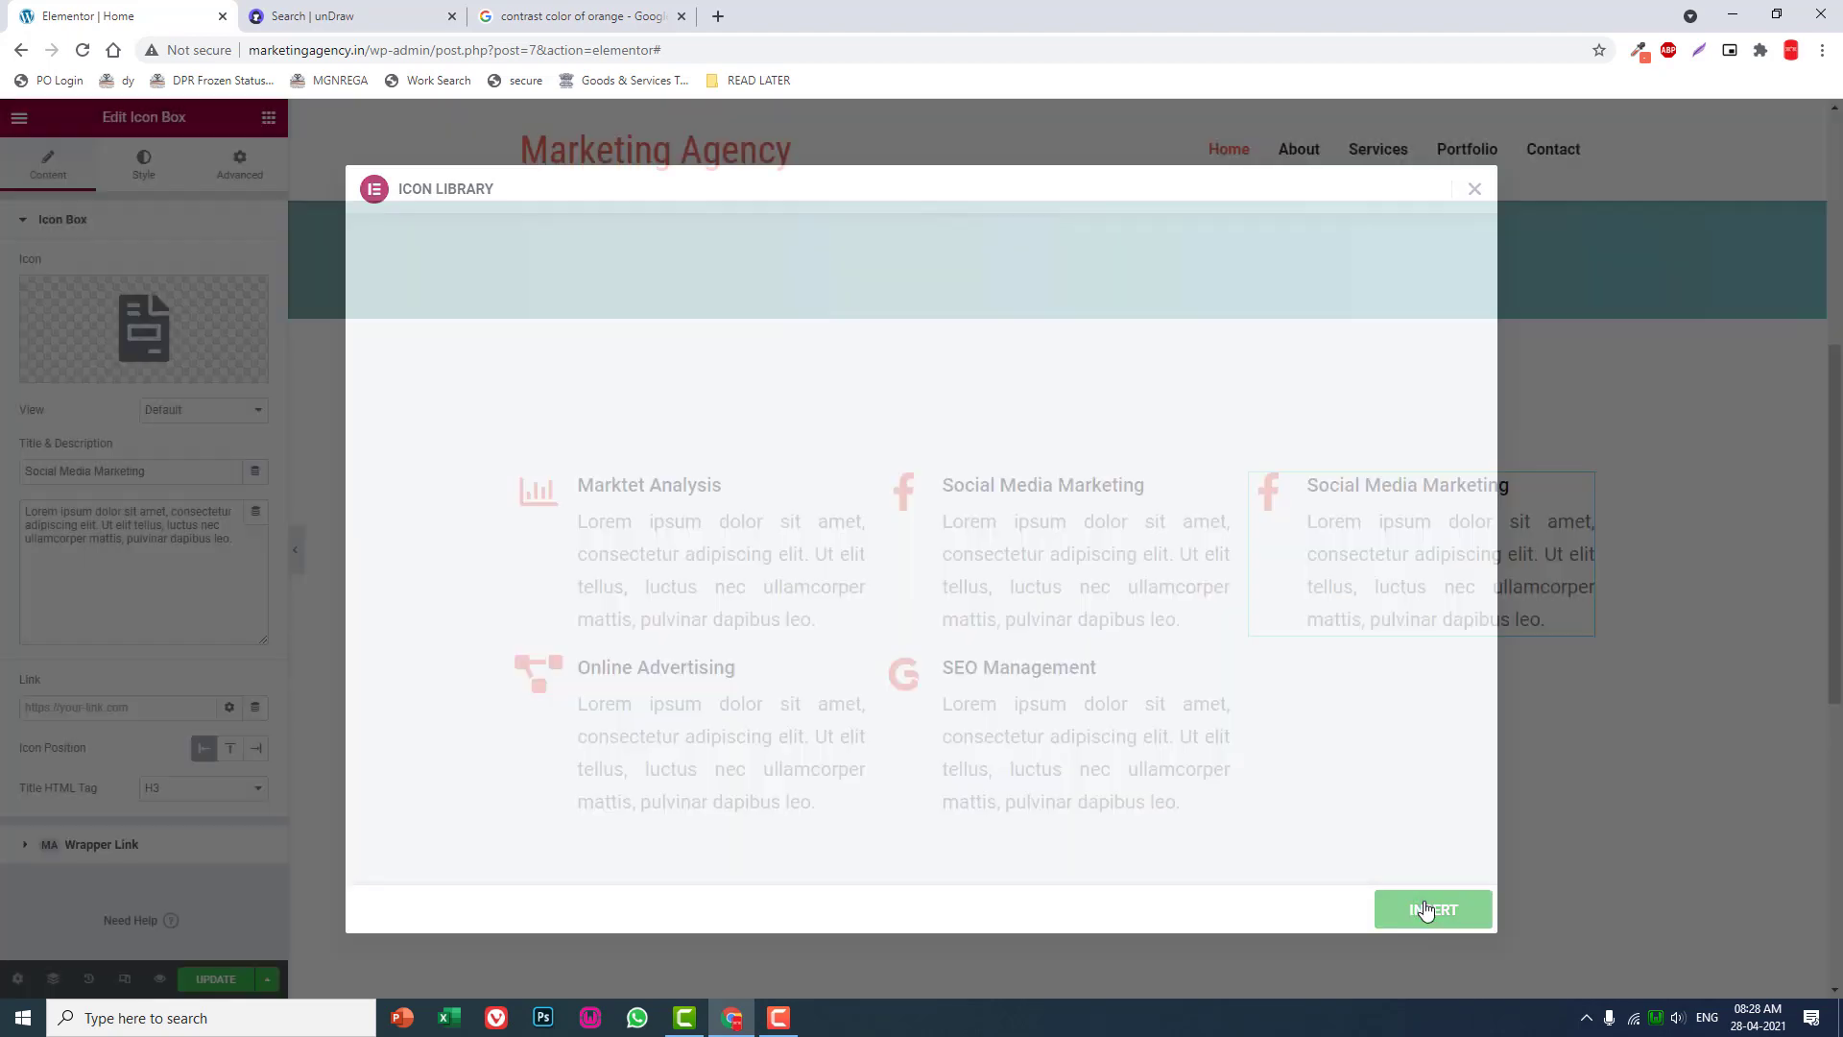
# Retitle the third box 'Keyword Research'.
pyautogui.click(1432, 908)
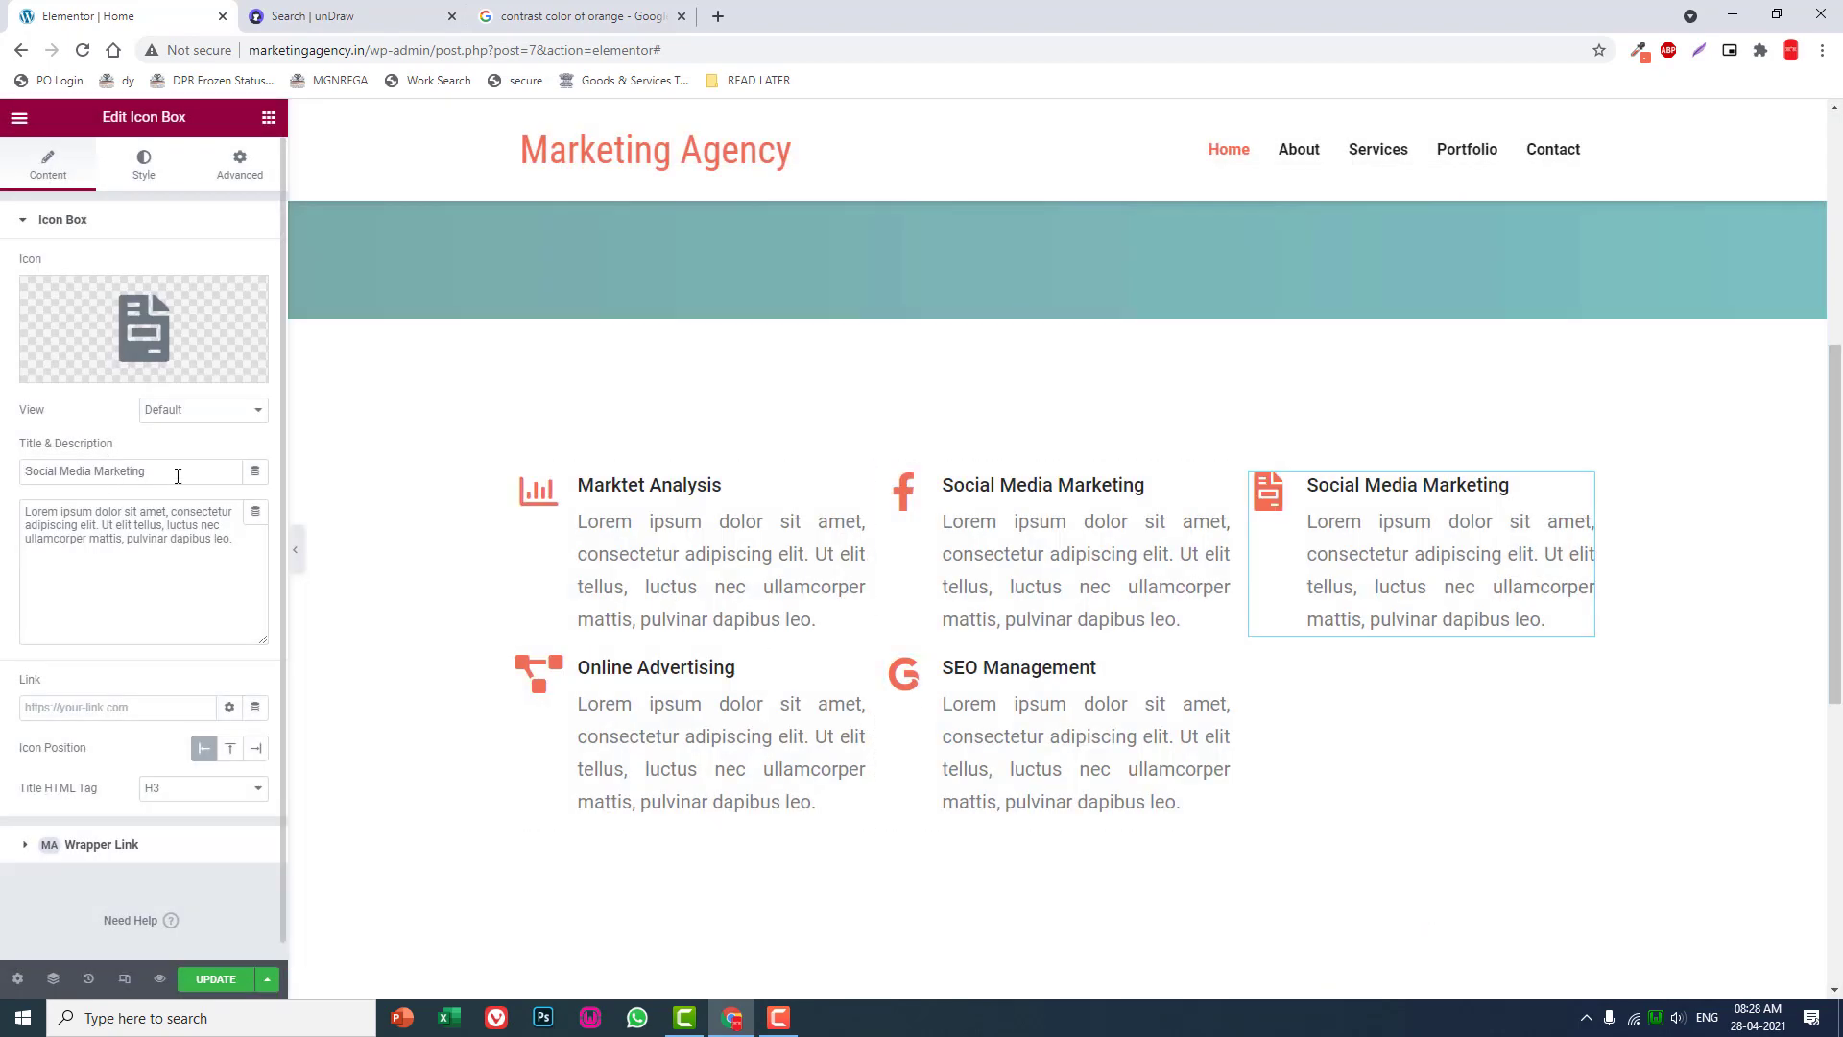
pyautogui.write('key')
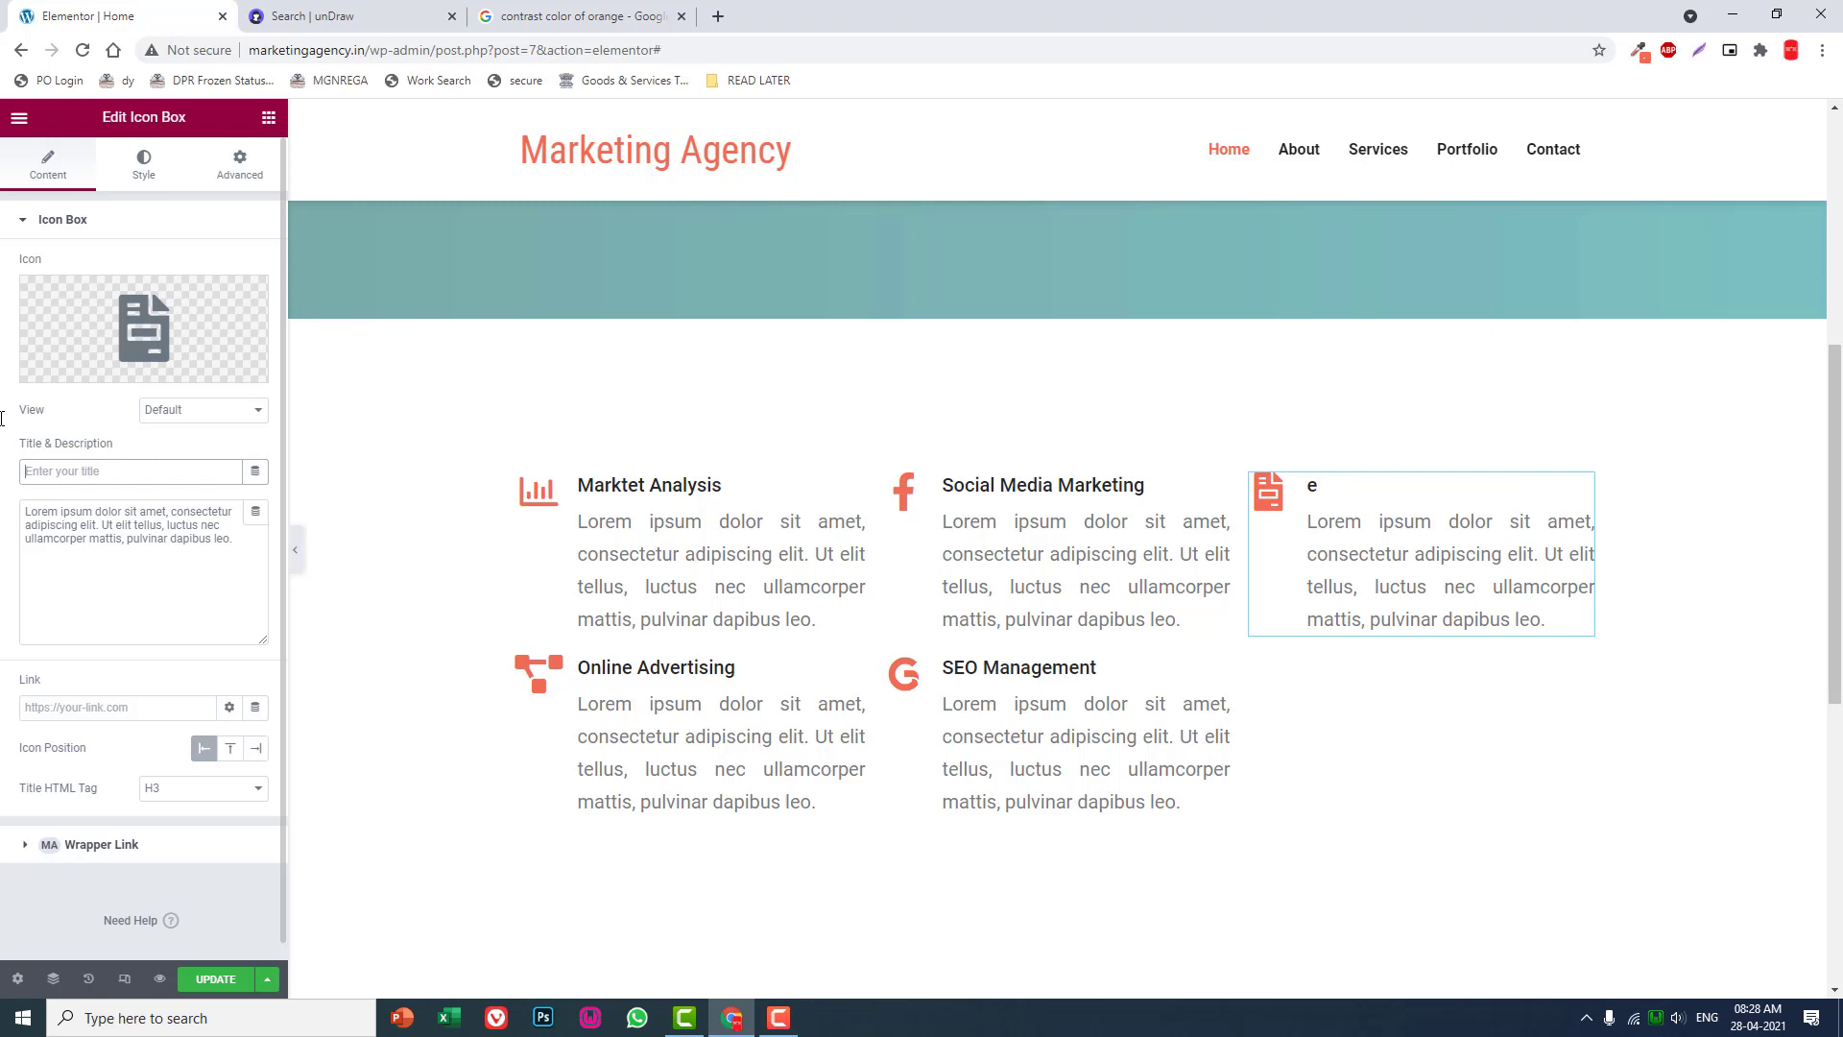
pyautogui.write('Keyword Research')
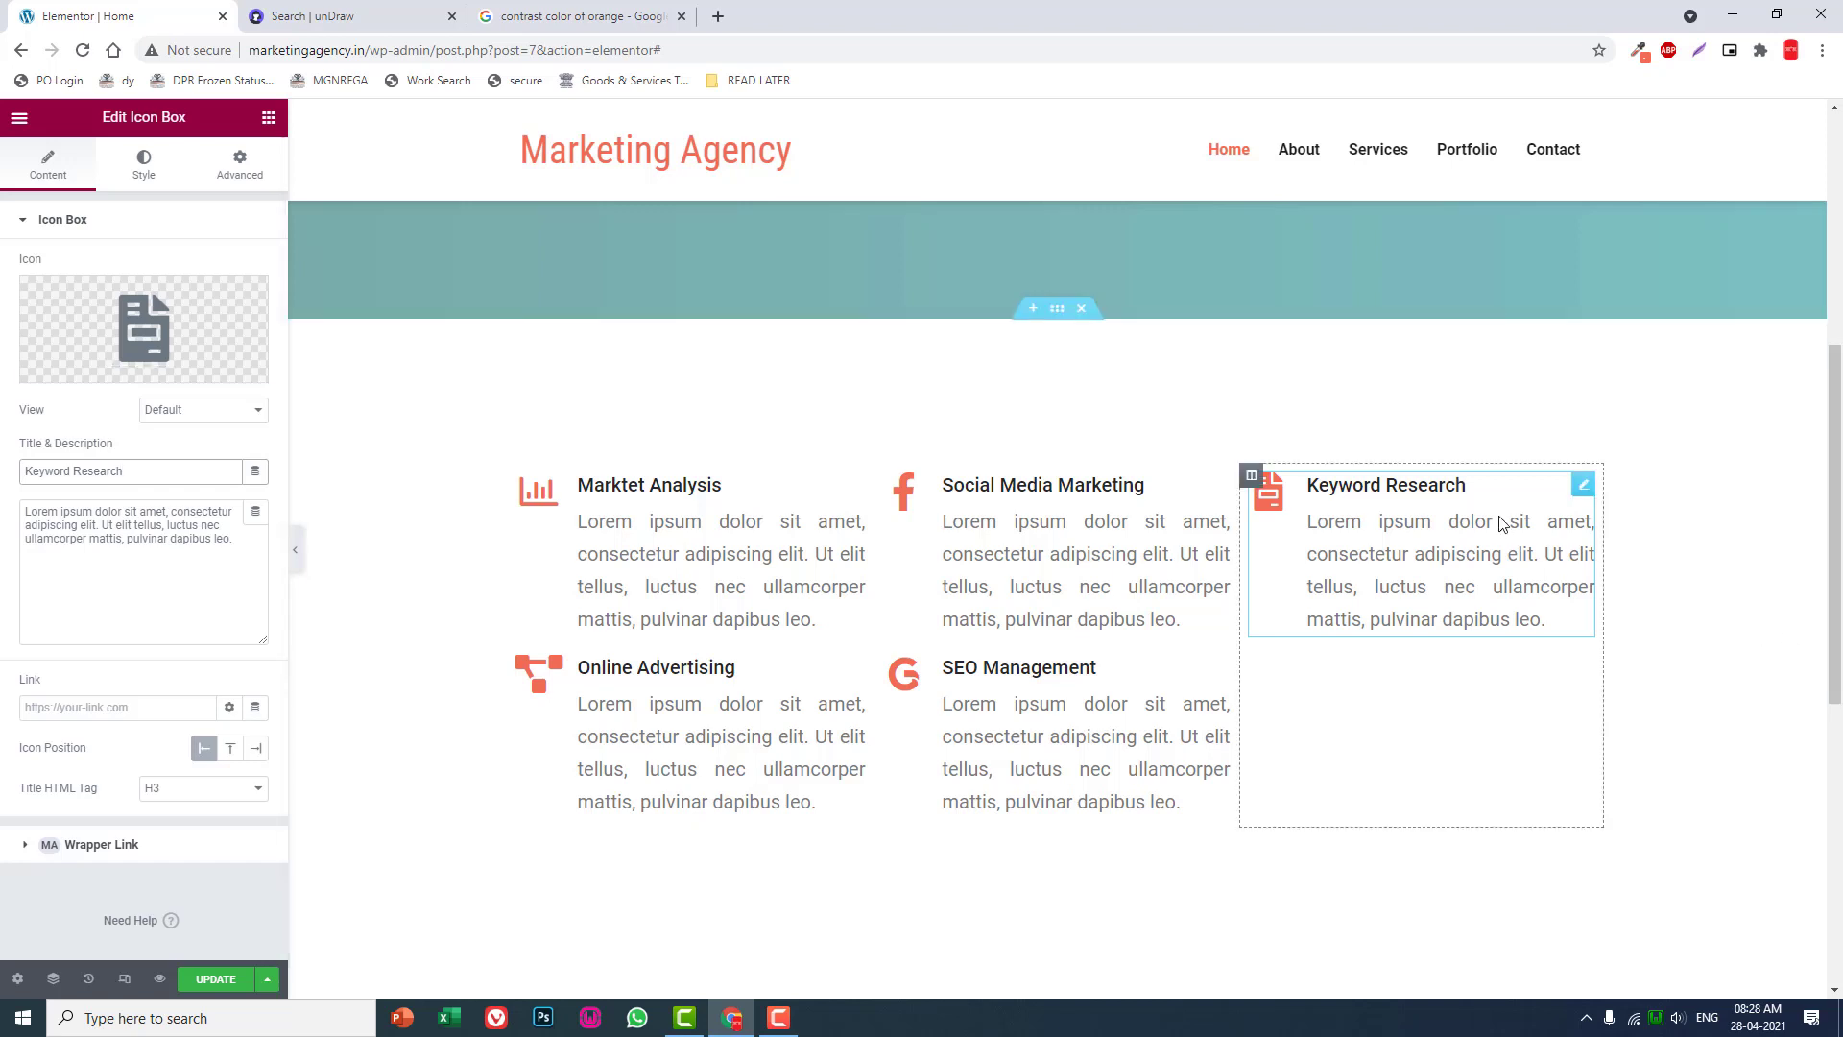
# Duplicate the Keyword Research box and give the copy an edit (pencil) icon.
pyautogui.rightClick(1421, 553)
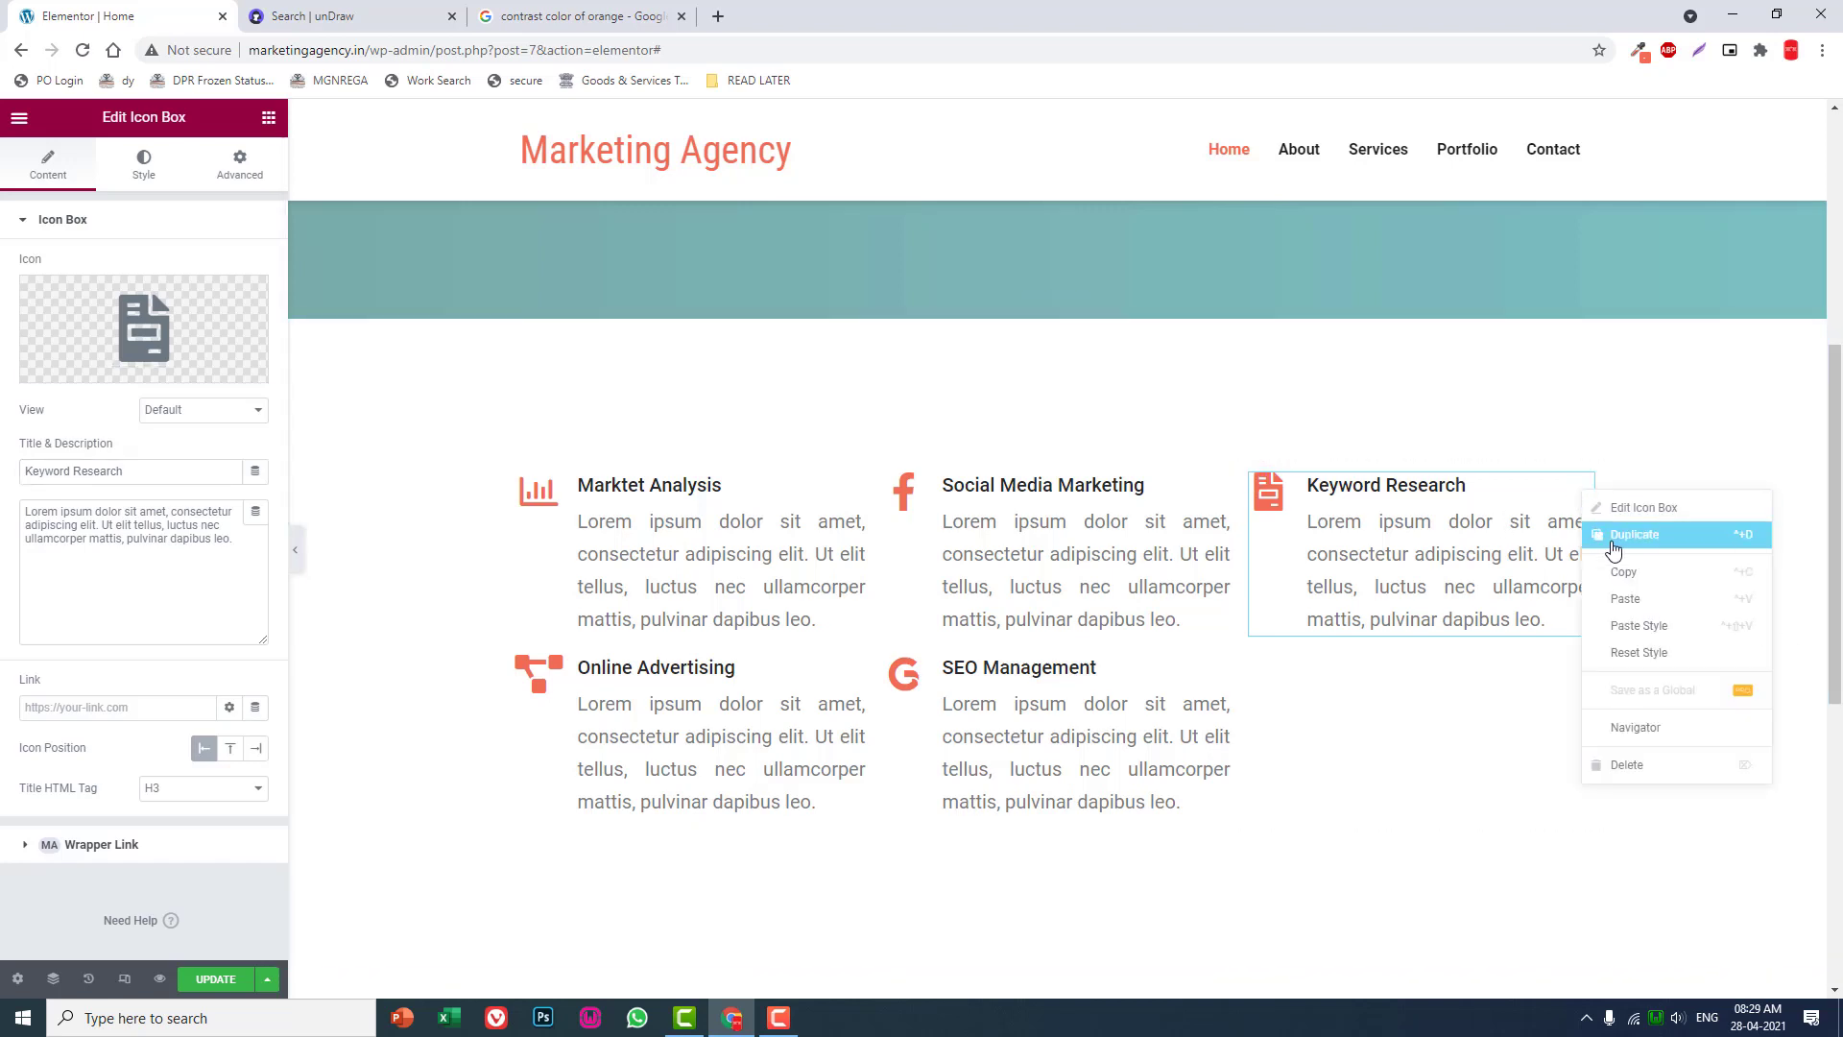
pyautogui.click(1636, 534)
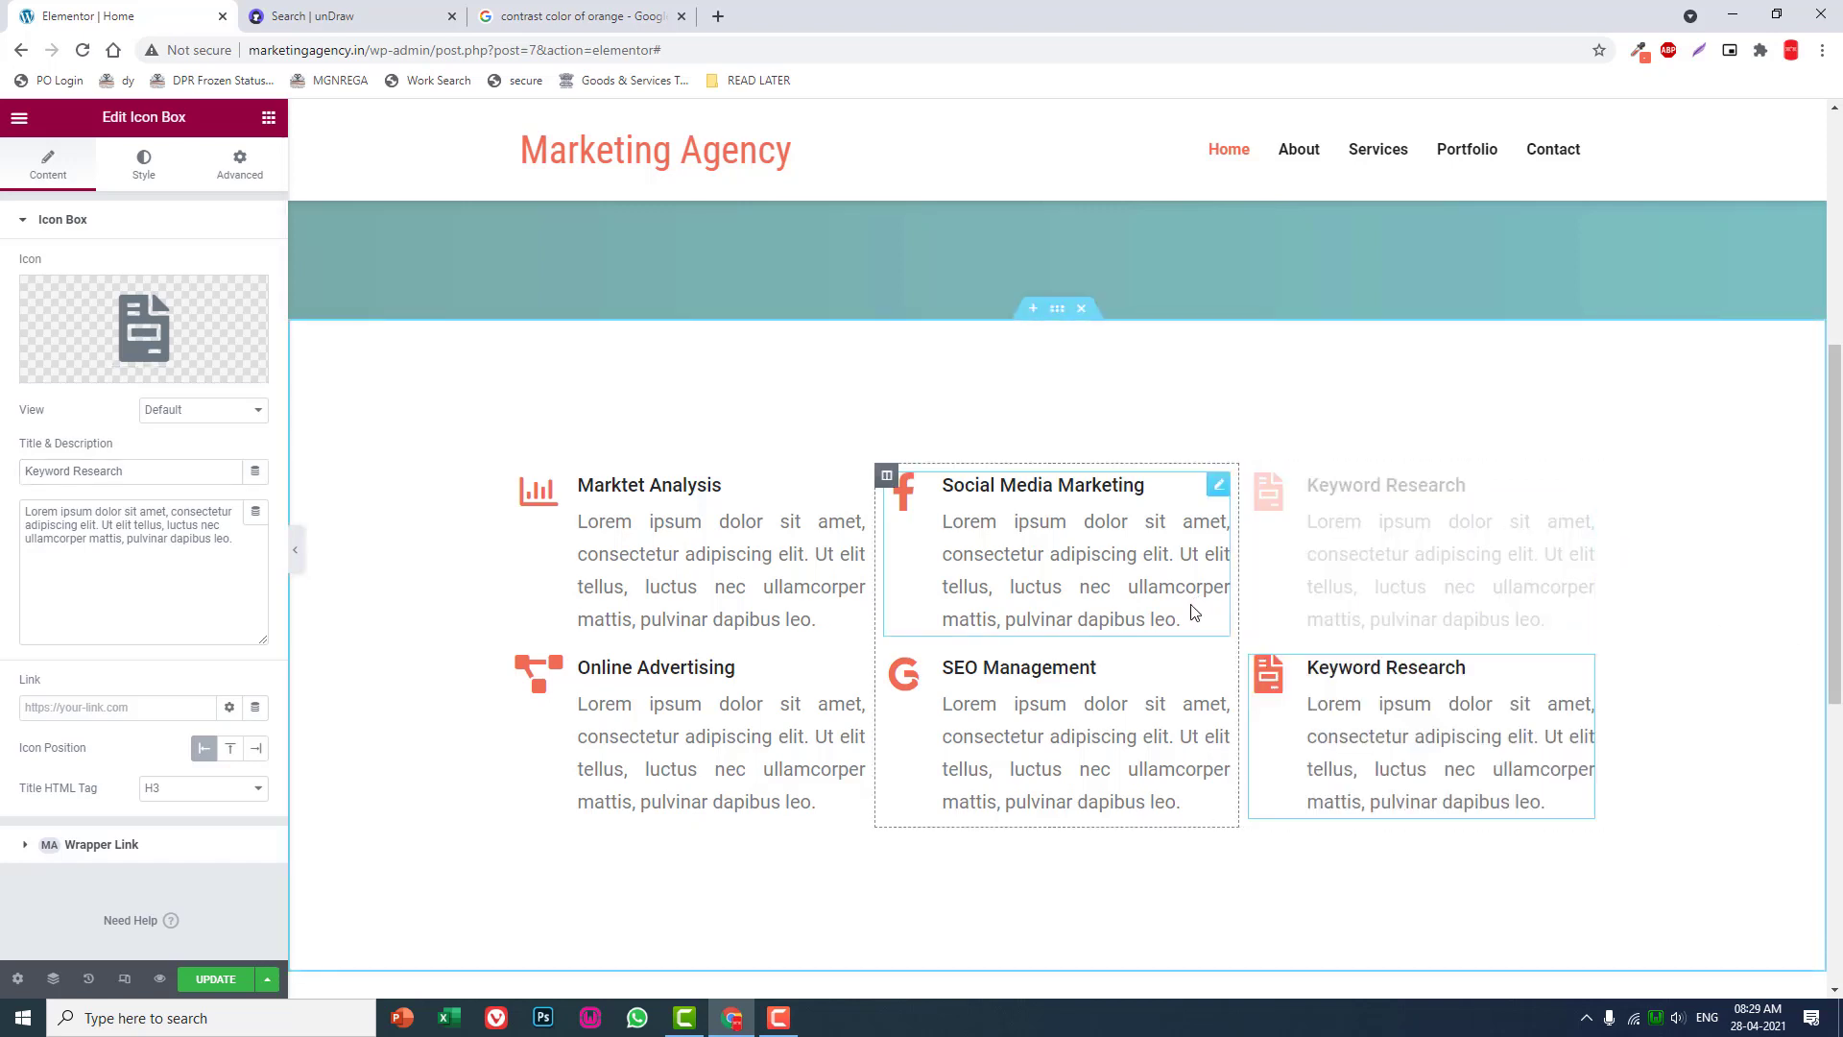
pyautogui.click(144, 326)
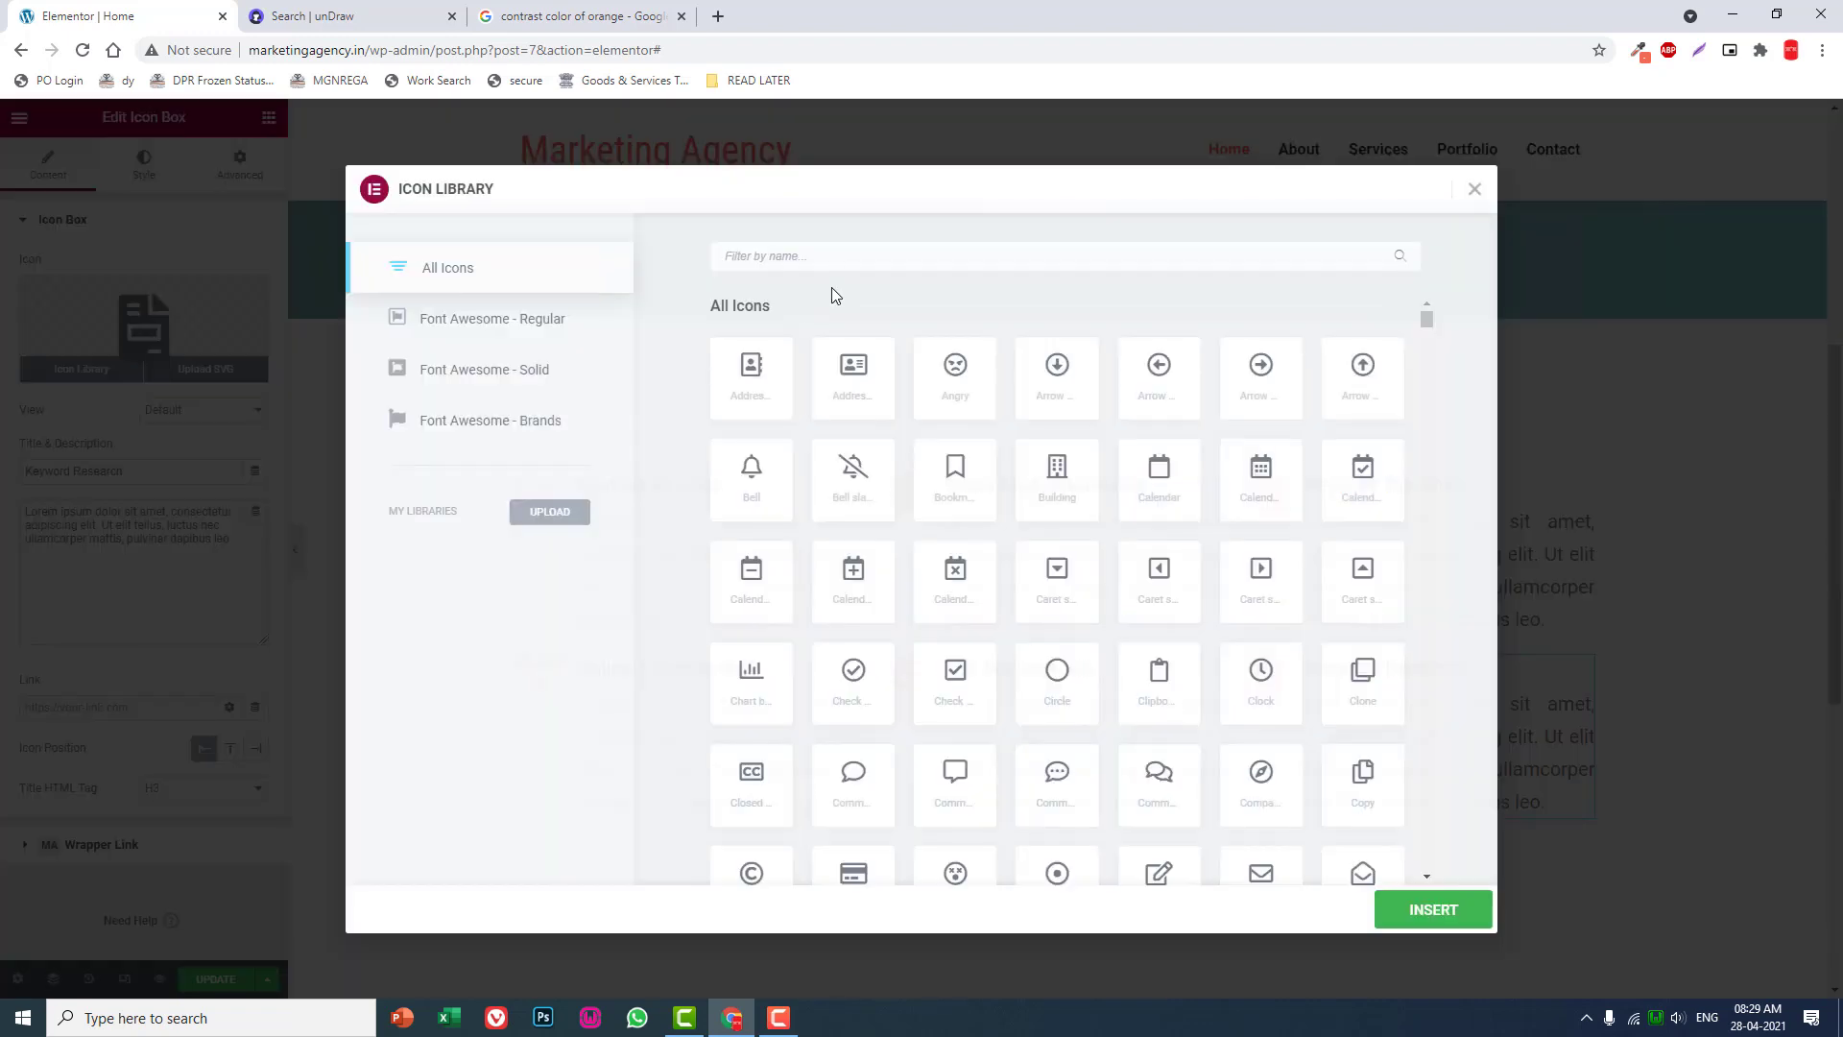
pyautogui.write('wri')
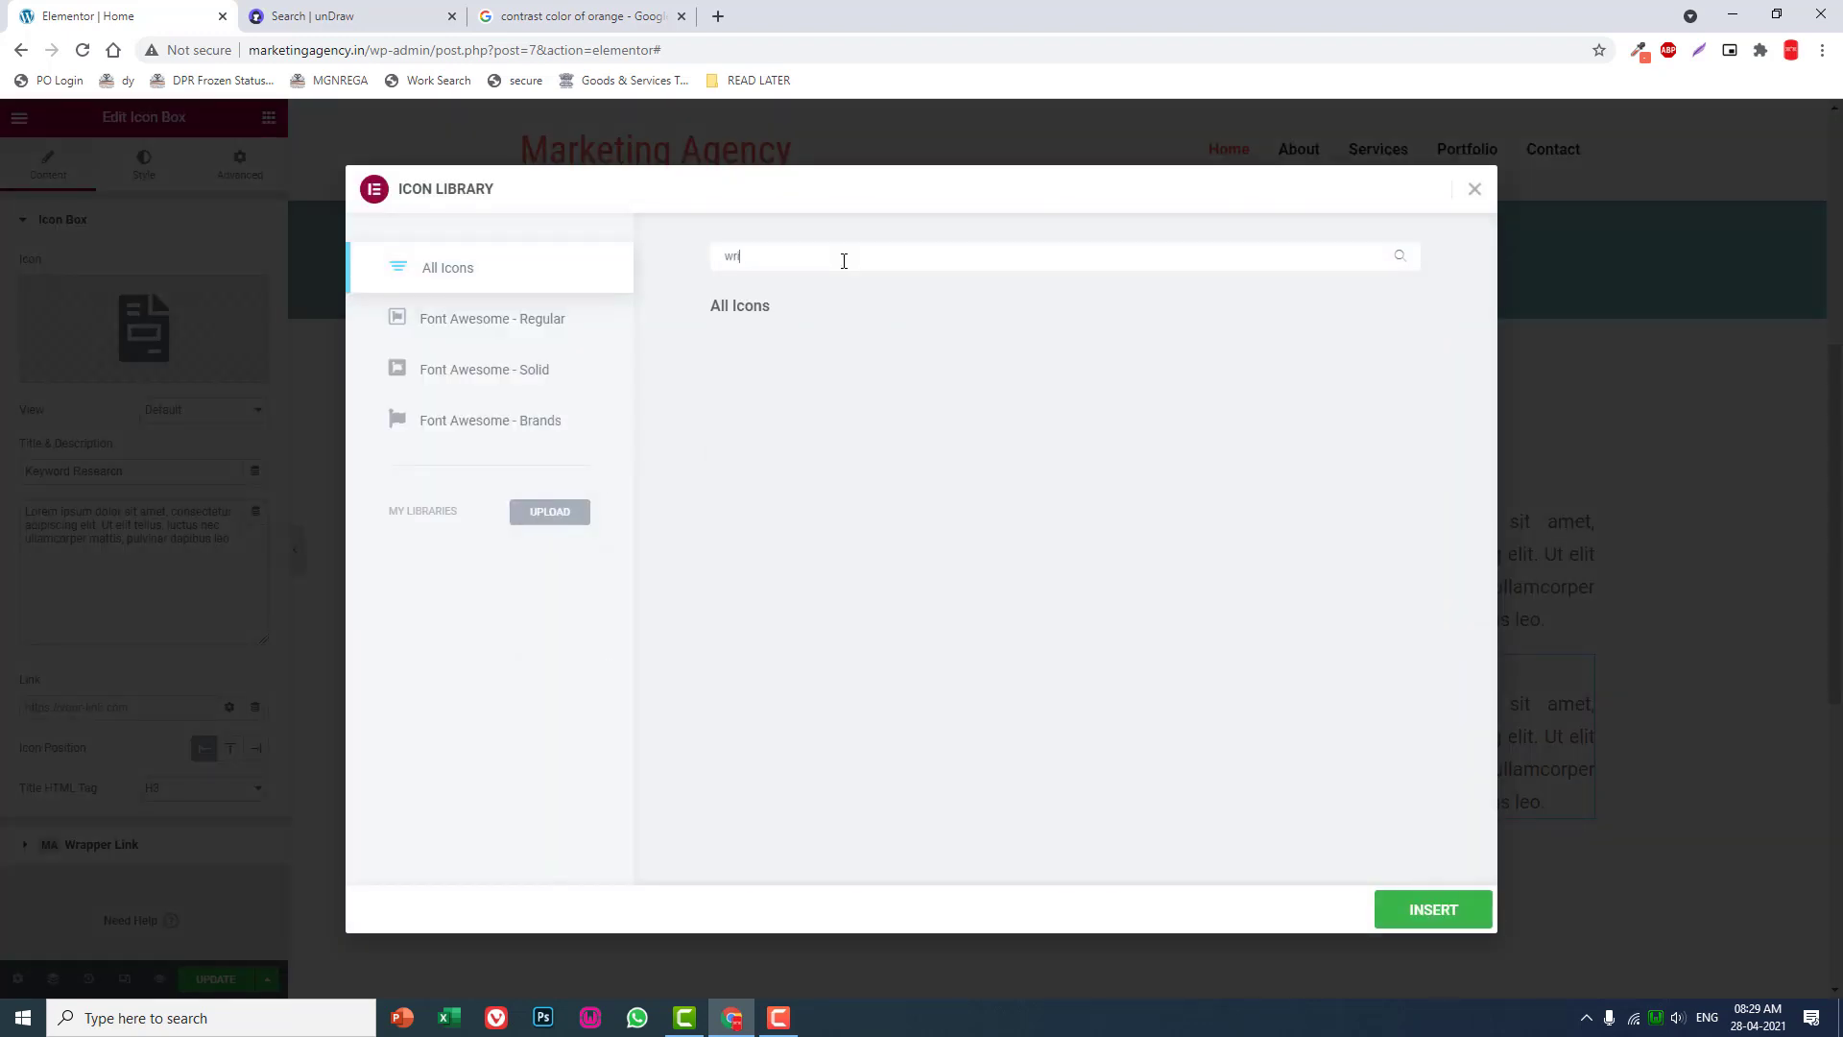
pyautogui.press('Backspace')
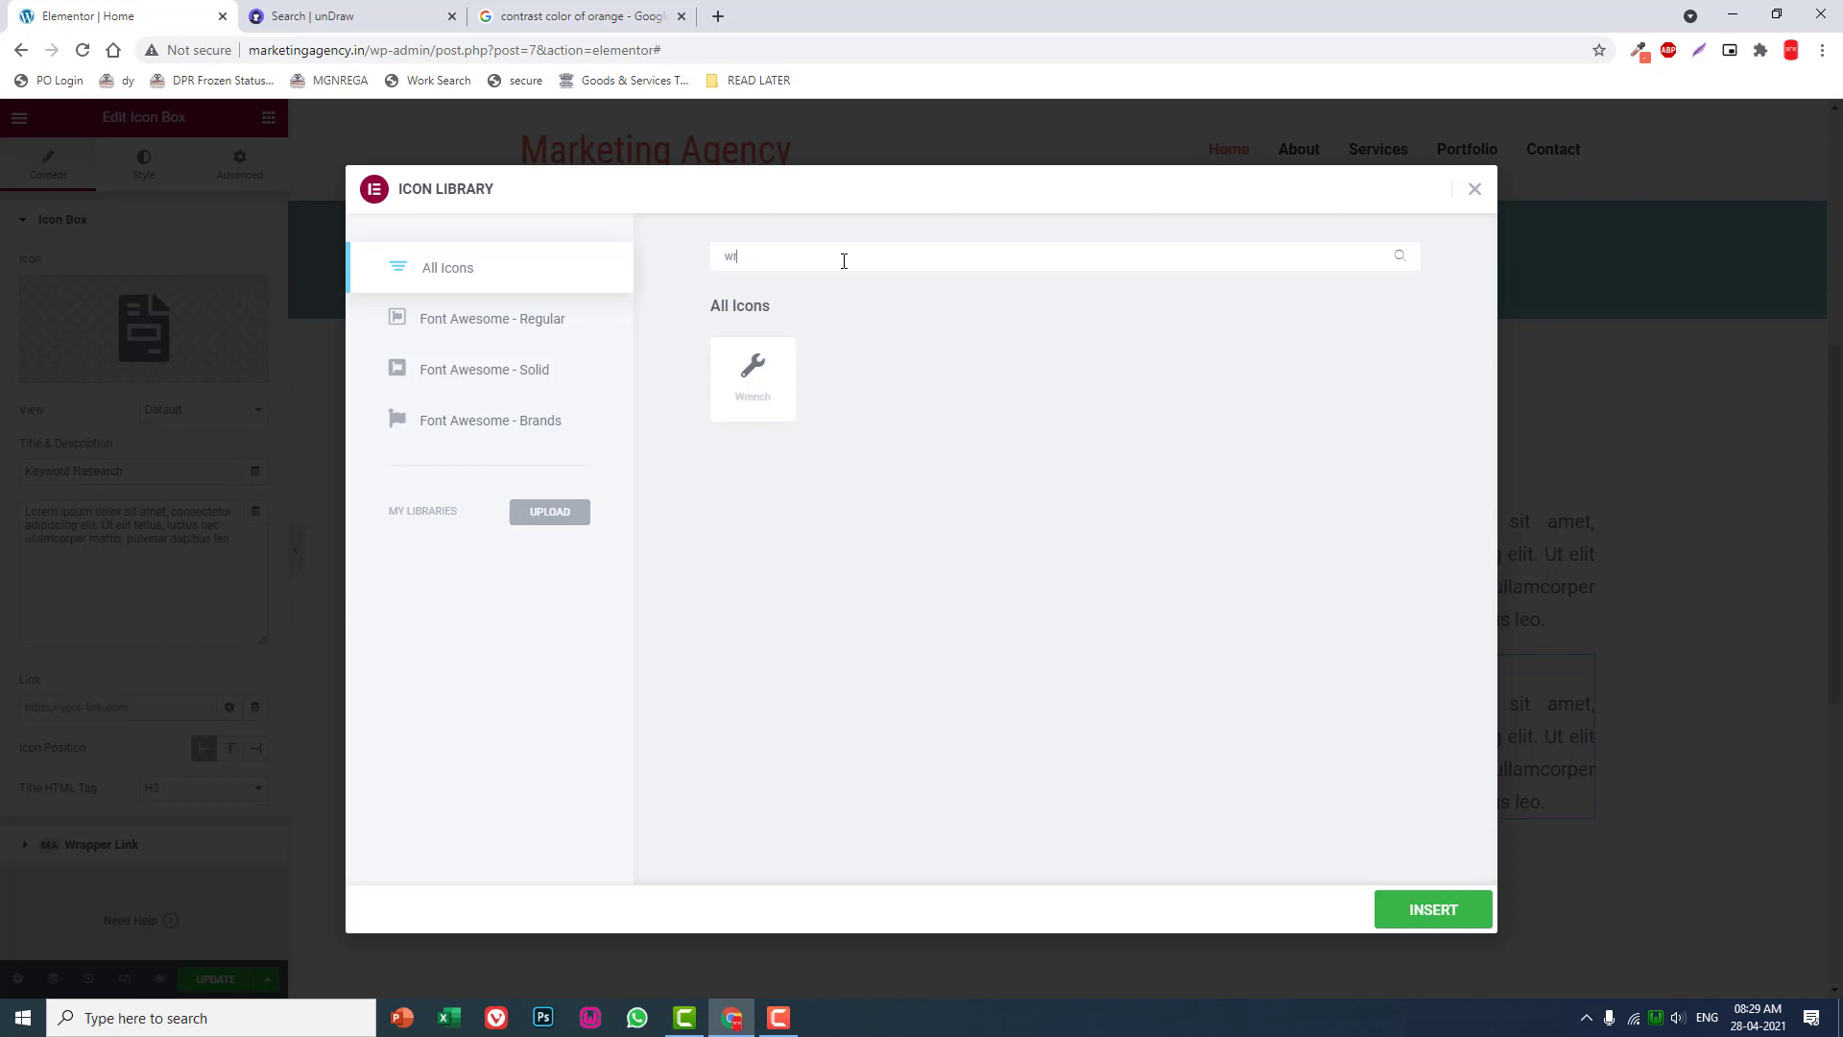
pyautogui.write('it')
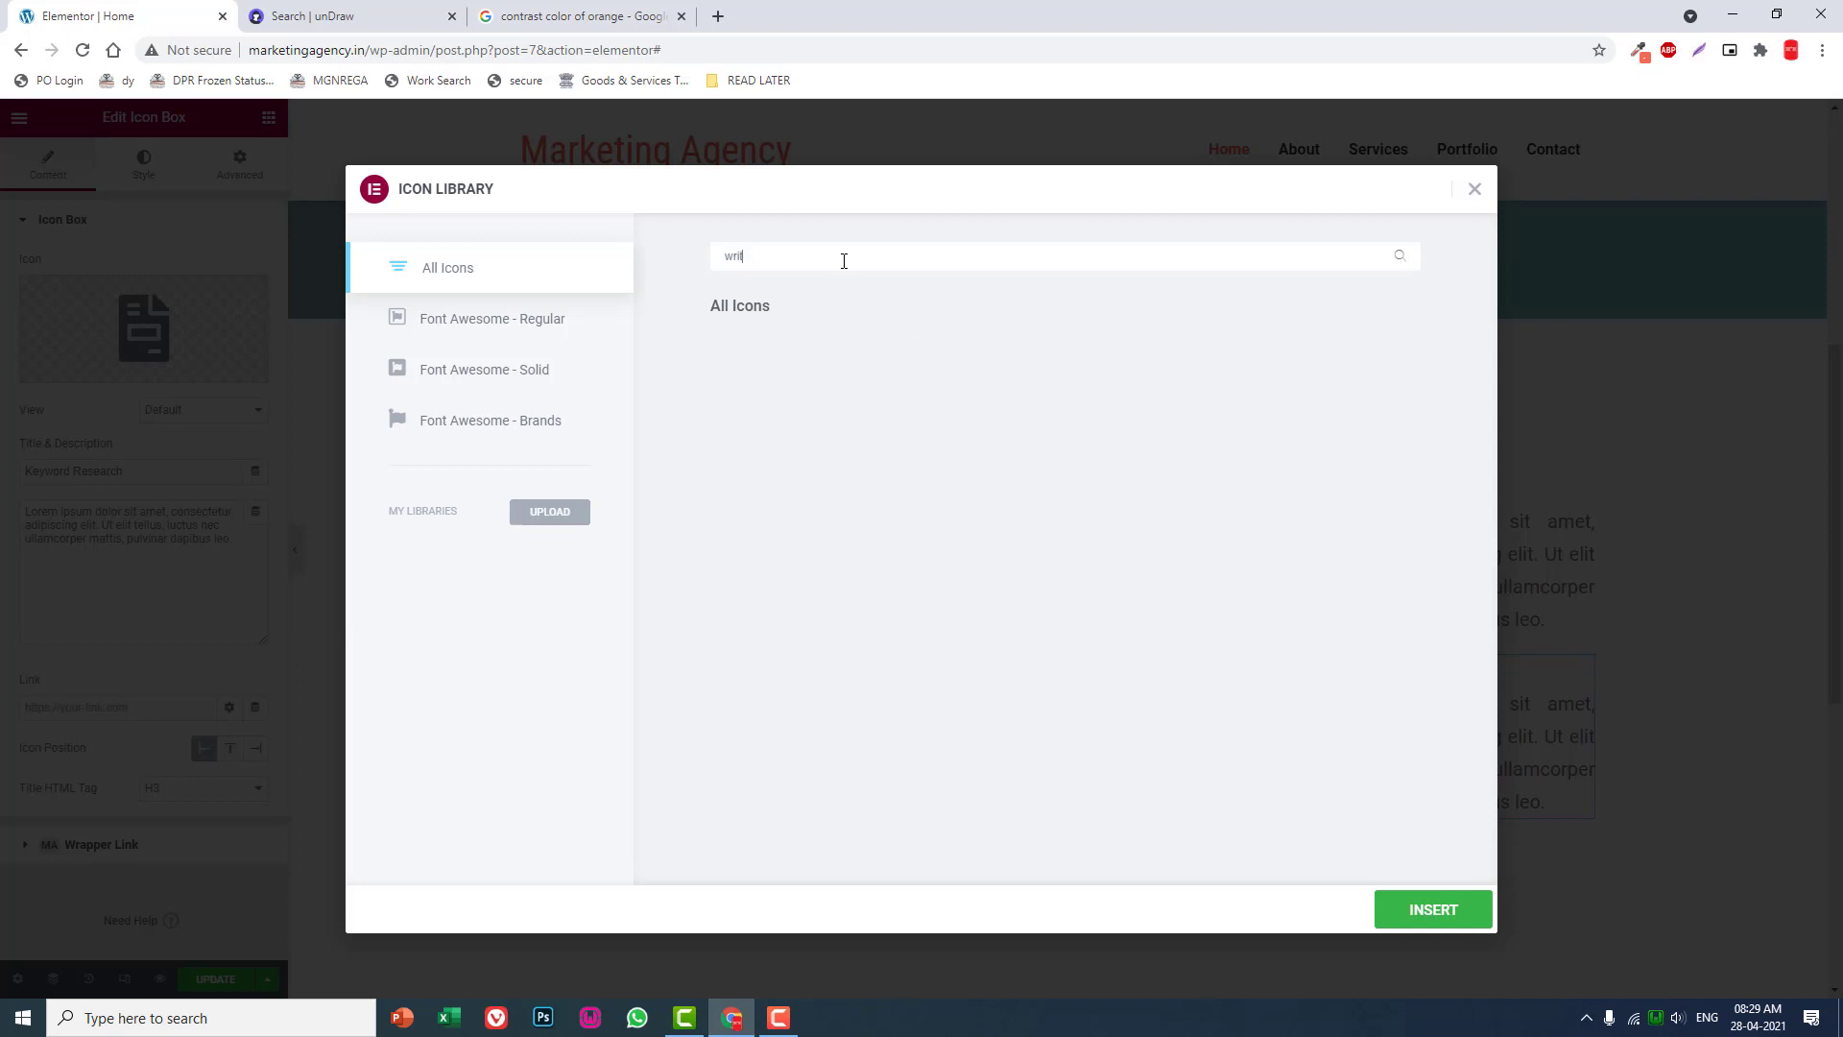
pyautogui.press('backspace')
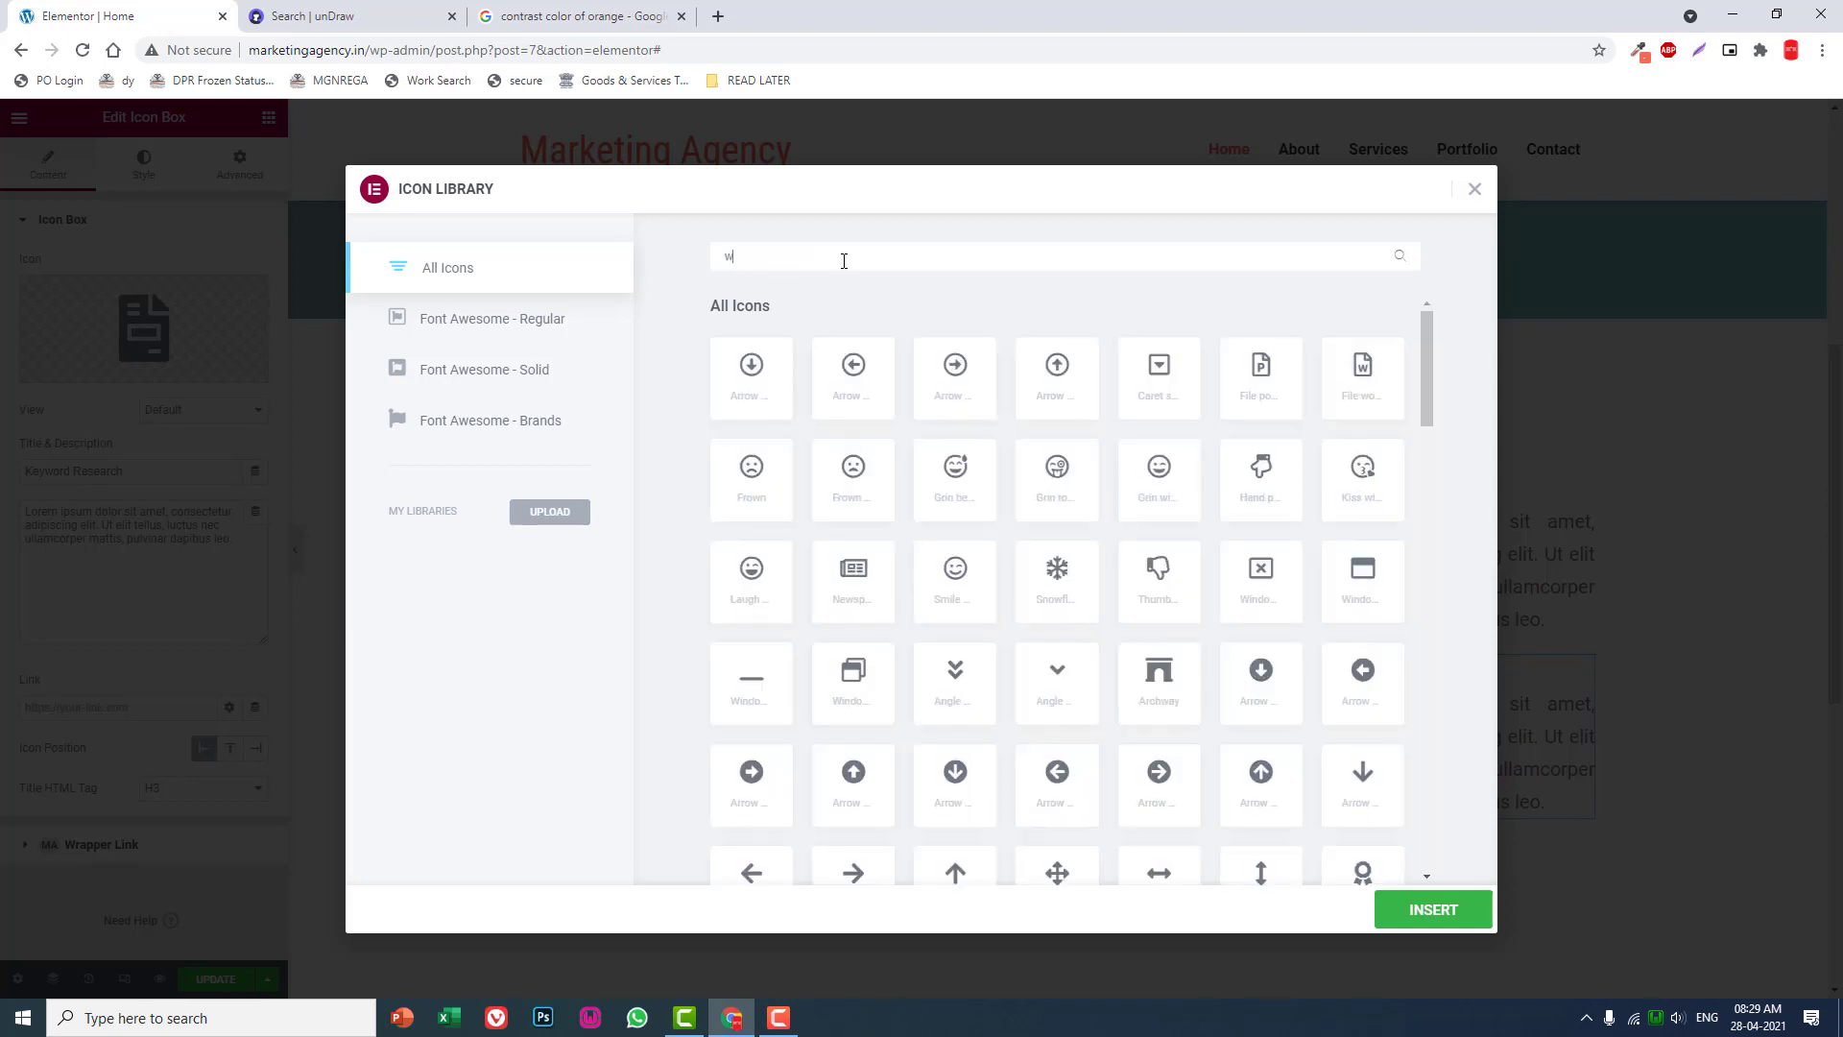
pyautogui.write('e')
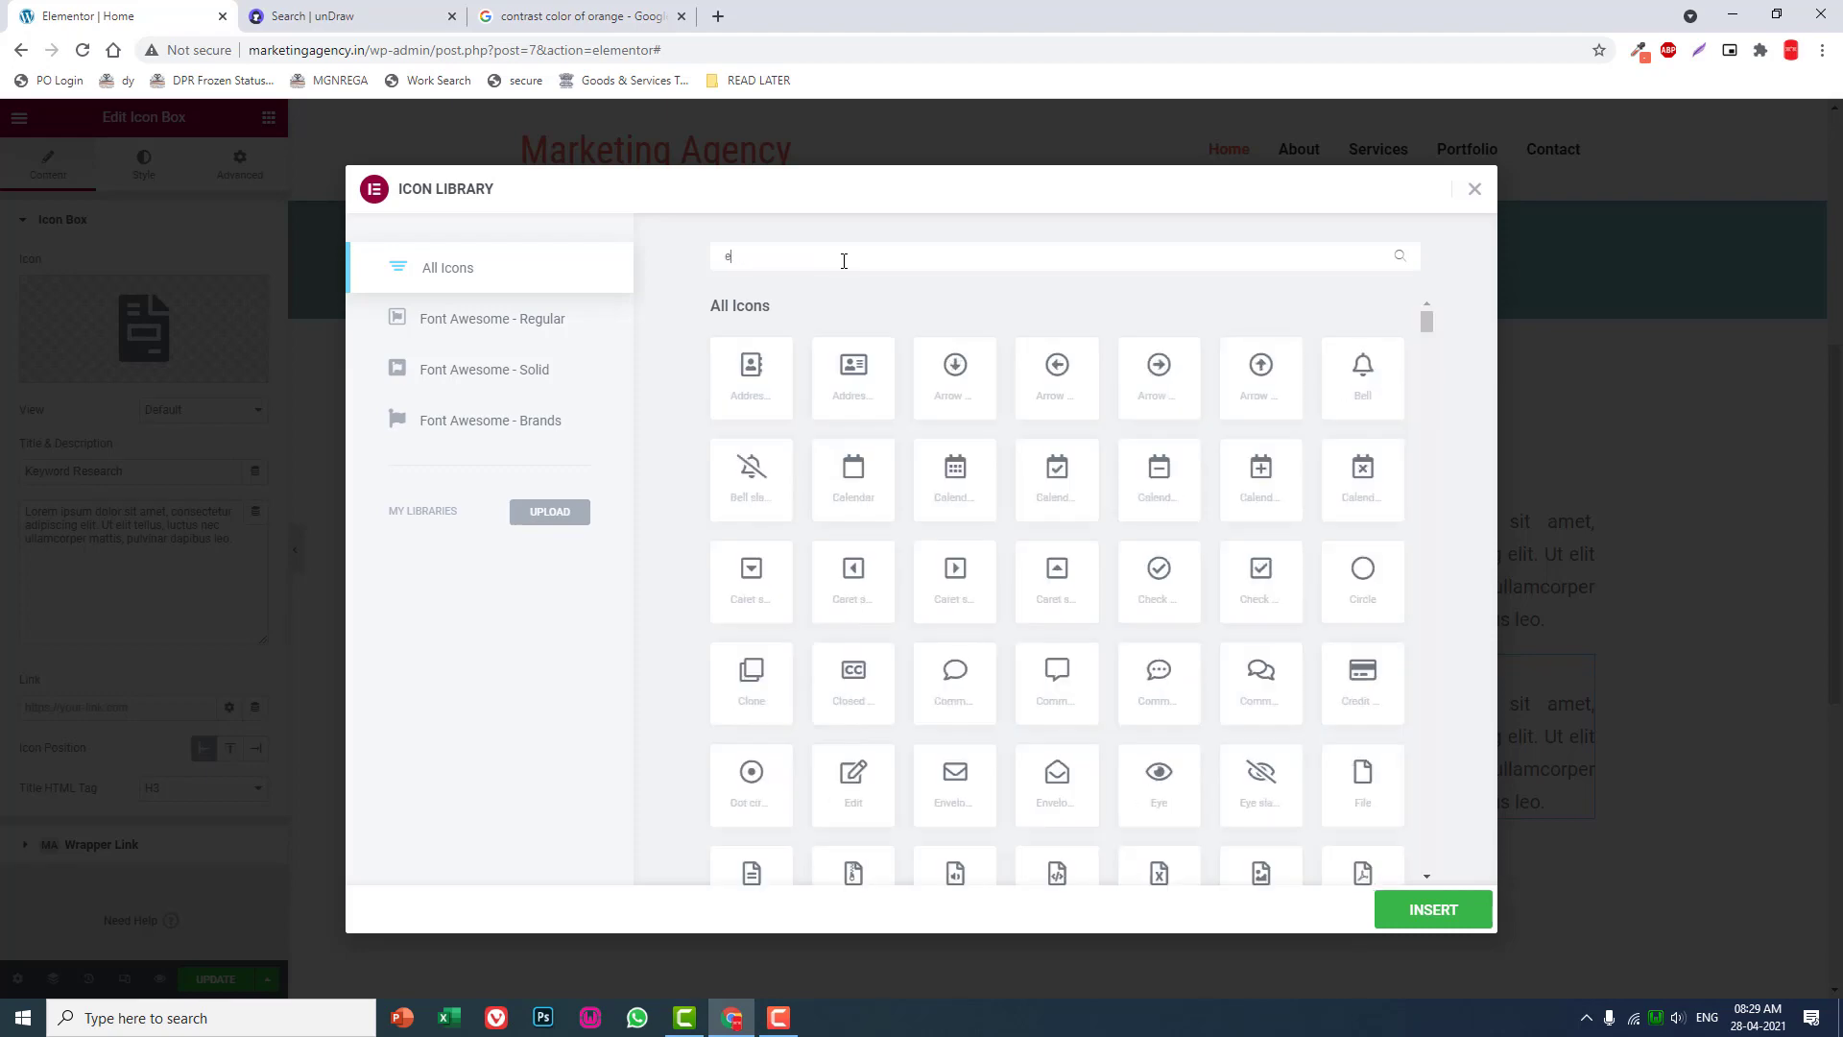
pyautogui.write('dit')
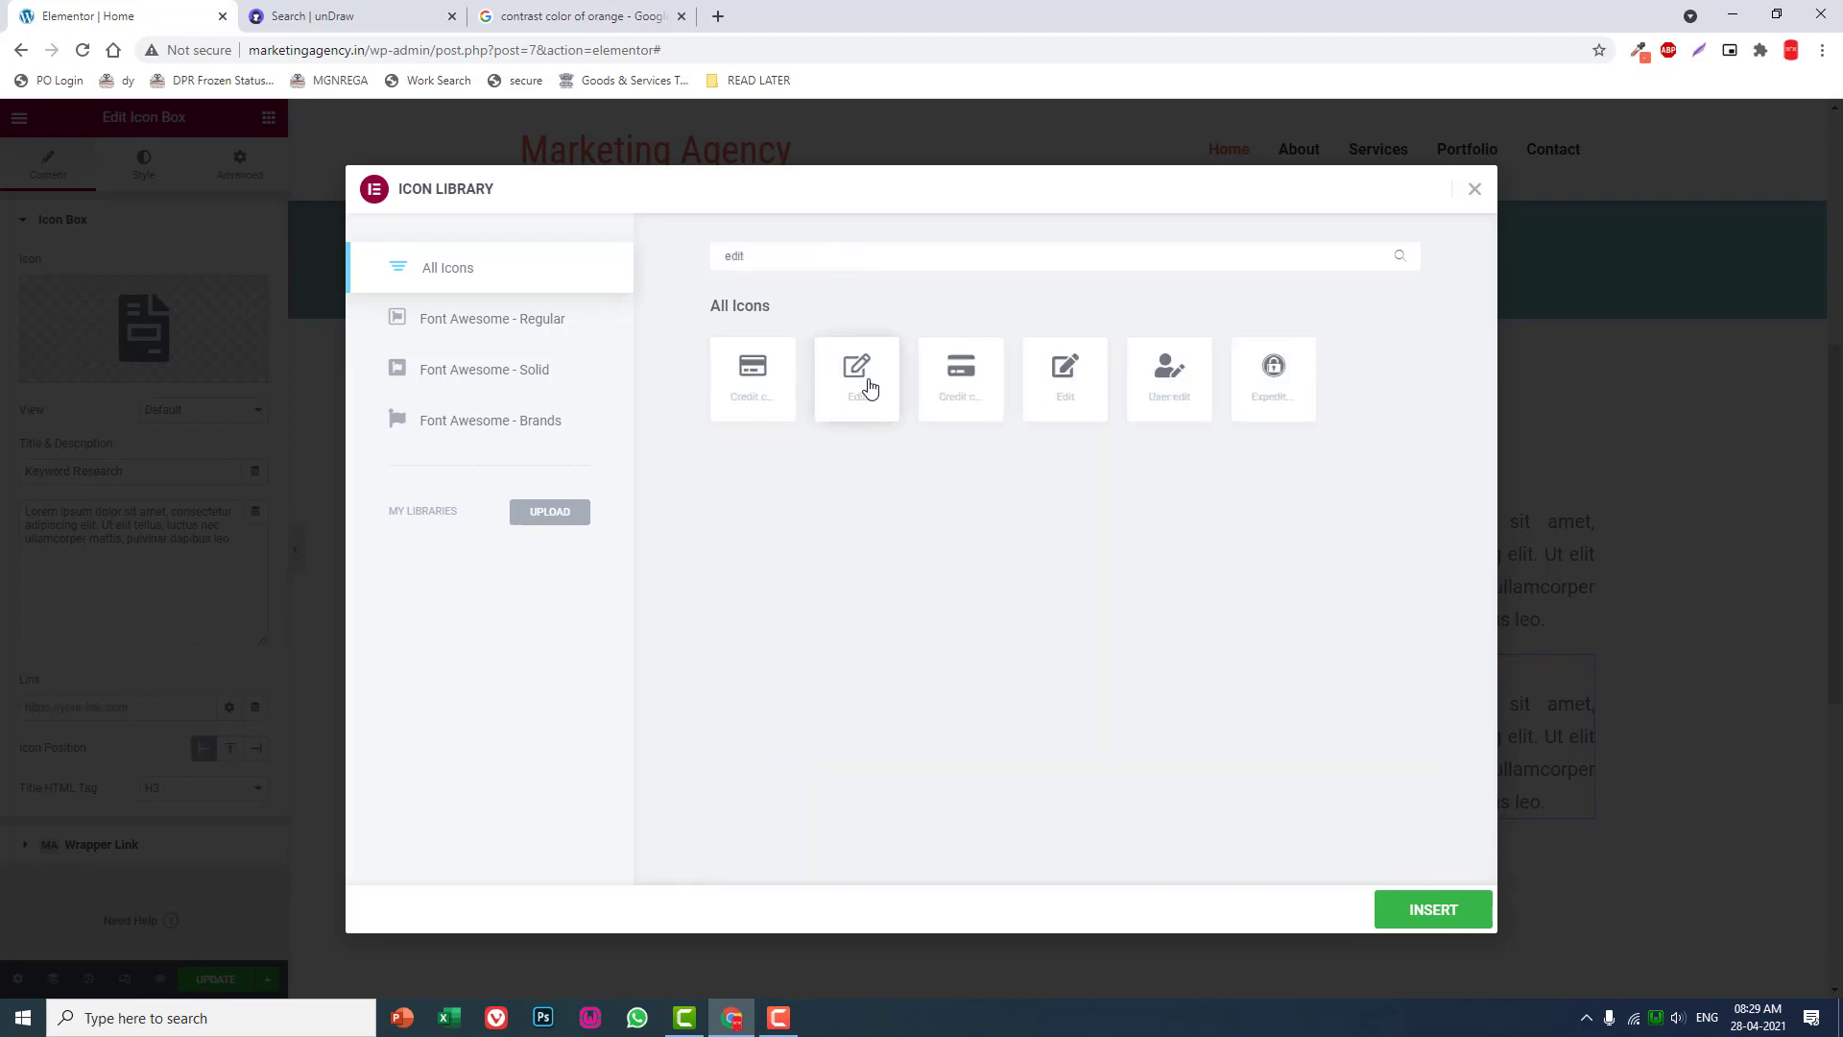
pyautogui.click(1432, 908)
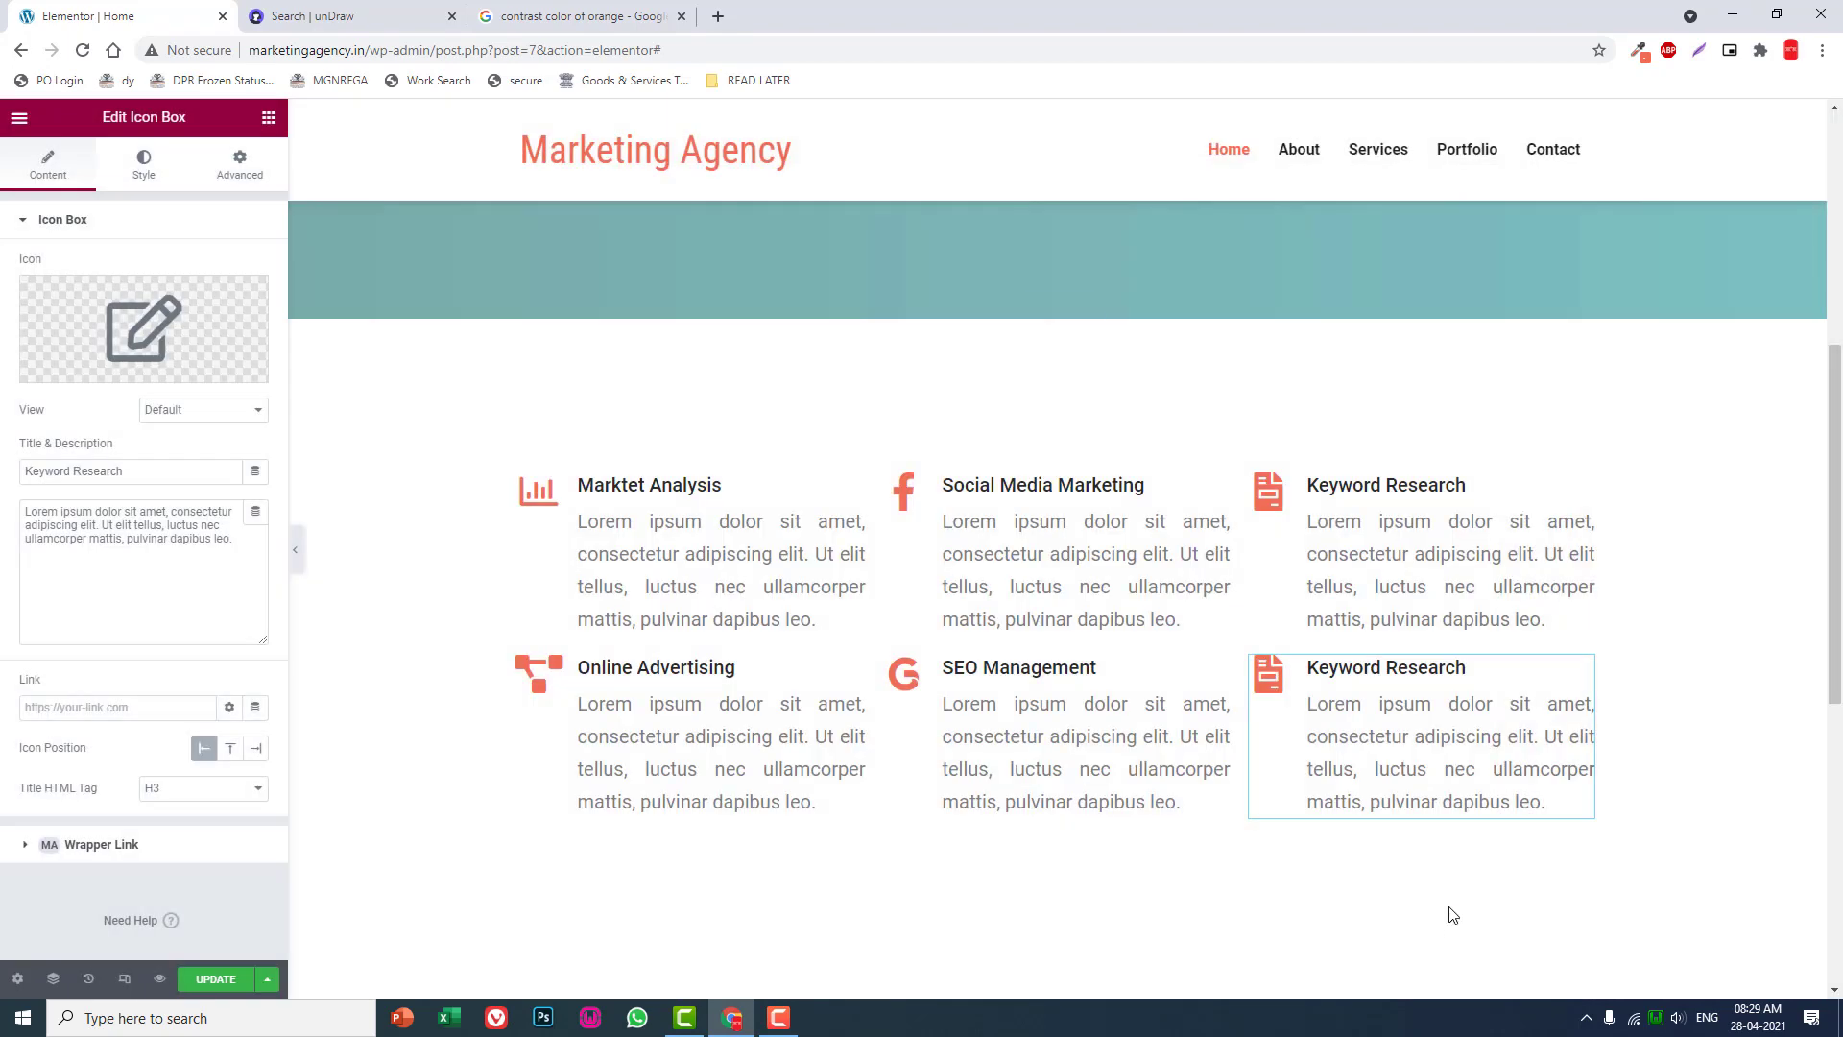
# Retitle the duplicated box 'Copywriting'.
pyautogui.click(142, 326)
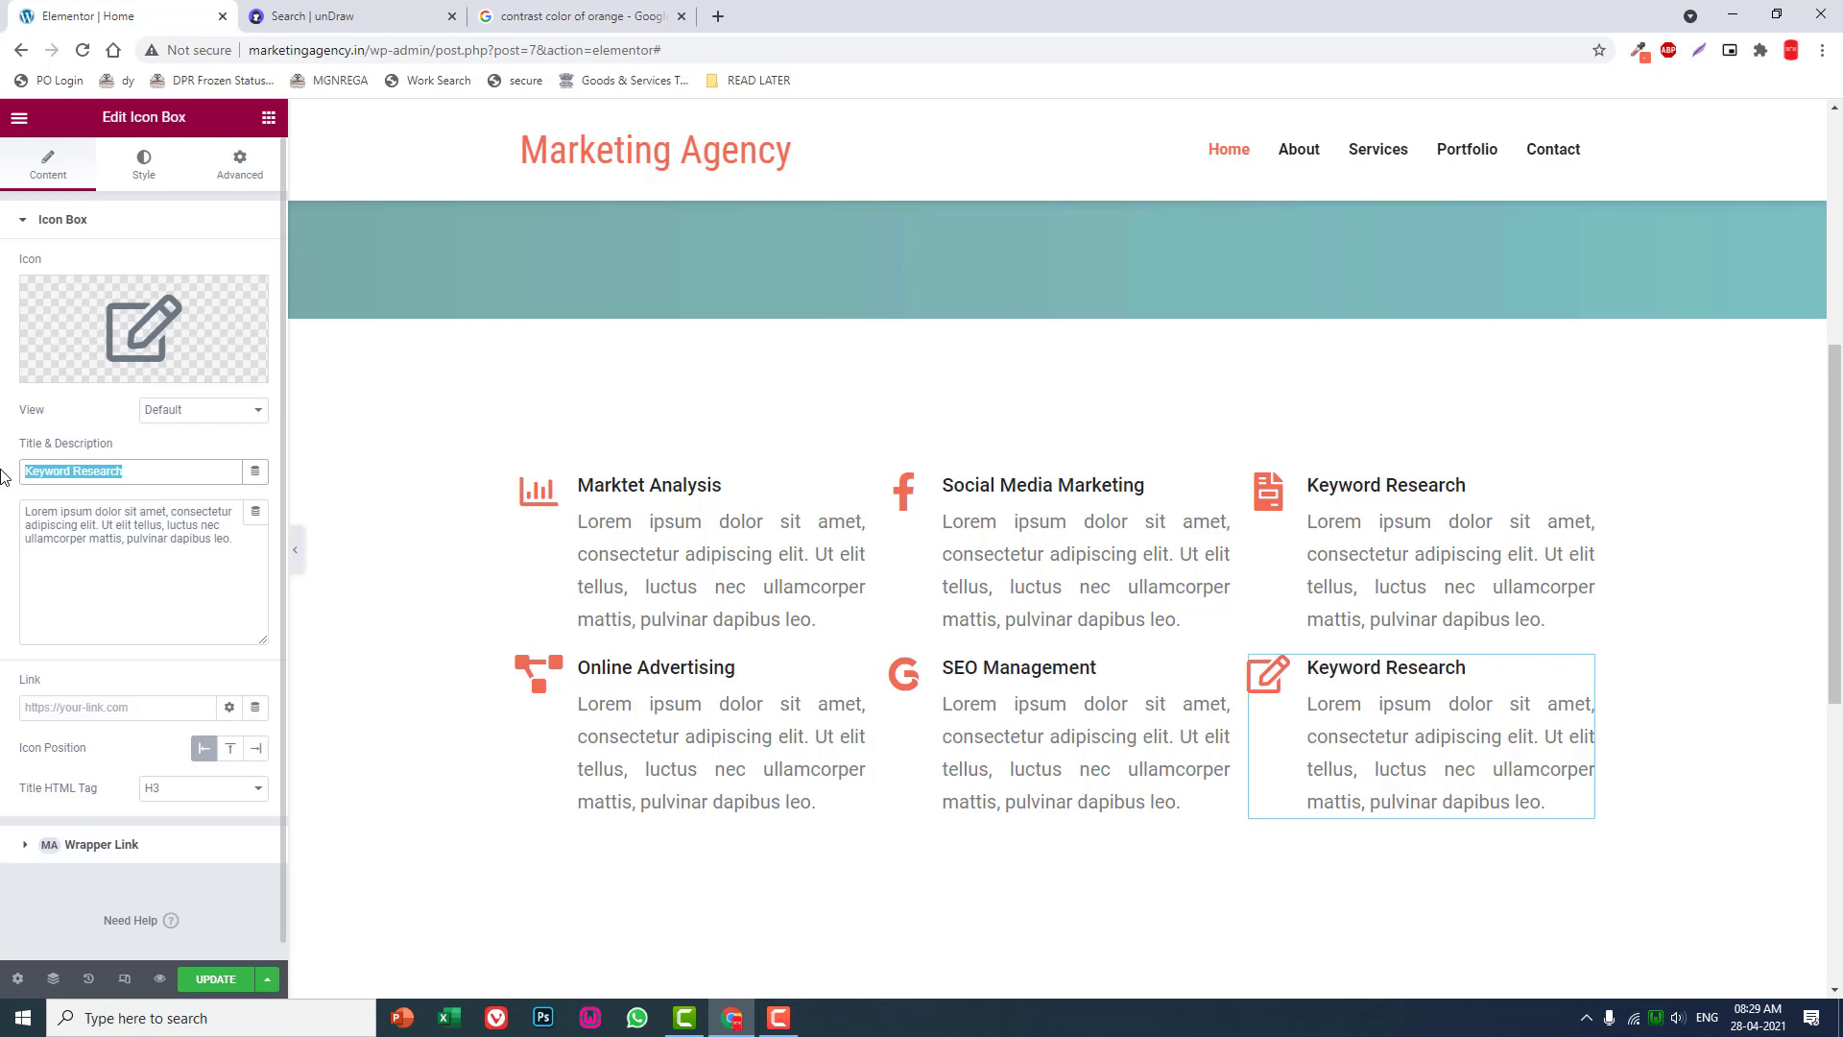
pyautogui.write('Copywriting')
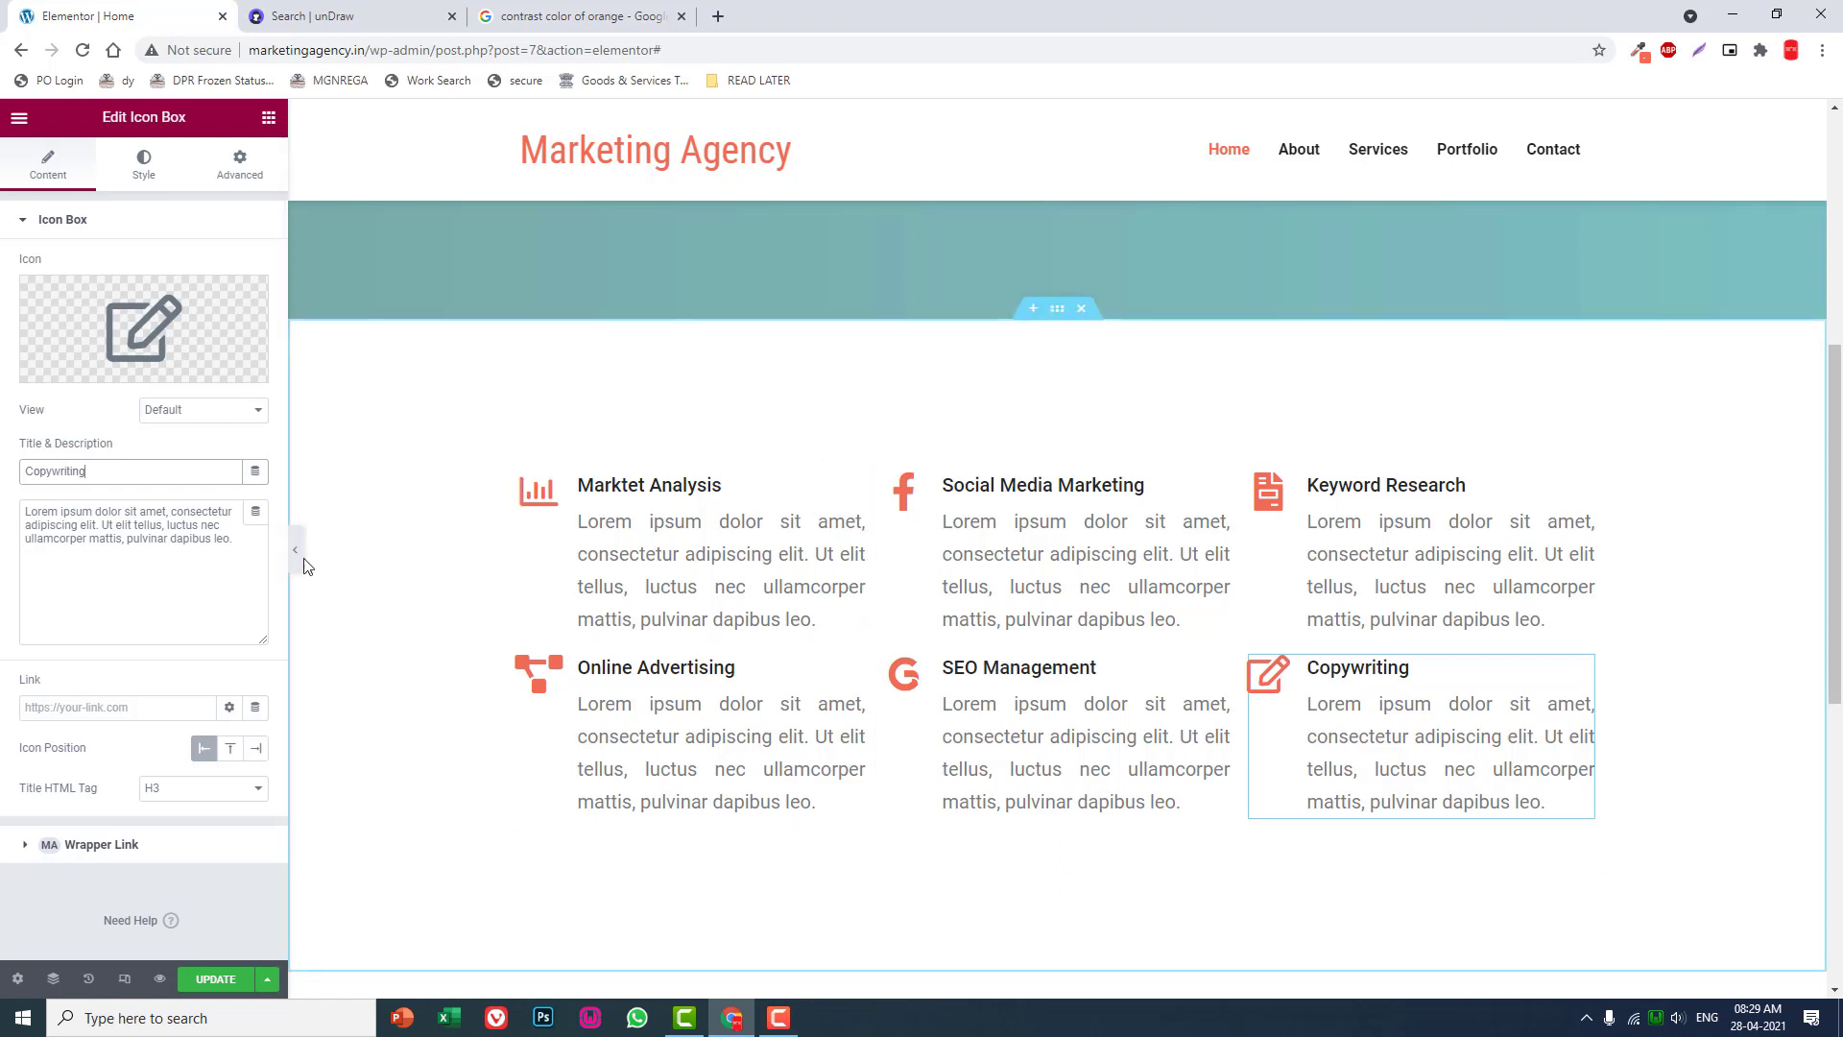
pyautogui.click(298, 551)
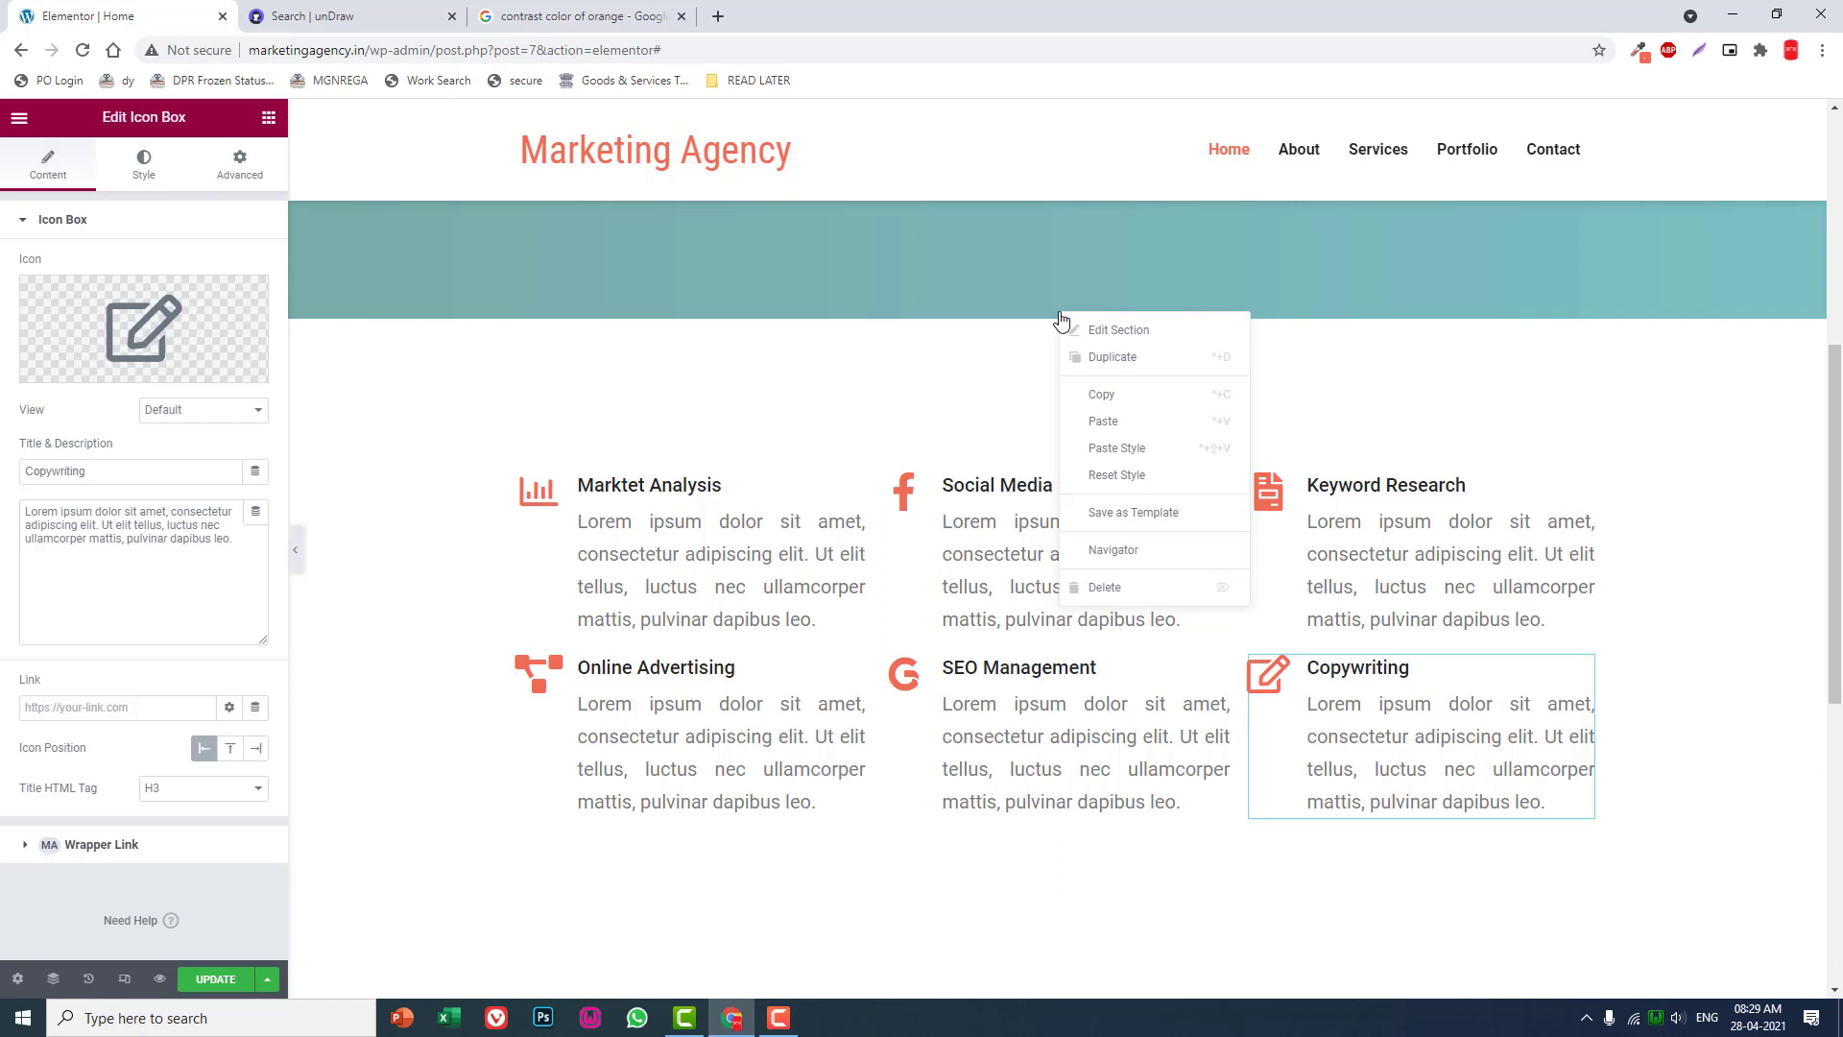
# Set the services section's Columns Gap to Wider in its Layout settings.
pyautogui.click(1056, 307)
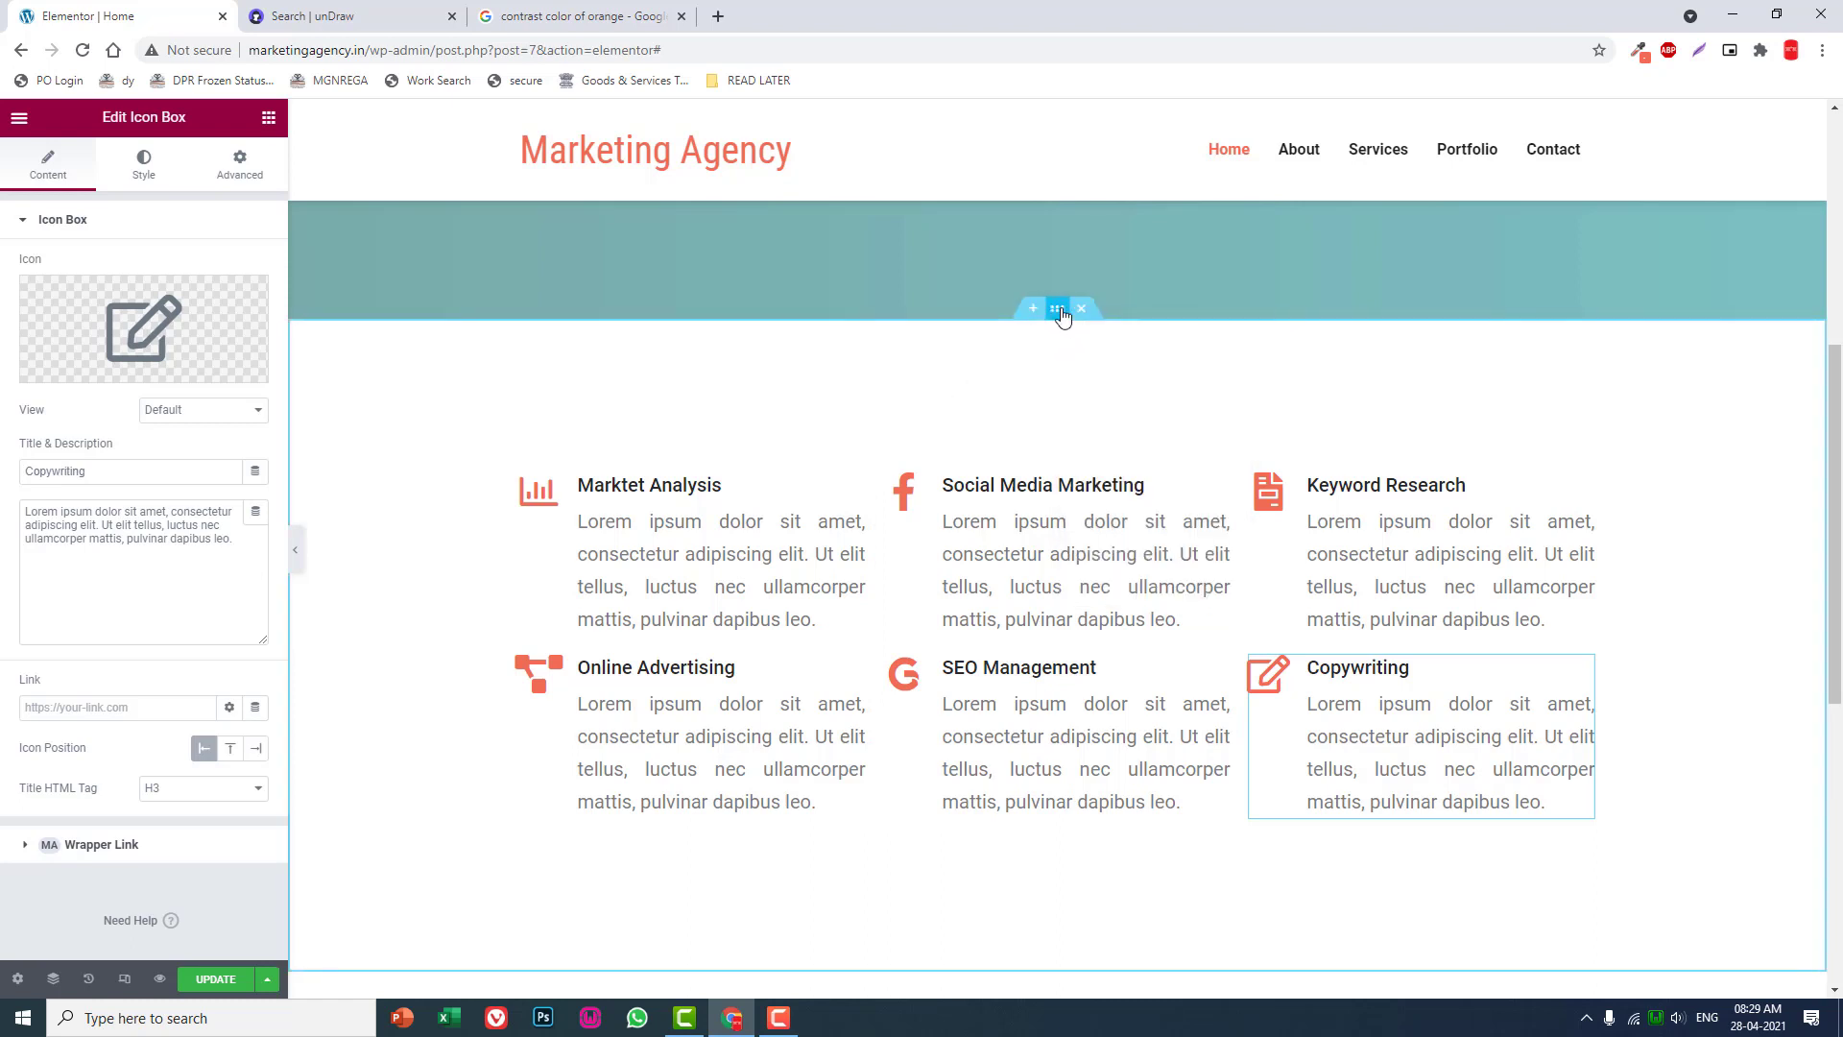
pyautogui.click(1056, 307)
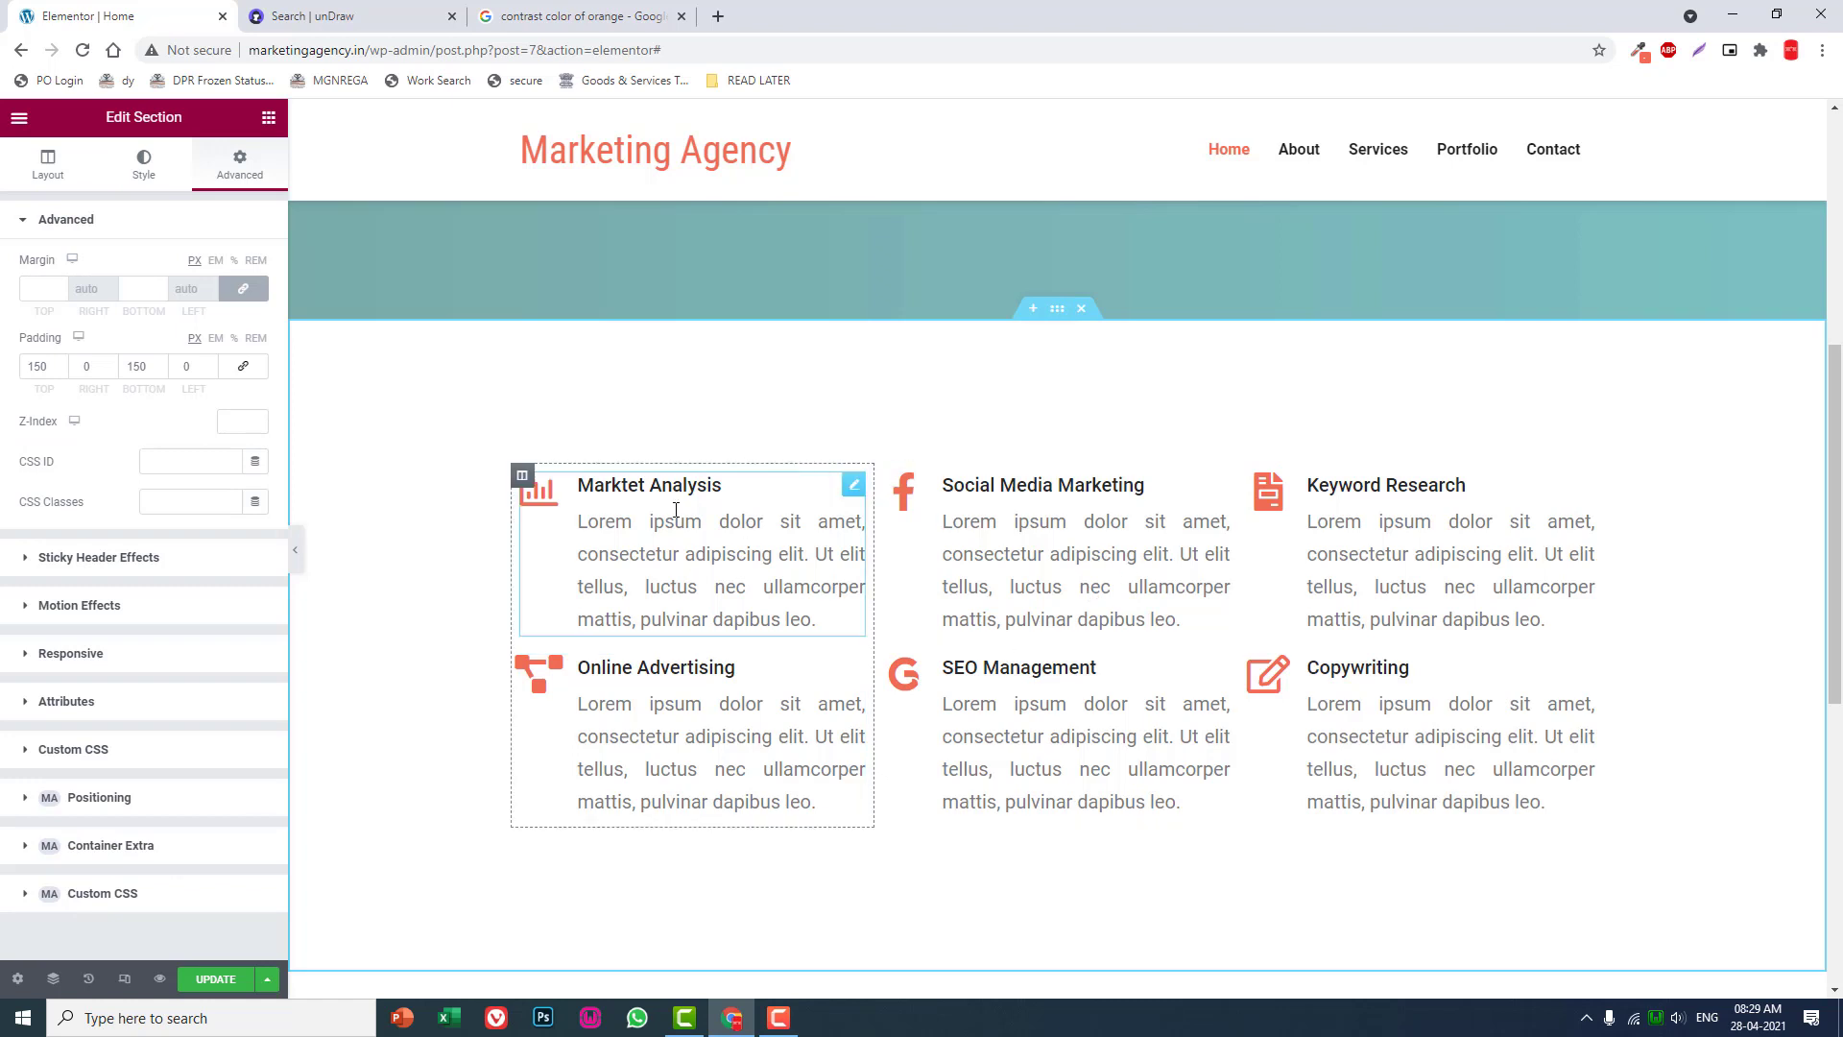
pyautogui.click(46, 159)
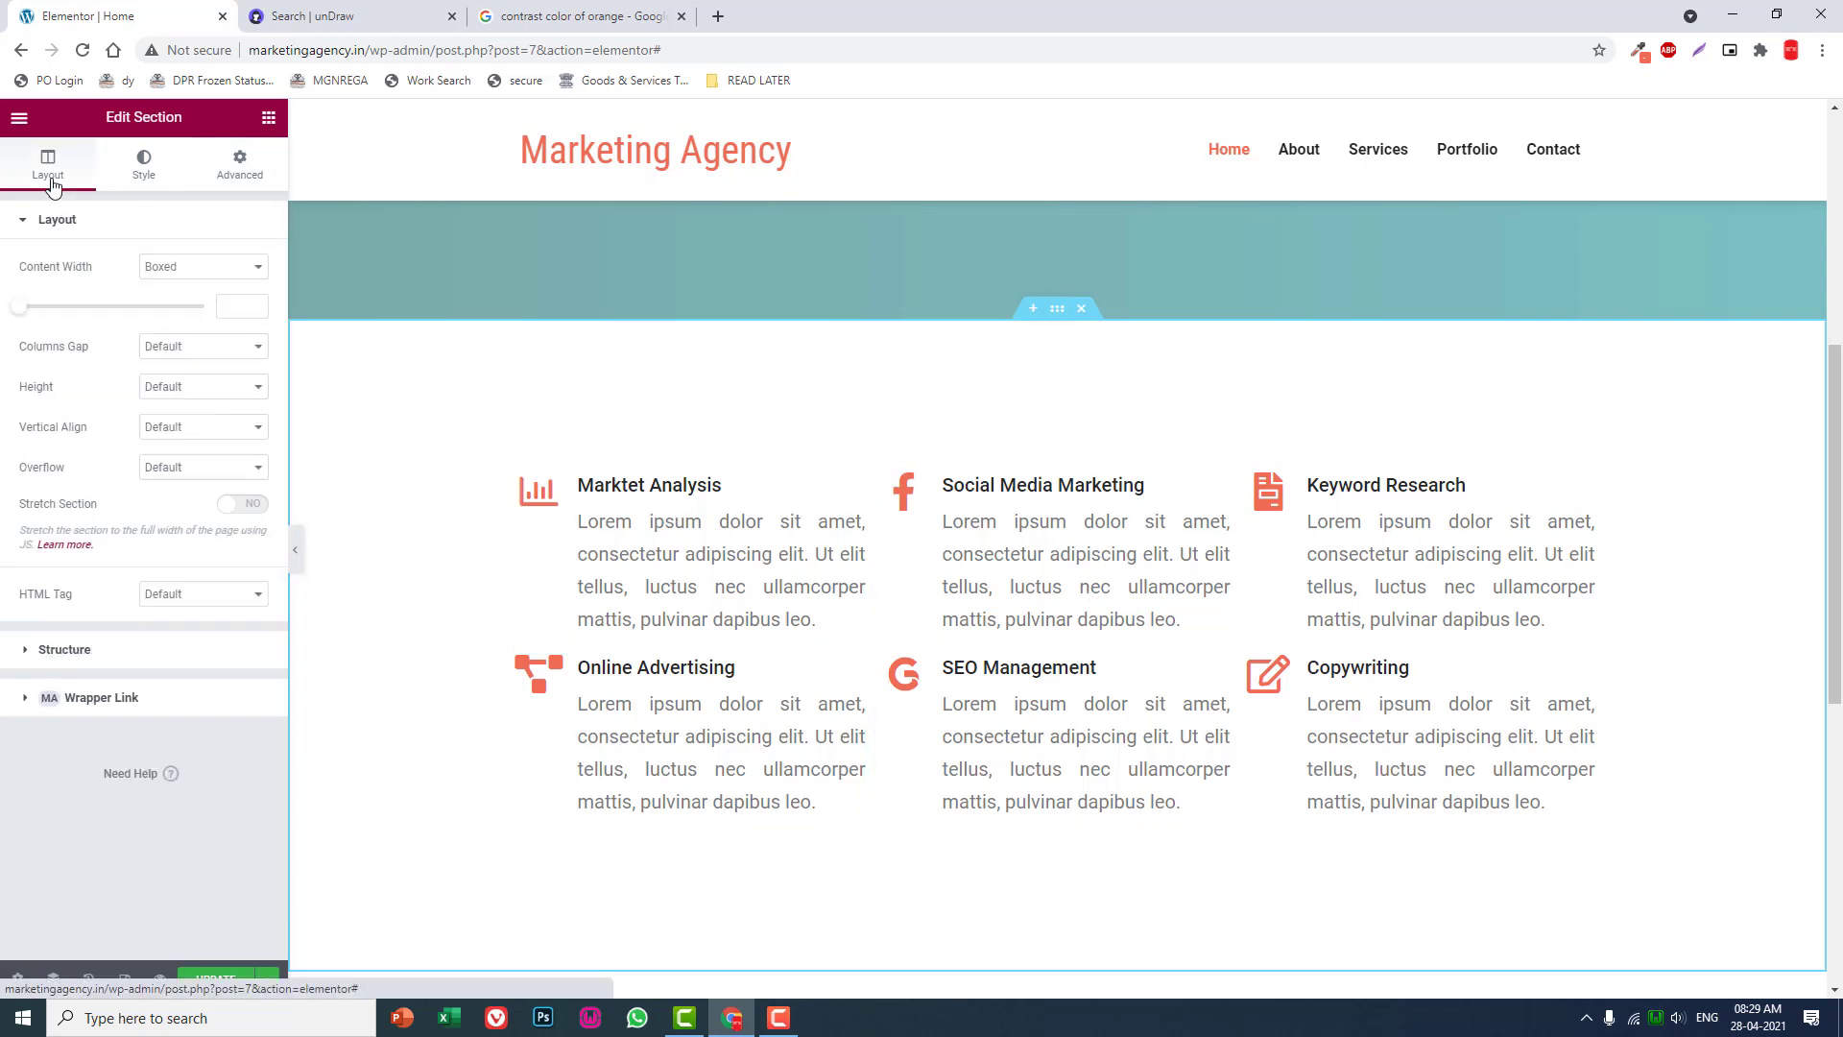
pyautogui.click(201, 346)
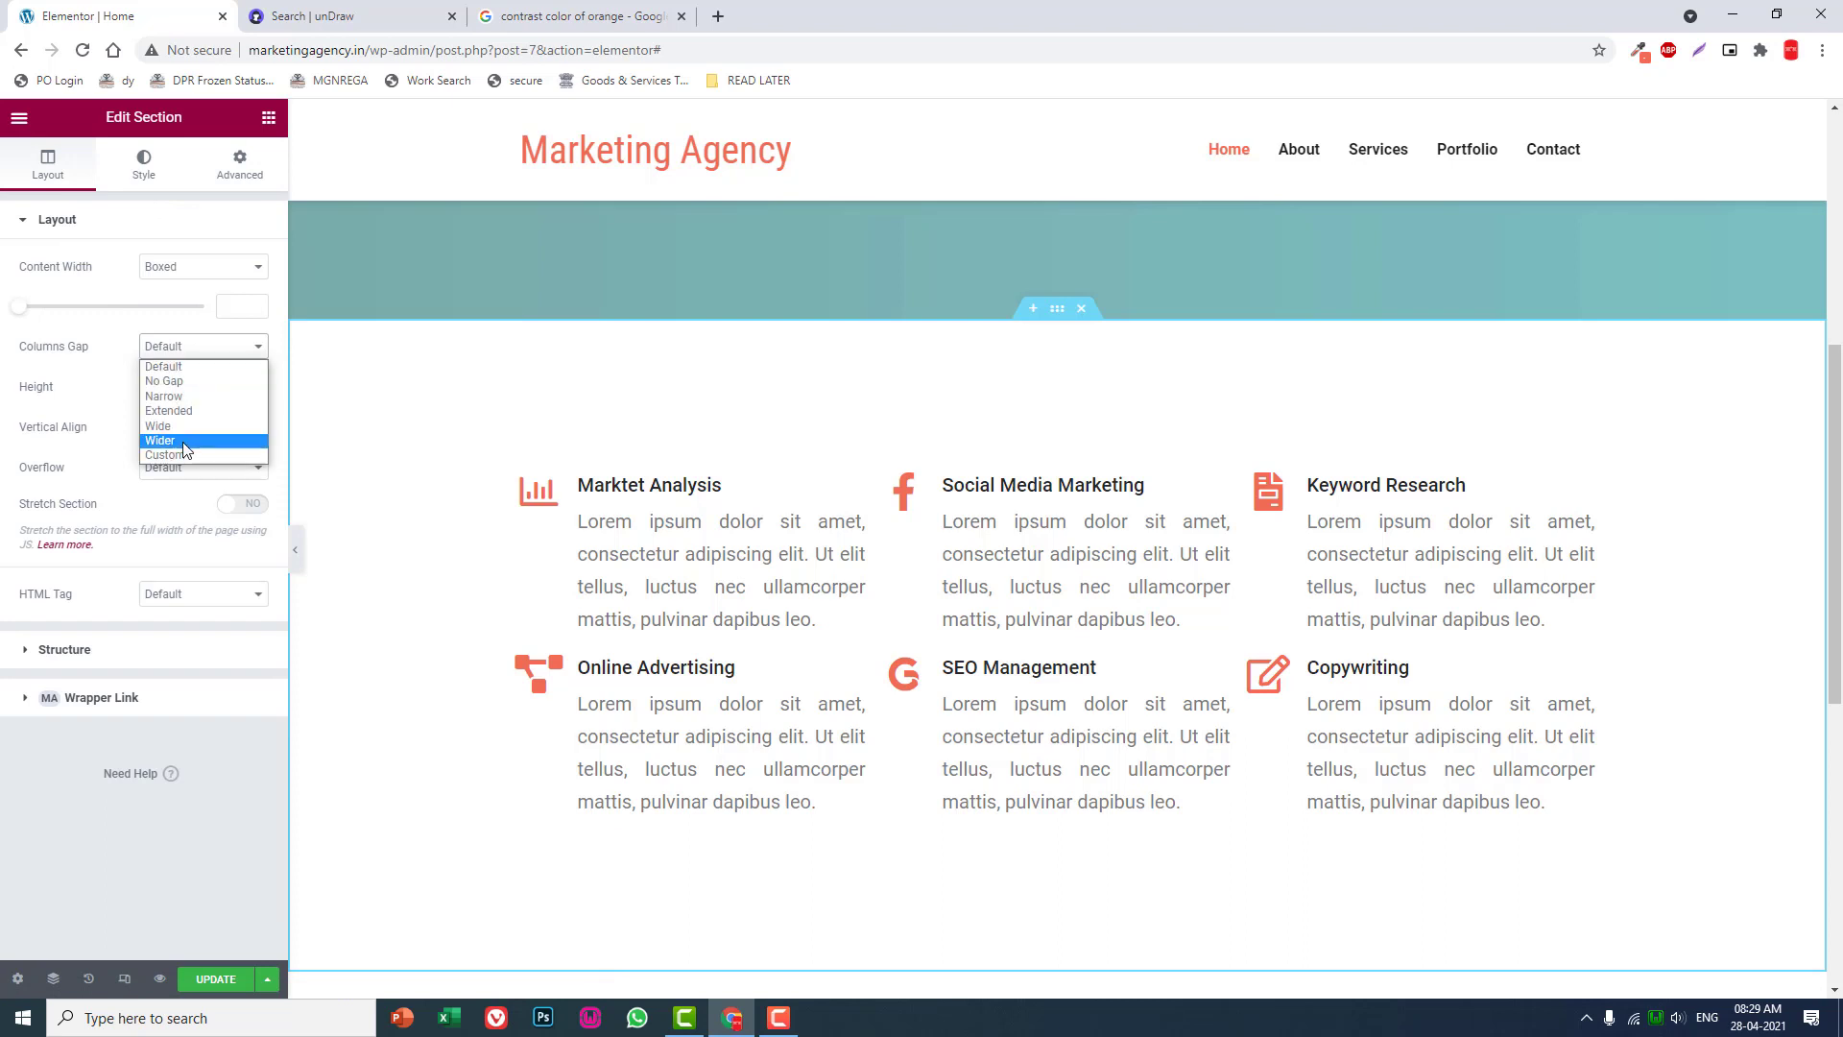
pyautogui.click(159, 440)
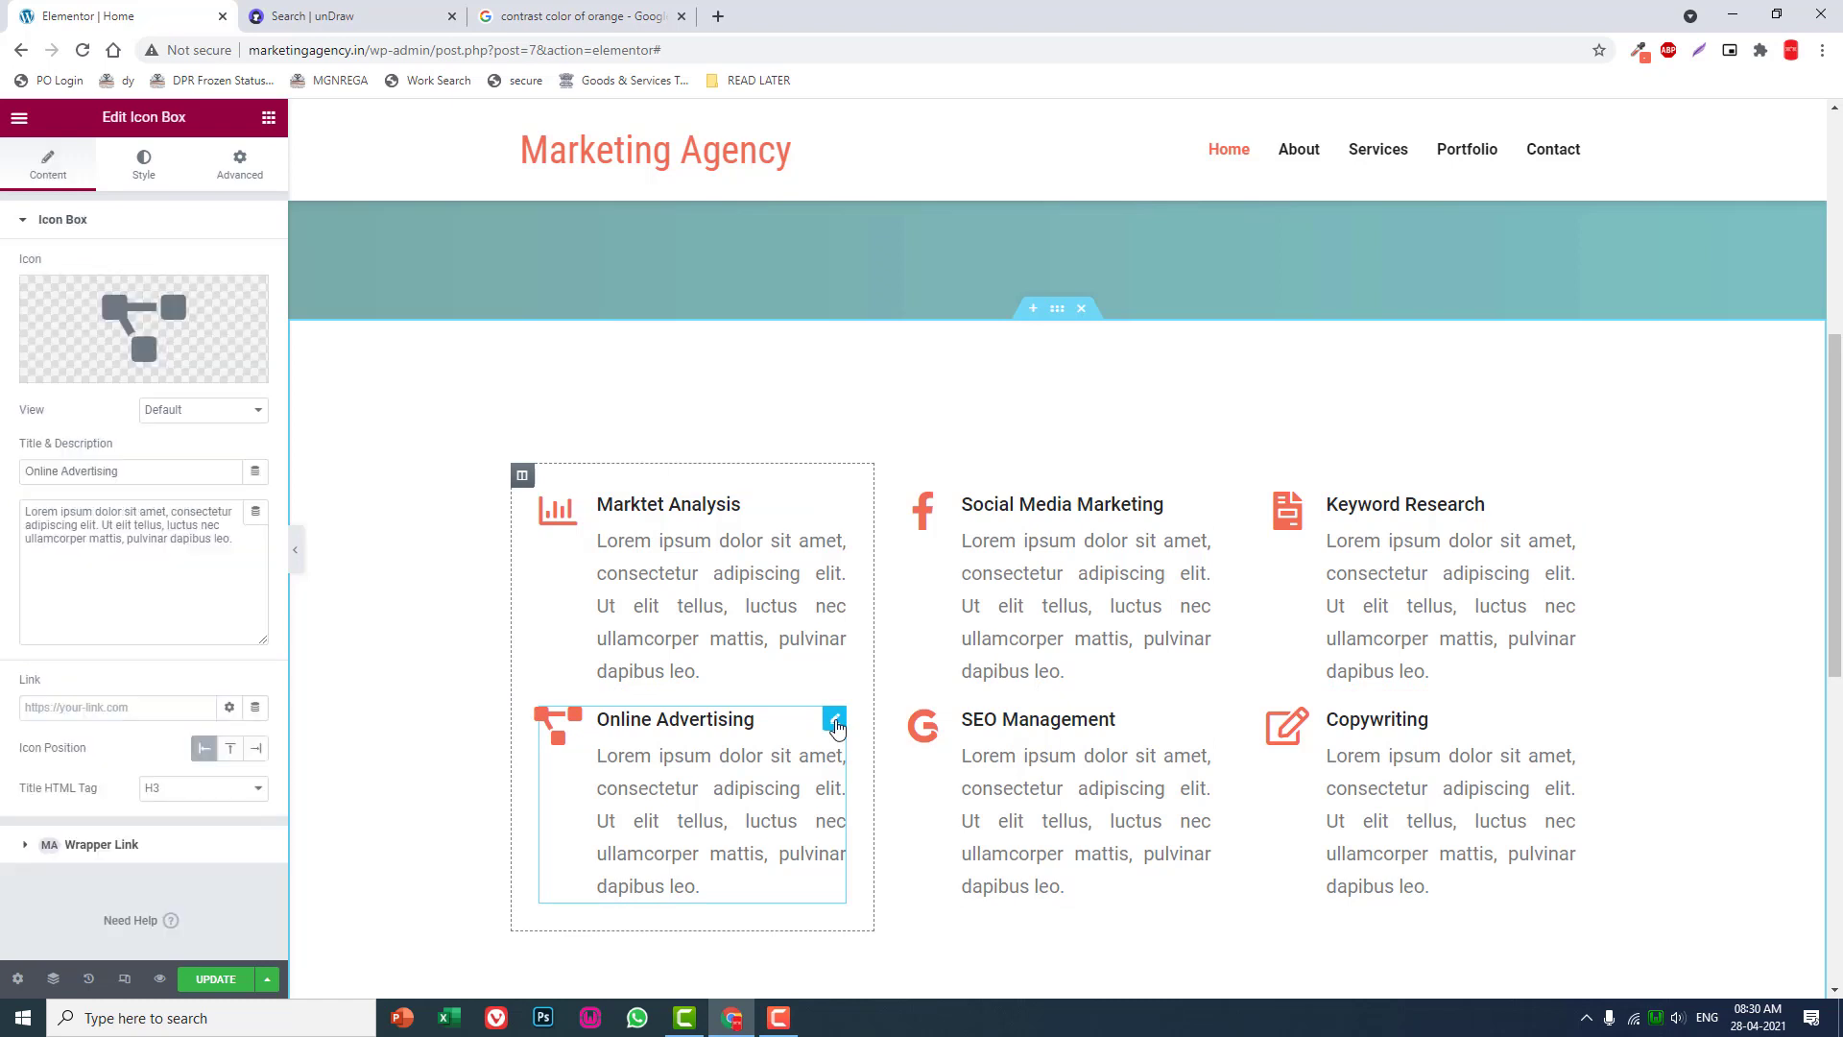
# Give the second-row boxes an unlinked top margin of 40, starting with Online Advertising.
pyautogui.click(238, 161)
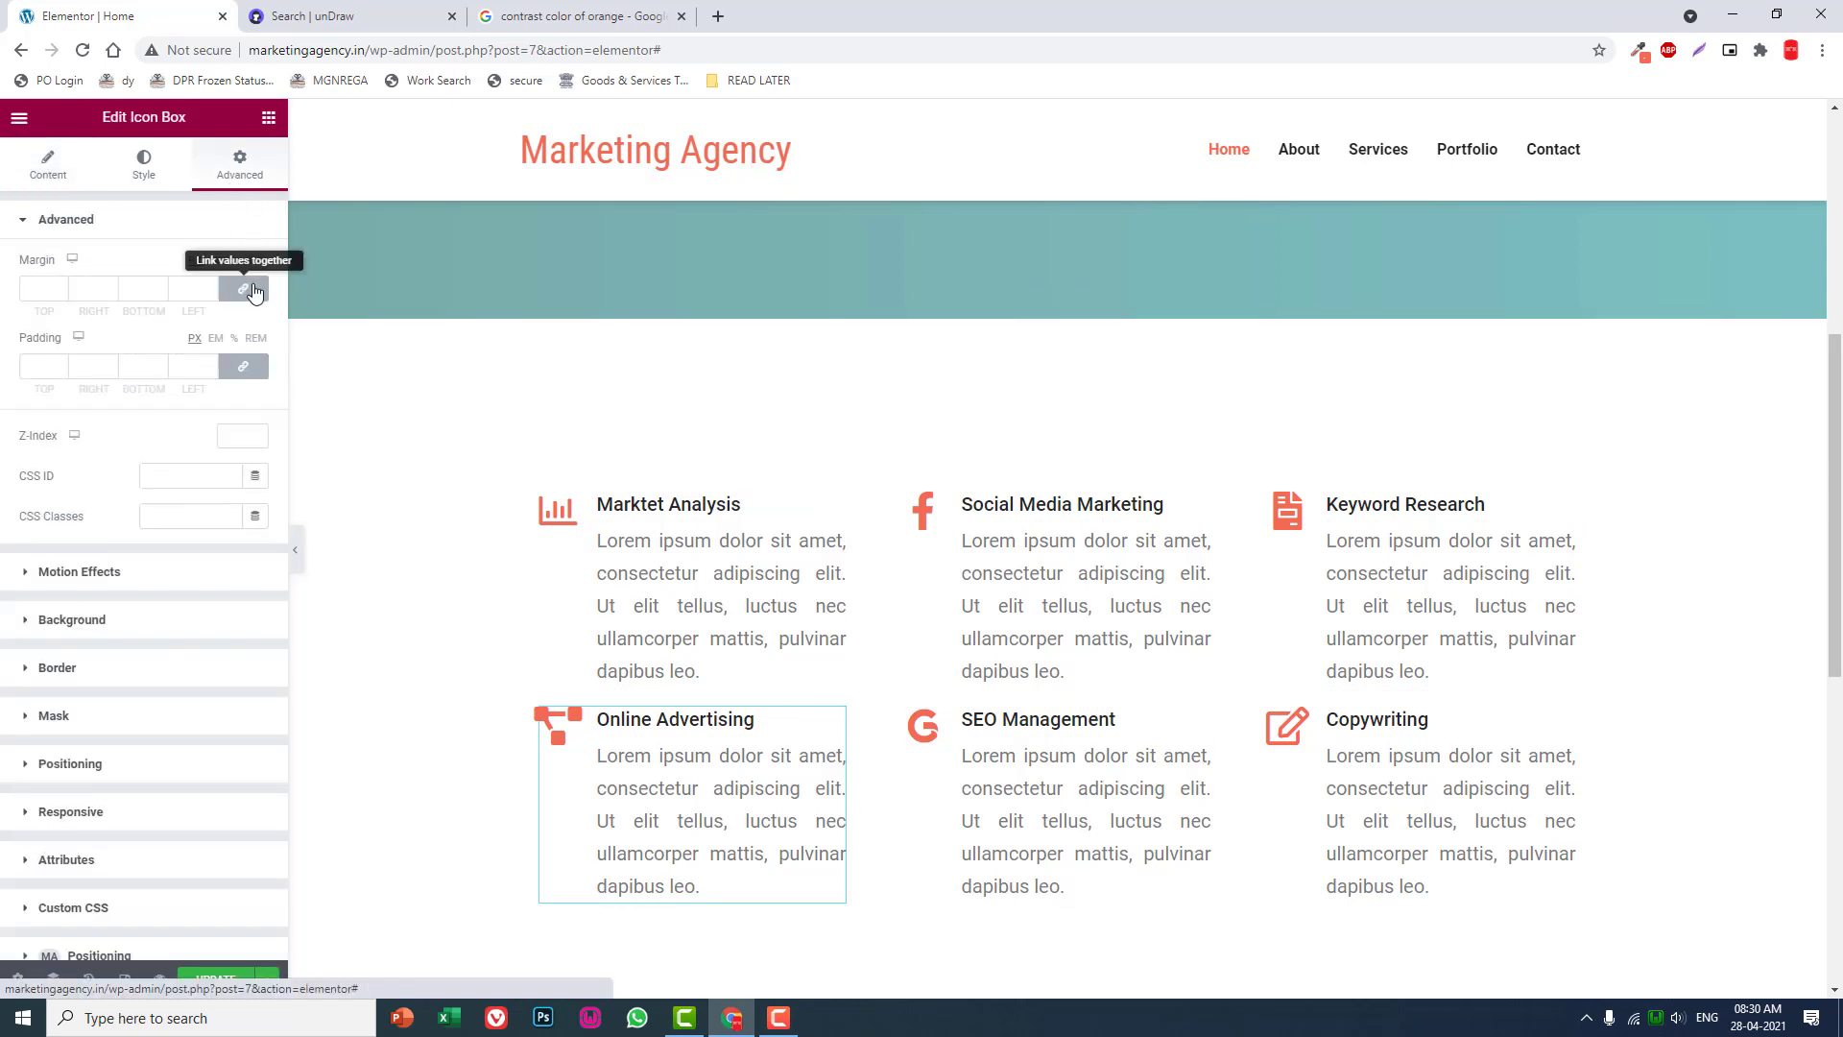
pyautogui.click(244, 289)
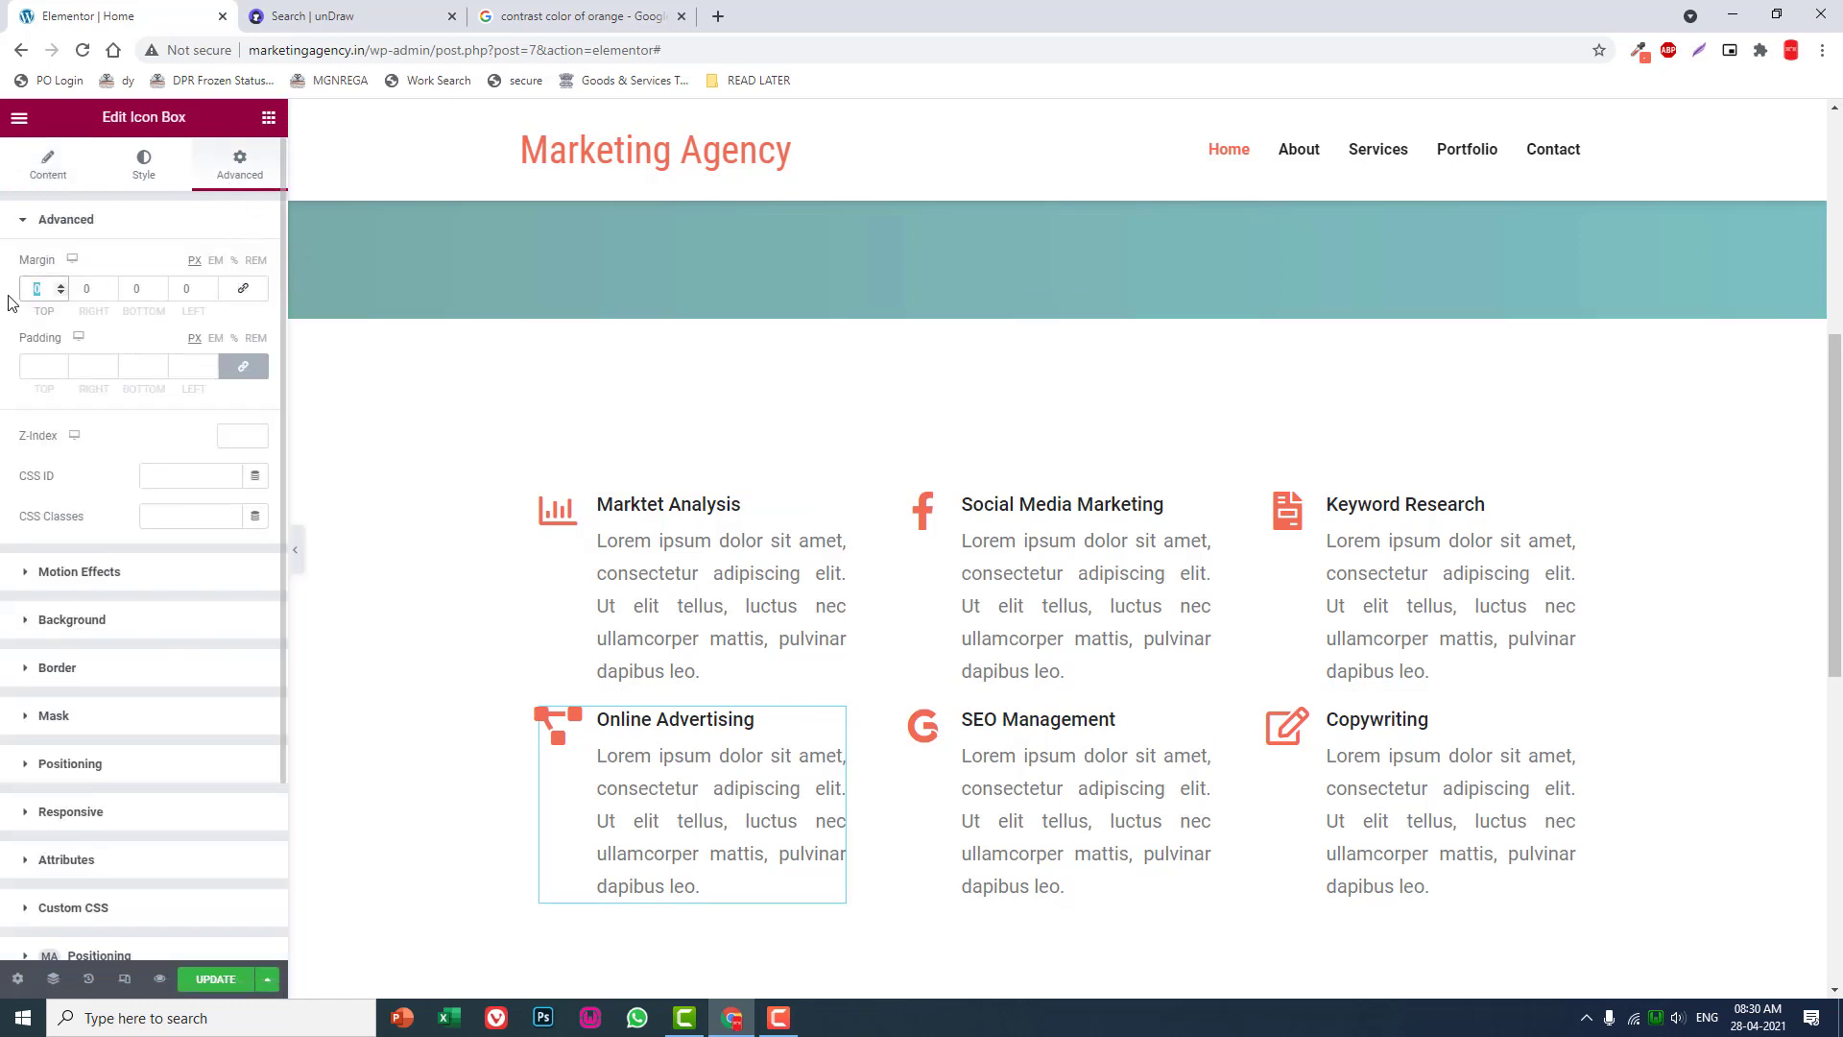
pyautogui.write('40')
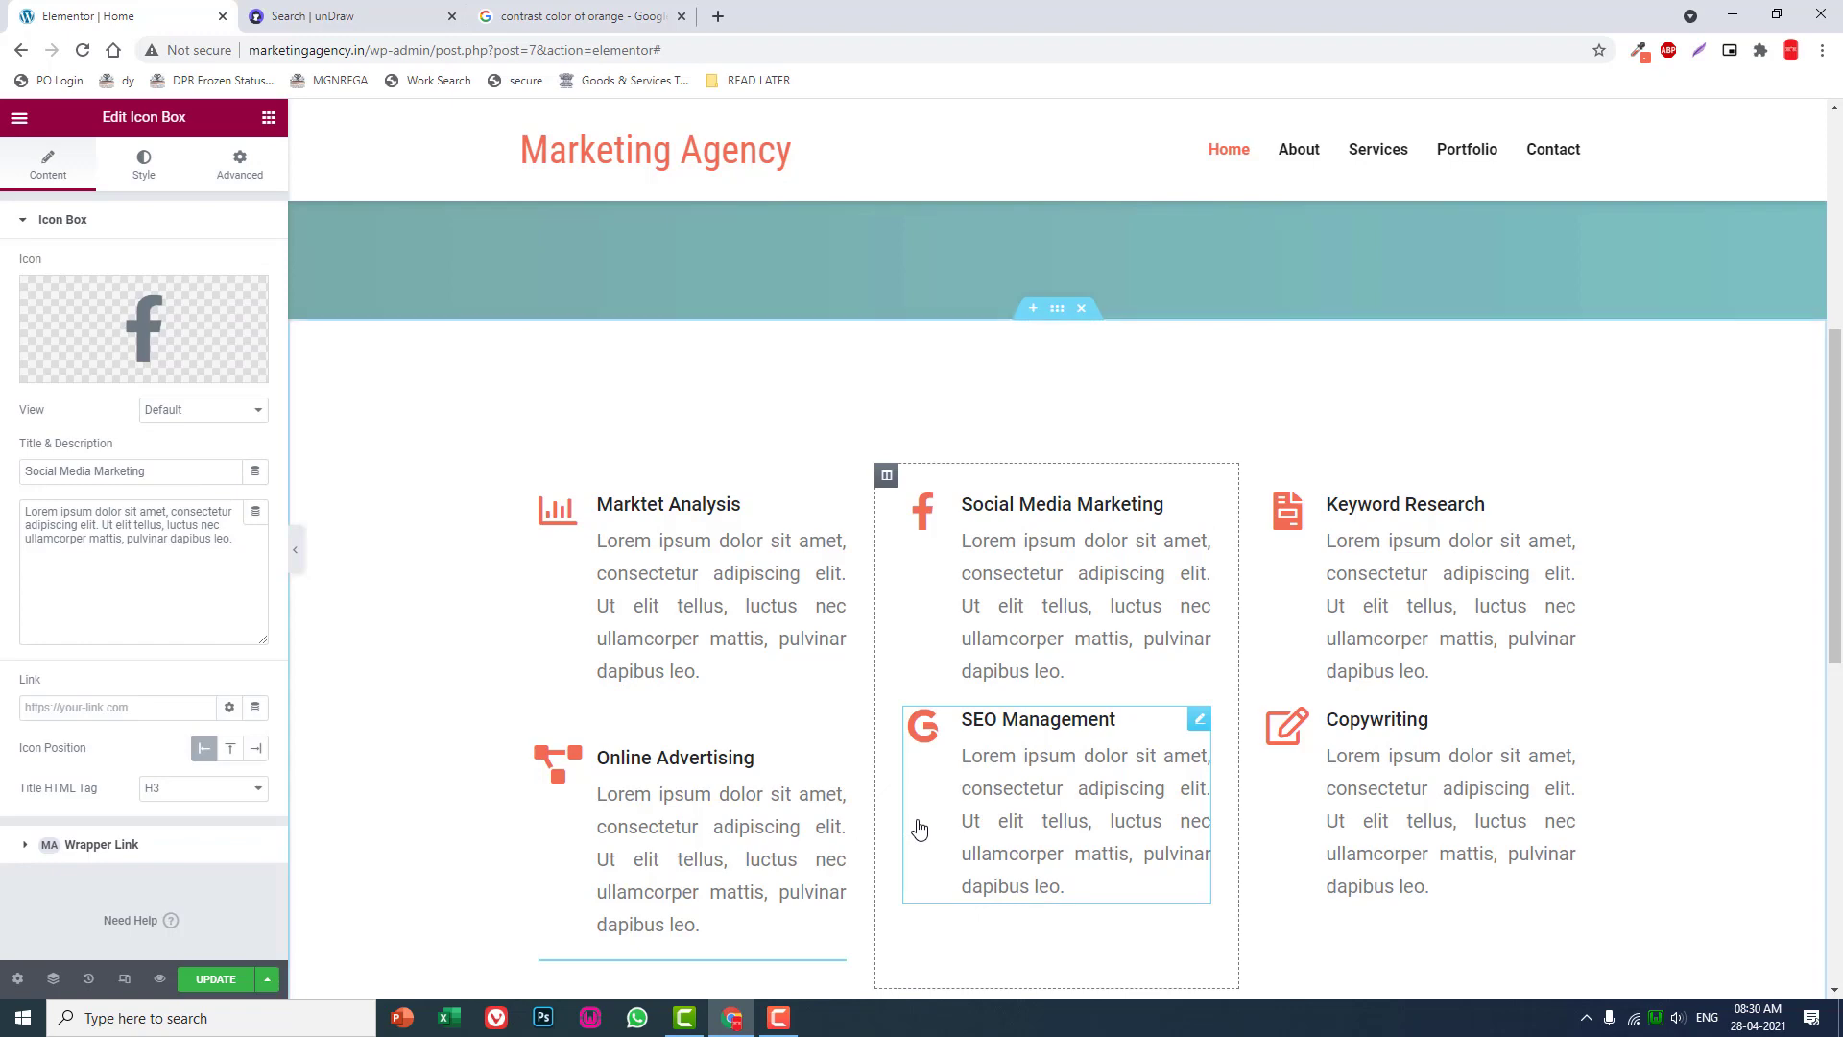
pyautogui.scroll(-3)
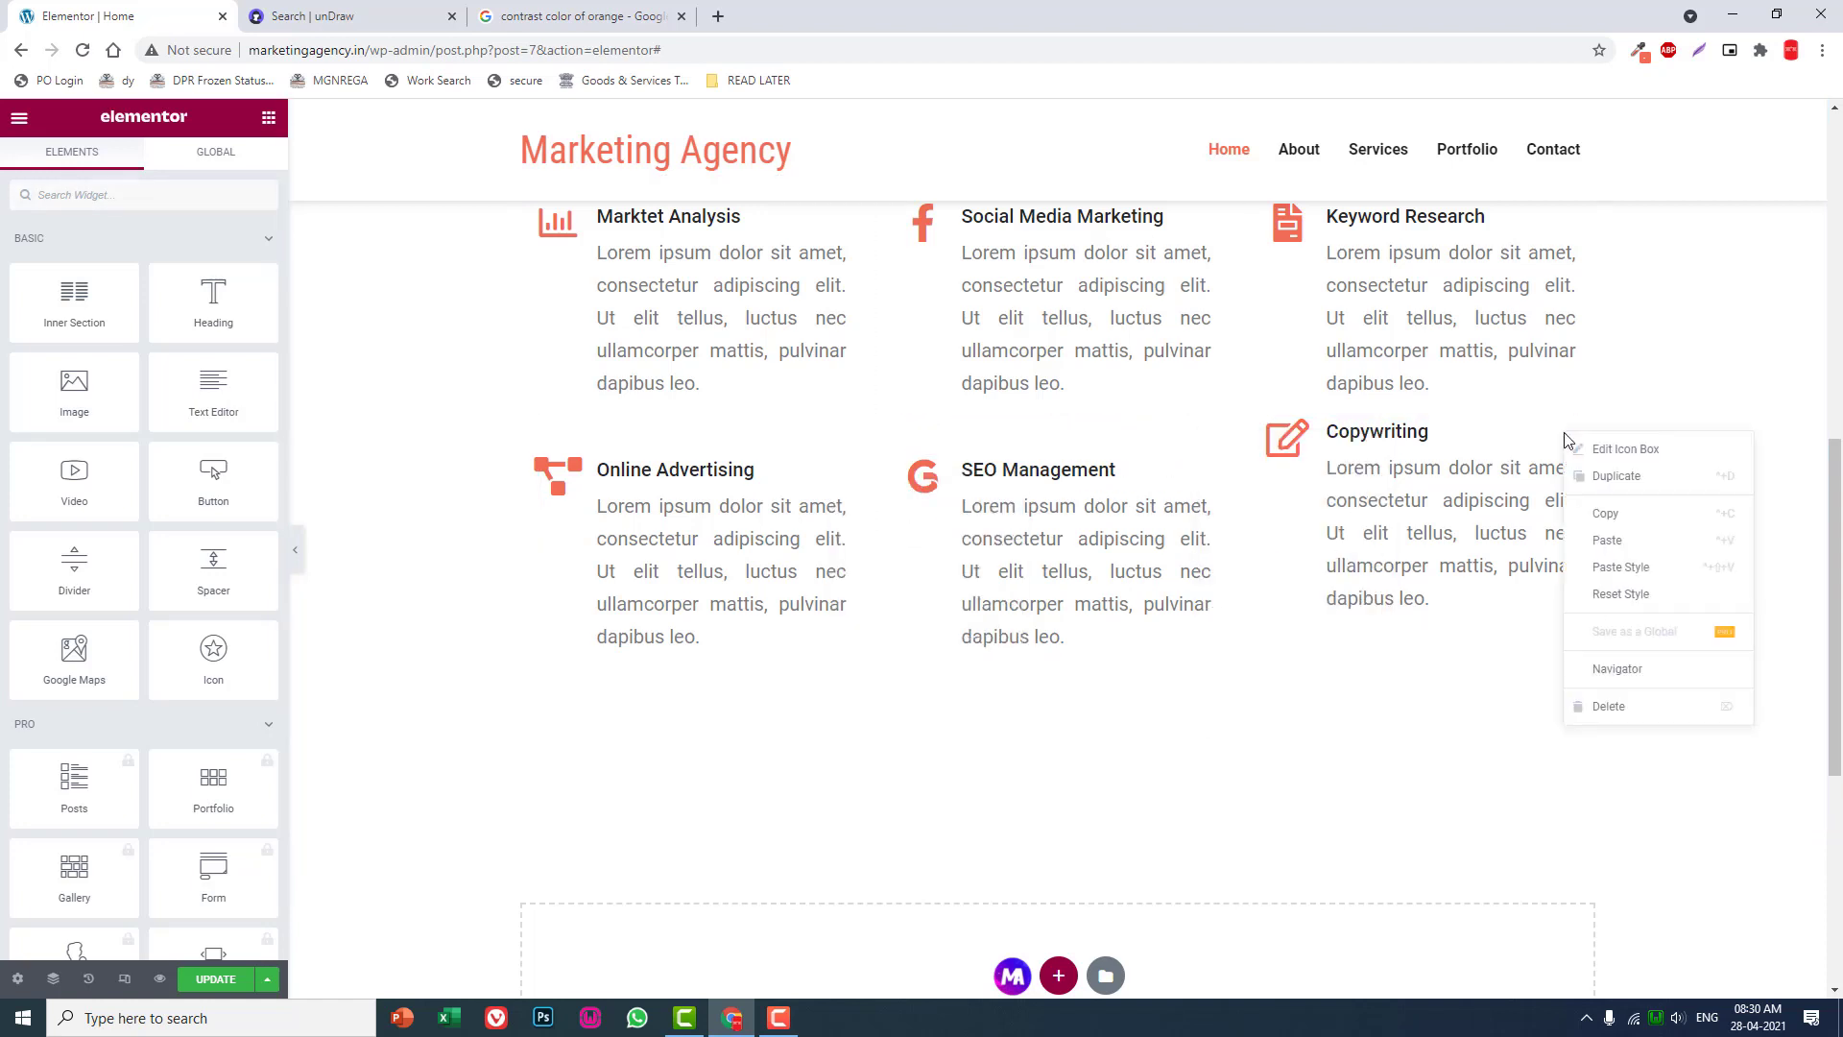
pyautogui.click(1181, 511)
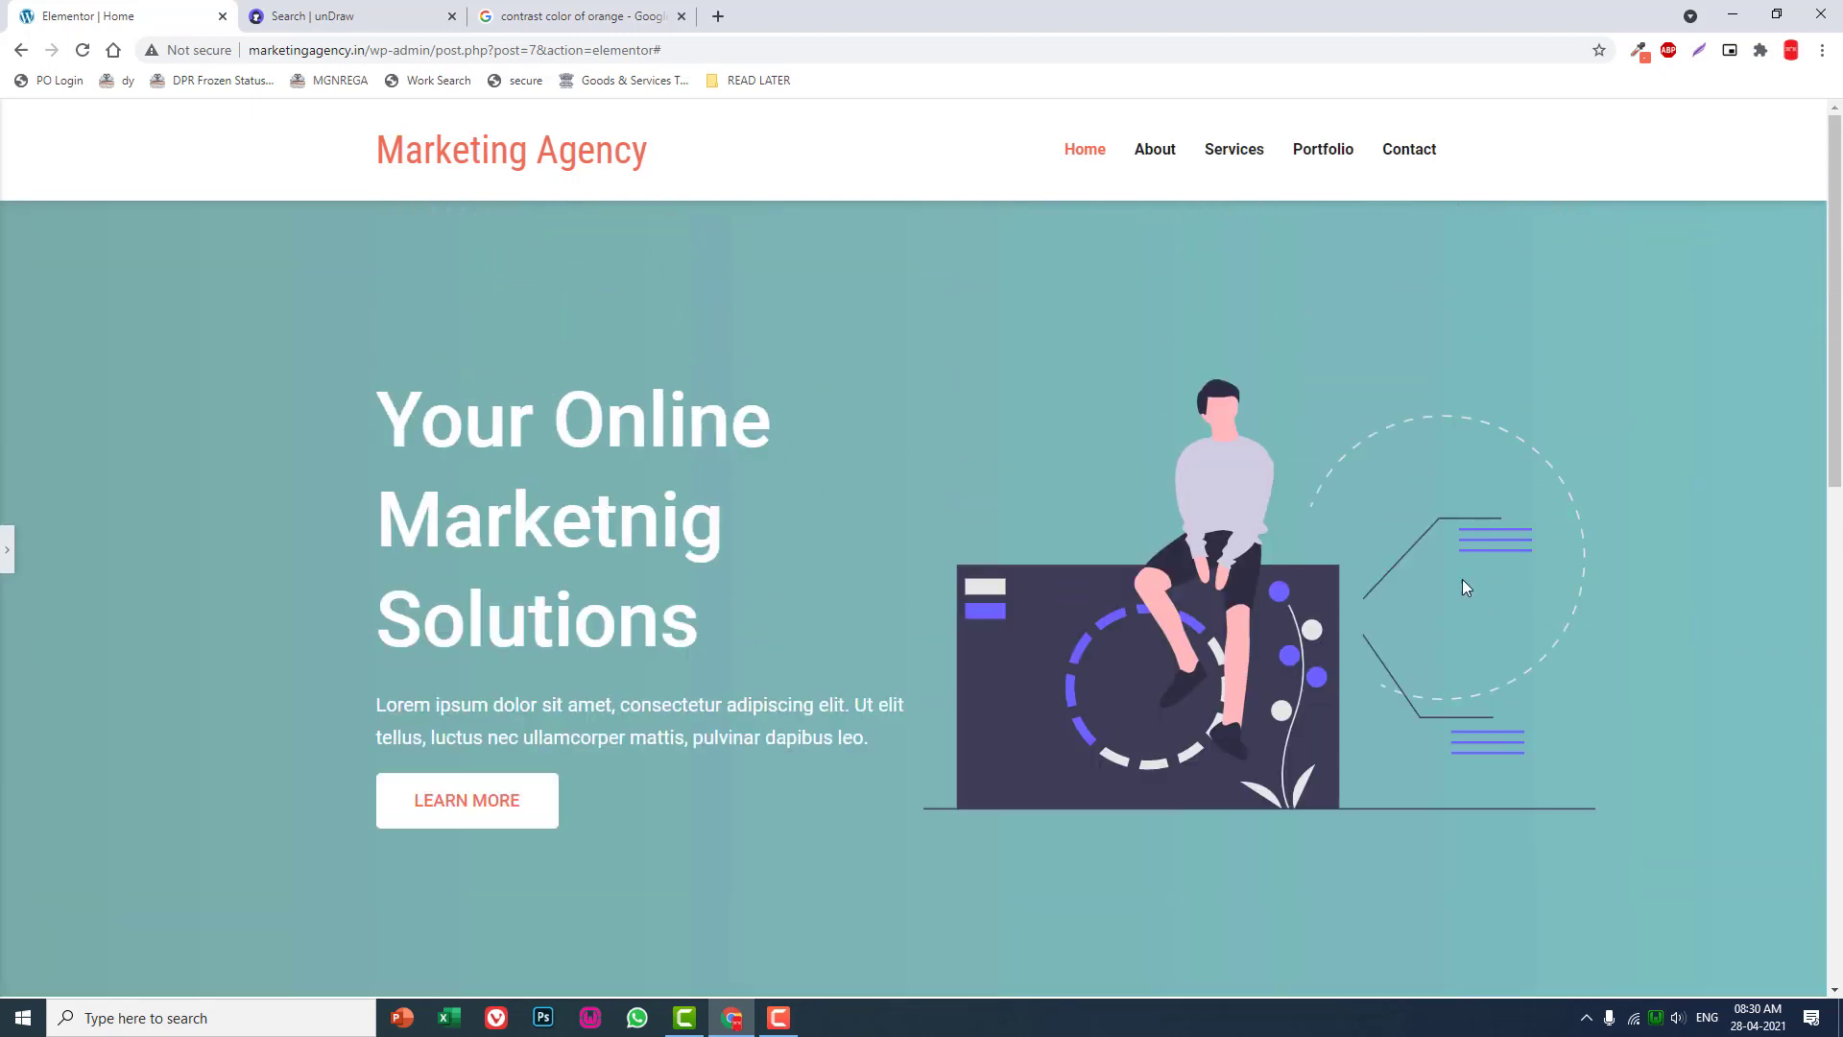
pyautogui.moveTo(466, 799)
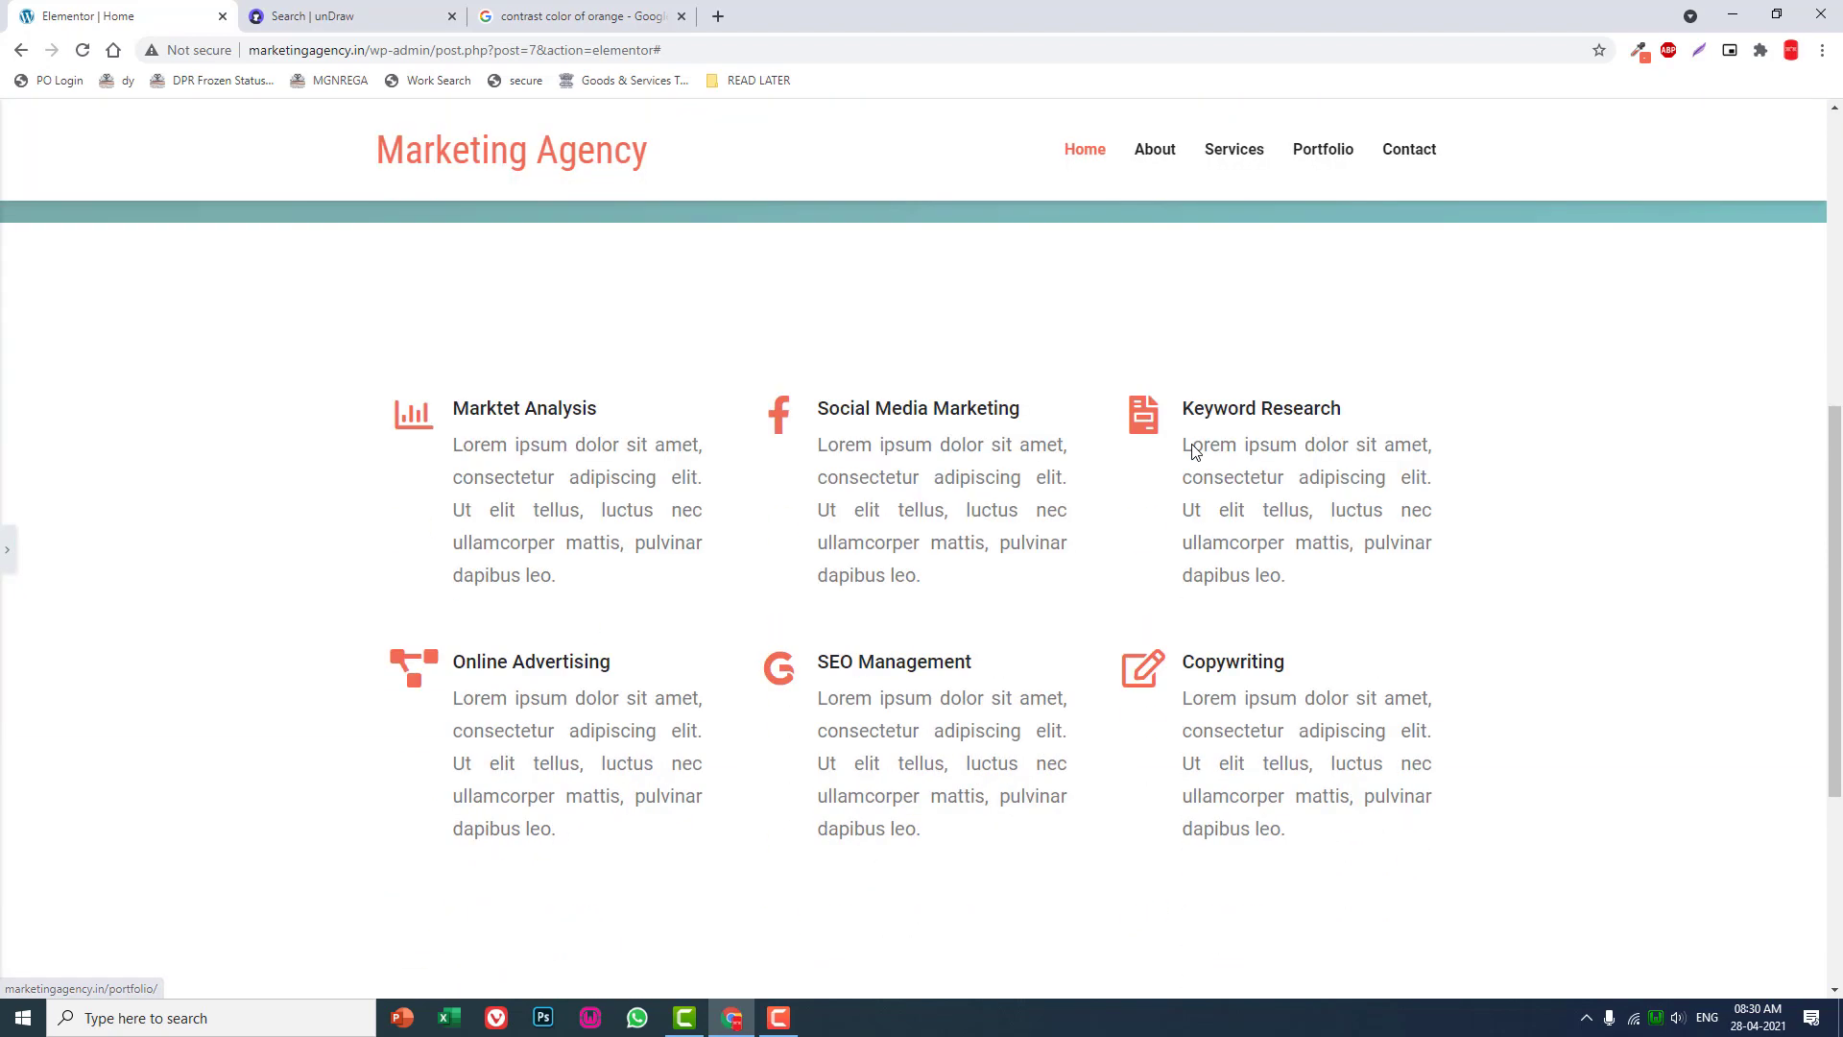
pyautogui.moveTo(326, 390)
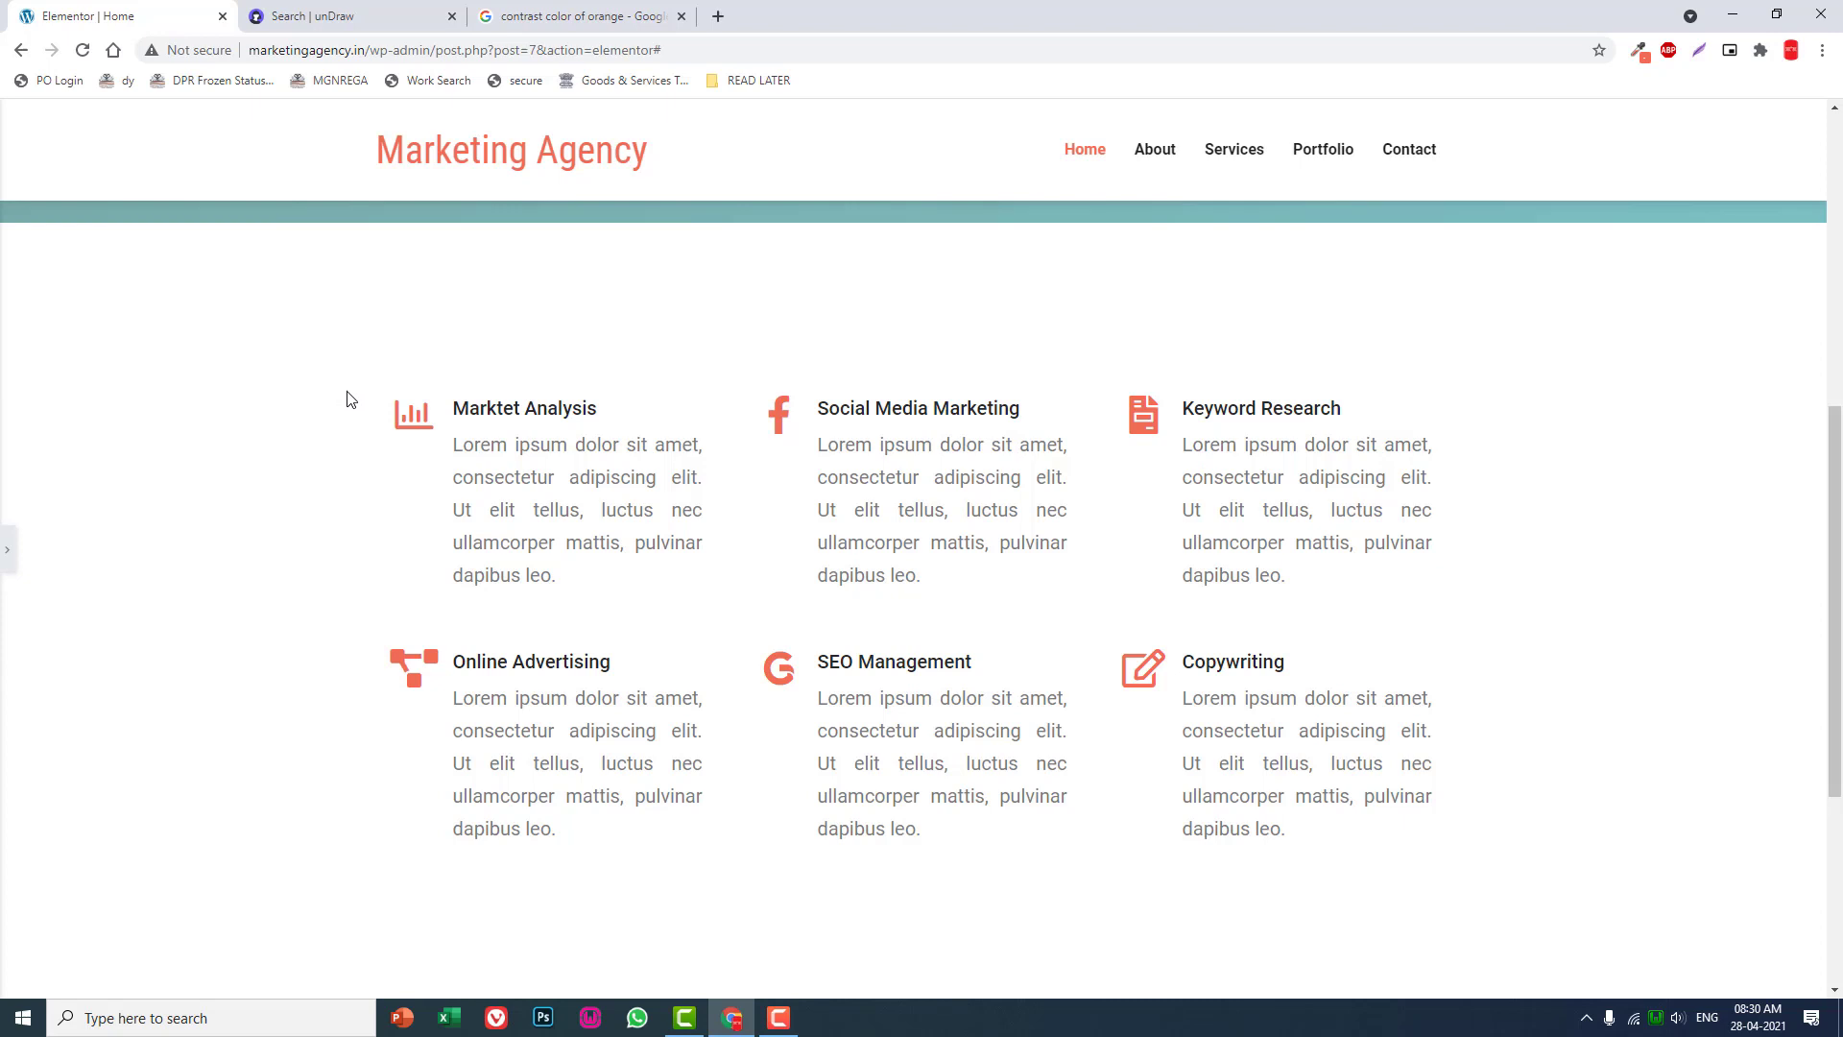
# Scroll the live preview from the hero down to the six-box services grid.
pyautogui.scroll(-3)
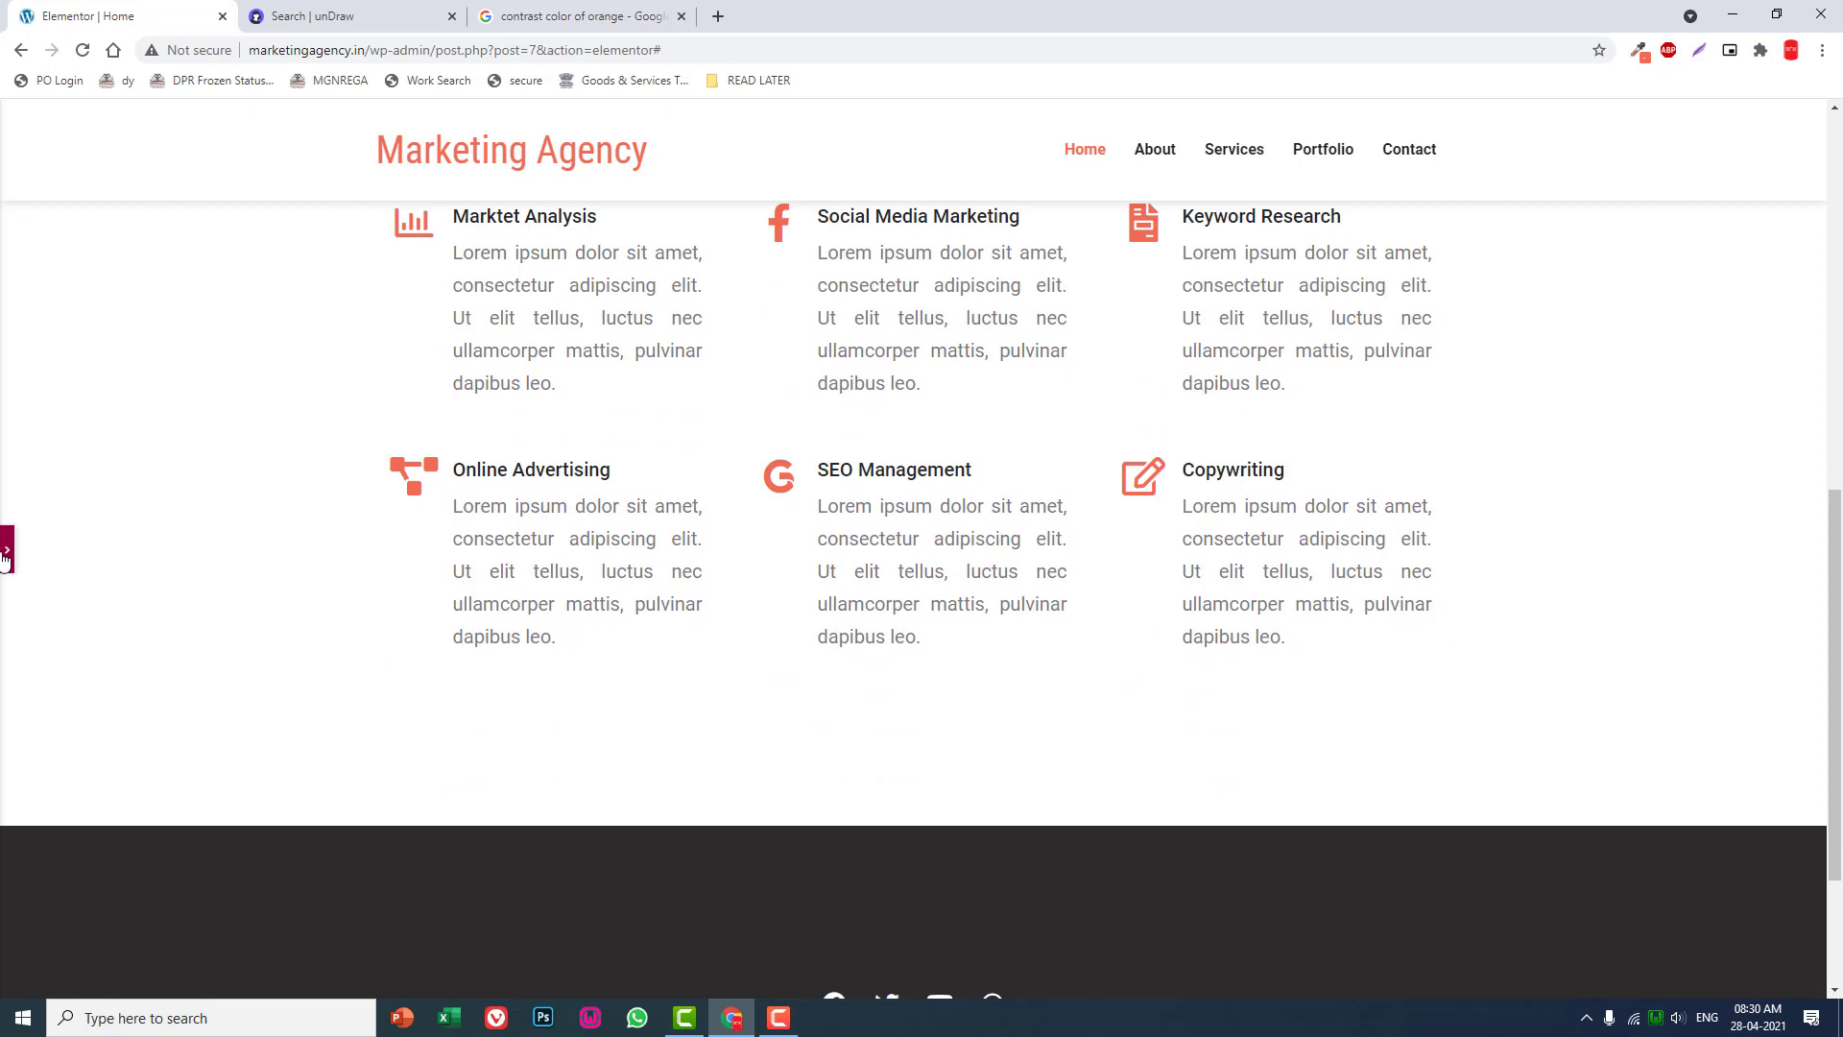